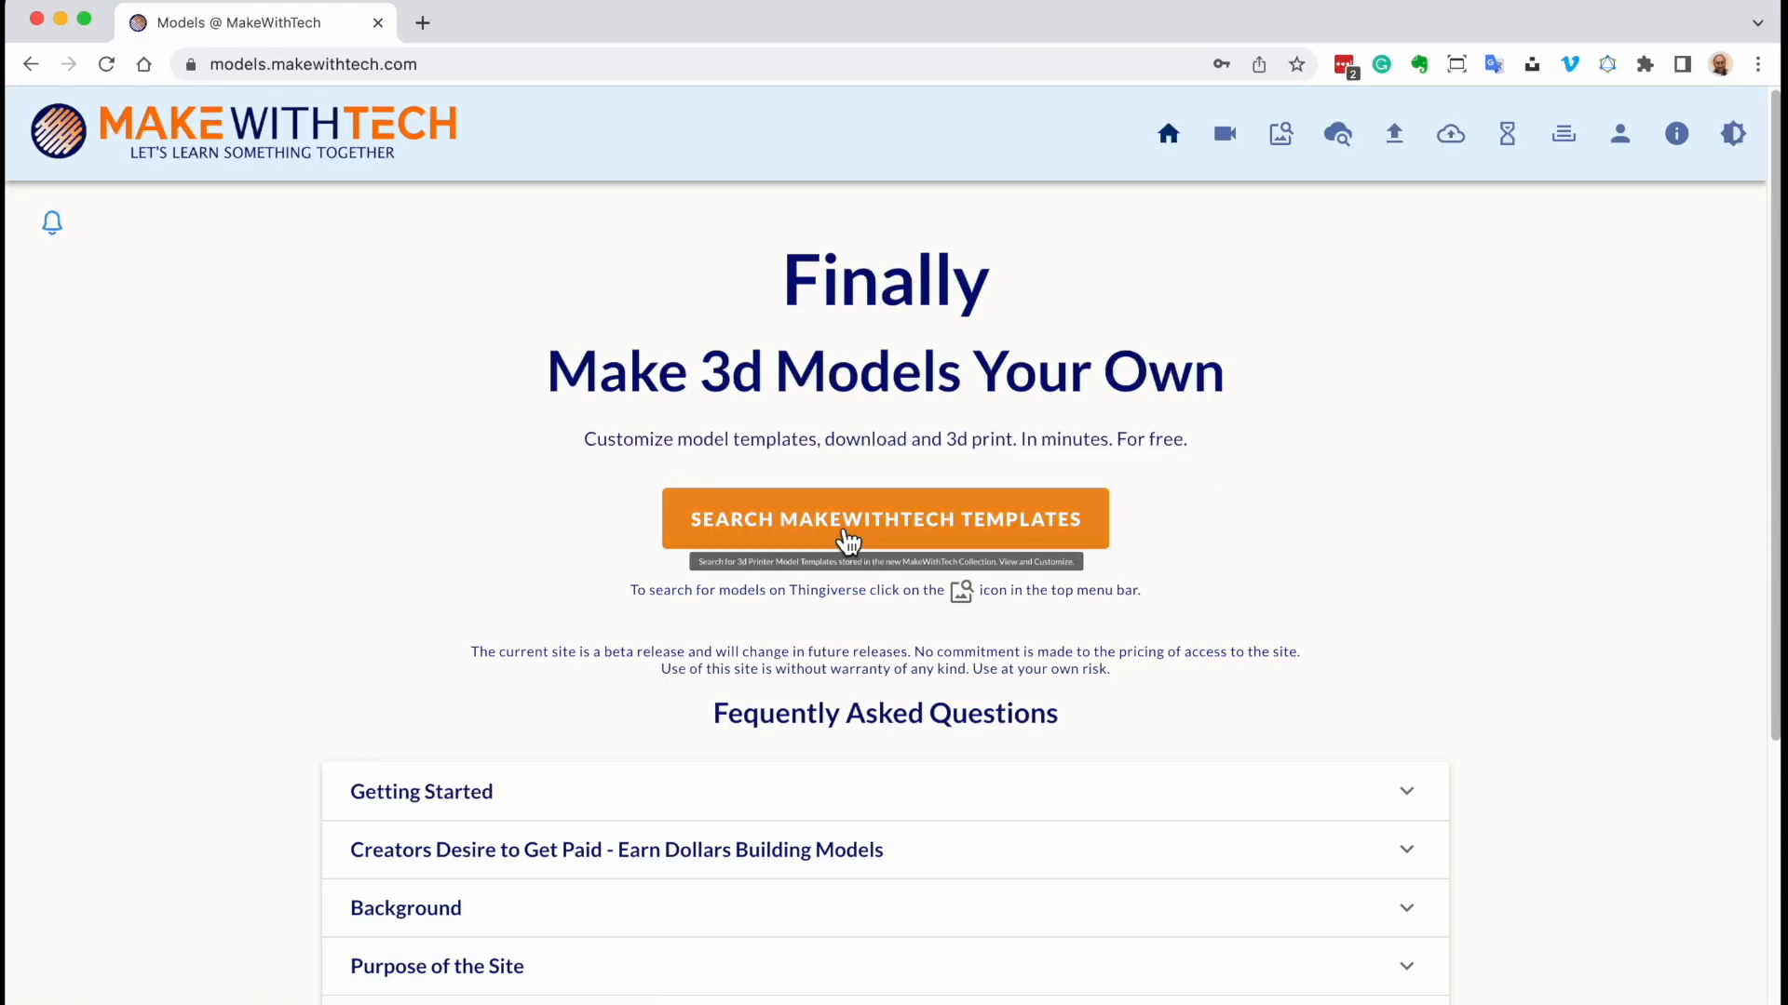
Search the model templates for 'brac' and scroll to the Custom Shelf Bracket result
left_click(885, 520)
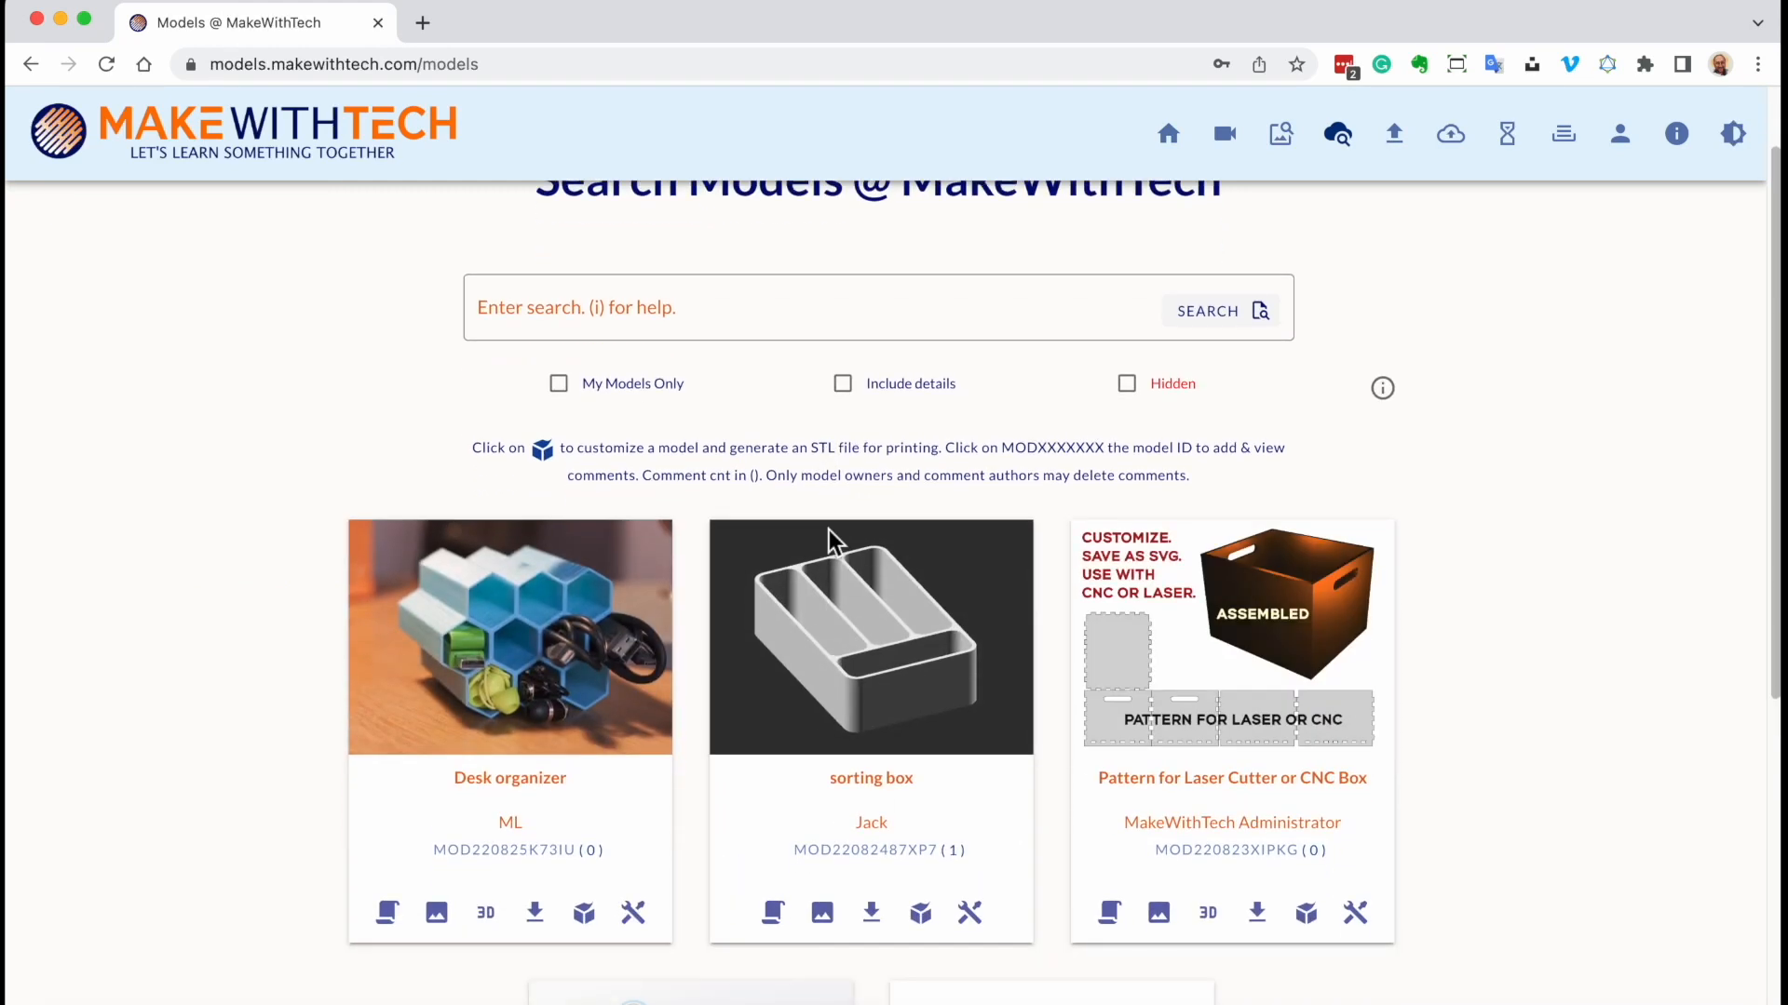
scroll("down", 3)
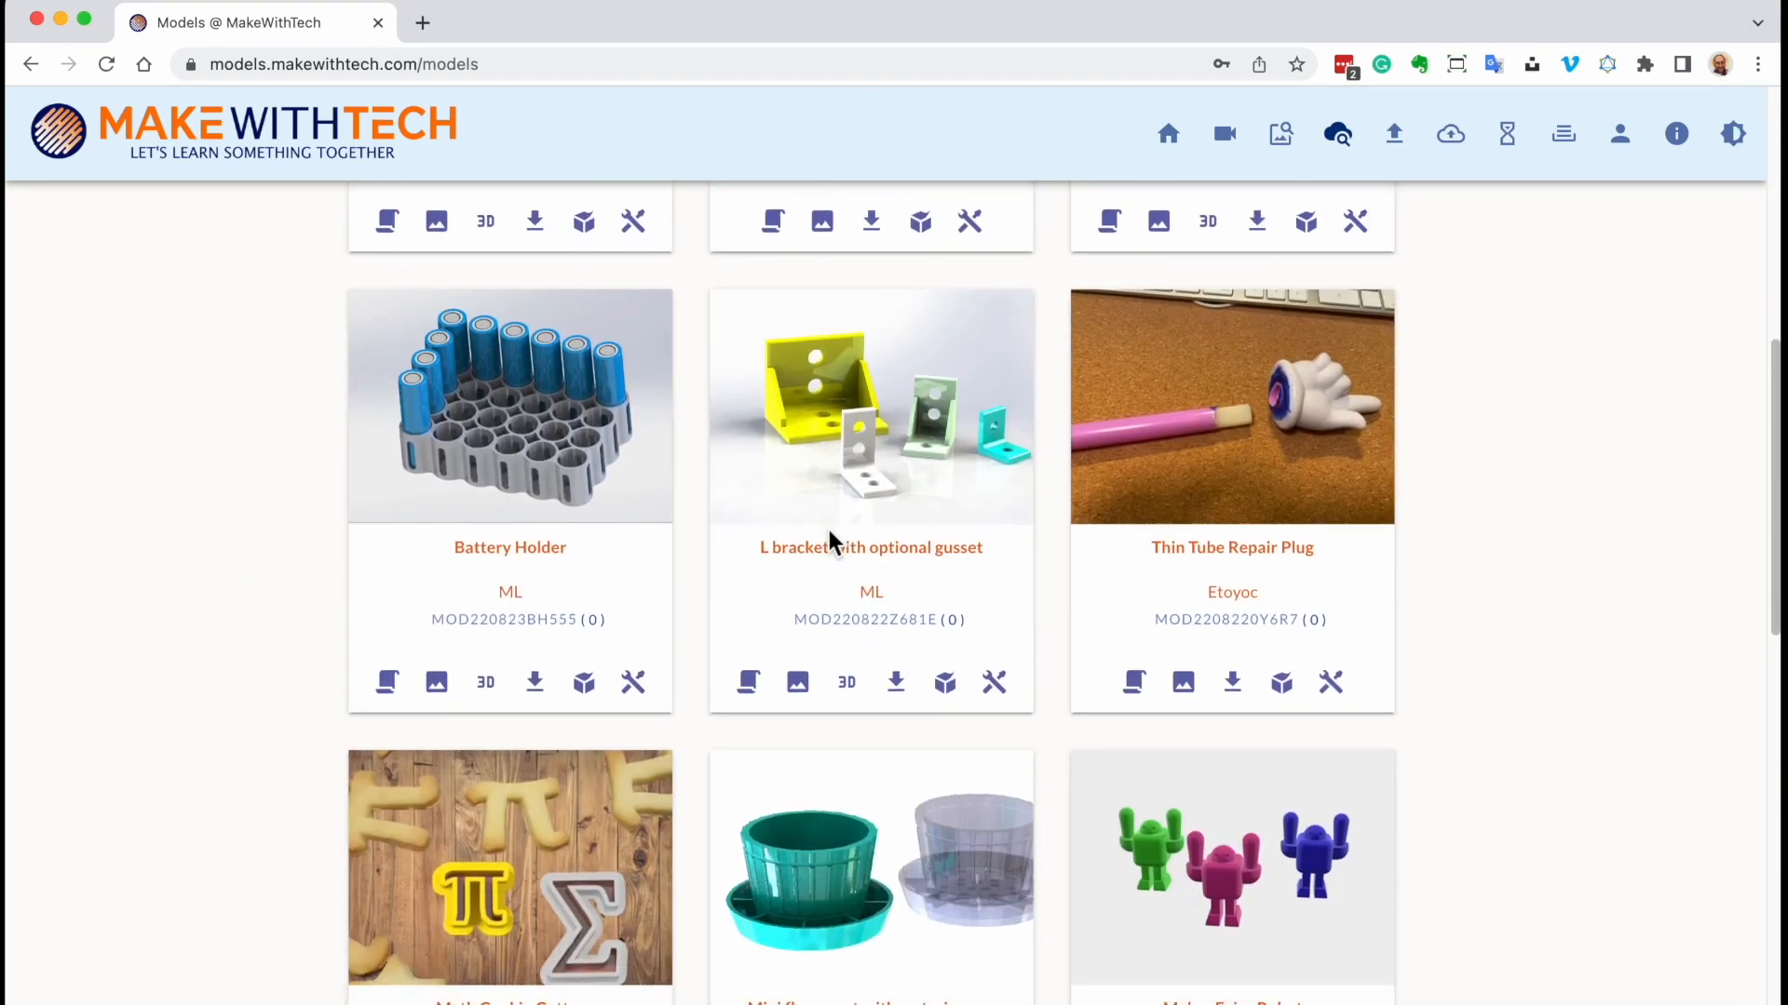
scroll("down", 3)
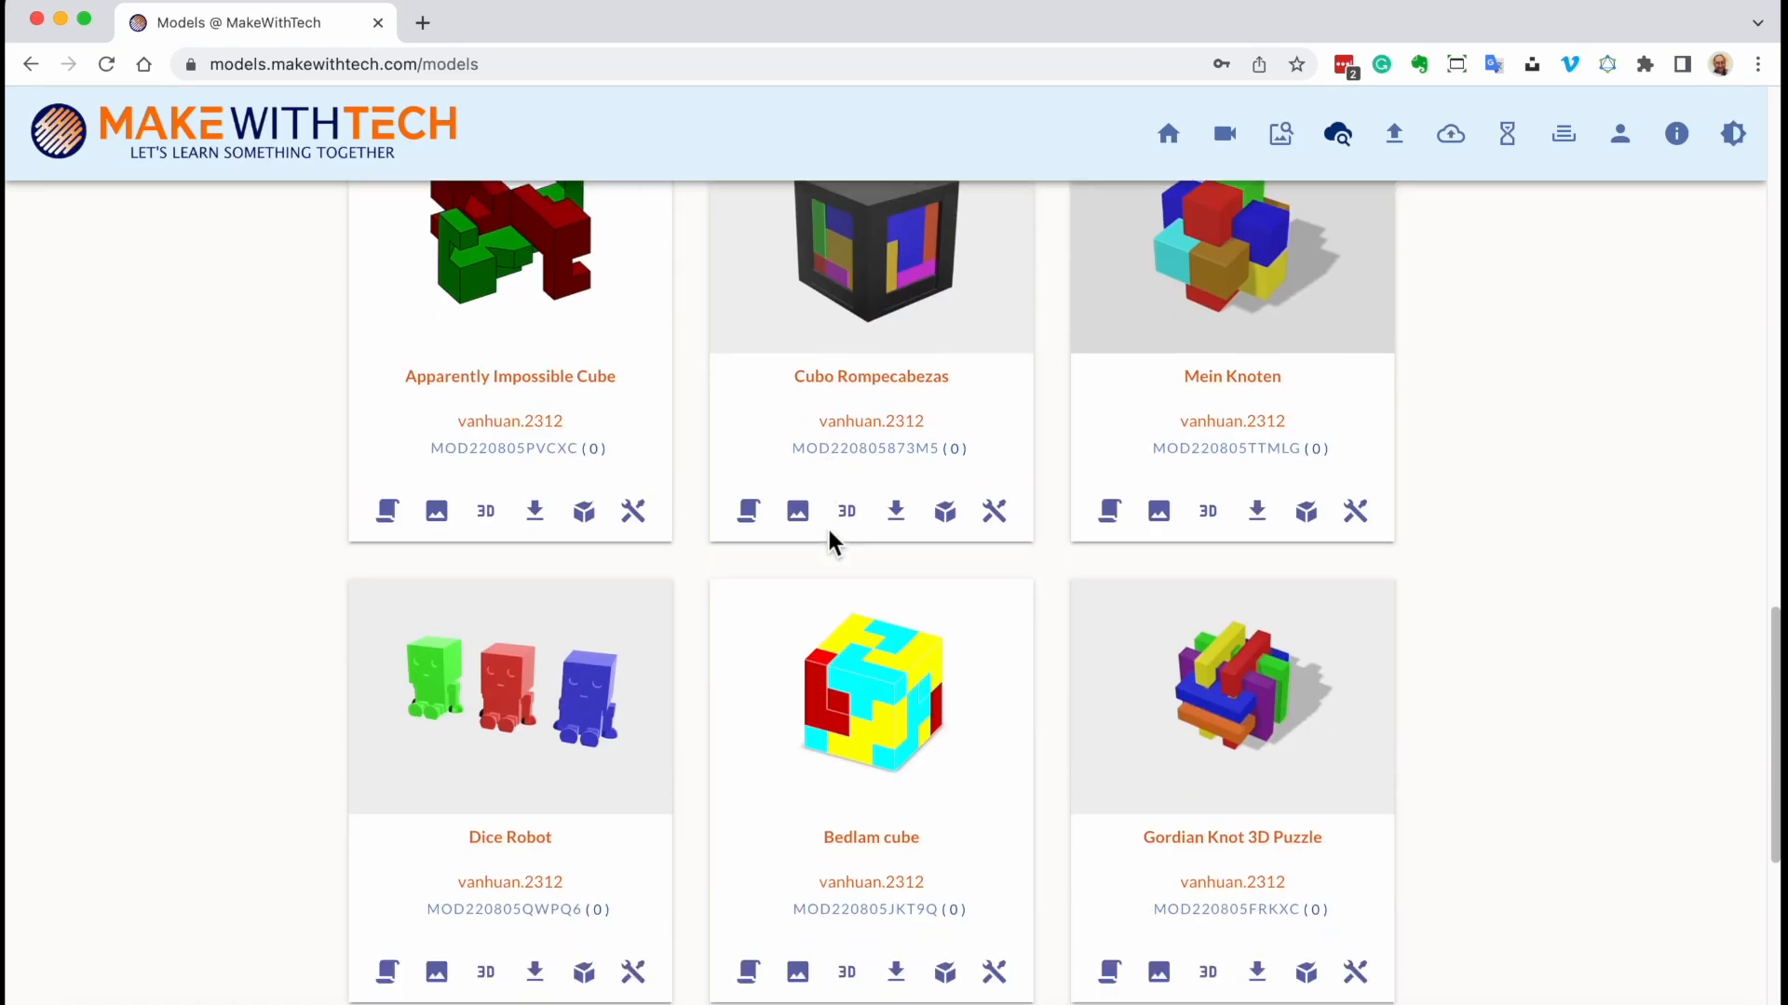
scroll("down", 3)
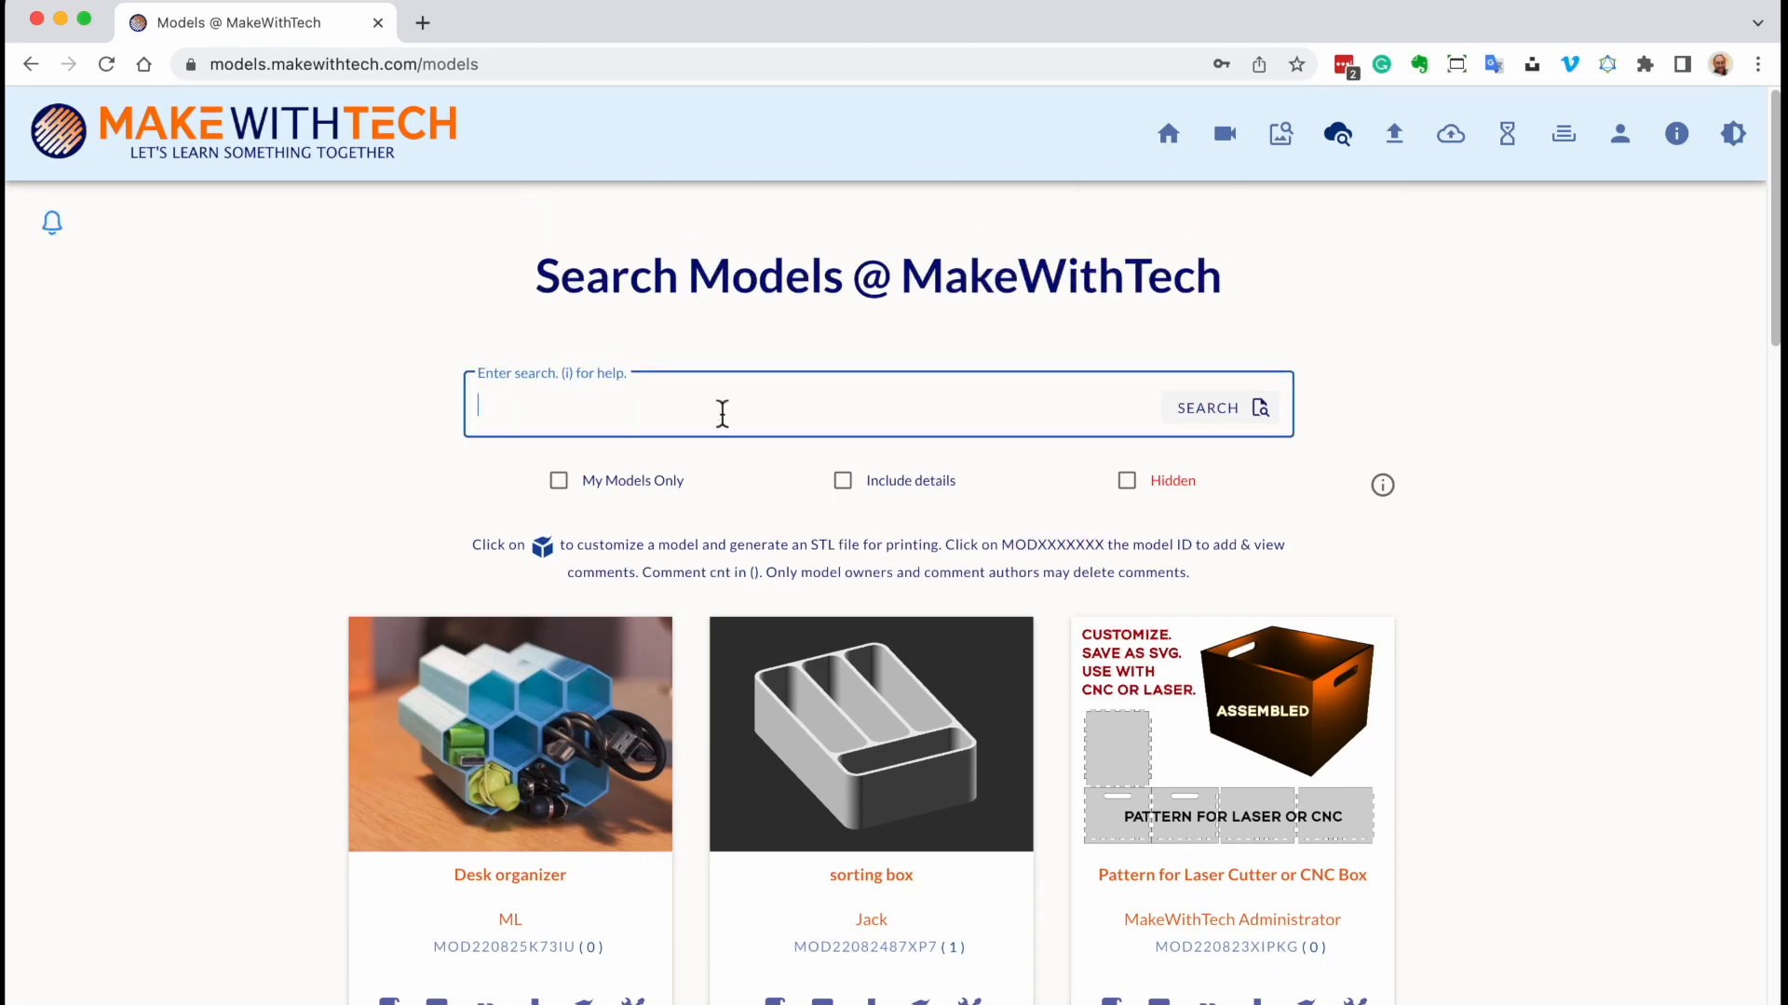
type("bracket")
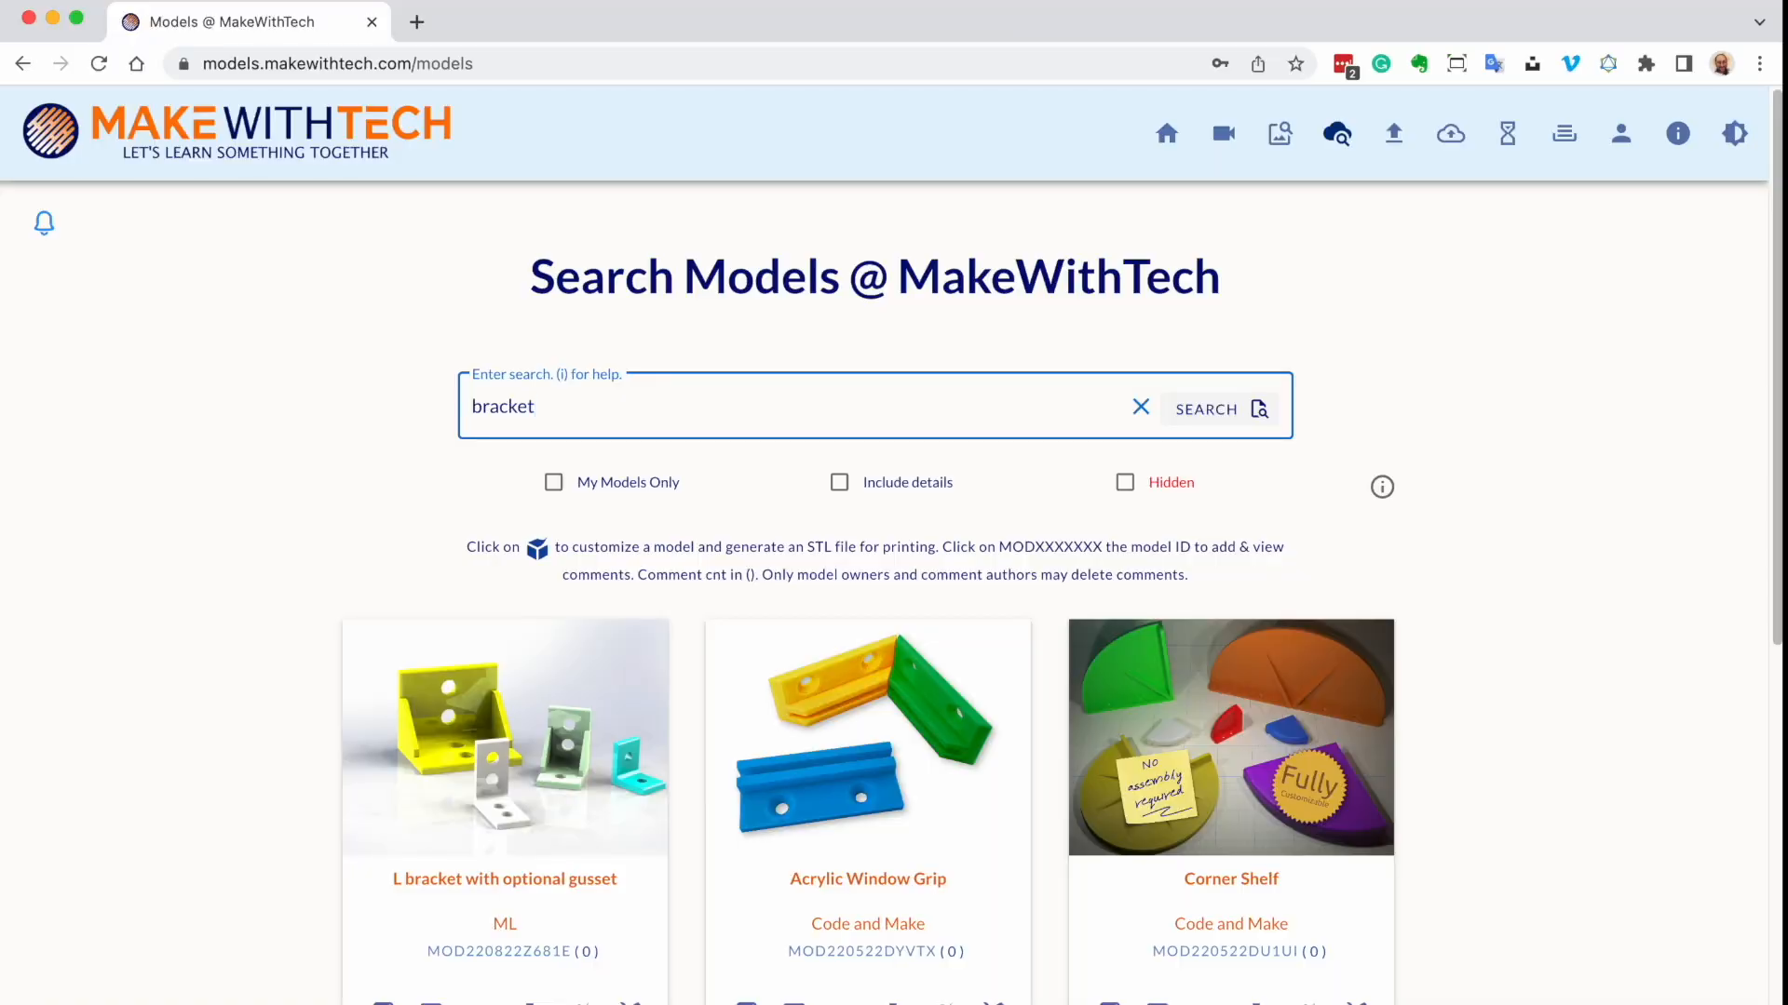
scroll("down", 3)
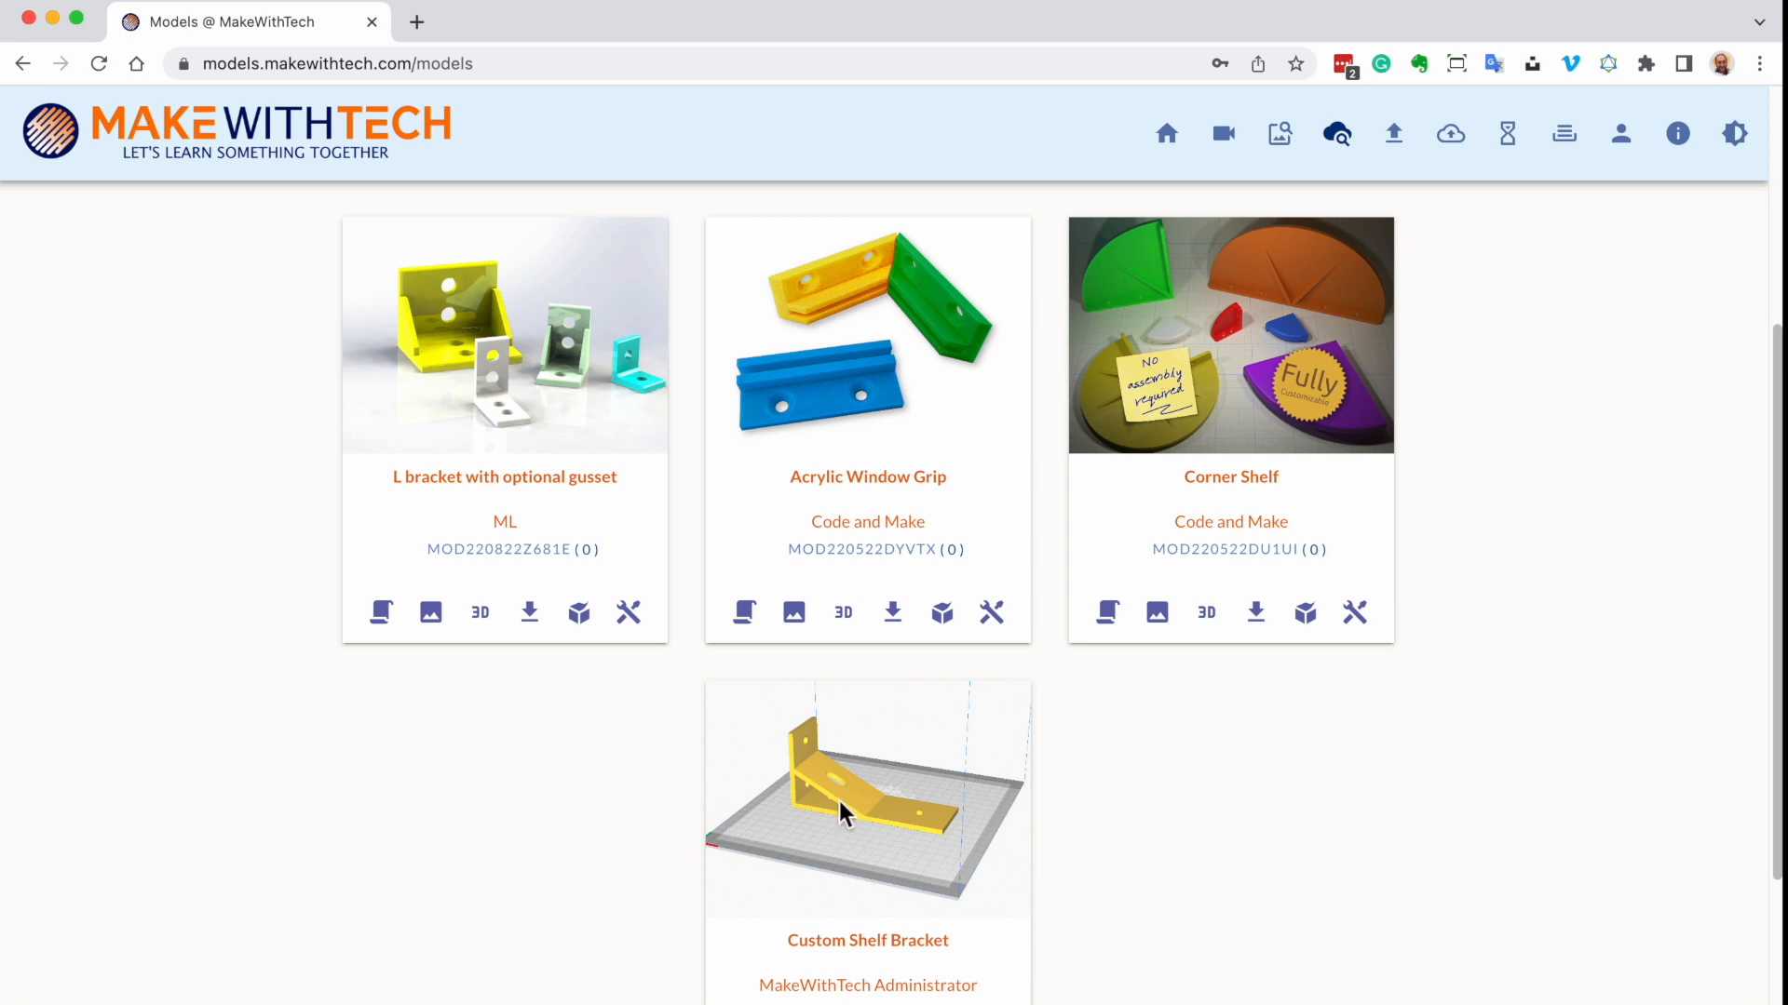
mouse_move(409, 365)
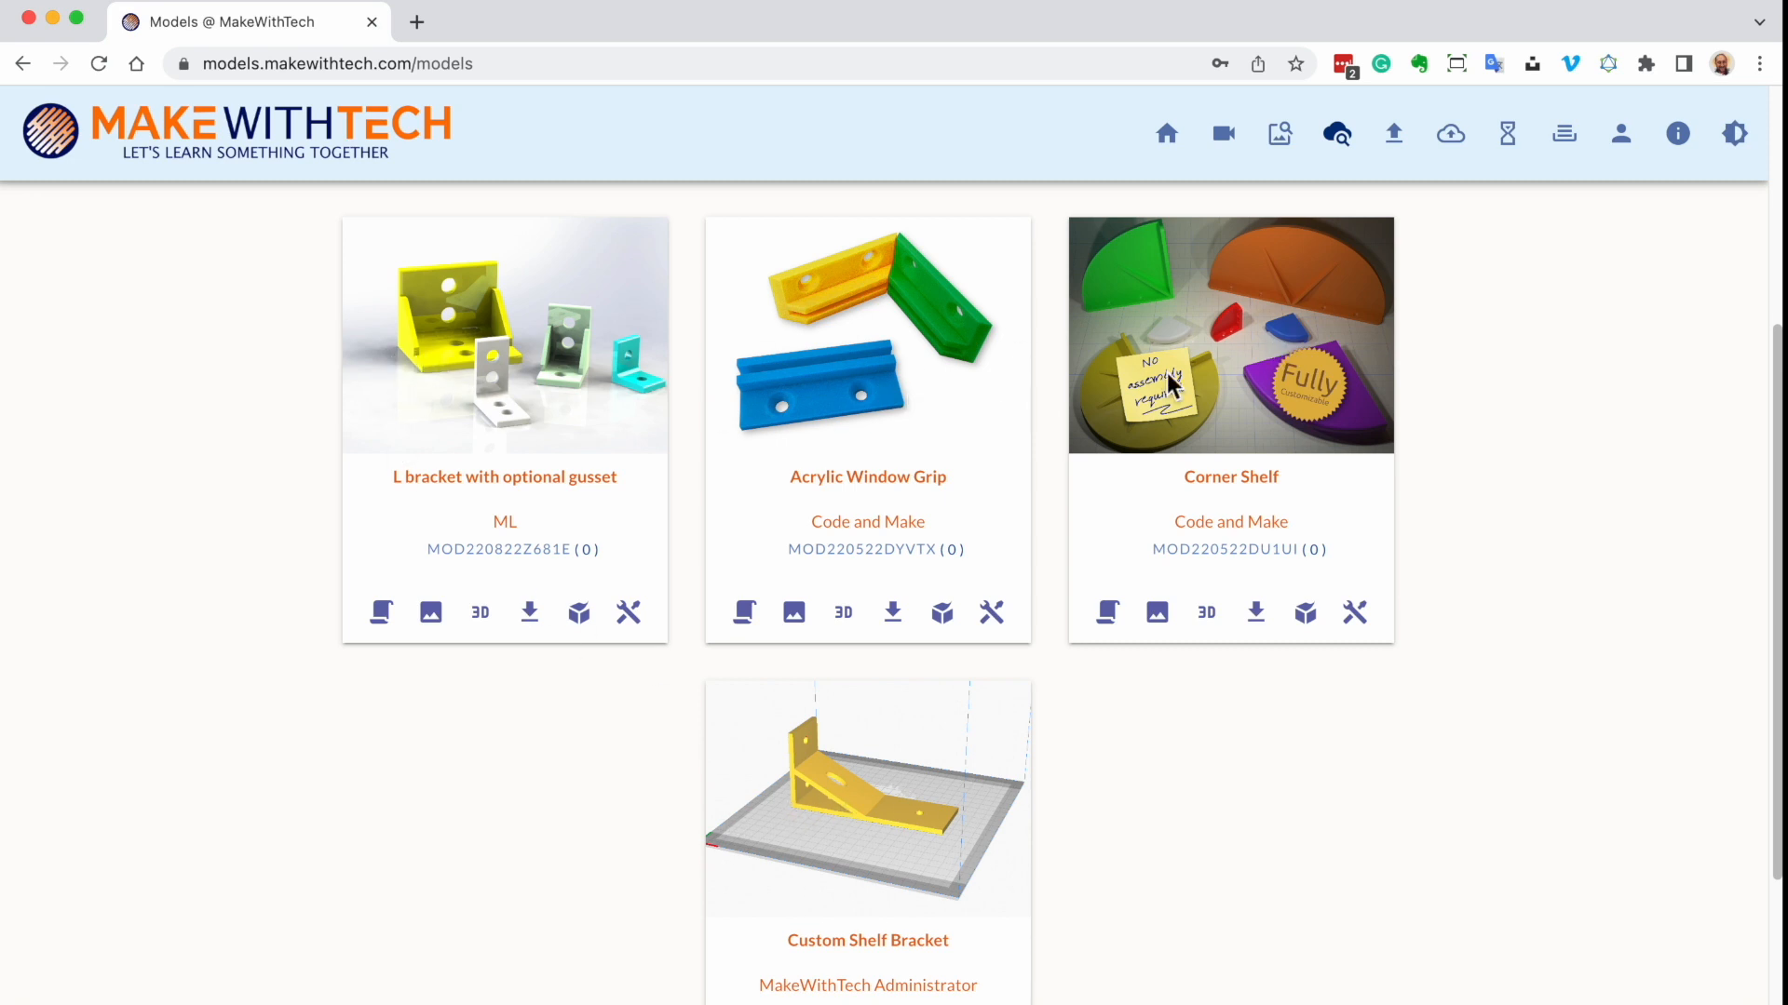
mouse_move(902, 816)
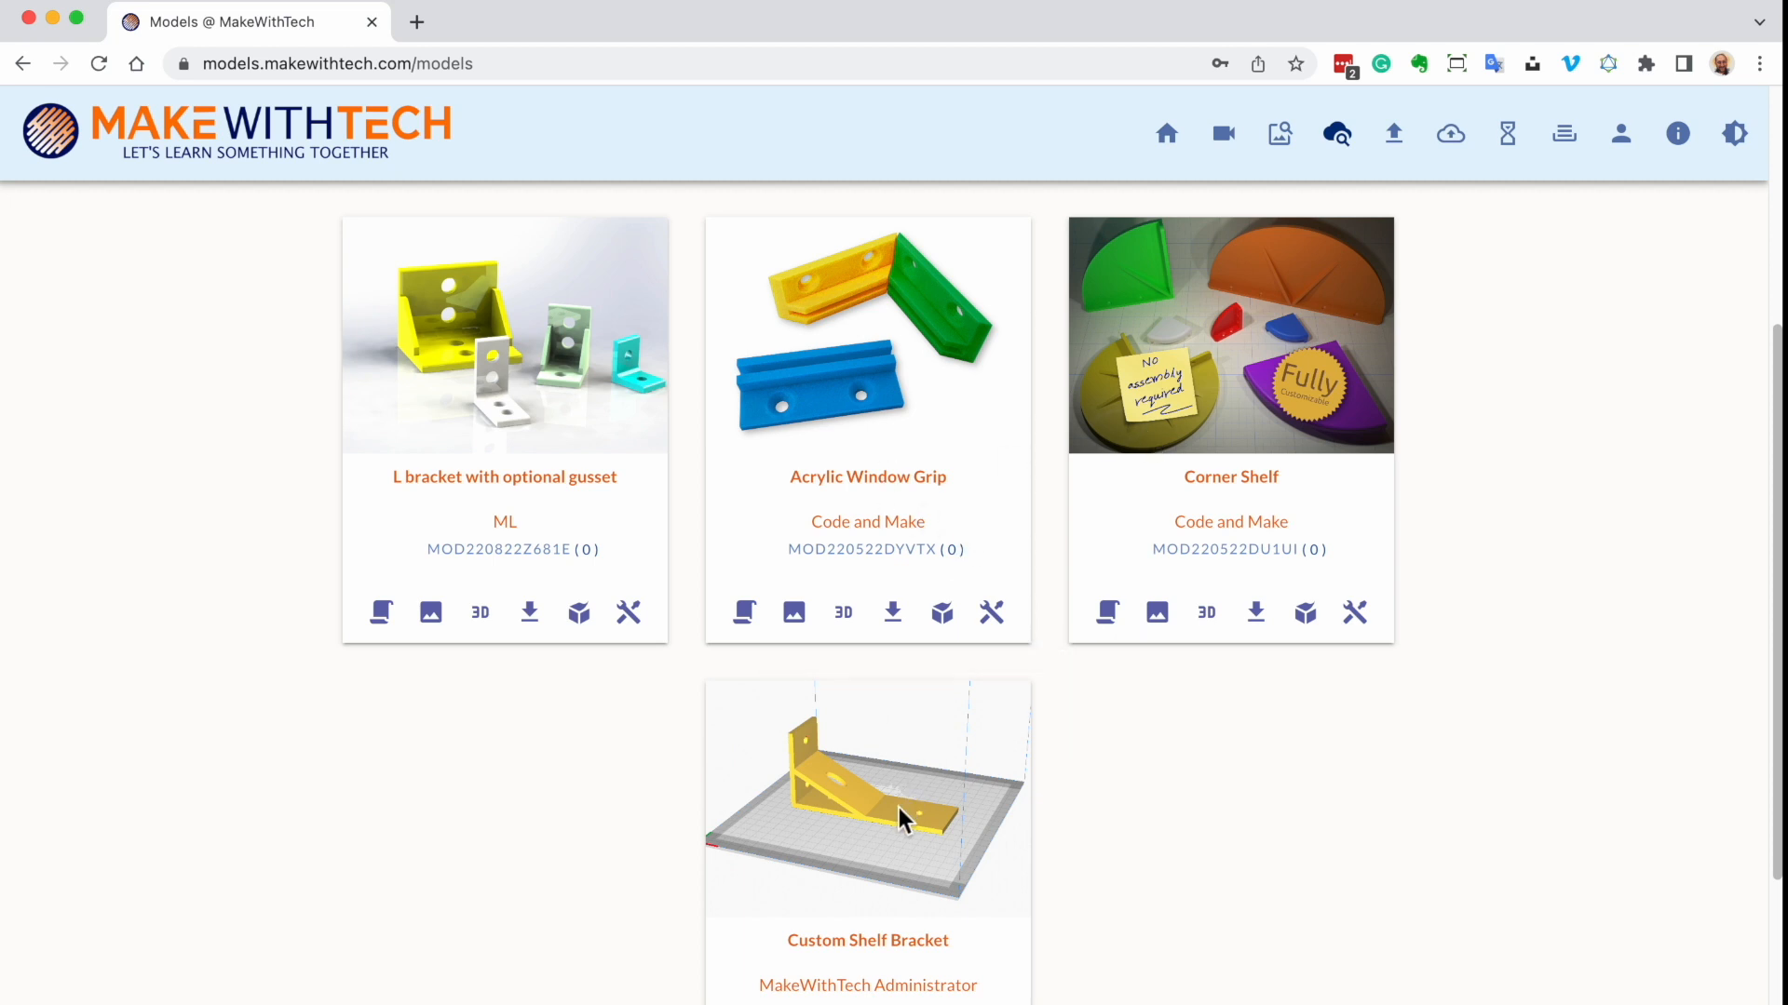
mouse_move(899, 817)
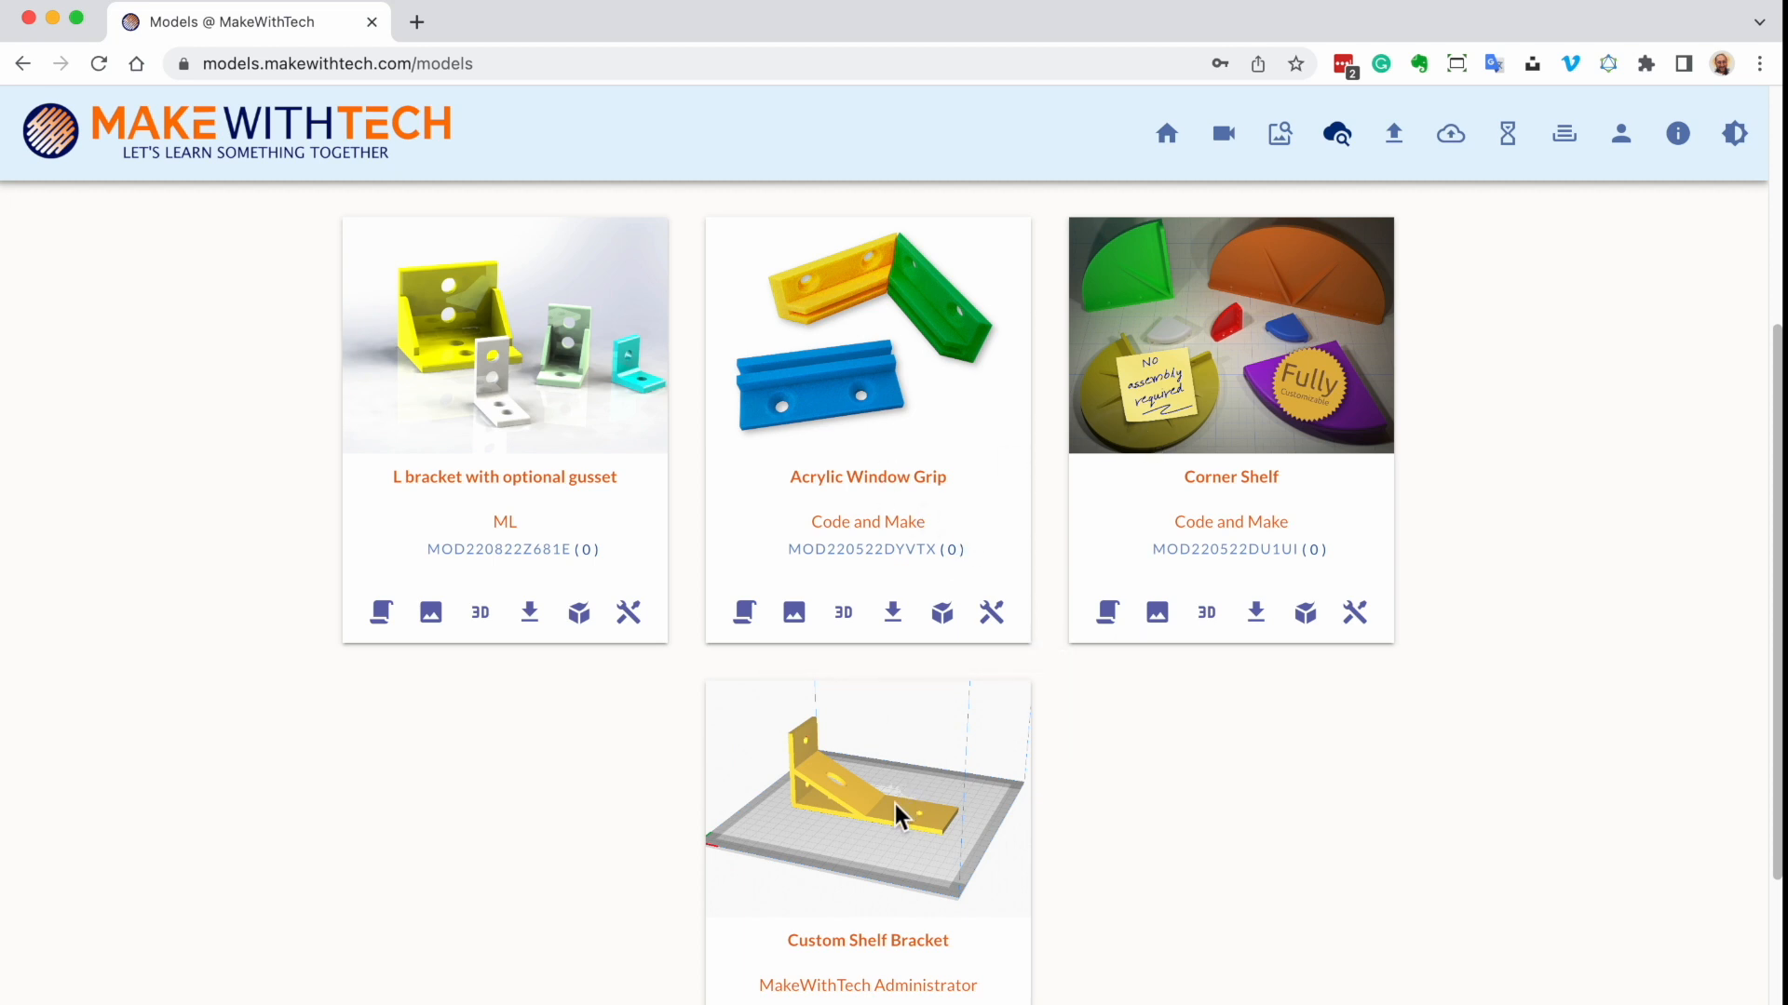
mouse_move(856, 806)
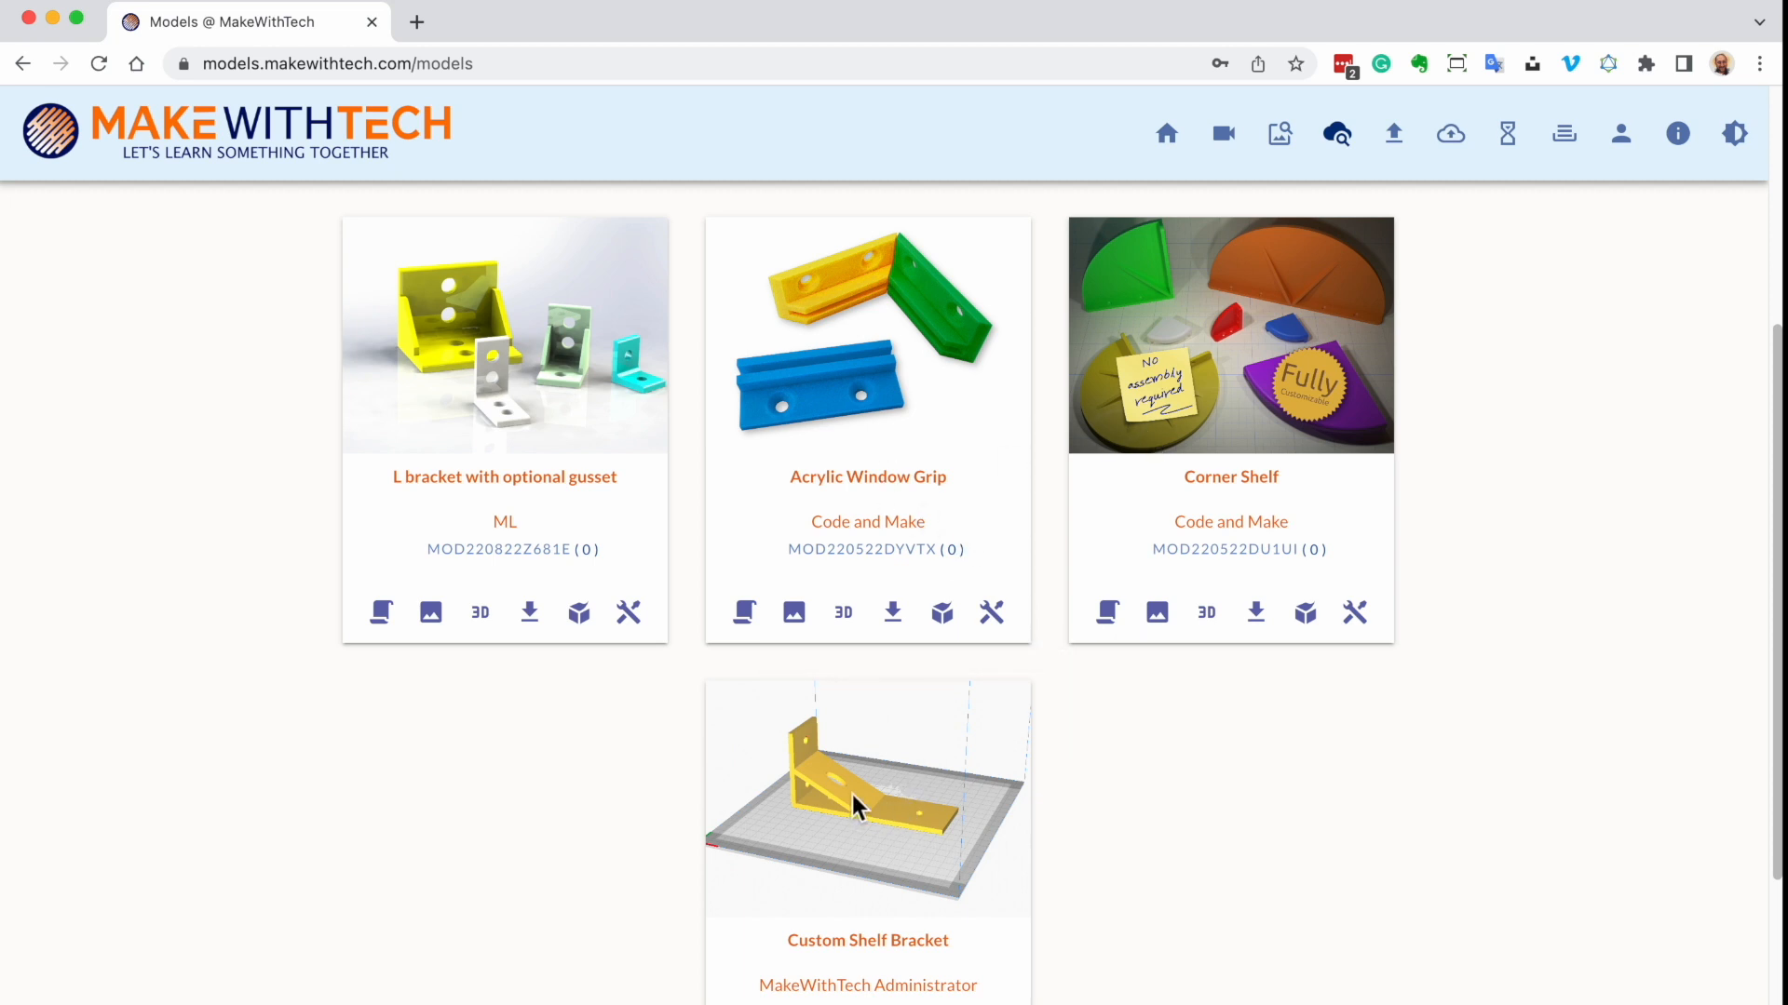
scroll("down", 3)
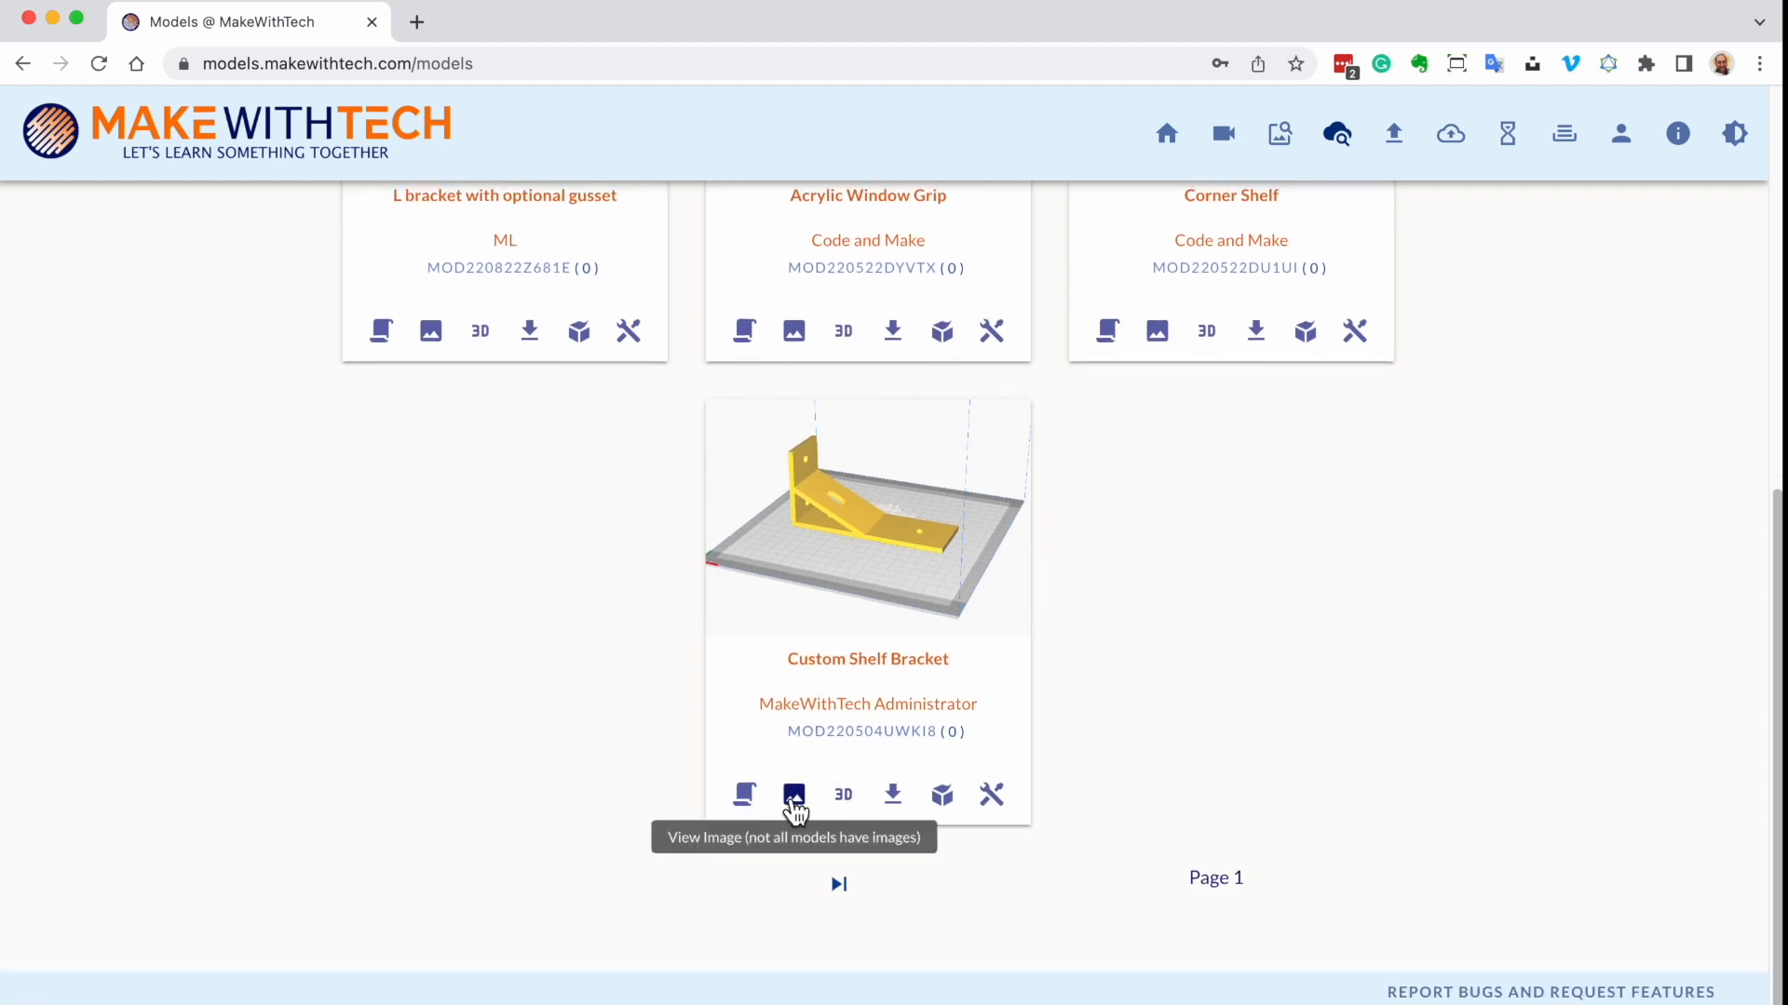
View the Custom Shelf Bracket image enlarged, then dismiss it
left_click(793, 795)
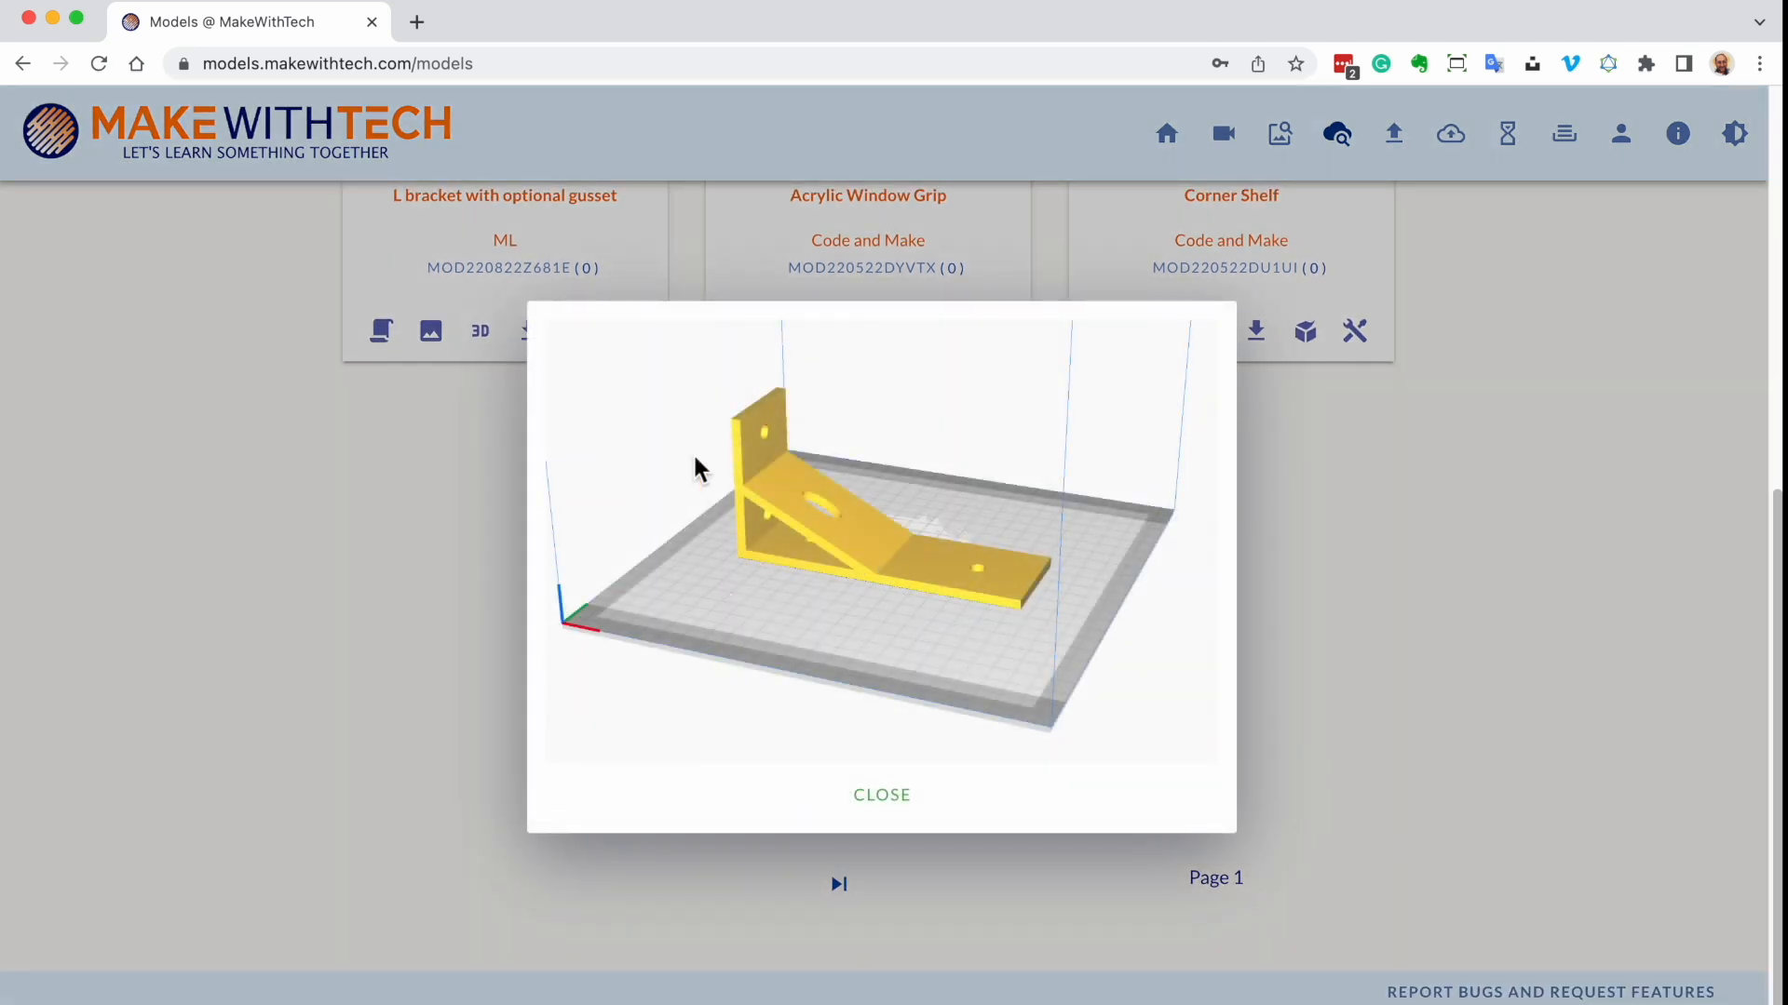
left_click_drag(698, 471, 763, 535)
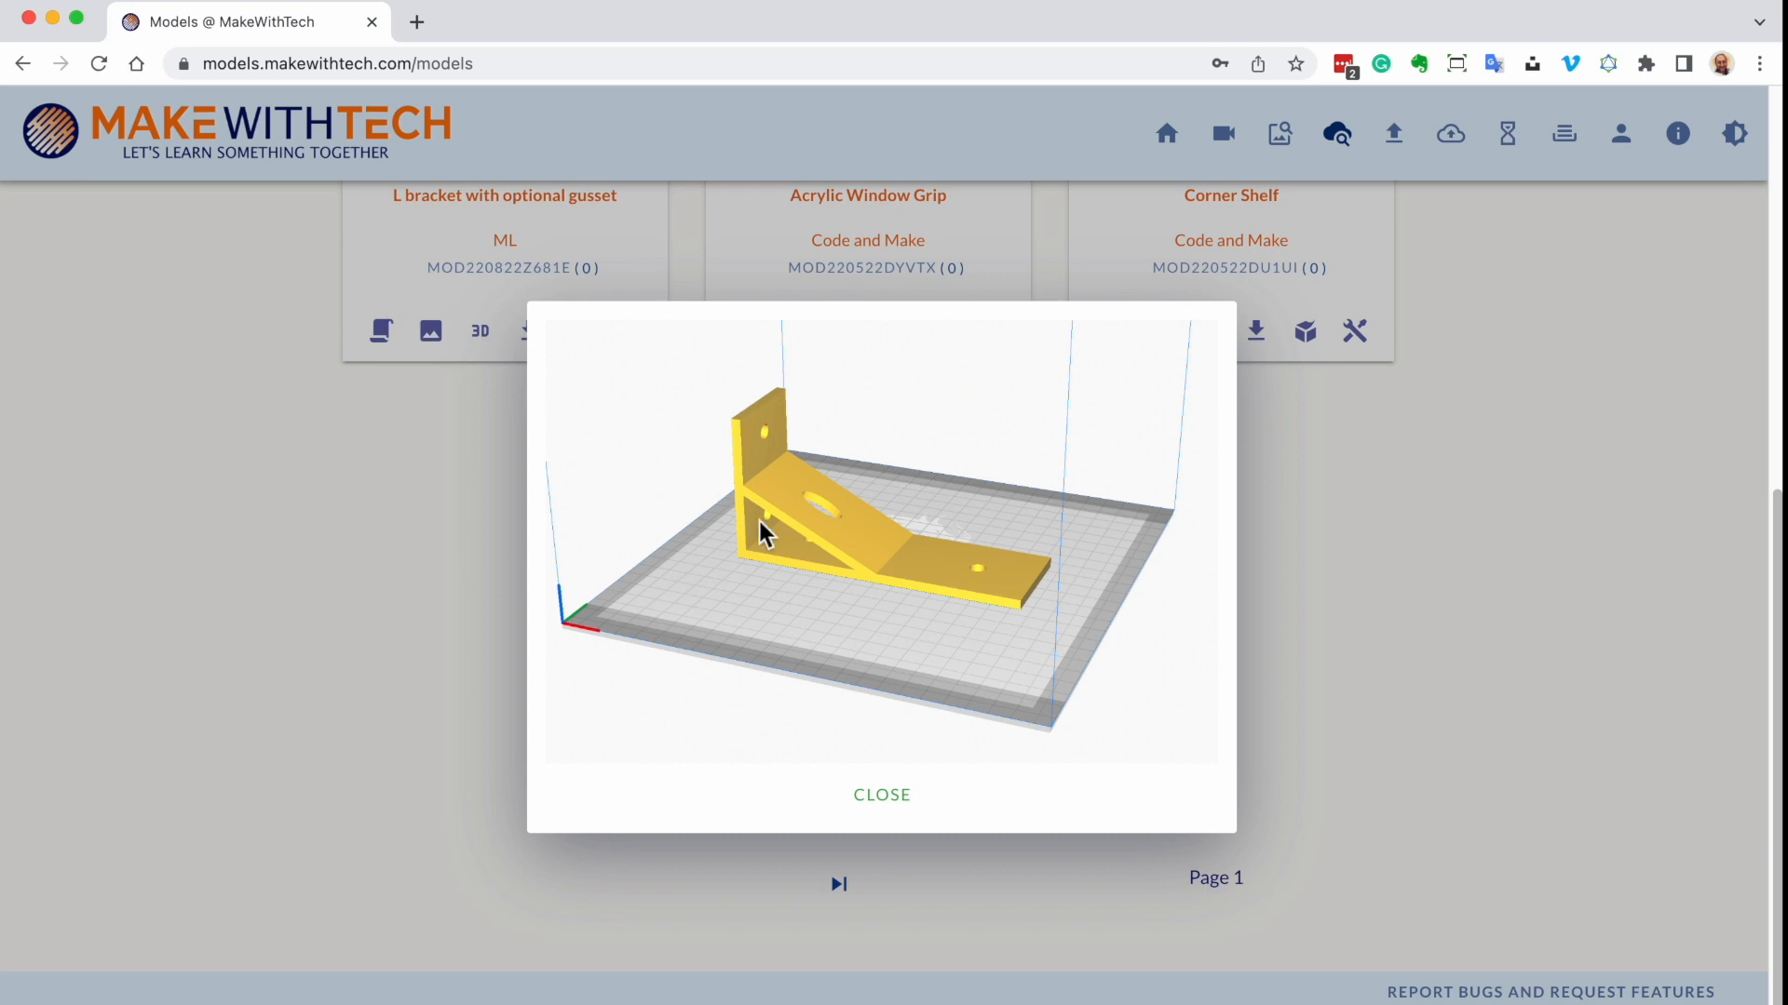
left_click(881, 795)
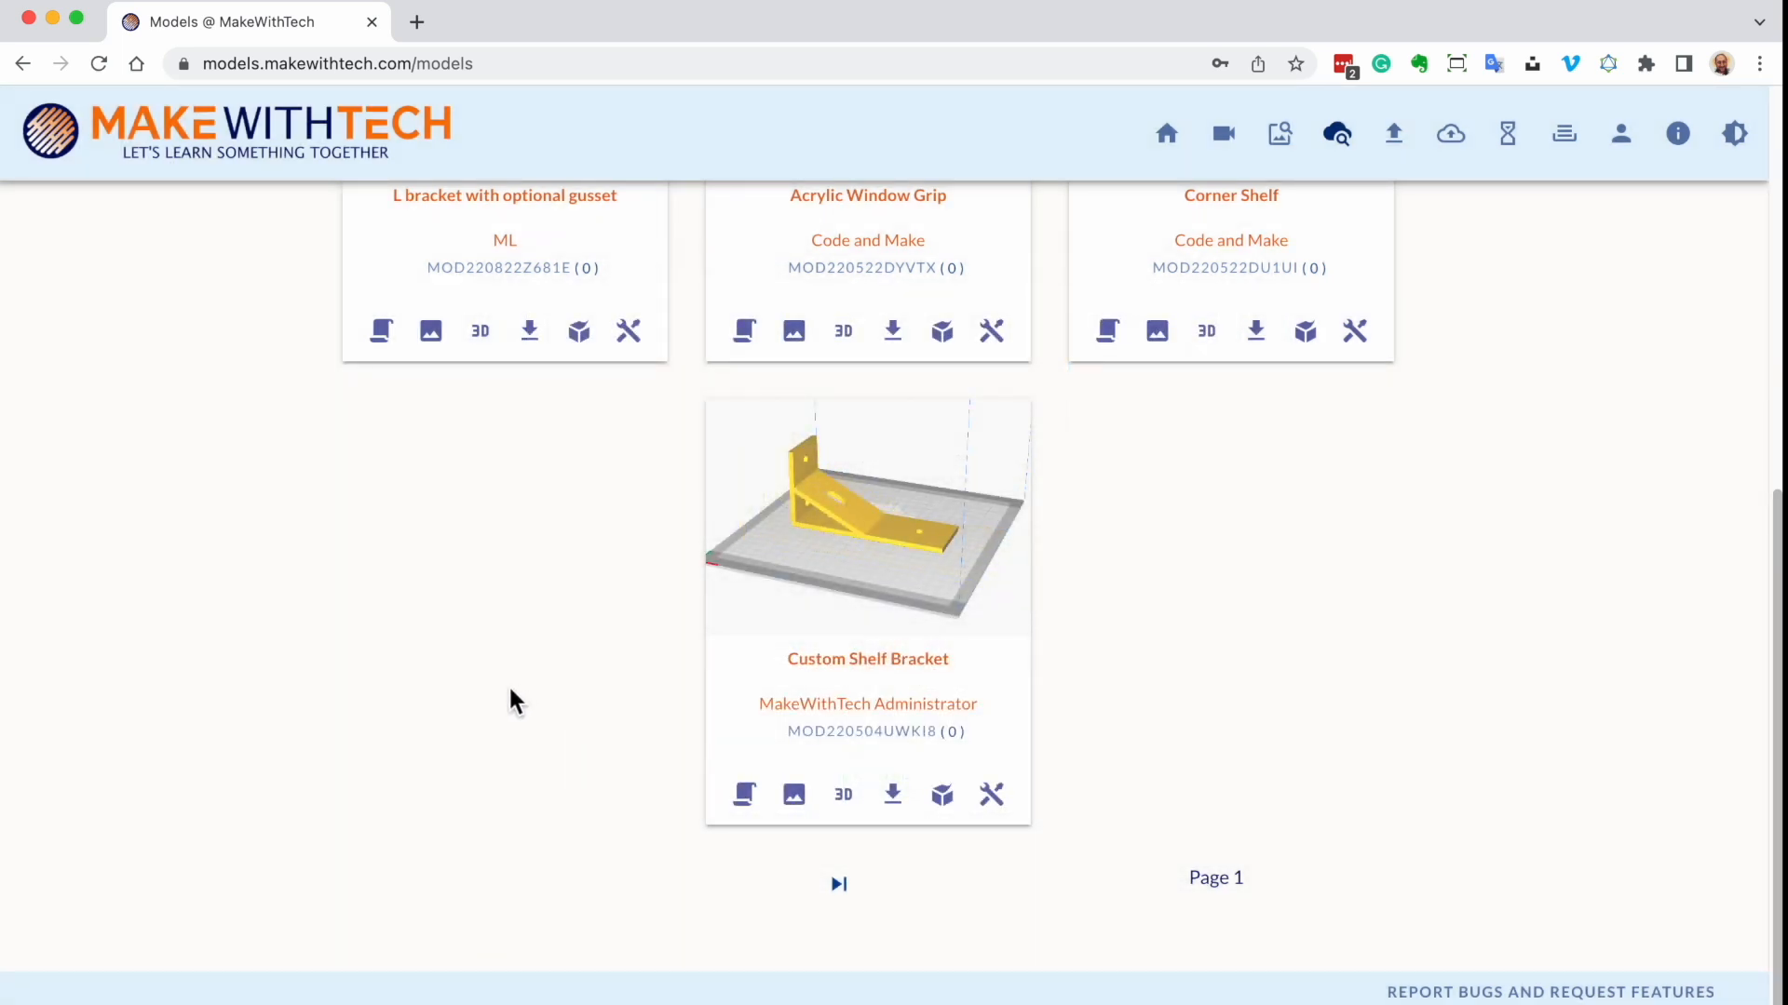
mouse_move(943, 795)
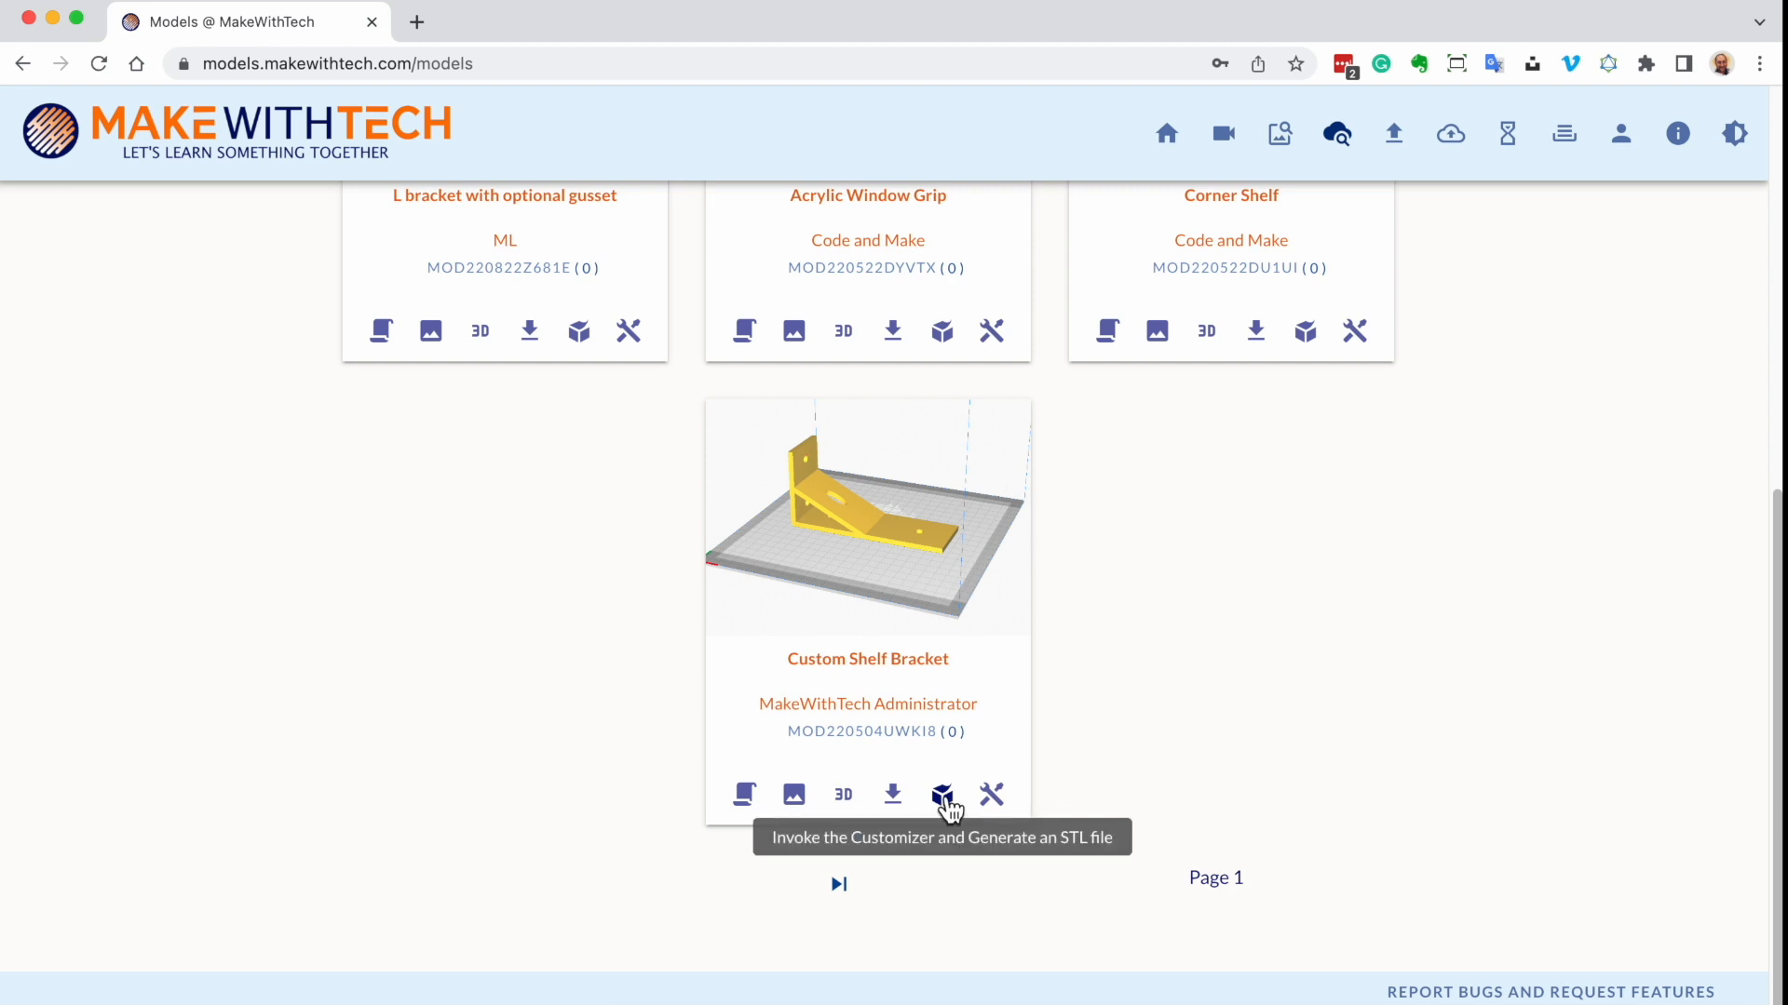
Customize the Custom Shelf Bracket with width 20 and preview it zoomed to fit
left_click(942, 795)
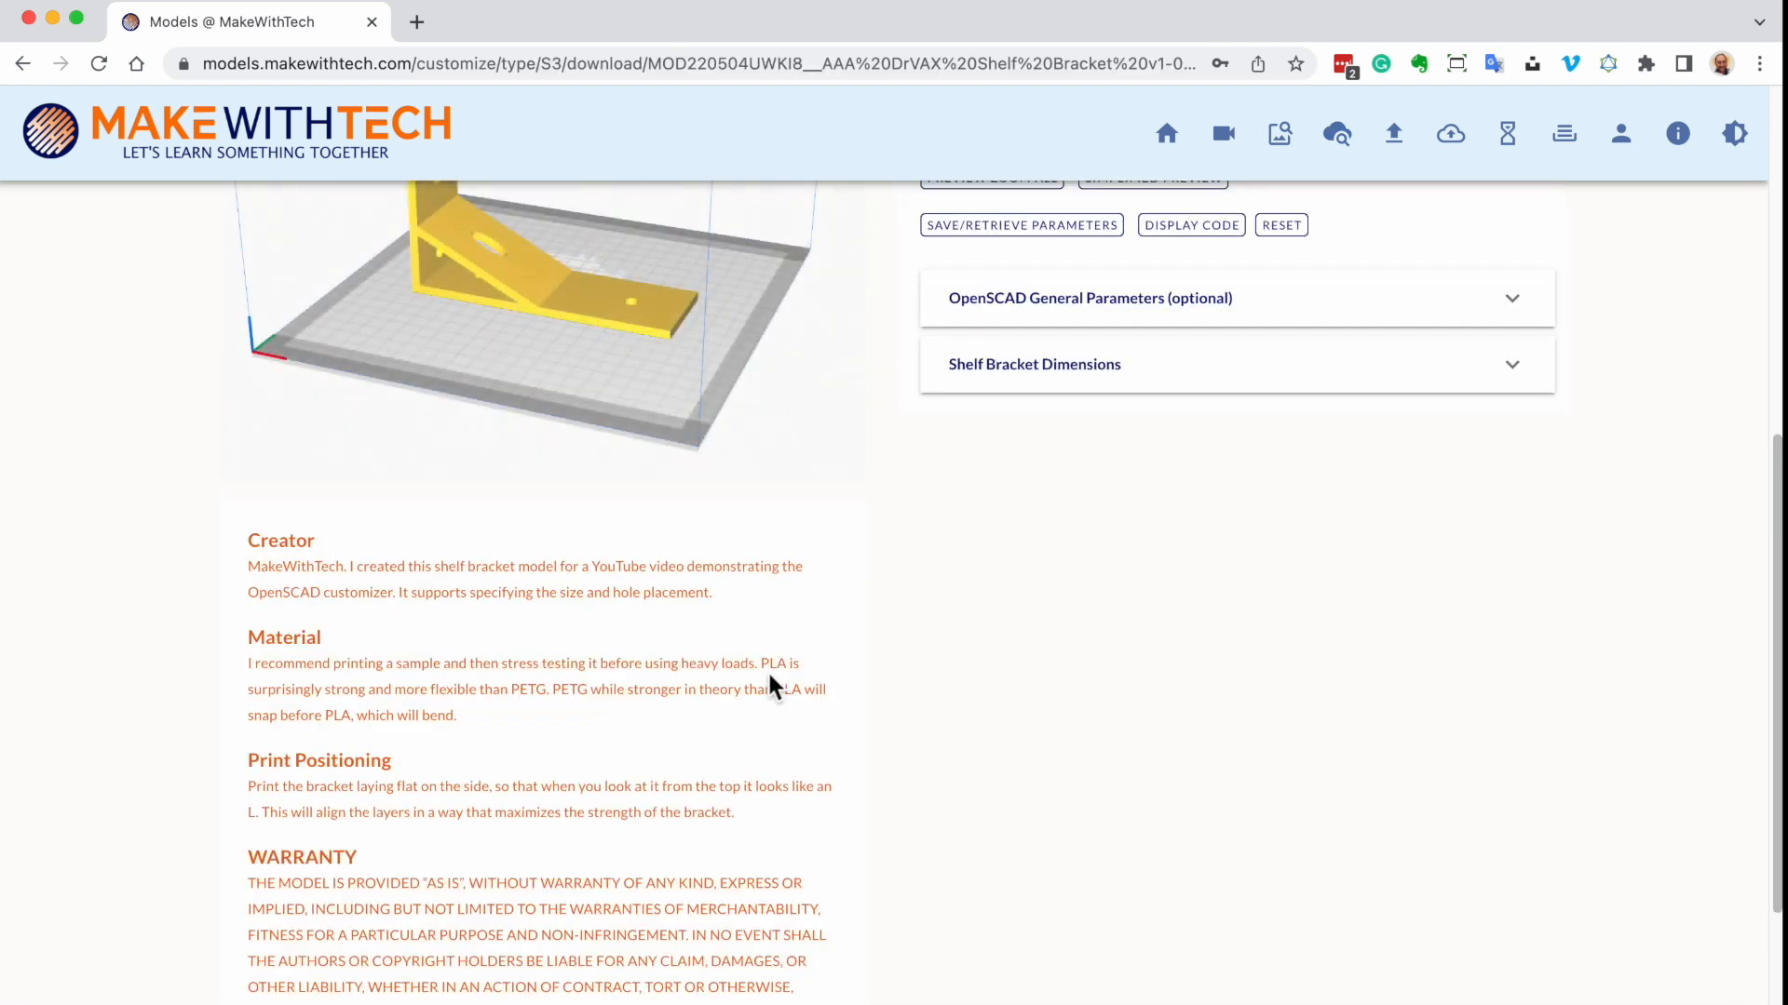
scroll("up", 3)
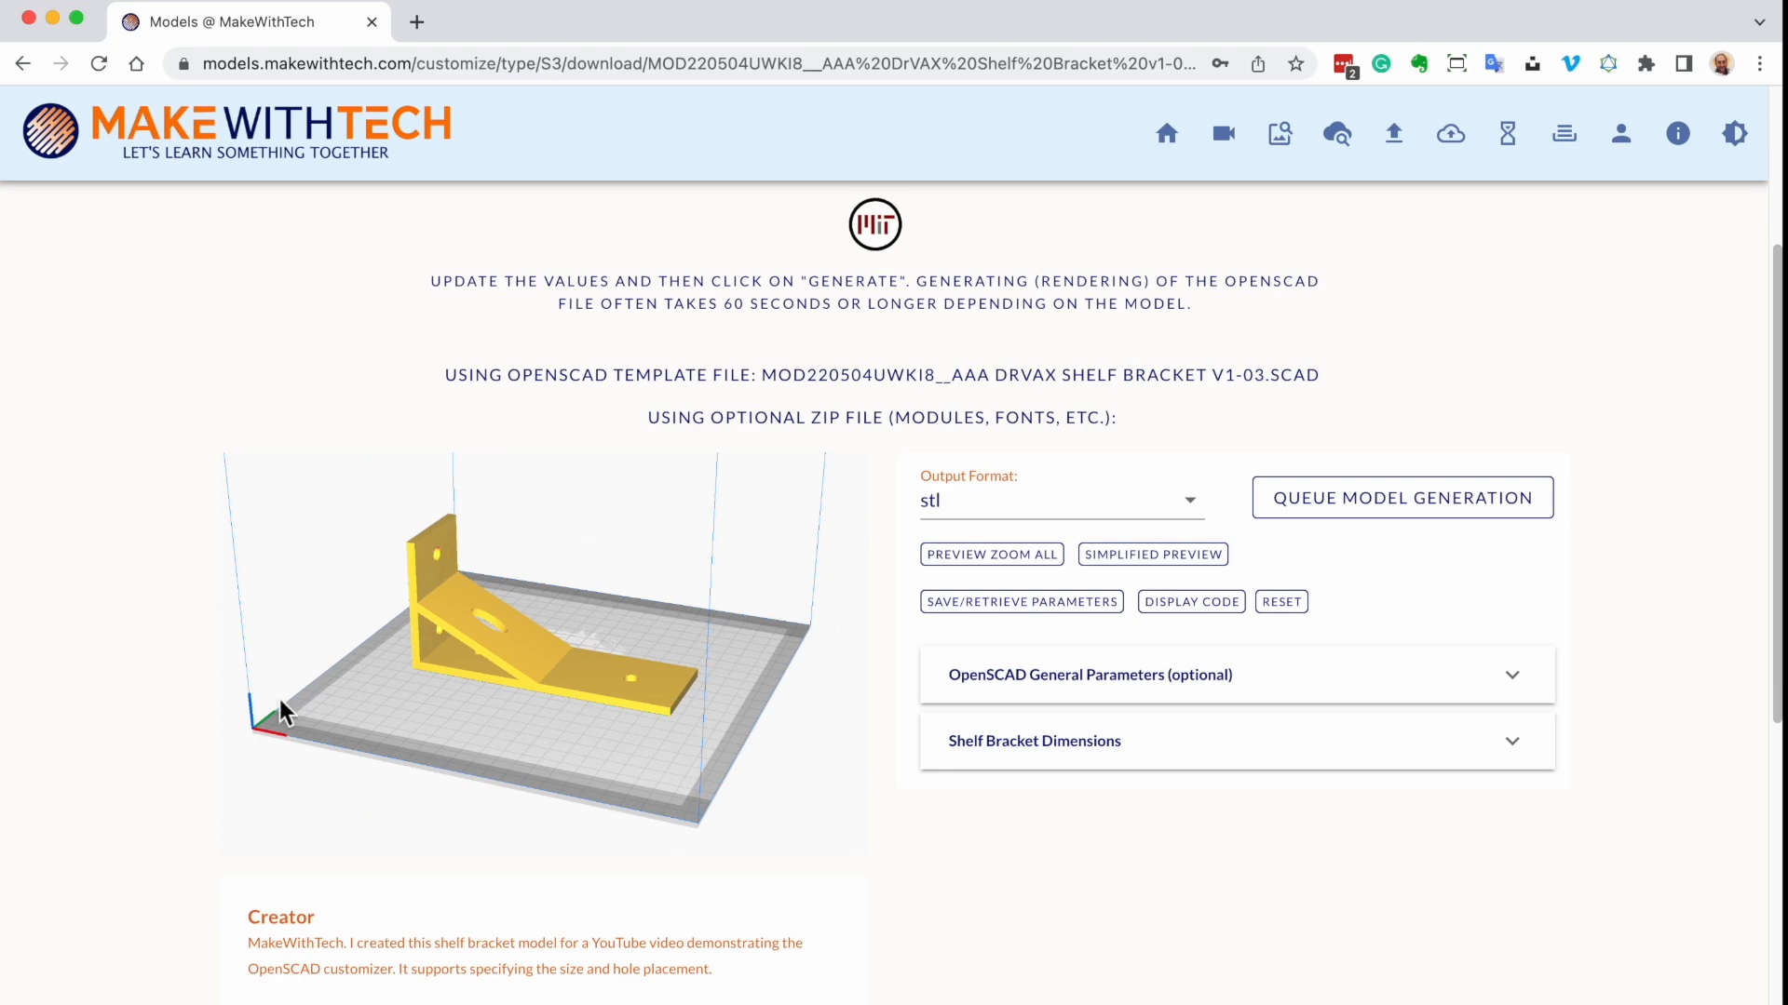
left_click(1034, 739)
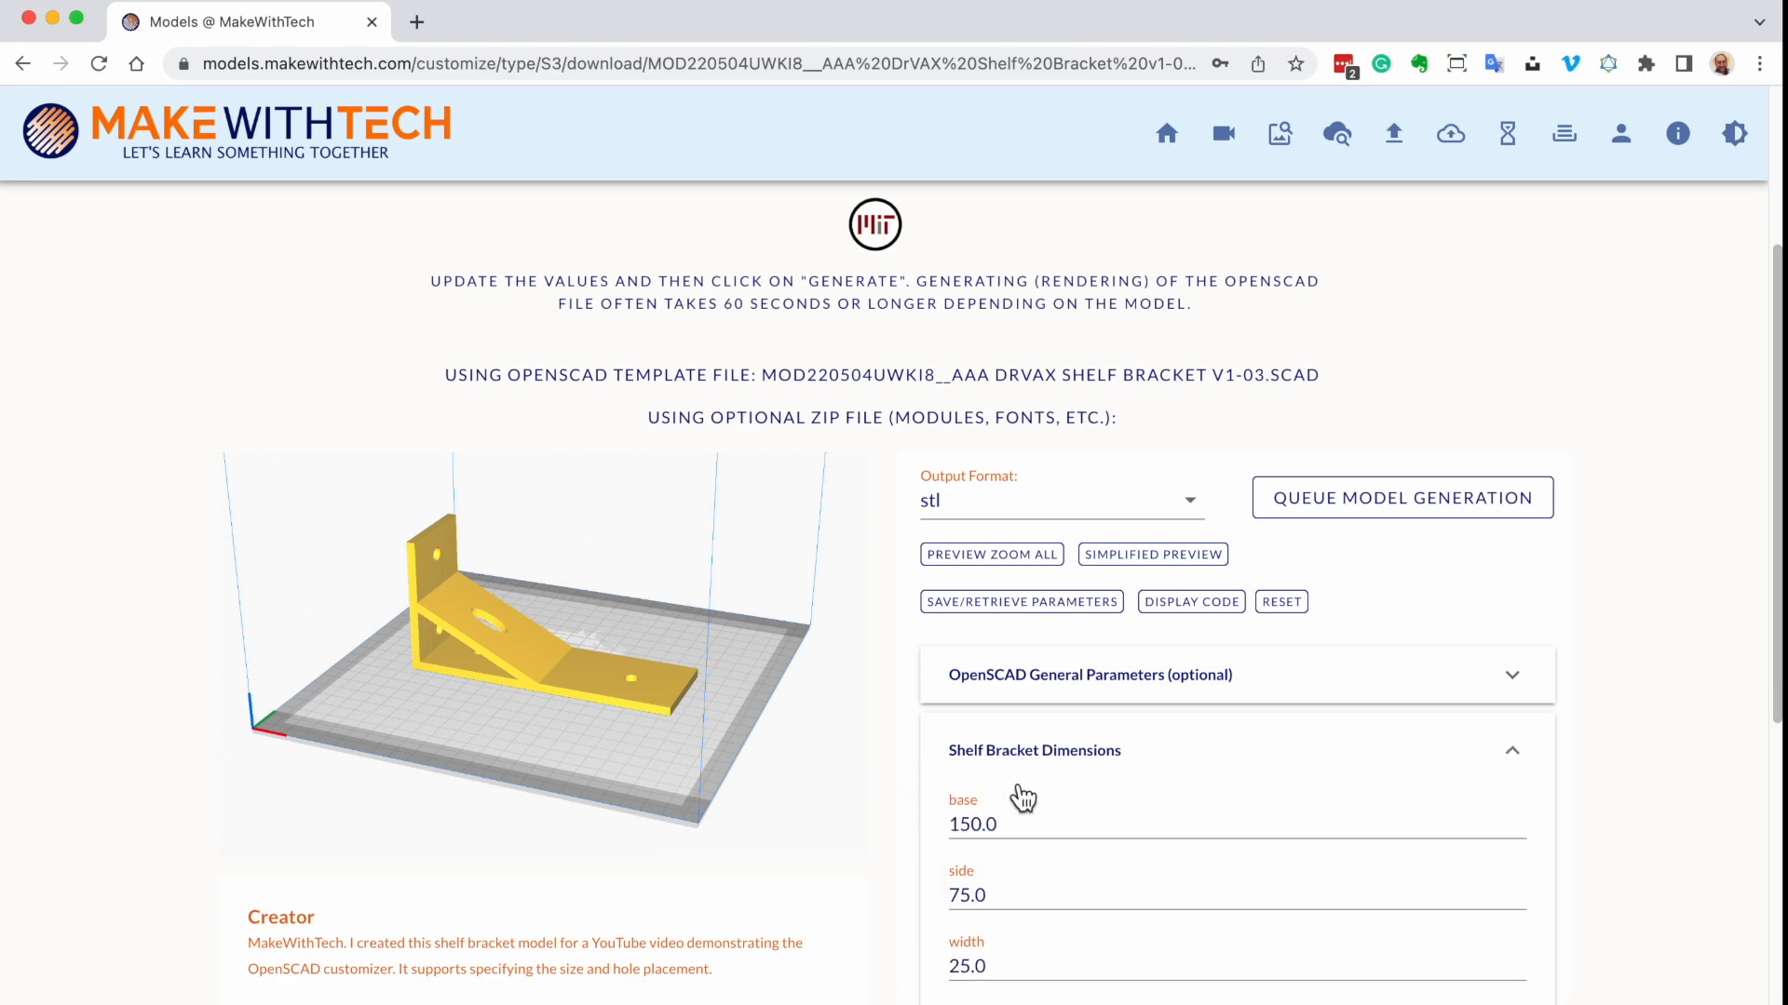
scroll("down", 3)
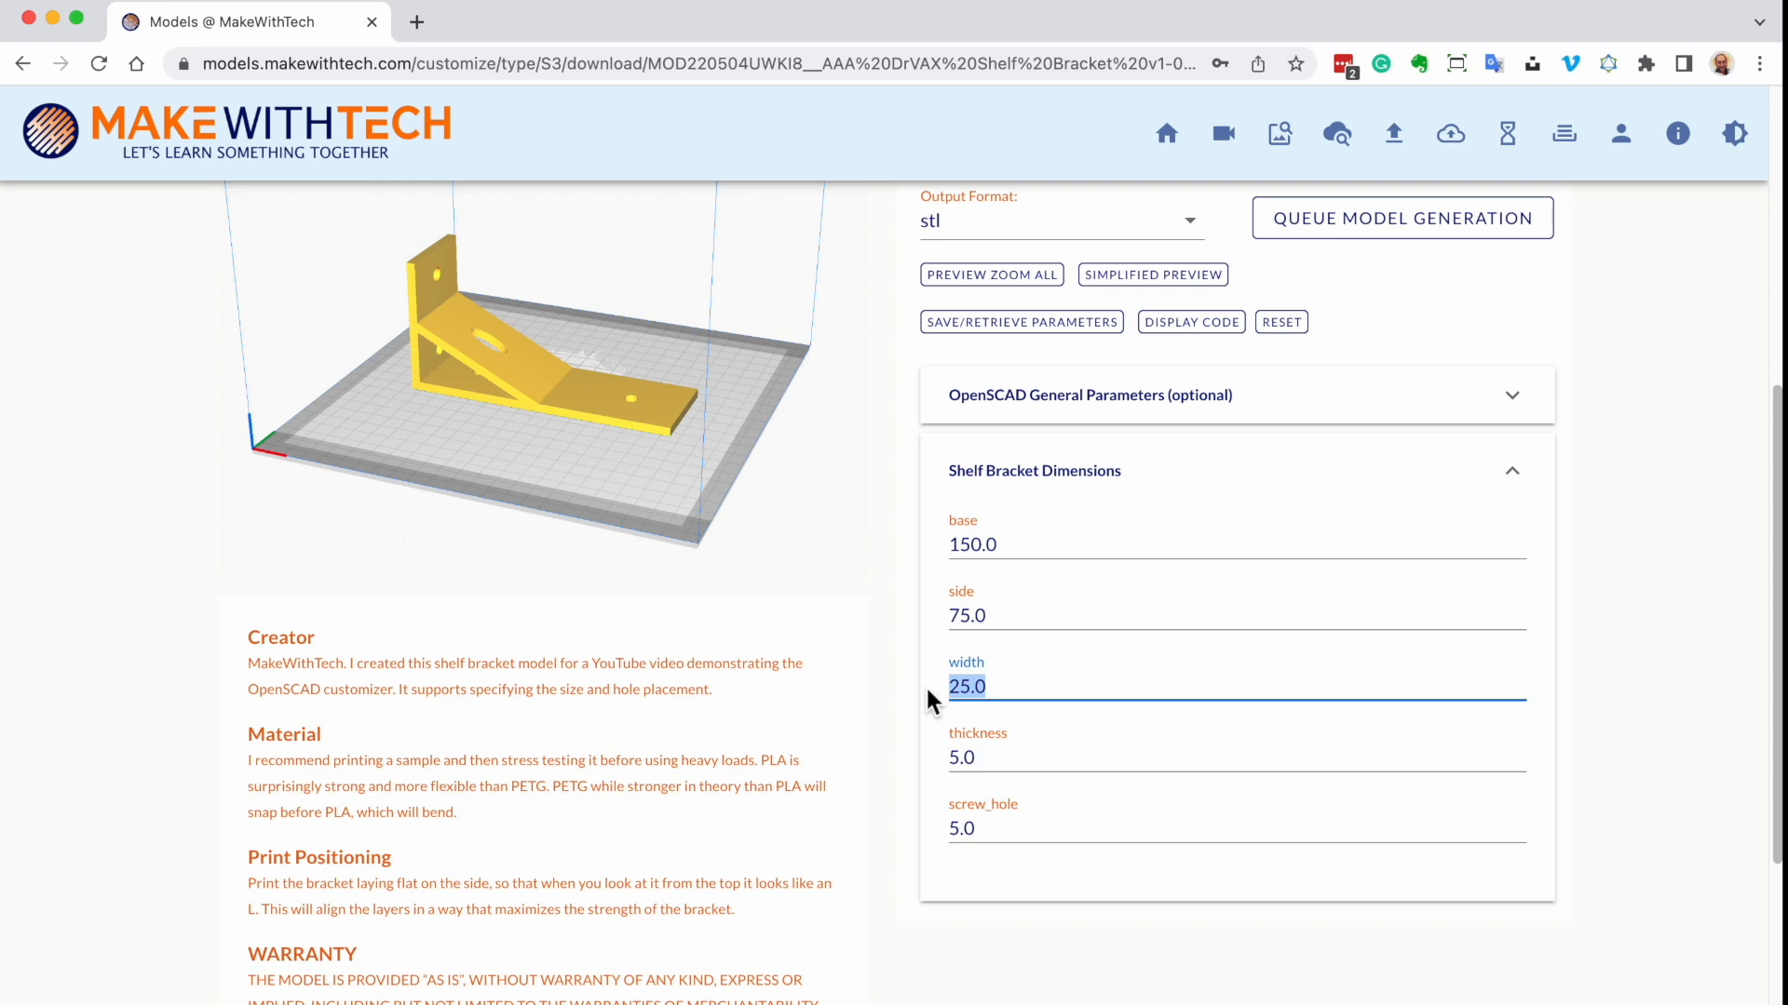
type("20")
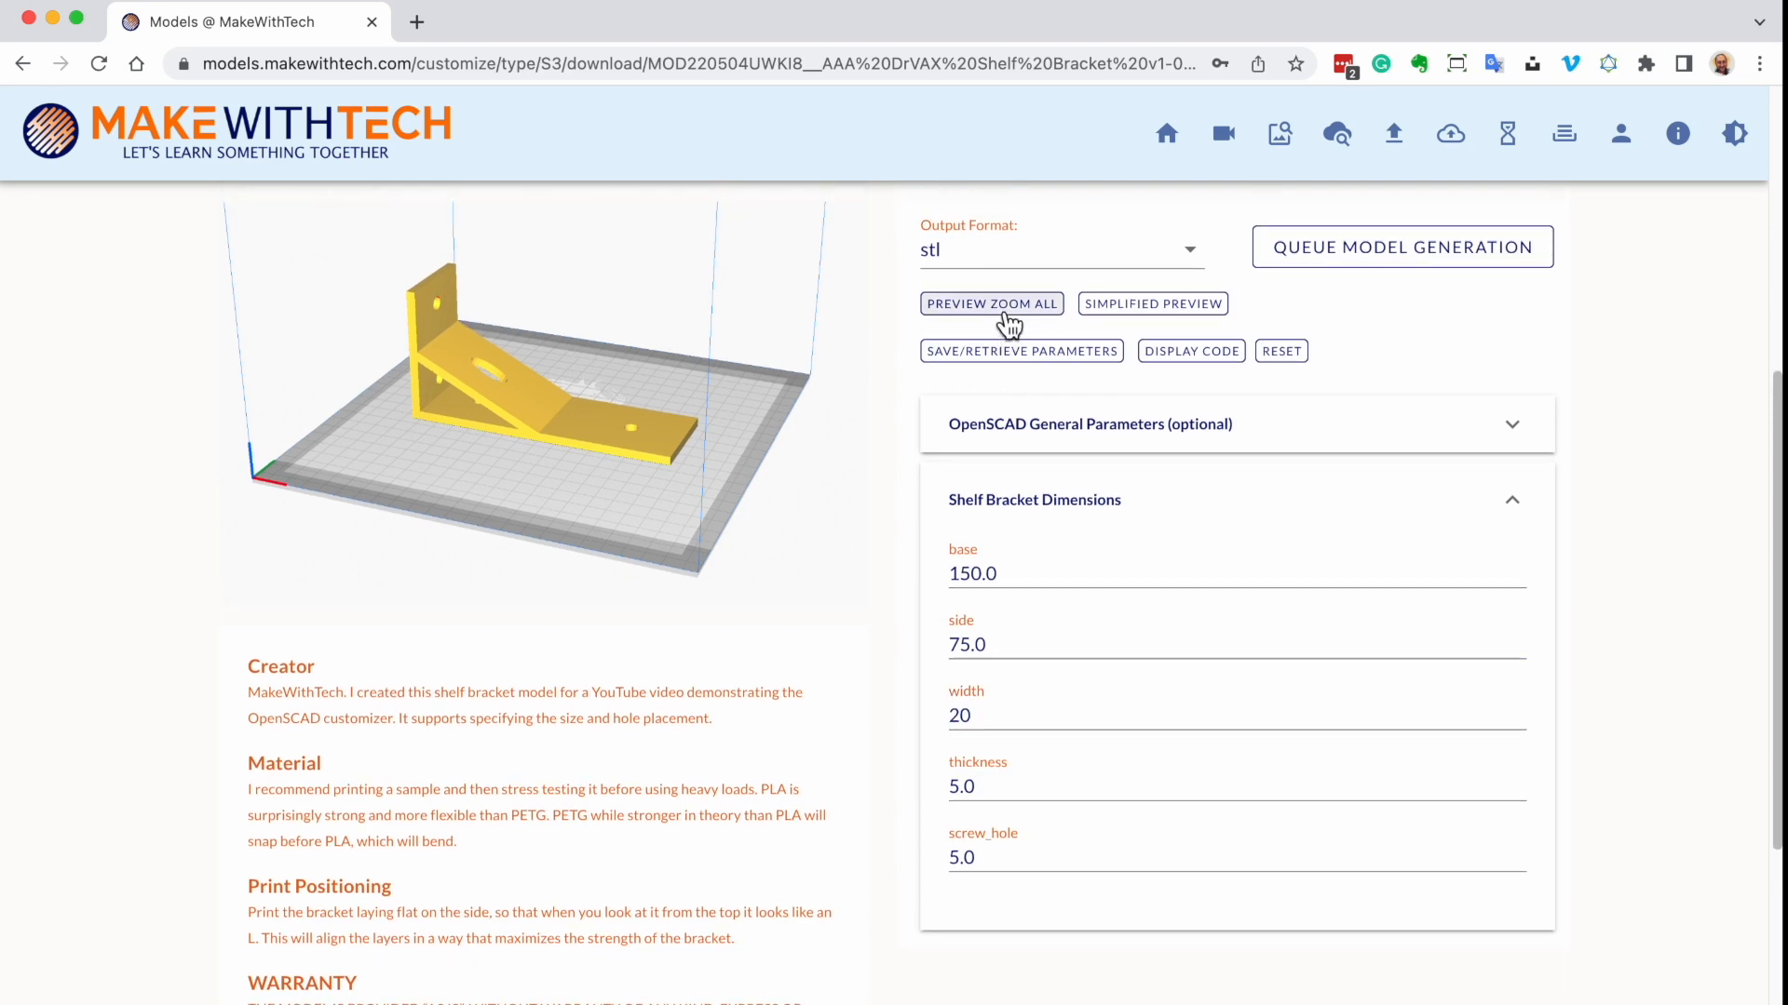
left_click(989, 303)
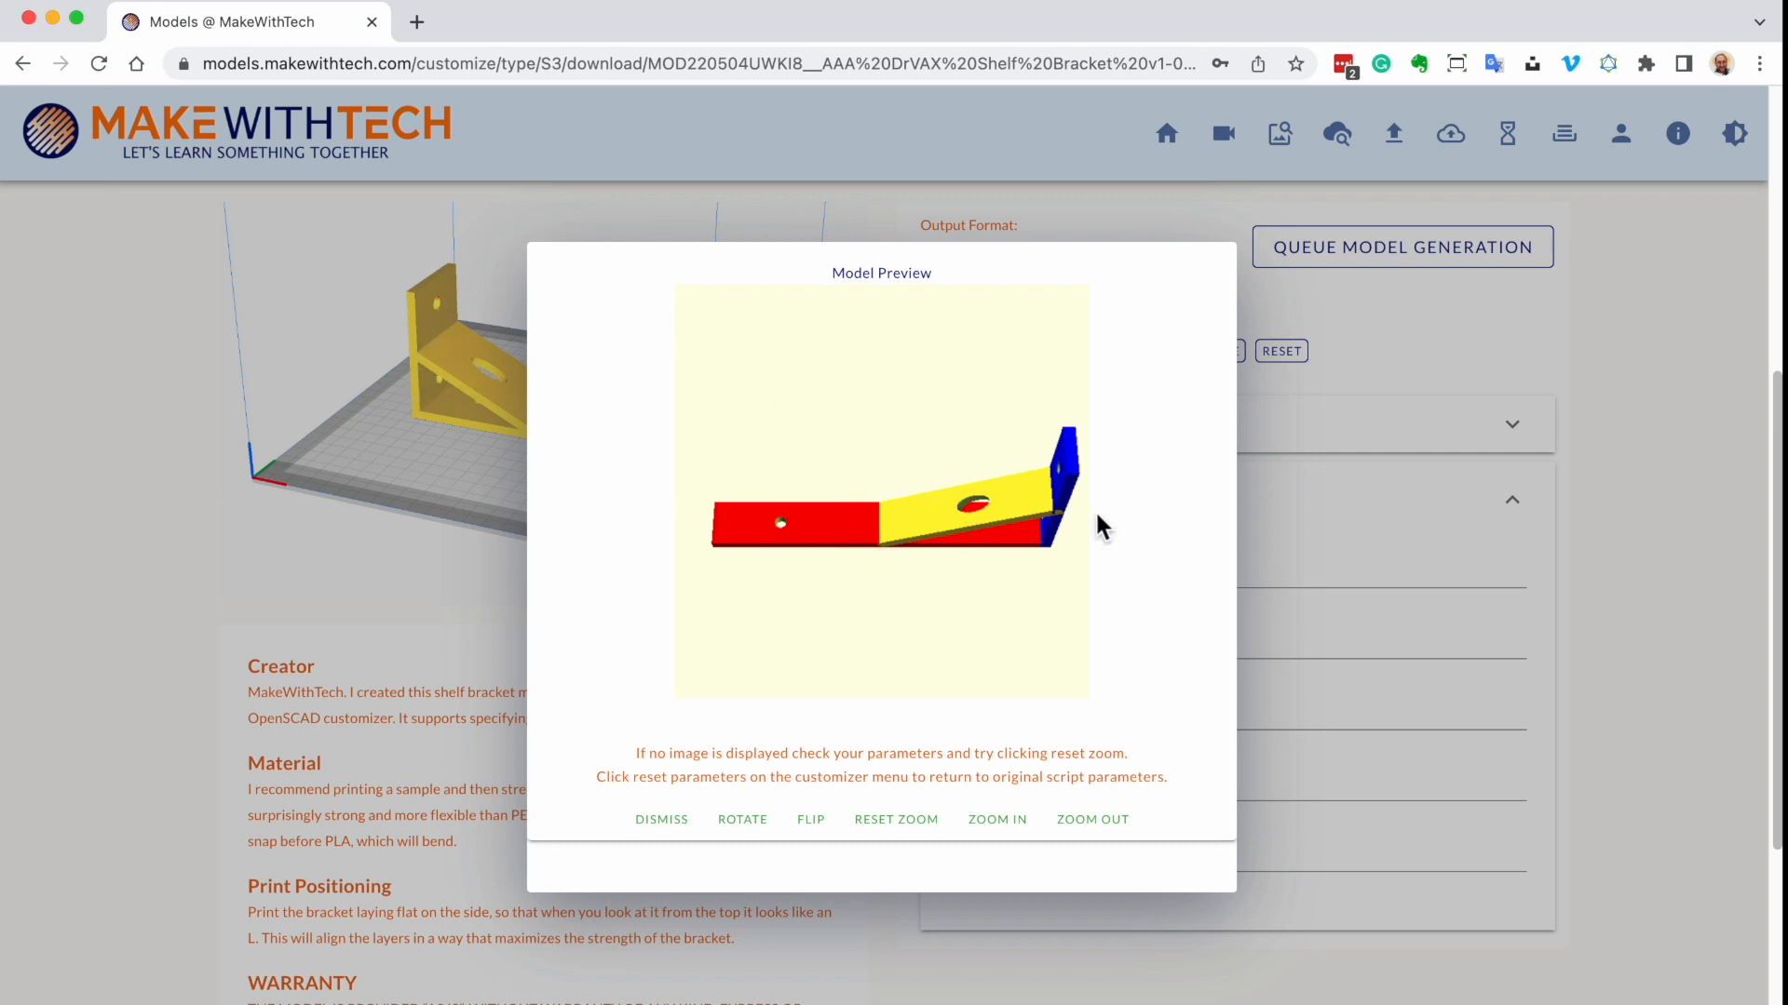
mouse_move(879, 755)
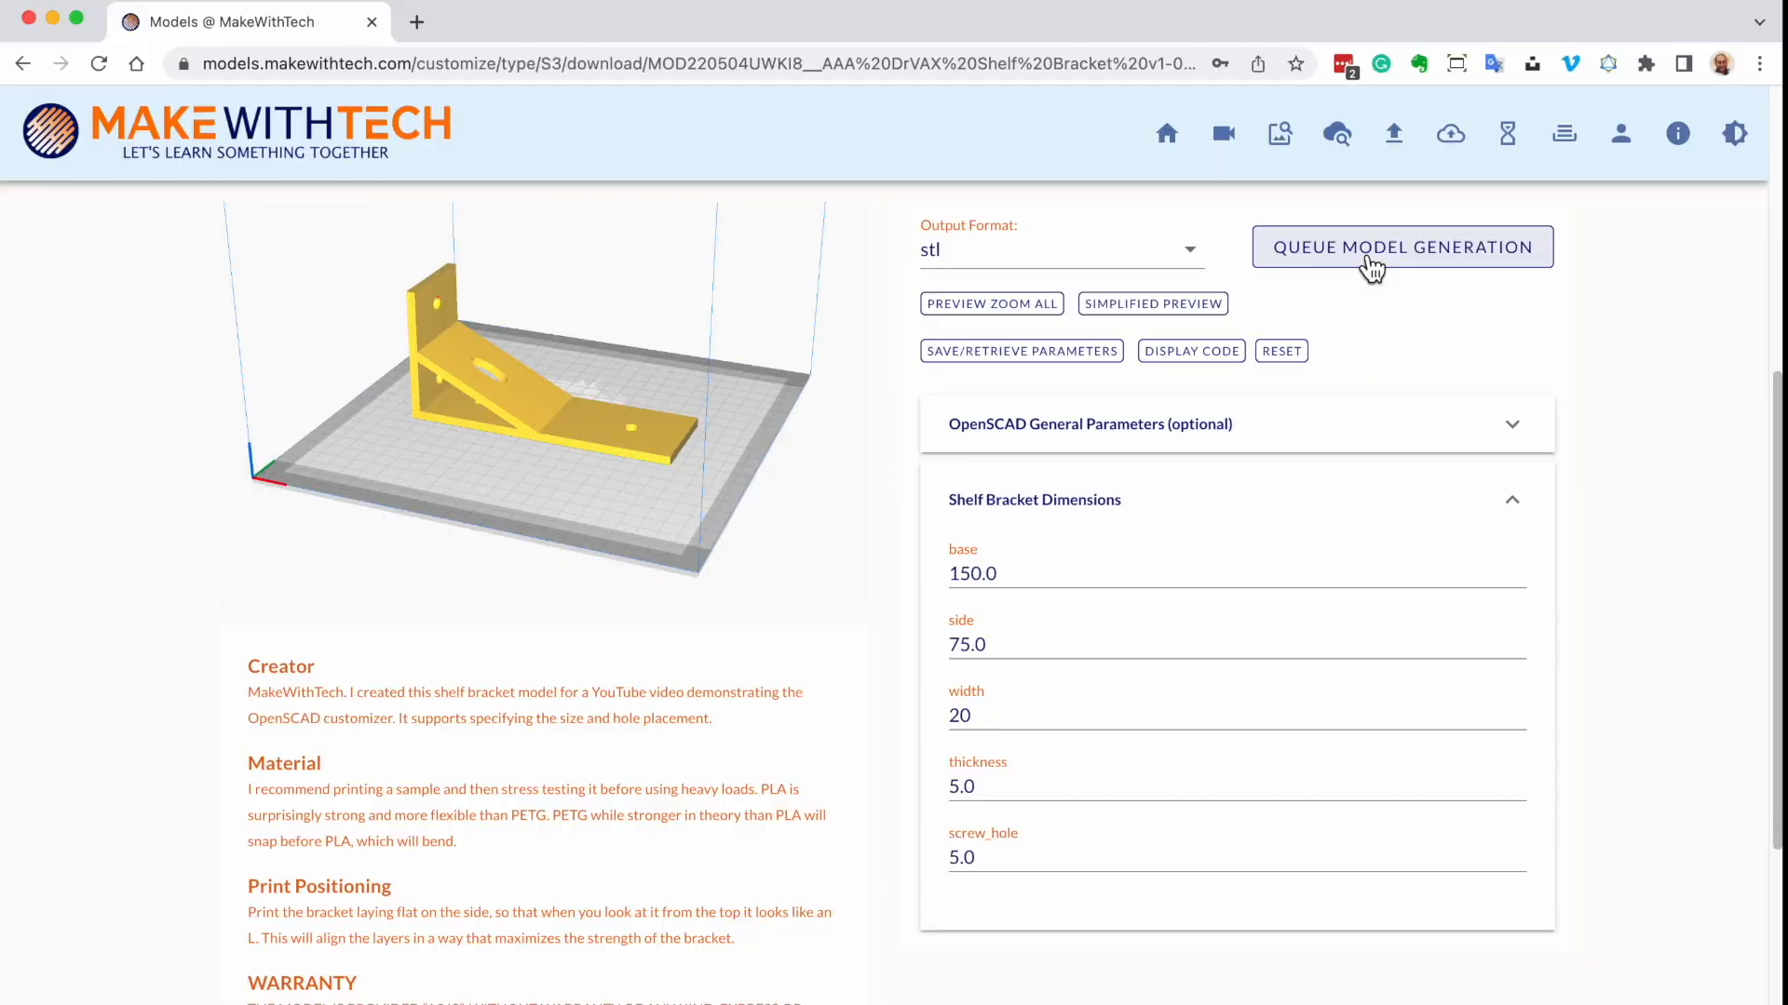
Queue the customized bracket STL for model generation
left_click(1400, 246)
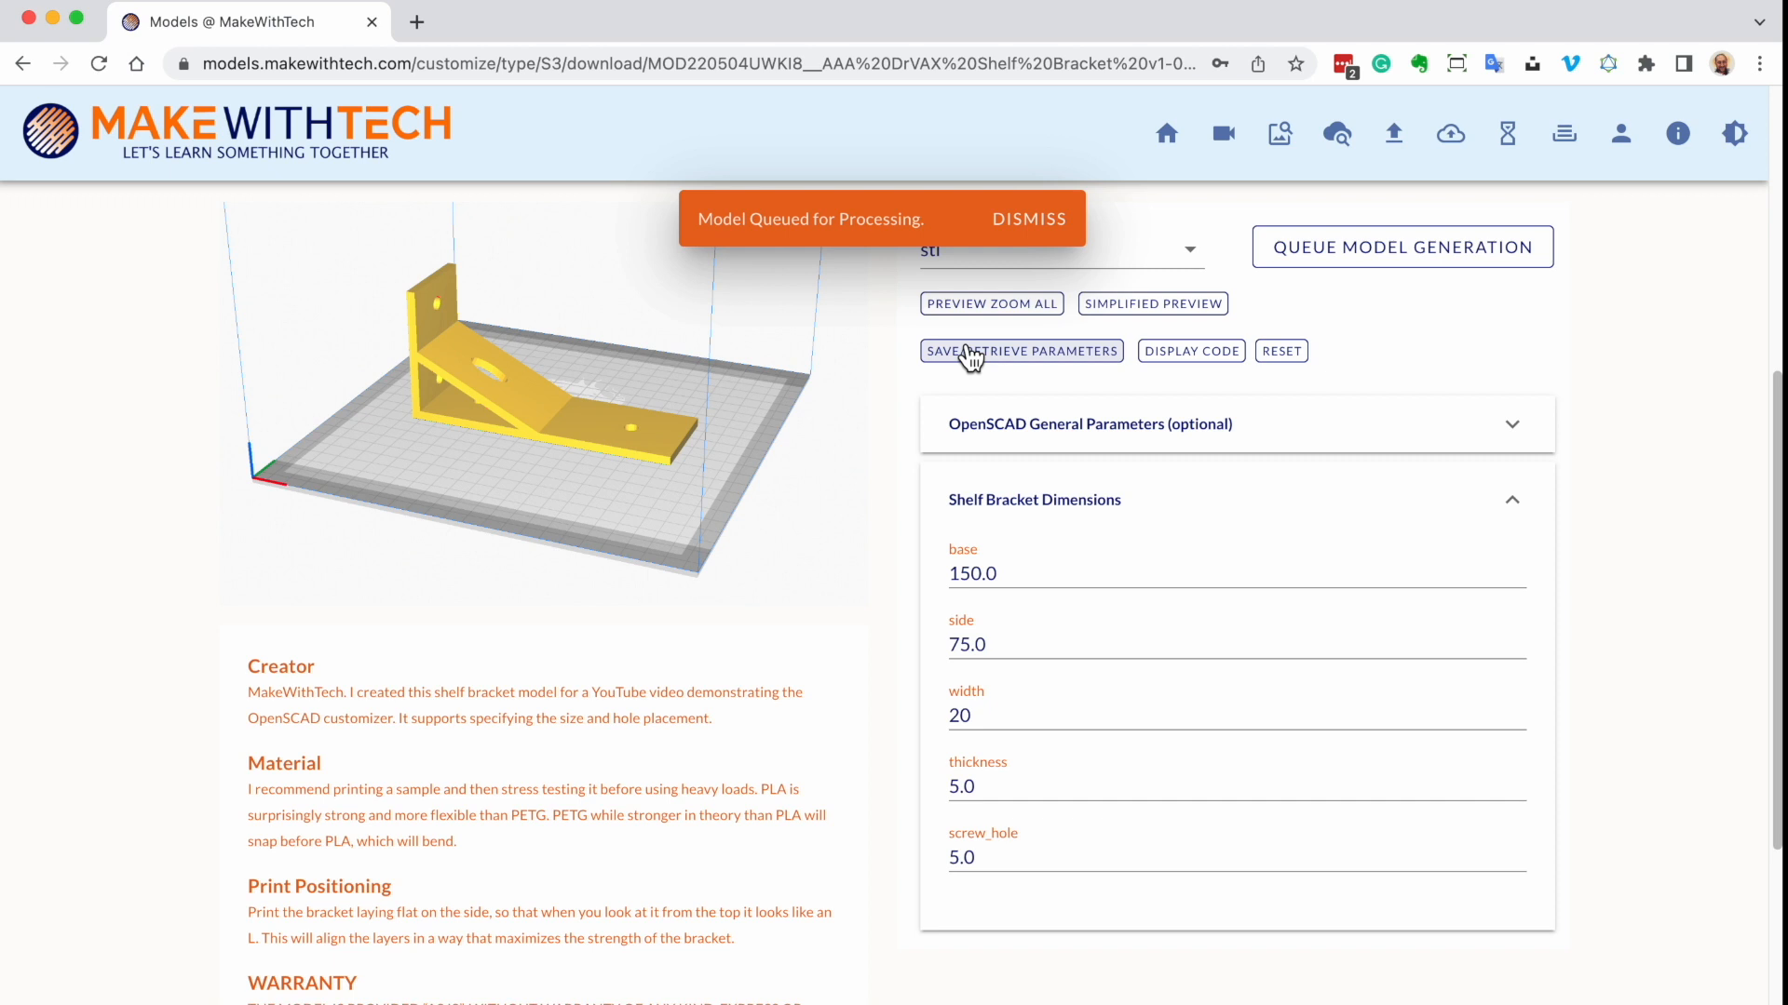
left_click(1026, 220)
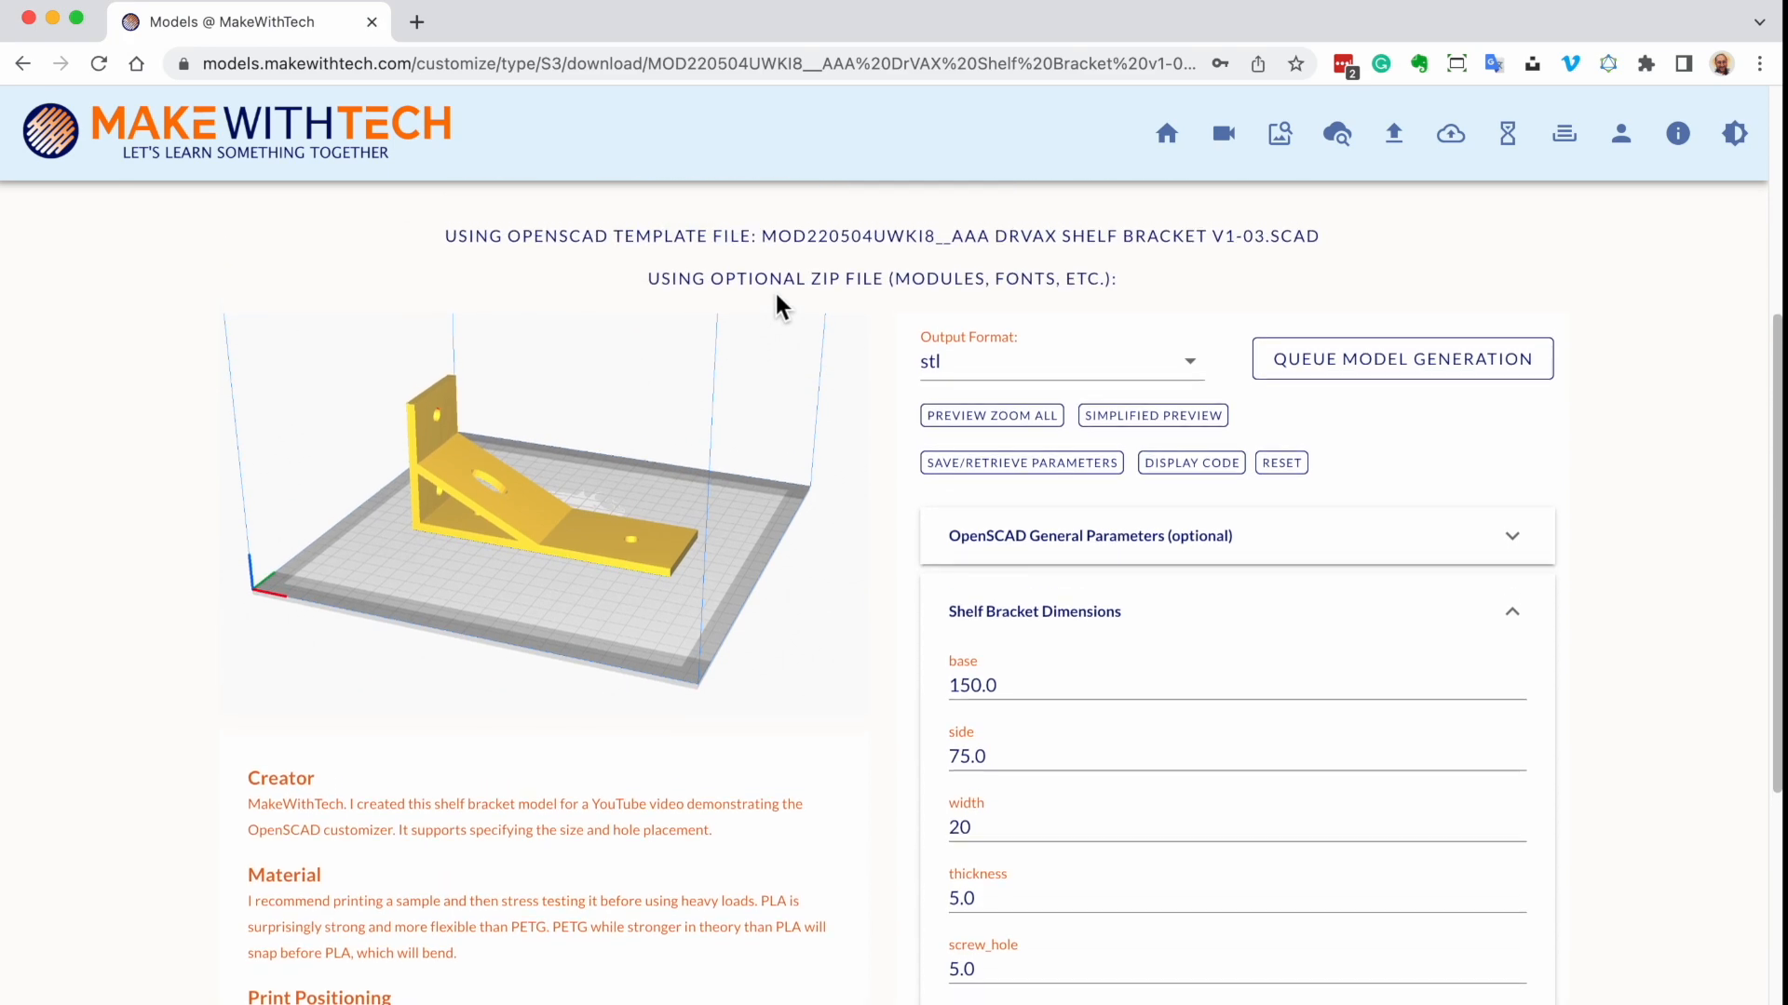
scroll("up", 3)
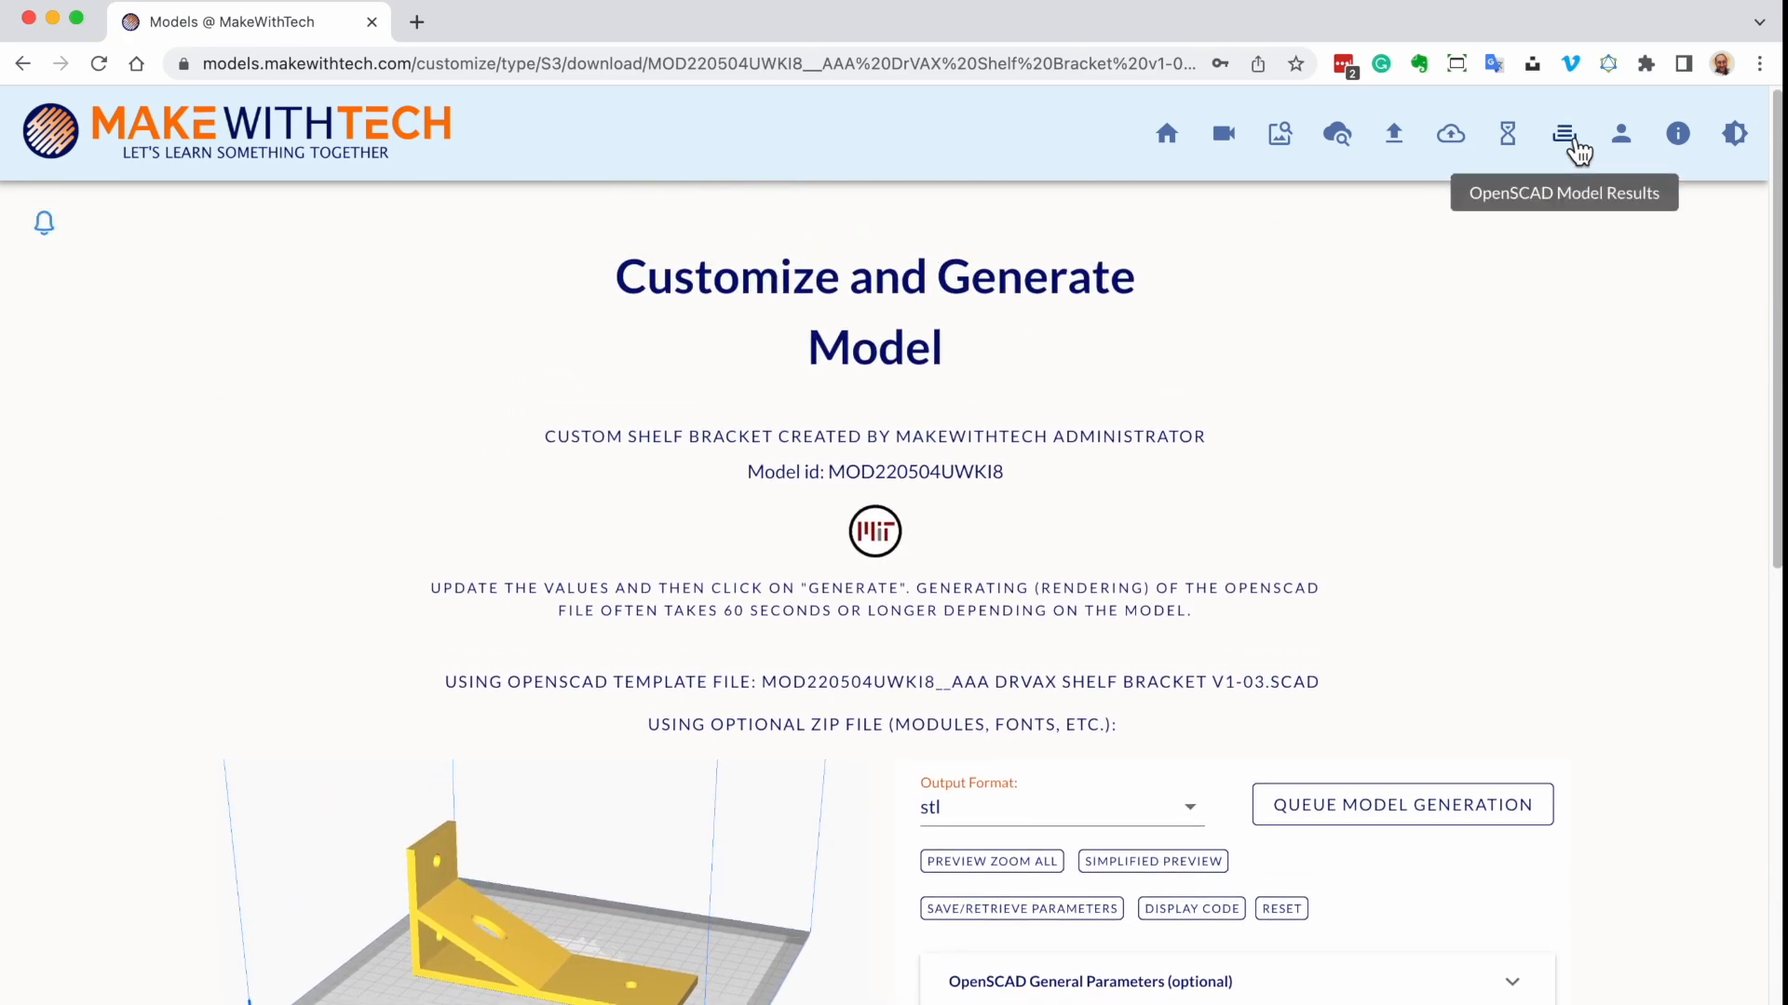
Inspect the rendered Custom Shelf Bracket STL in the 3D viewer and close it
left_click(1562, 134)
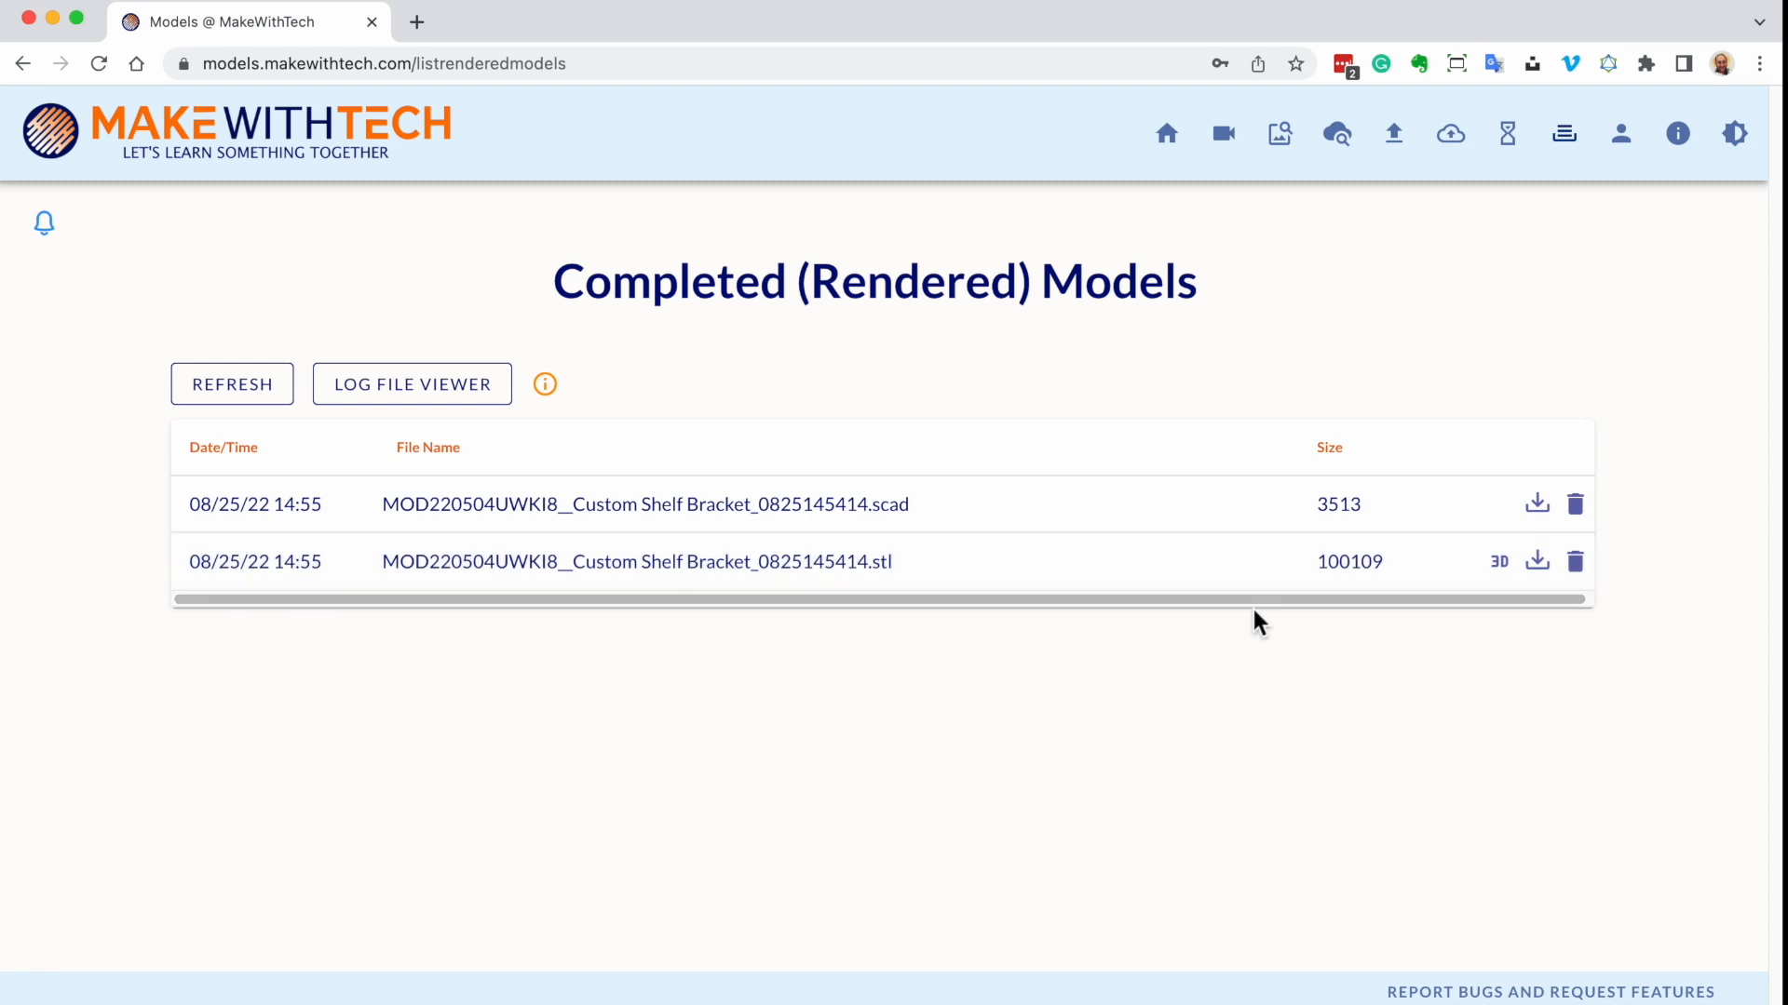
left_click(1497, 561)
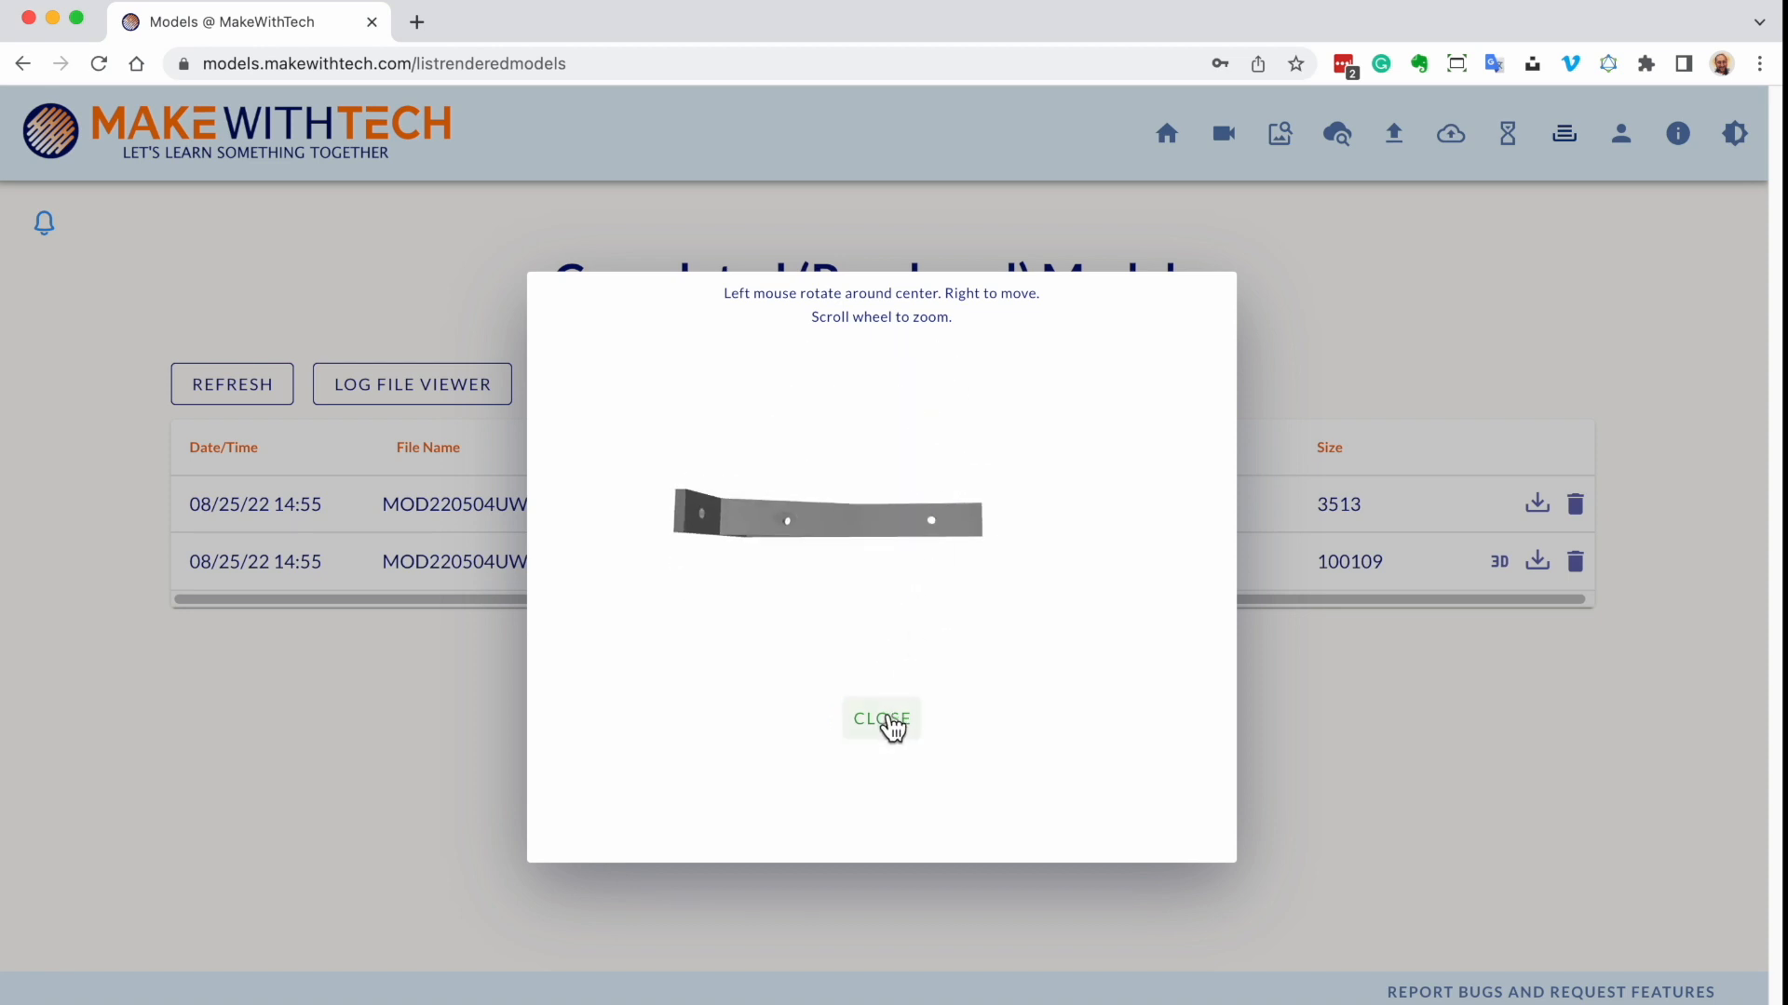
left_click(880, 719)
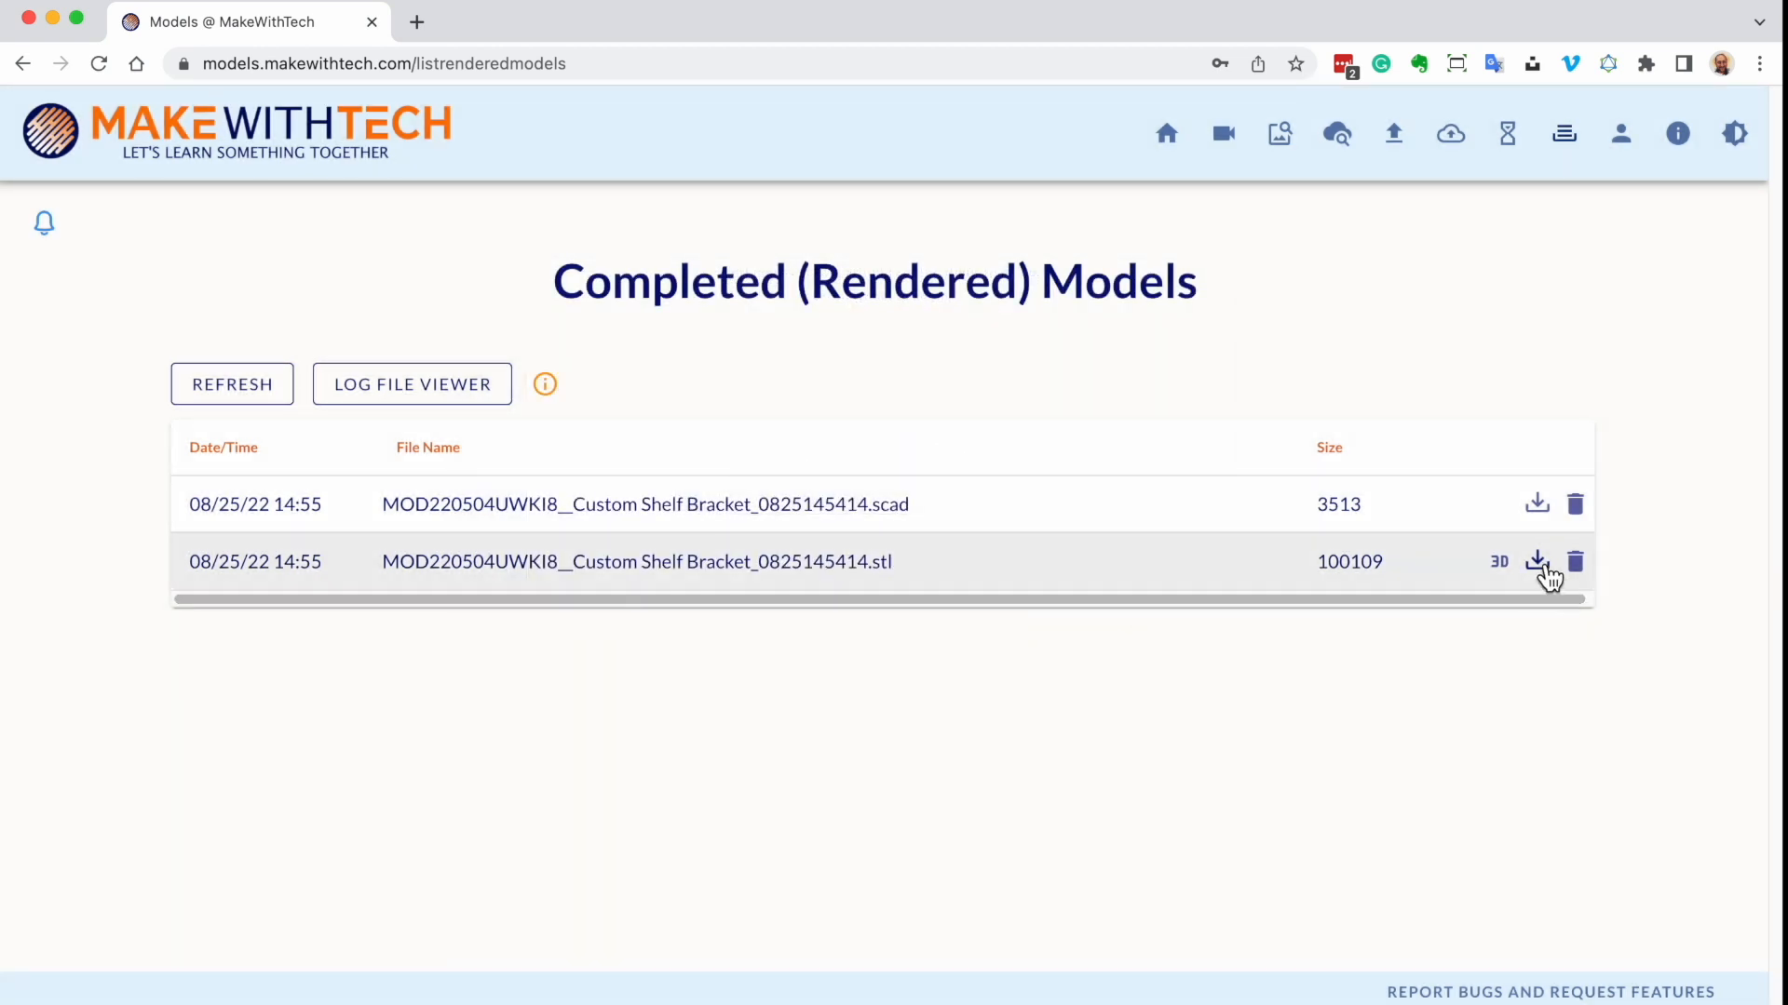
mouse_move(1037, 571)
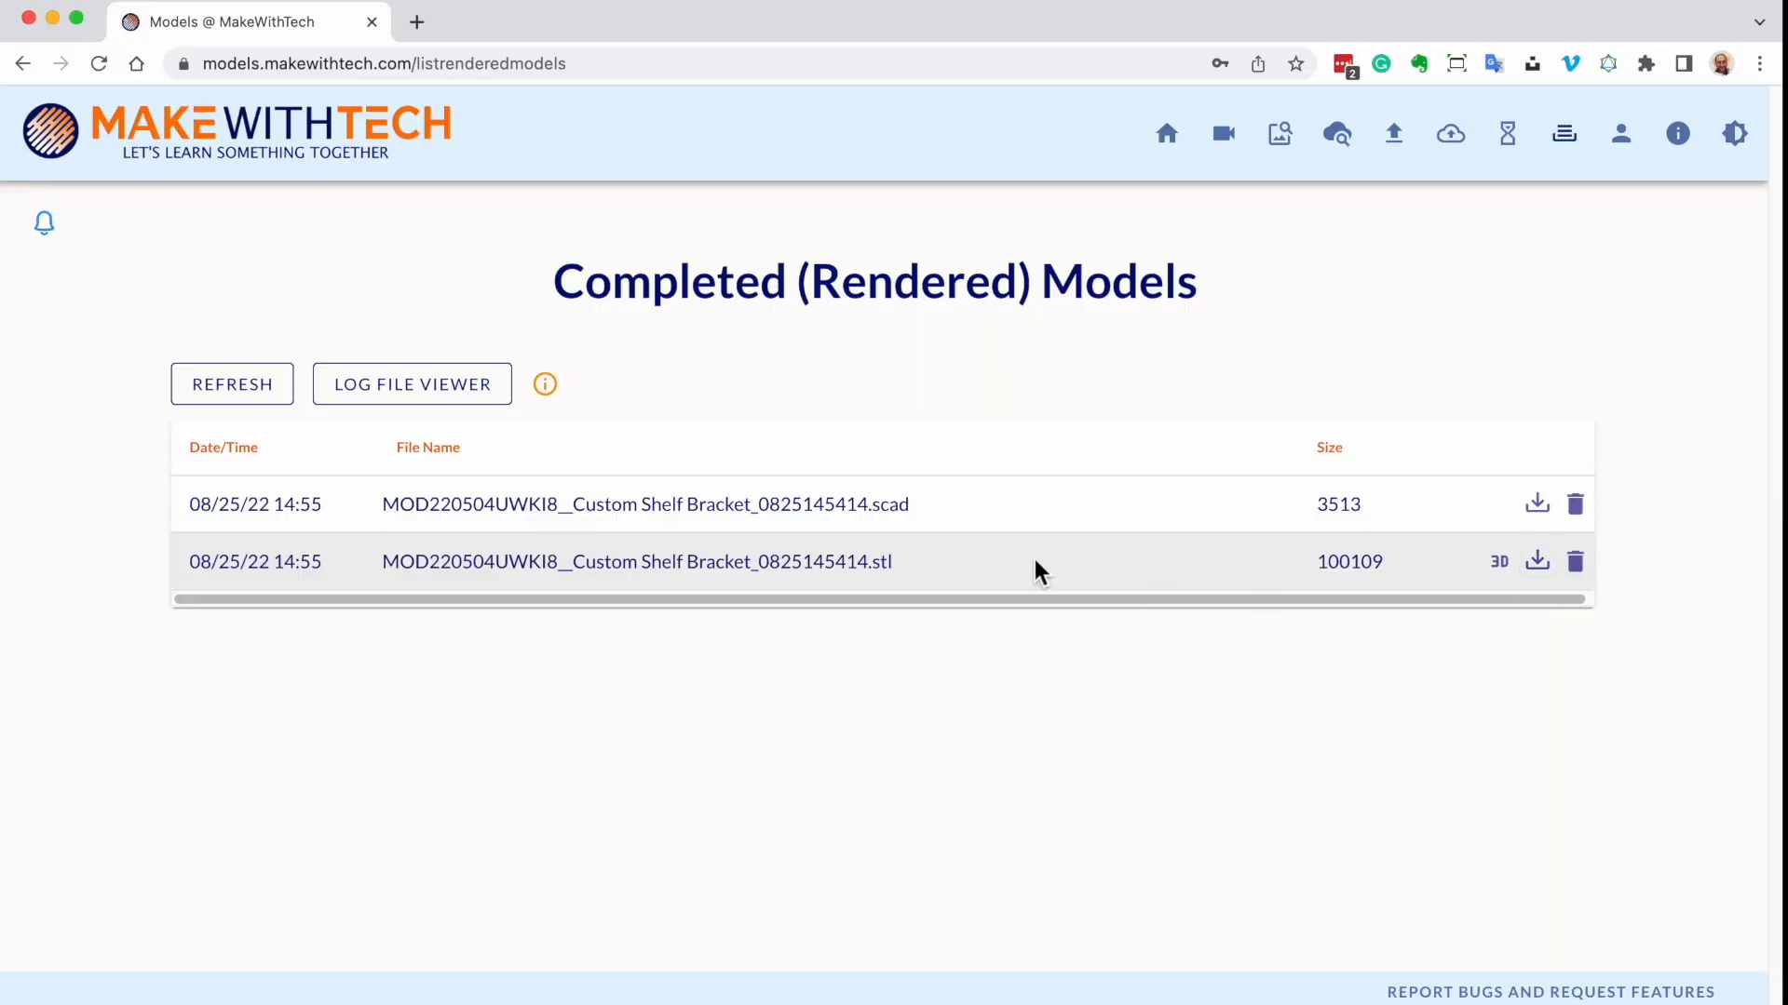
Download the rendered bracket STL and dismiss the Download Complete dialog
left_click(1537, 561)
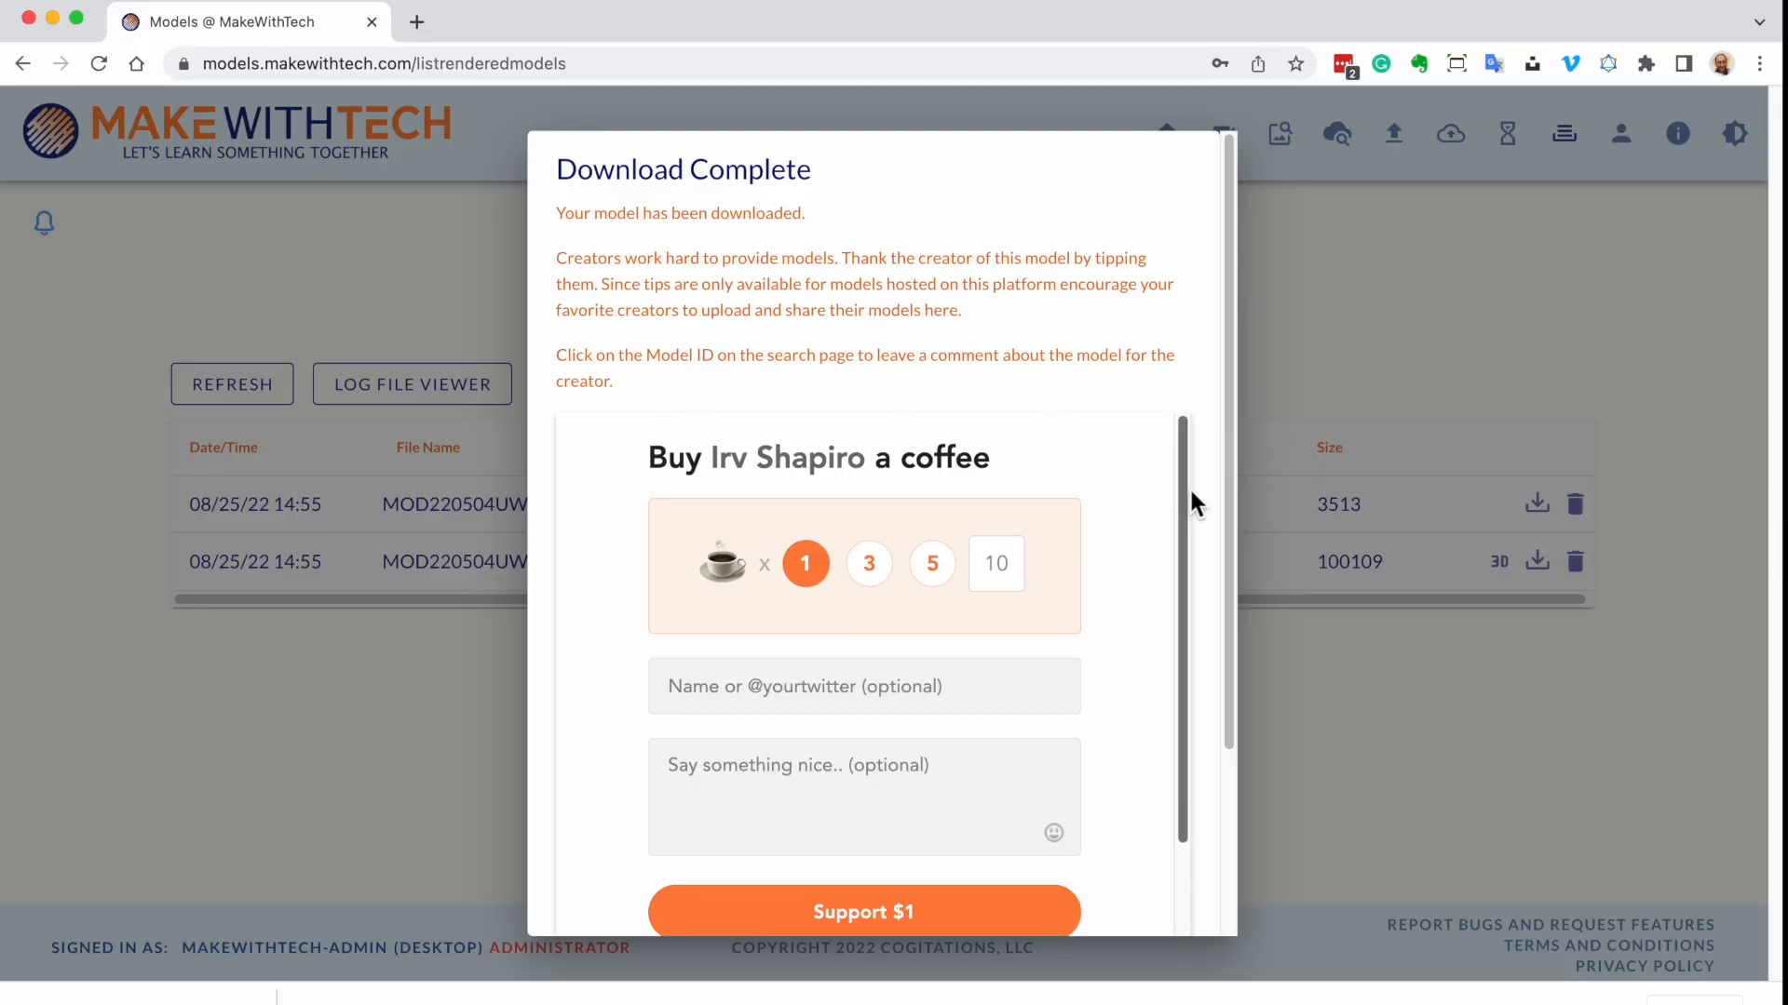
scroll("down", 3)
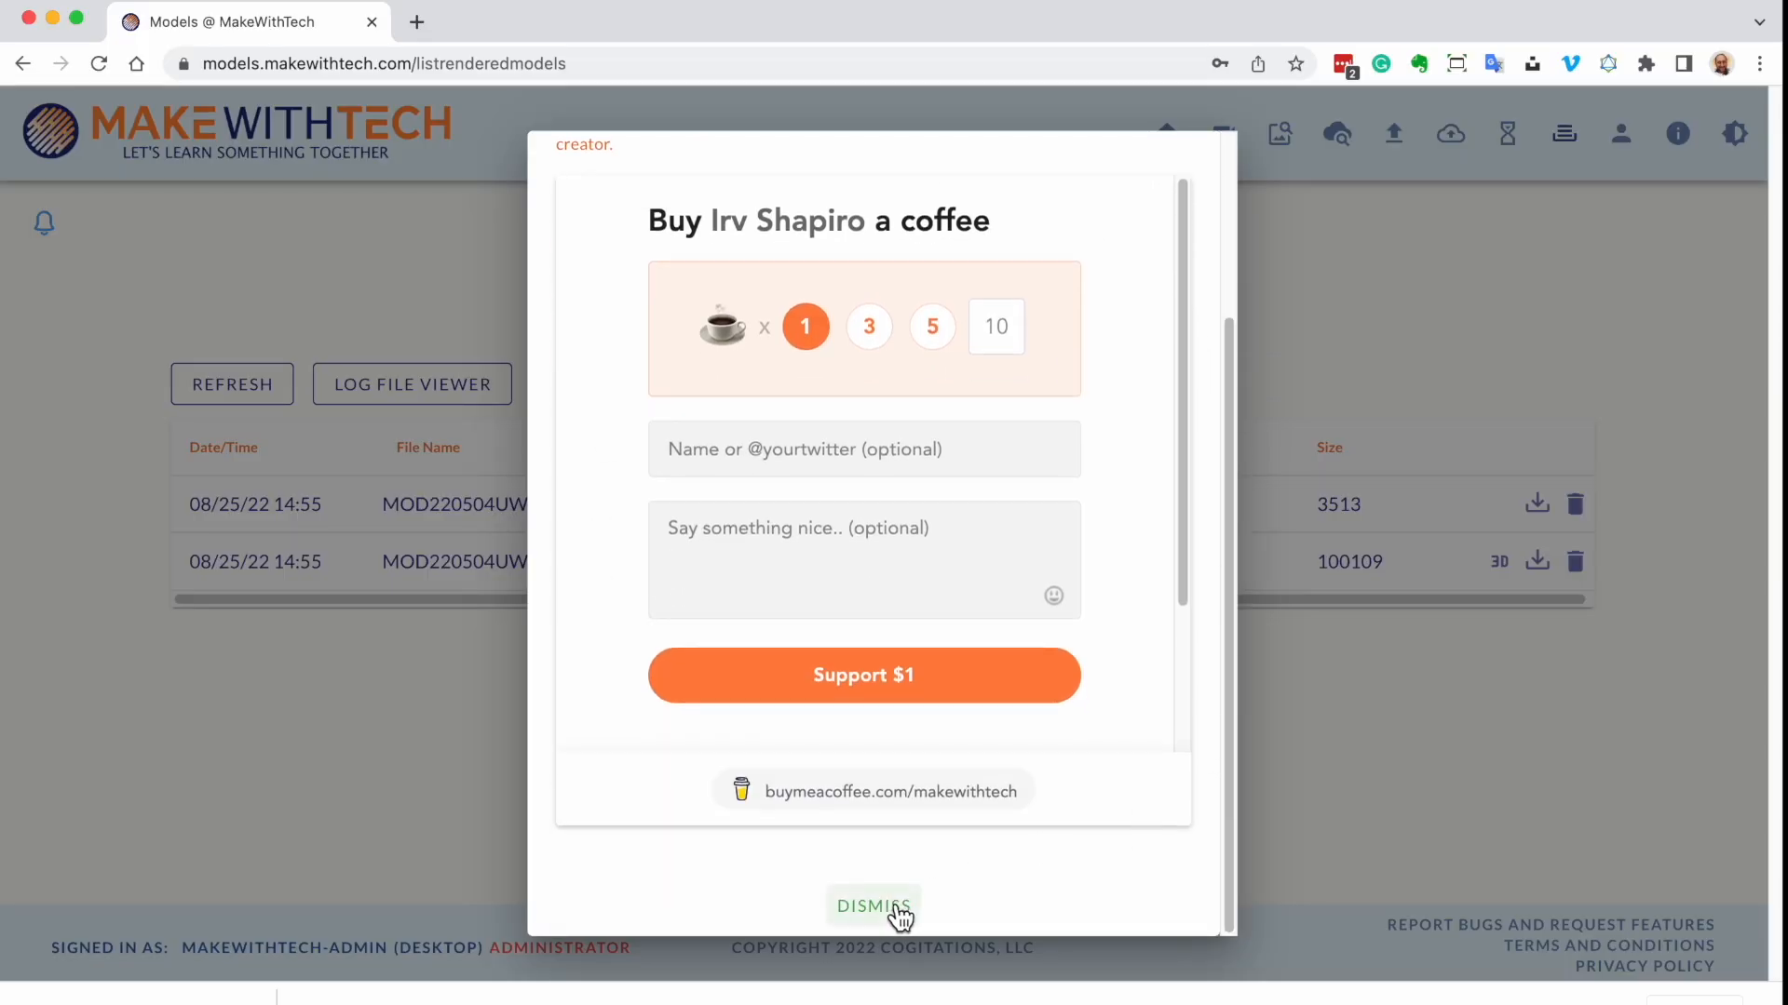
left_click(873, 907)
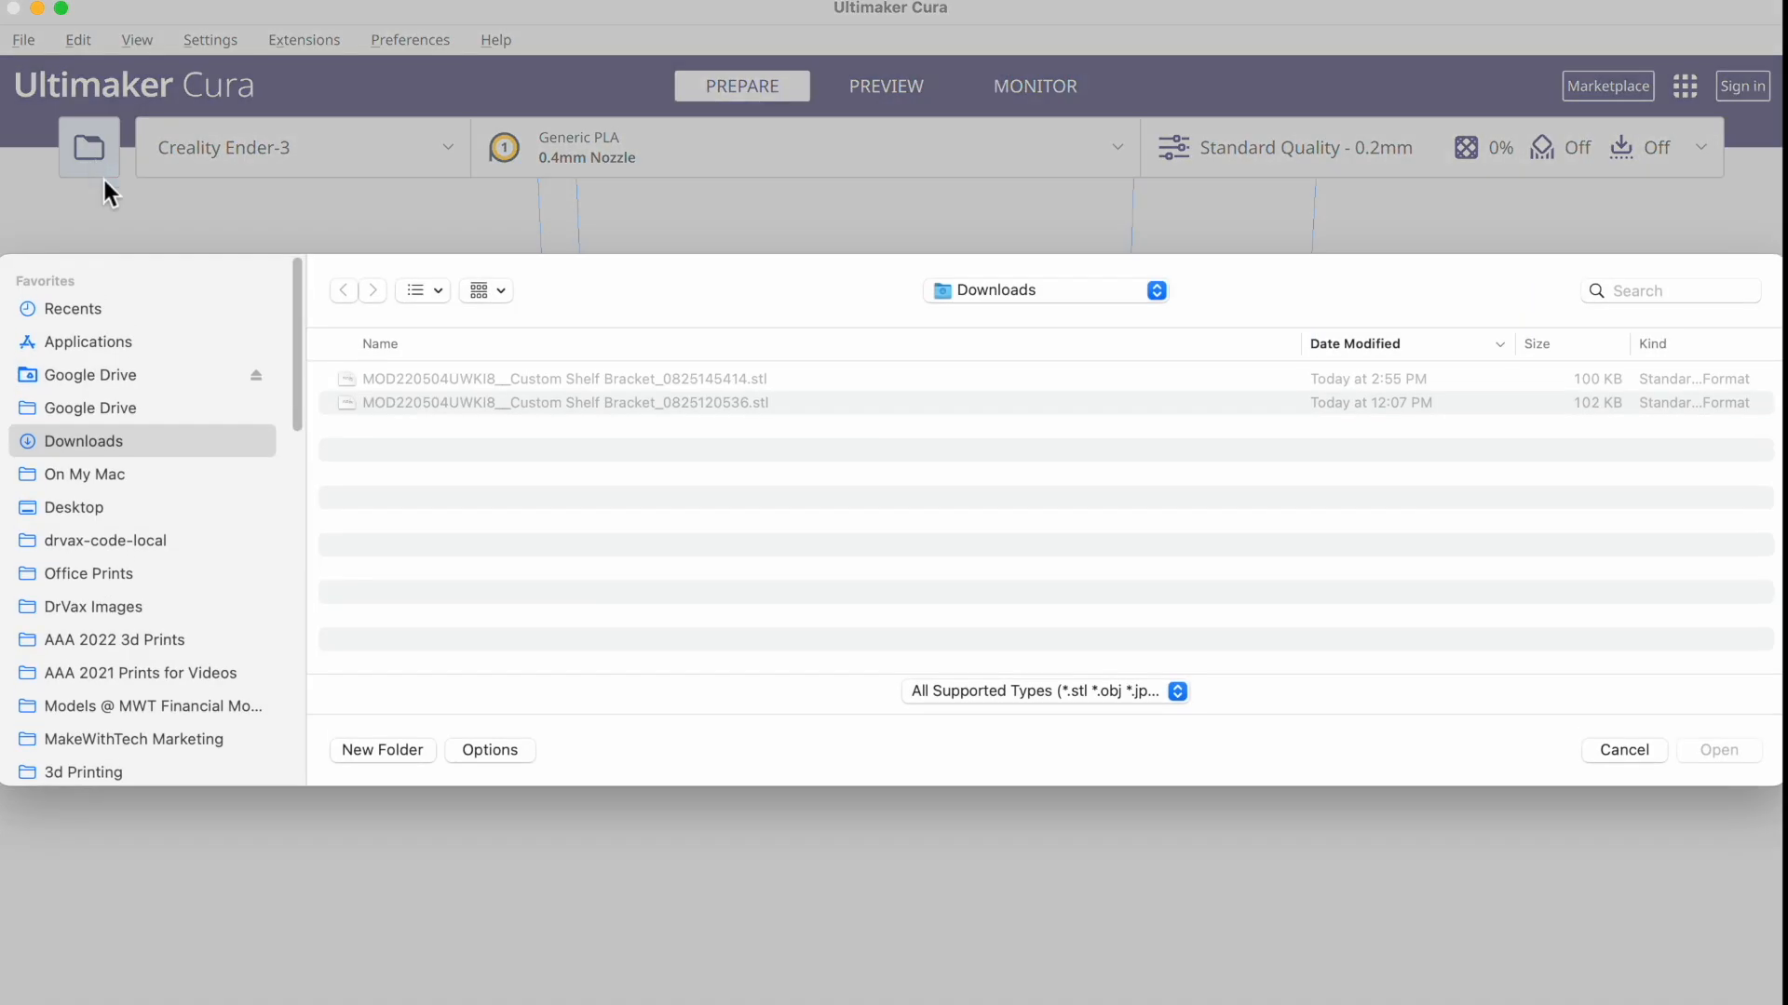
Load the newest Custom Shelf Bracket STL from Downloads into Cura
left_click(565, 378)
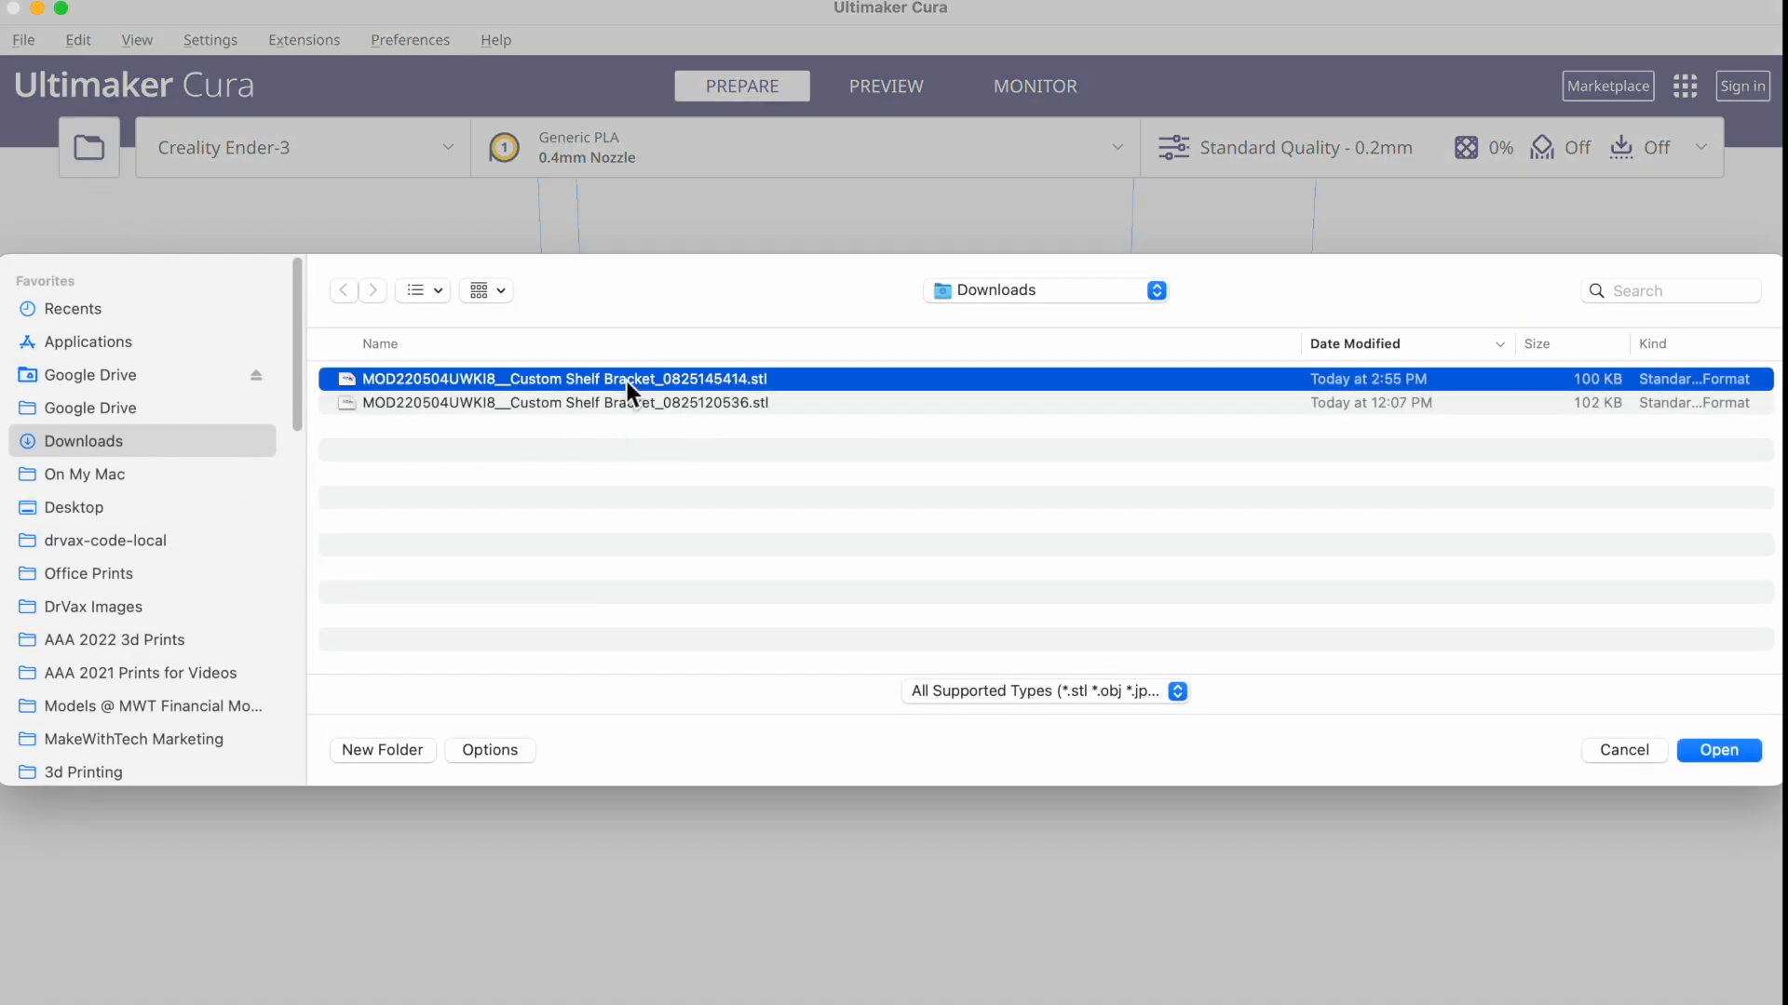
left_click(1717, 751)
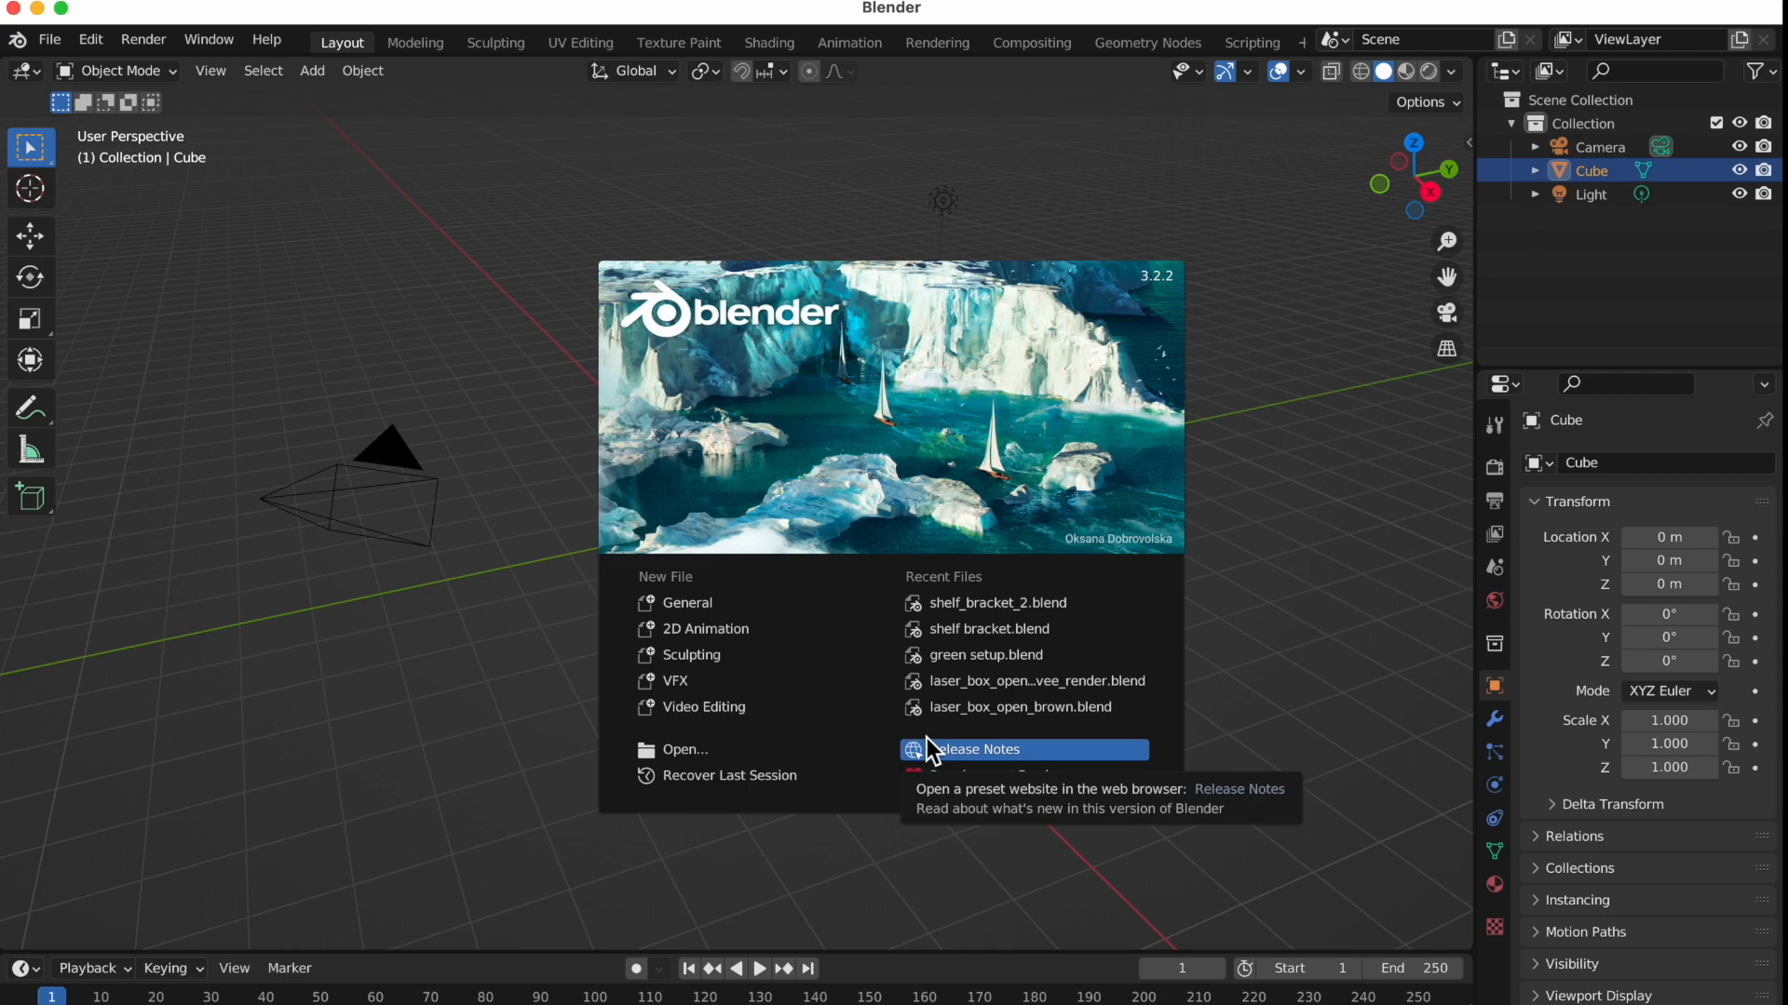
mouse_move(456, 730)
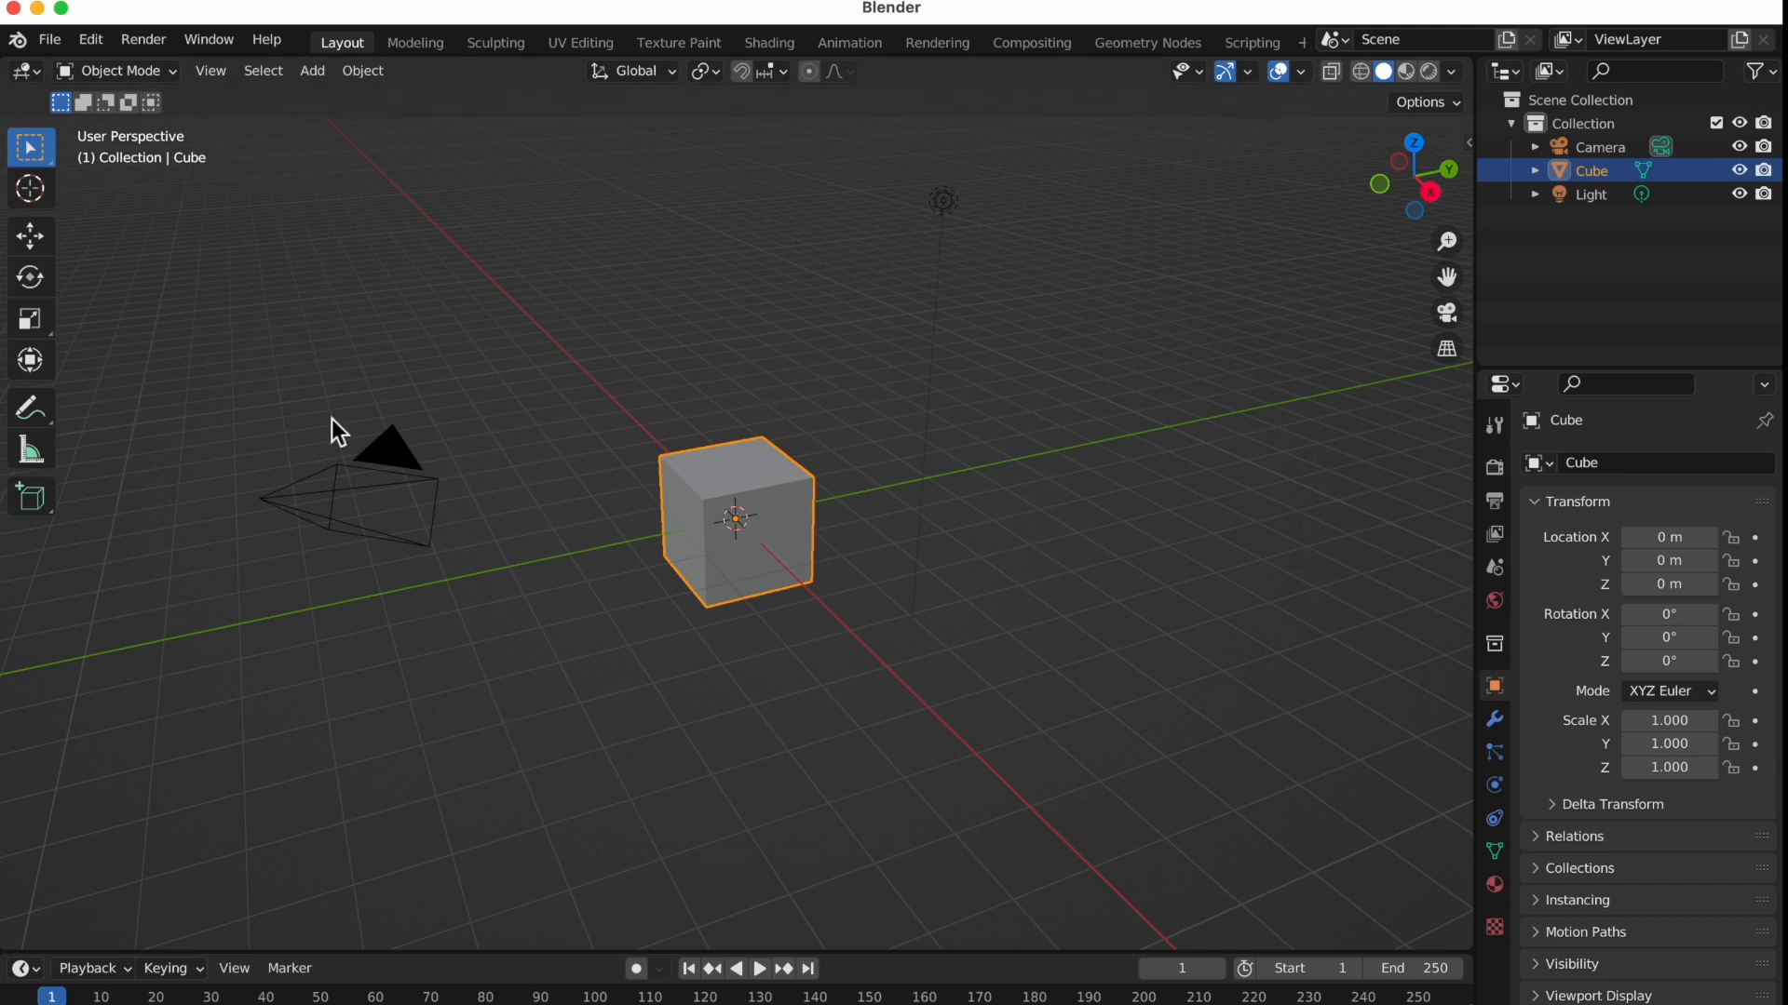
mouse_move(775, 489)
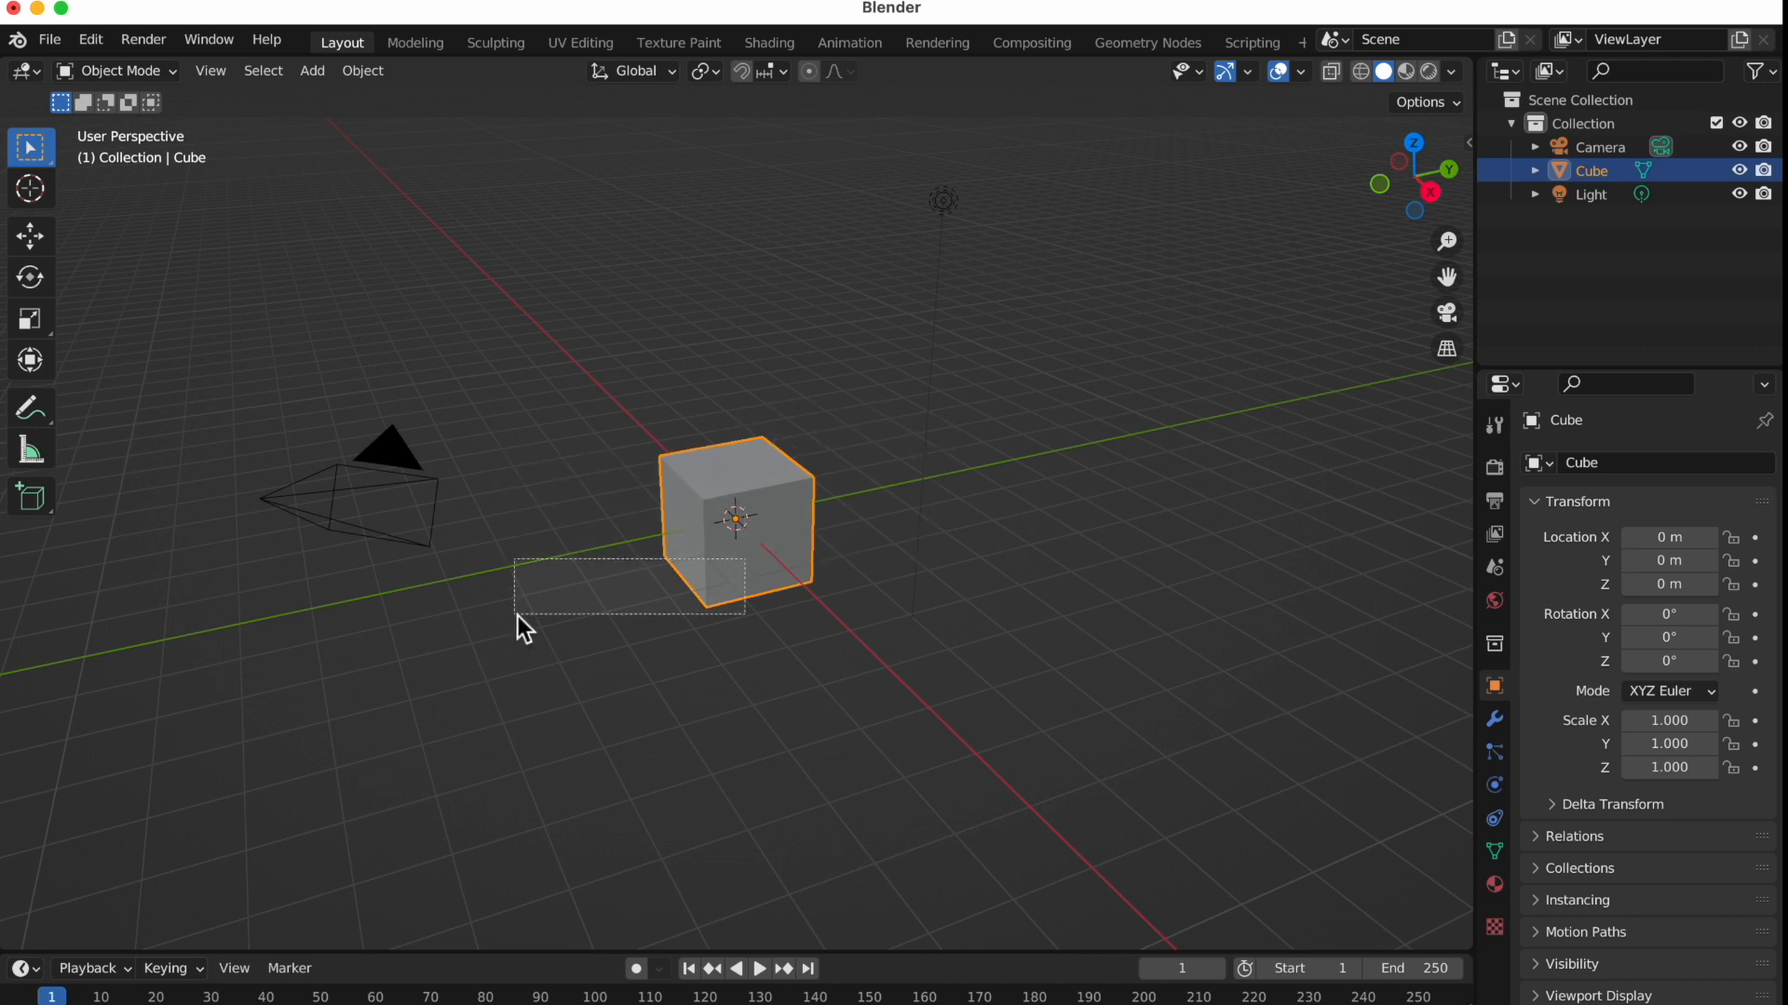
Select the default cube in Blender's startup scene
left_click(983, 605)
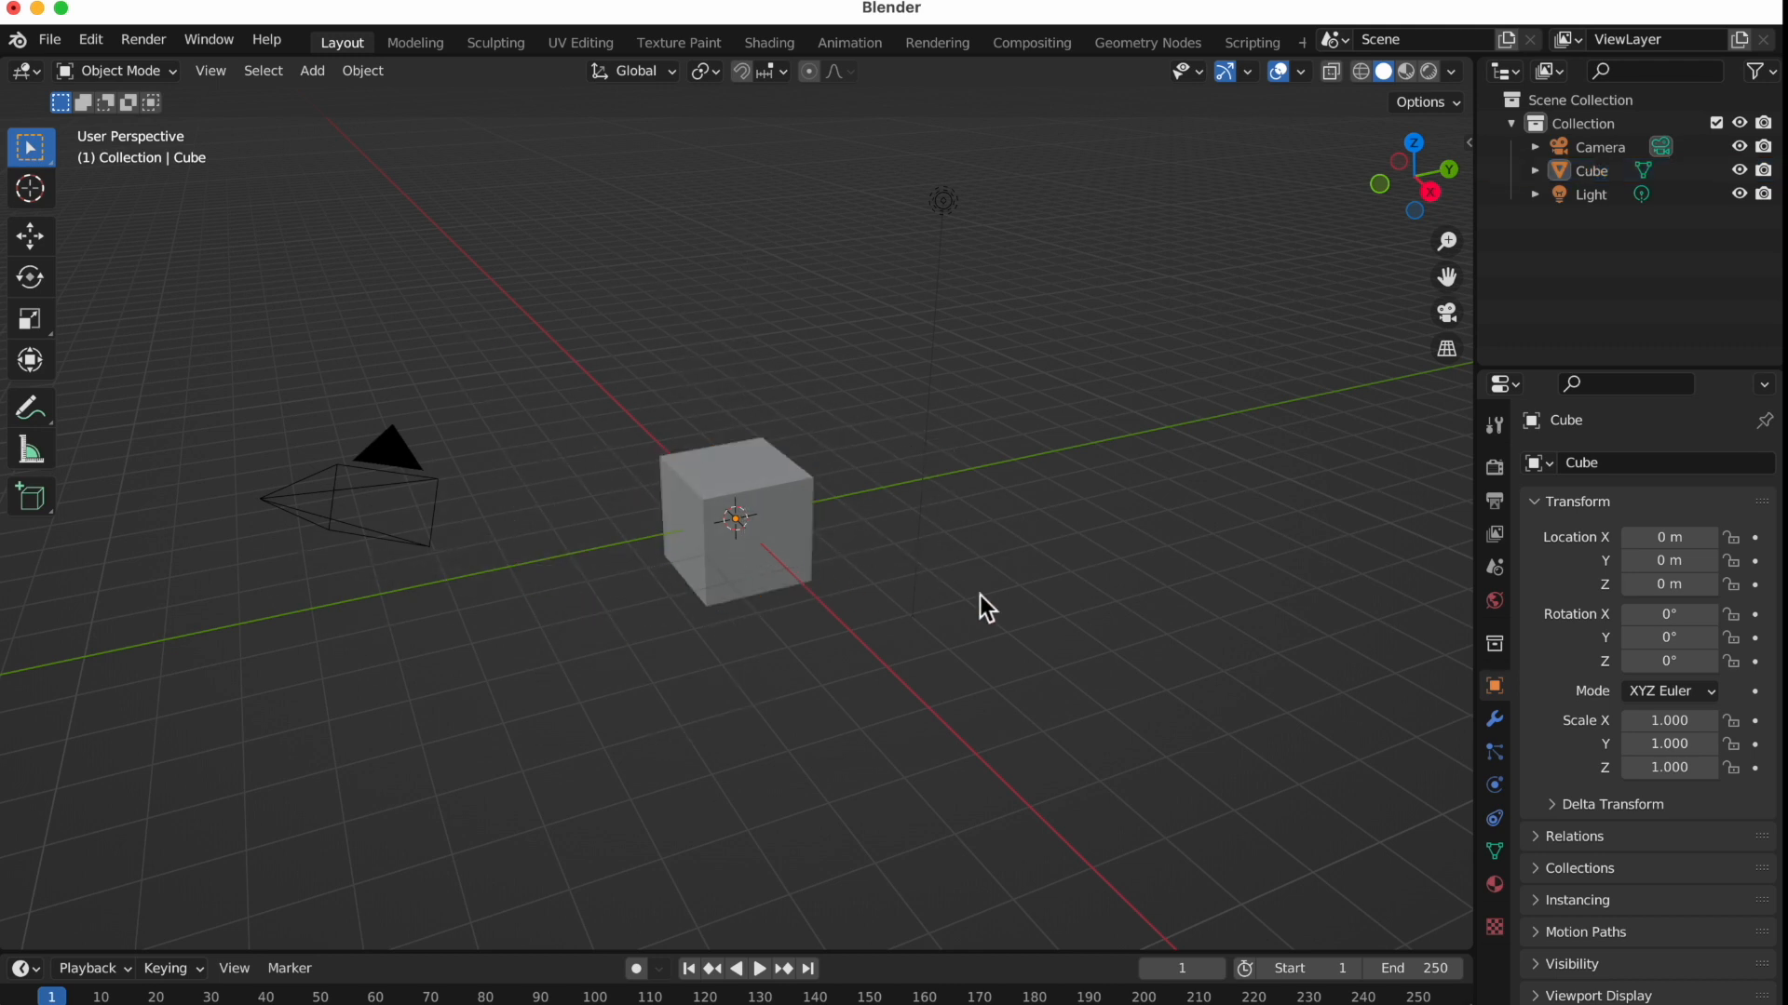
left_click(736, 520)
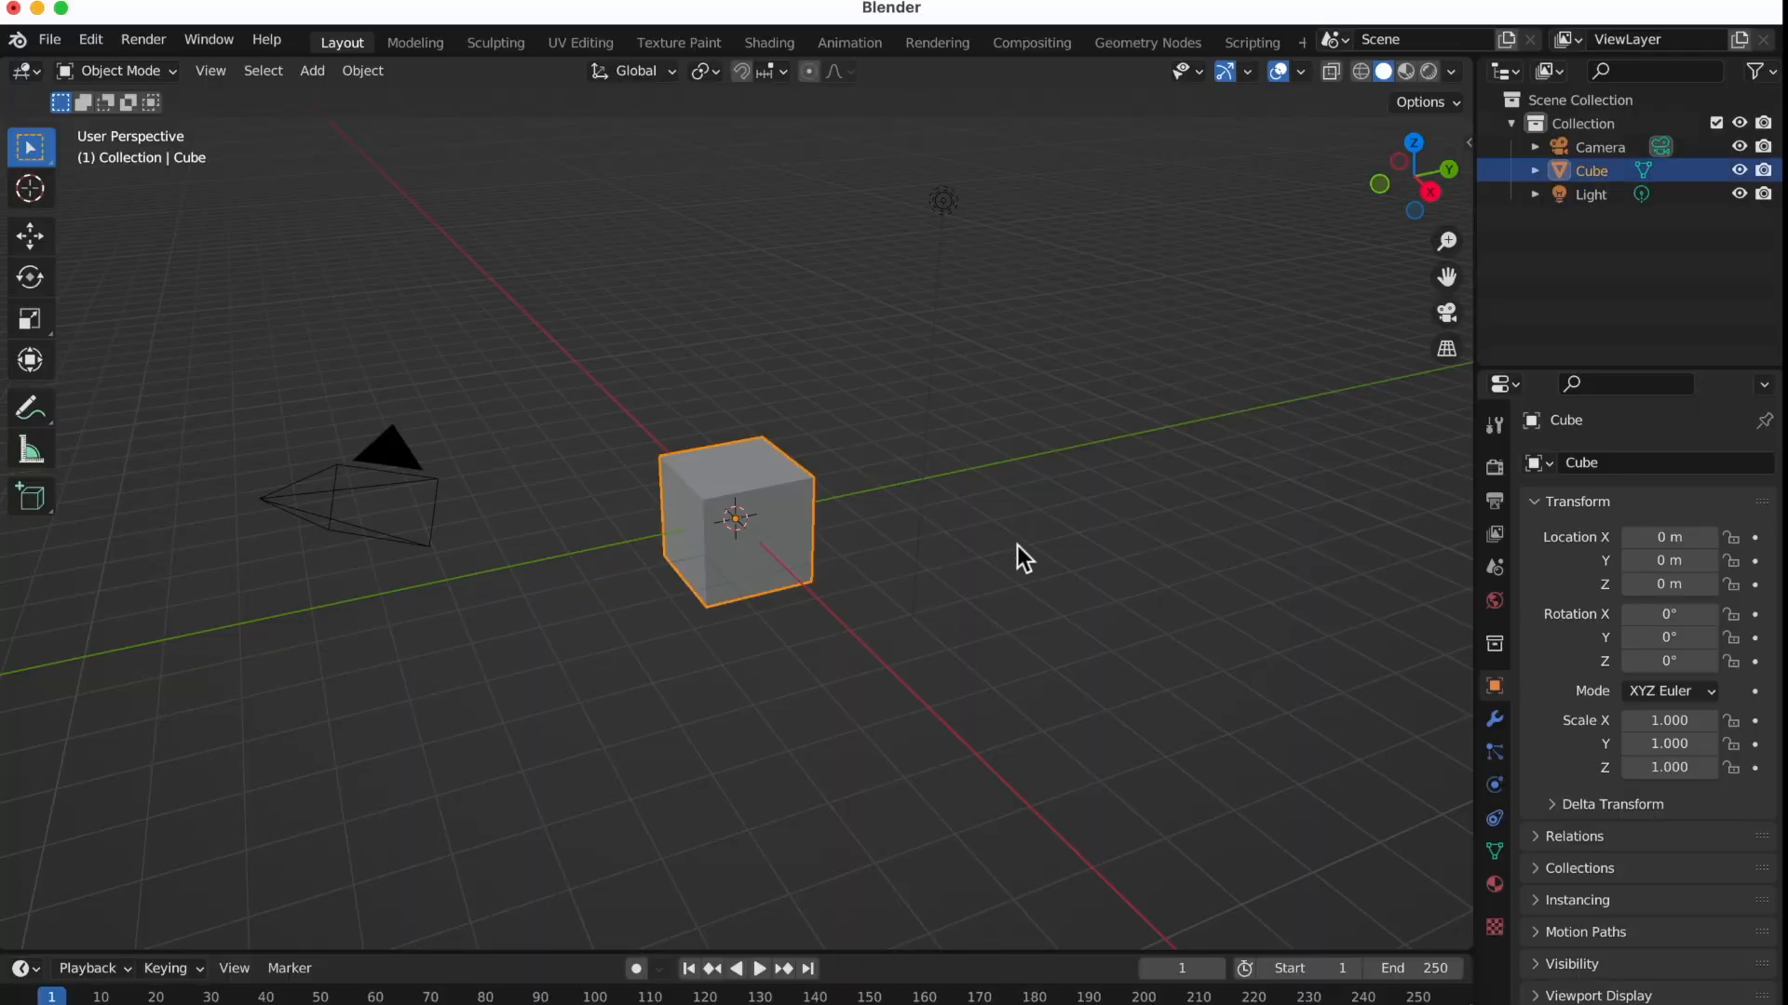
Grab the cube and move it off the origin to about 0.5, 1.85, 0.59 m
key("g")
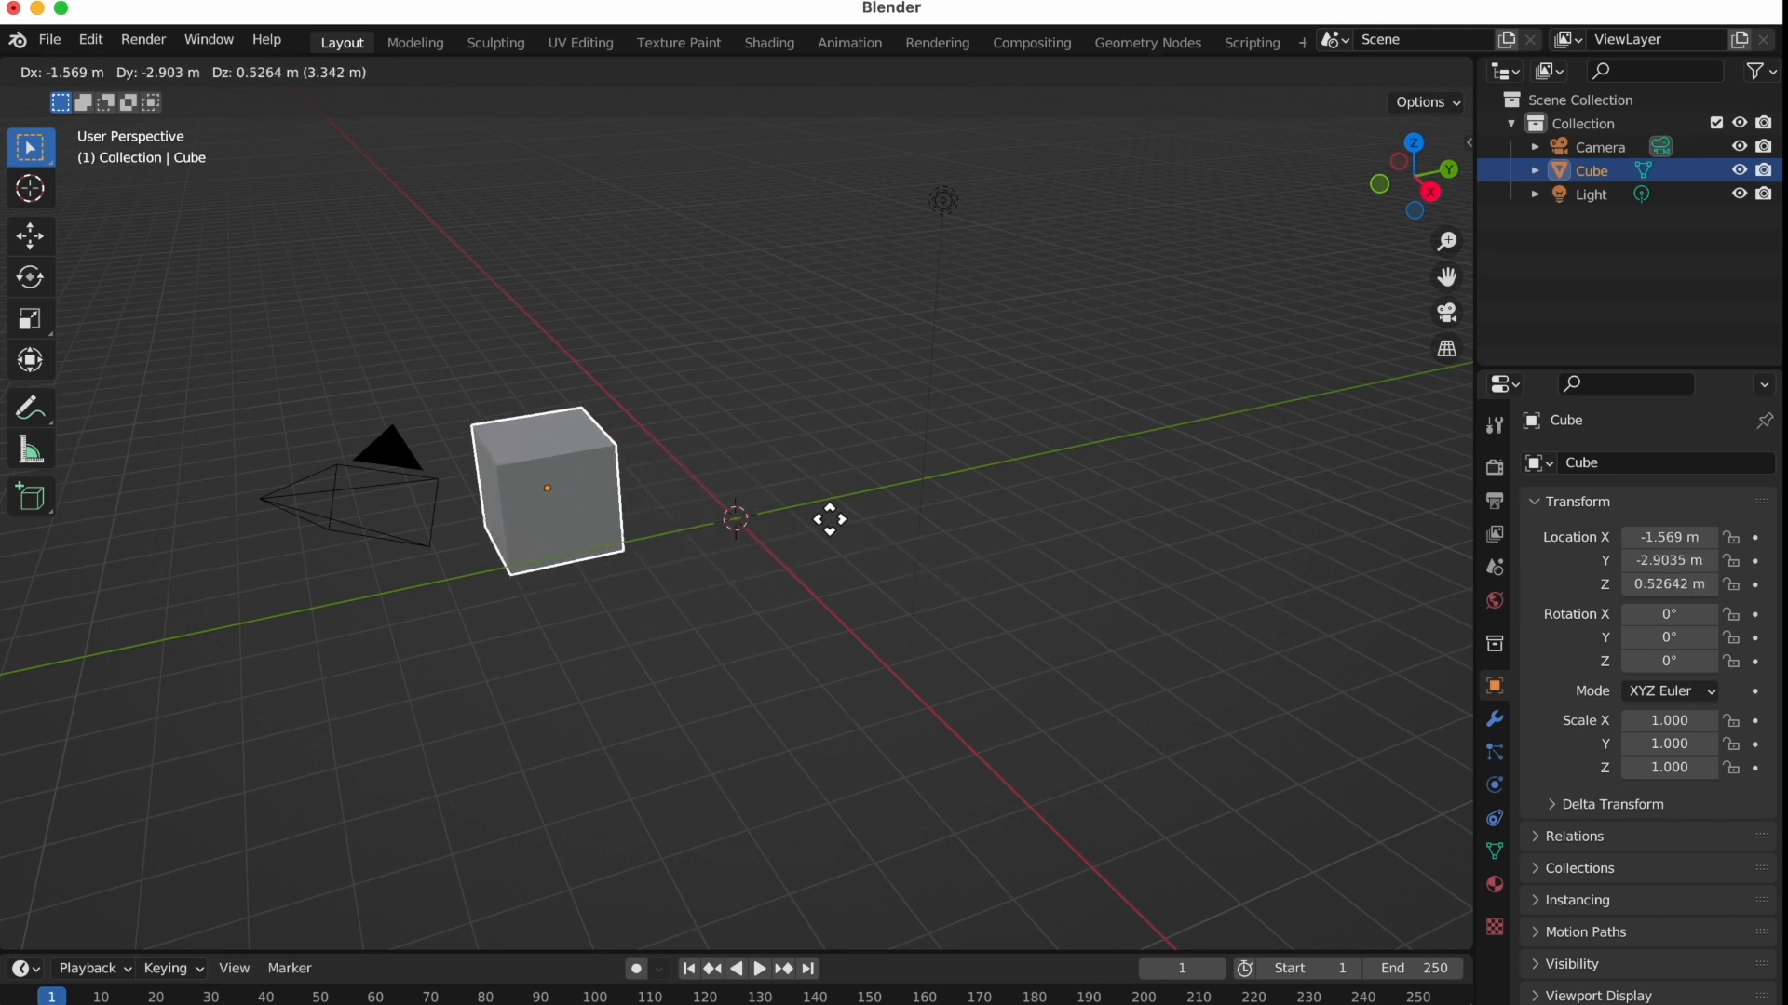
left_click_drag(830, 519, 815, 525)
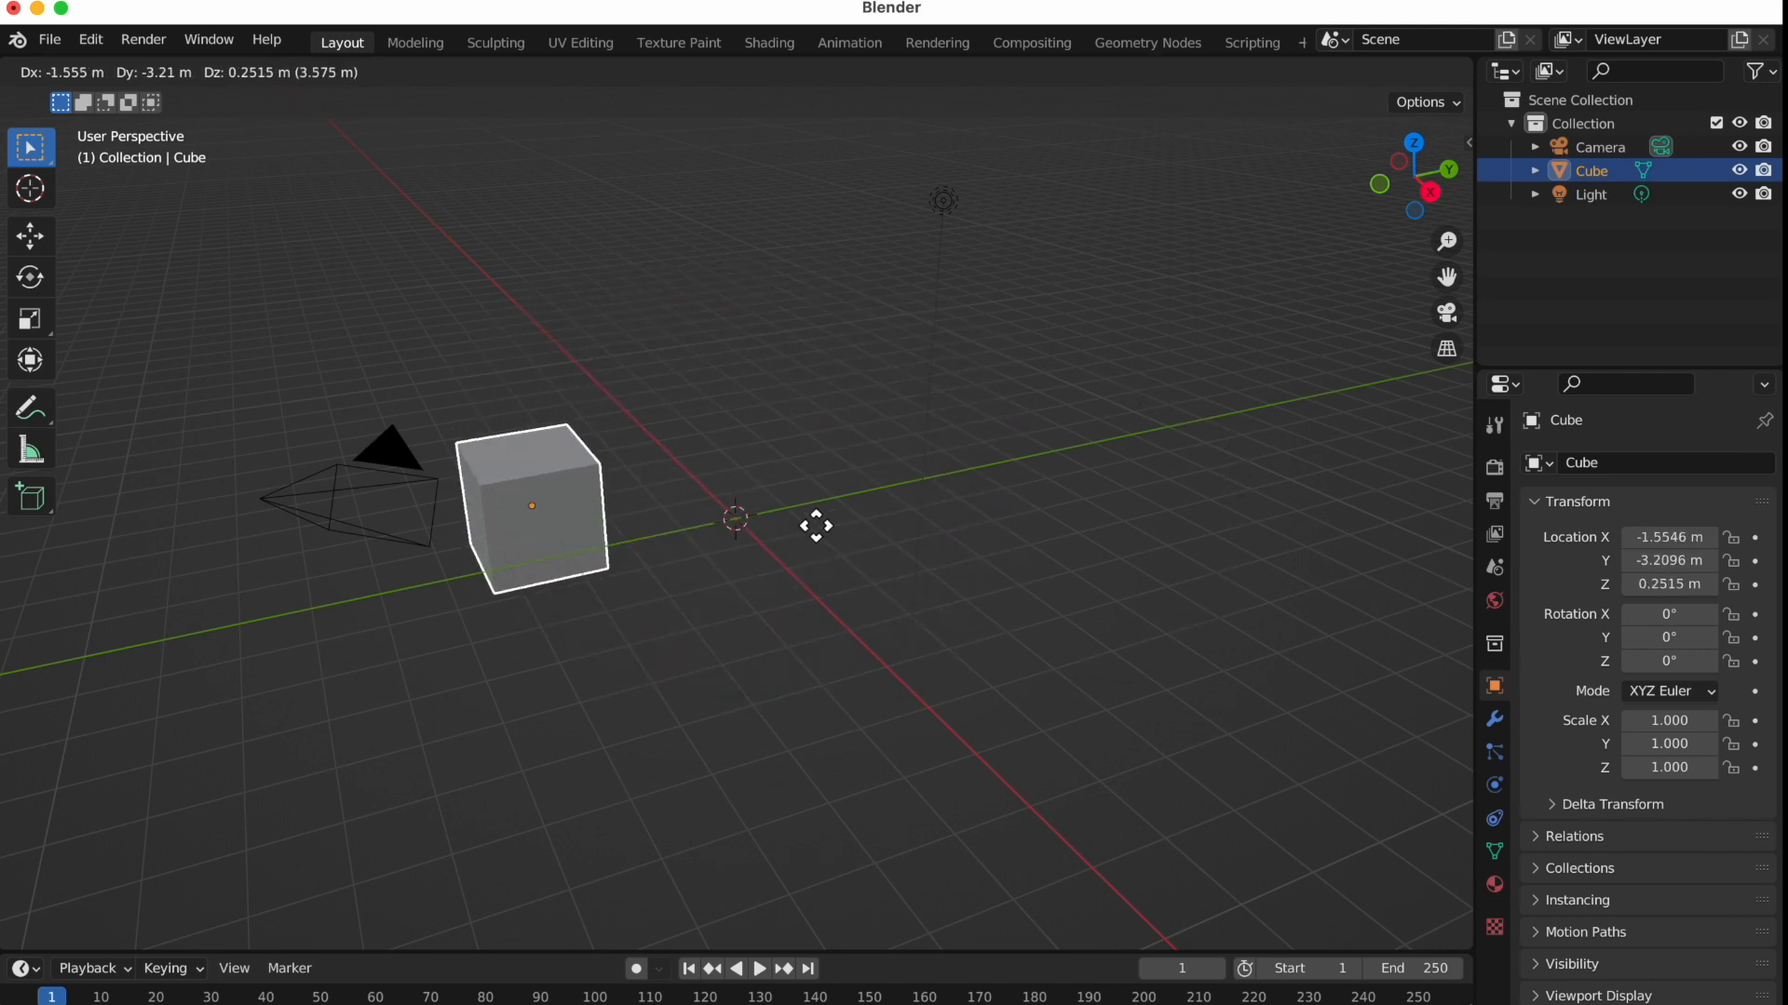
left_click_drag(816, 525, 1177, 485)
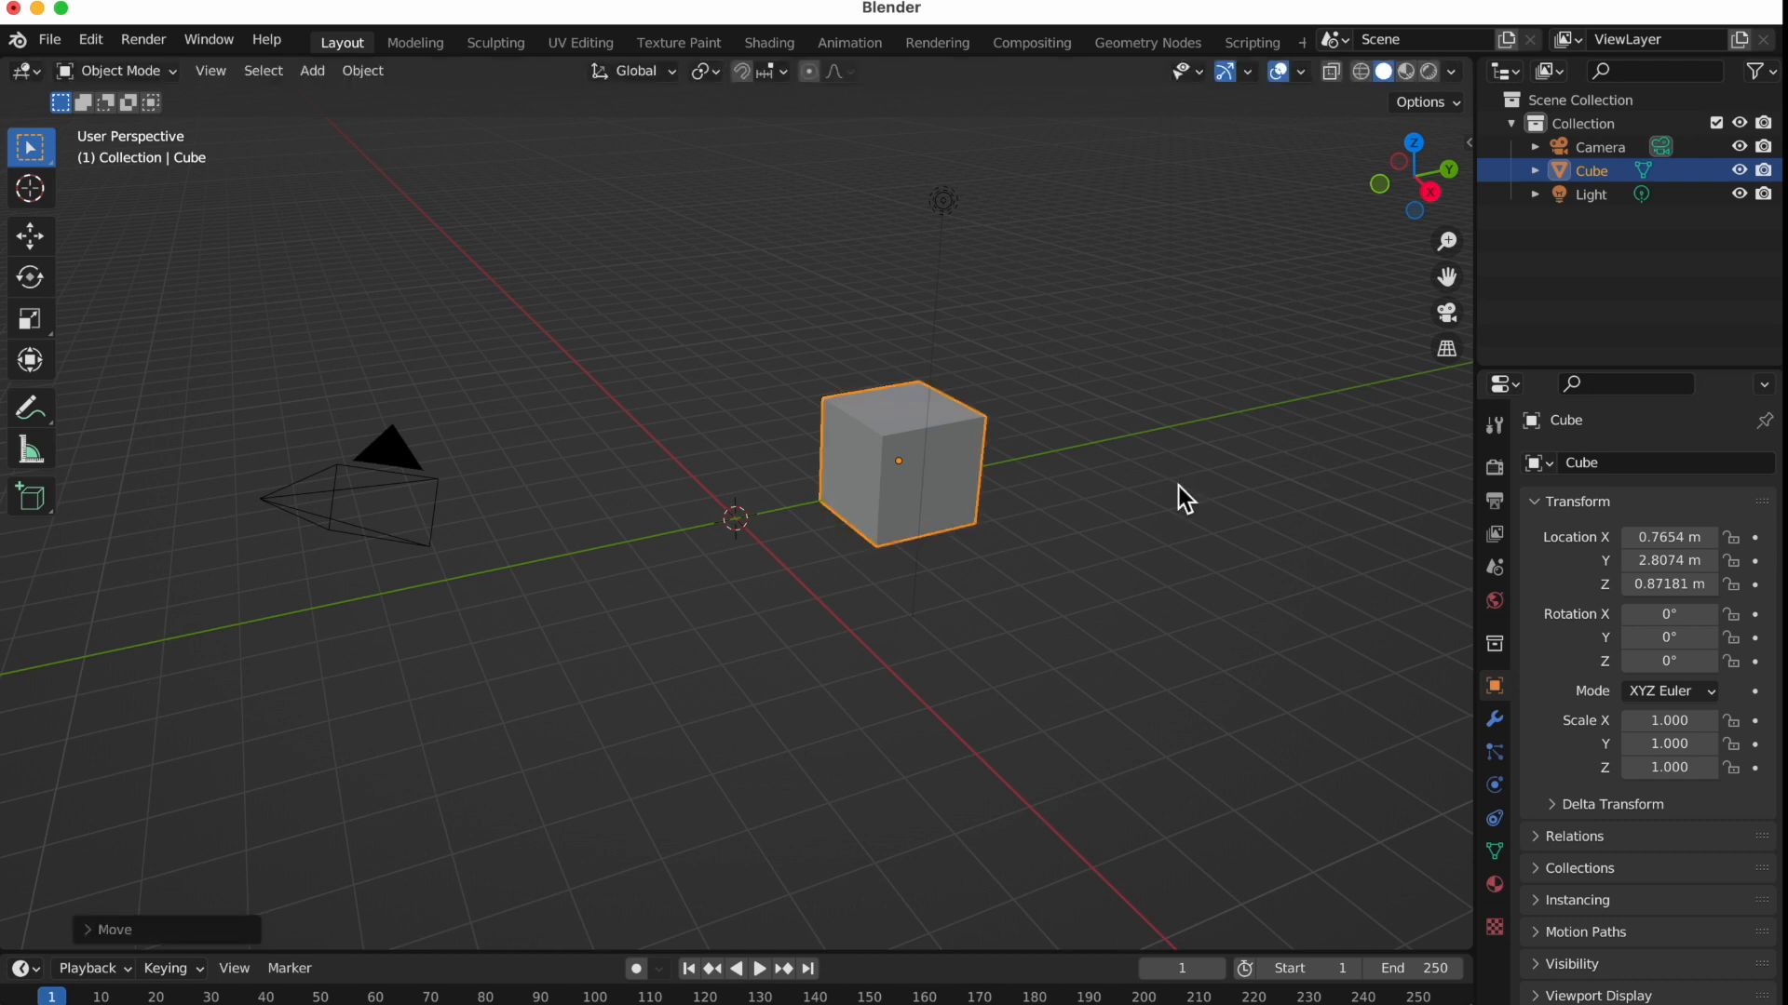
mouse_move(819, 534)
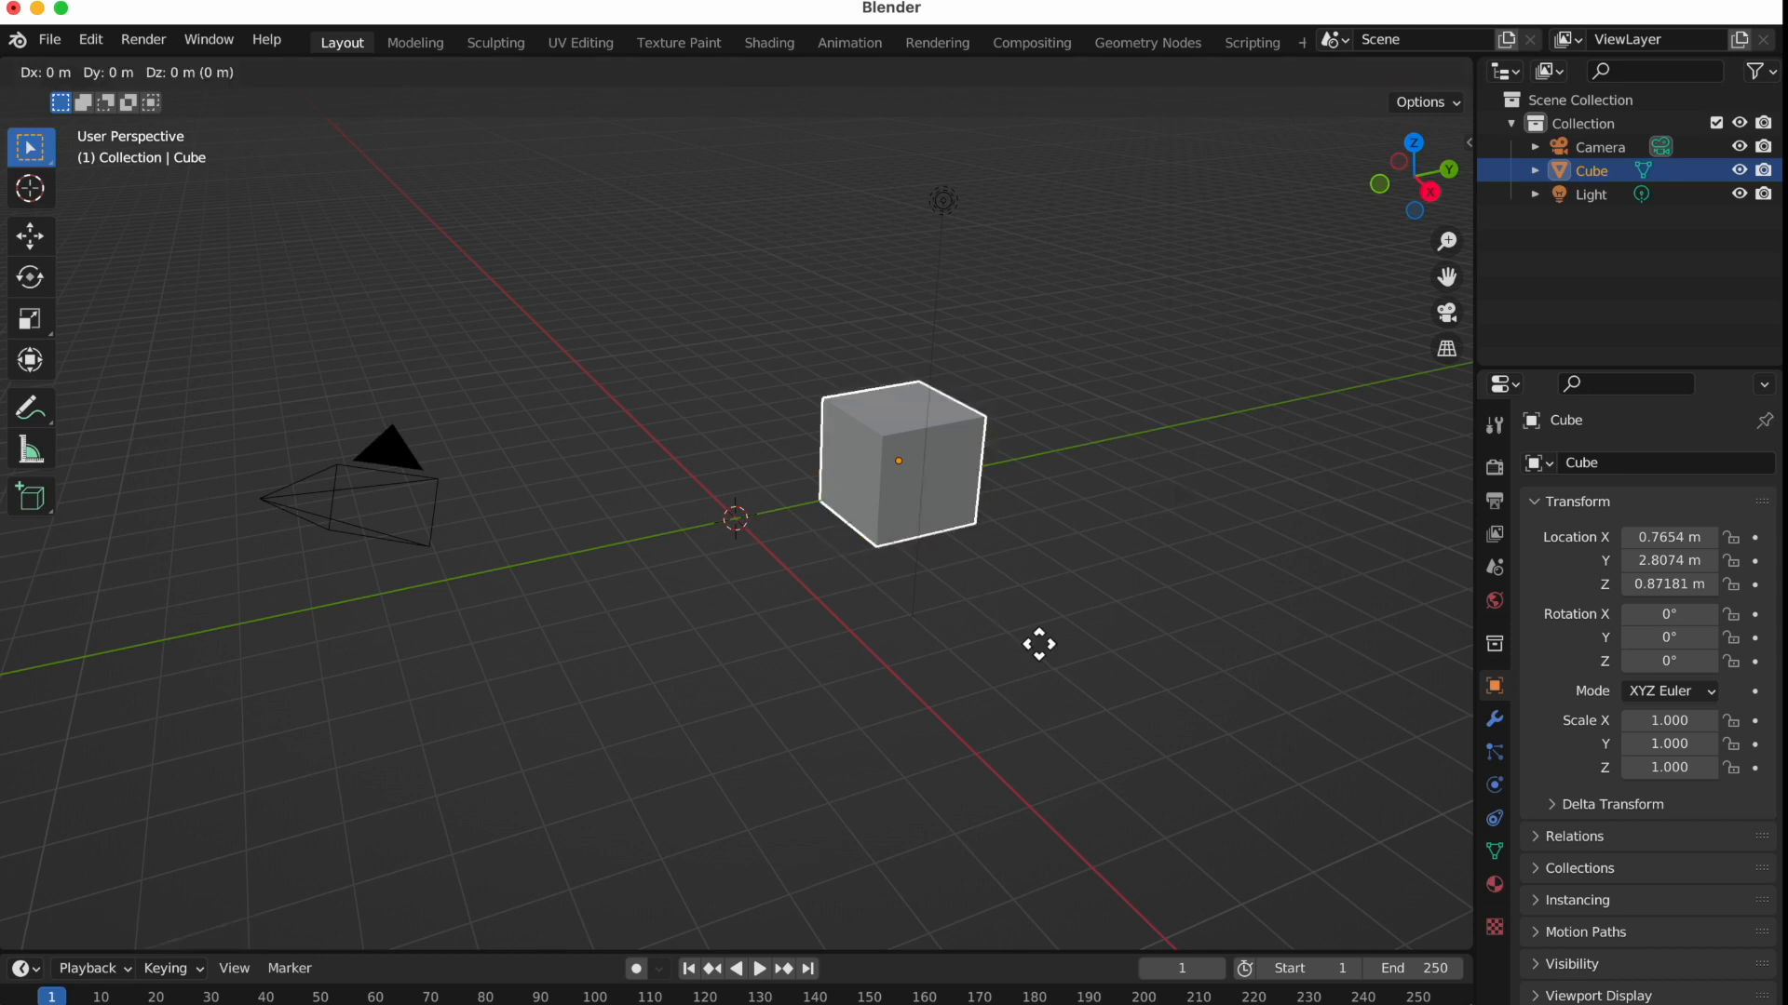
left_click_drag(1039, 645, 1057, 582)
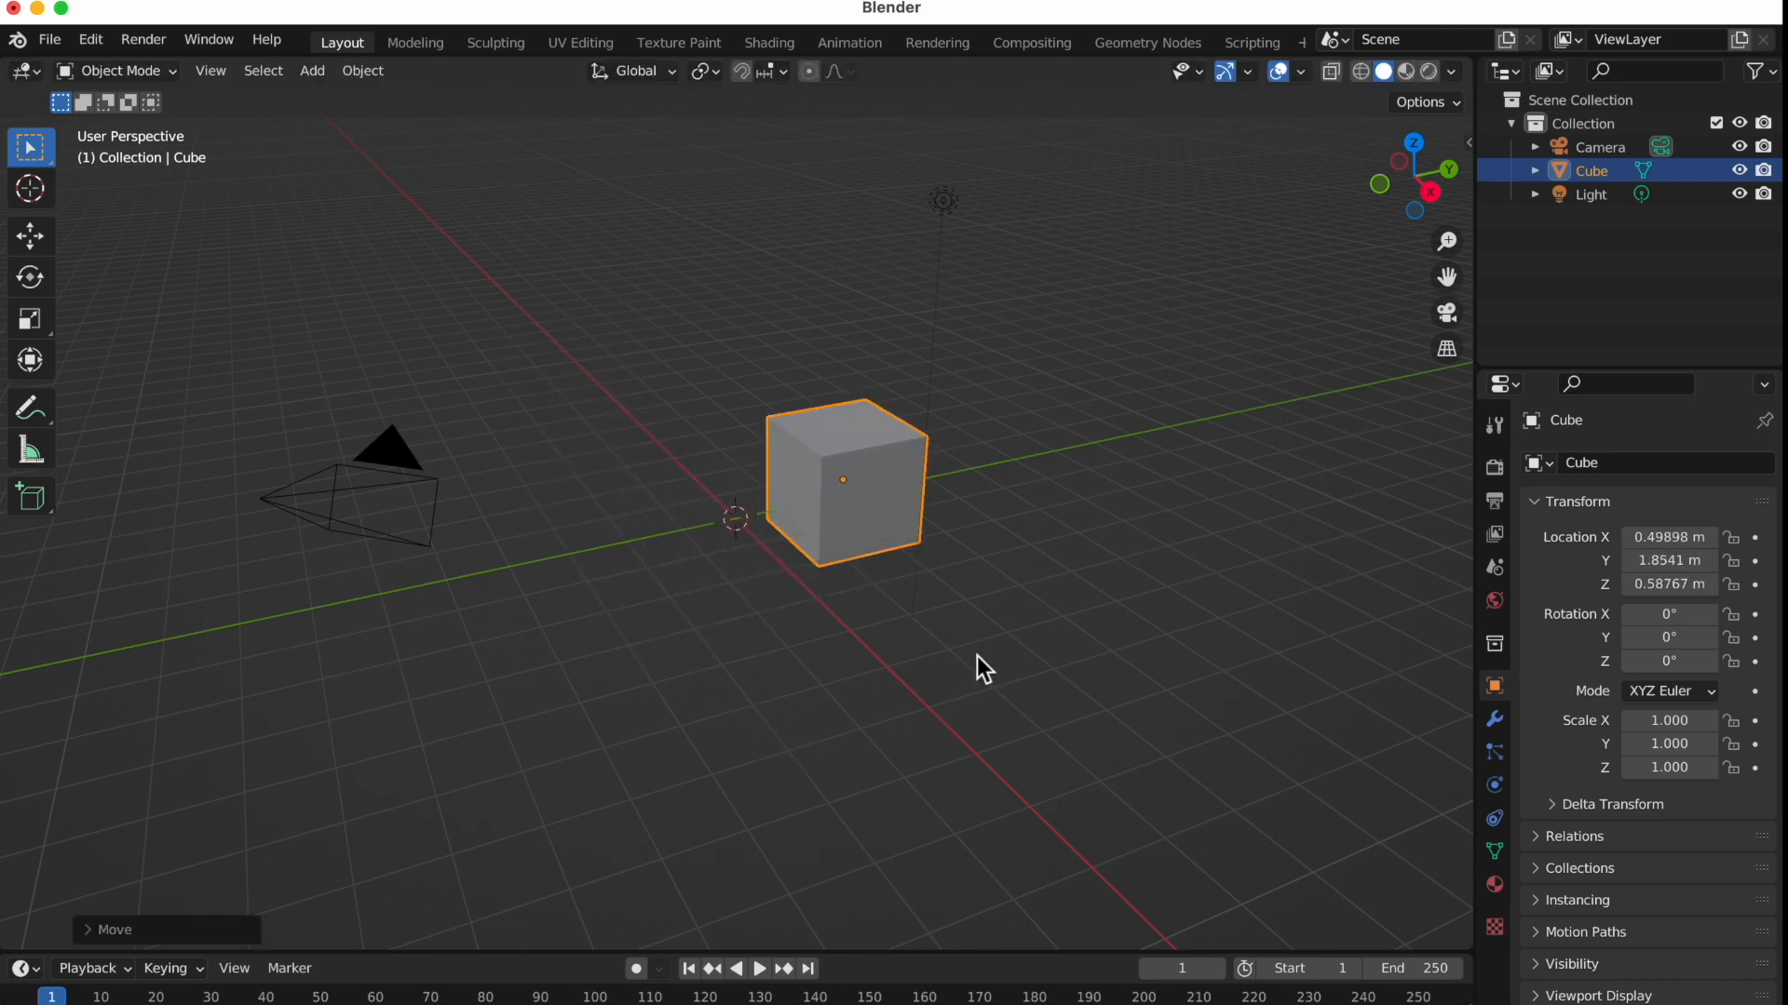
mouse_move(978, 670)
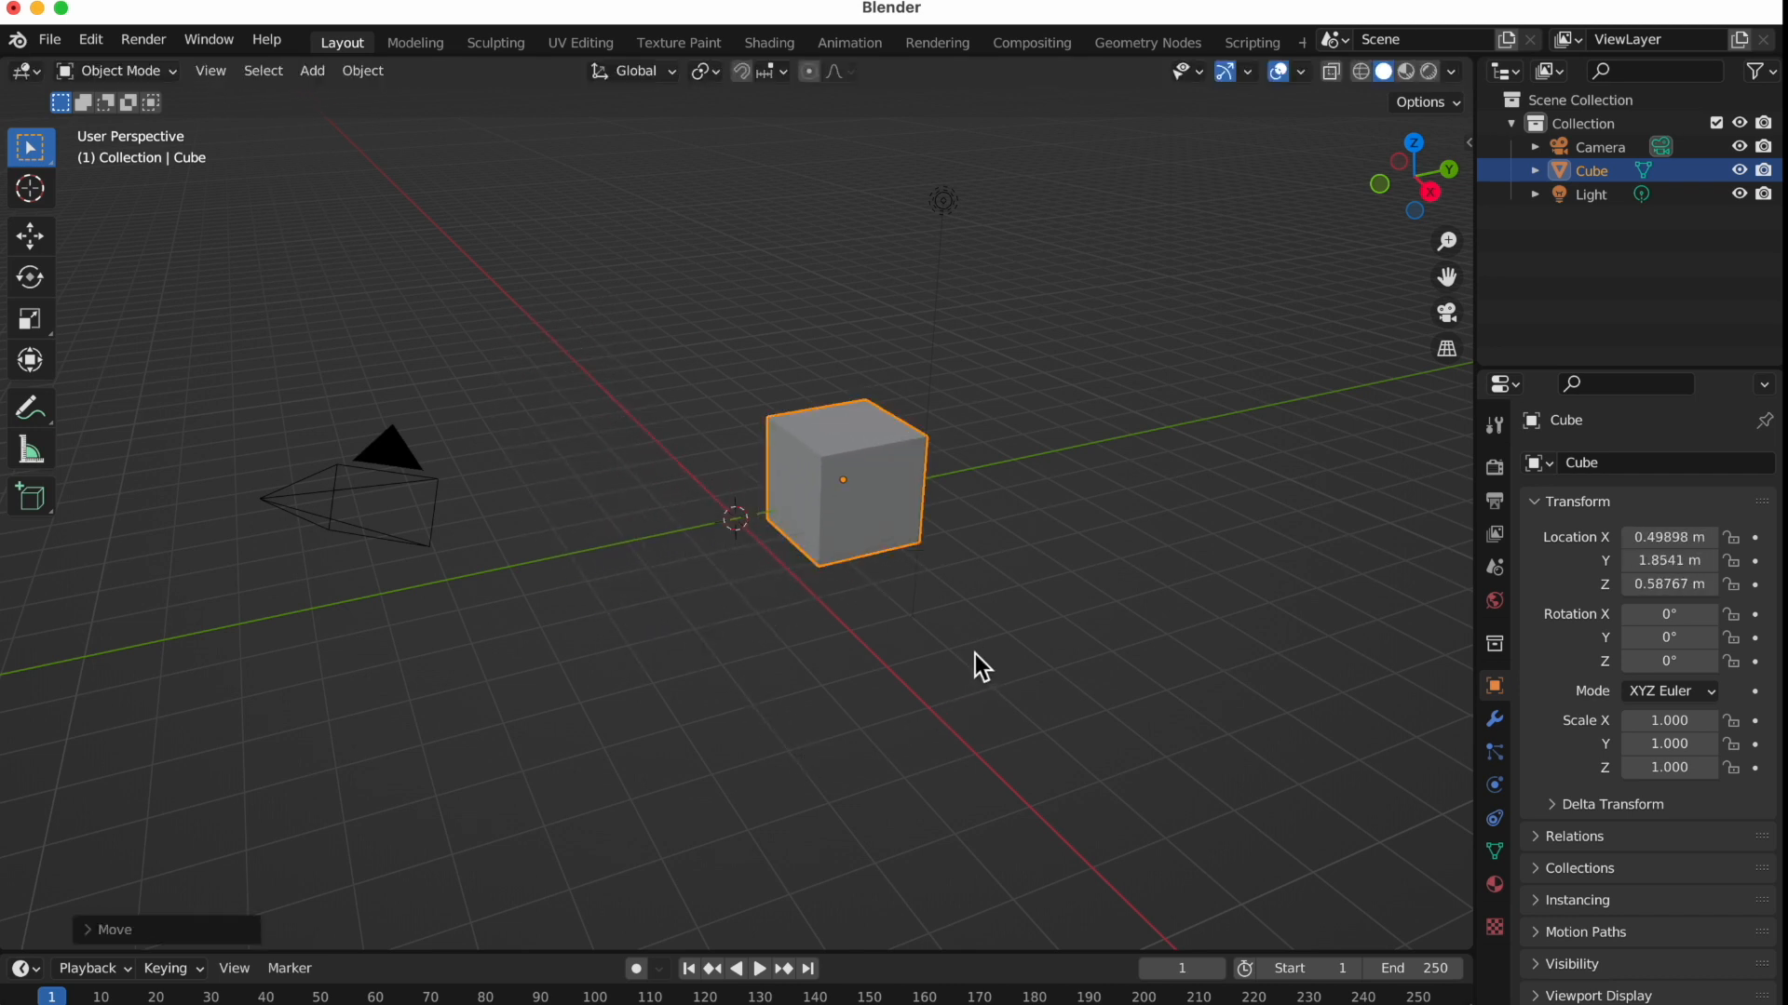
mouse_move(904, 553)
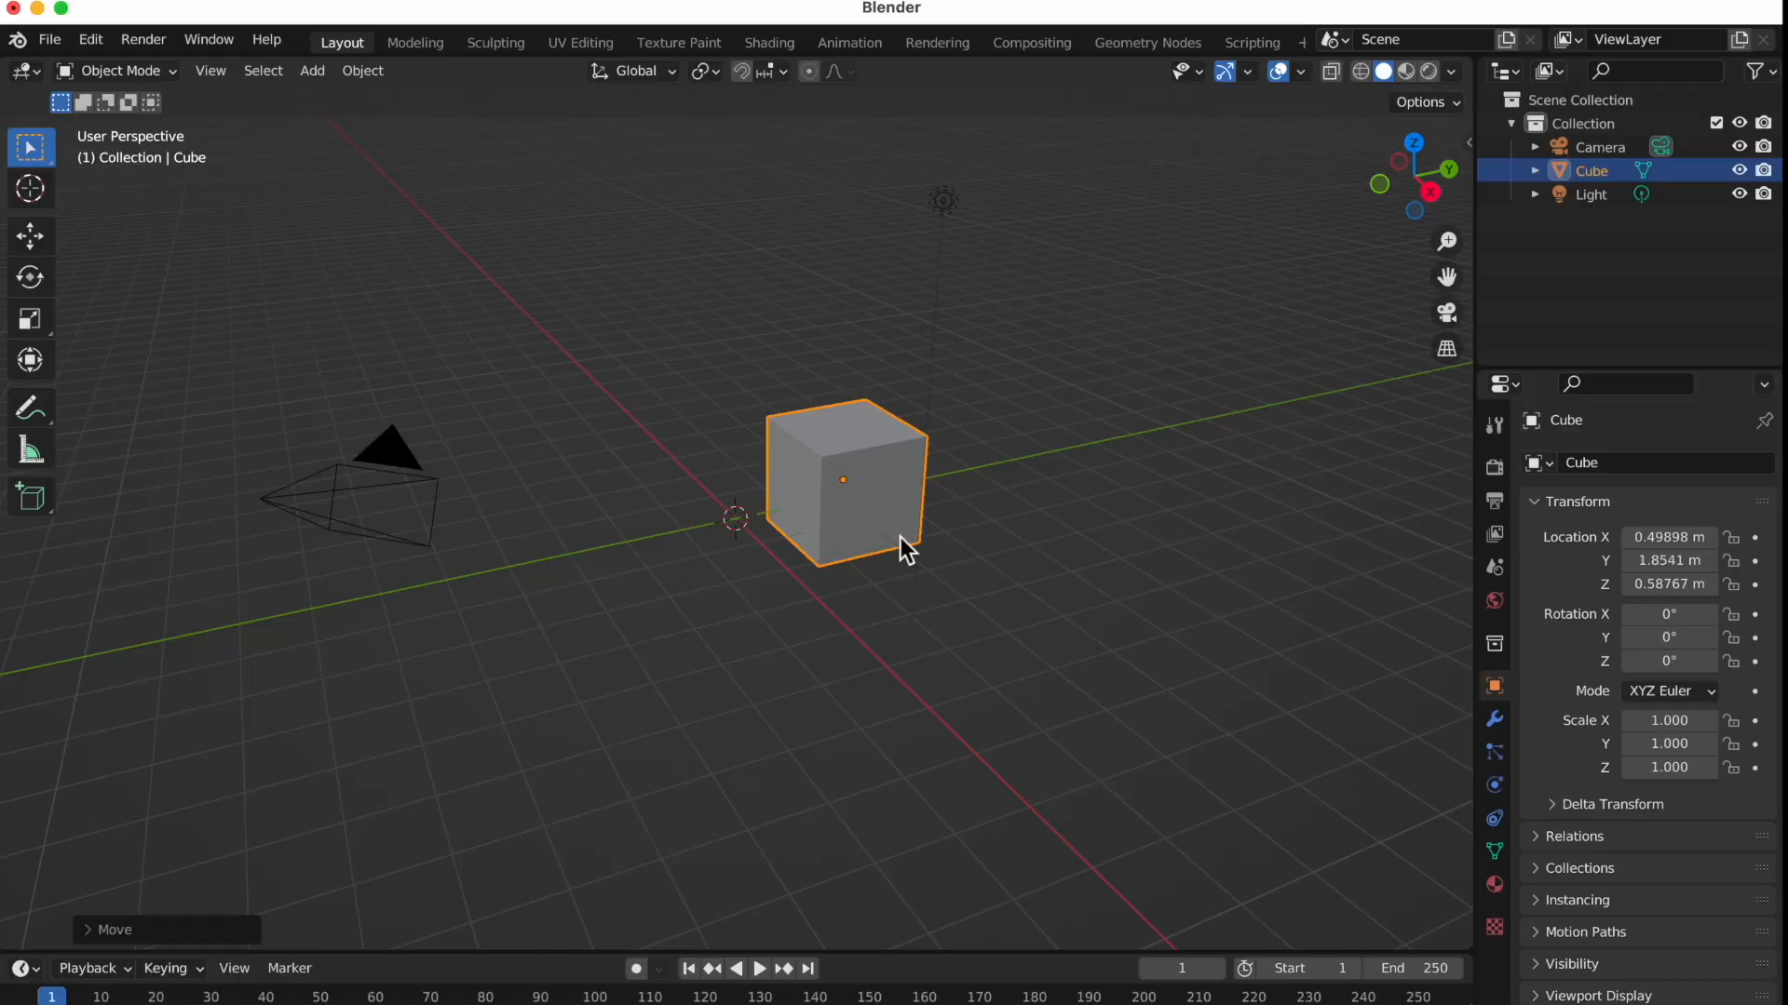
mouse_move(1013, 568)
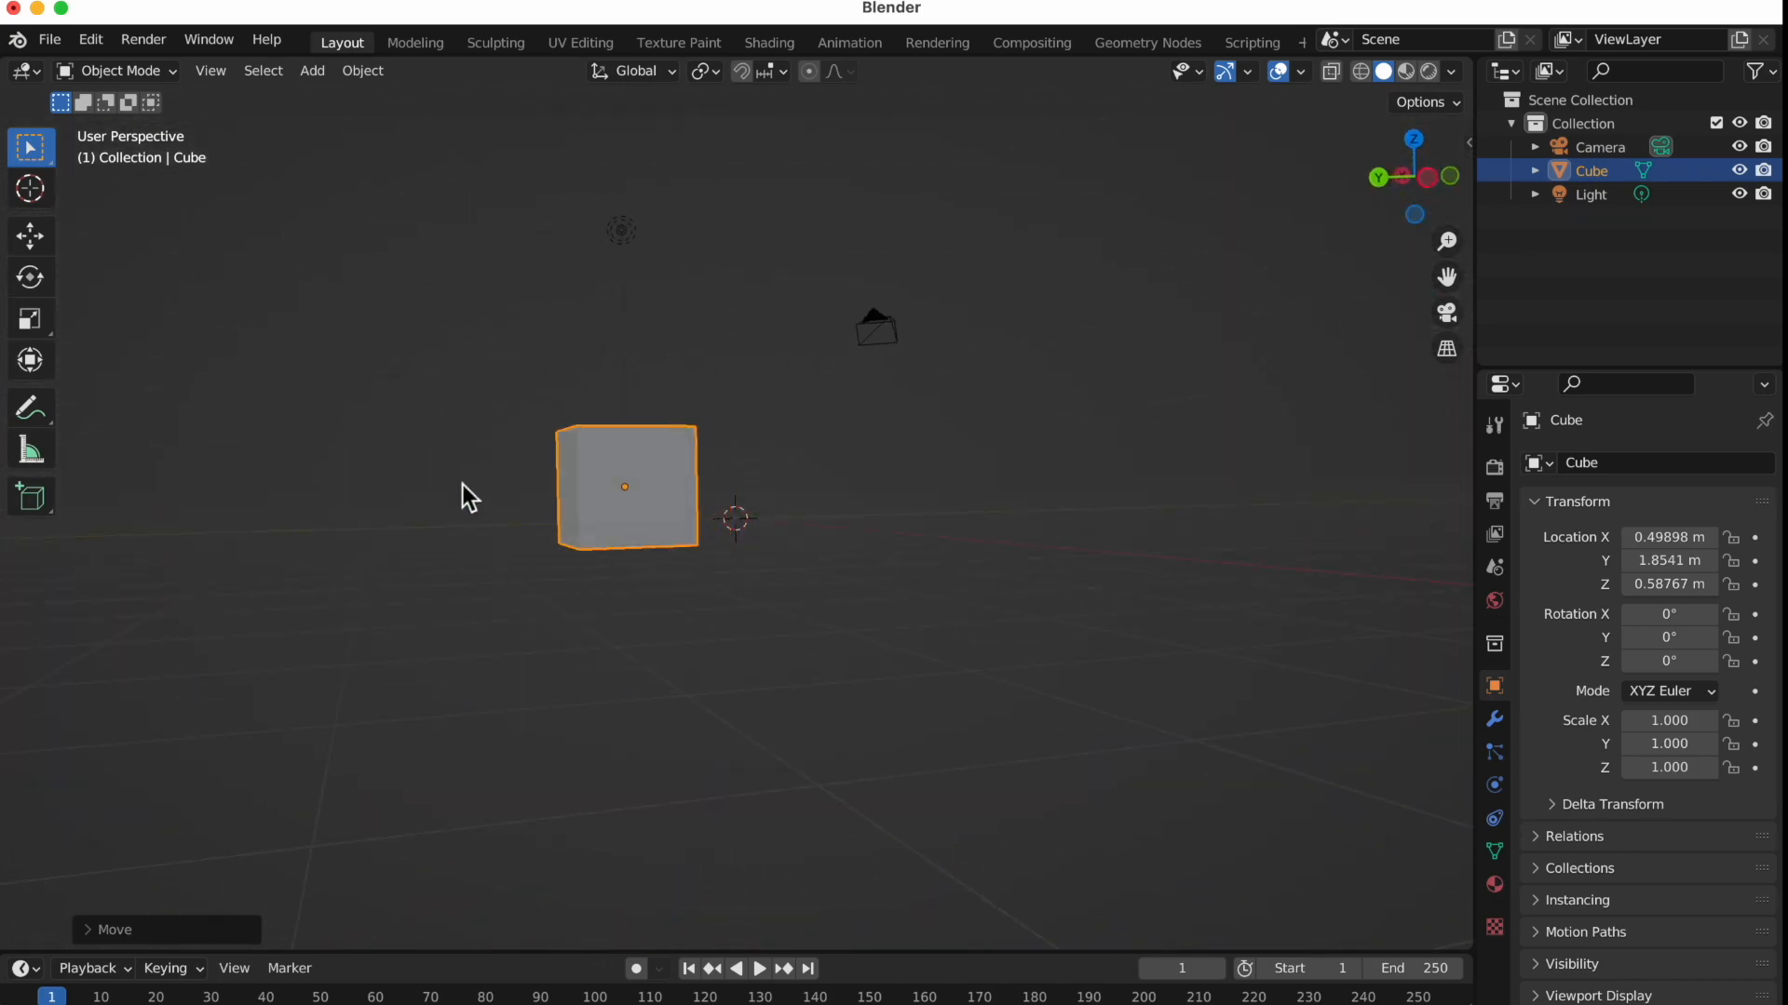
left_click_drag(468, 495, 951, 506)
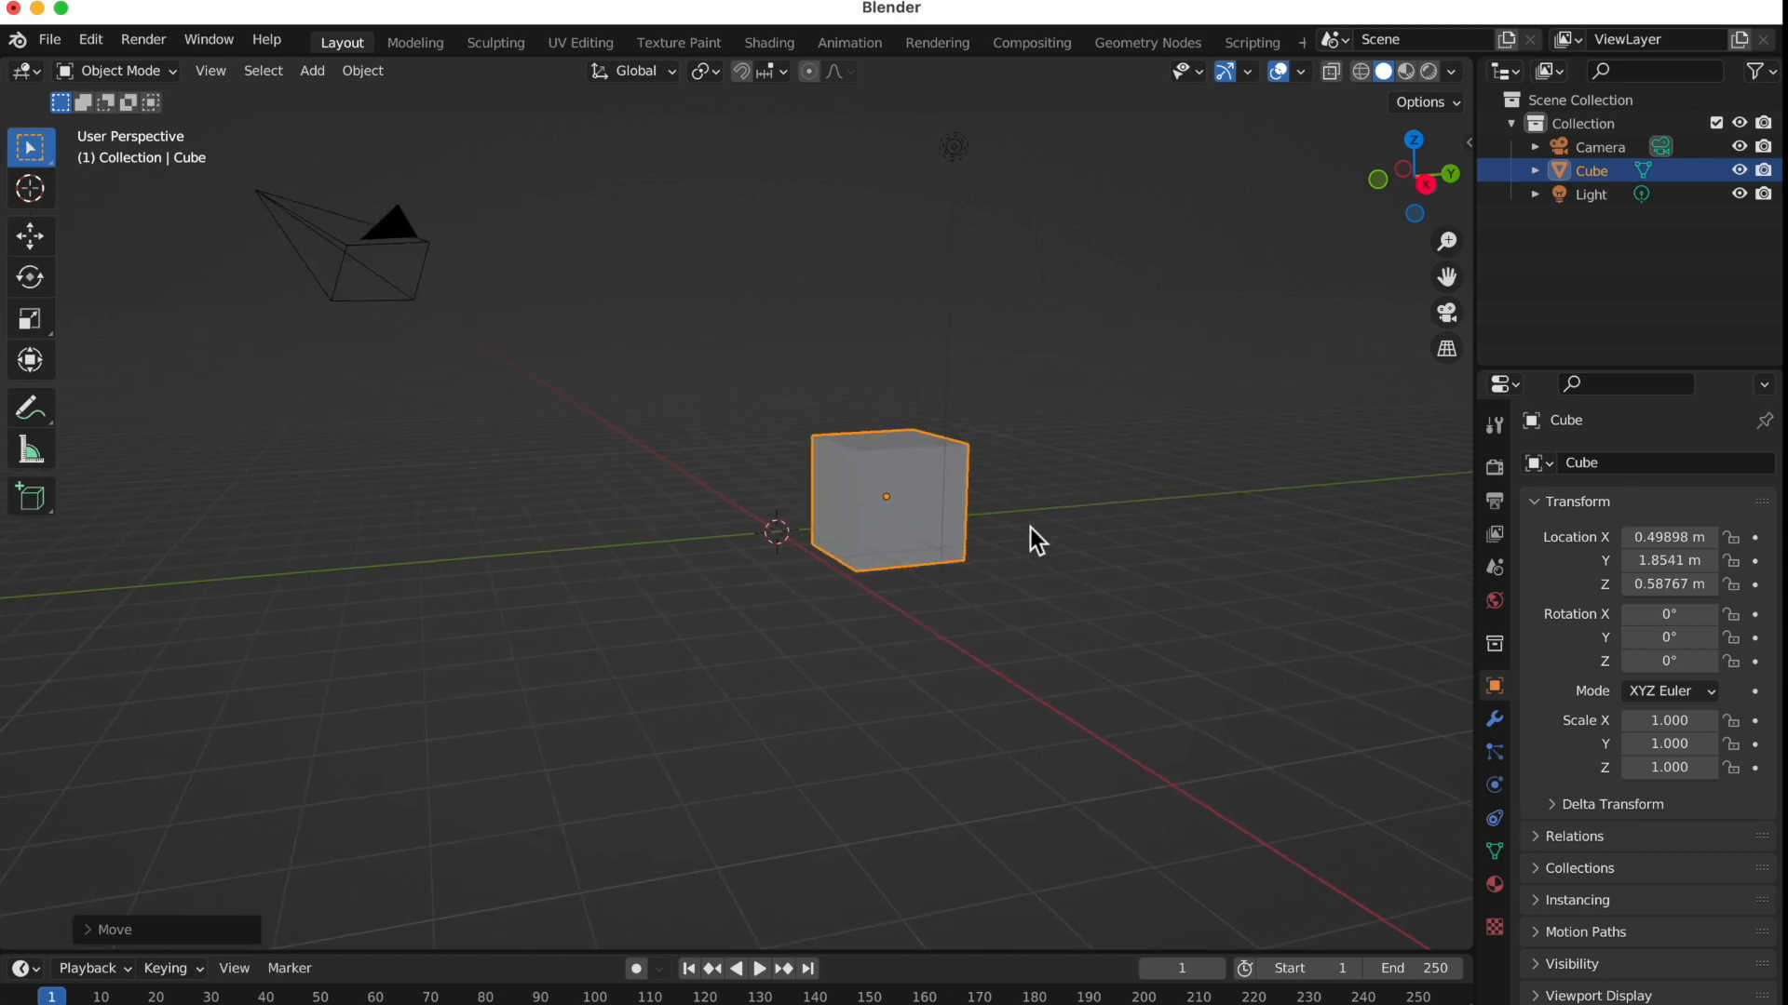
Scale the cube along Y into a block roughly 1.3 × 3.2 × 1.4
left_click(1029, 538)
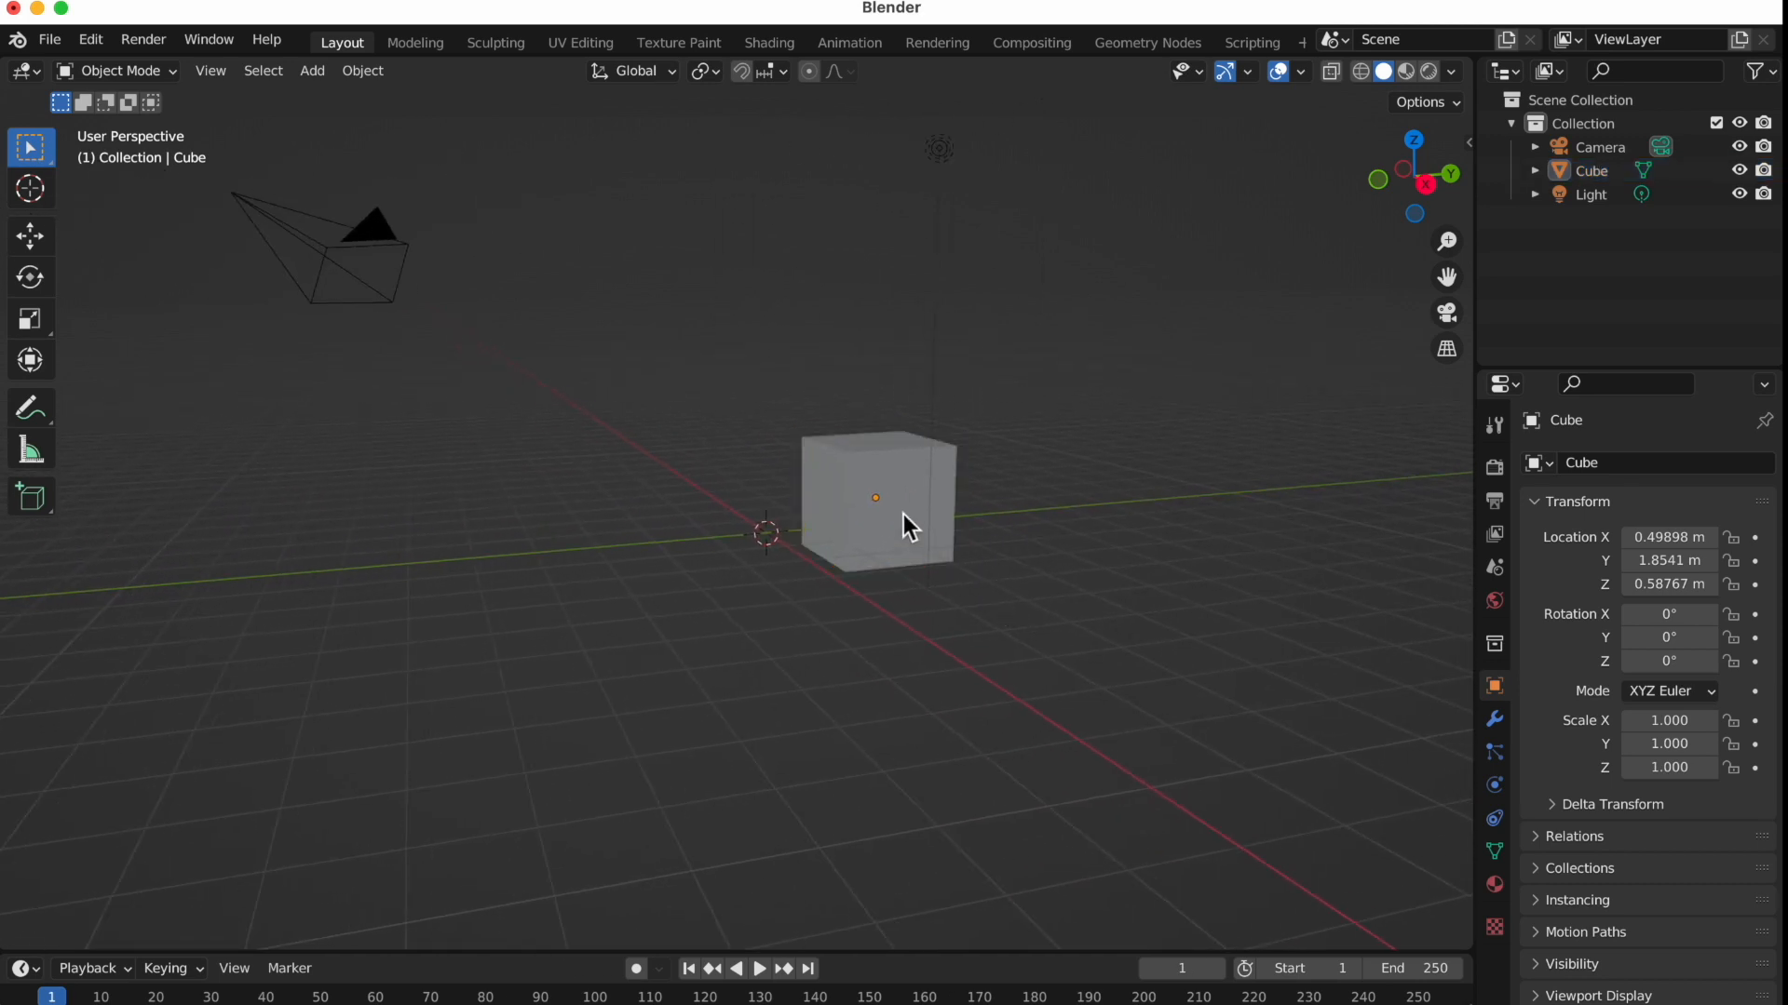
left_click(901, 520)
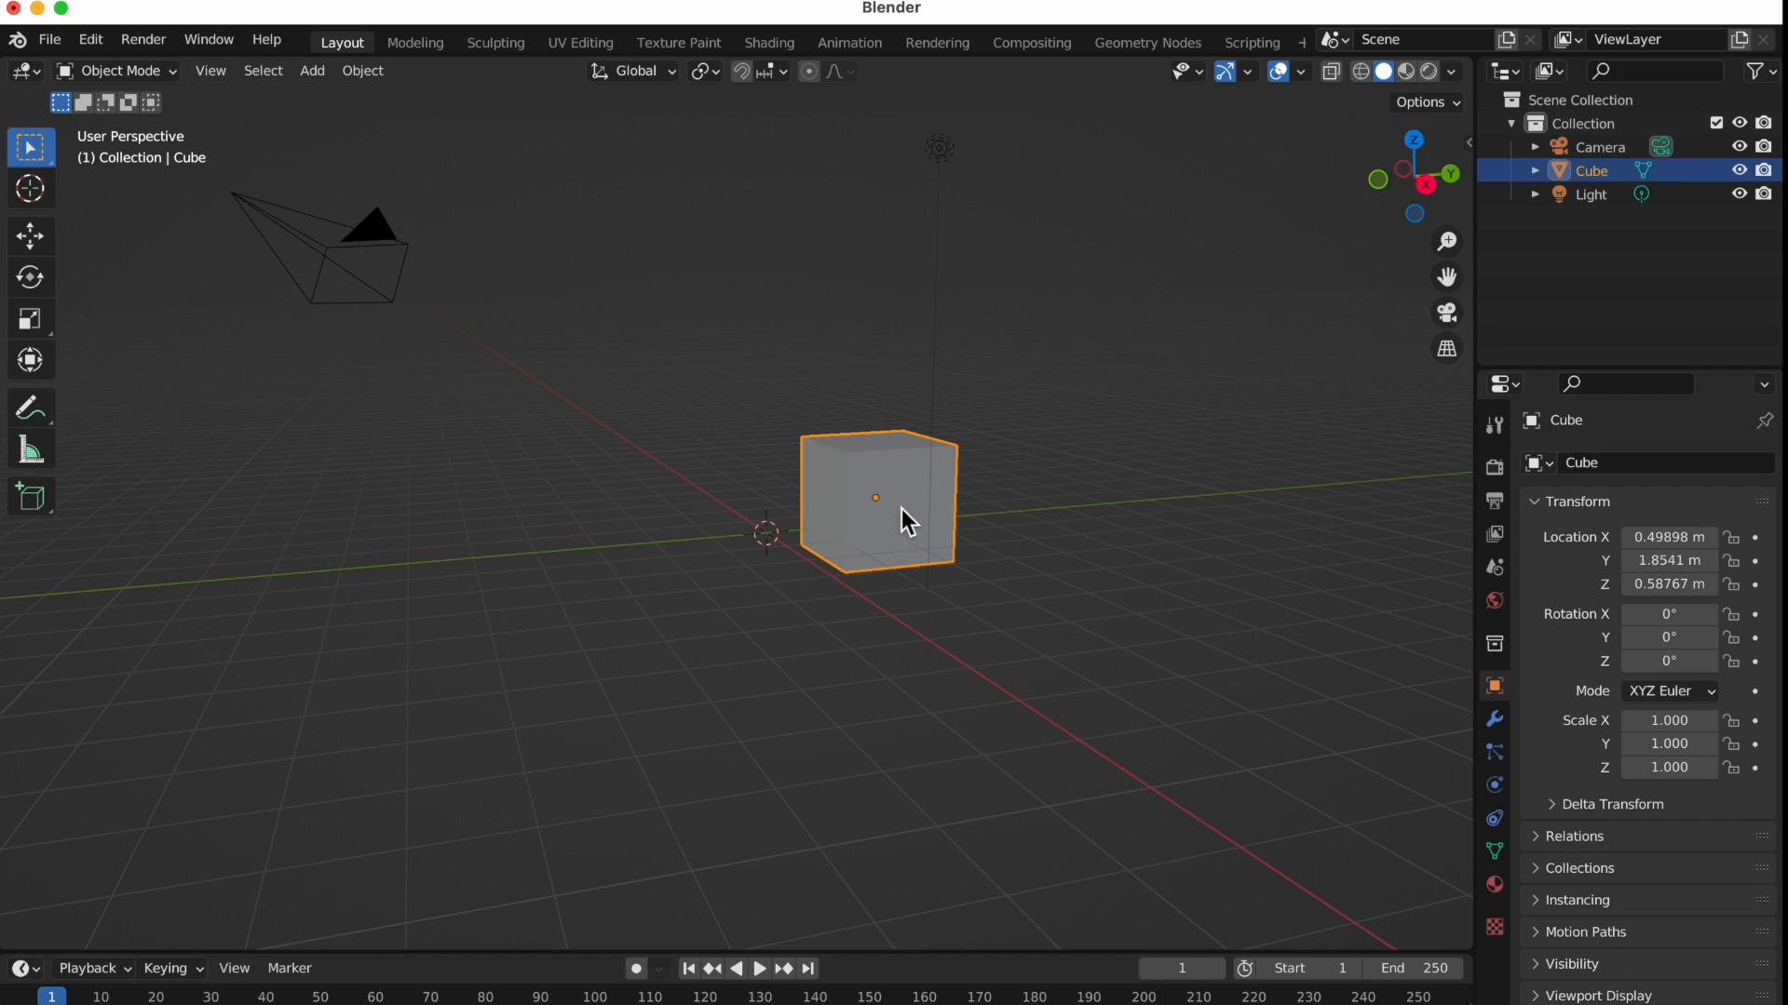
mouse_move(91, 290)
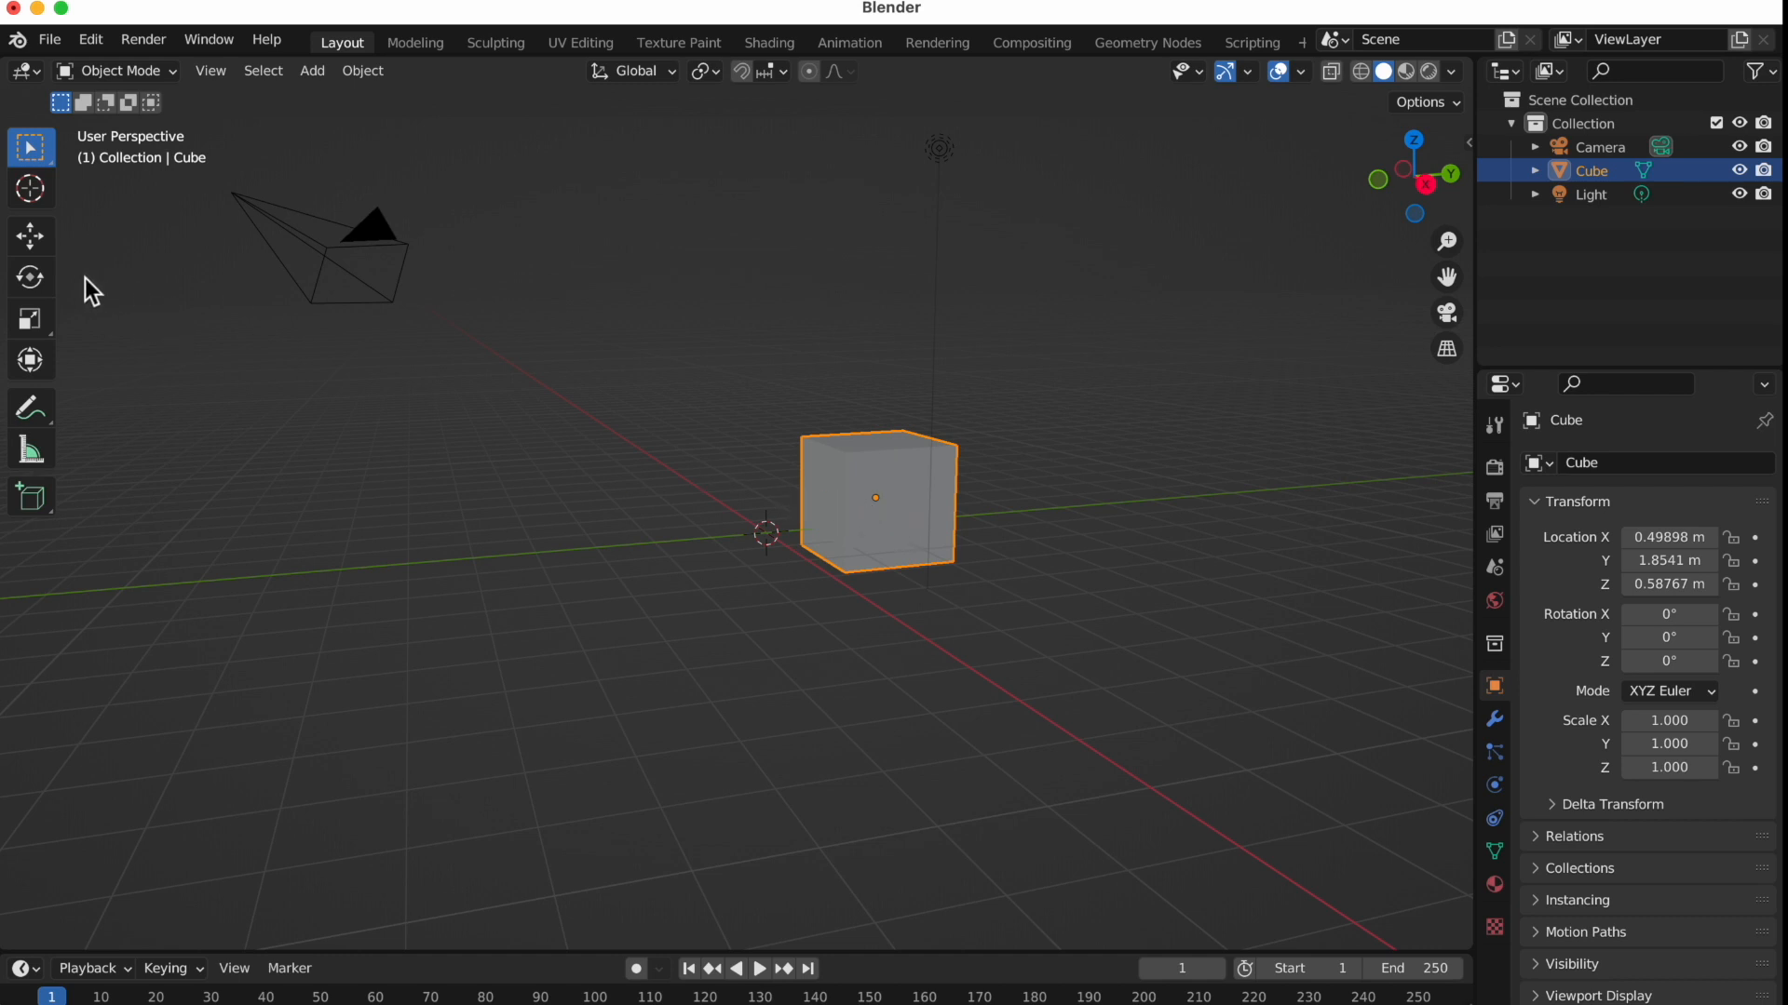
mouse_move(30, 333)
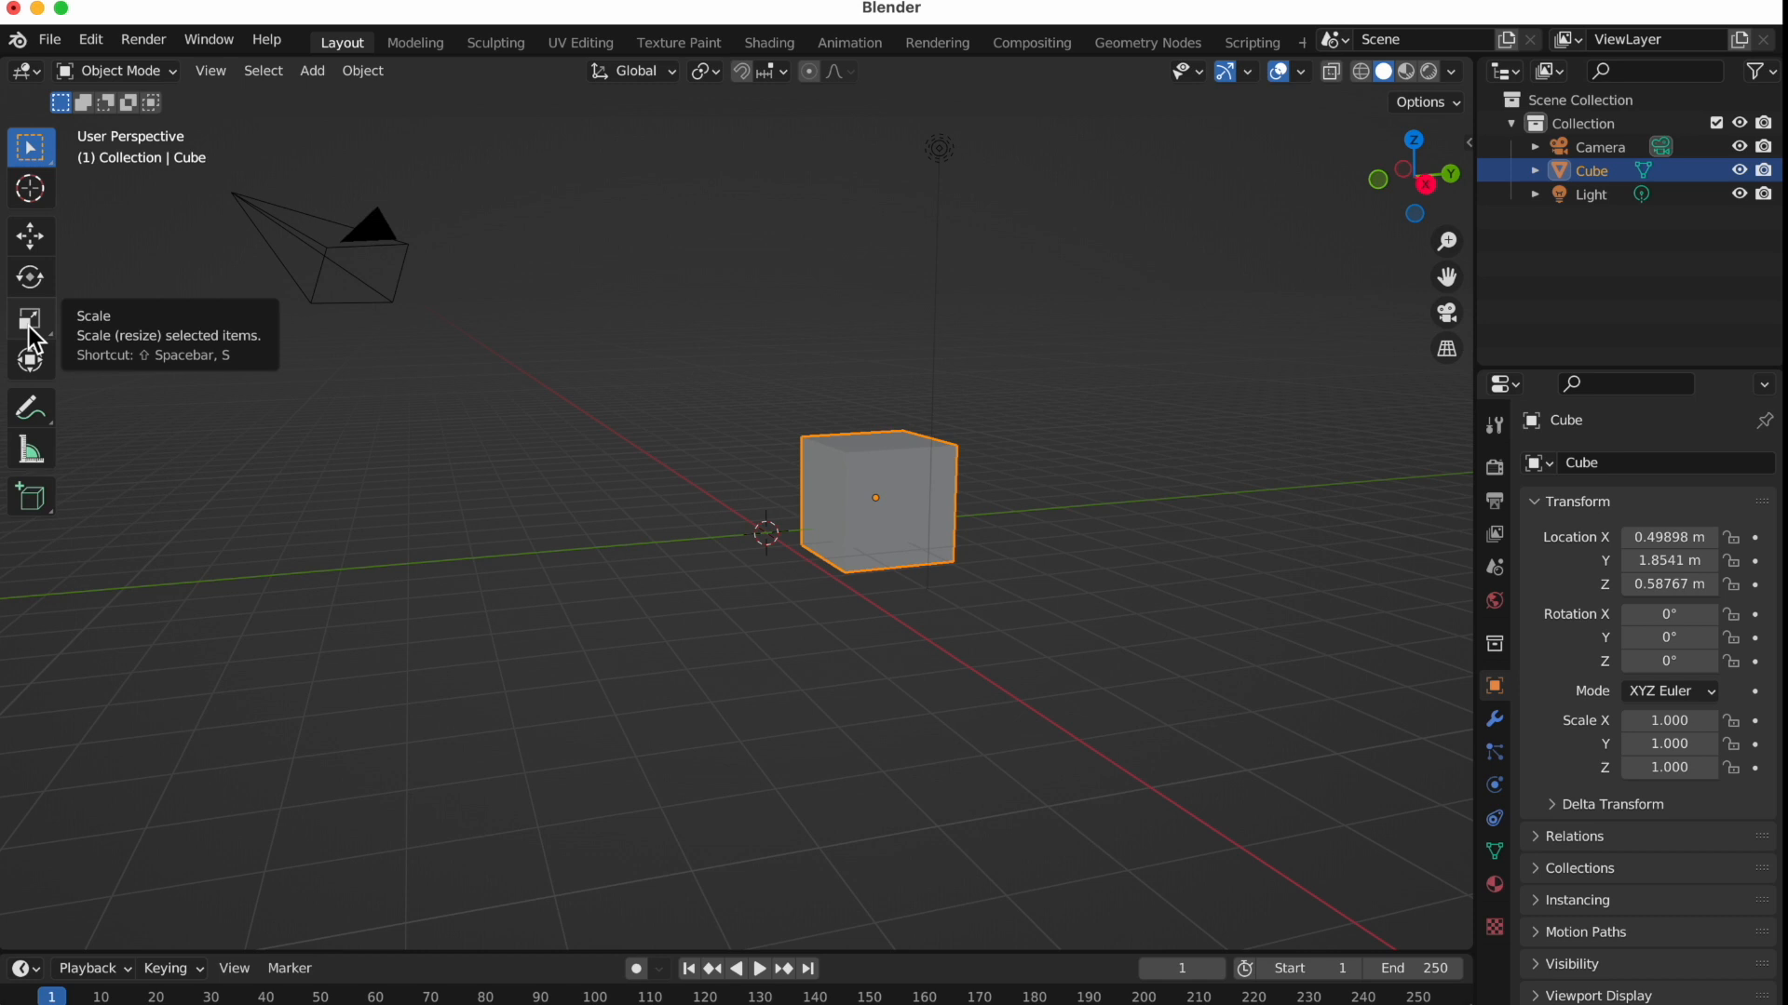
left_click(29, 319)
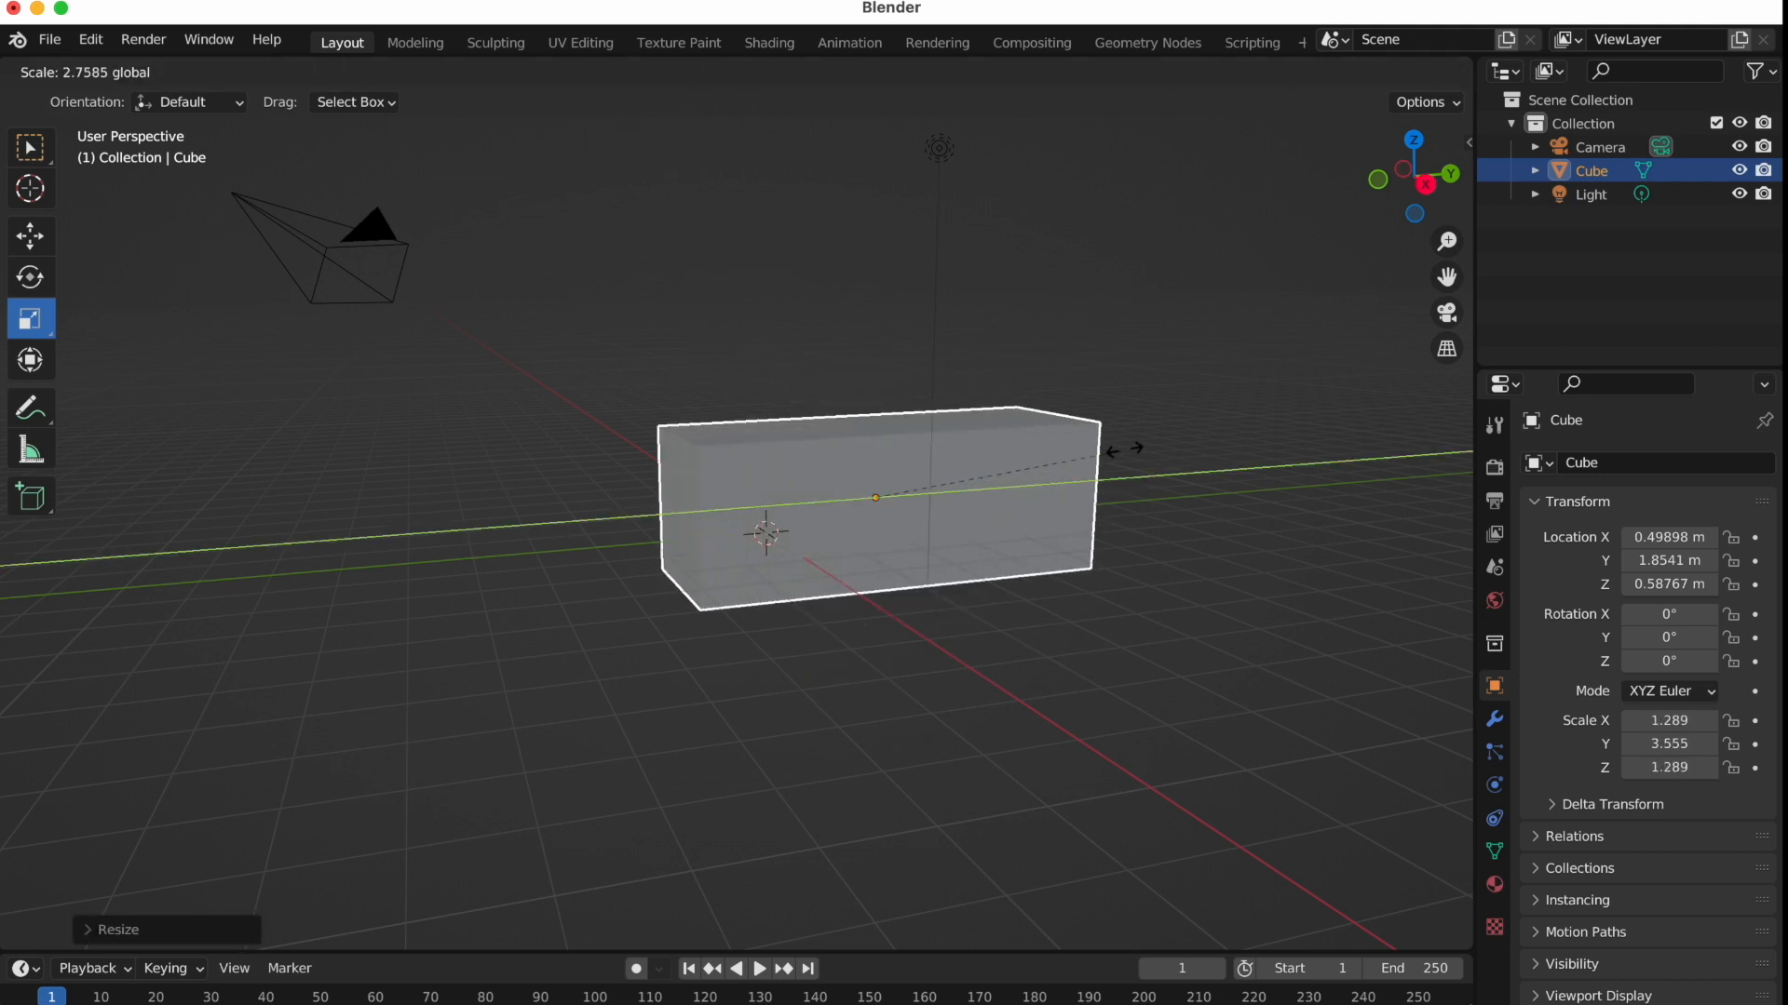
left_click_drag(1128, 449, 1100, 464)
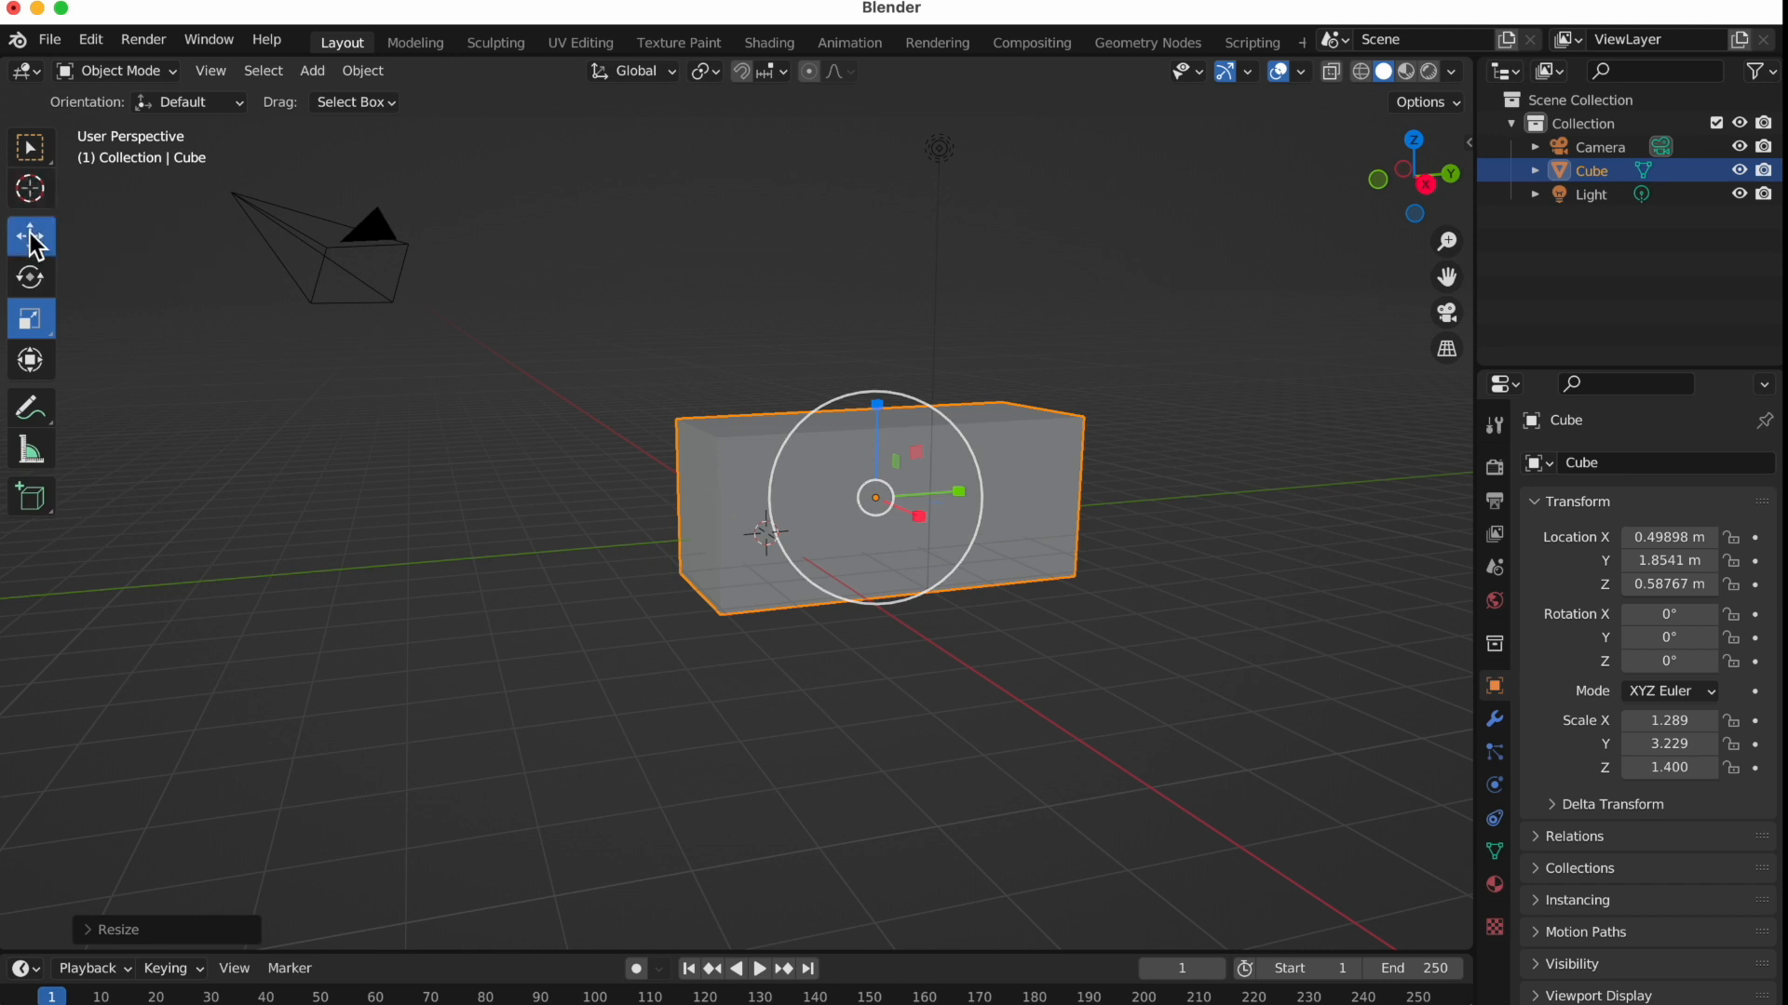
Slide the block along Y then X so it sits near -1.6, 0.63, 0.97 m
left_click(31, 237)
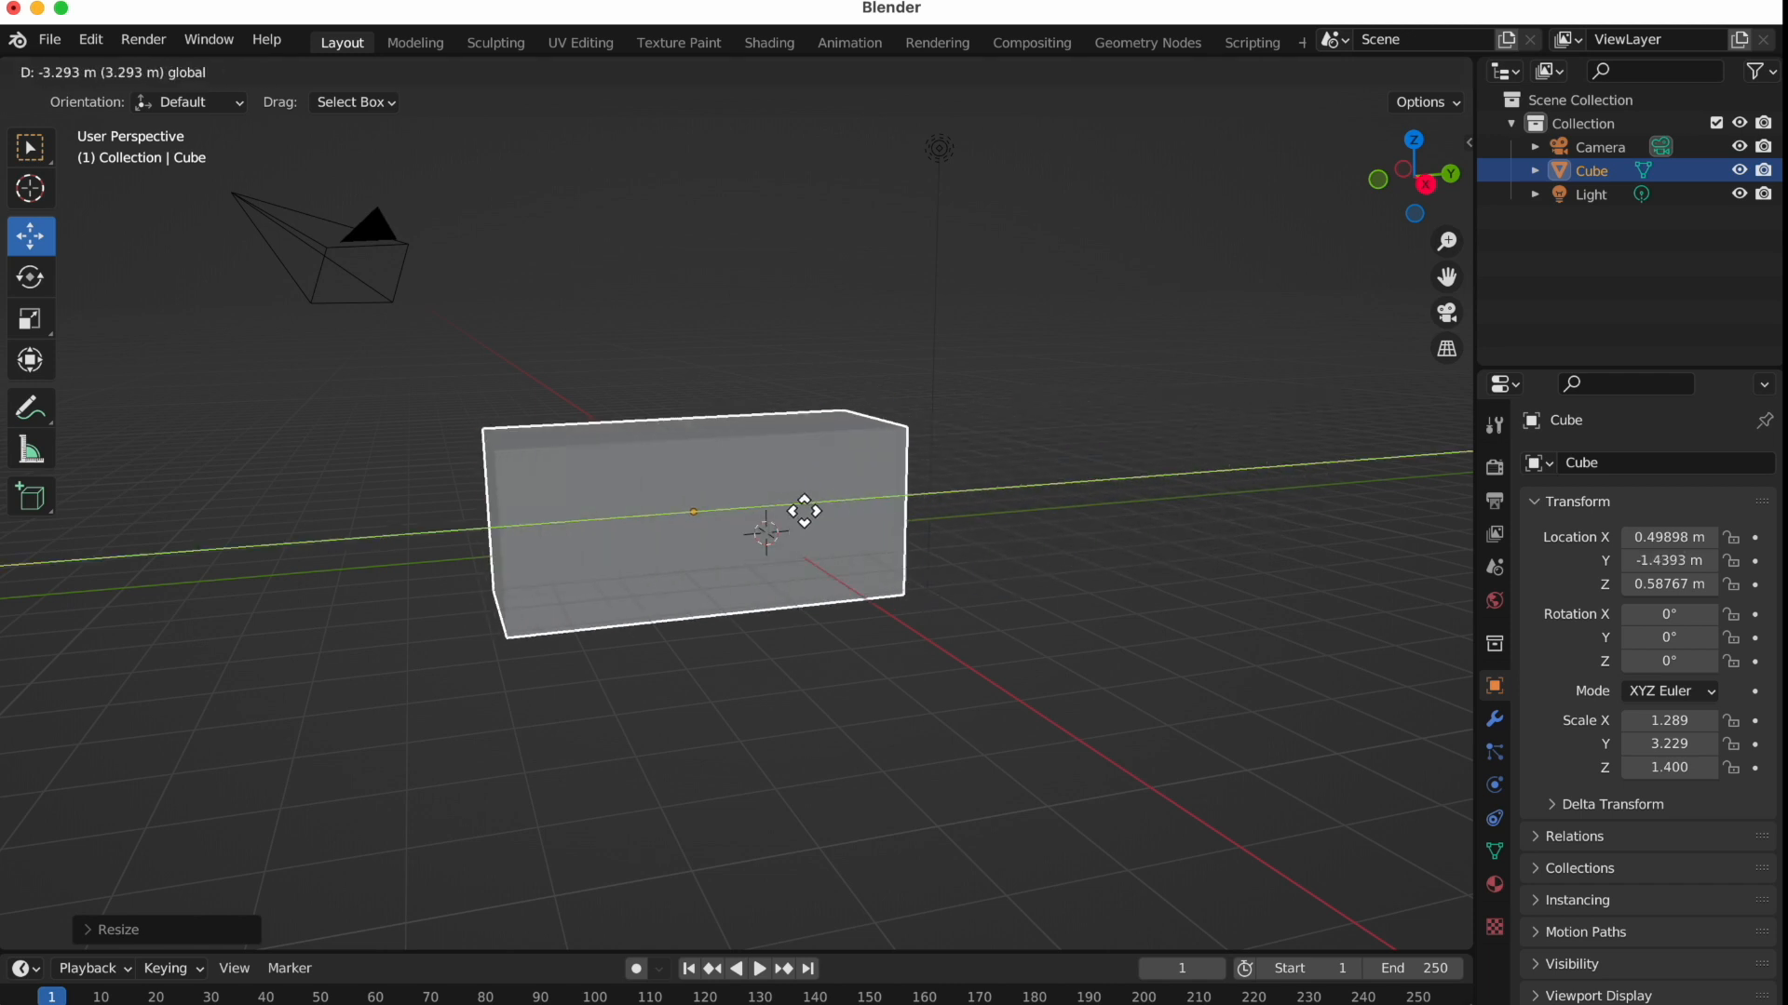
left_click_drag(804, 510, 899, 570)
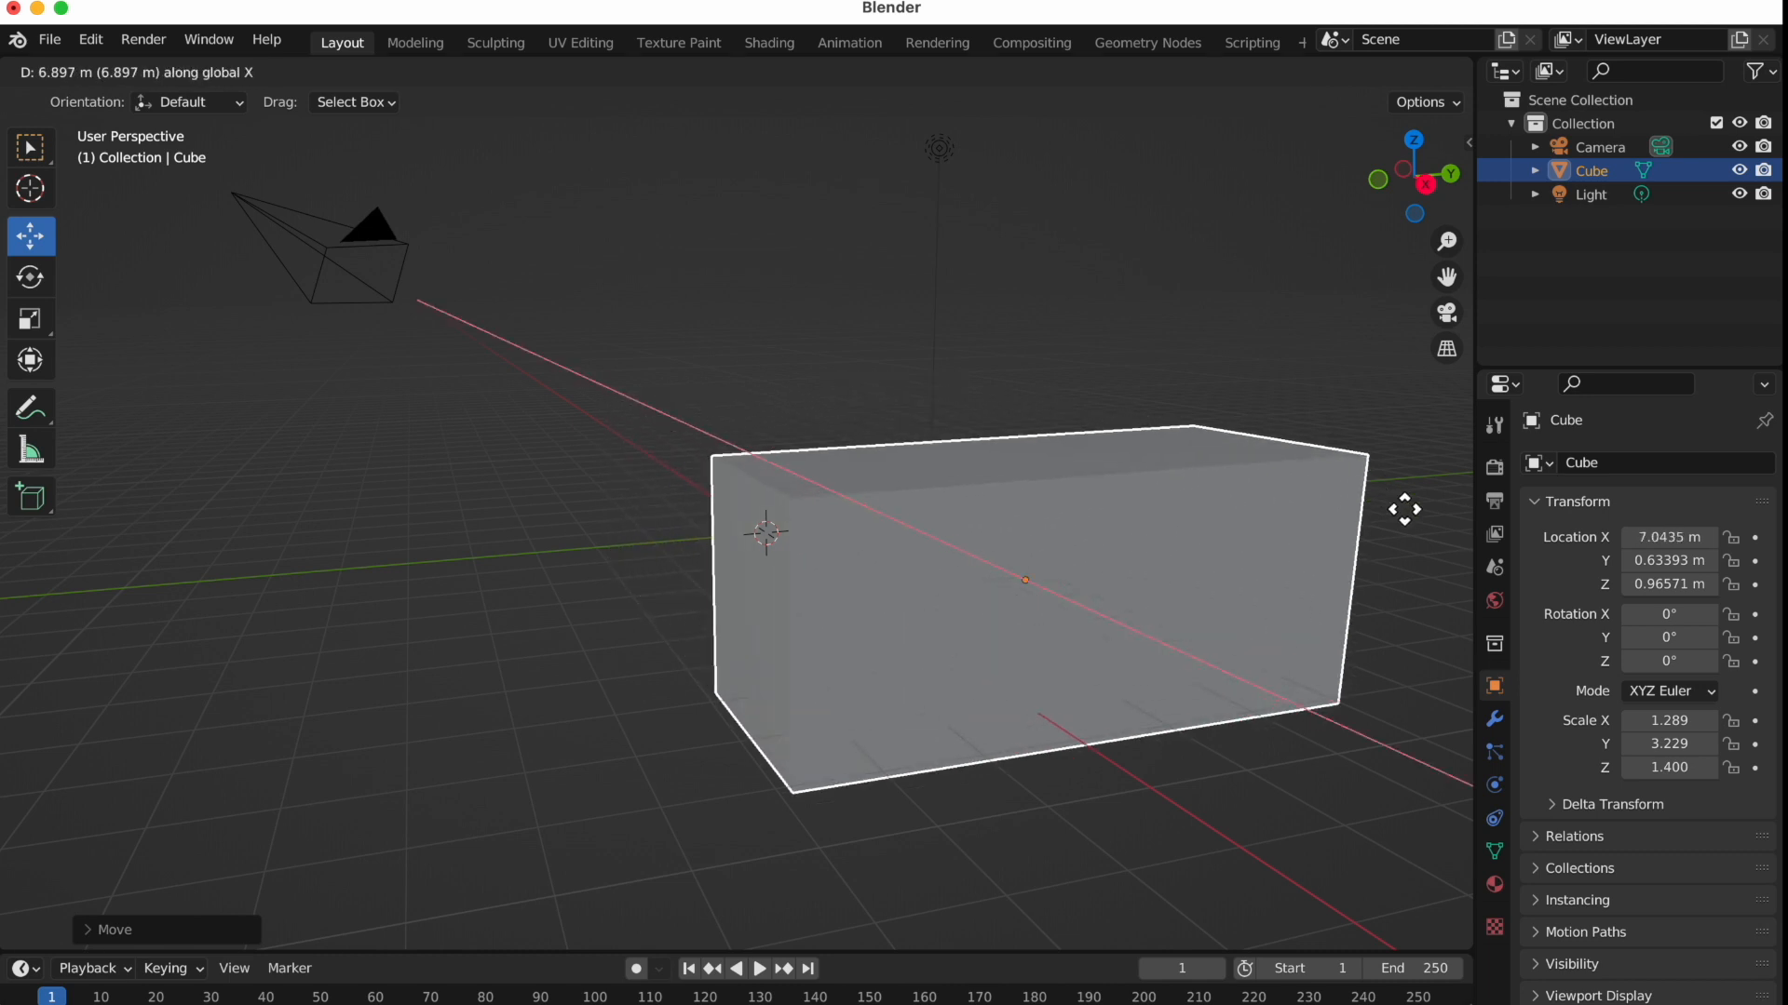
left_click_drag(1026, 581, 661, 413)
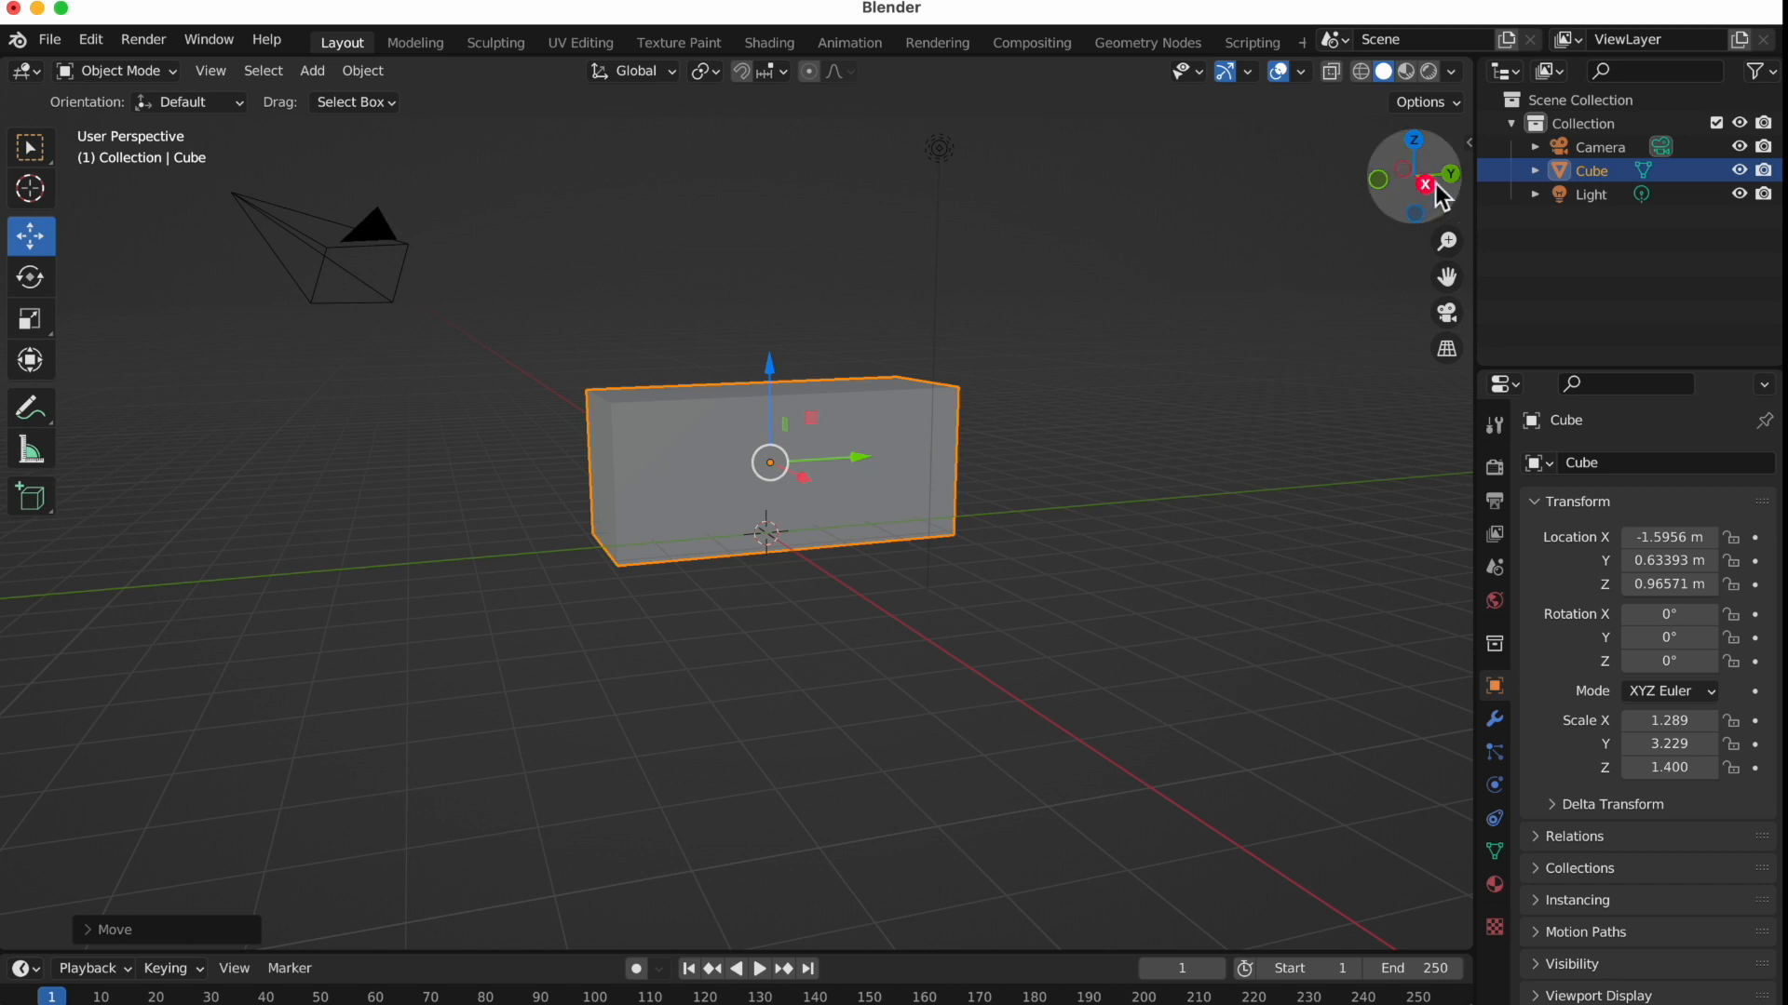
View the block from the right, the back and then the front orthographic views
left_click(1415, 176)
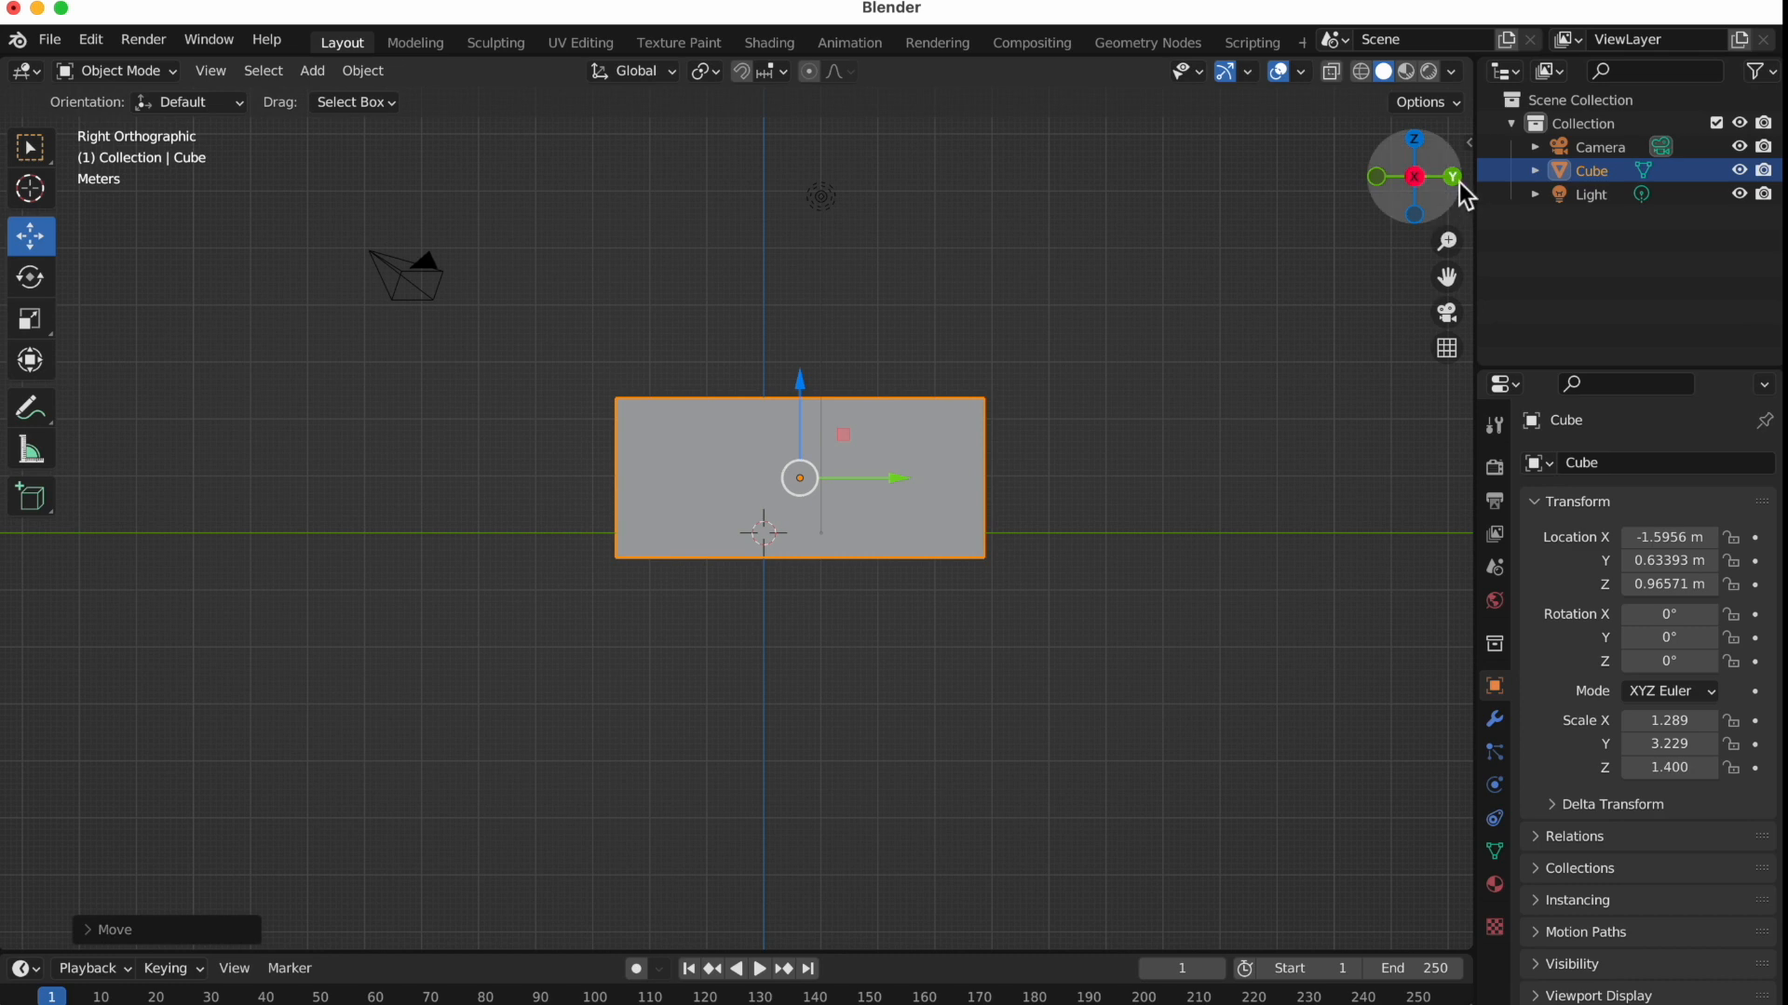
left_click(1454, 177)
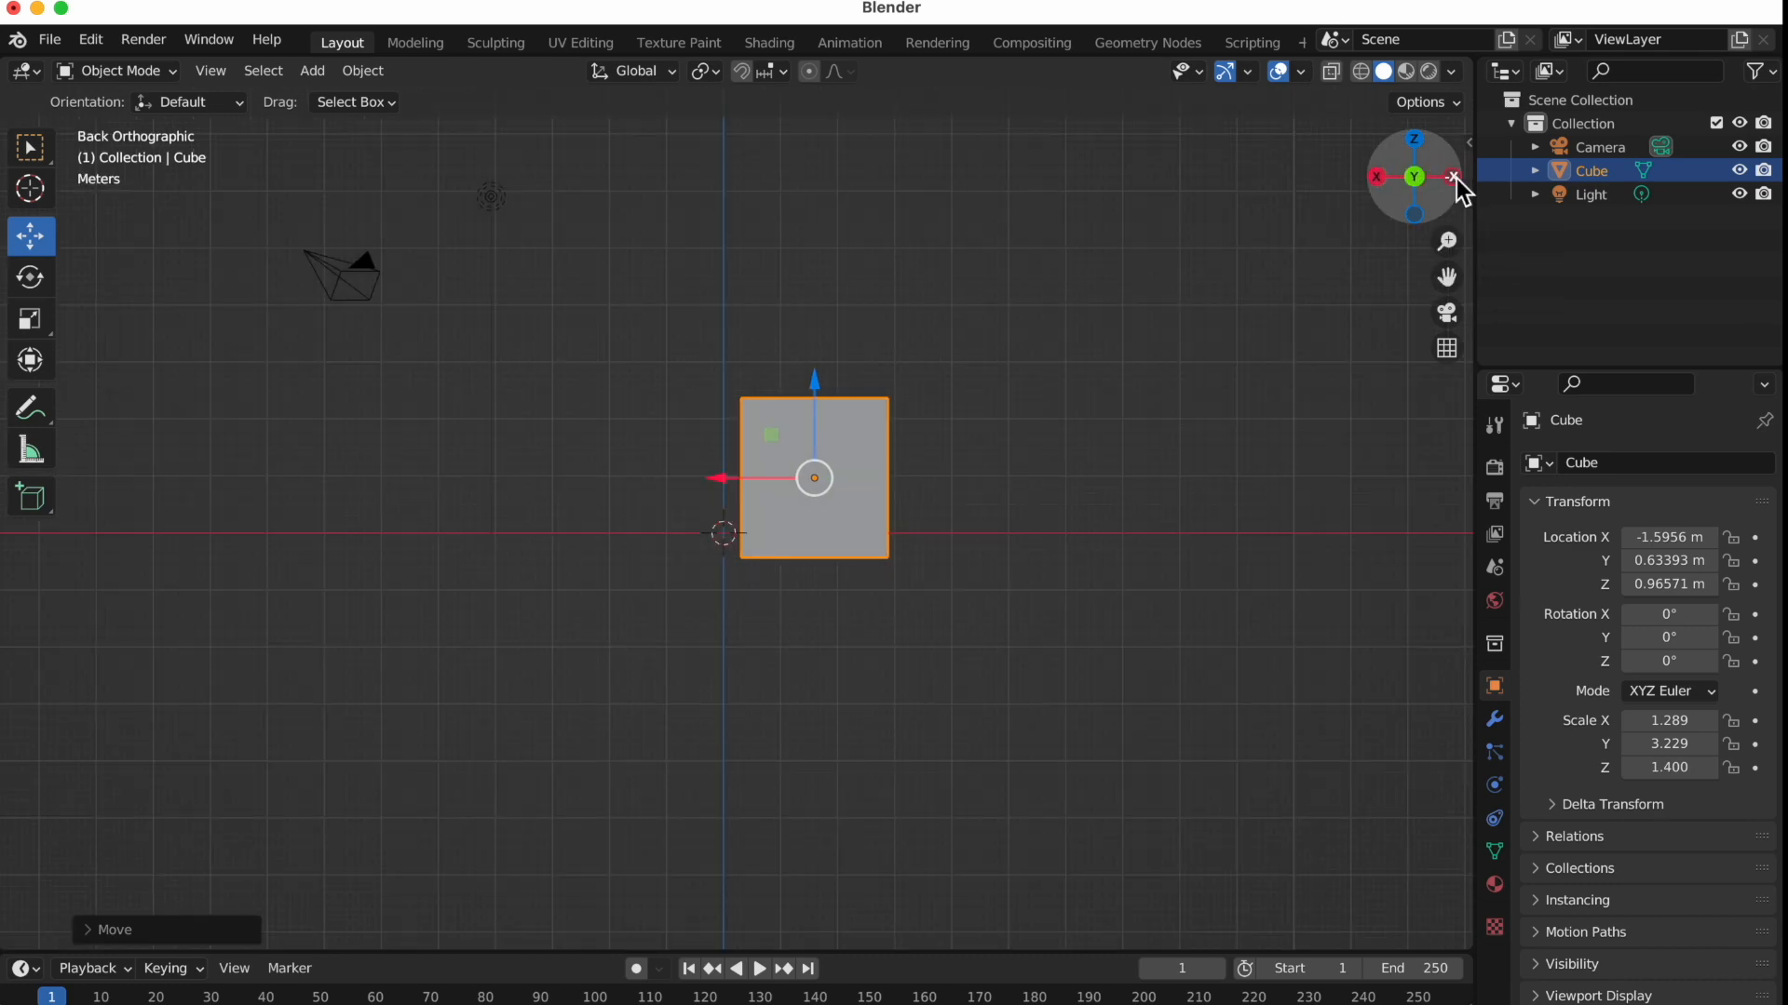
mouse_move(1422, 149)
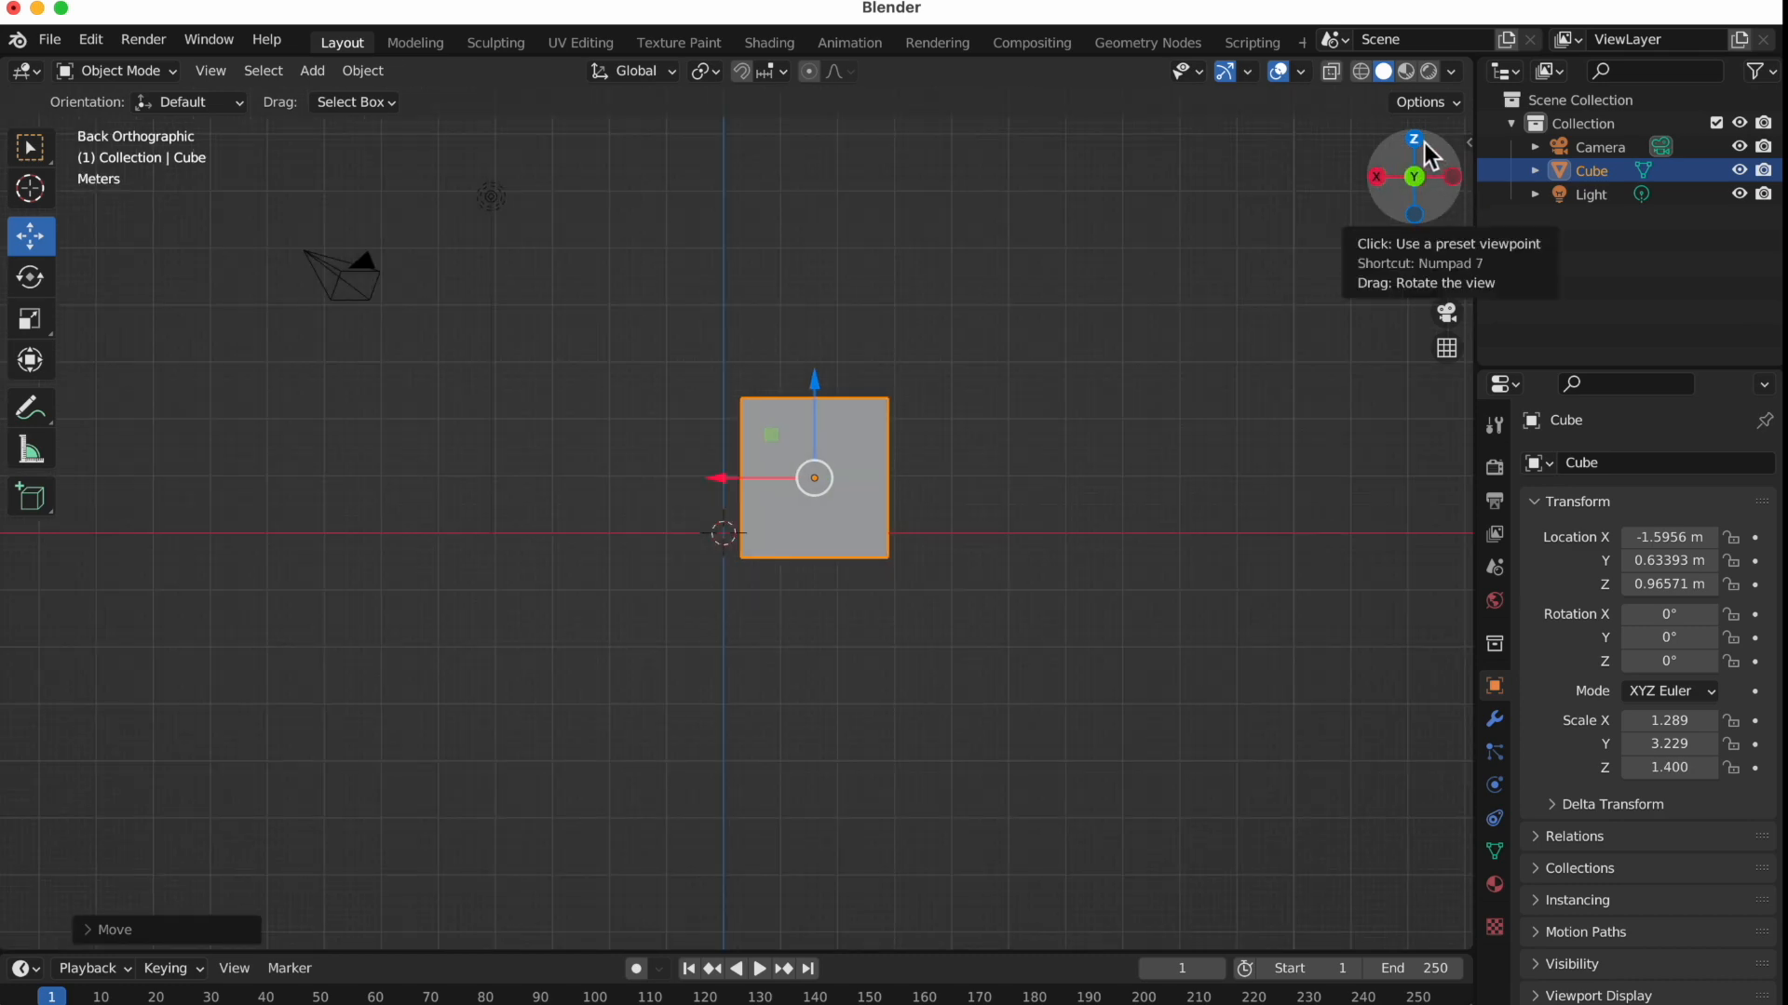
left_click(1413, 143)
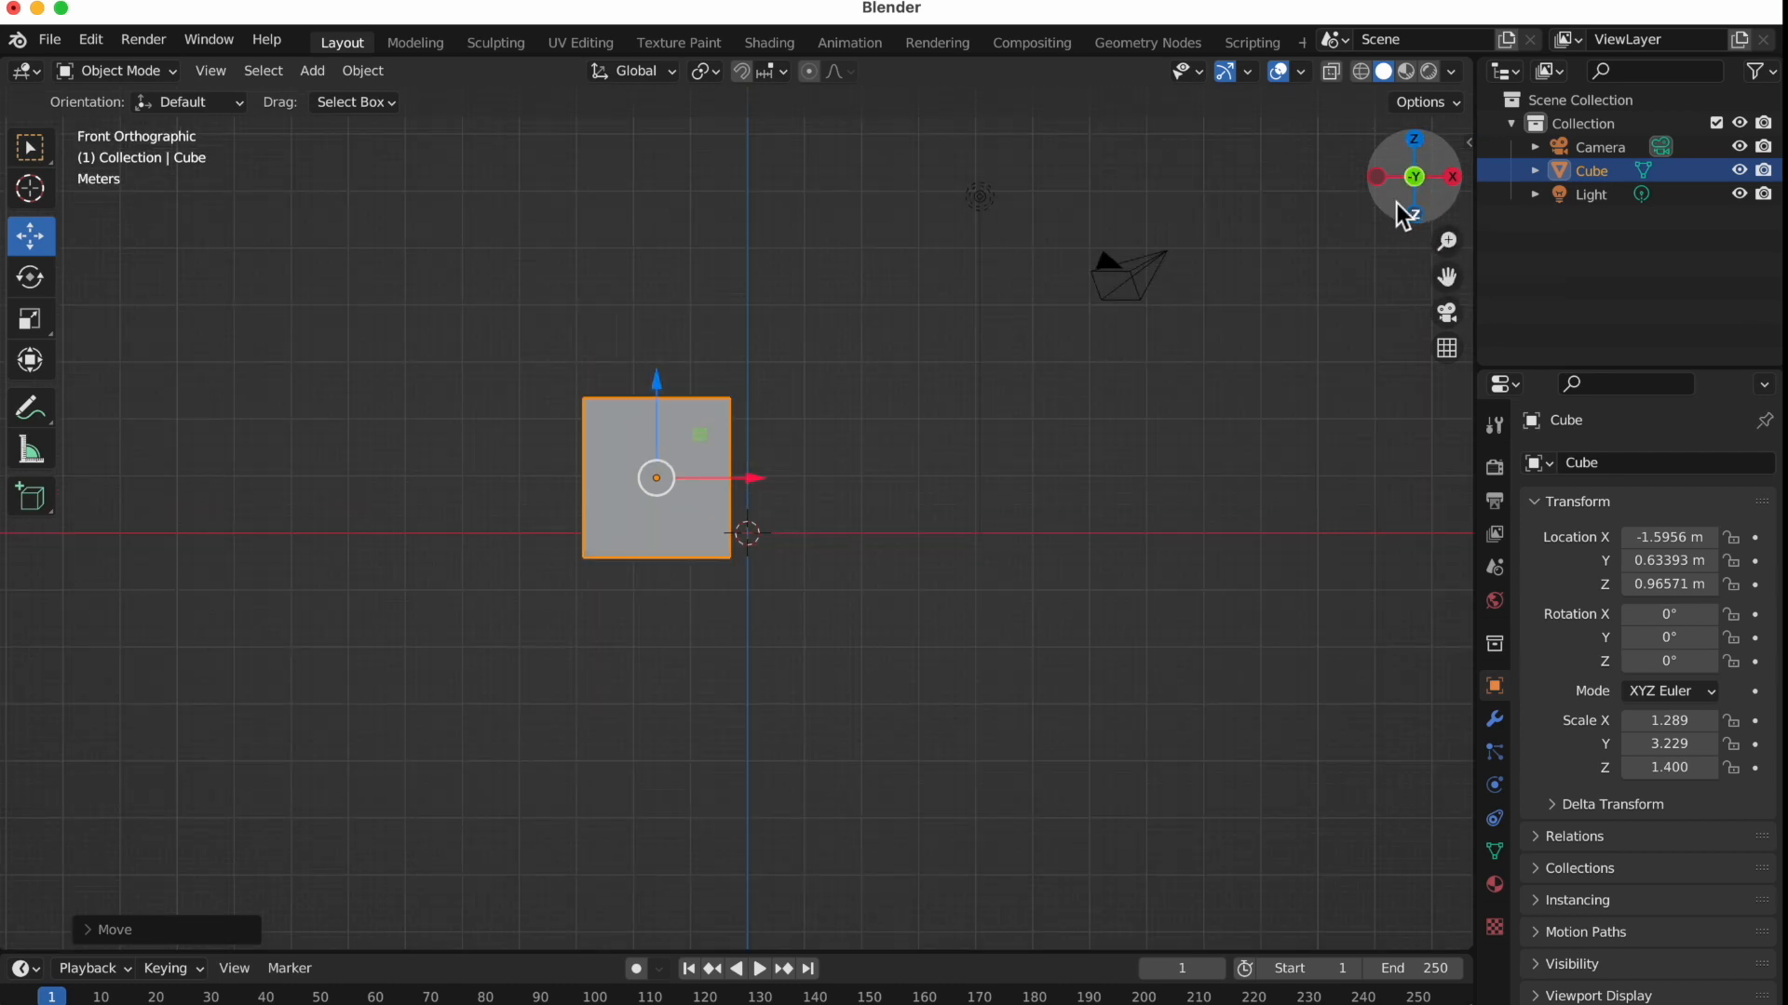
mouse_move(1420, 149)
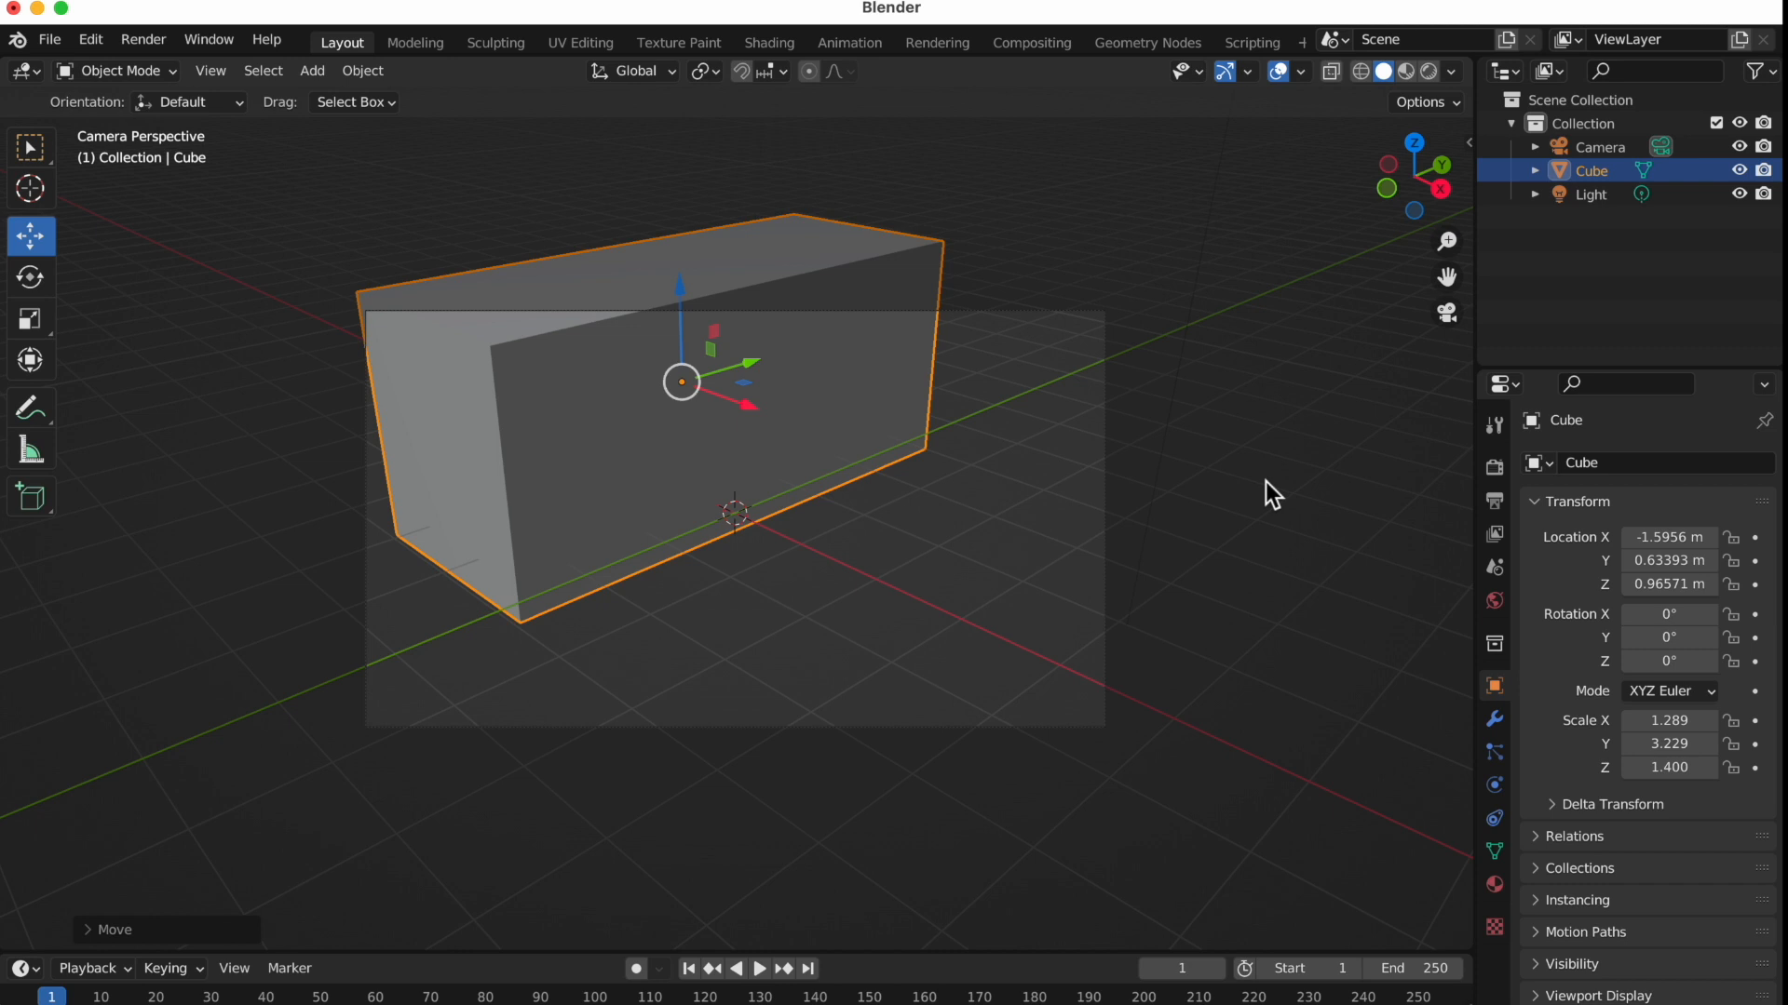
mouse_move(1445, 313)
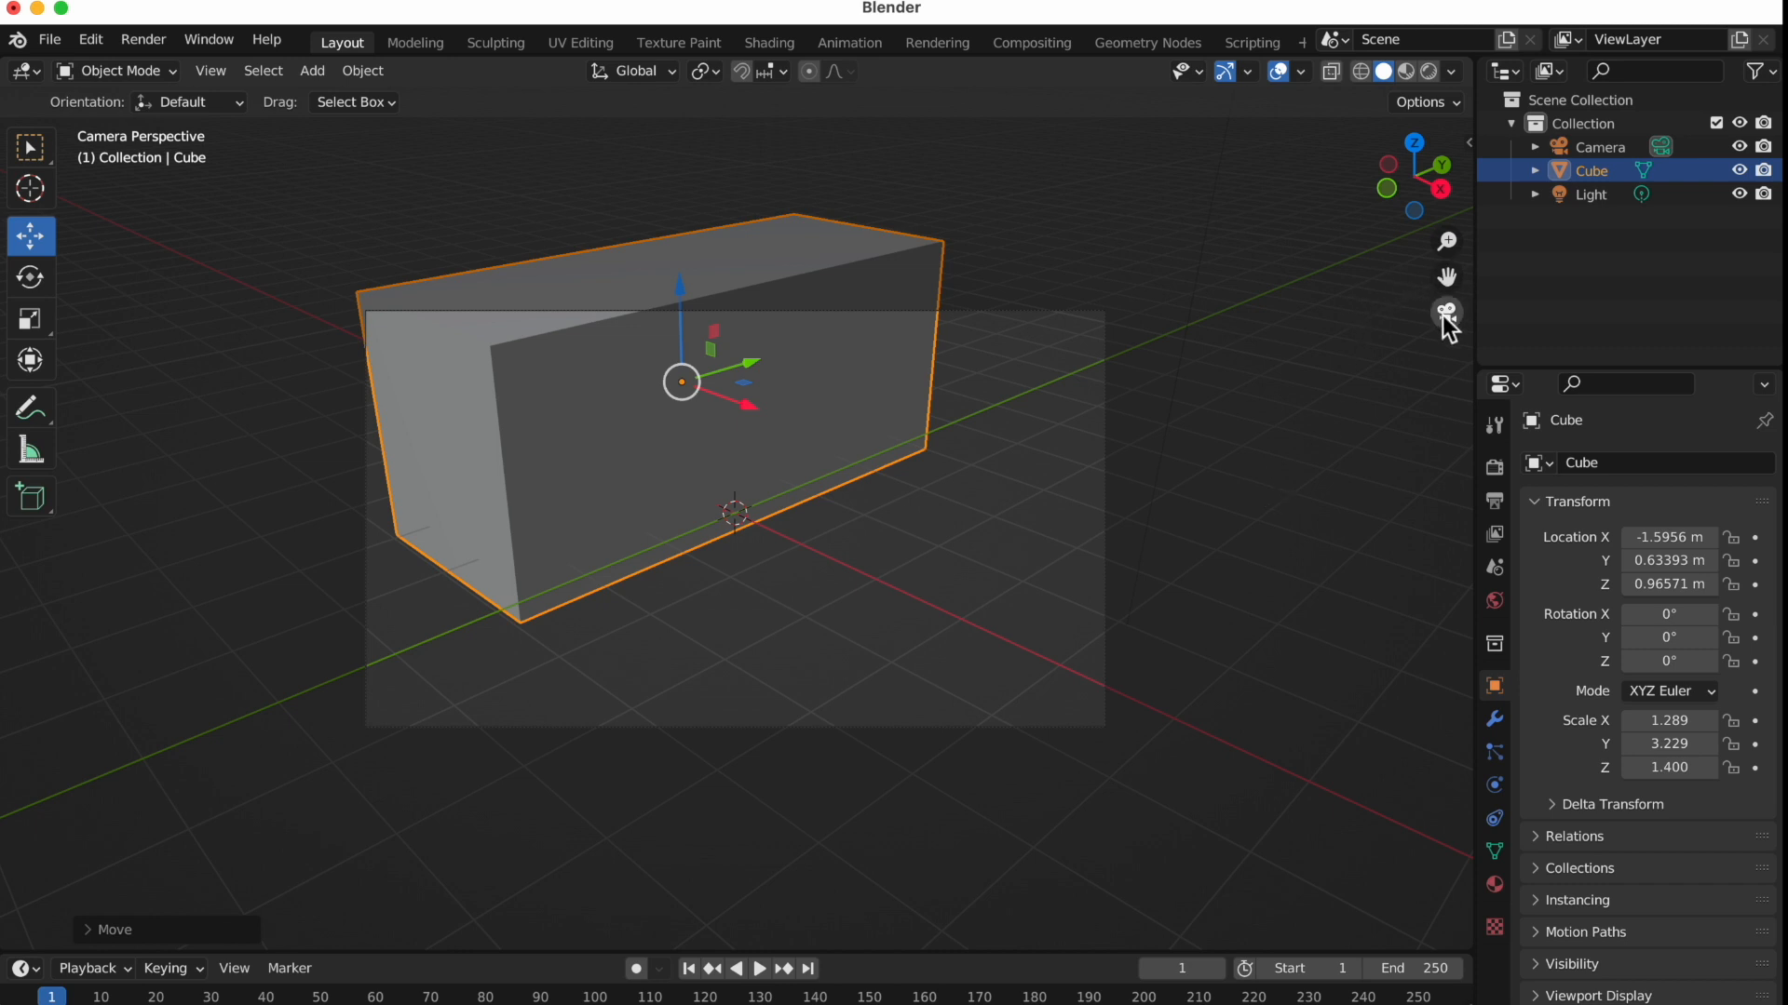
mouse_move(1359, 372)
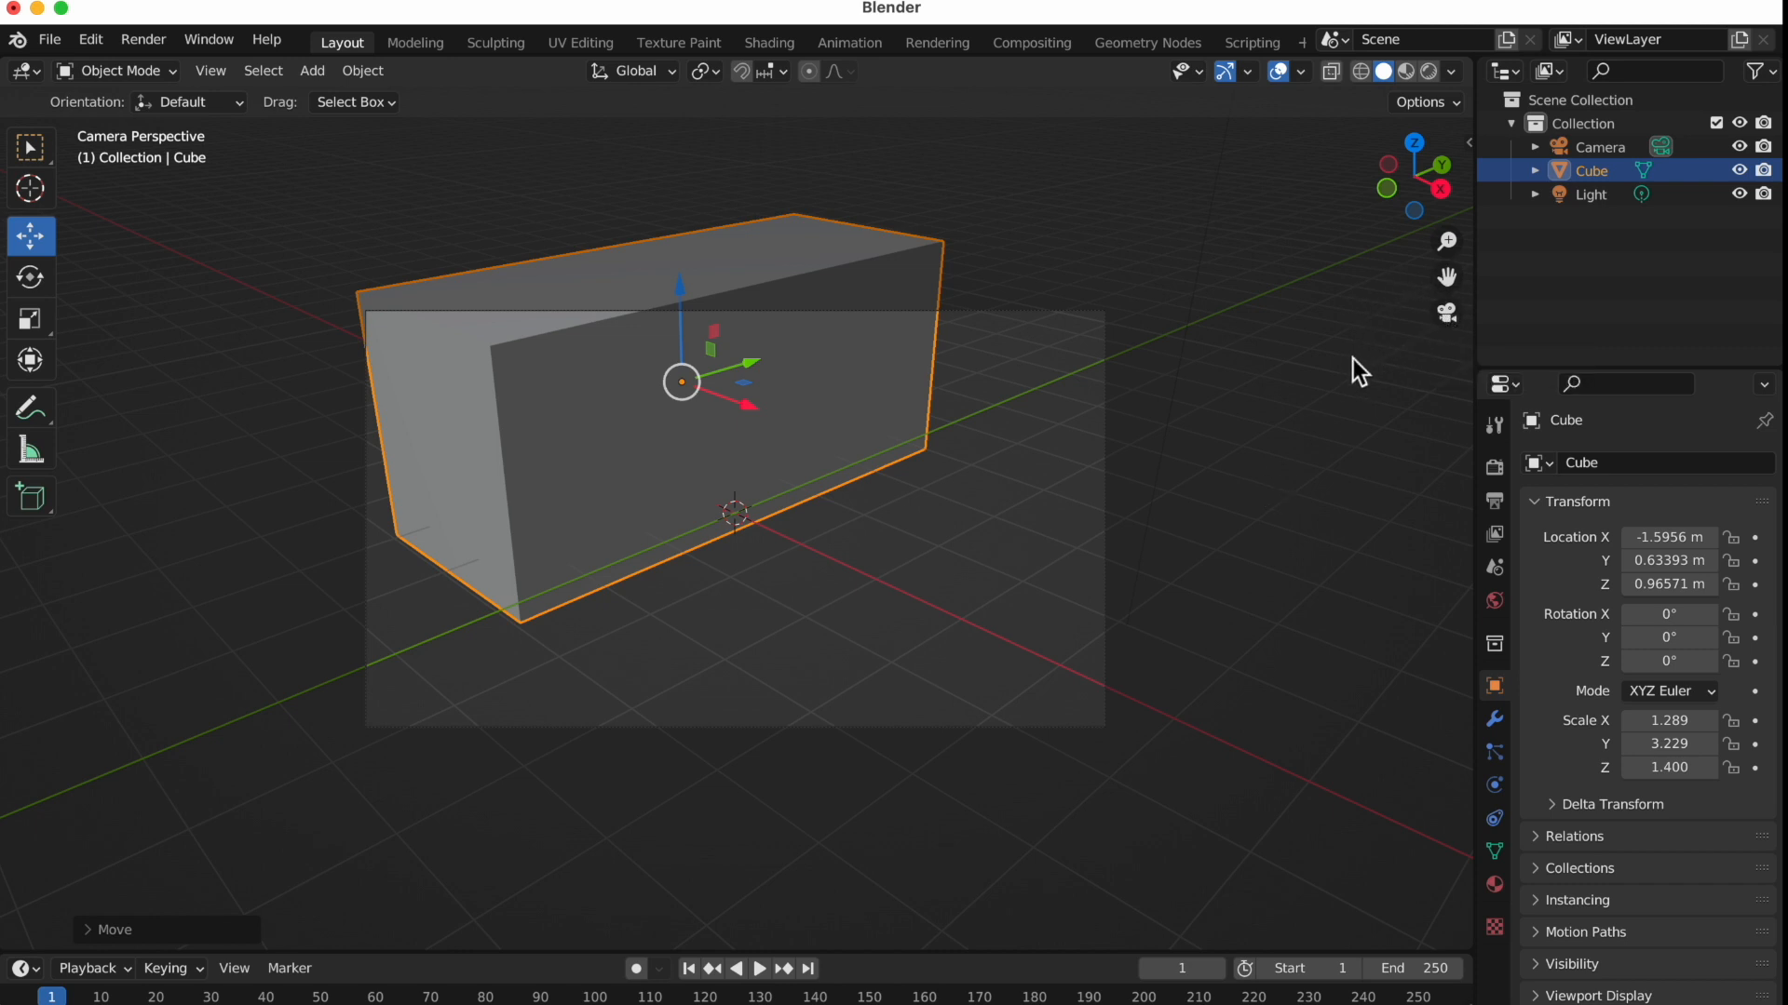
mouse_move(1184, 281)
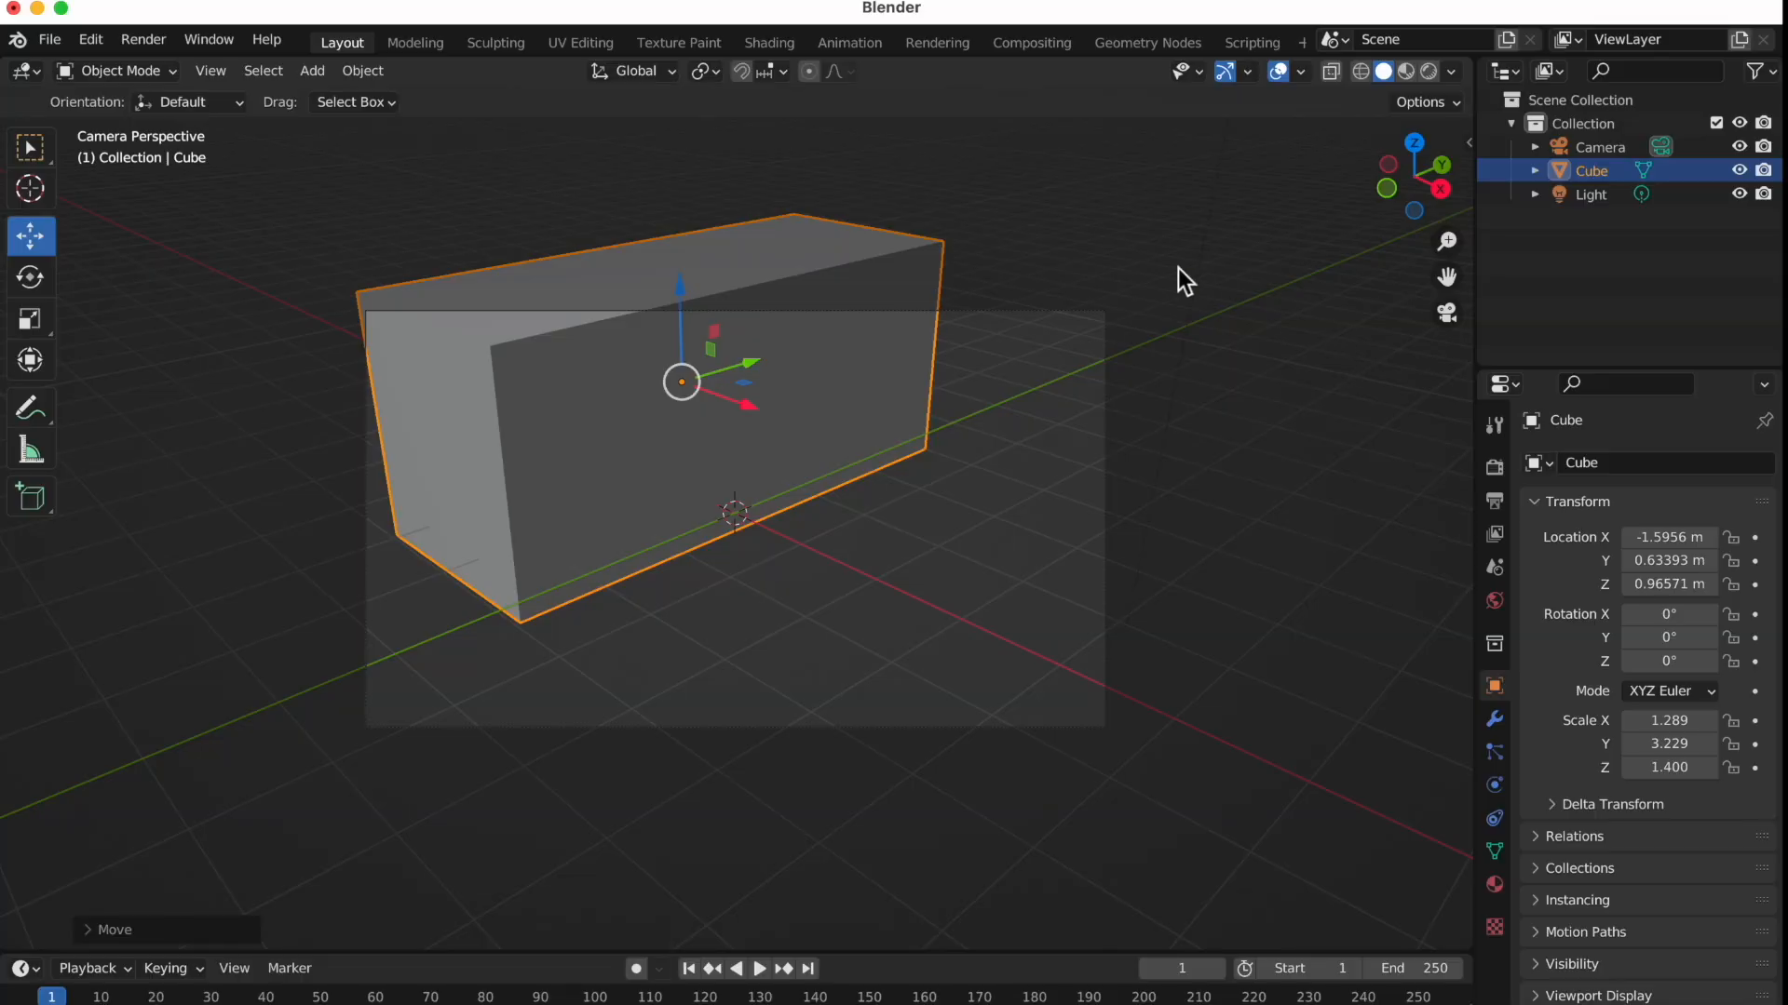
mouse_move(721, 618)
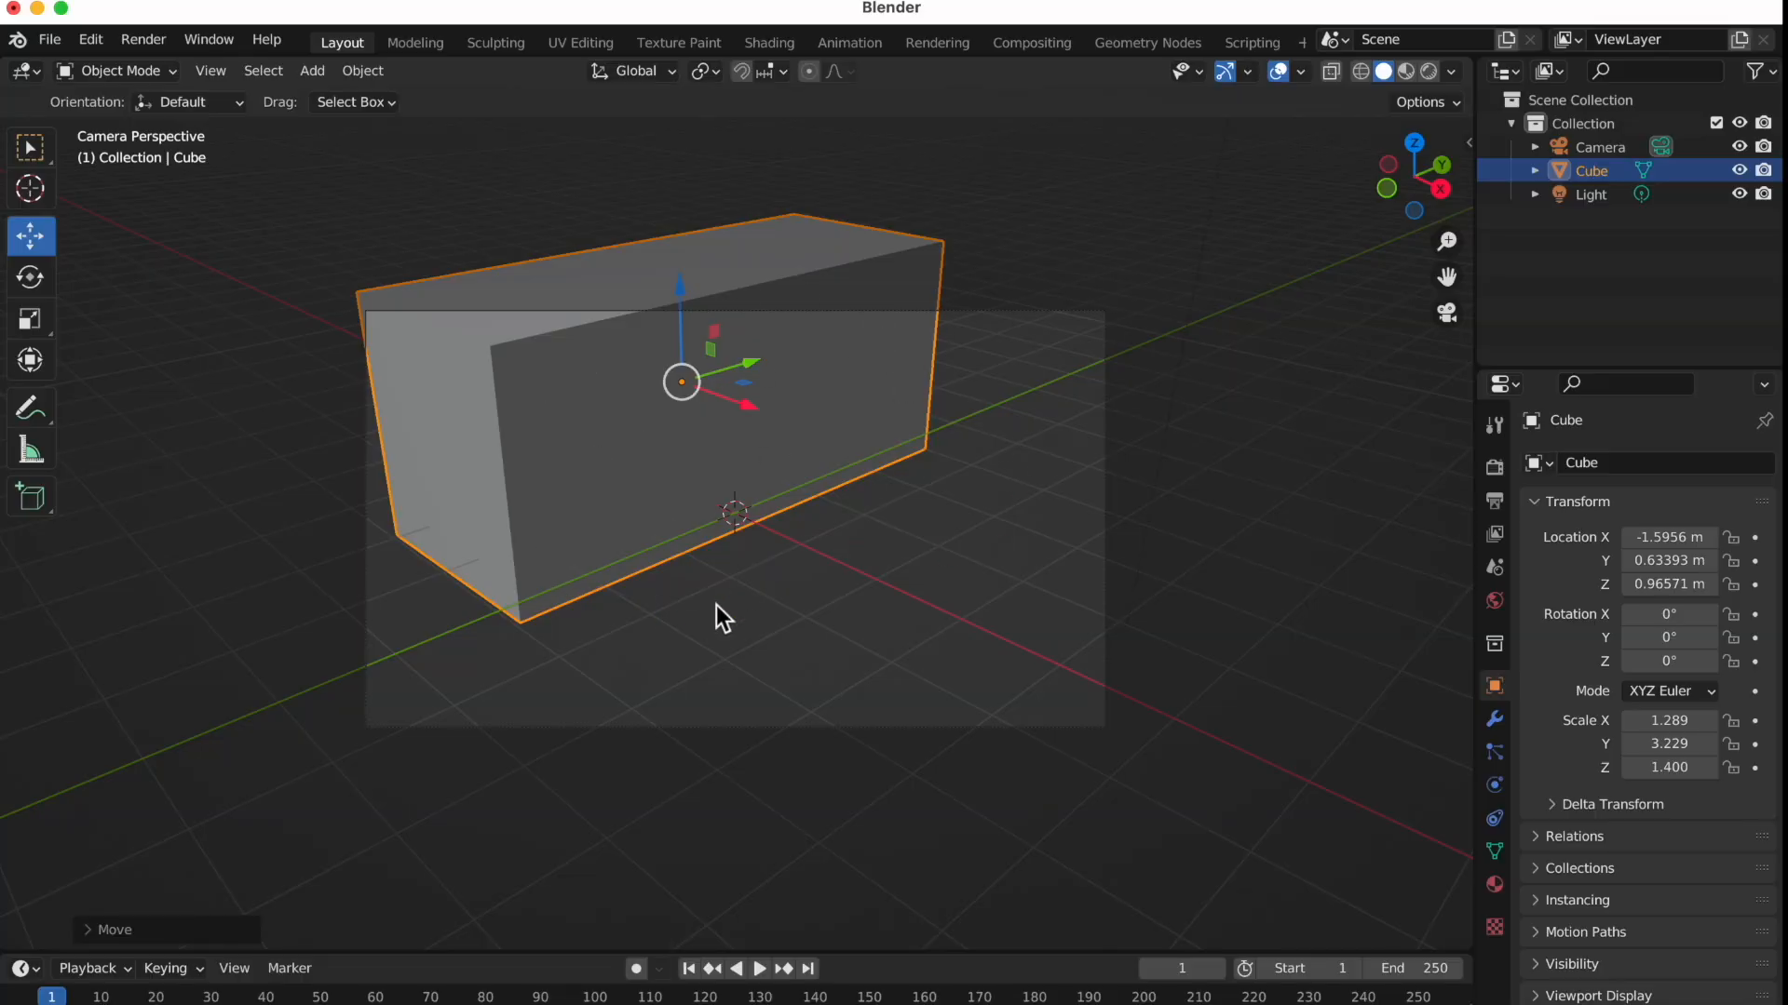
mouse_move(1172, 491)
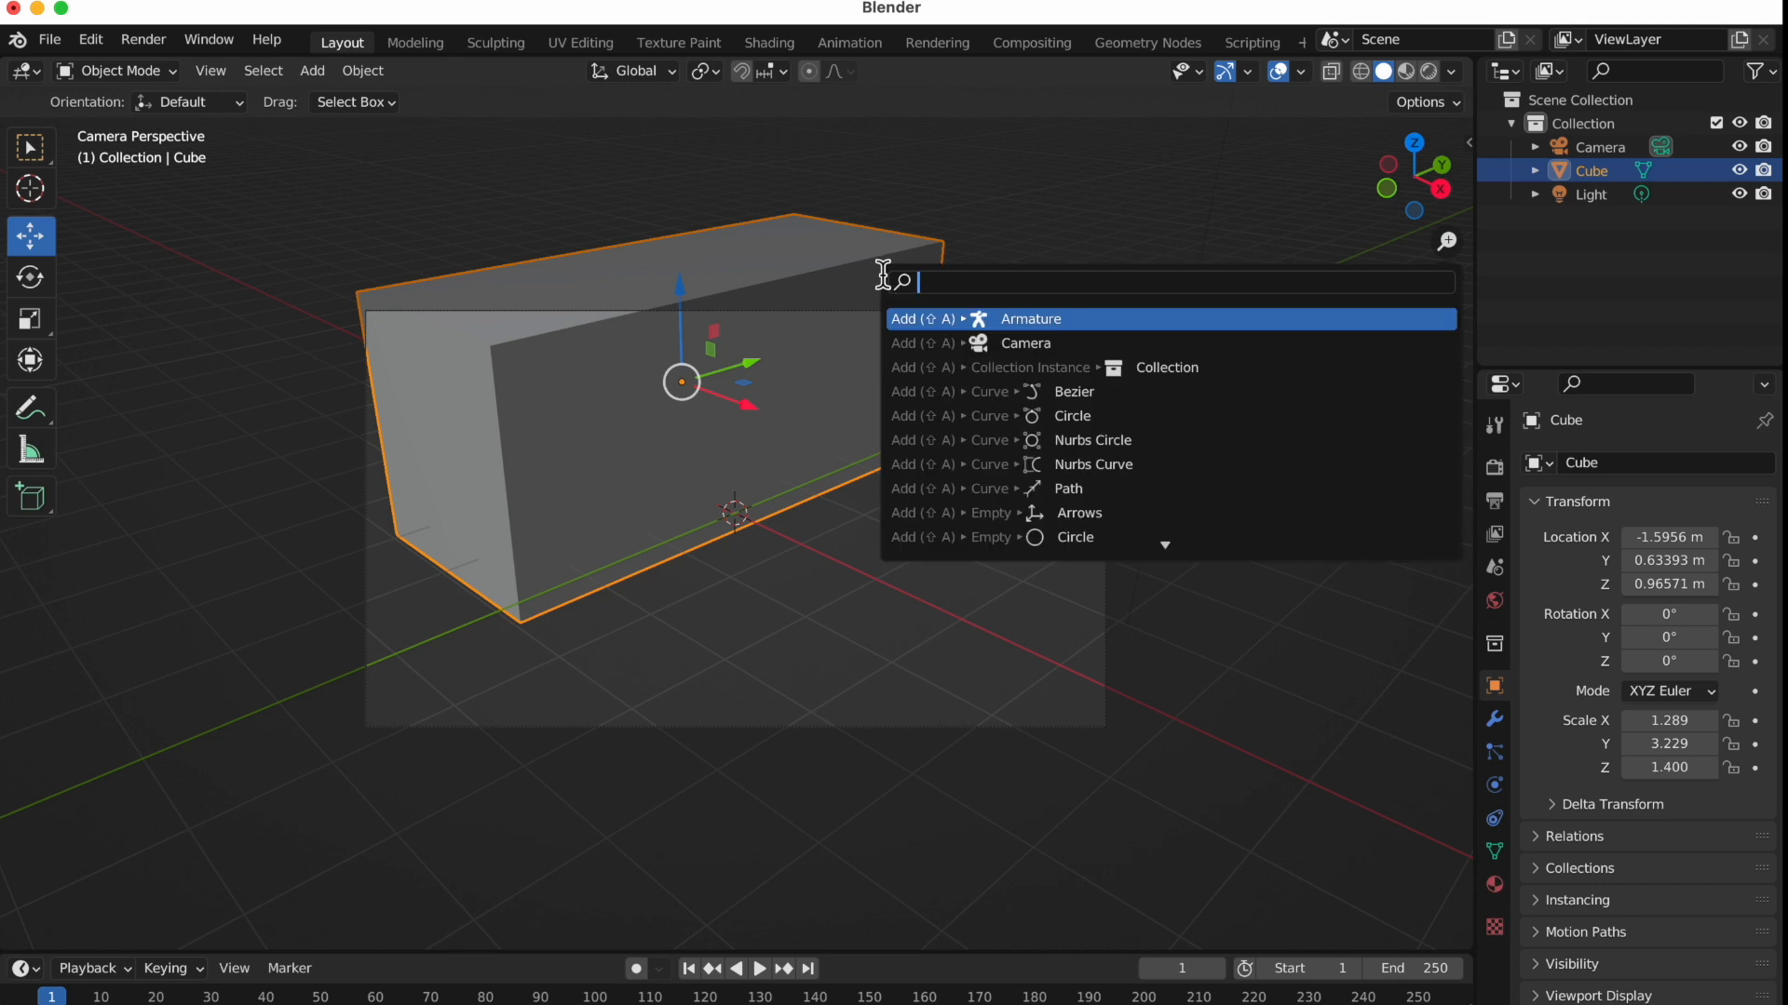
Align the active camera to frame the stretched block, then select the light
type("align")
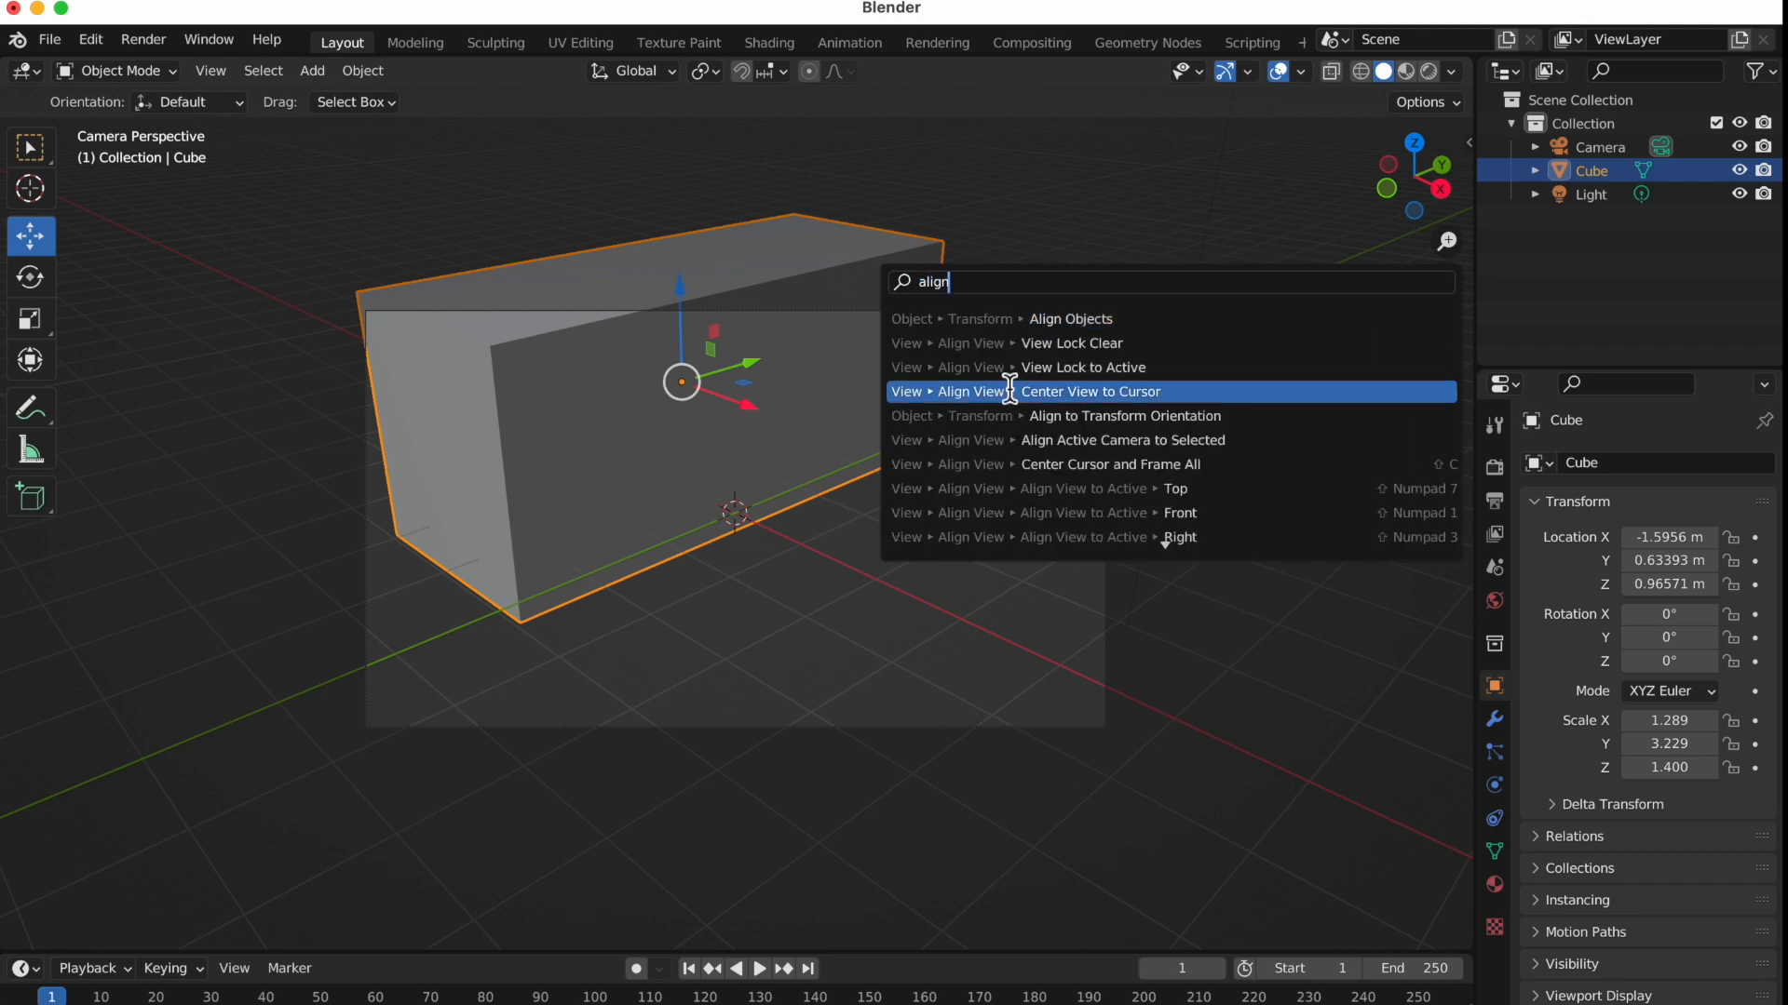
mouse_move(1078, 445)
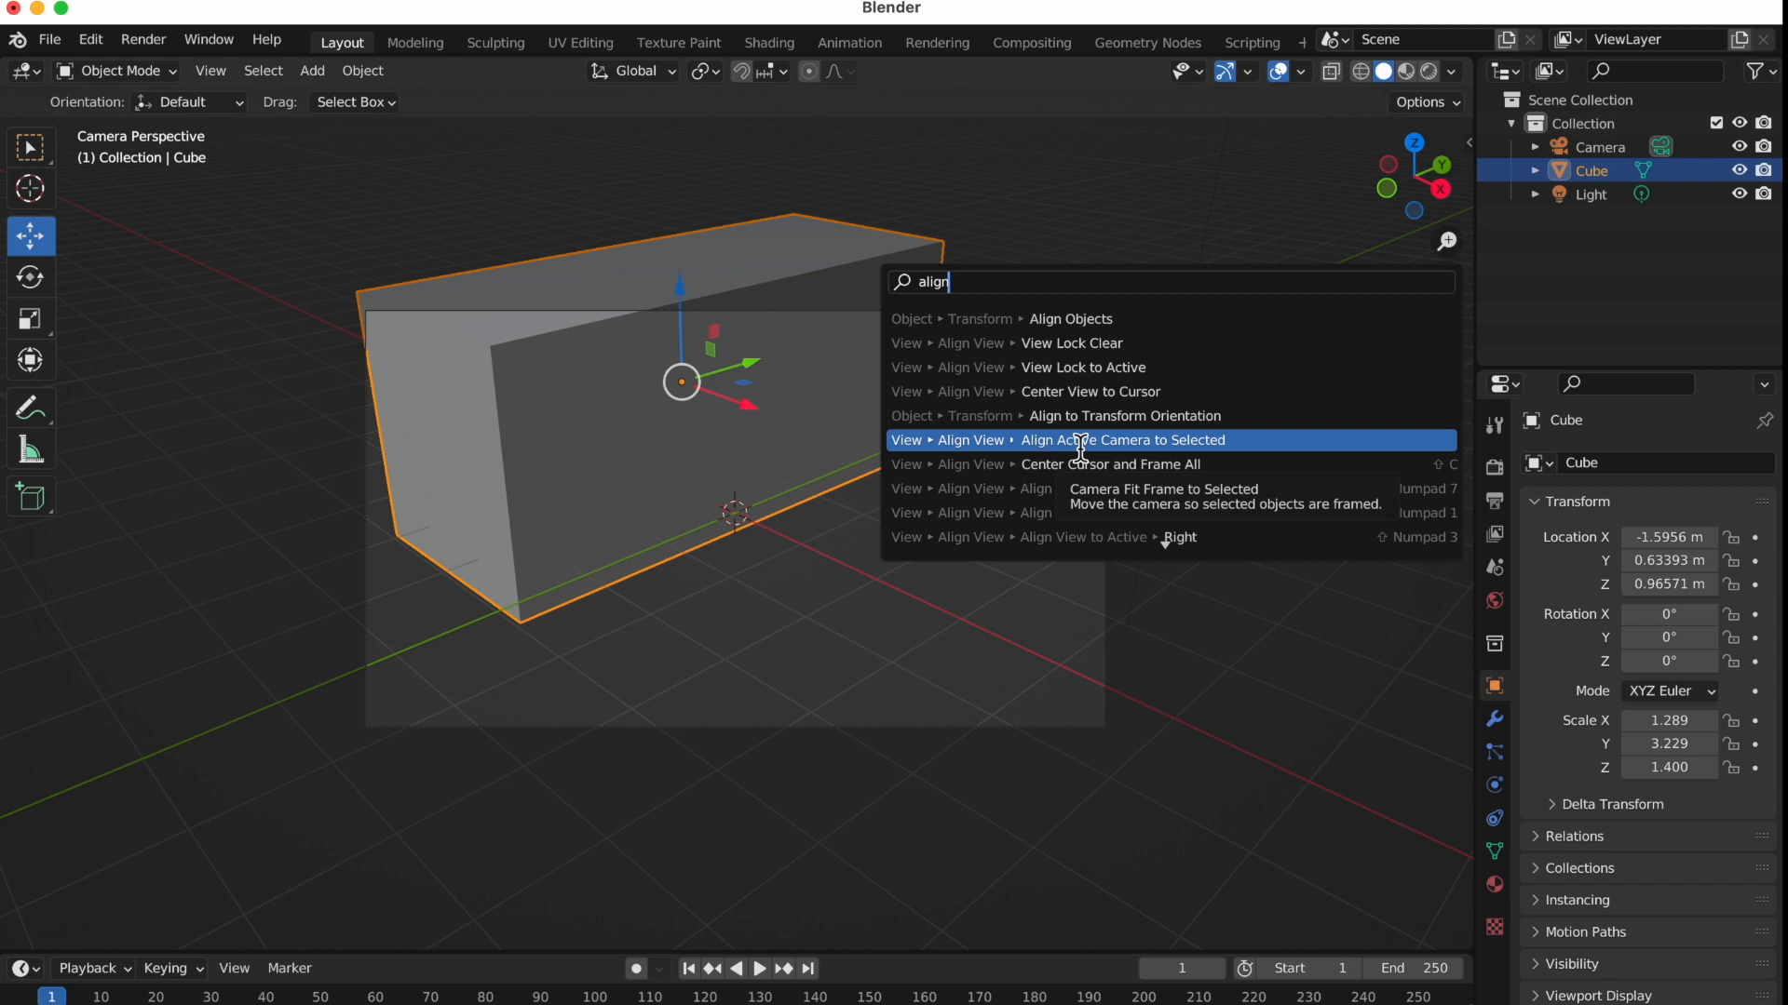
left_click(1121, 439)
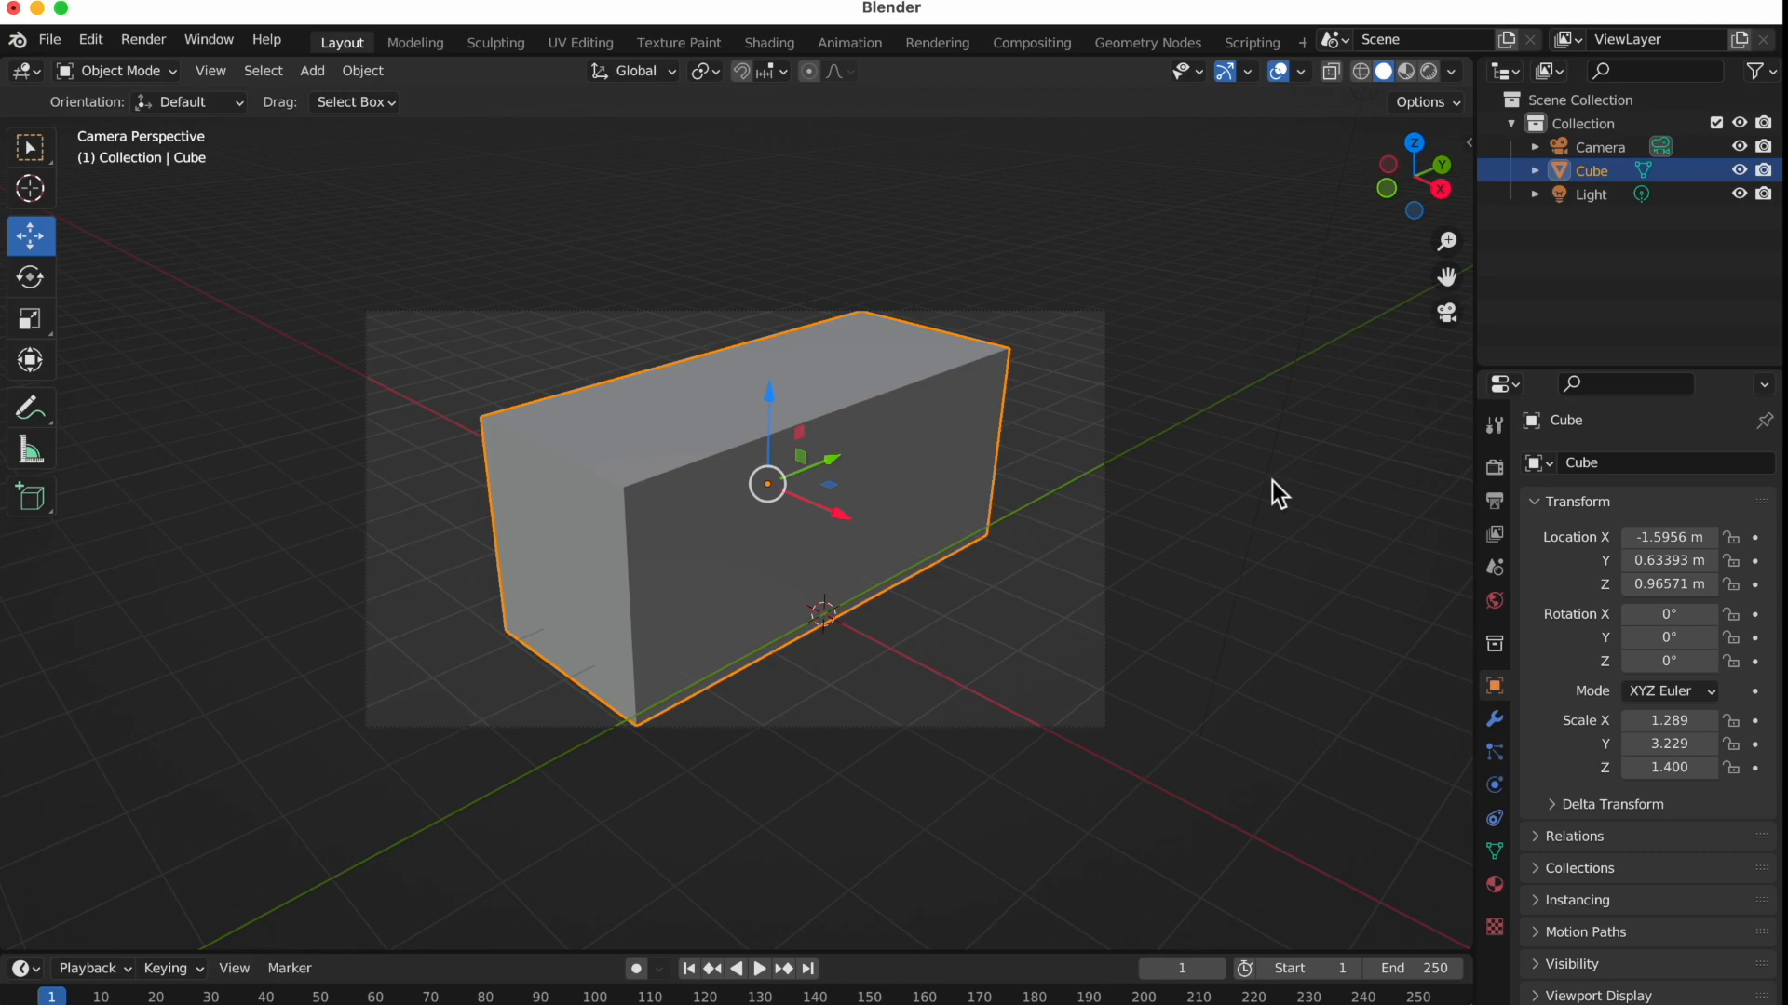
left_click(1592, 194)
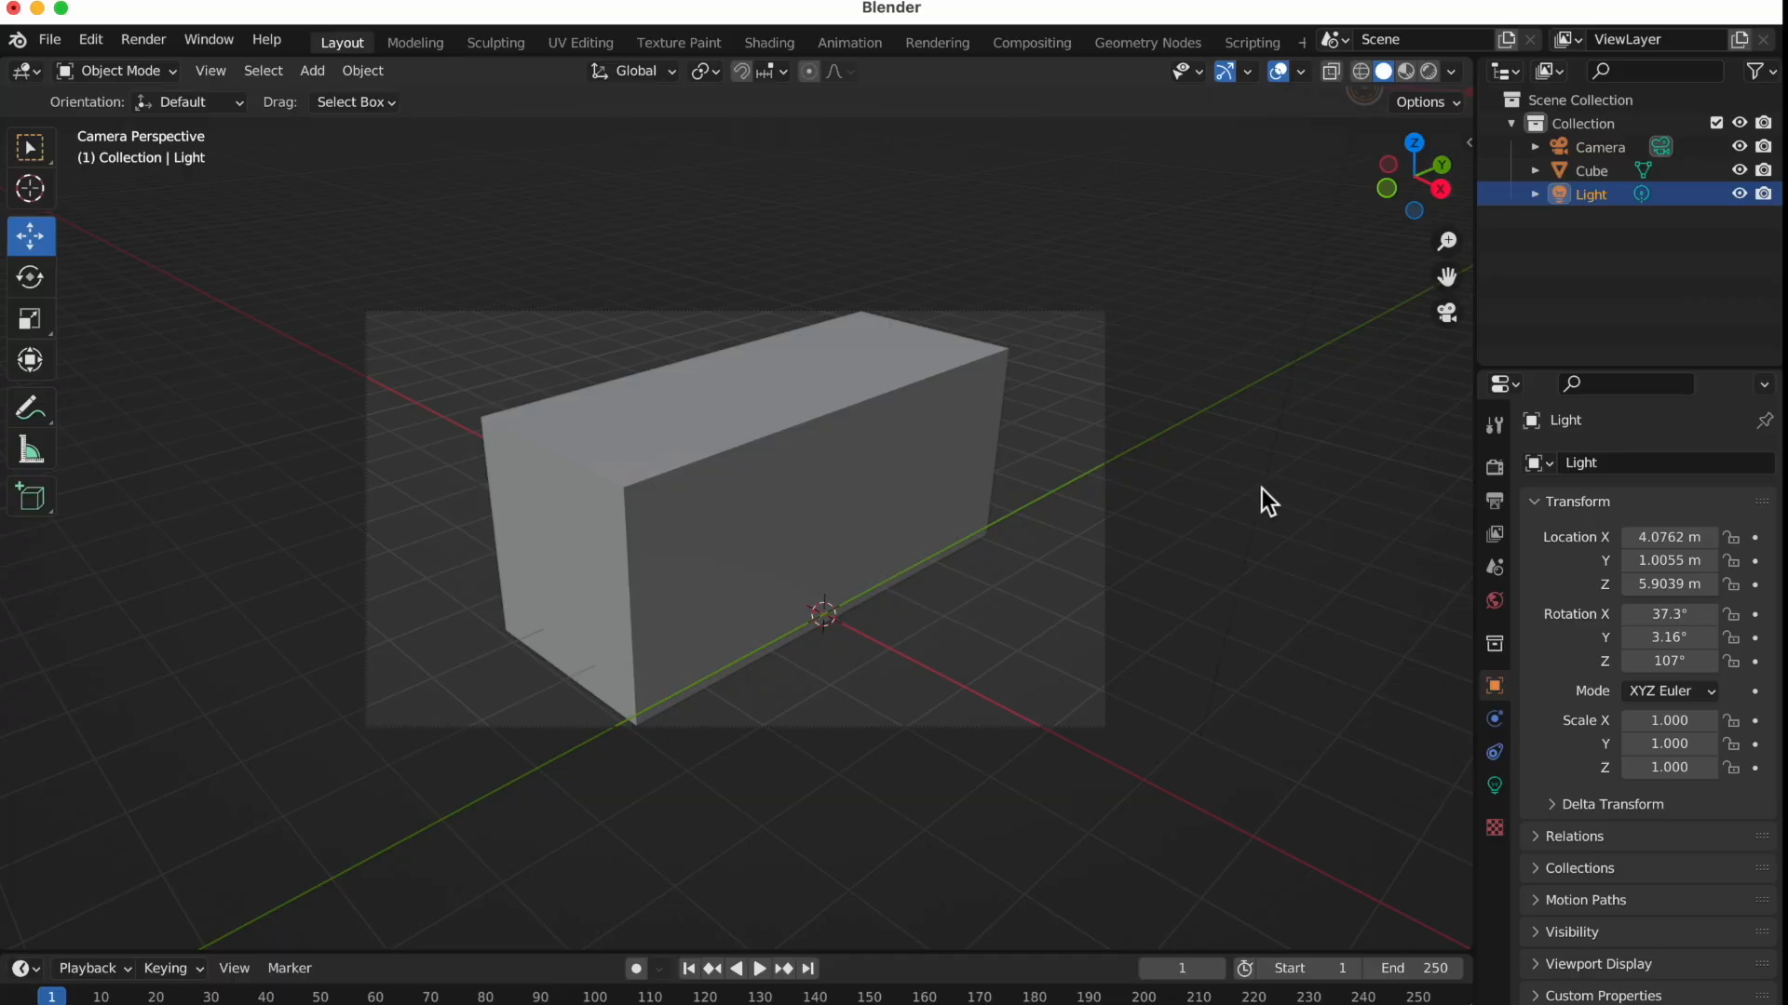
mouse_move(144, 39)
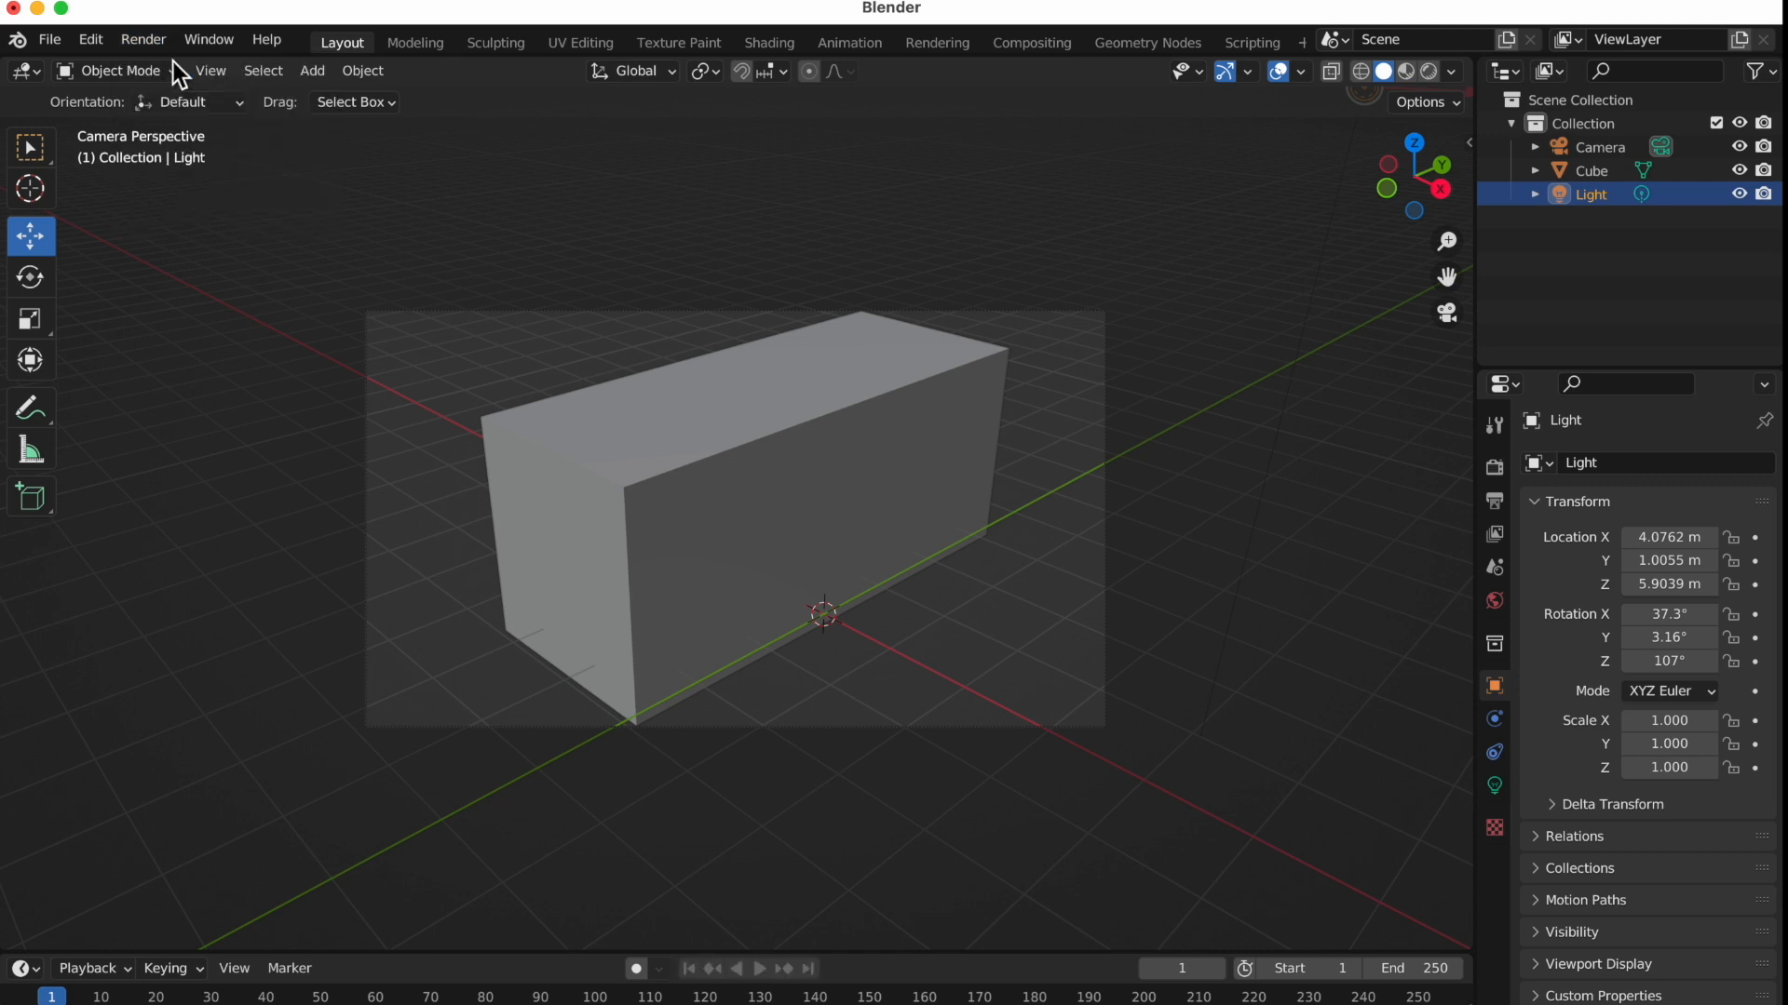
Render a test frame, then grab the light to move it down in front of the cube
key("F12")
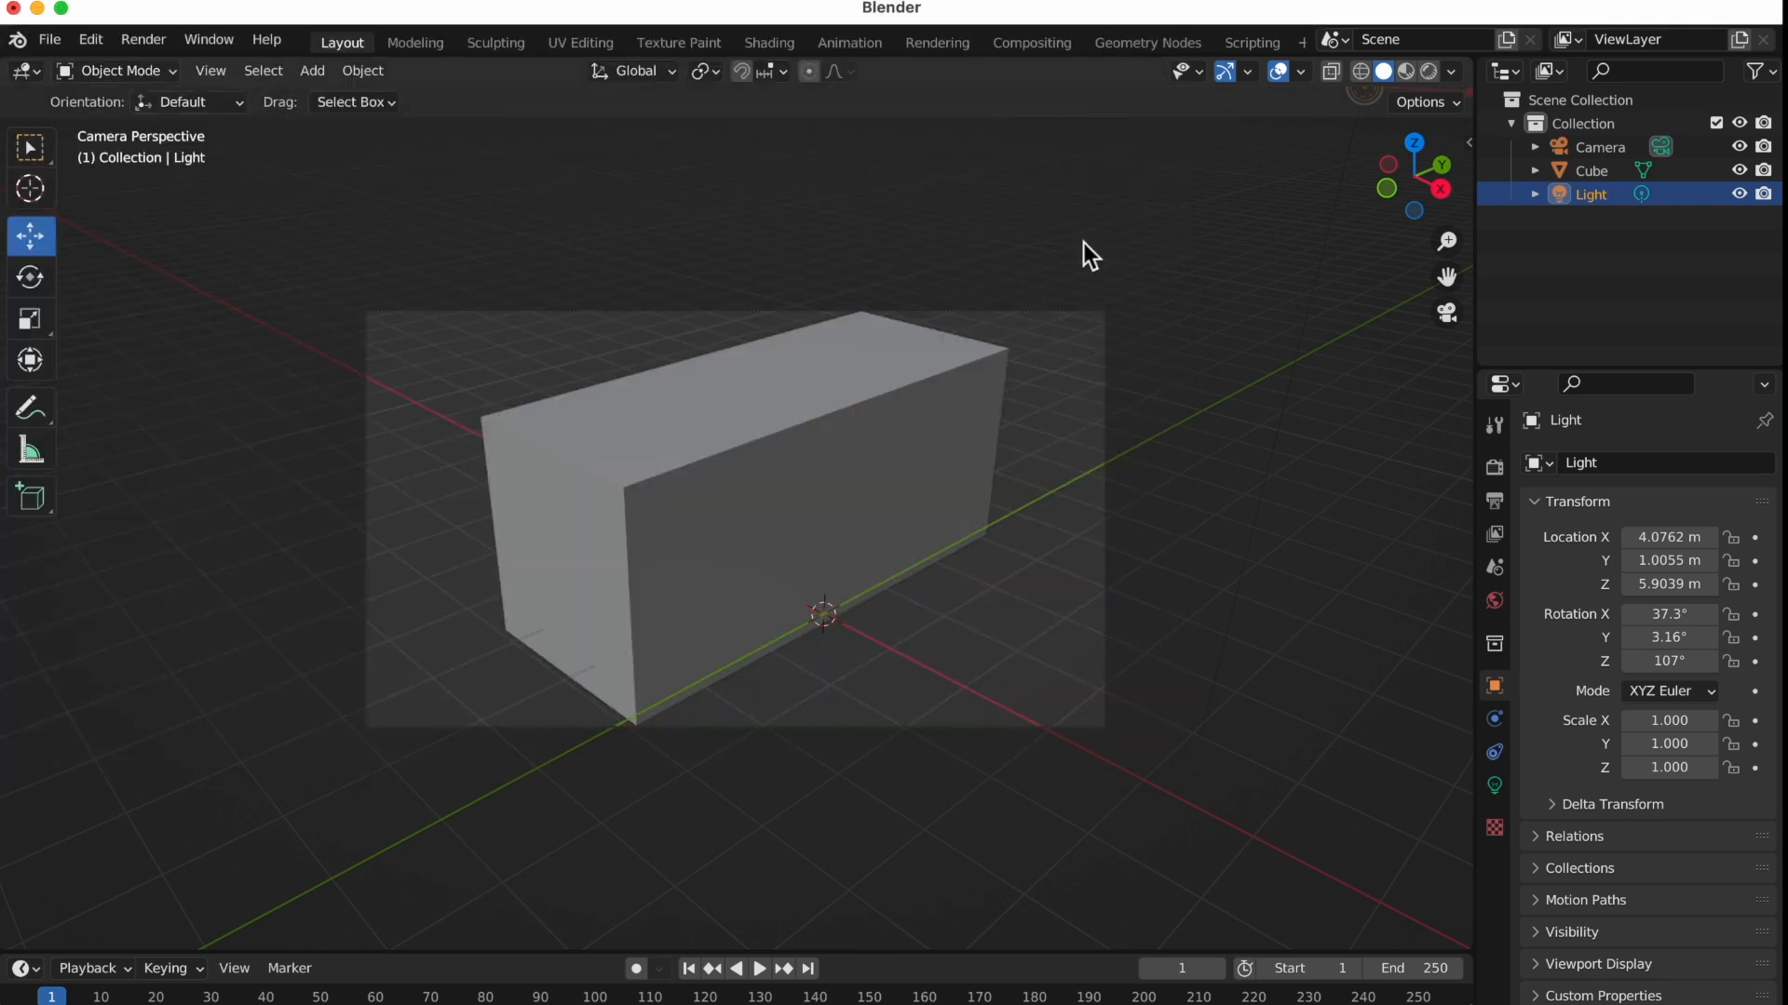
mouse_move(1187, 211)
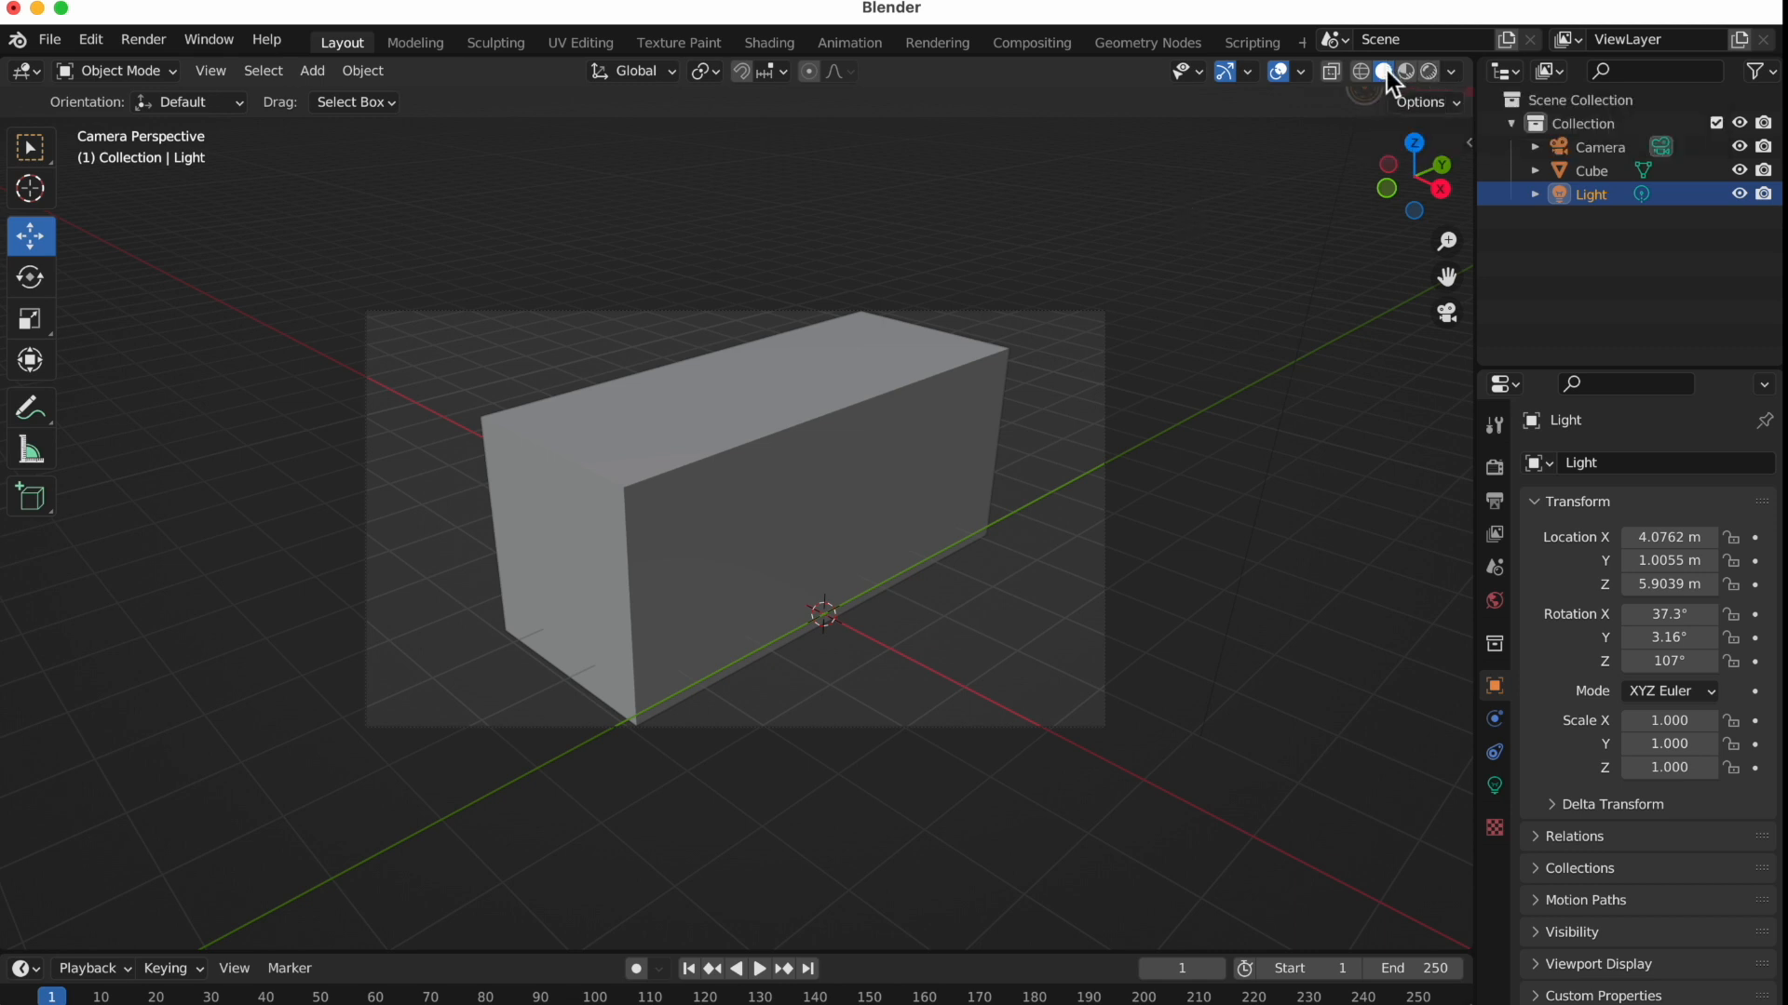
mouse_move(1383, 73)
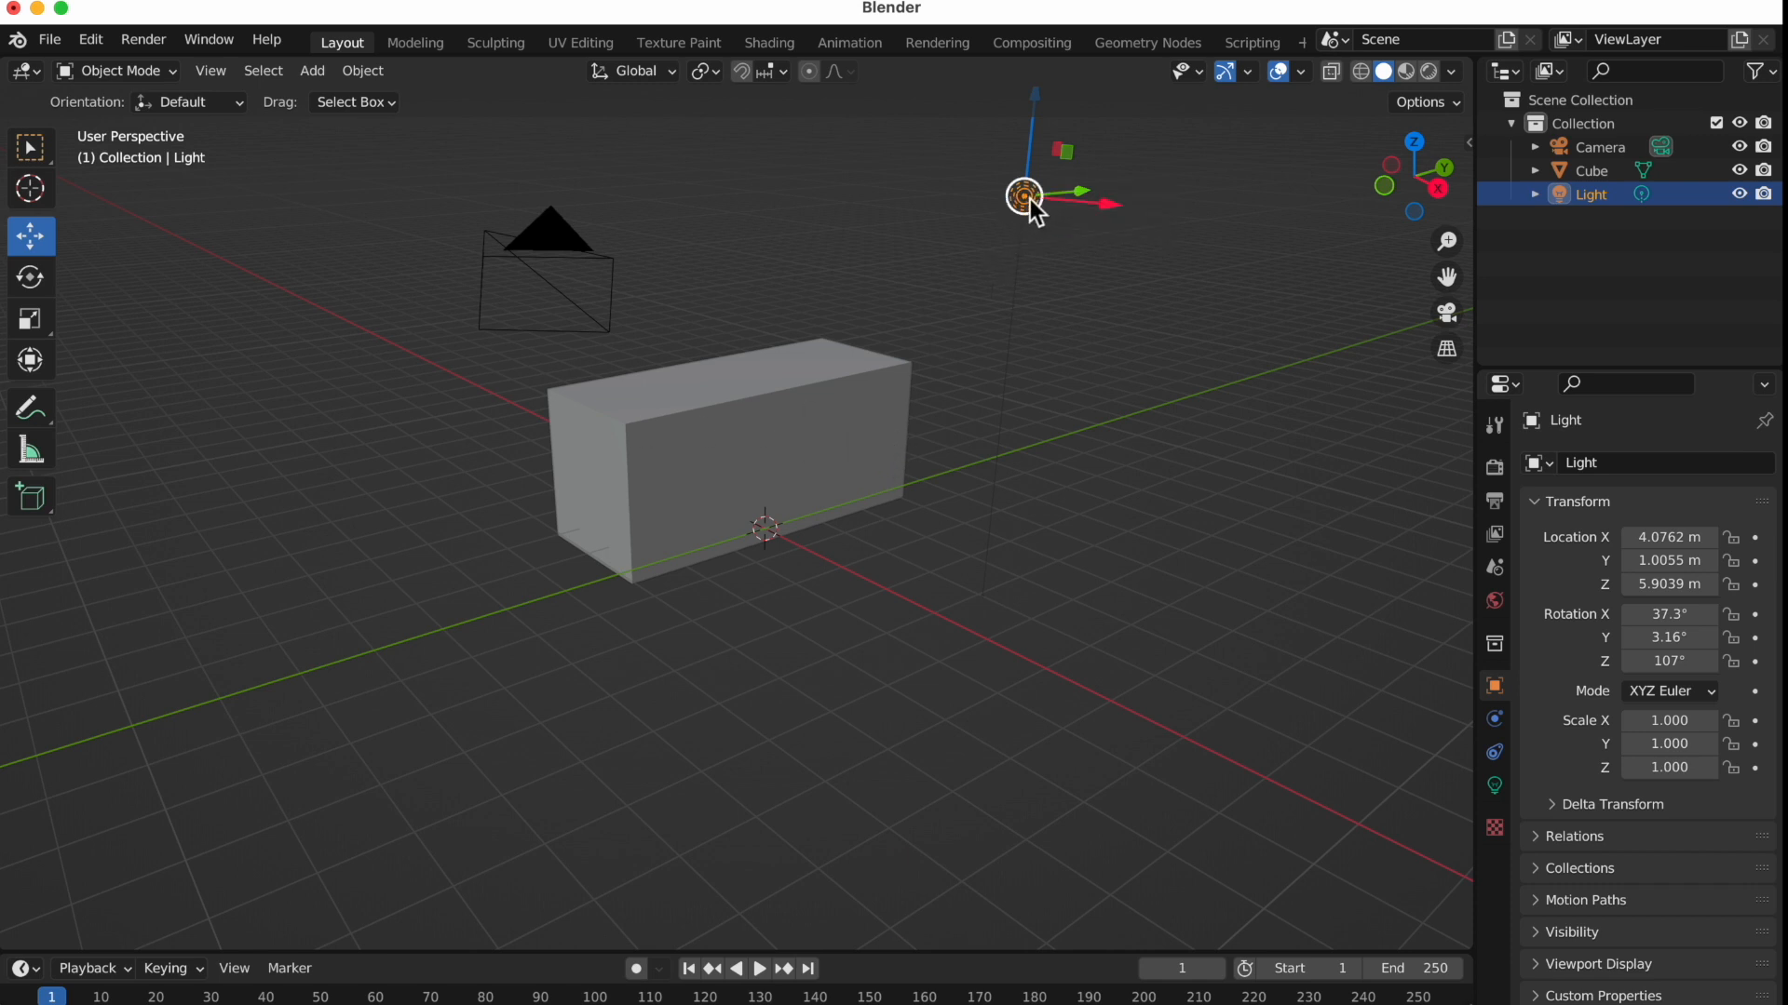
key("g")
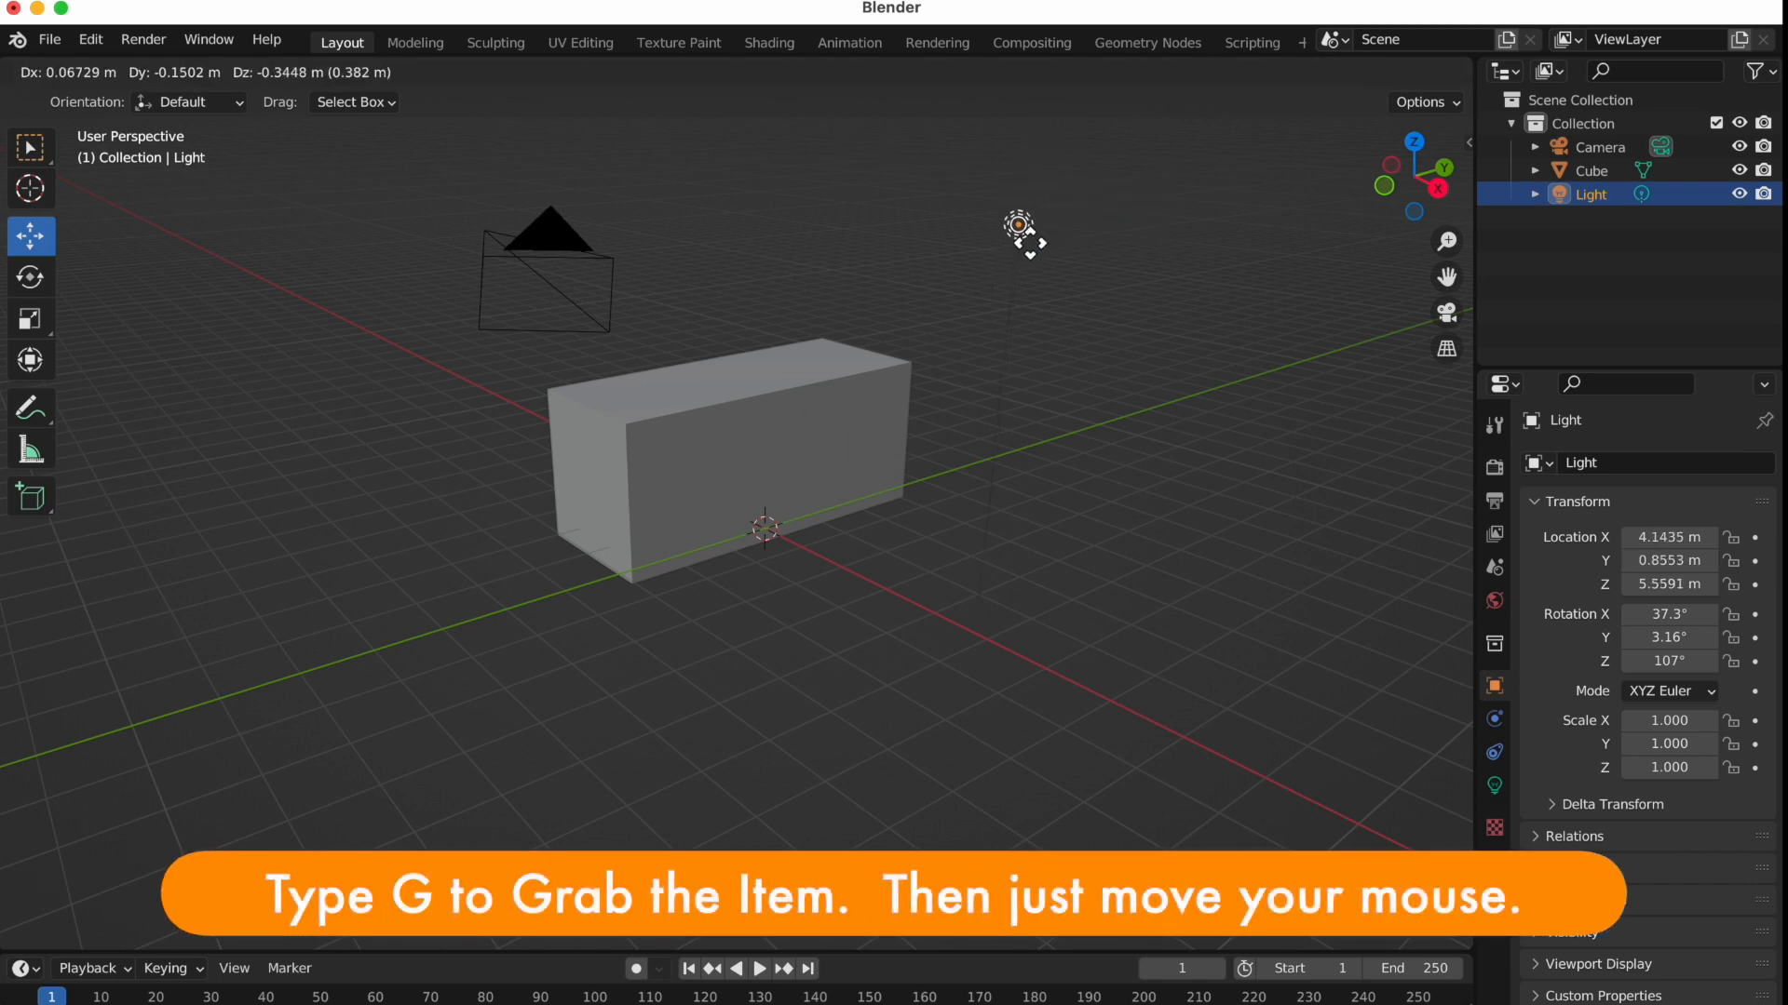
mouse_move(955, 337)
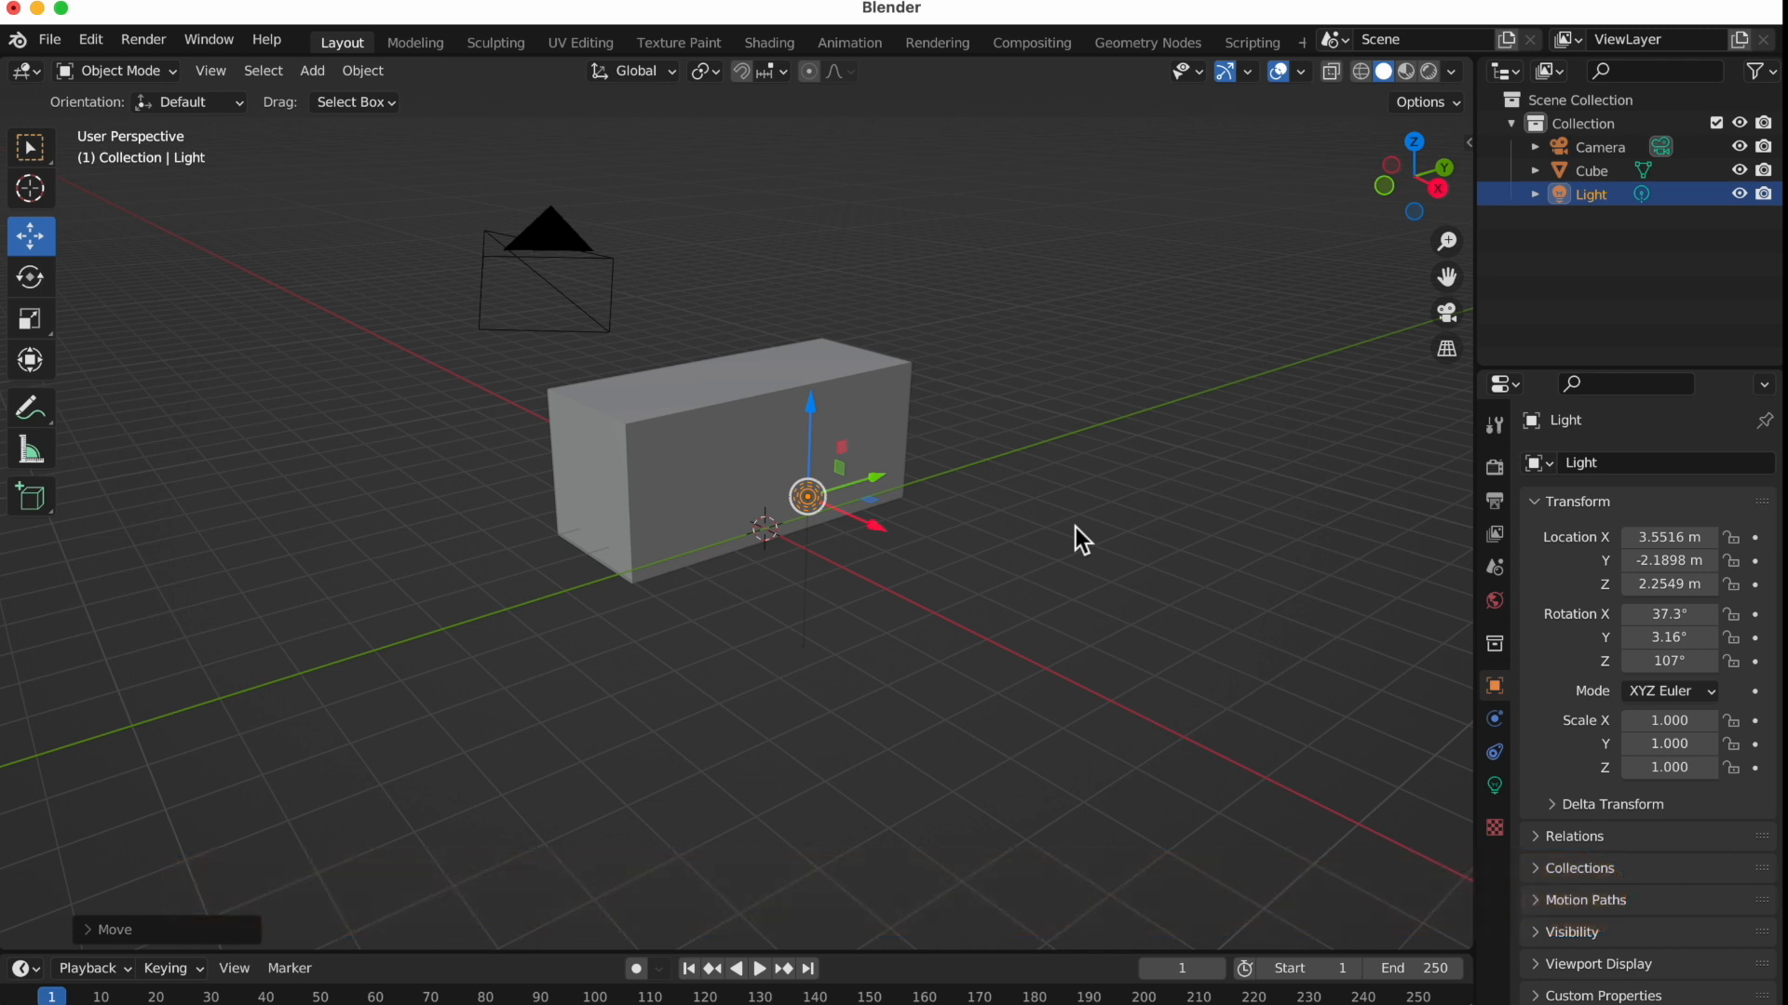
mouse_move(1253, 123)
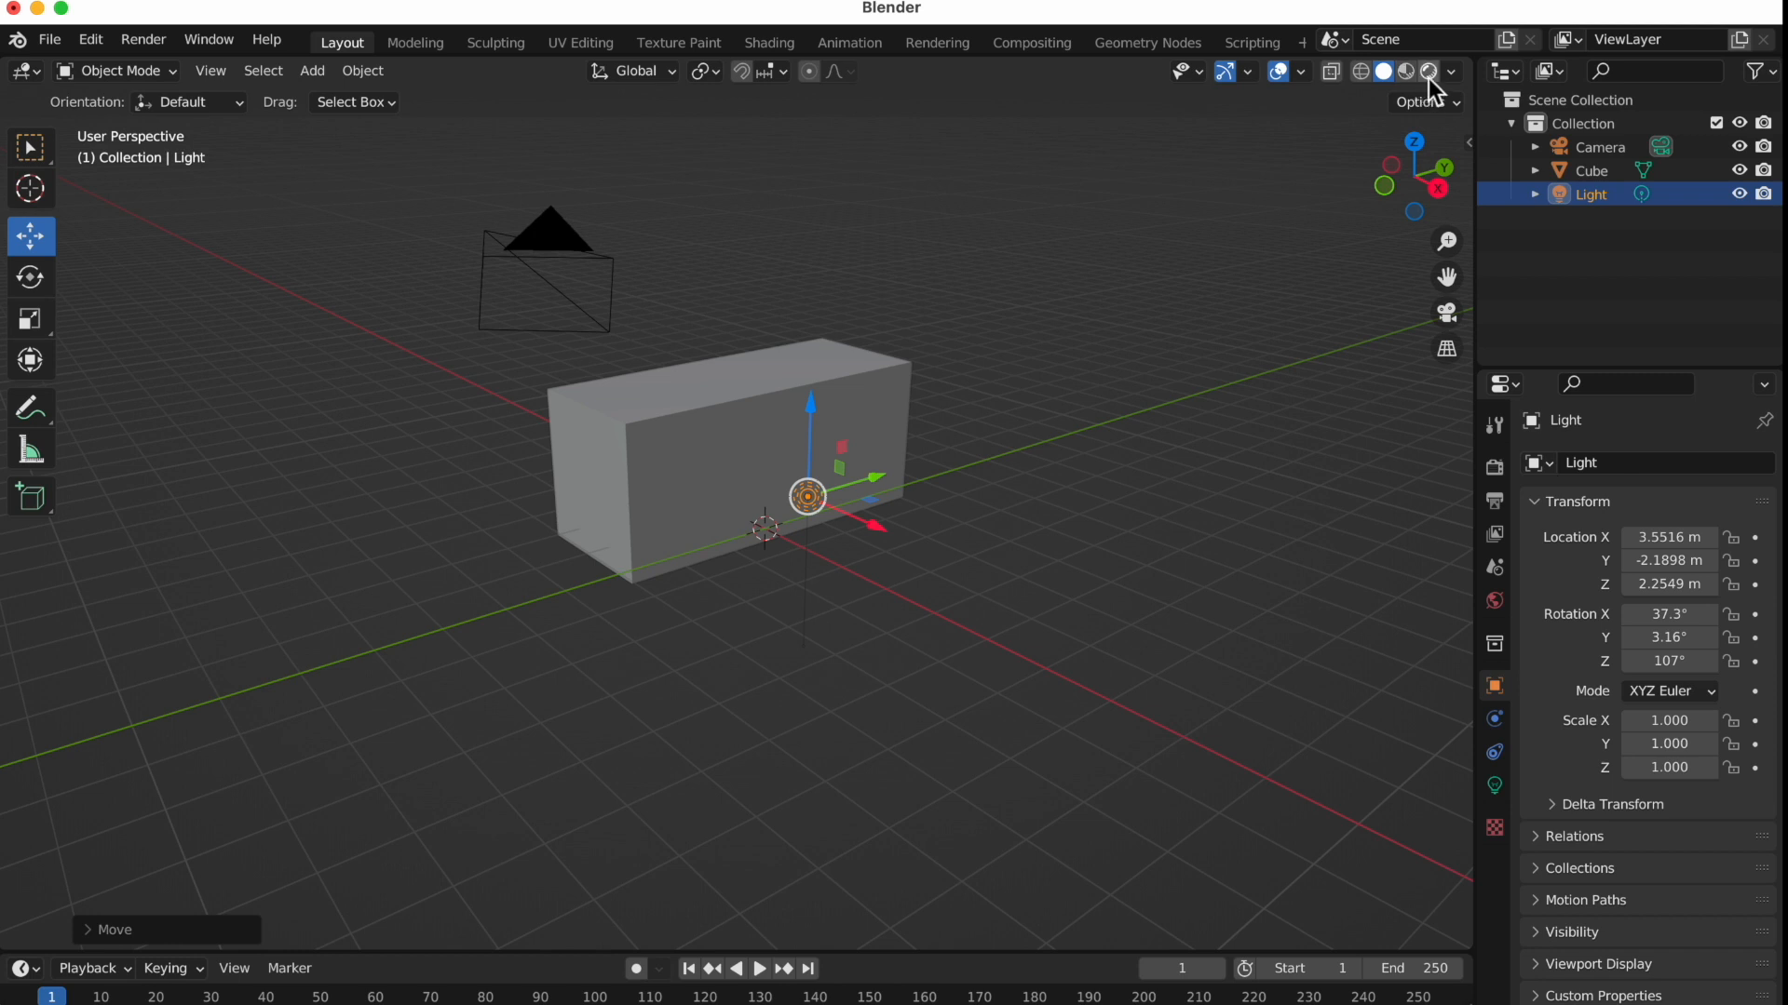
mouse_move(1425, 71)
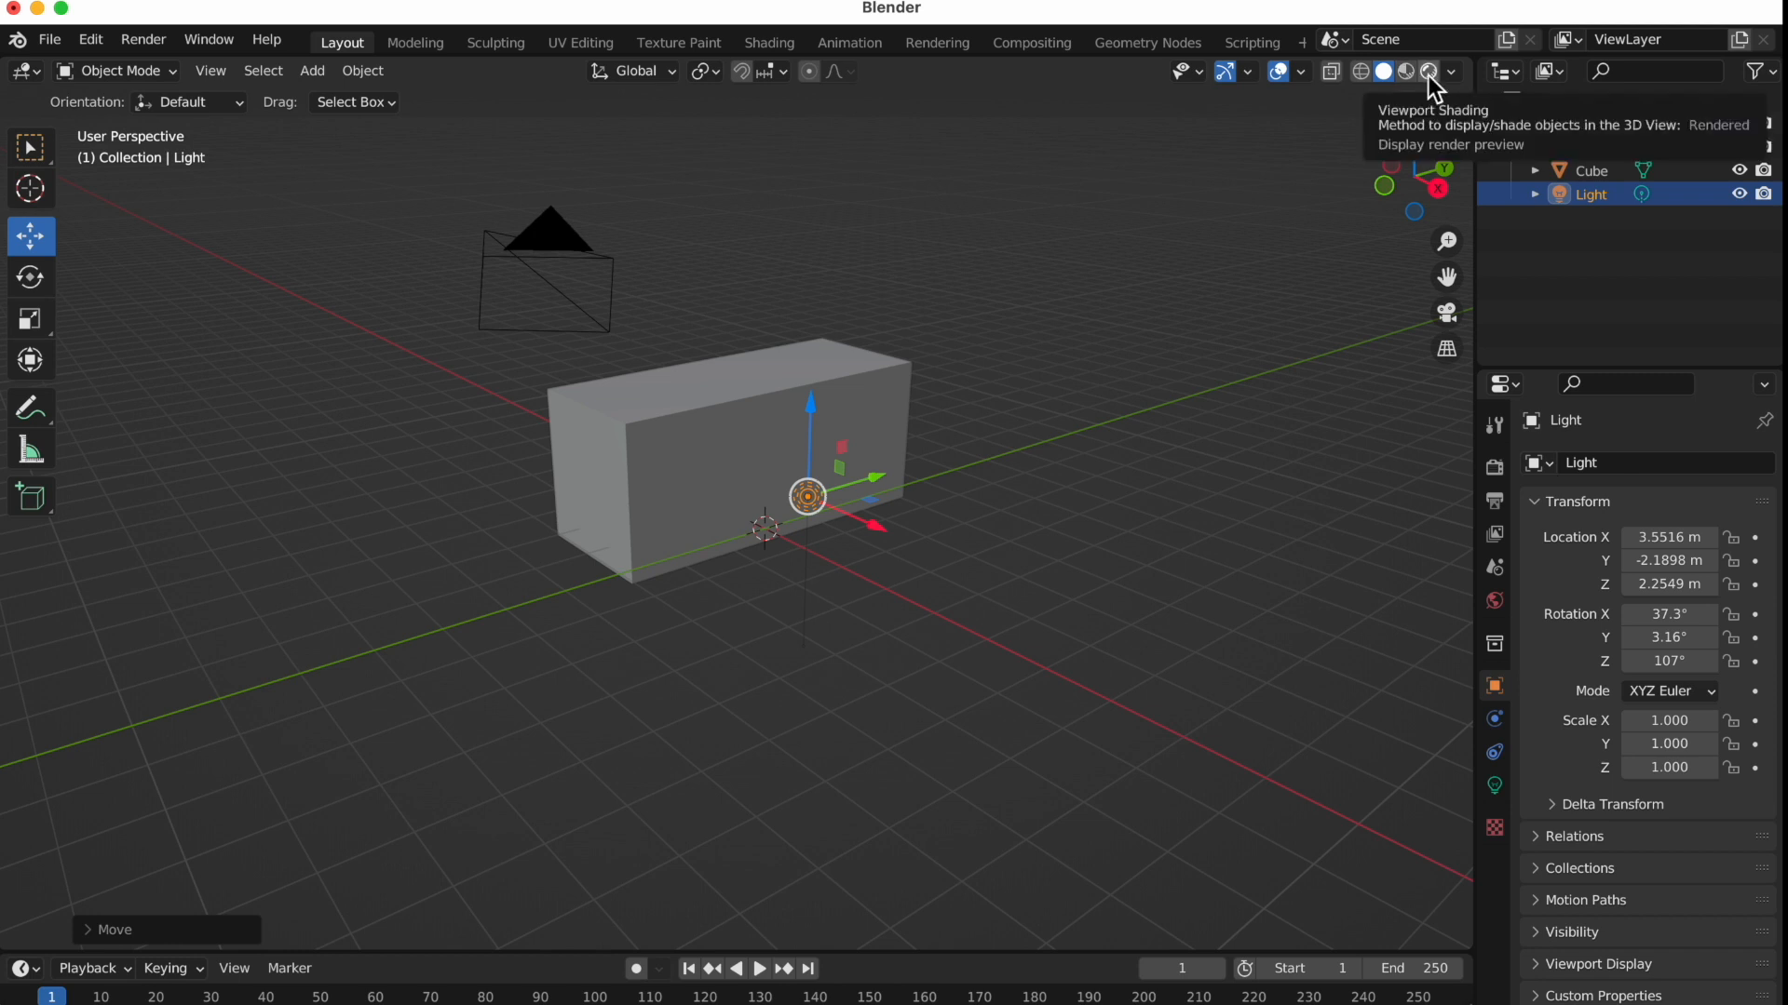
With rendered viewport shading on, drag the light's gizmo to sit above the cube's top corner
left_click(1428, 70)
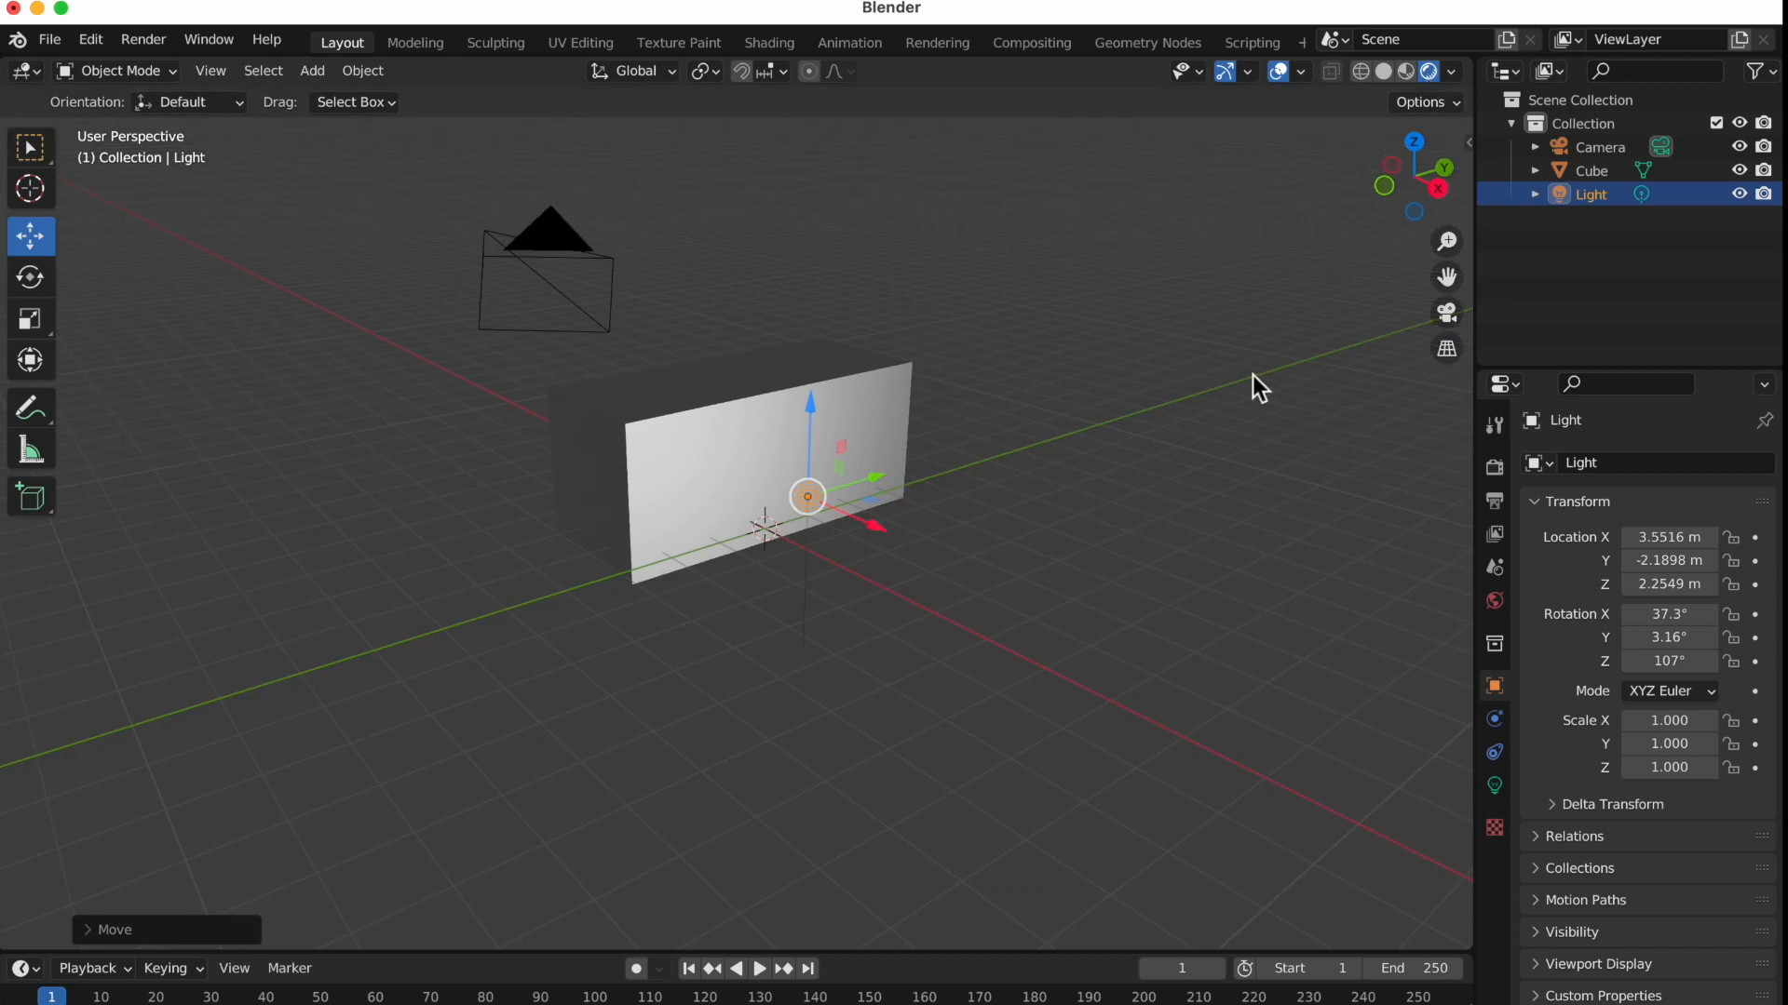
mouse_move(875, 482)
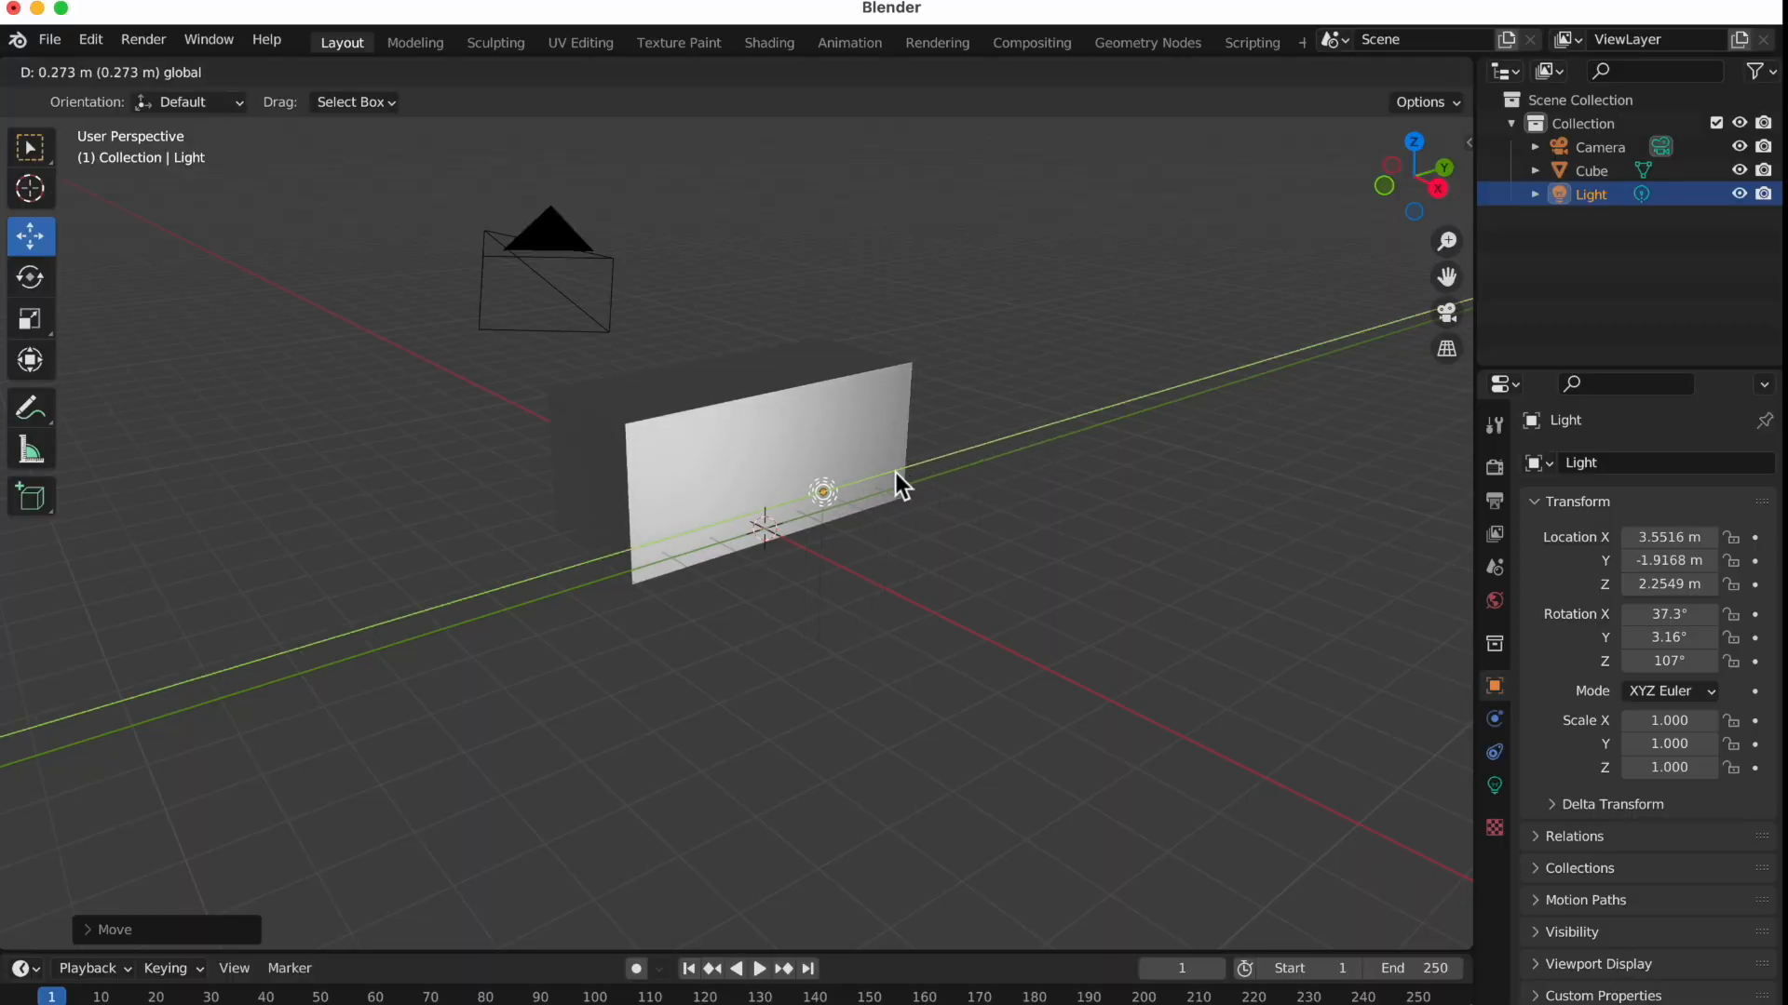
left_click_drag(825, 491, 840, 258)
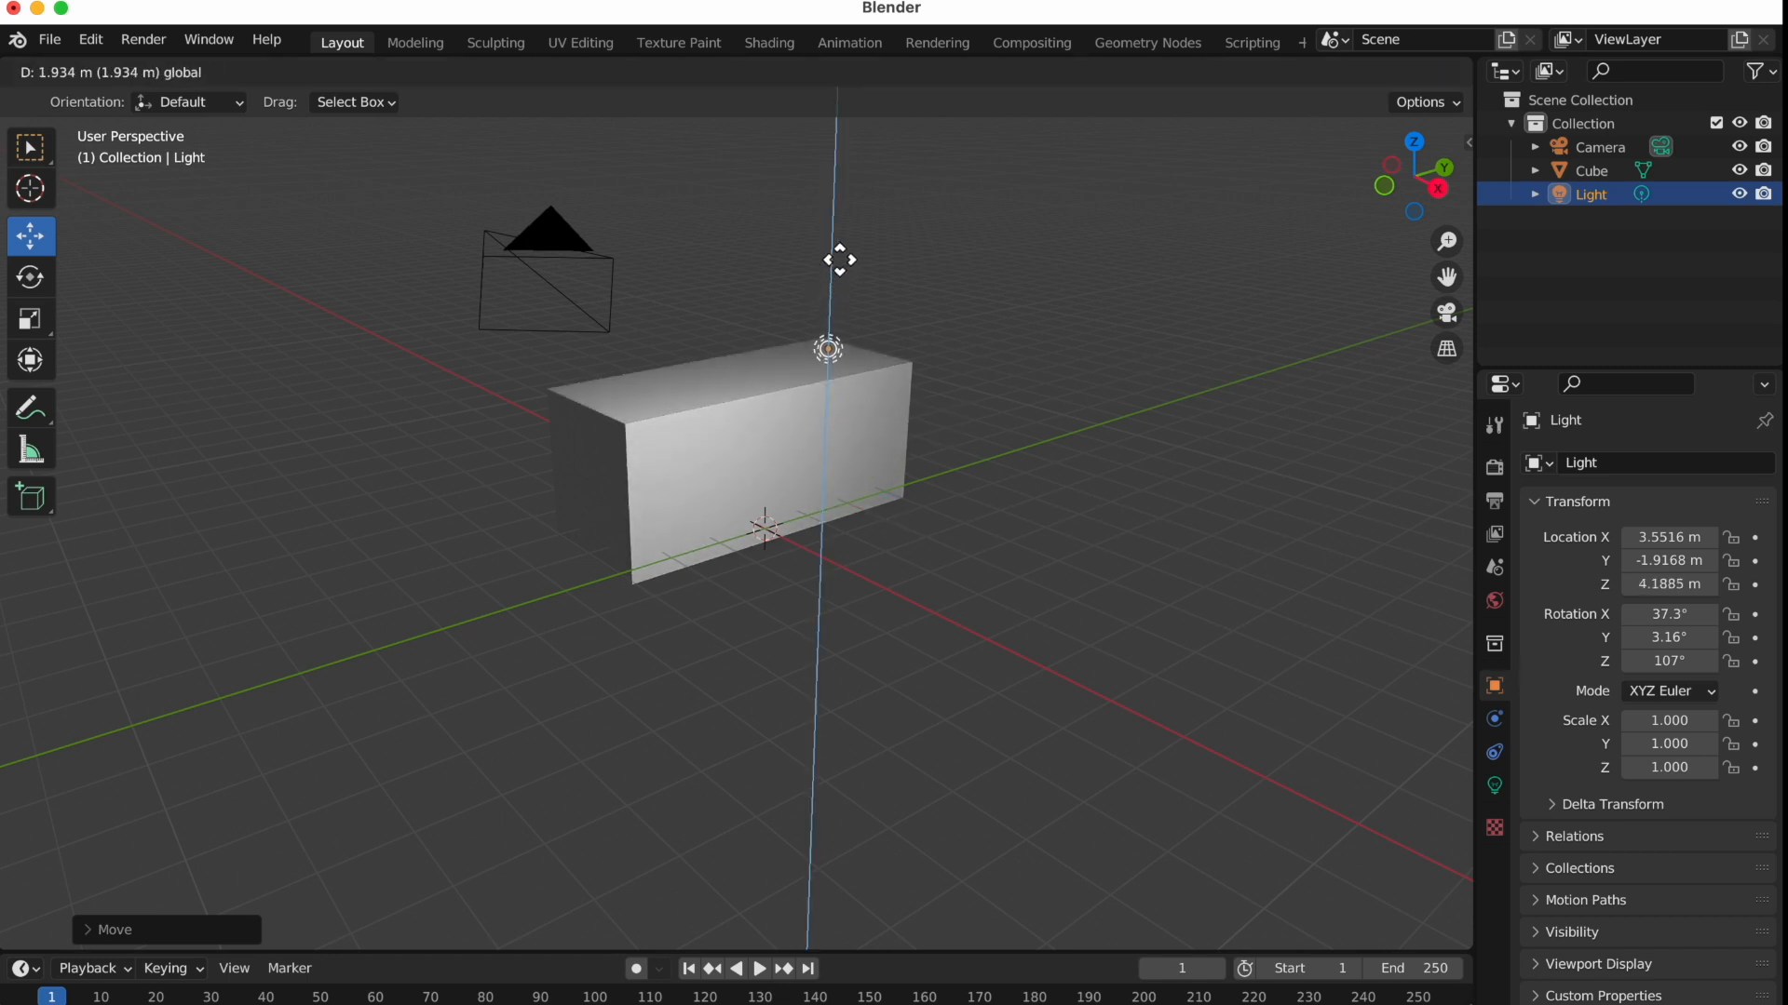
left_click_drag(838, 259, 892, 300)
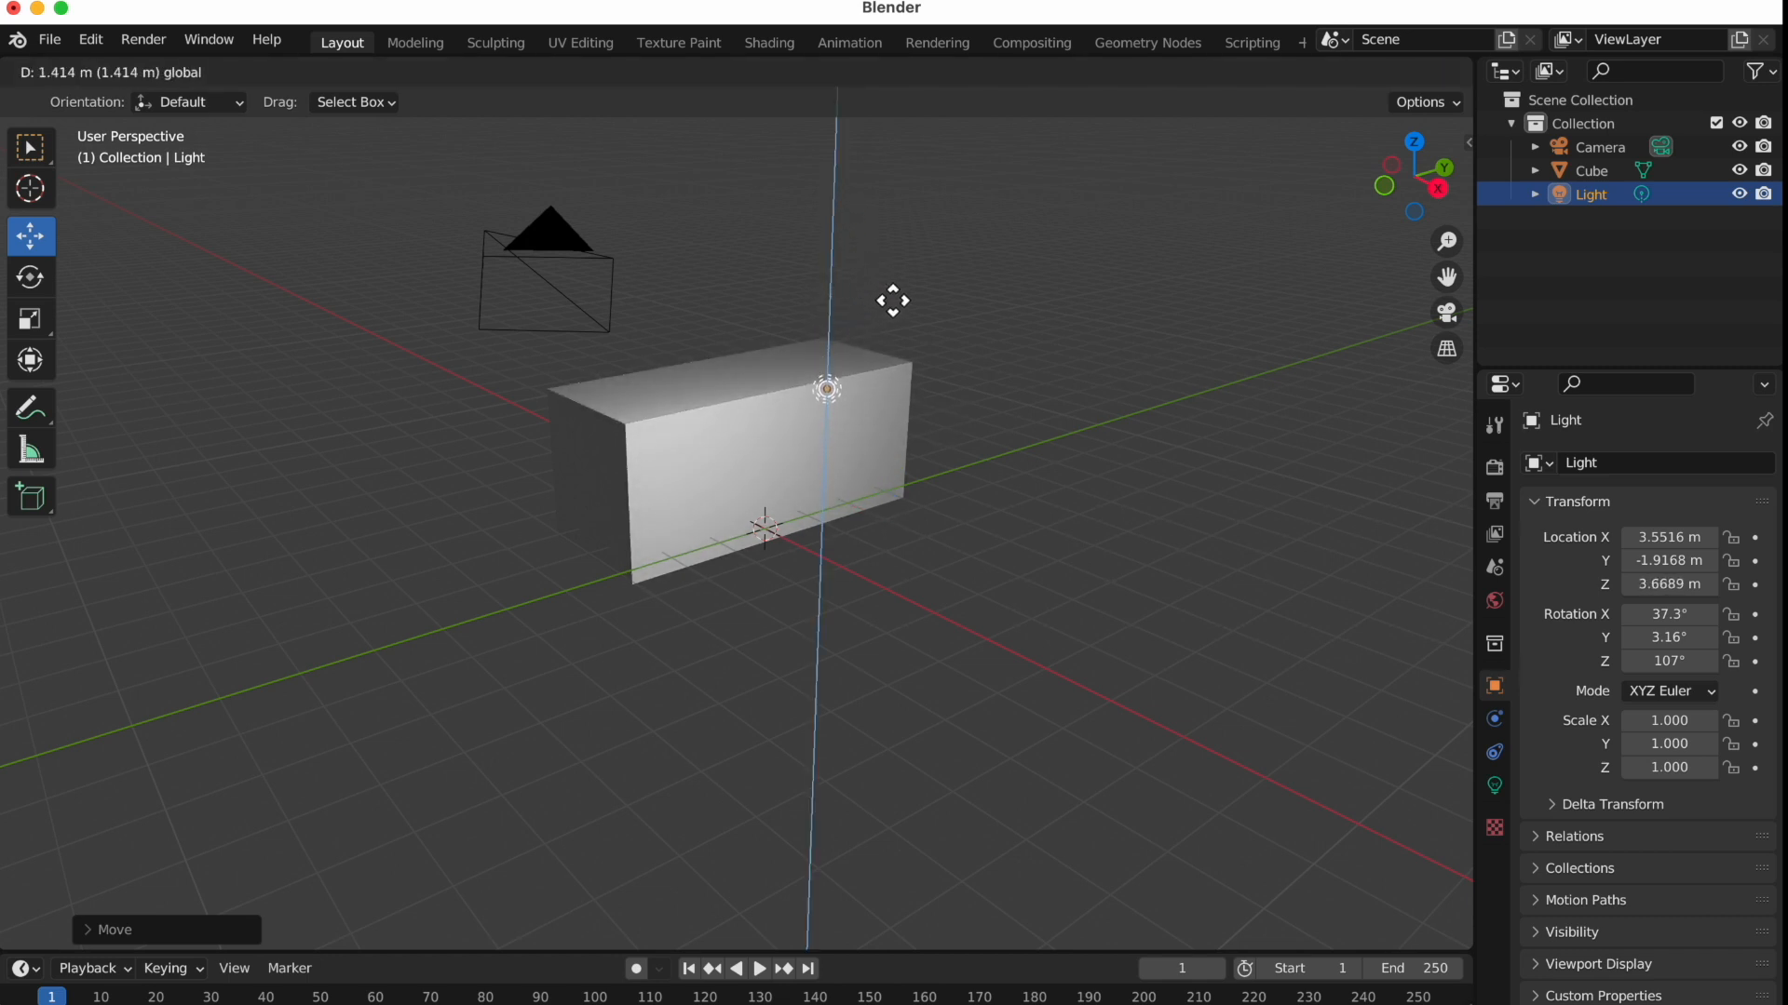
left_click_drag(827, 389, 955, 362)
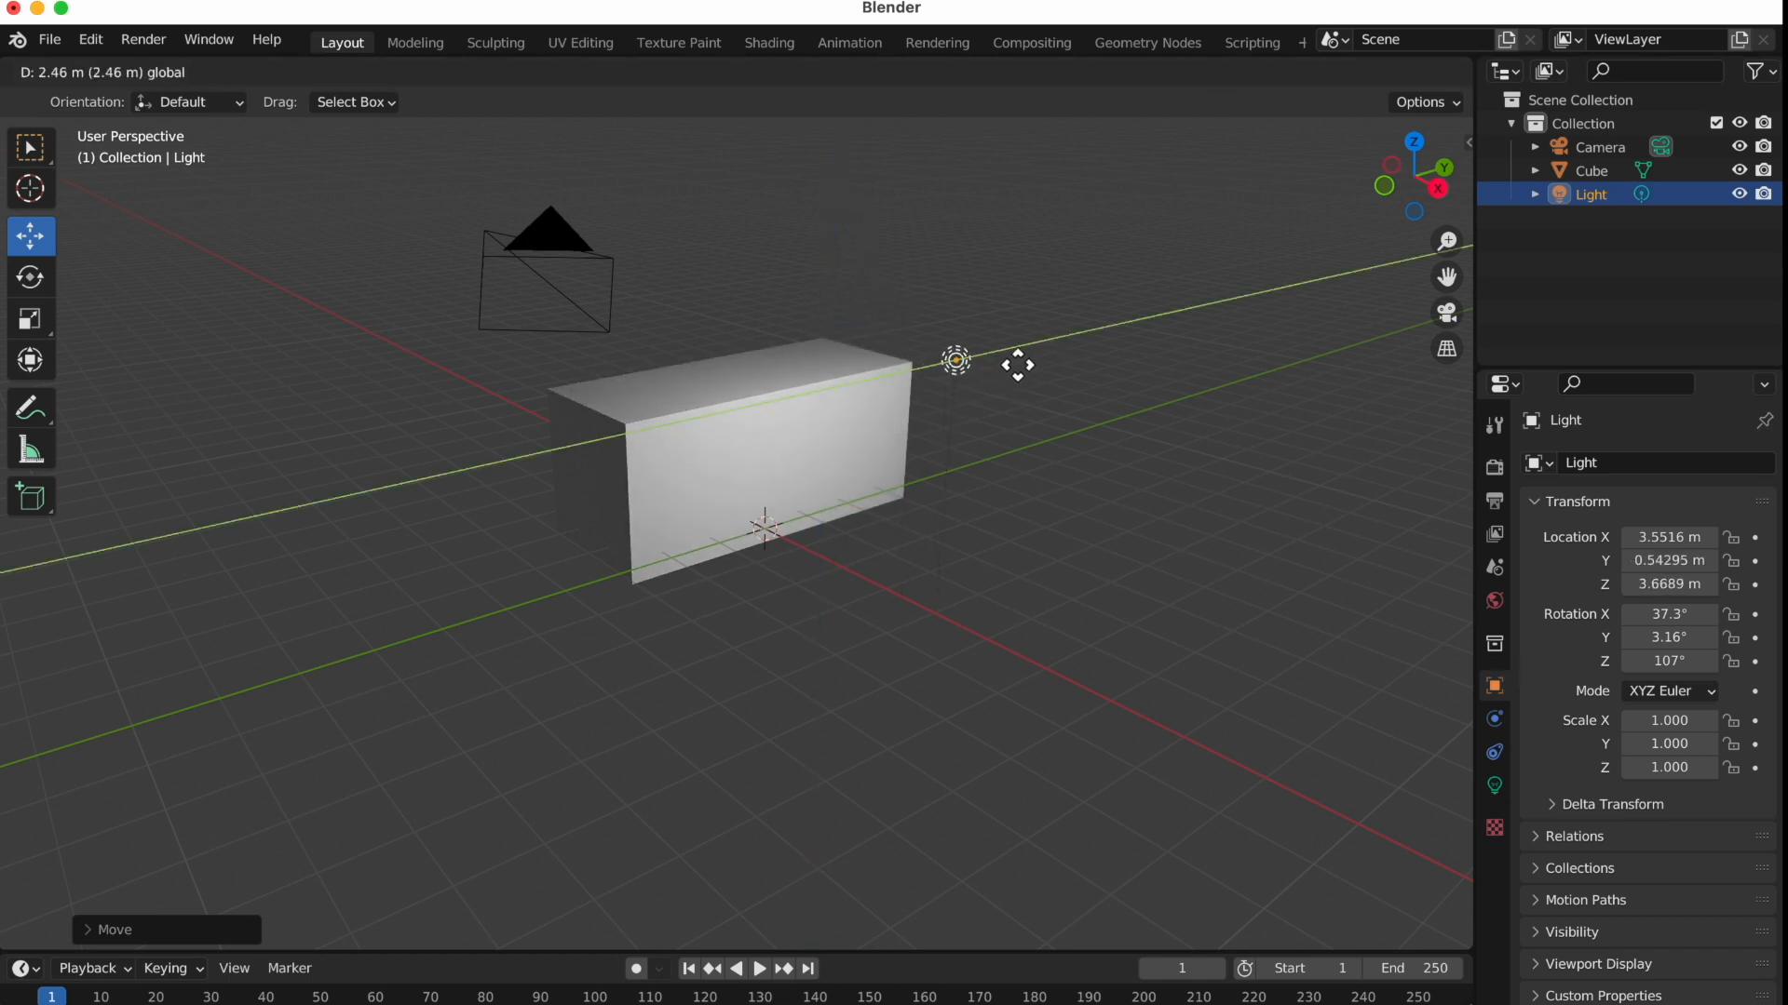
left_click_drag(956, 361, 931, 367)
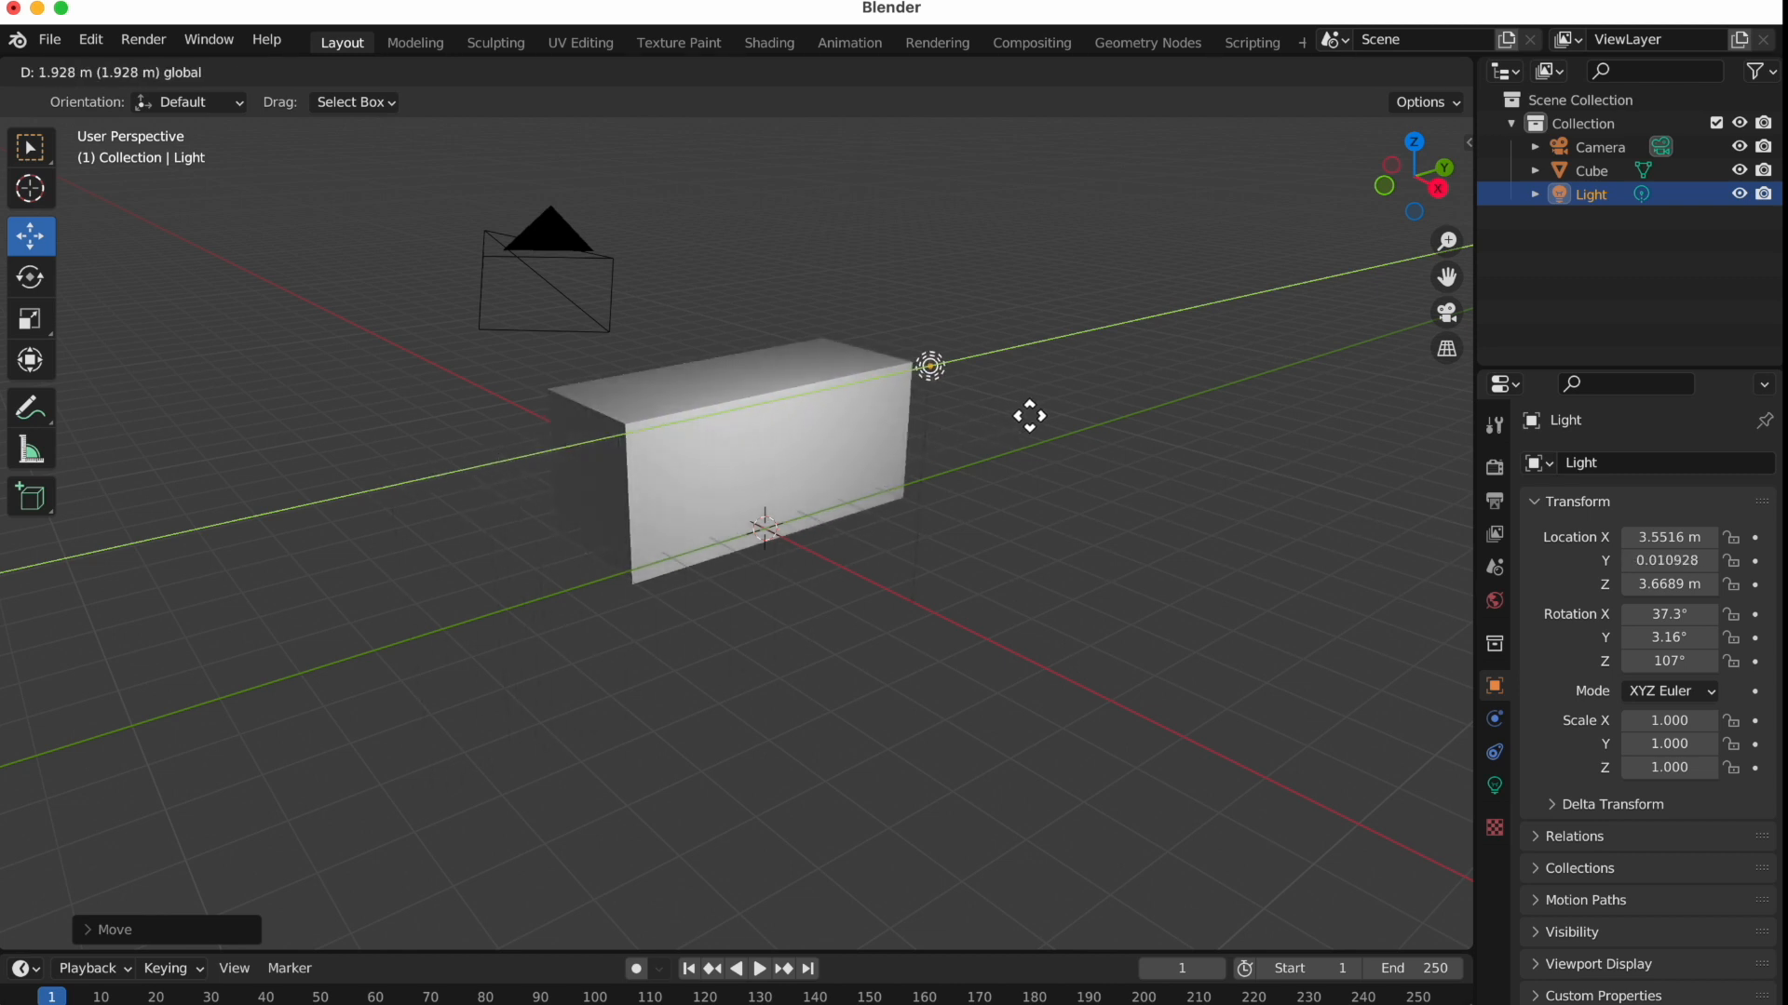
left_click_drag(931, 367, 974, 353)
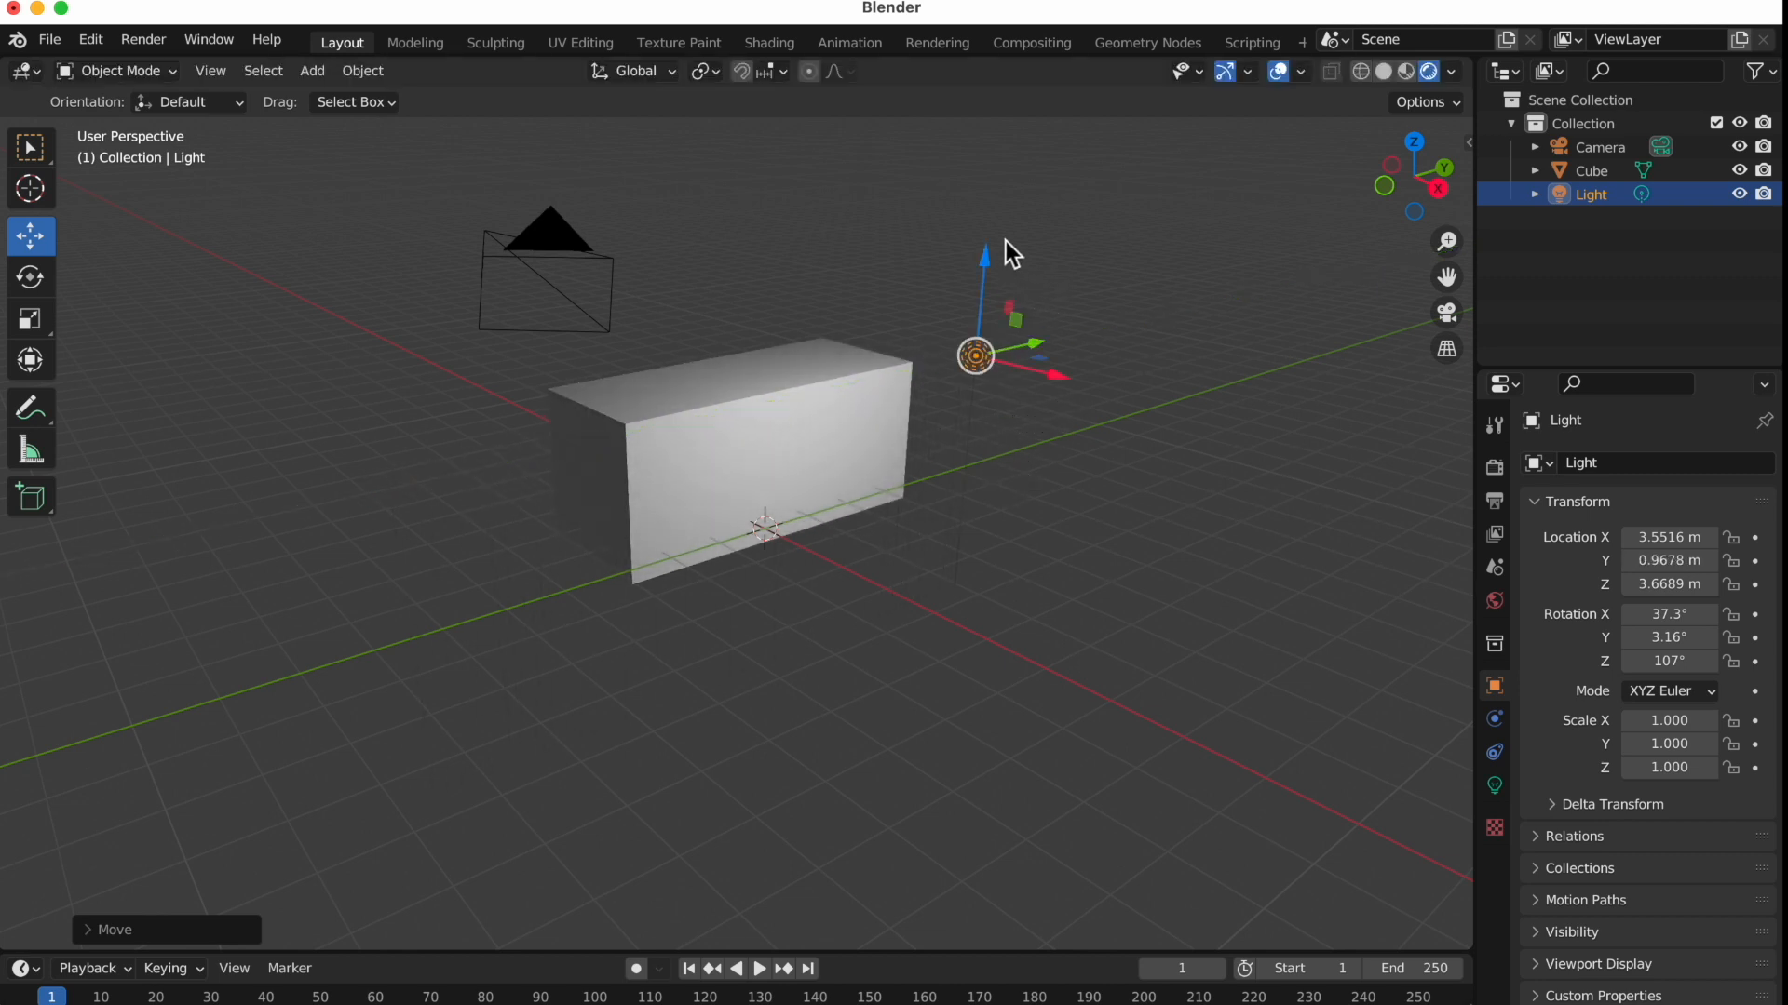
left_click_drag(983, 251, 983, 283)
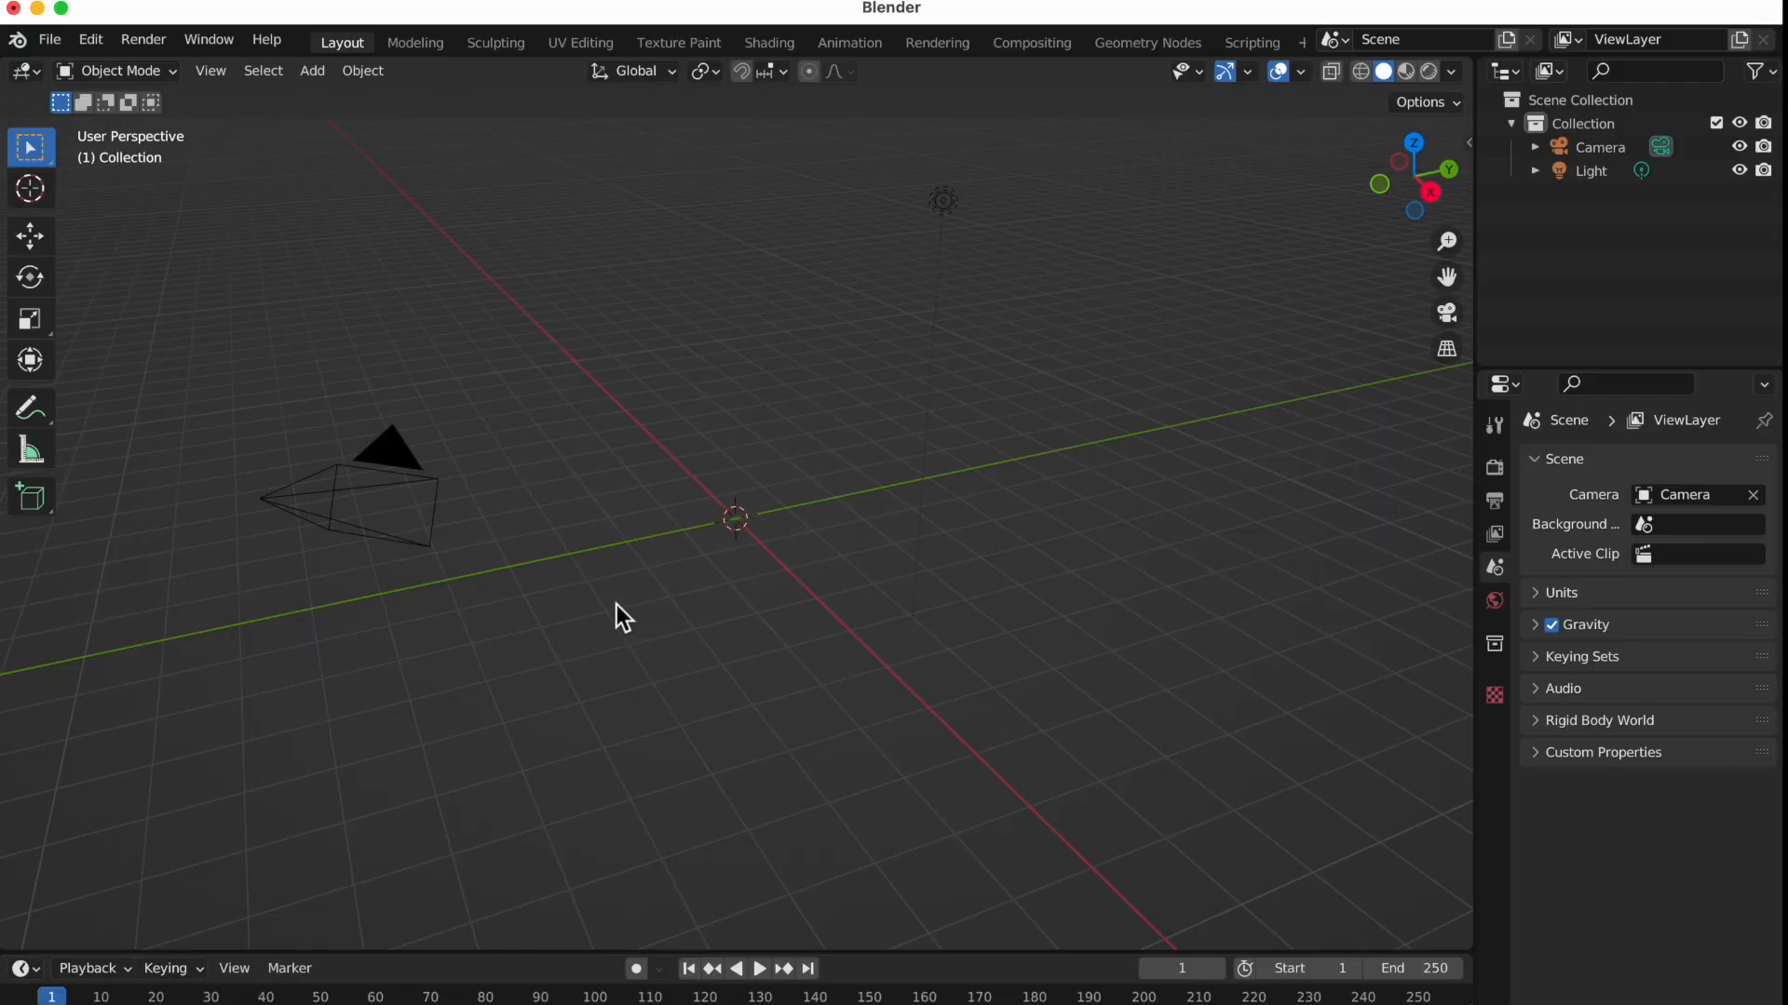
mouse_move(644, 616)
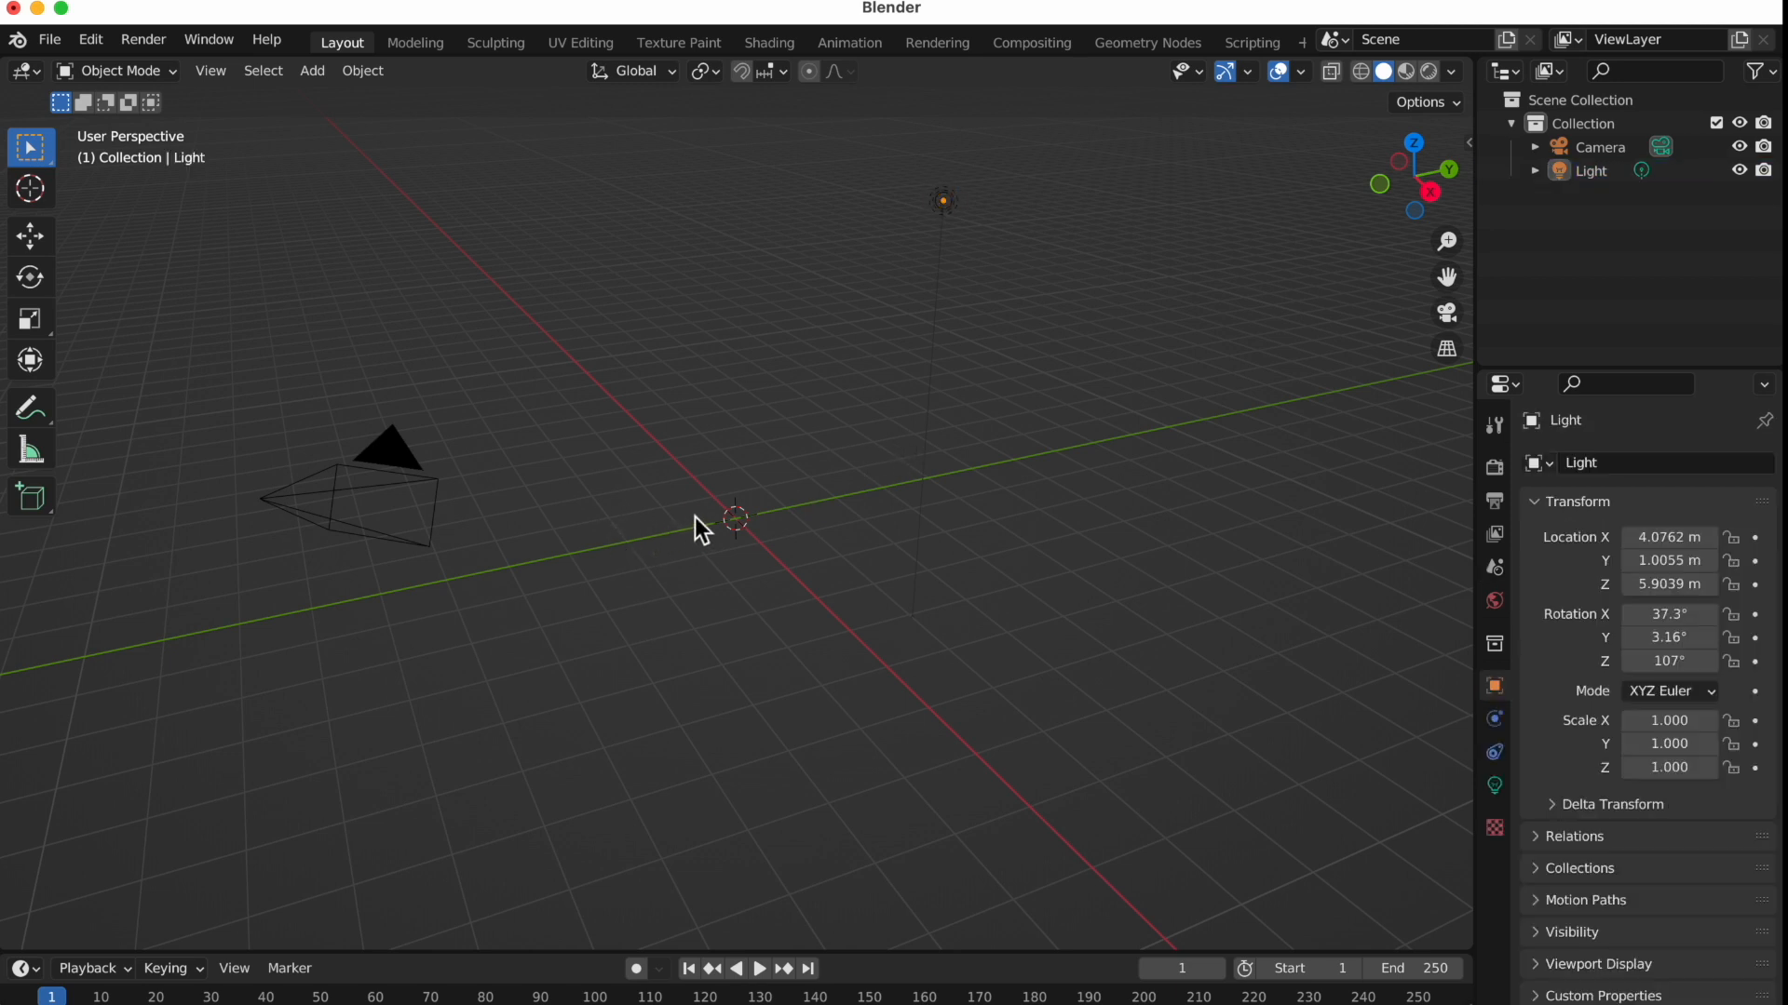
mouse_move(408, 586)
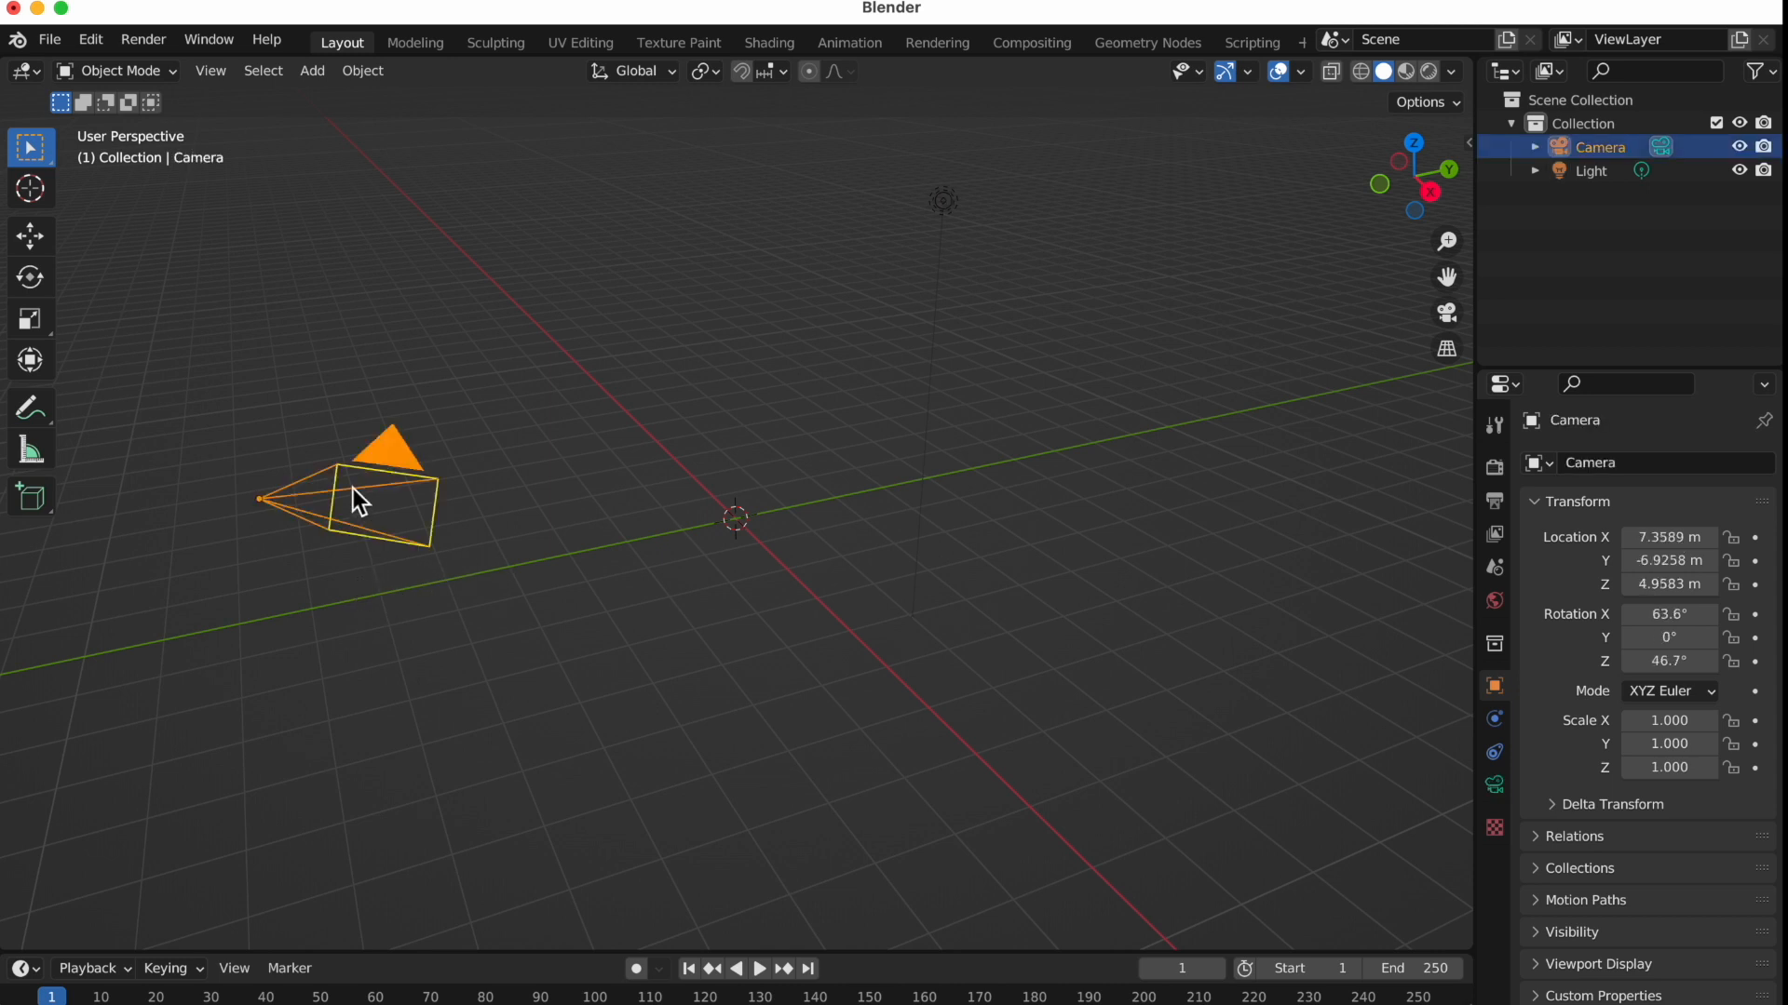
Select the light and drag it lower, nearer the scene origin
left_click(883, 366)
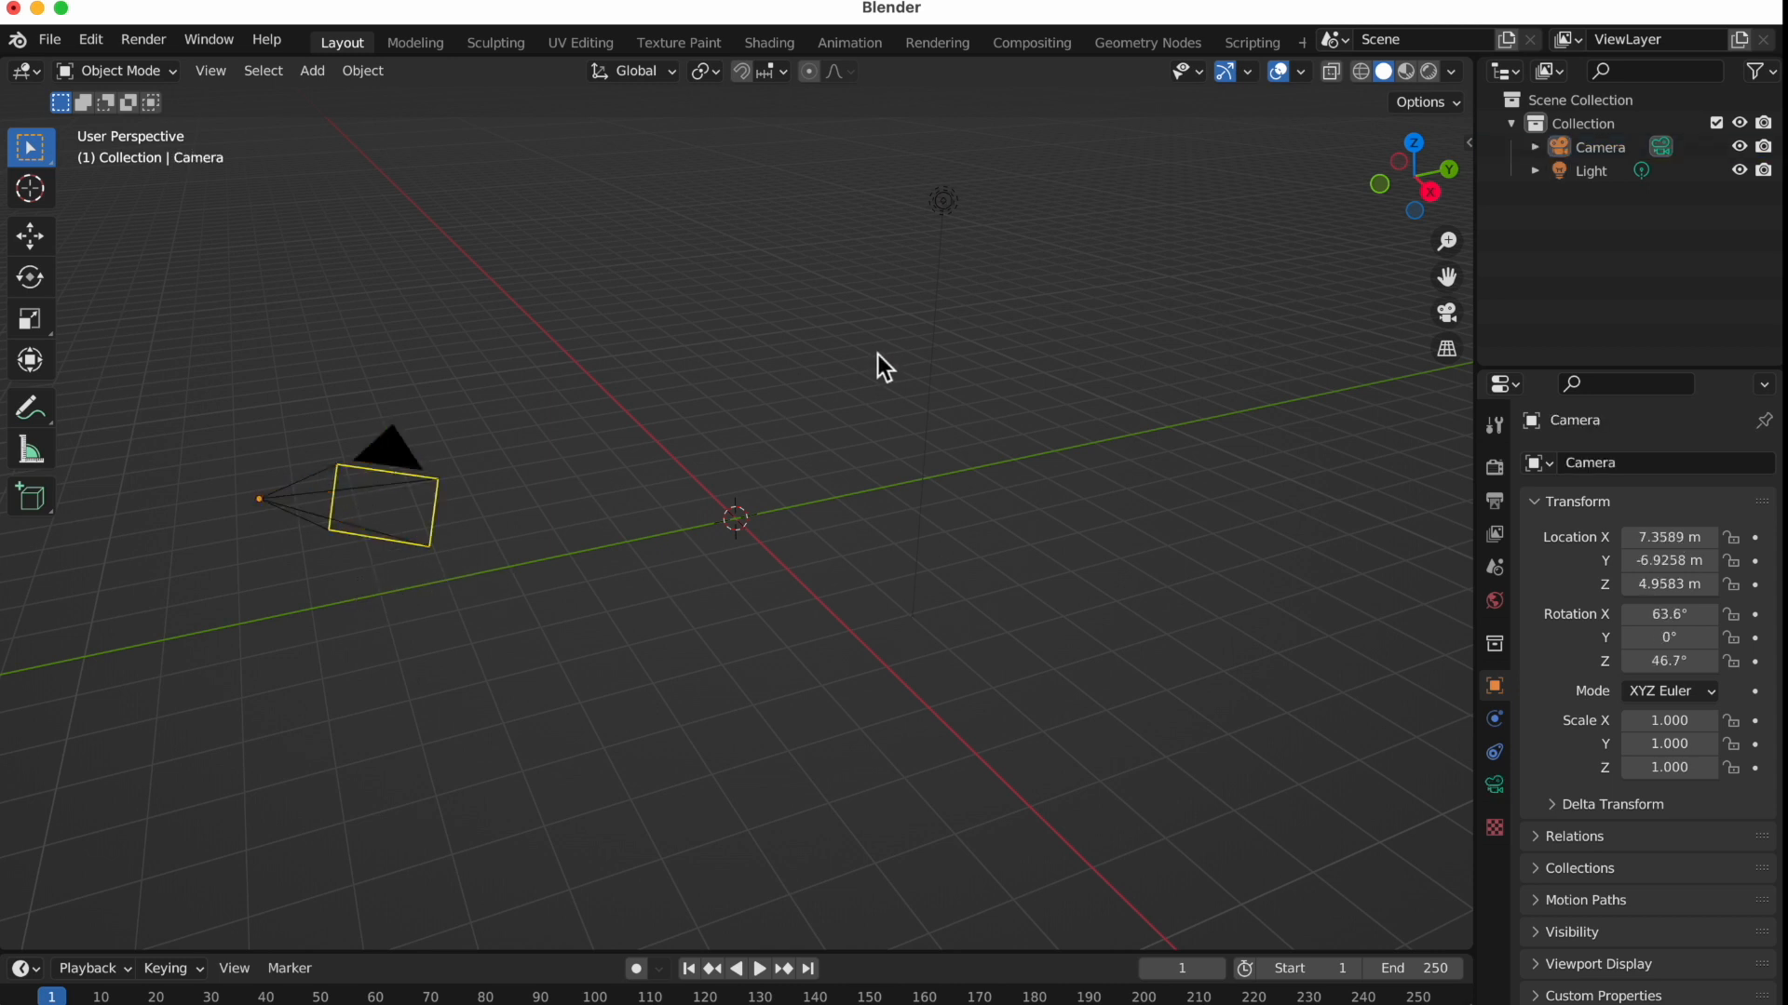
left_click(942, 201)
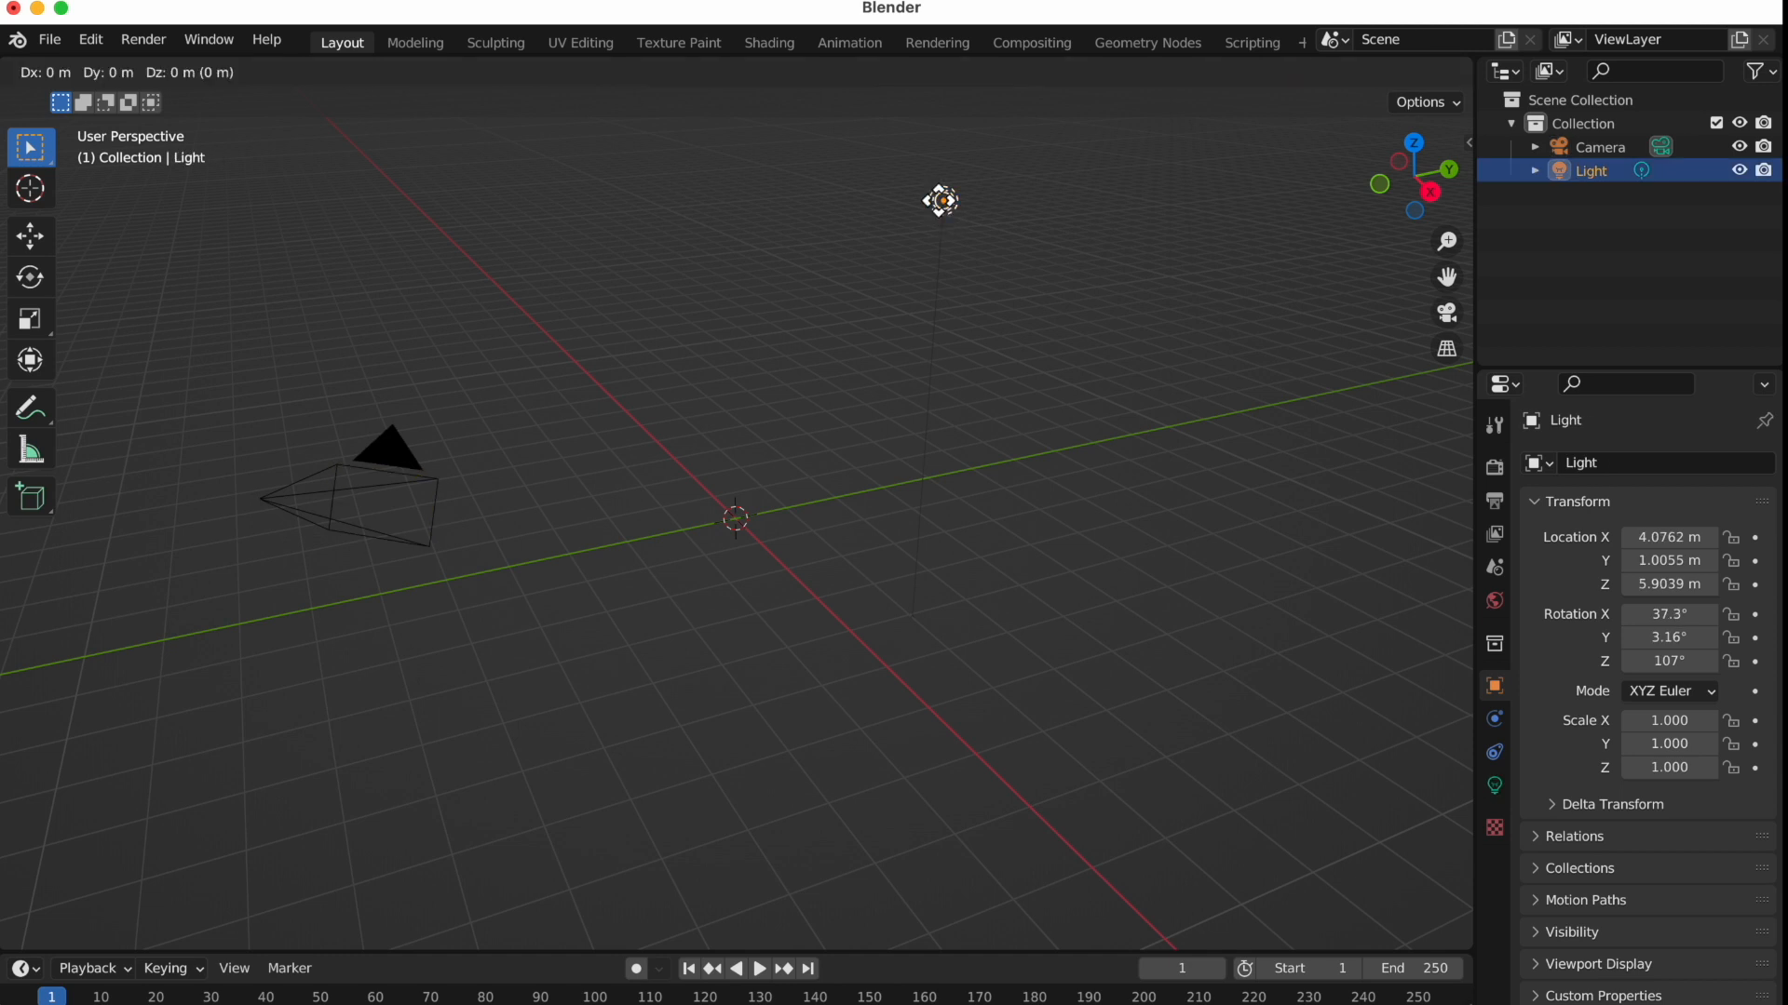
left_click_drag(940, 201, 866, 372)
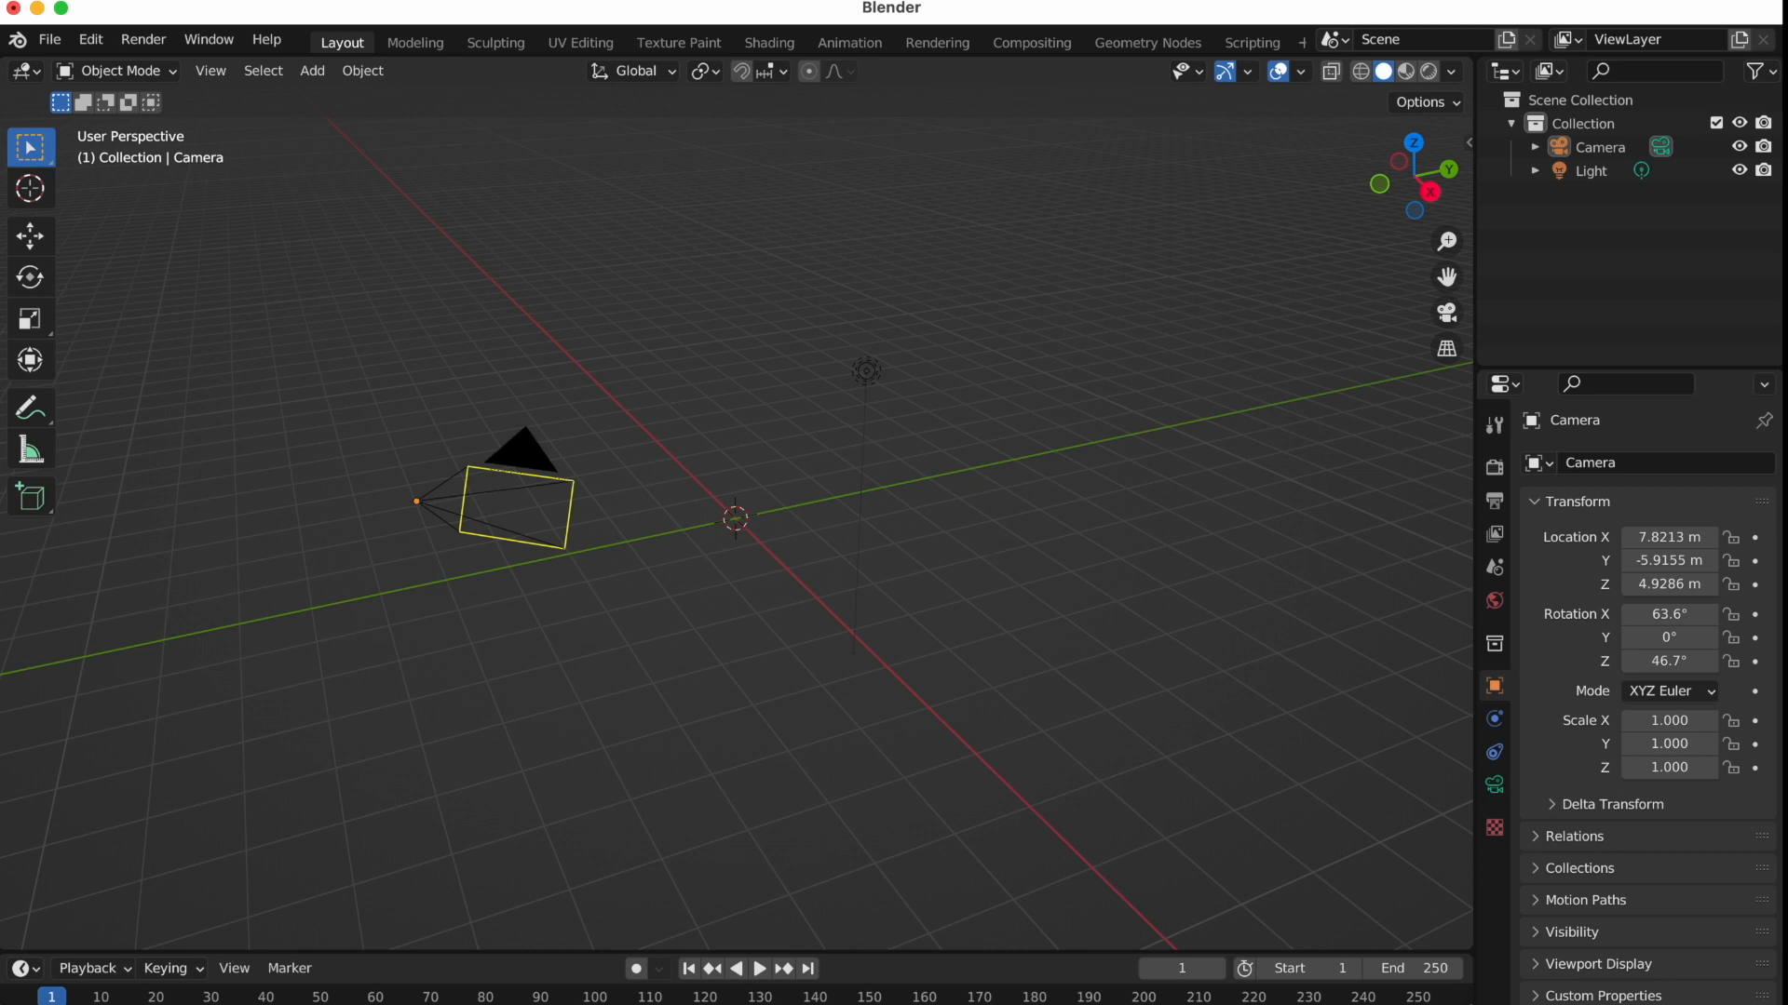
mouse_move(994, 548)
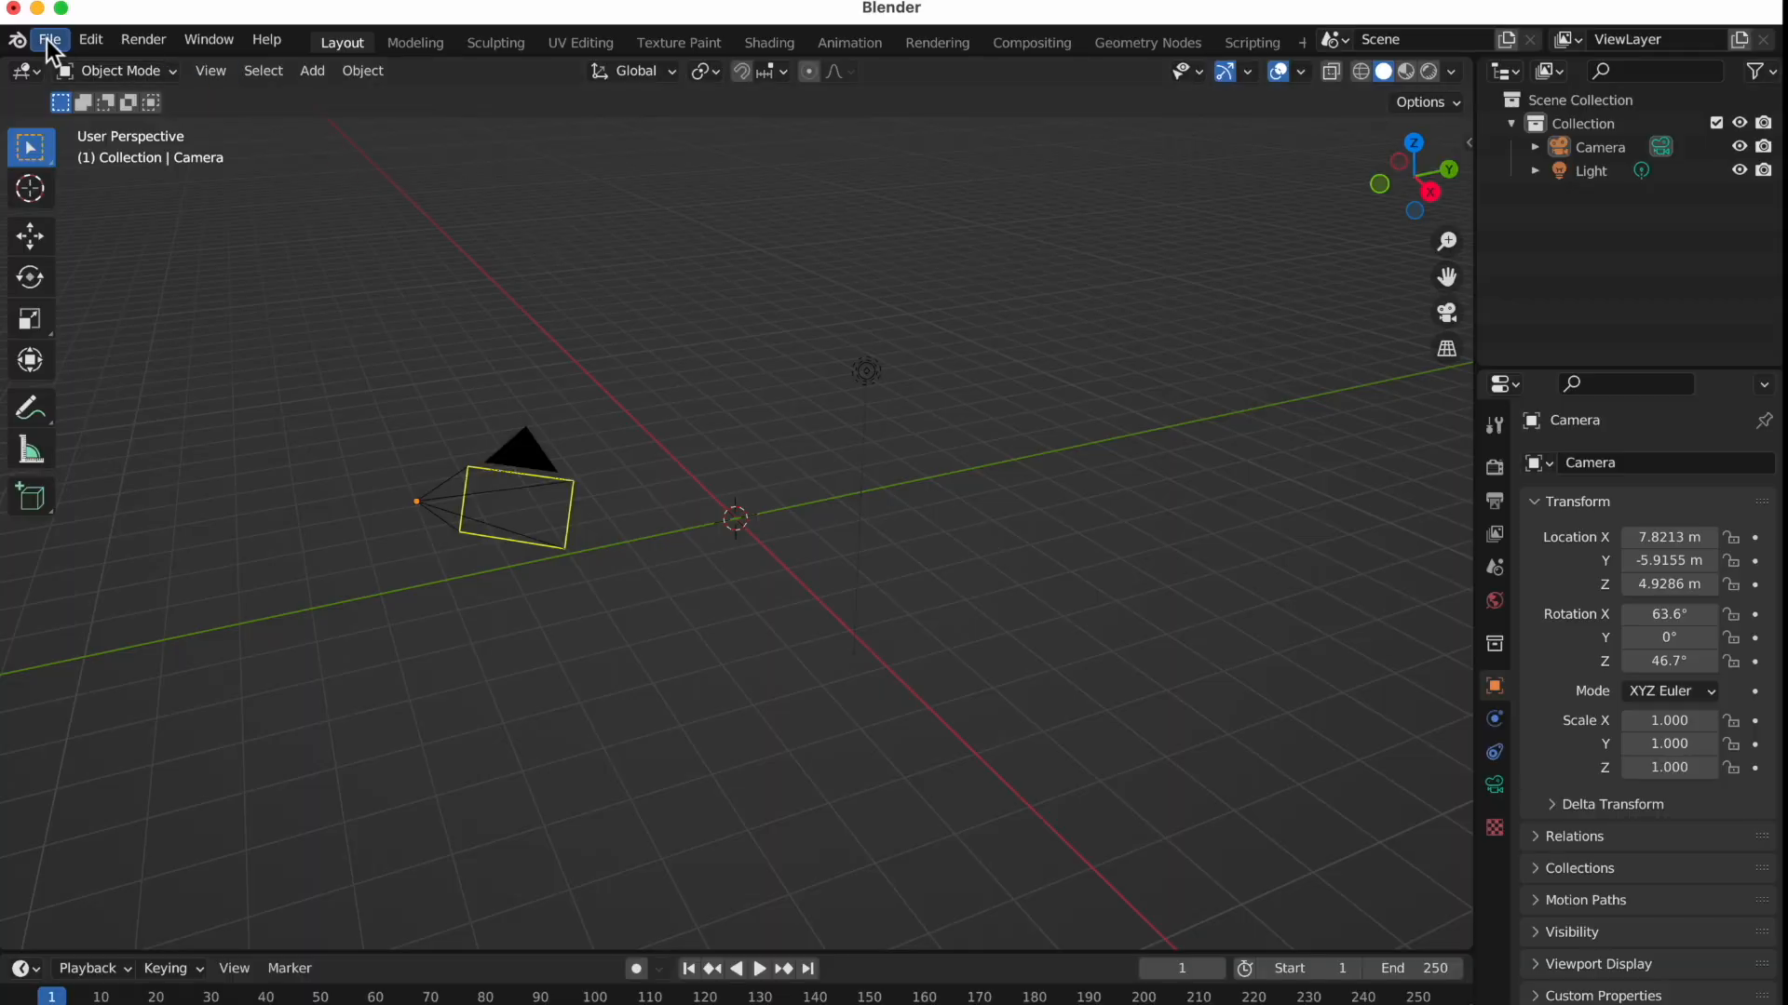
Import the first Custom Shelf Bracket STL from Downloads so it lands at the origin
left_click(48, 39)
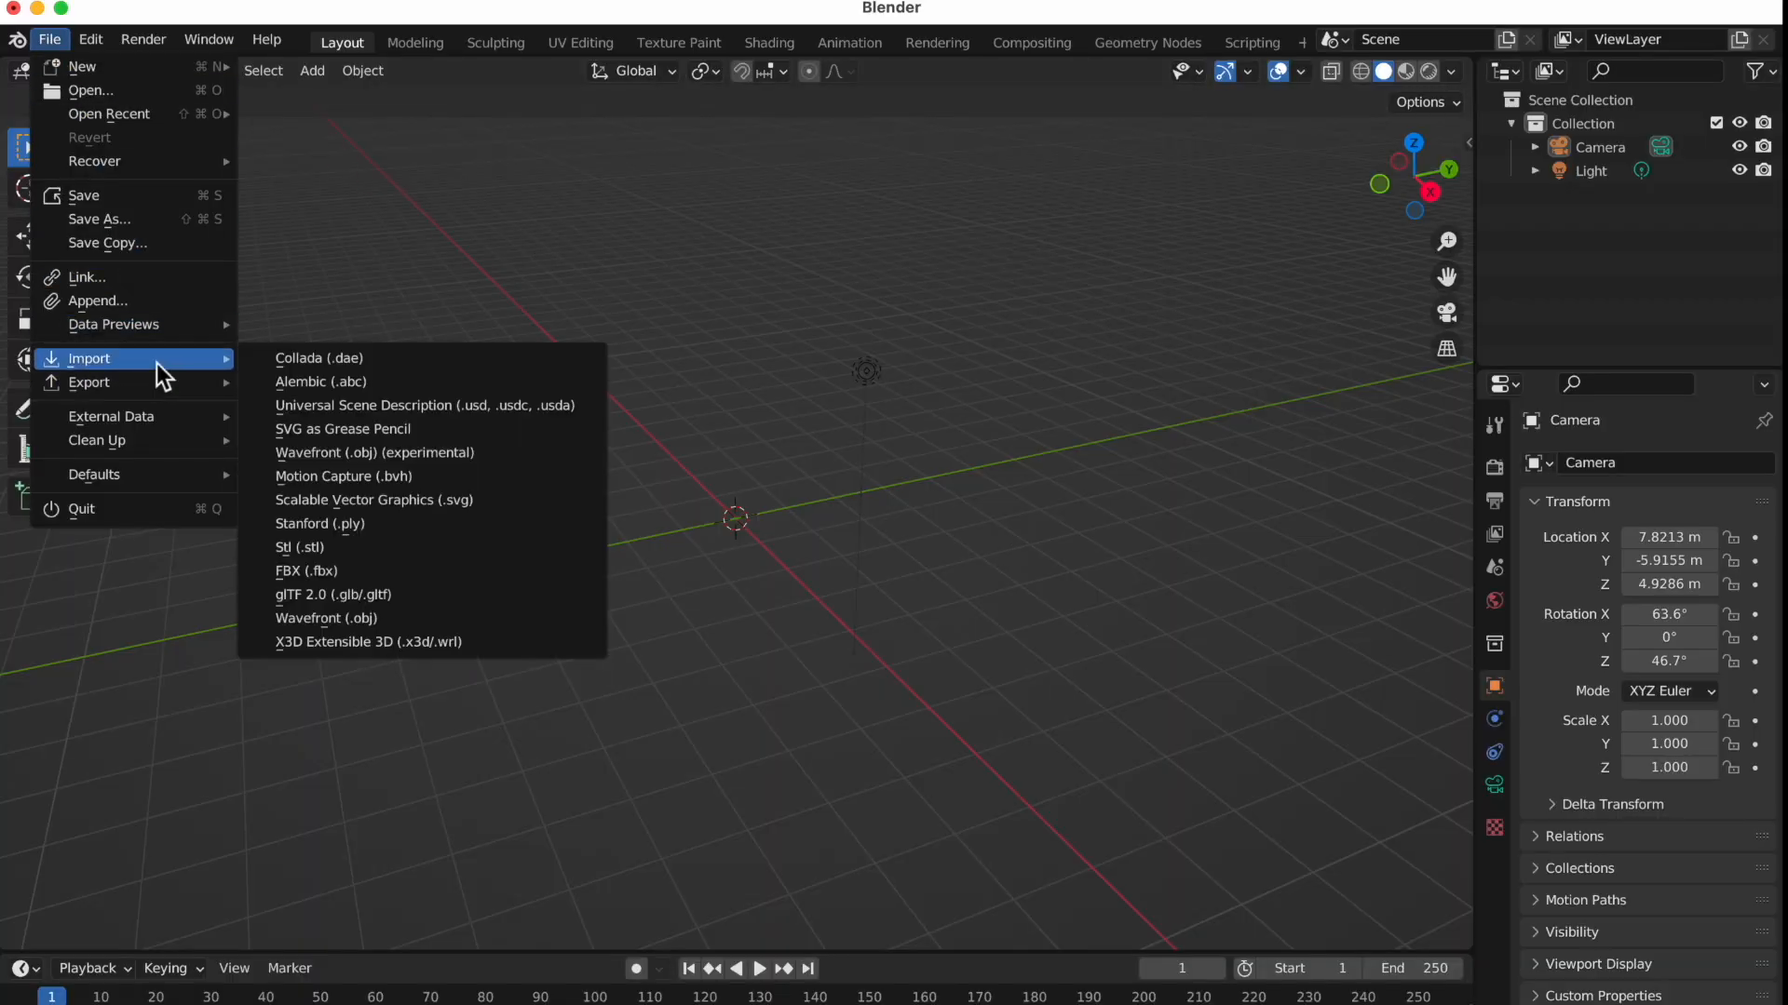
mouse_move(382, 555)
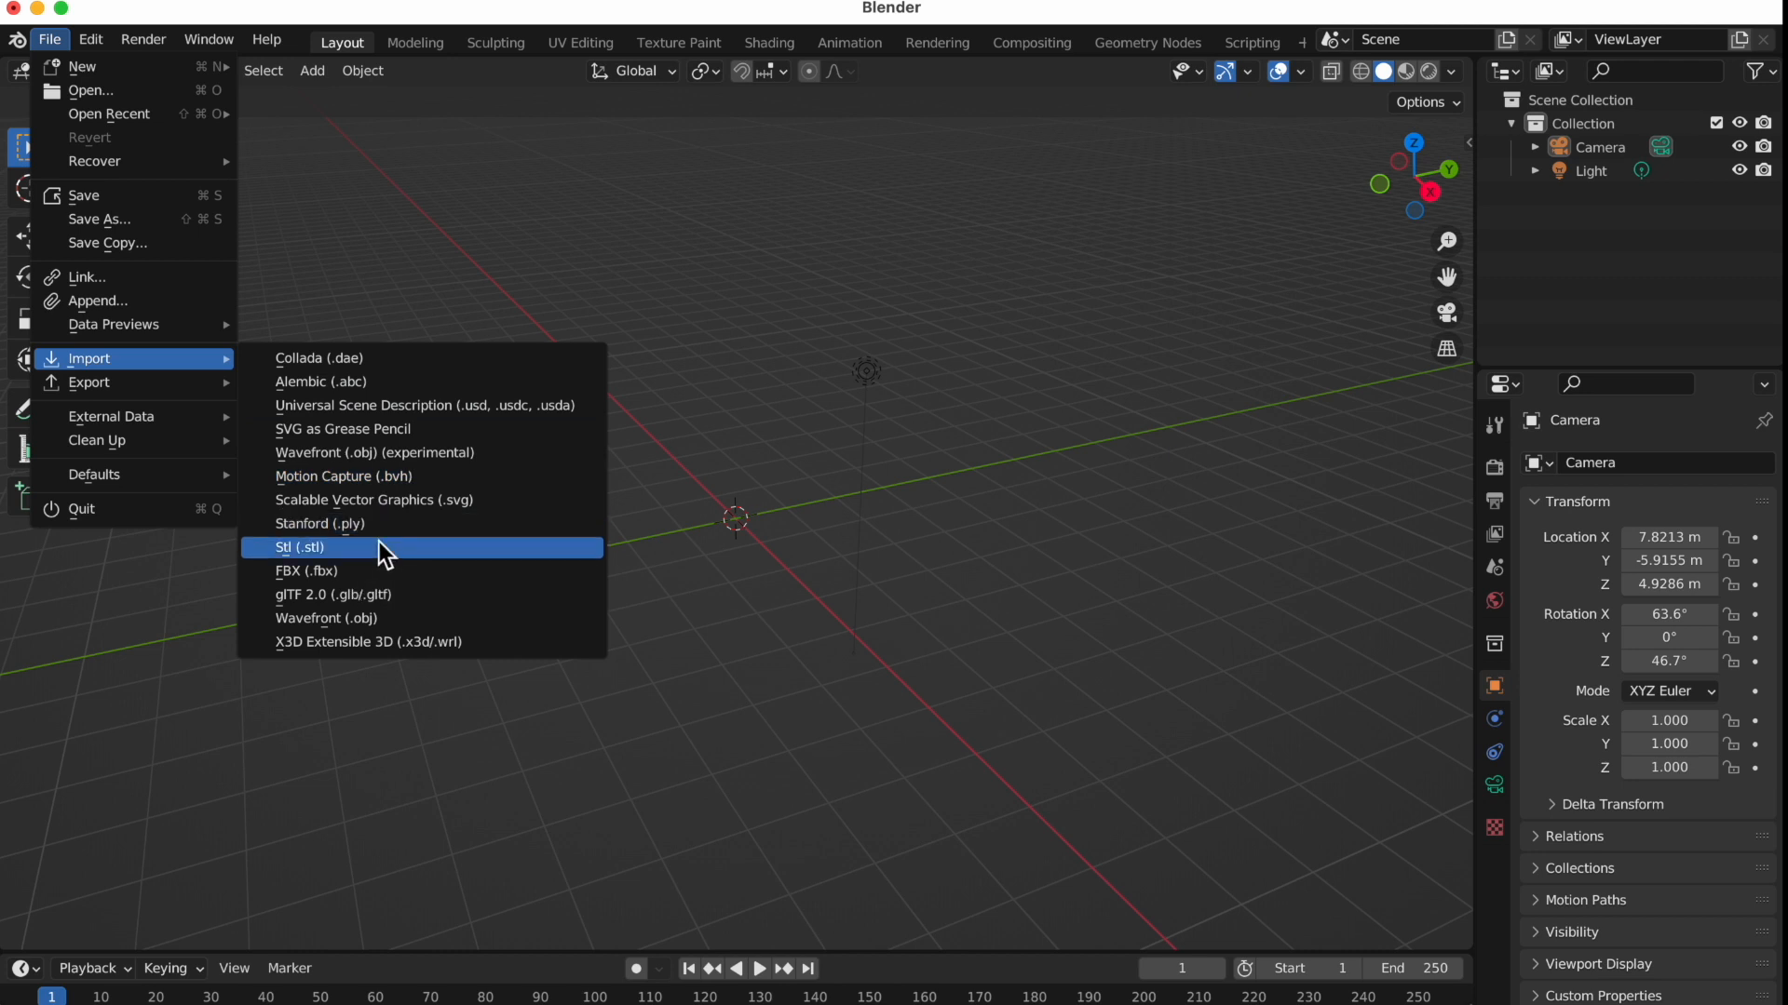
left_click(304, 548)
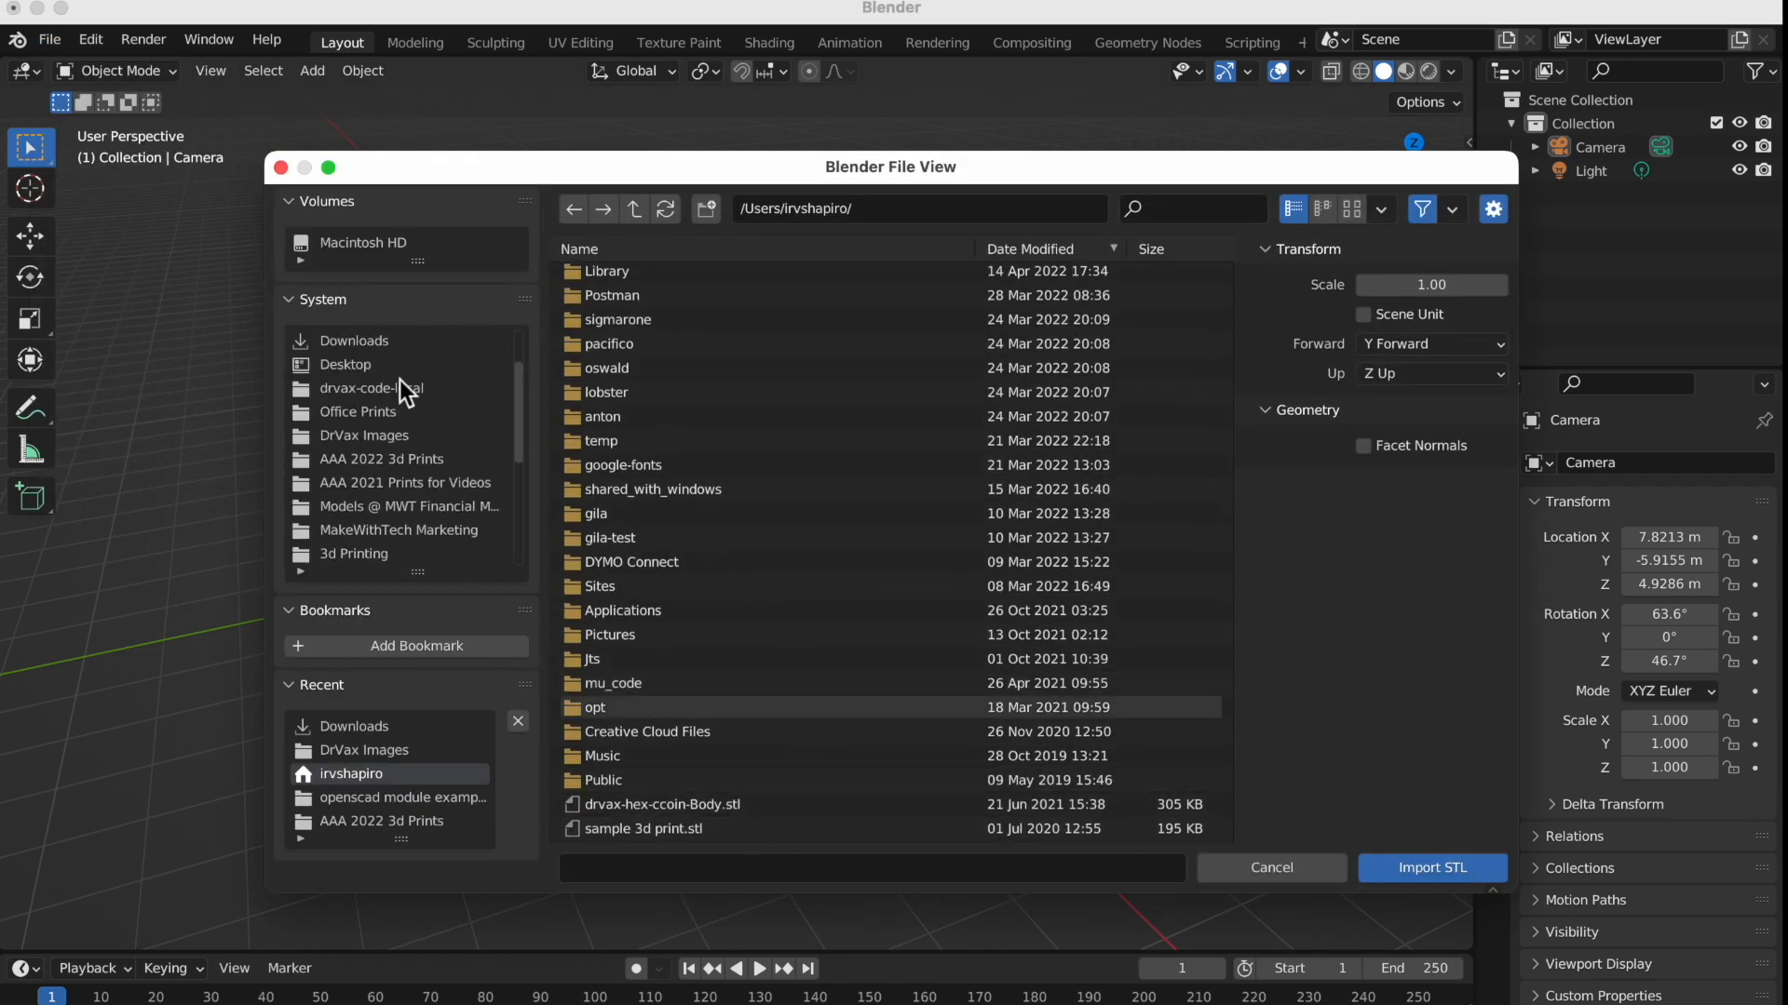
double_click(354, 339)
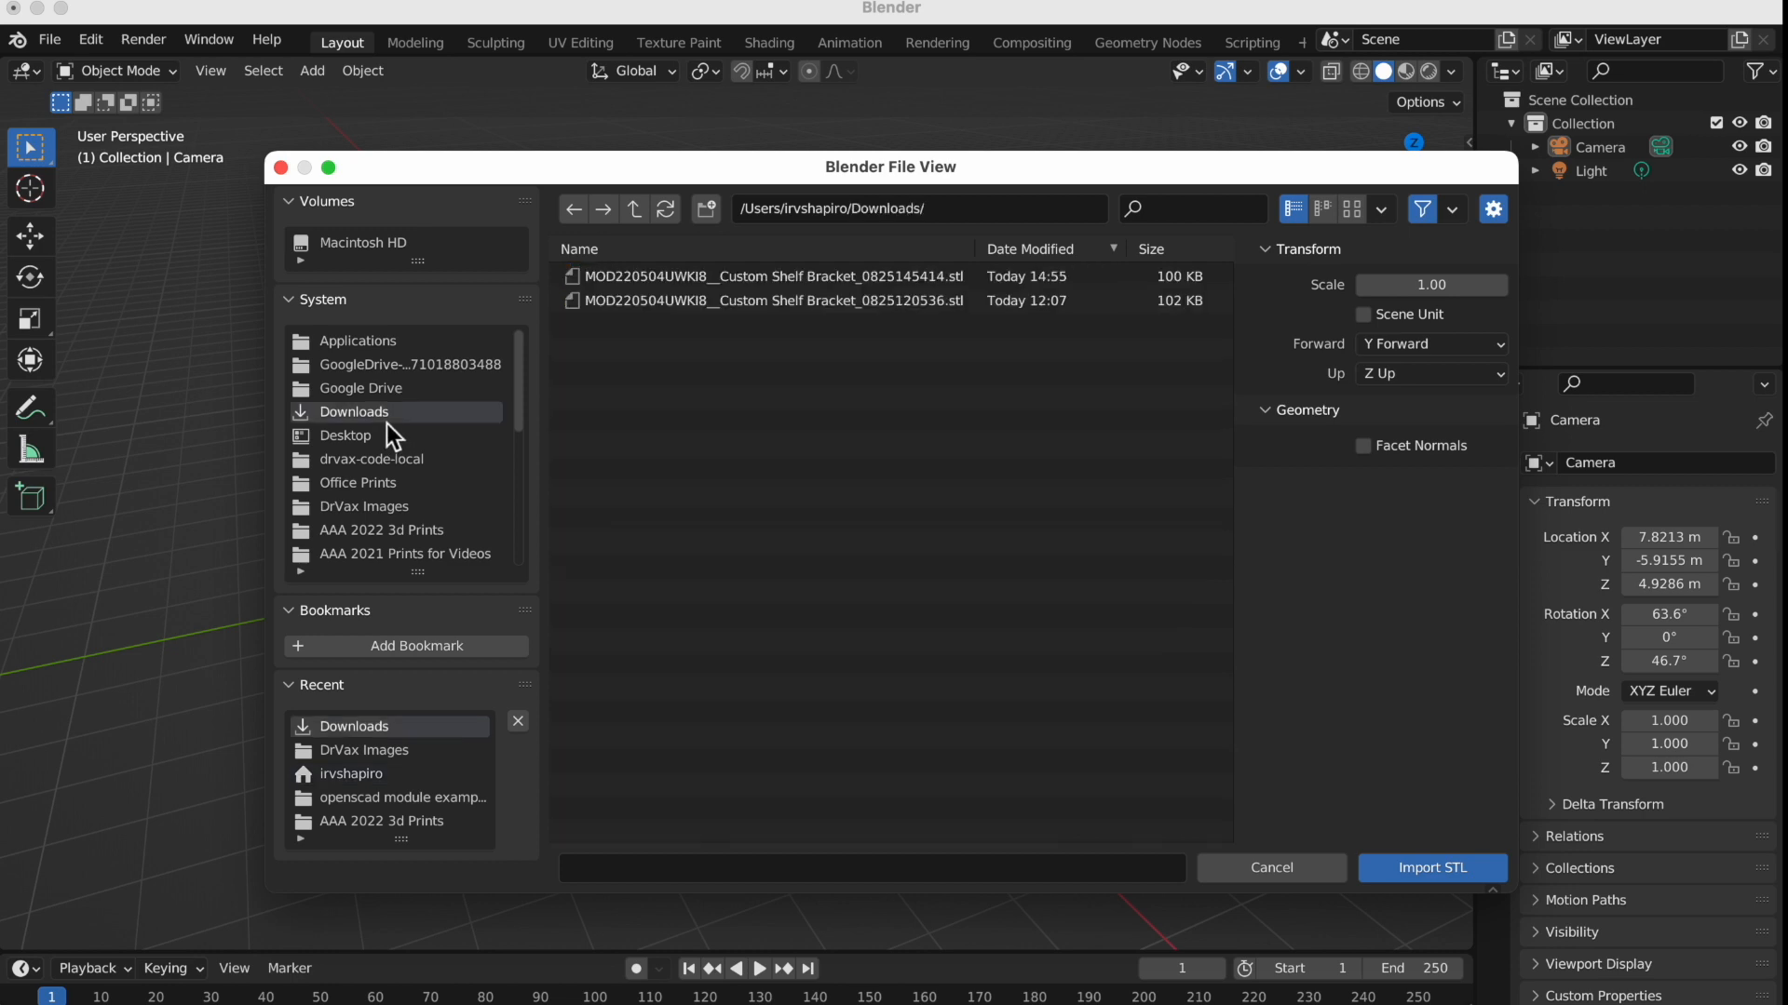
left_click(764, 275)
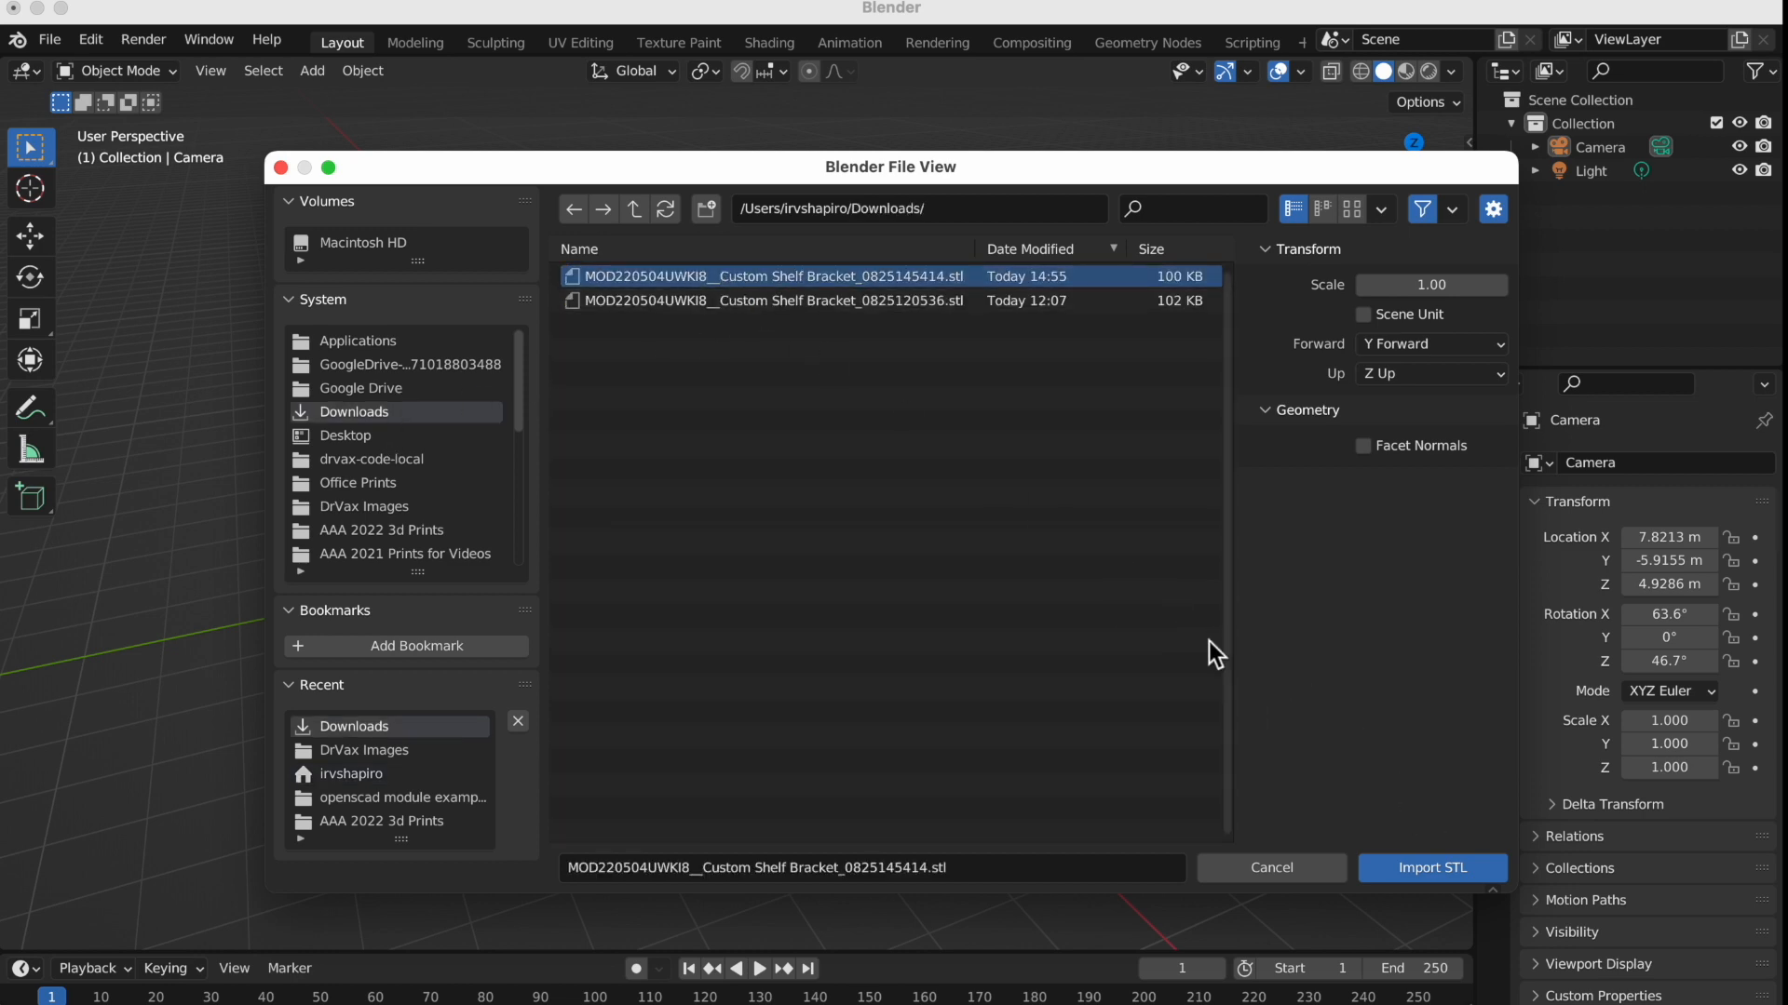
left_click(1432, 867)
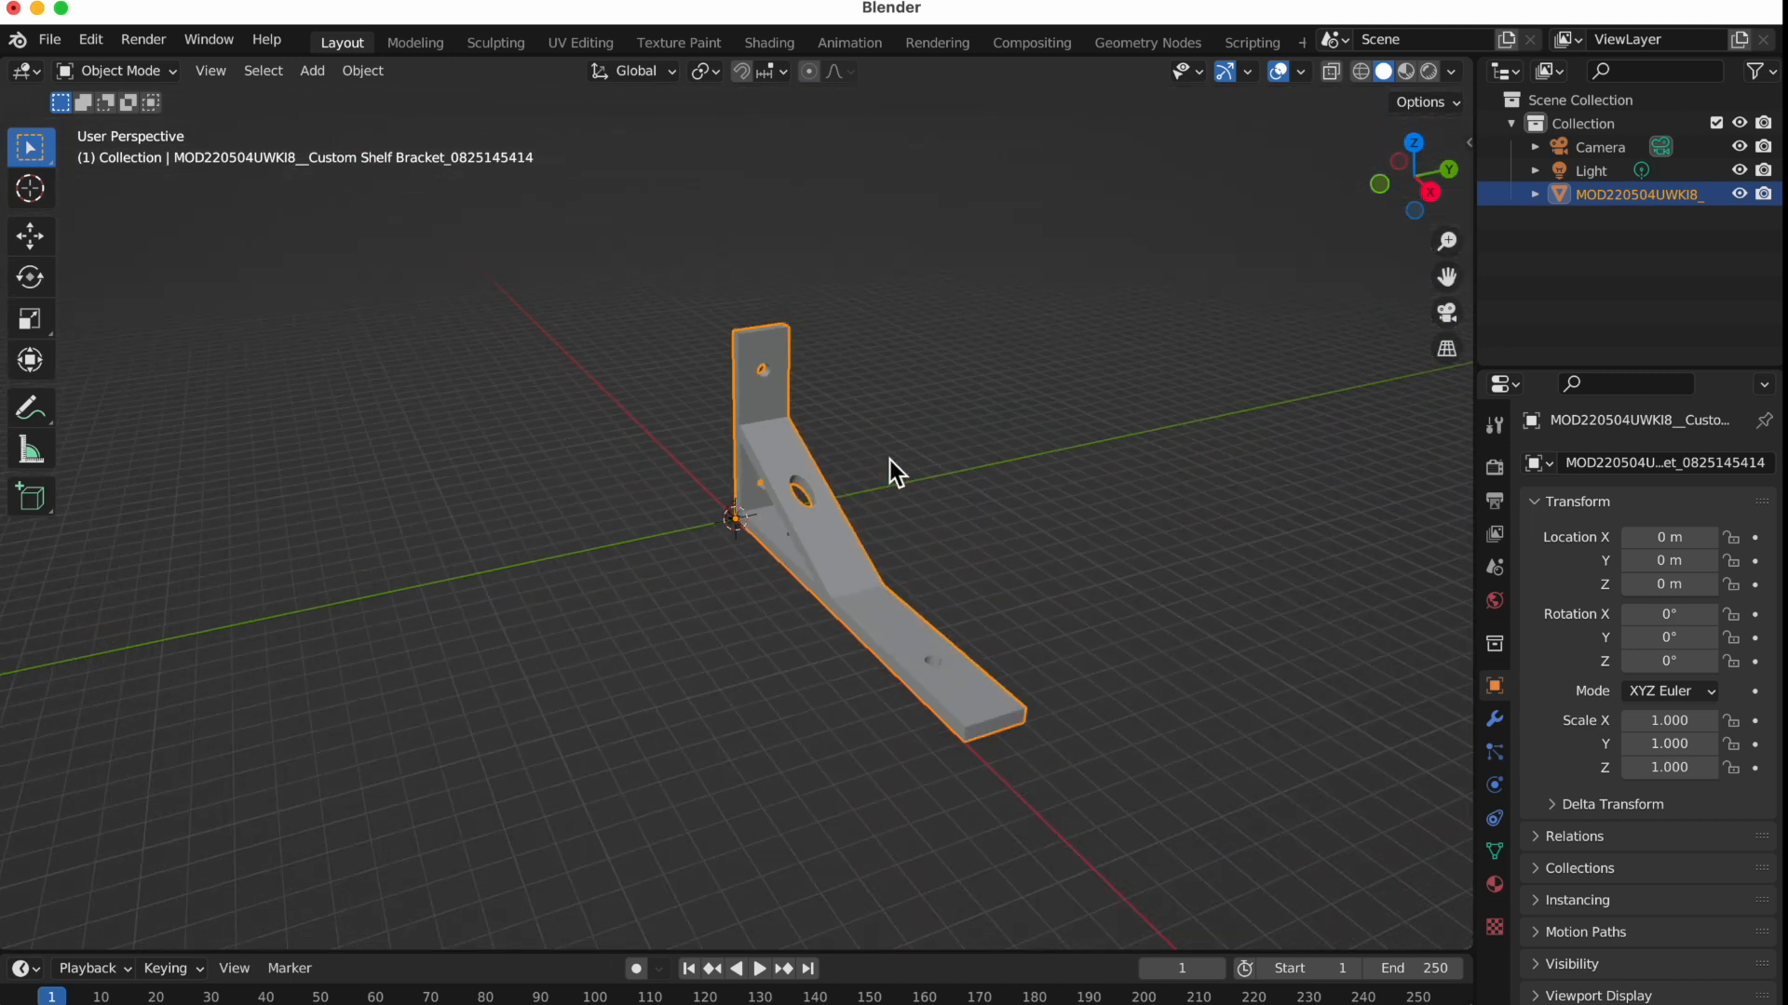
mouse_move(89, 318)
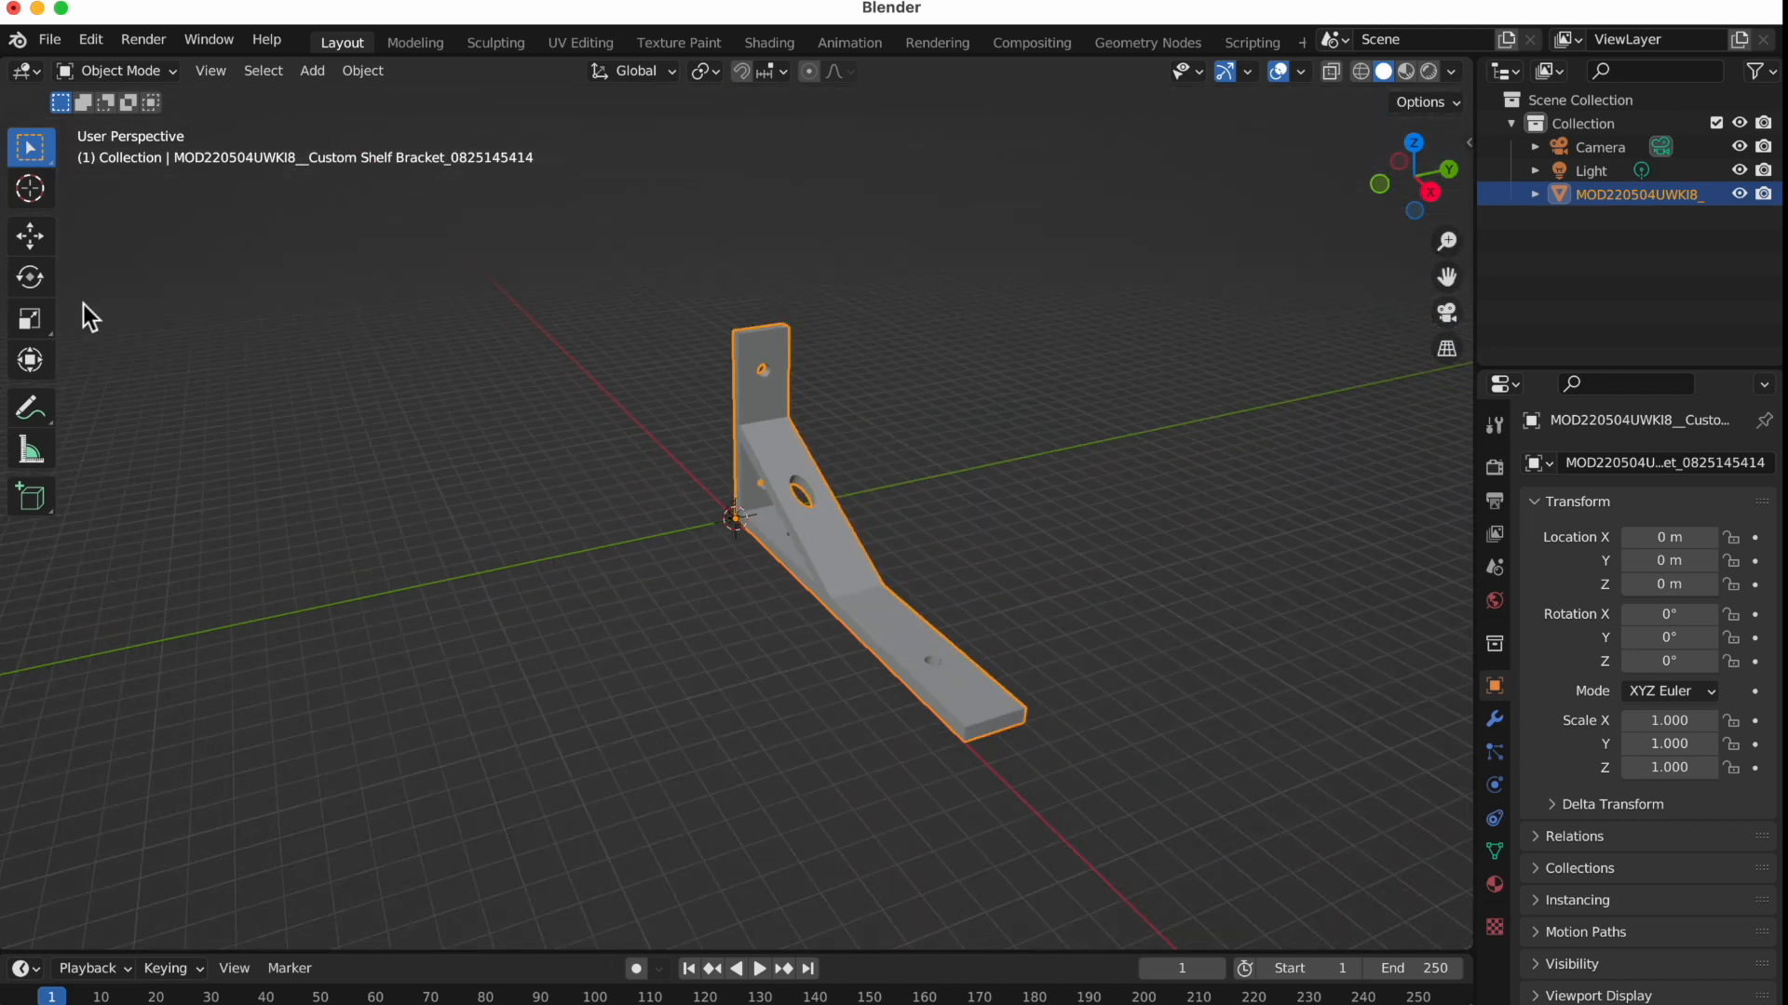
With the sidebar transform panel shown, set the bracket's scale to 0.01 on all axes
left_click(30, 318)
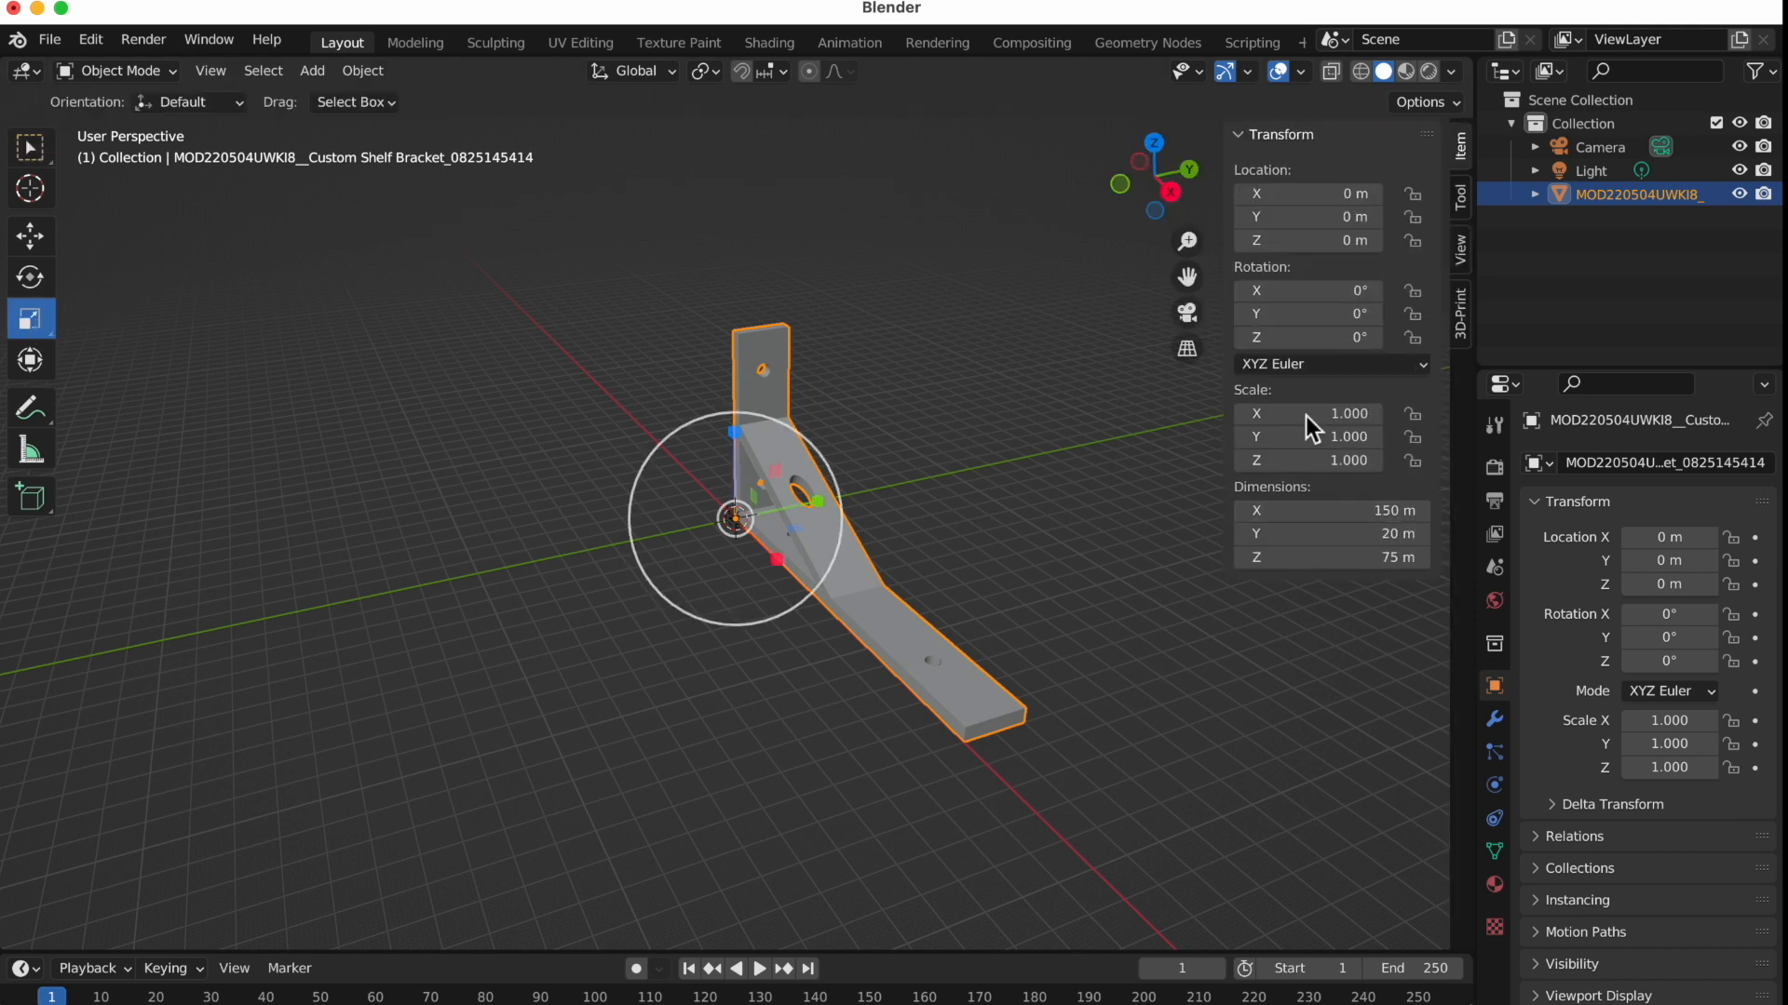
left_click(583, 188)
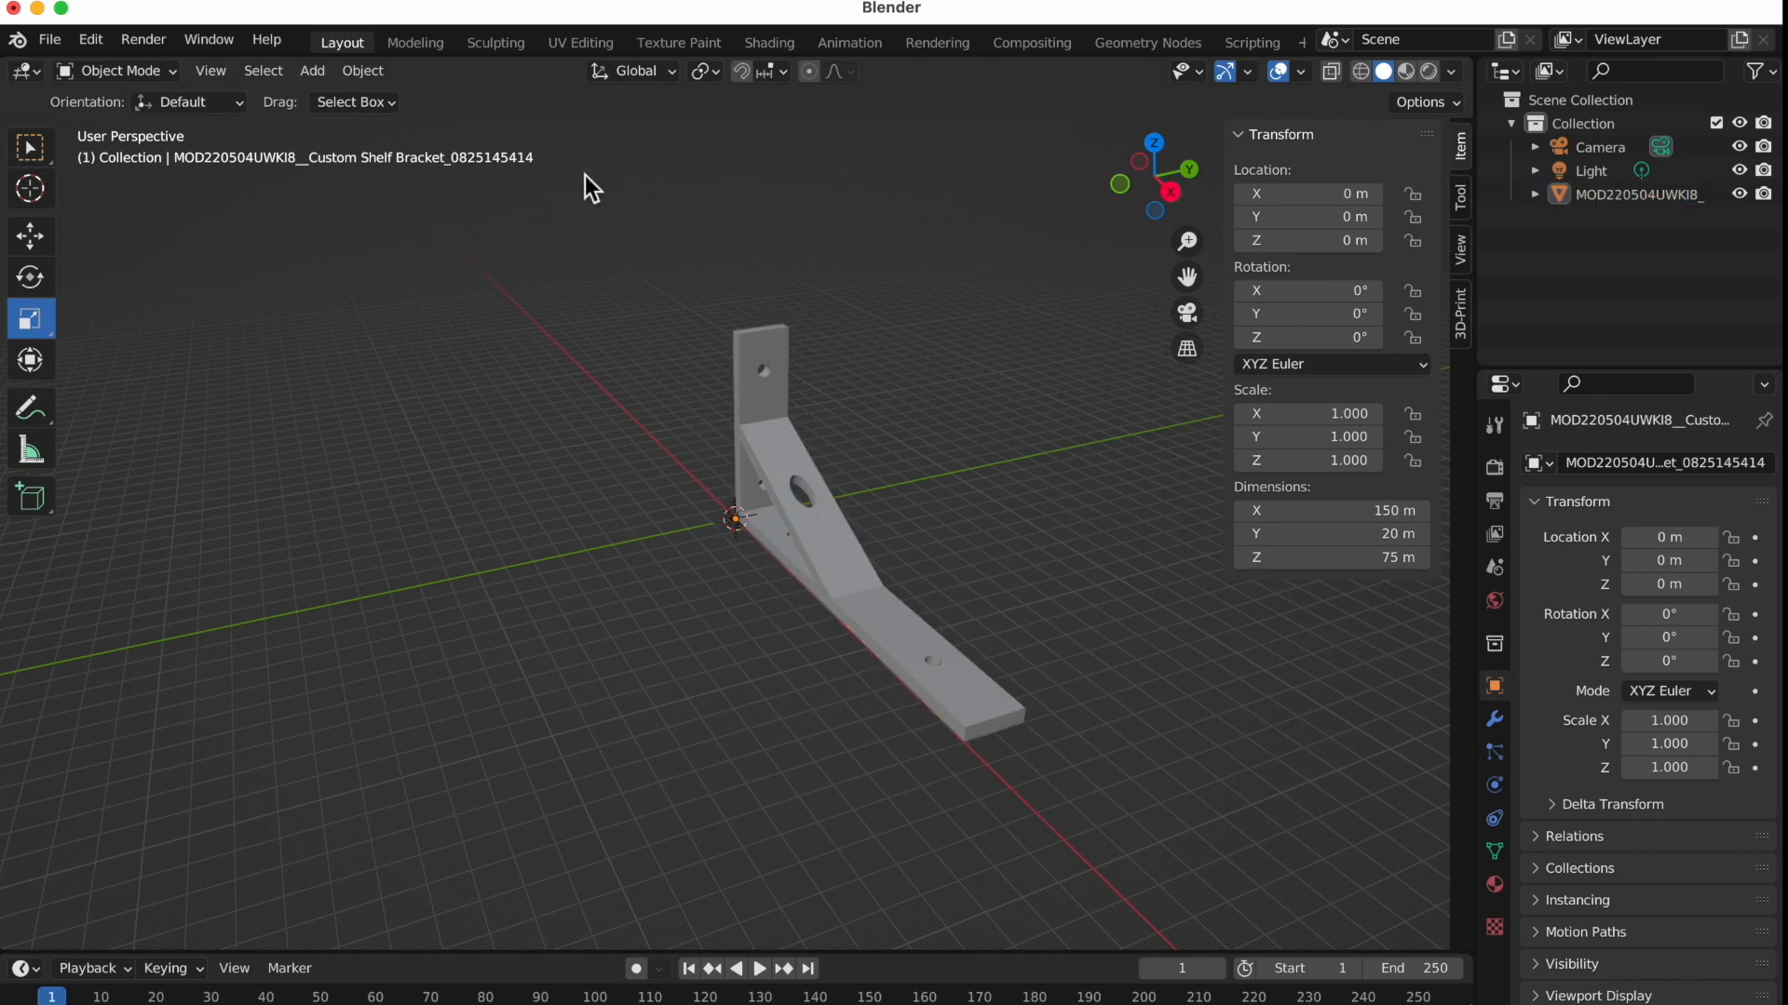
left_click(210, 71)
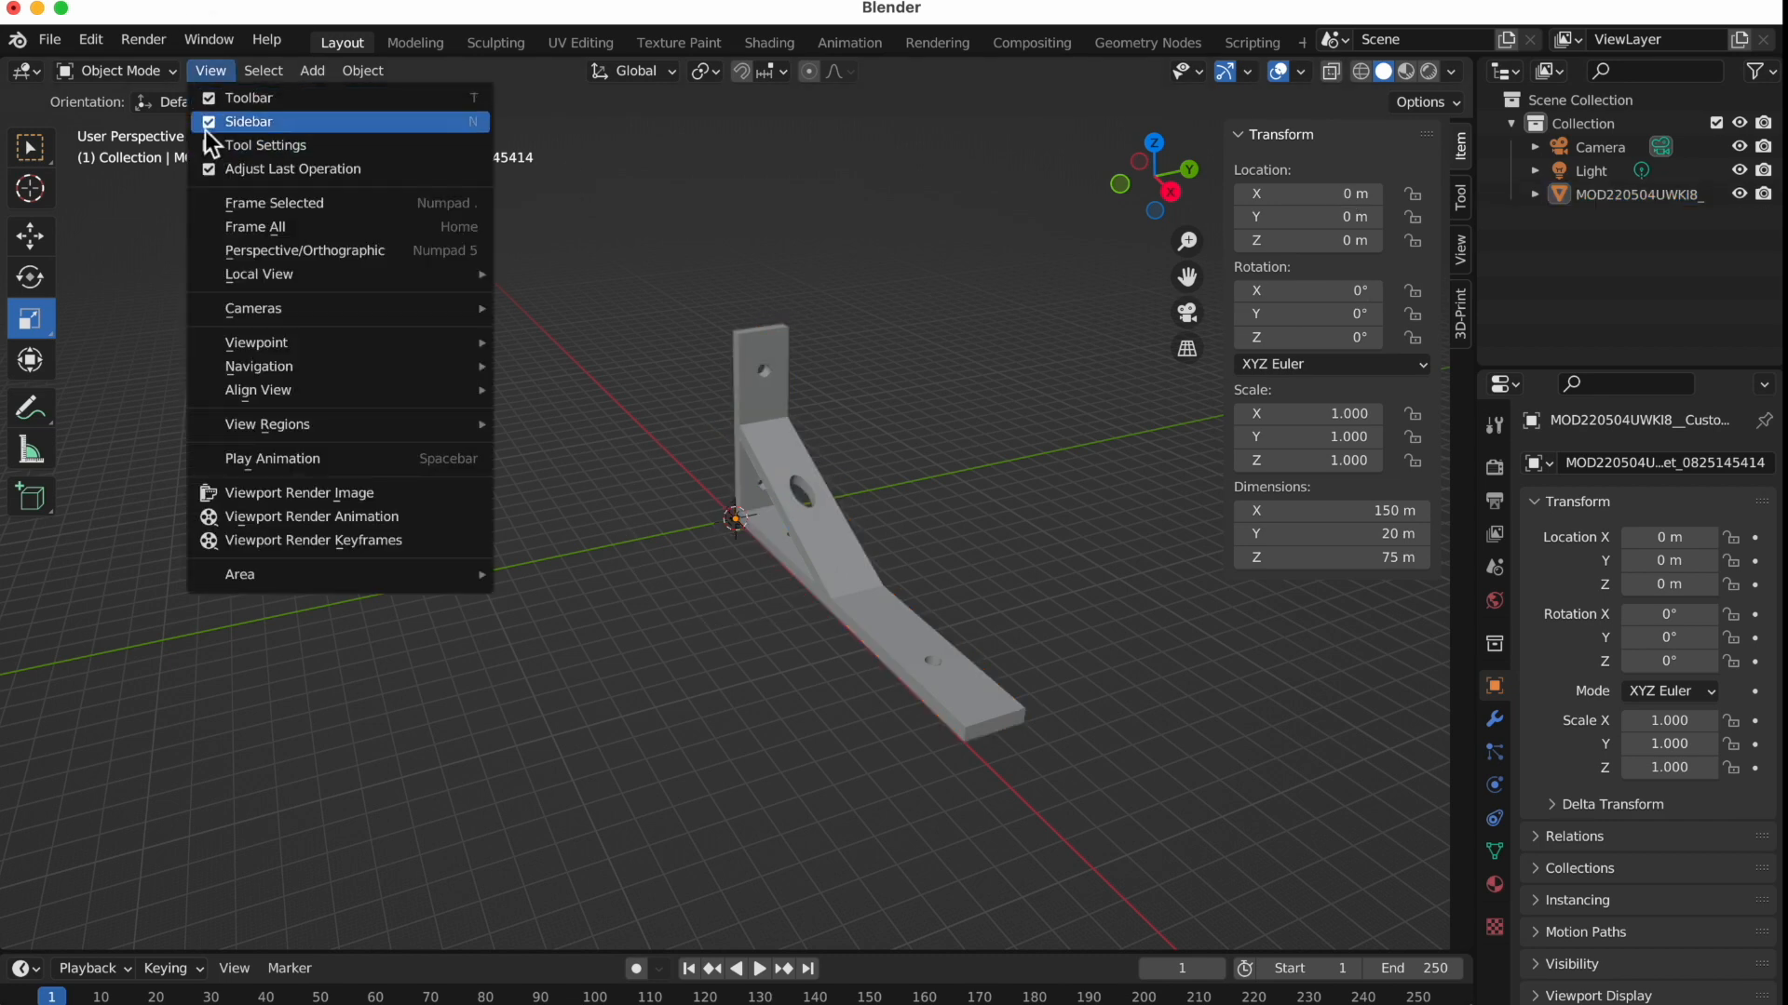
left_click(248, 121)
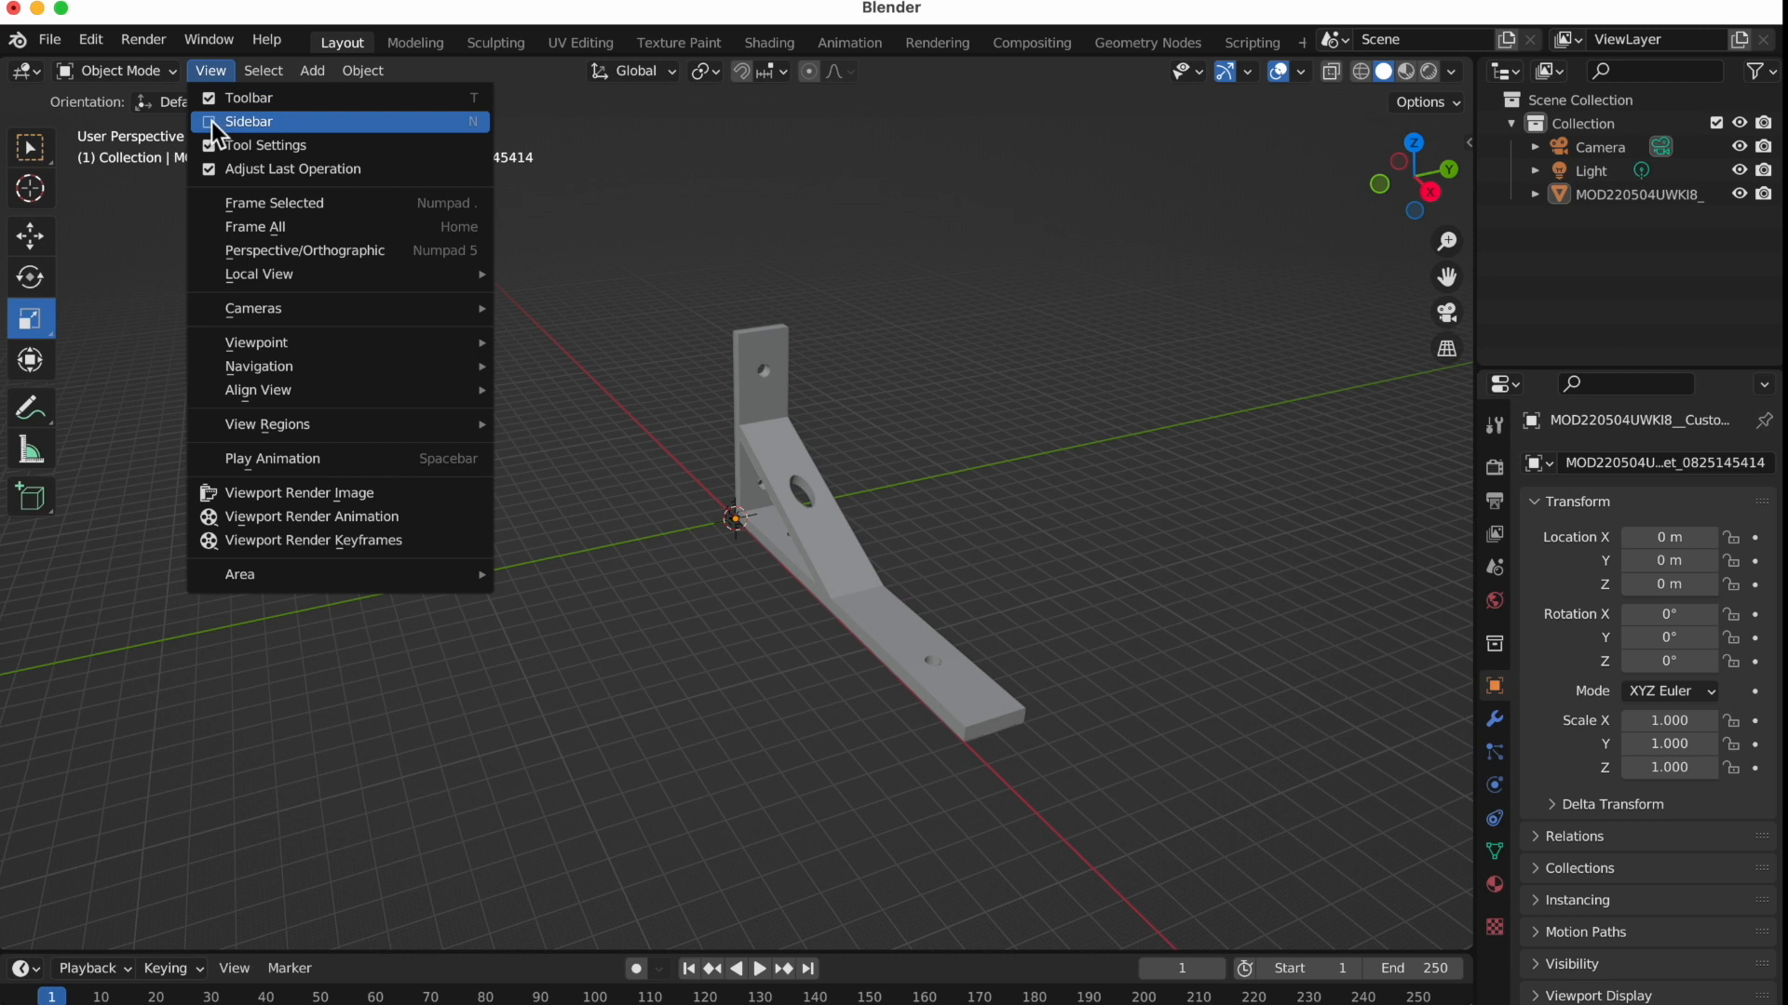
left_click(248, 121)
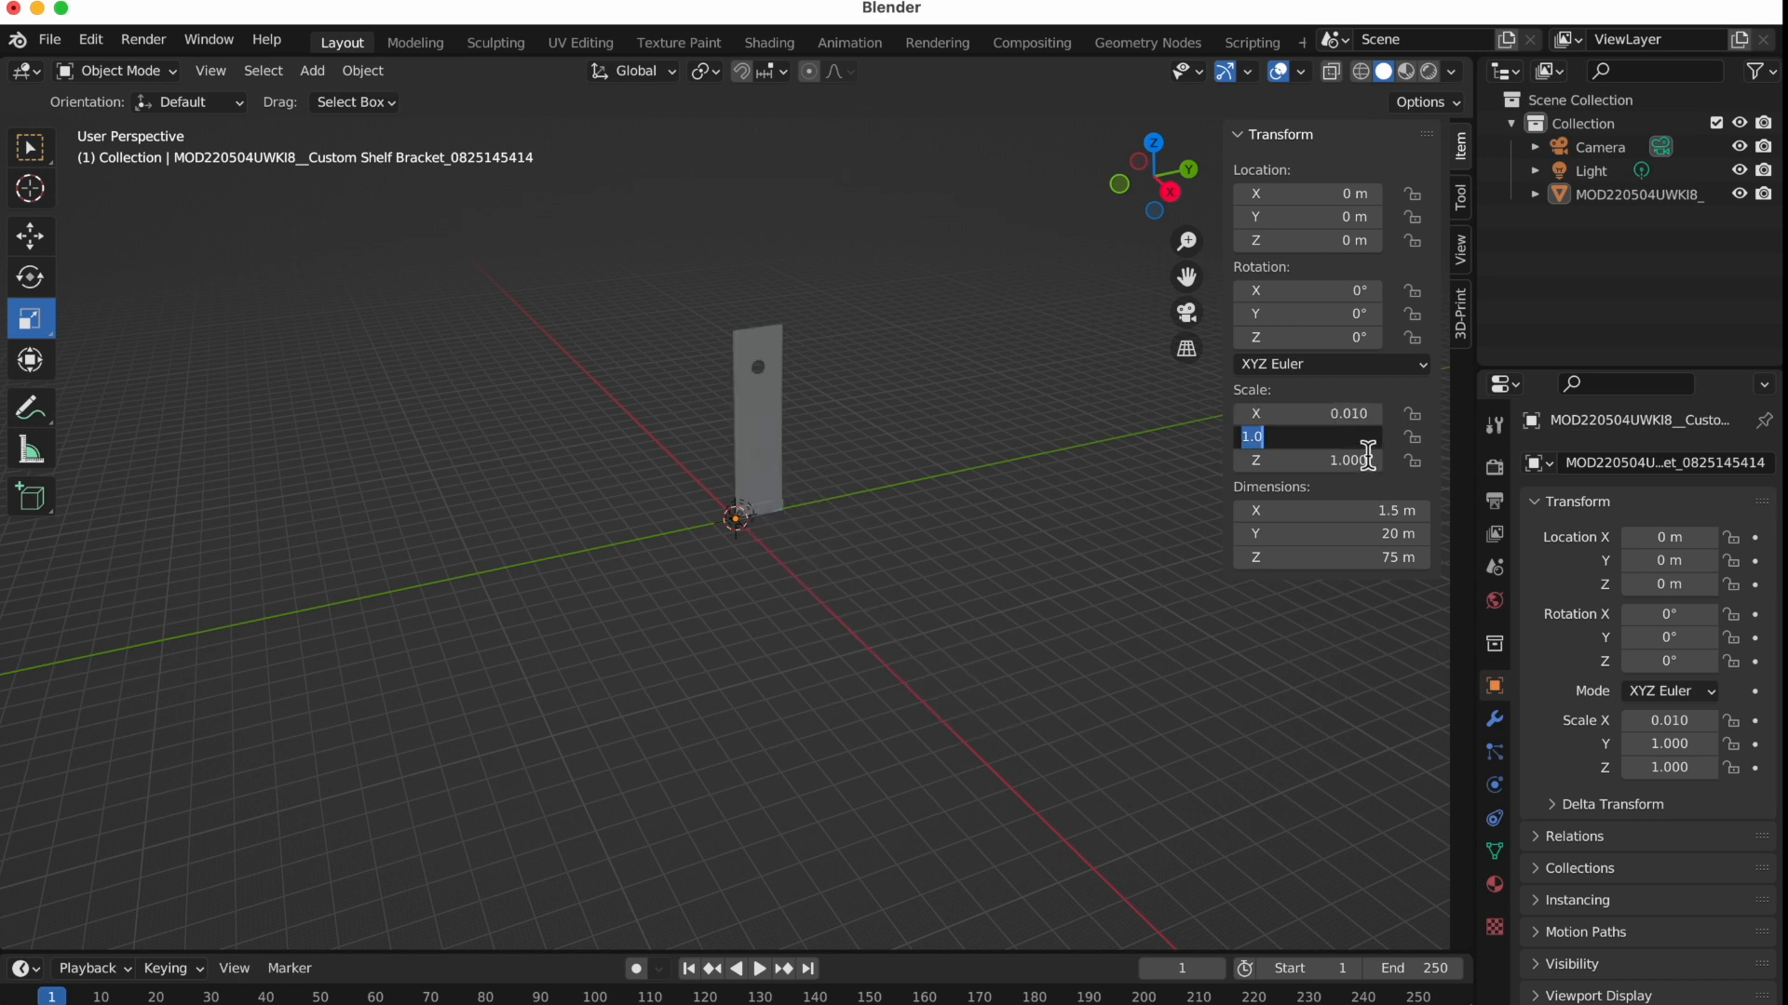
type(".010")
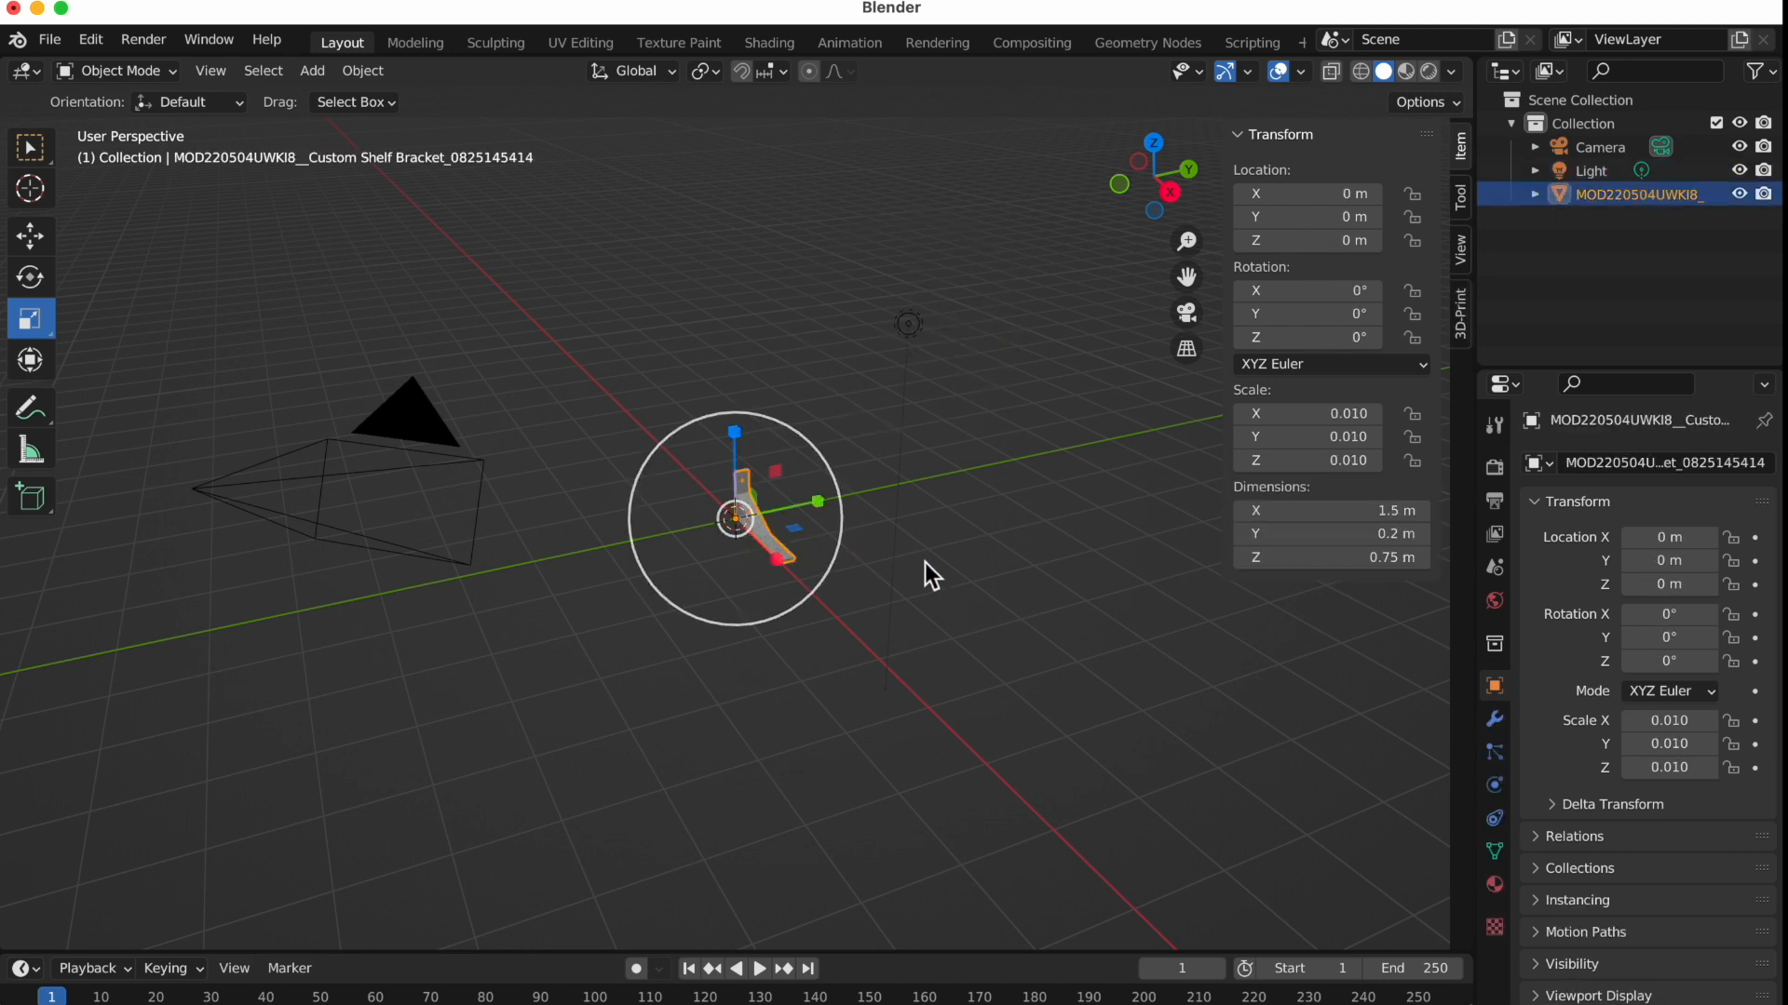
Check the camera view, then run Align Active Camera to Selected so the camera points at the bracket
key("KP_0")
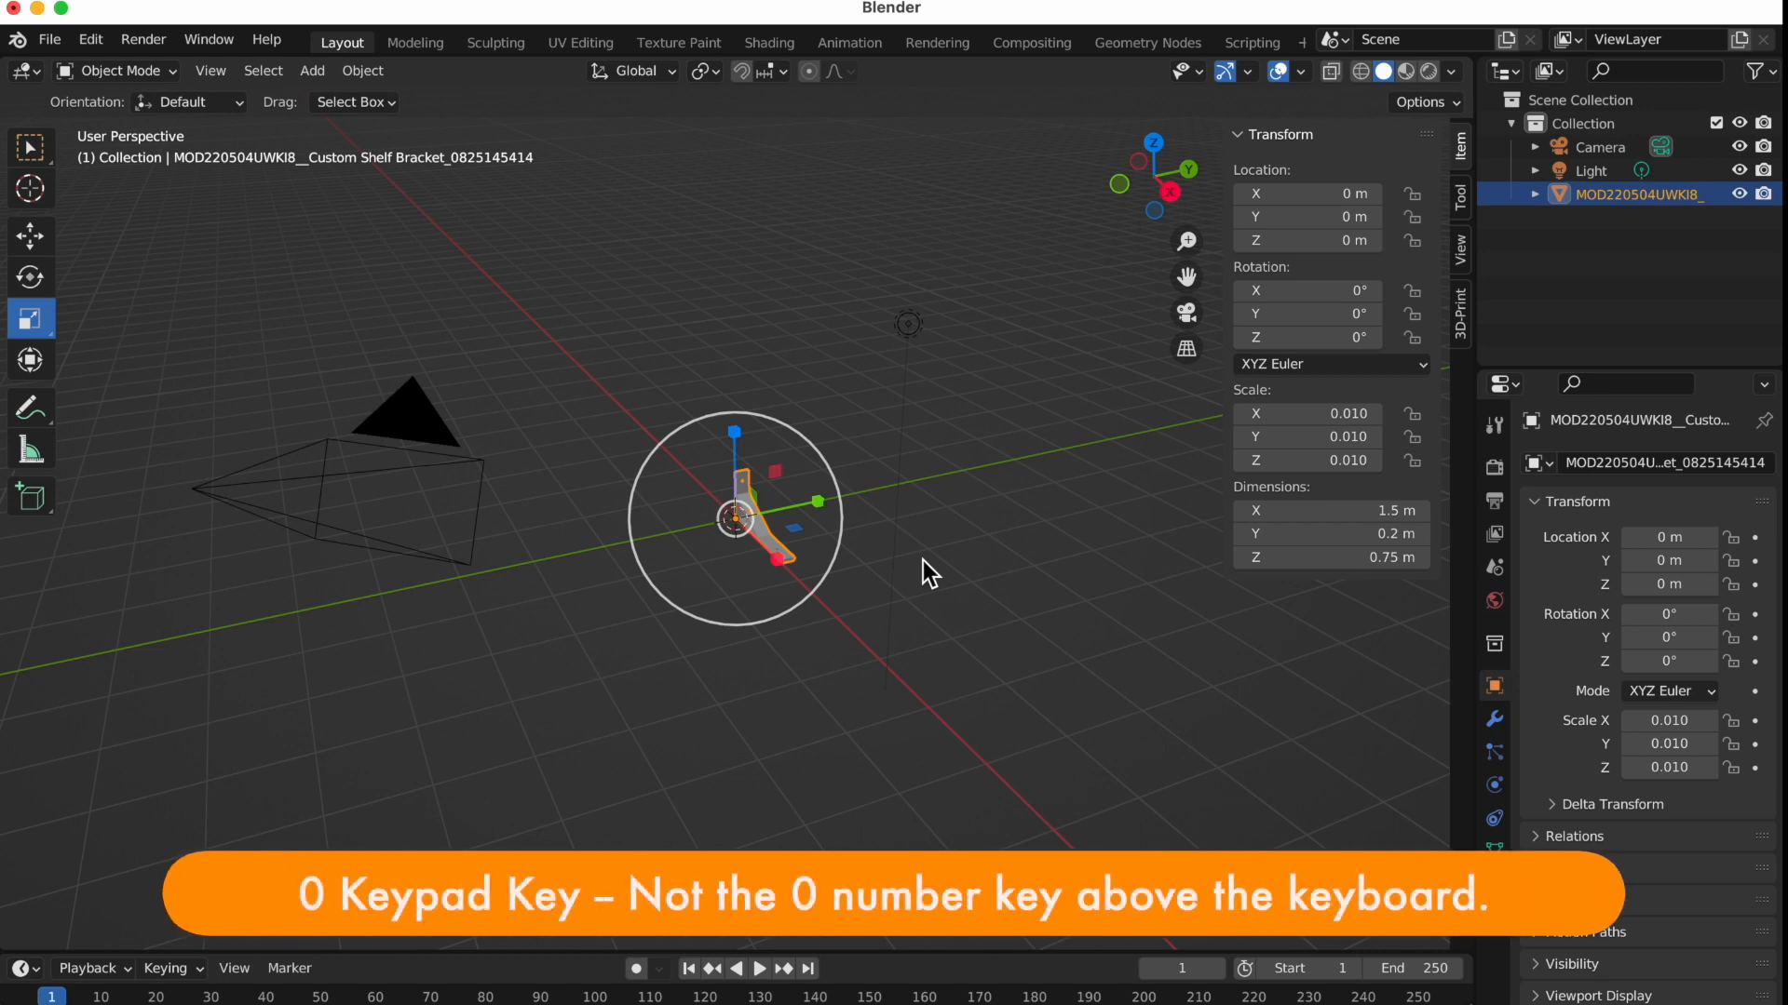
key("kp_0")
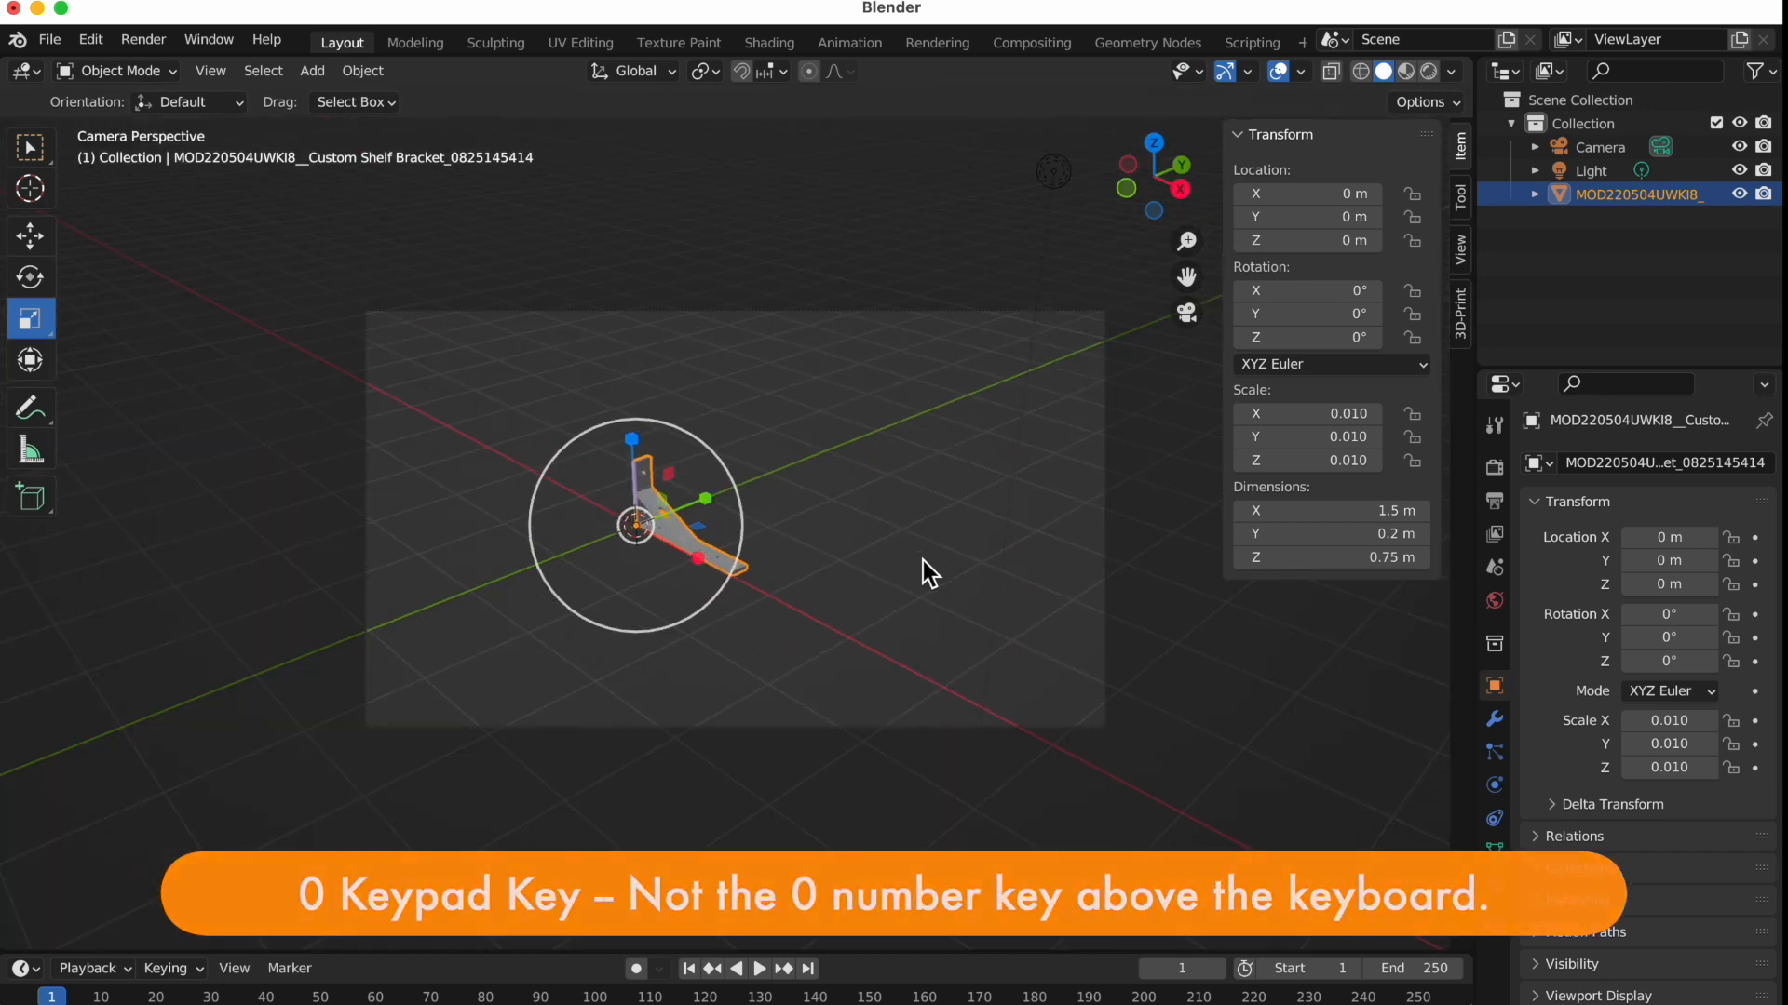
key("KP_0")
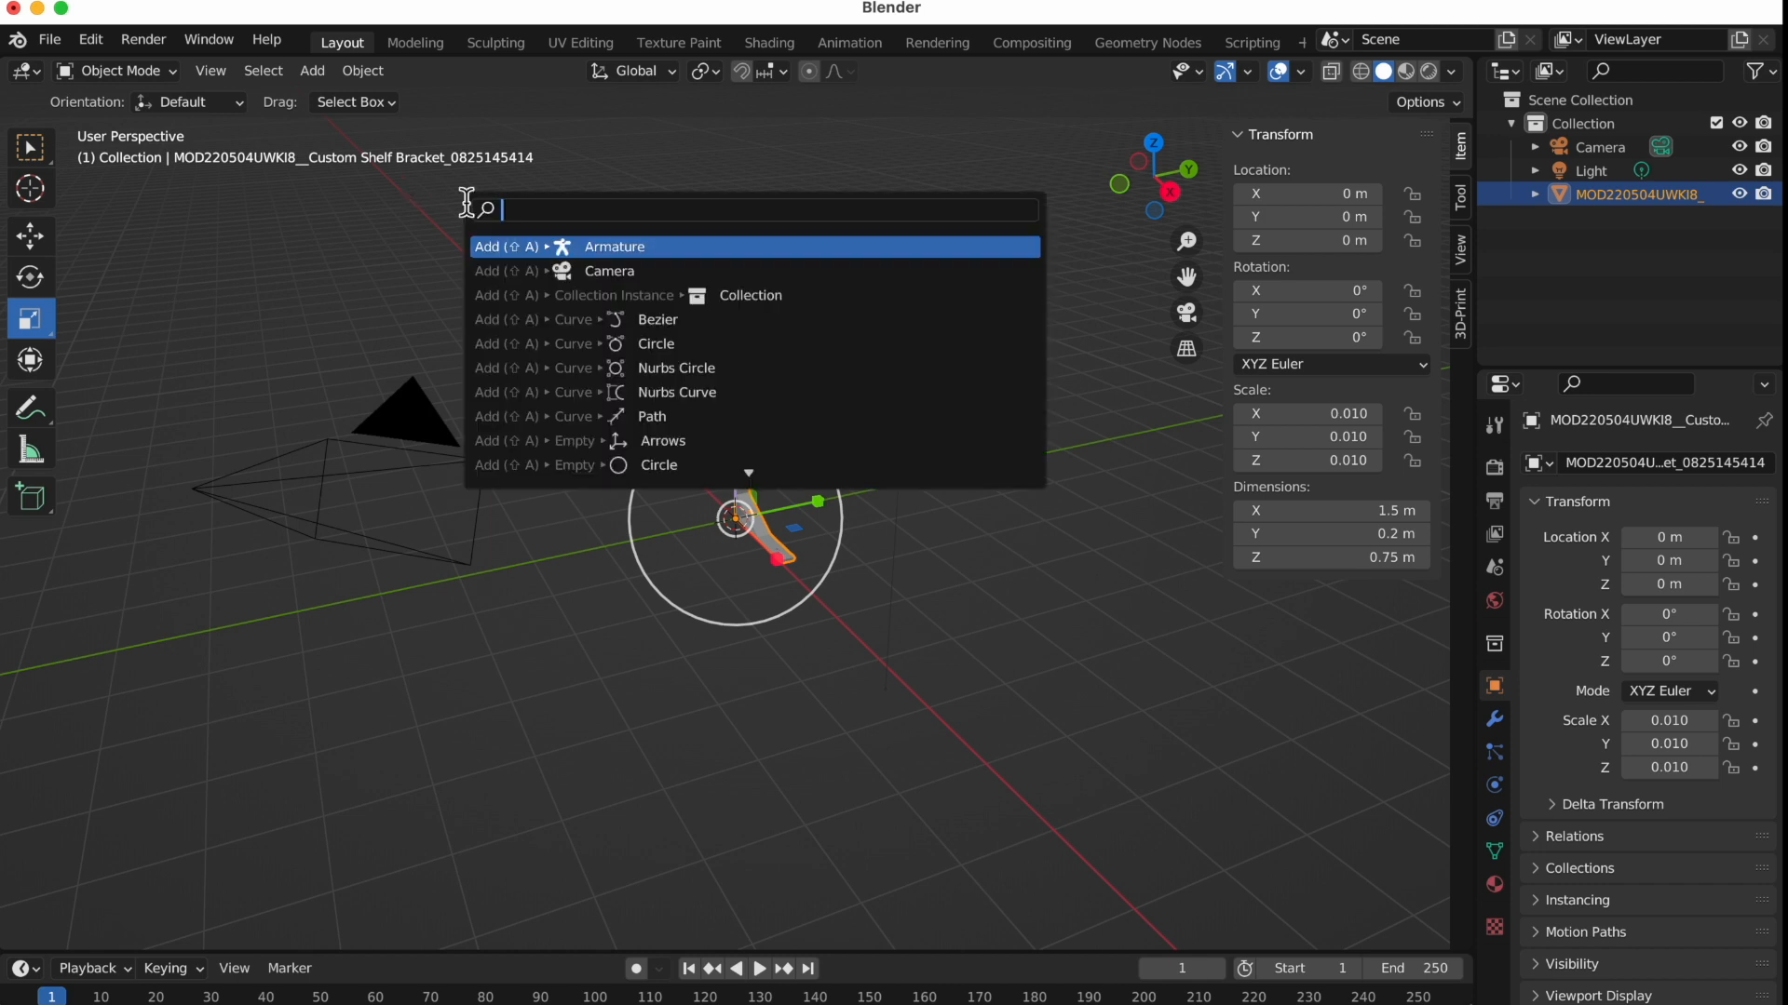
type("alig")
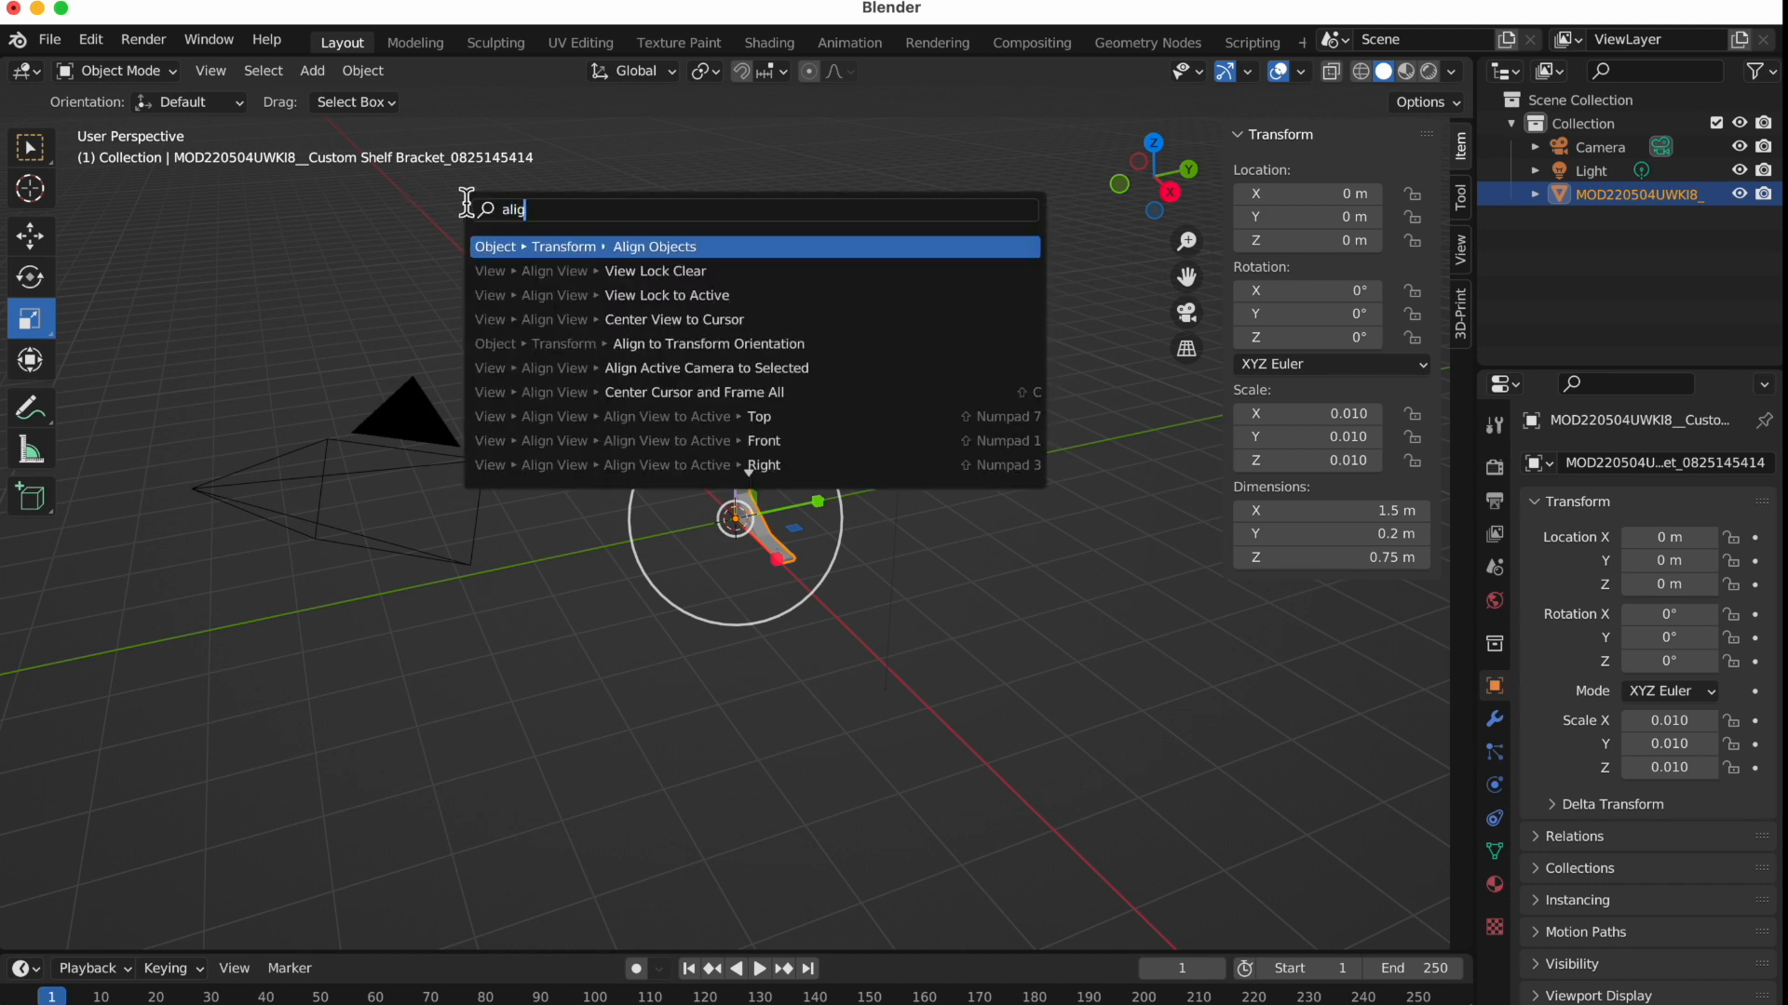
mouse_move(729, 367)
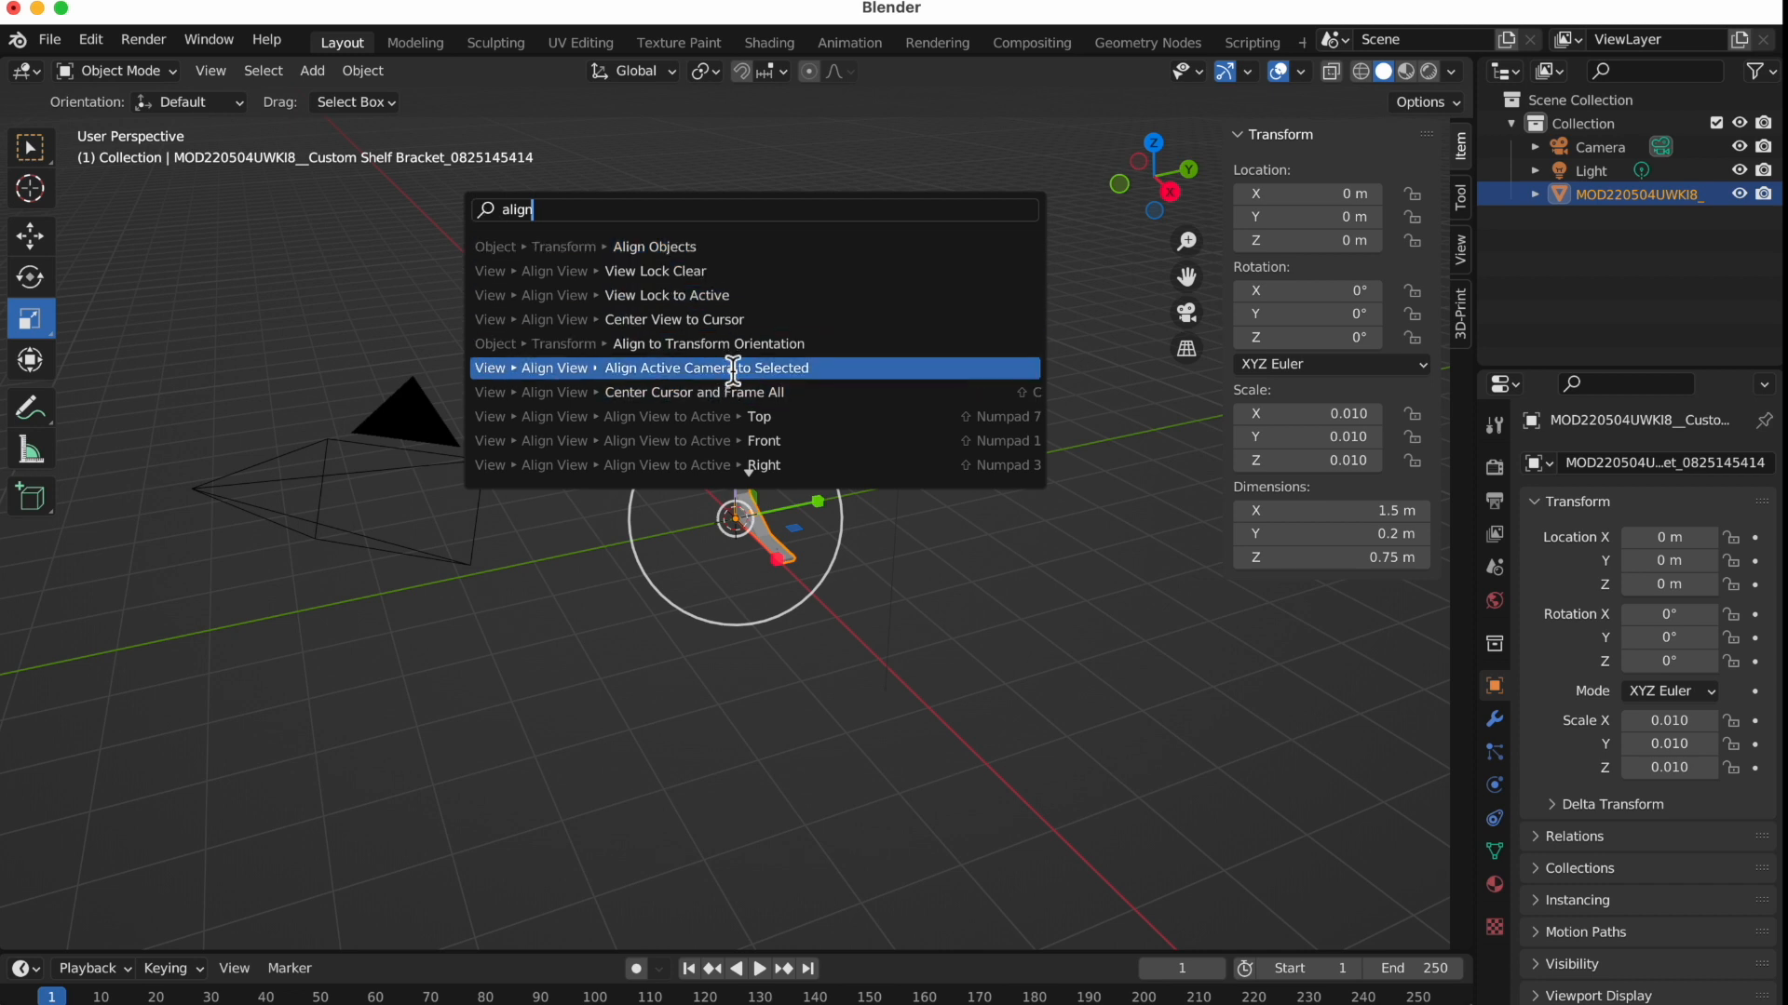
left_click(704, 367)
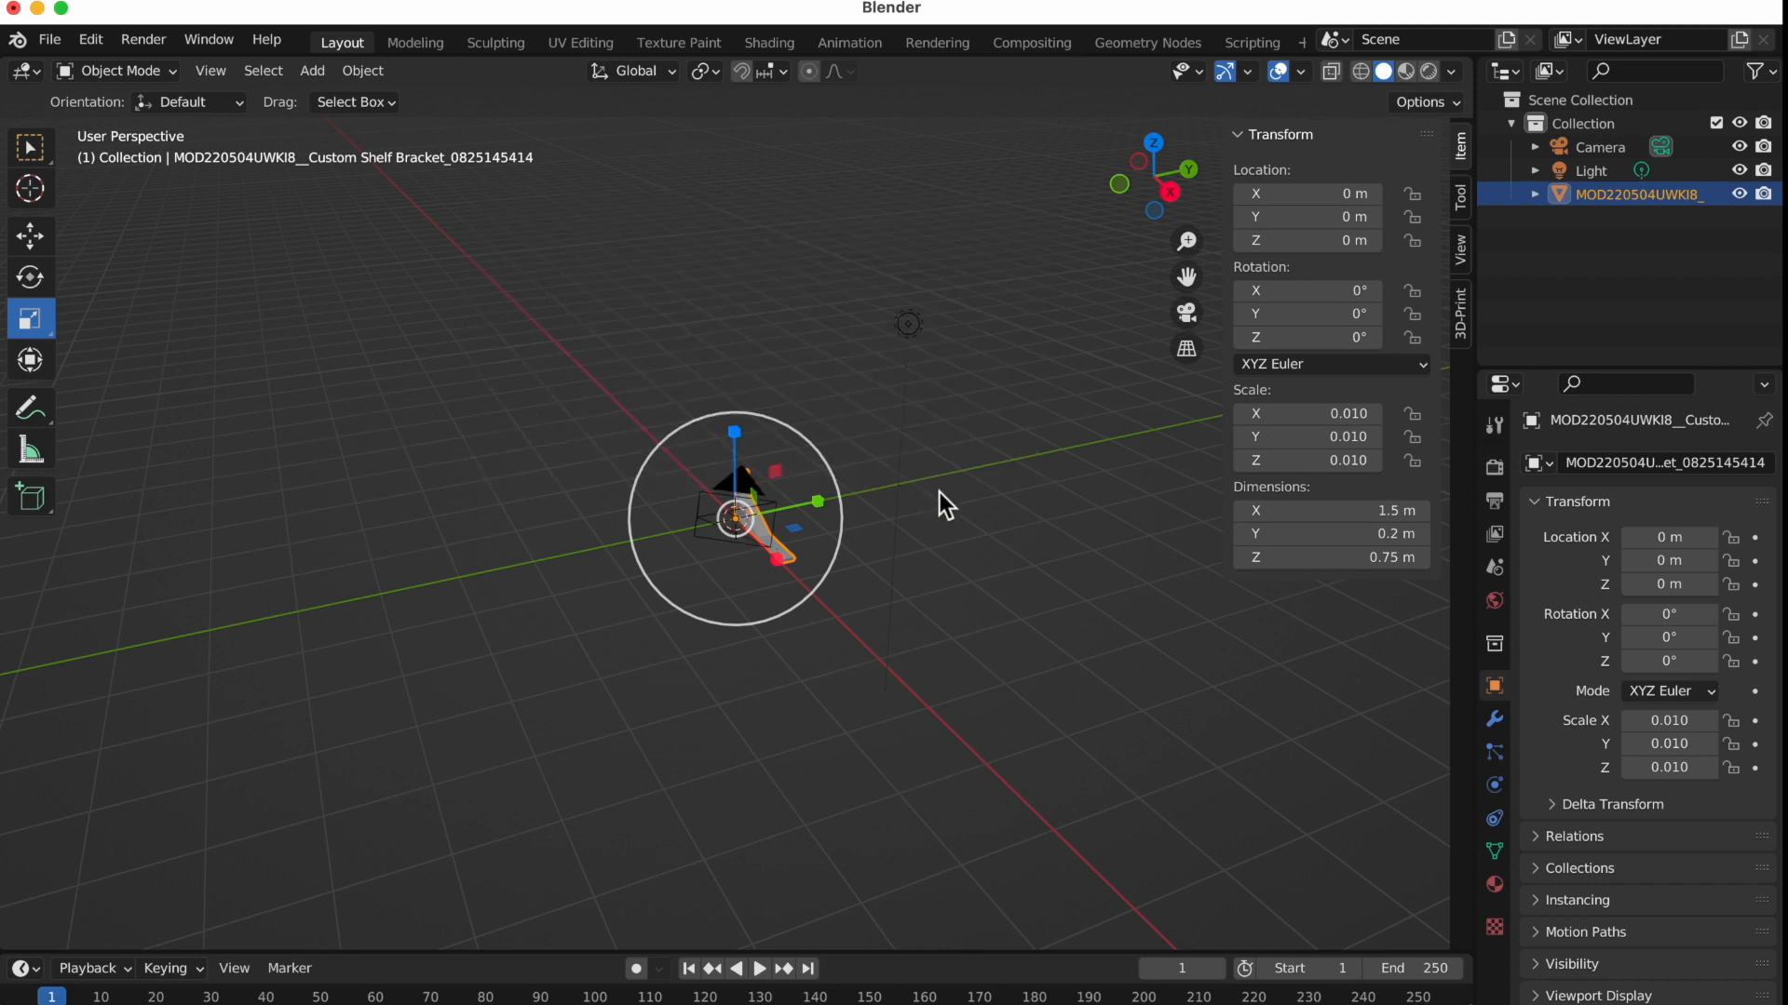
mouse_move(955, 508)
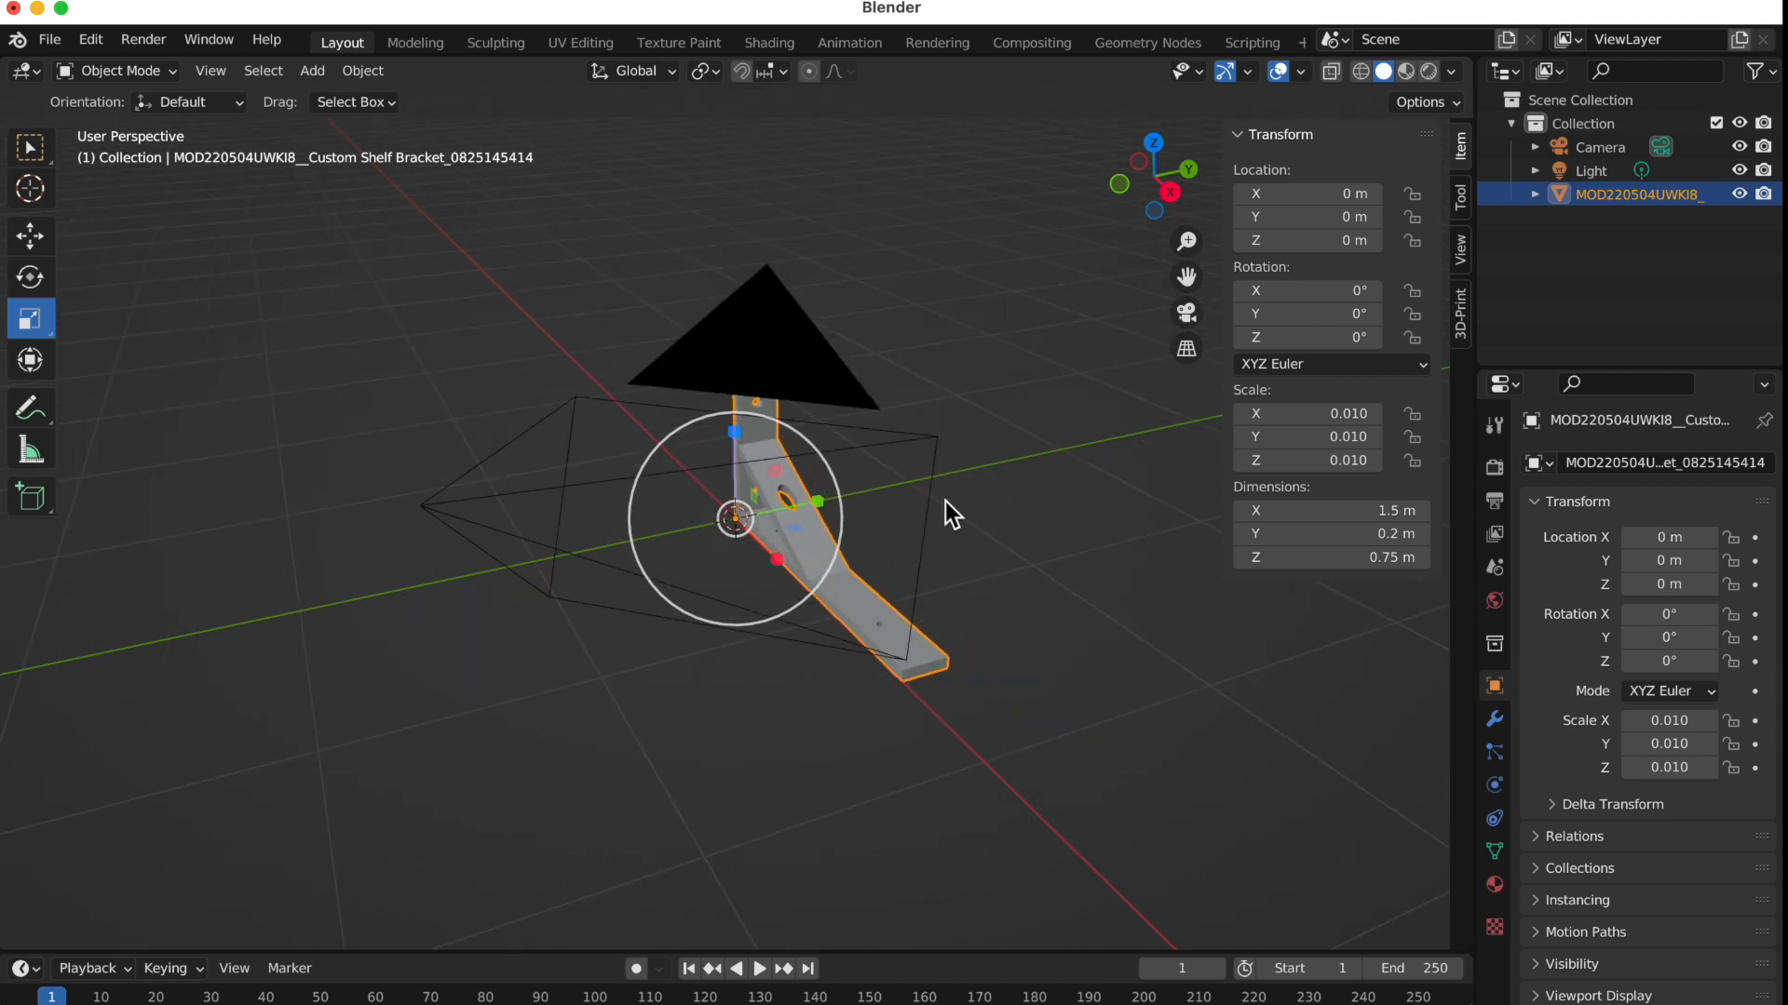
mouse_move(960, 504)
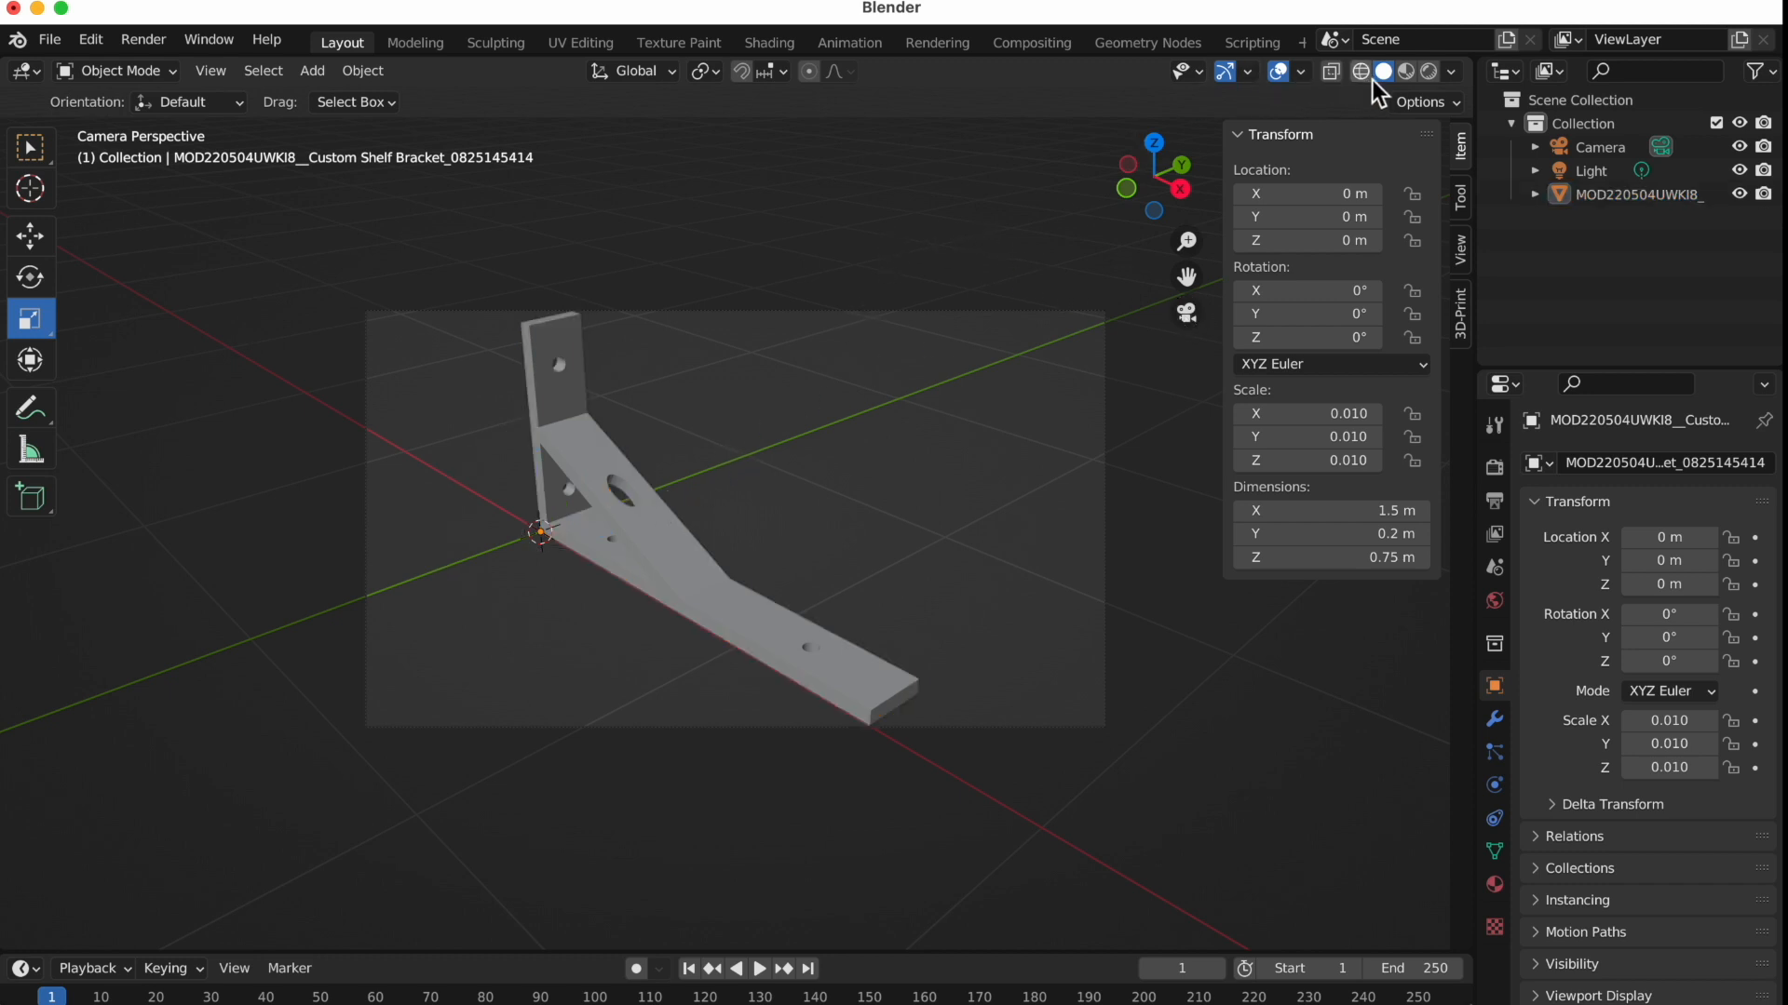
mouse_move(1383, 71)
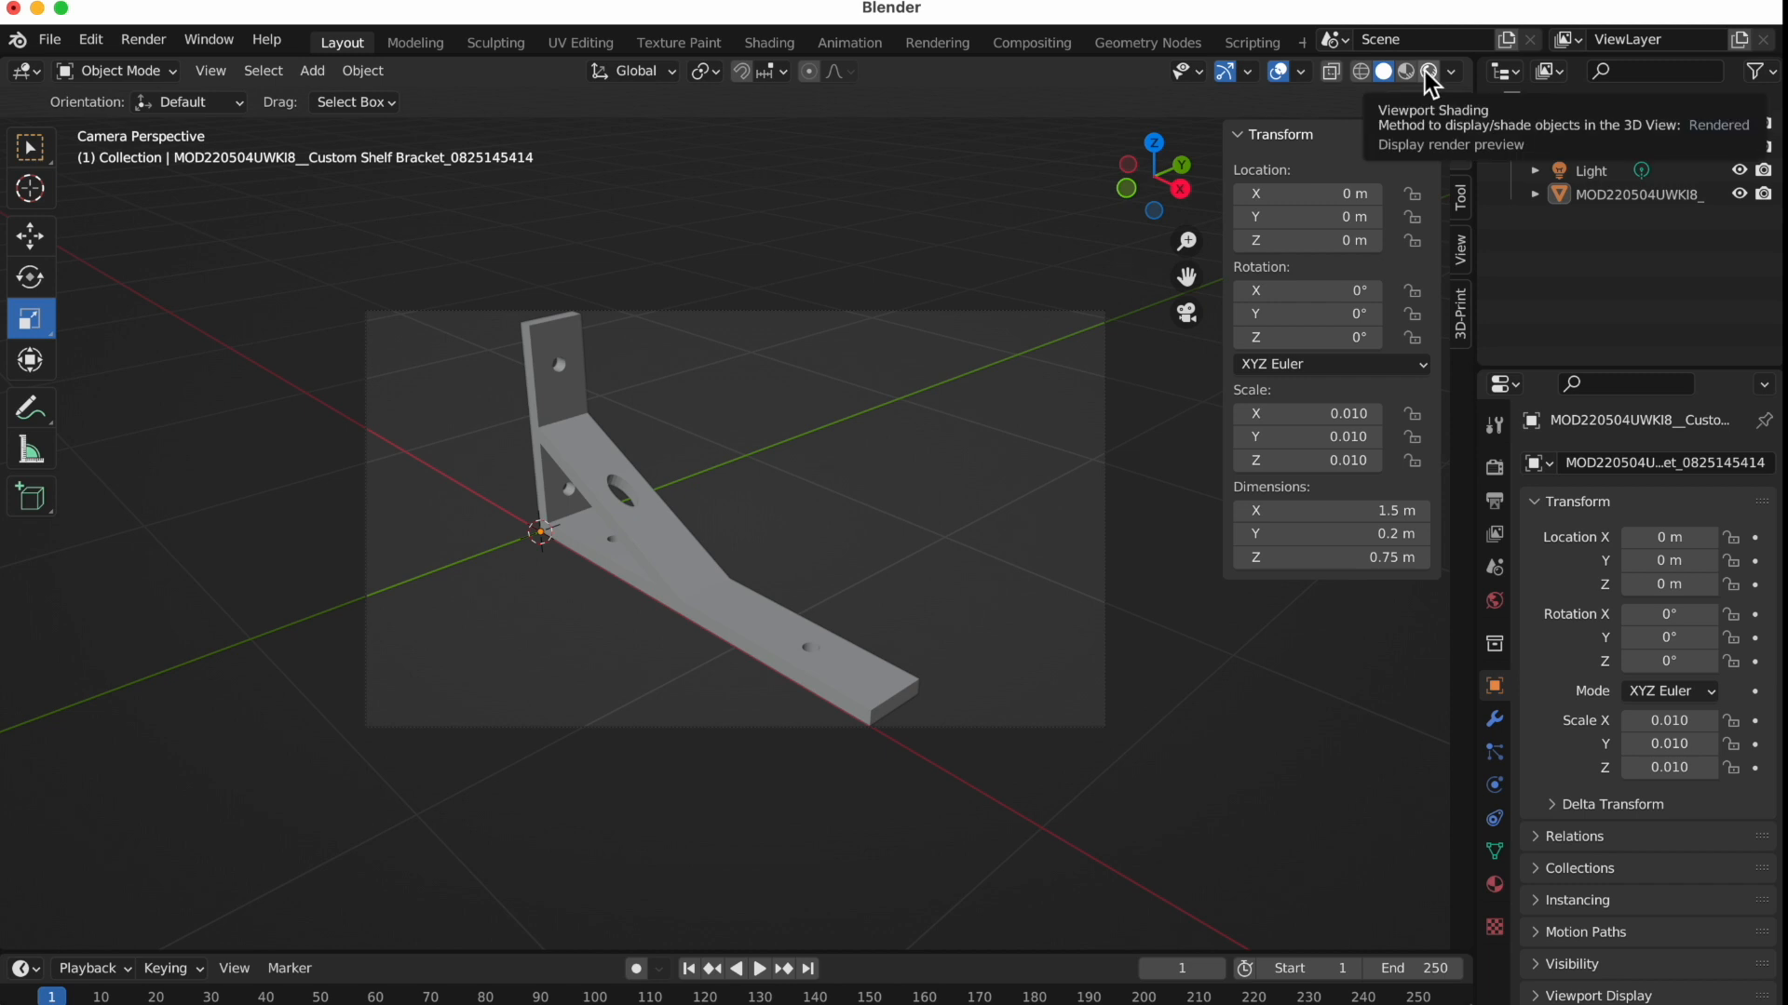
left_click(1426, 71)
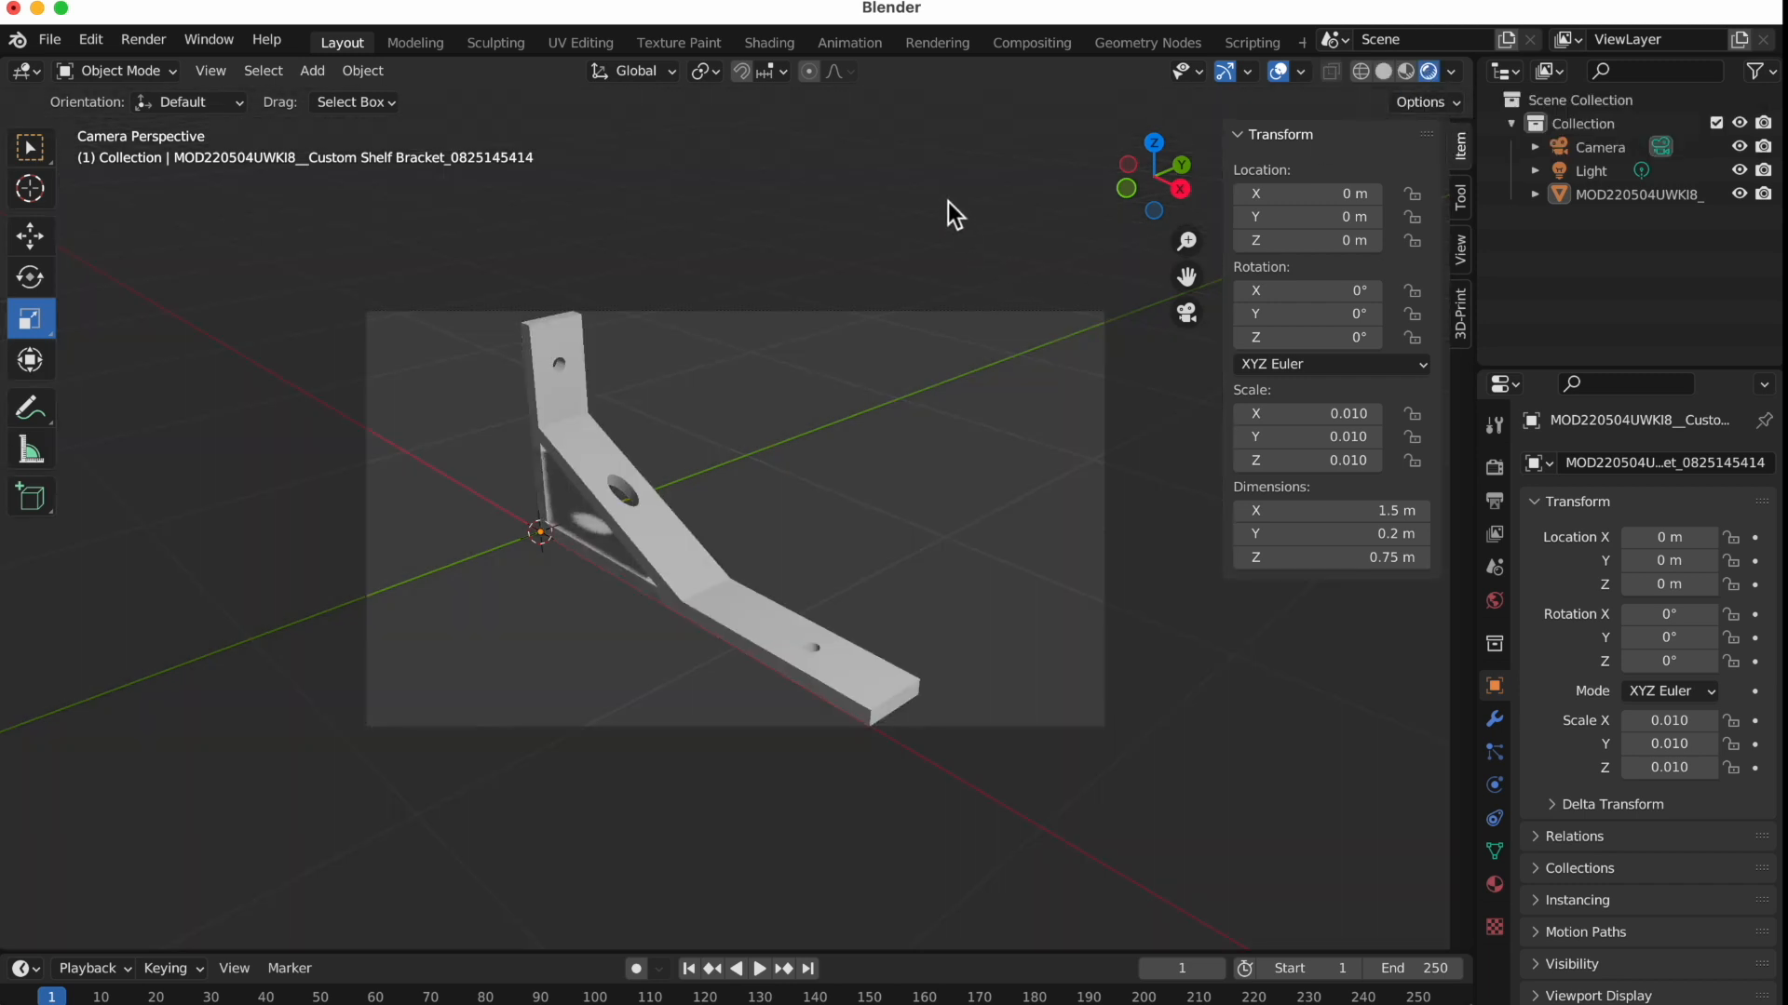
mouse_move(840, 477)
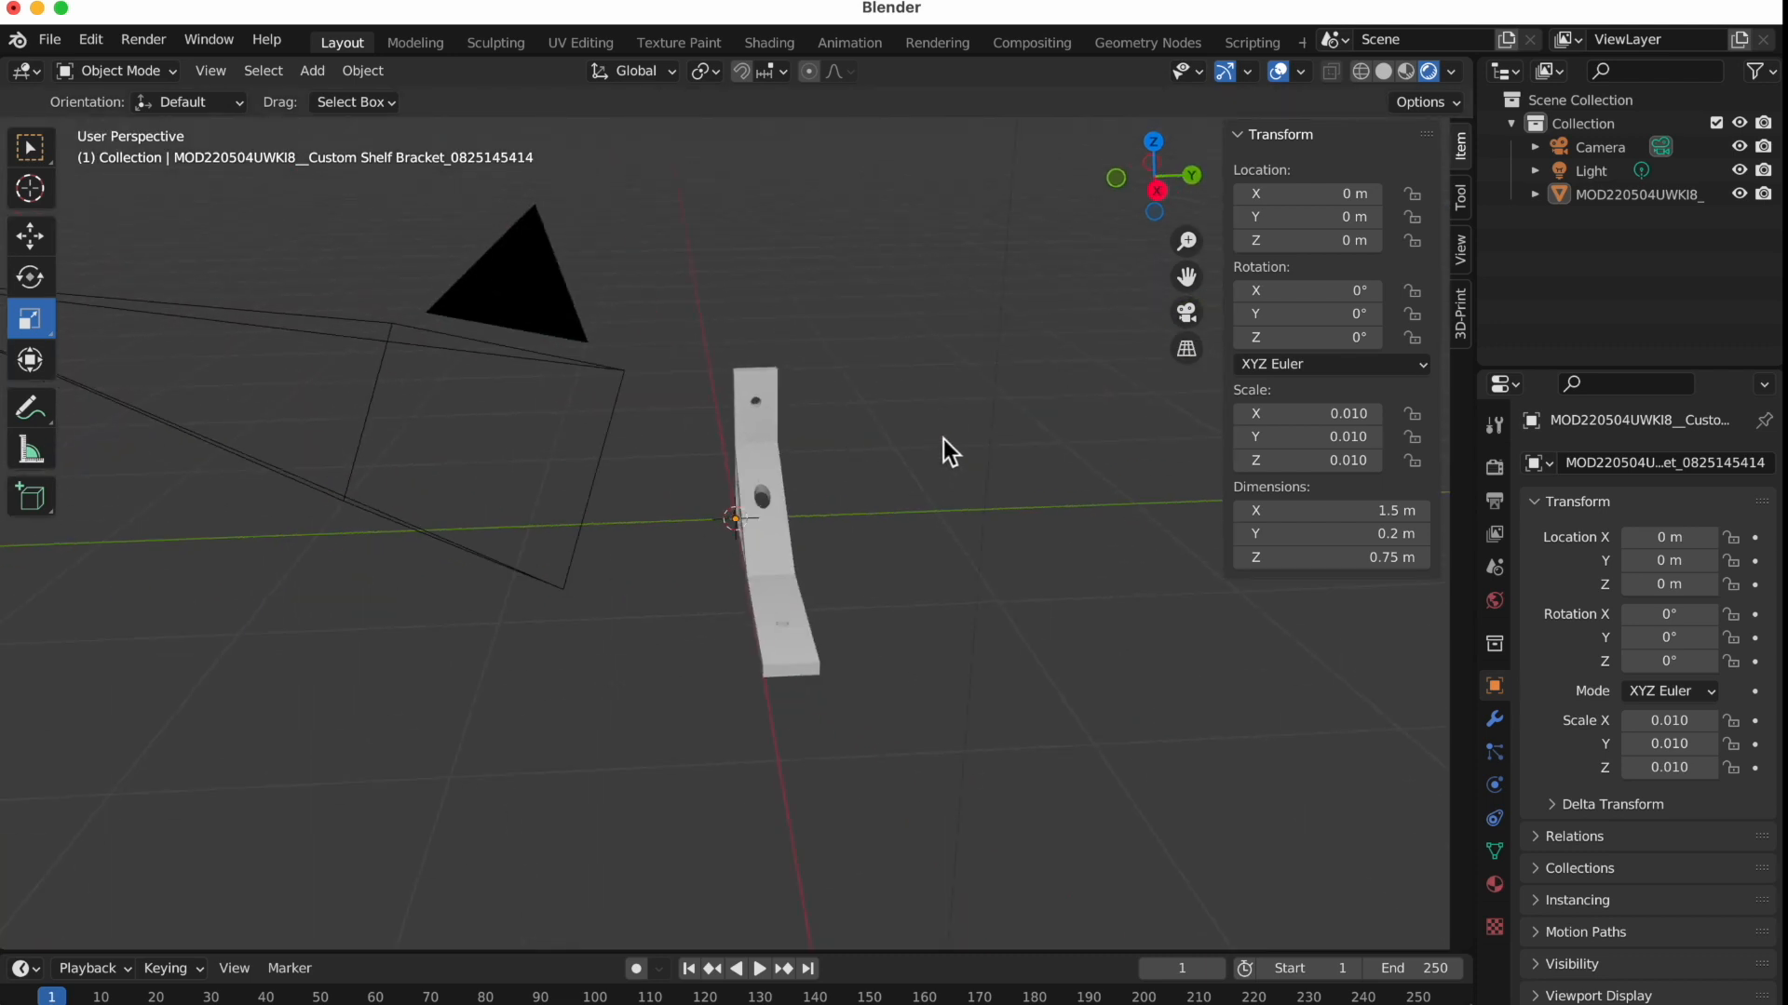
scroll("down", 3)
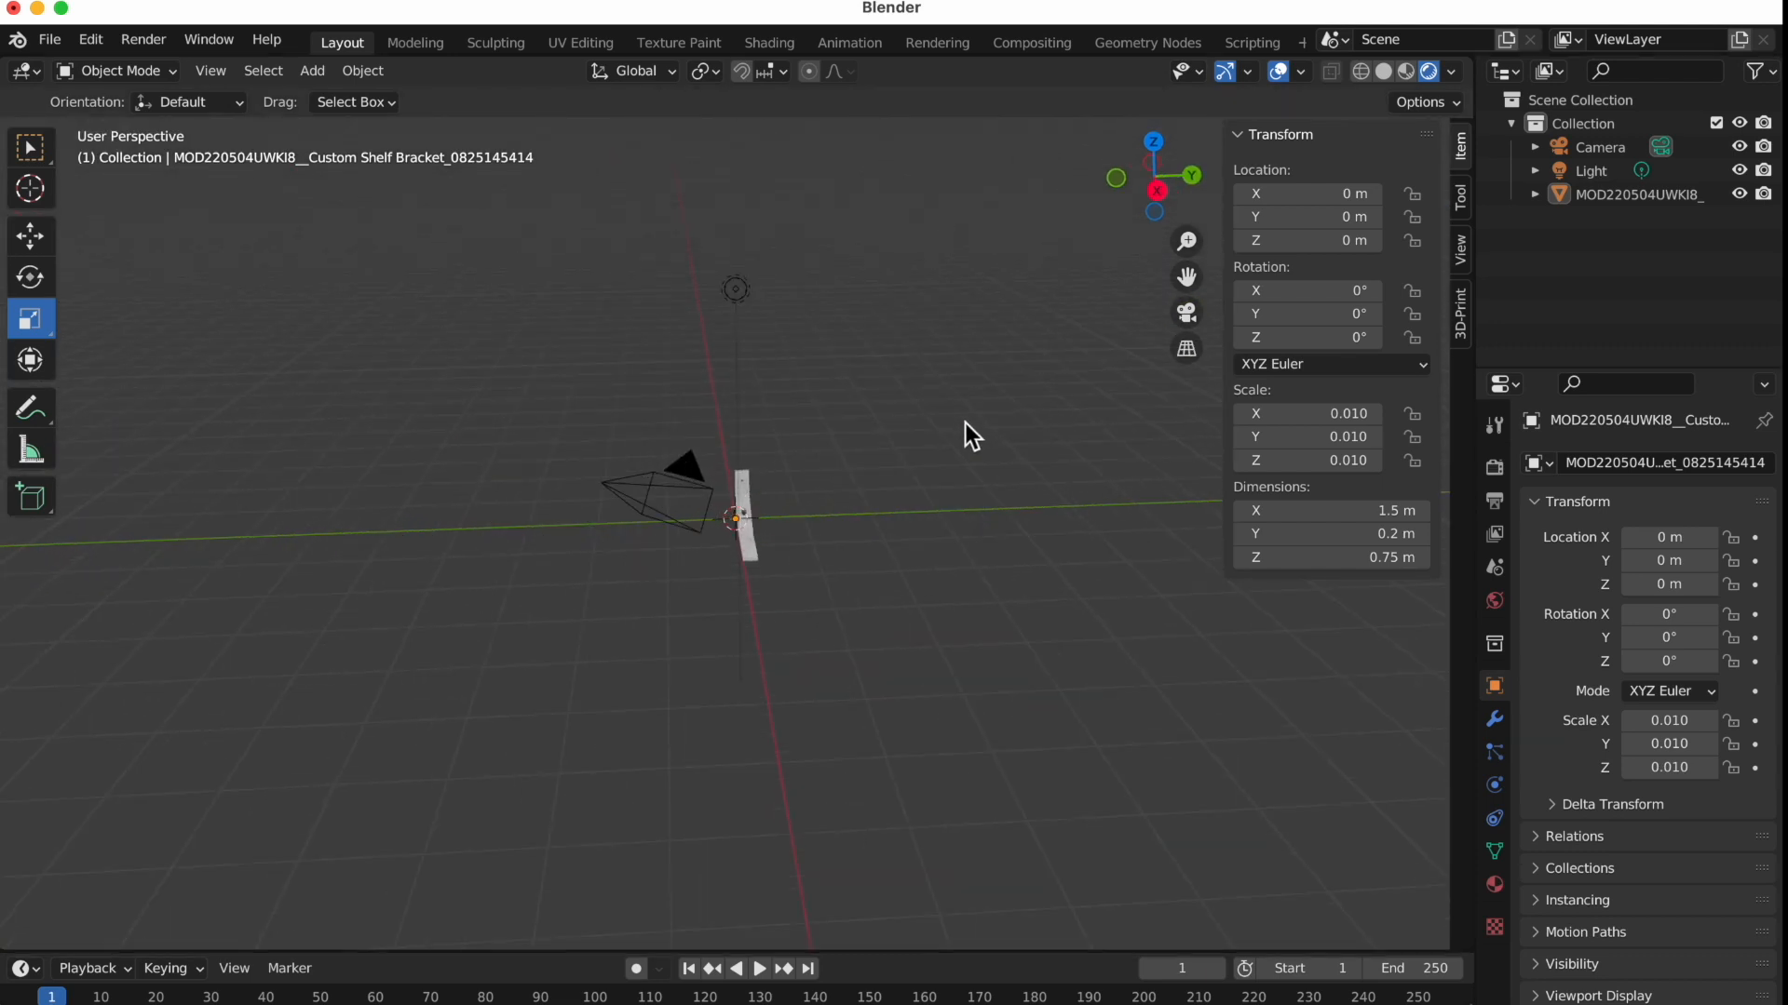
mouse_move(747, 302)
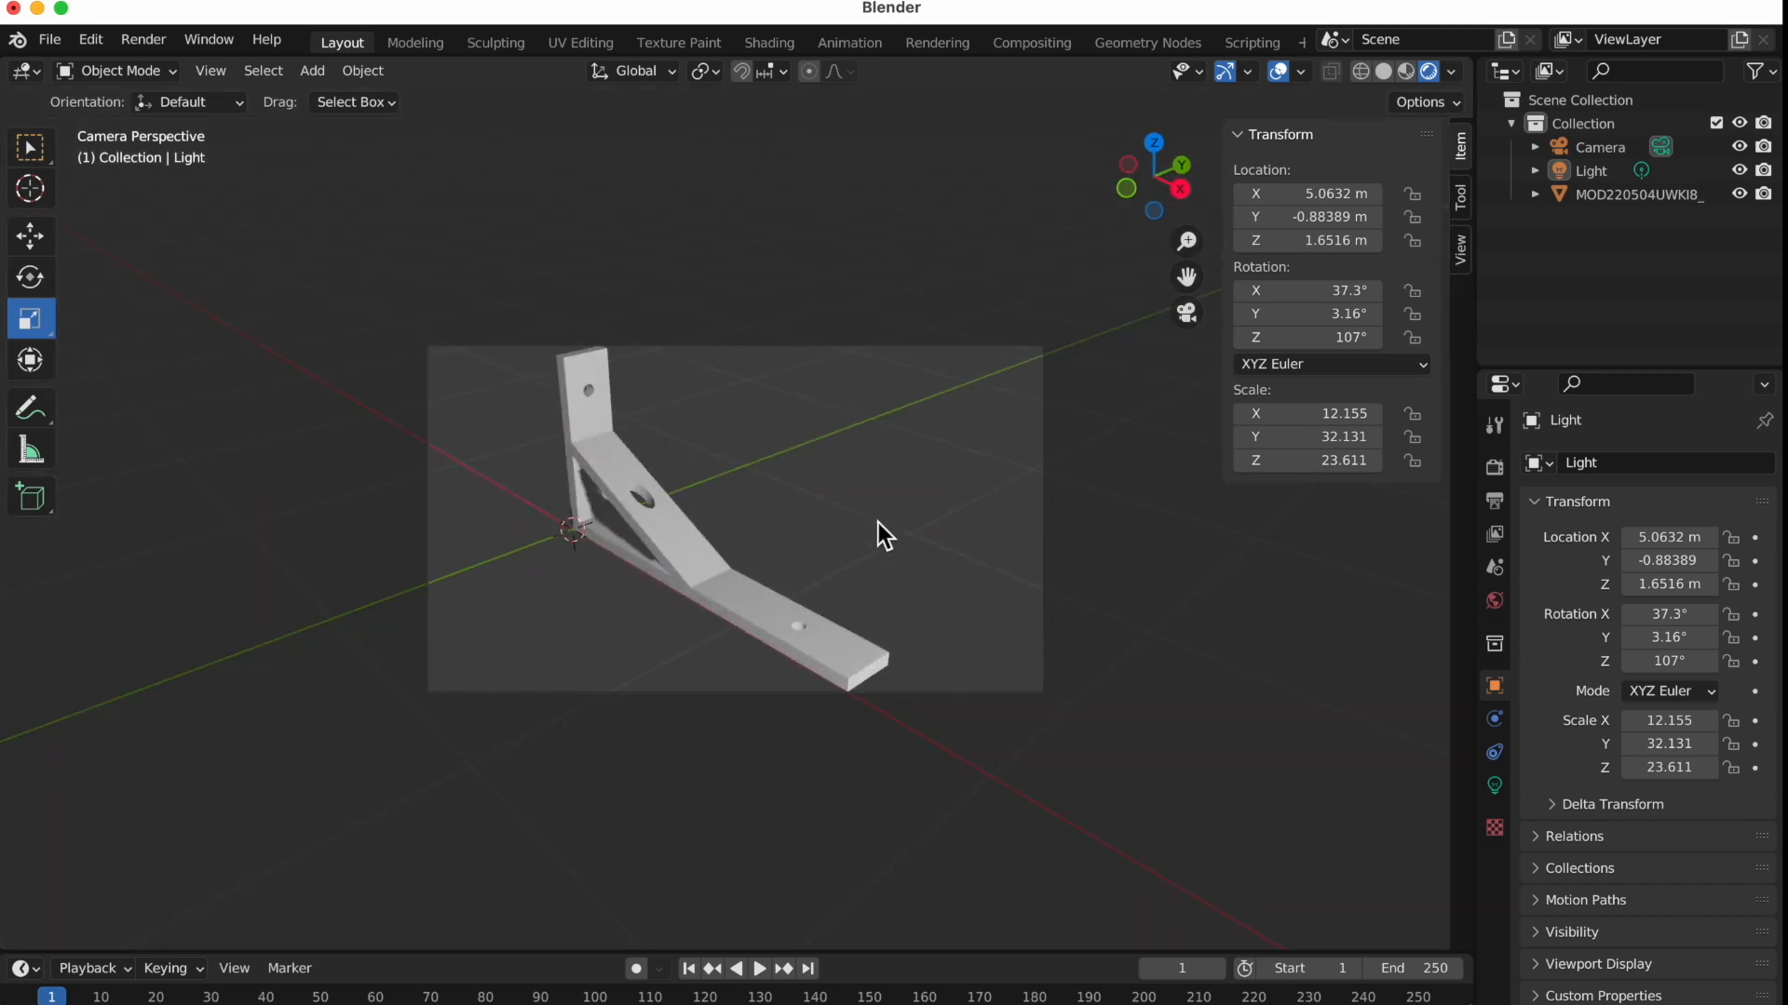
mouse_move(737, 477)
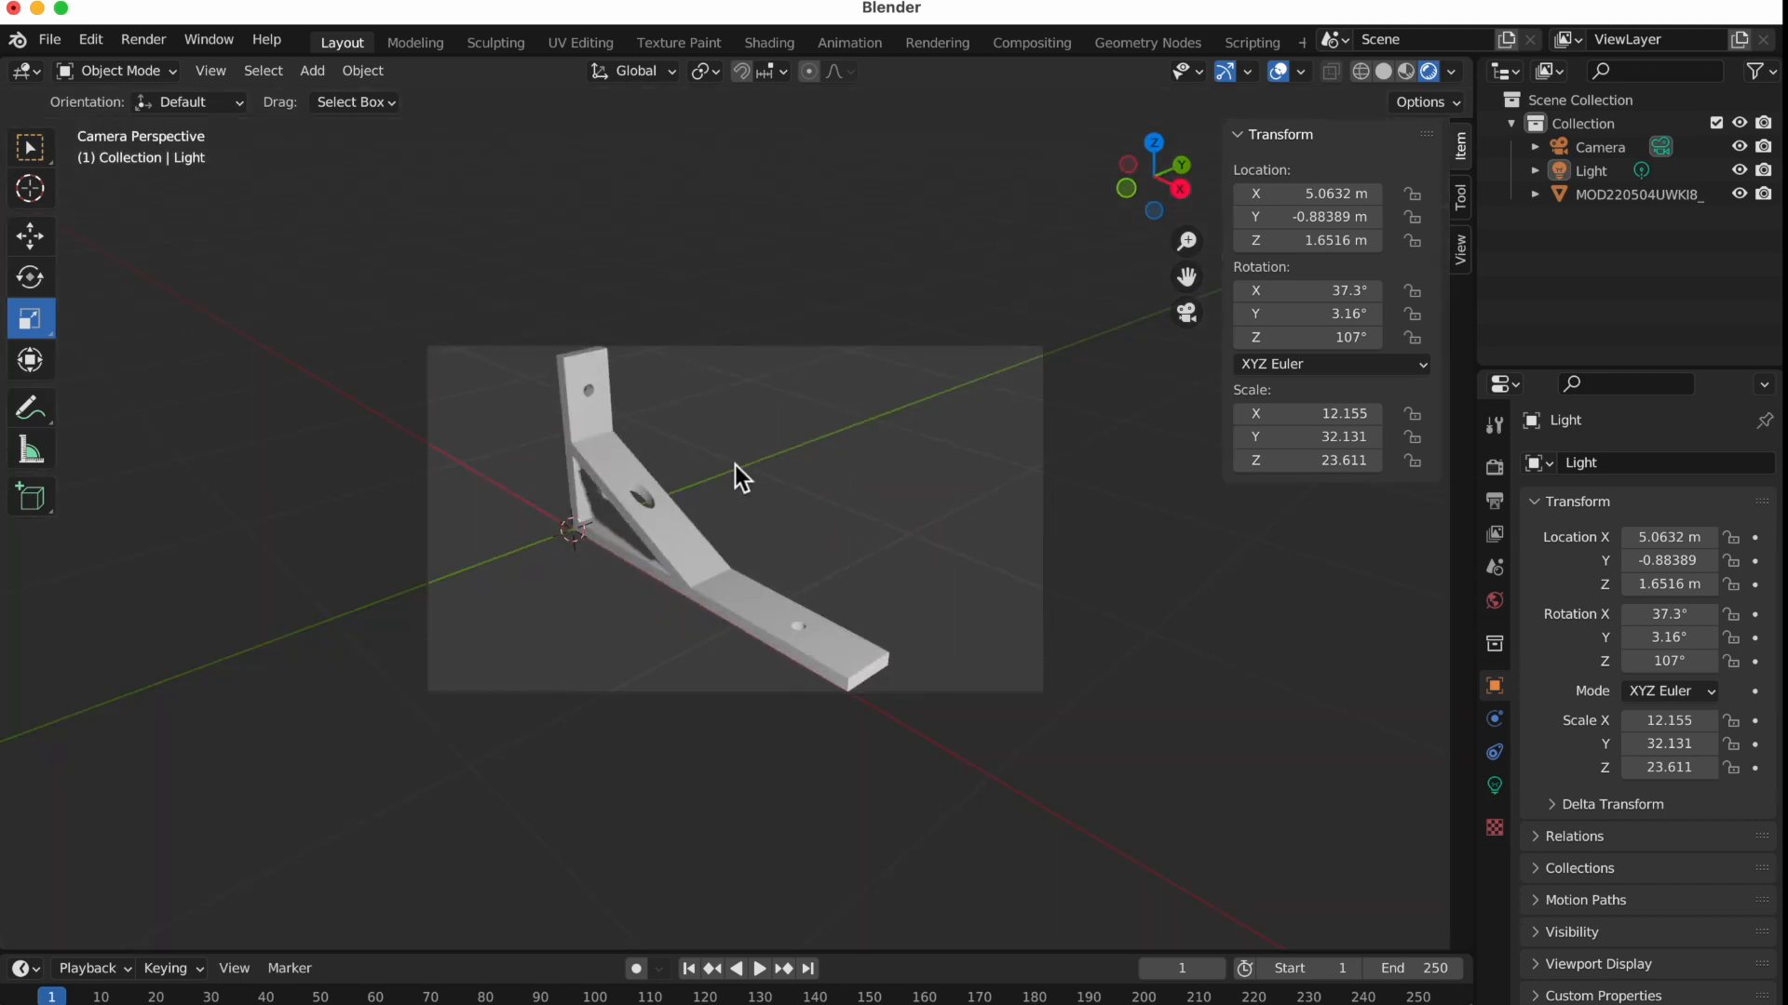
mouse_move(799, 376)
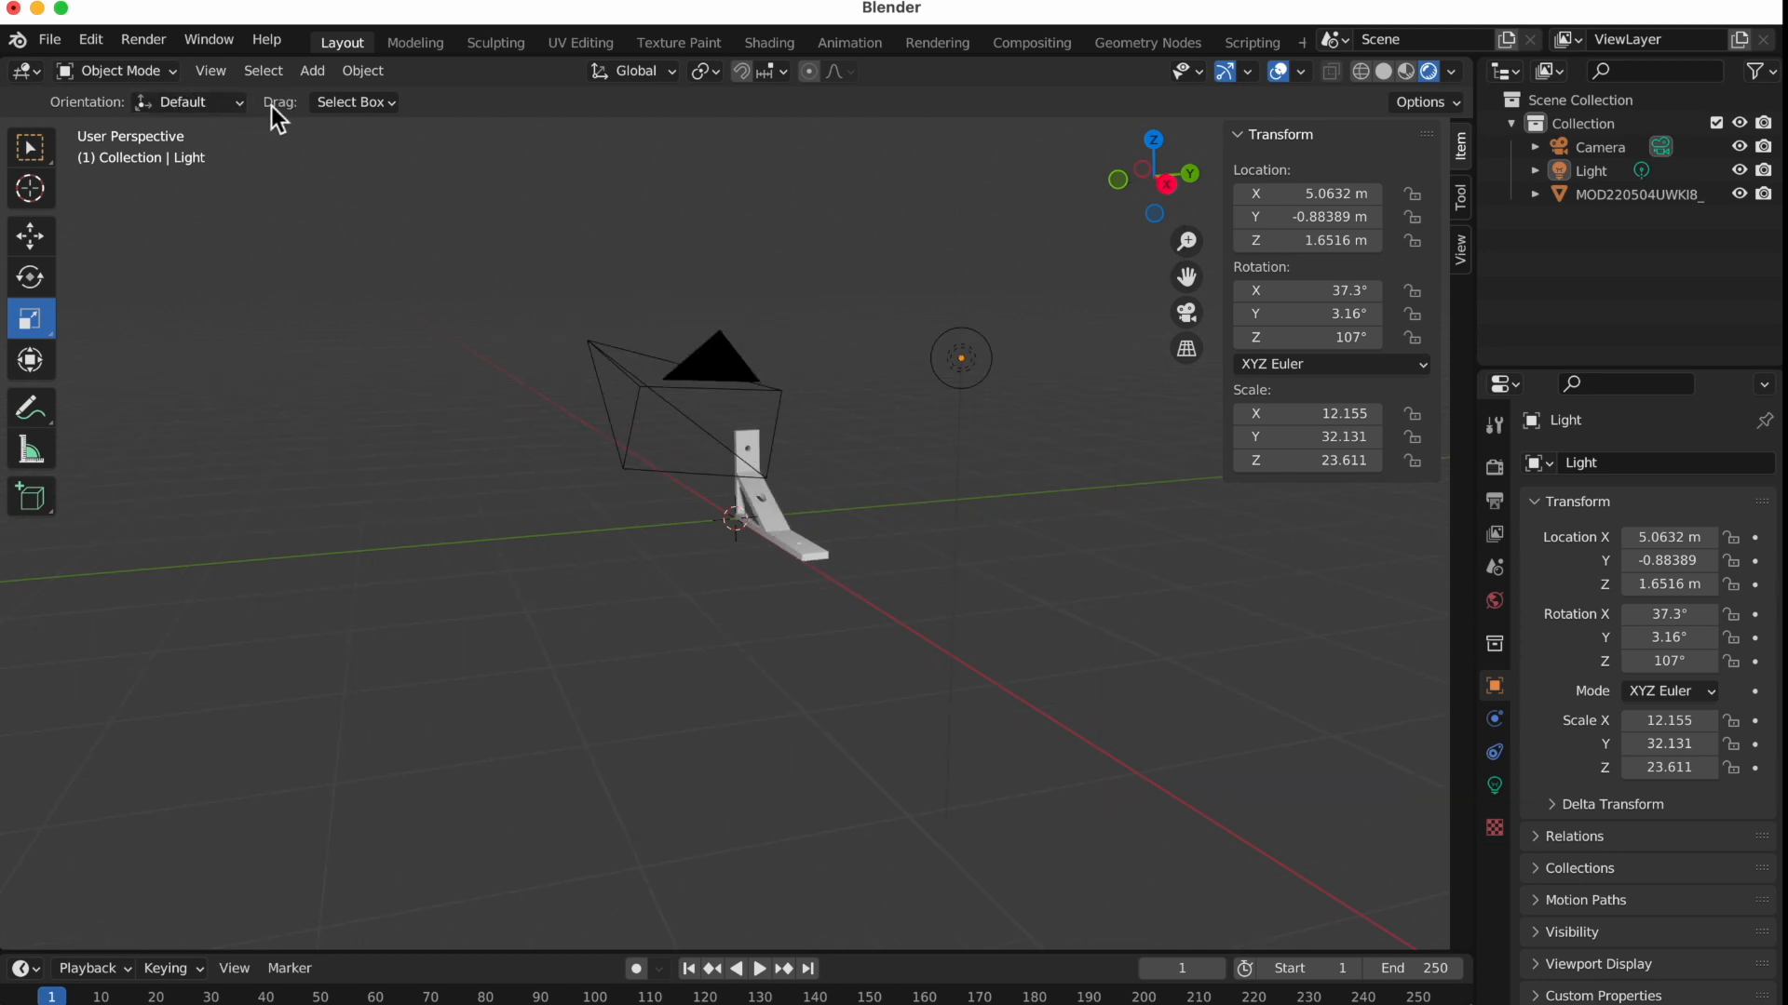
Add a point light and start bringing it toward the bracket
left_click(311, 69)
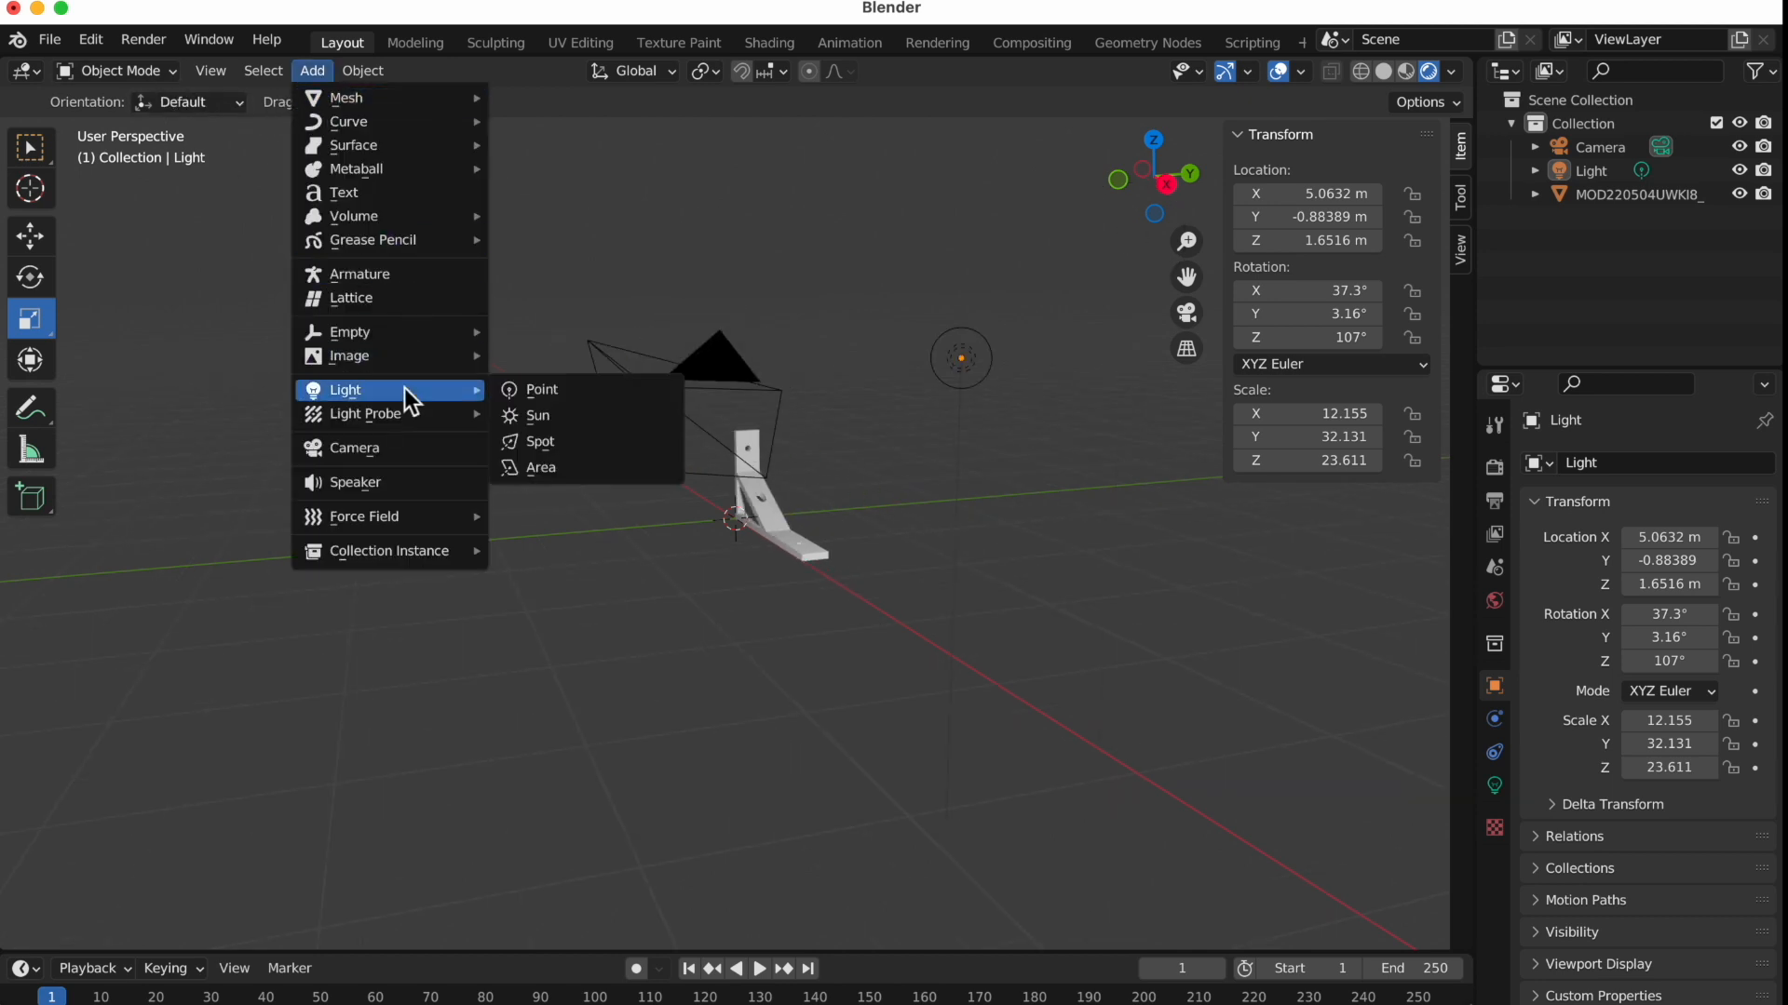
left_click(542, 389)
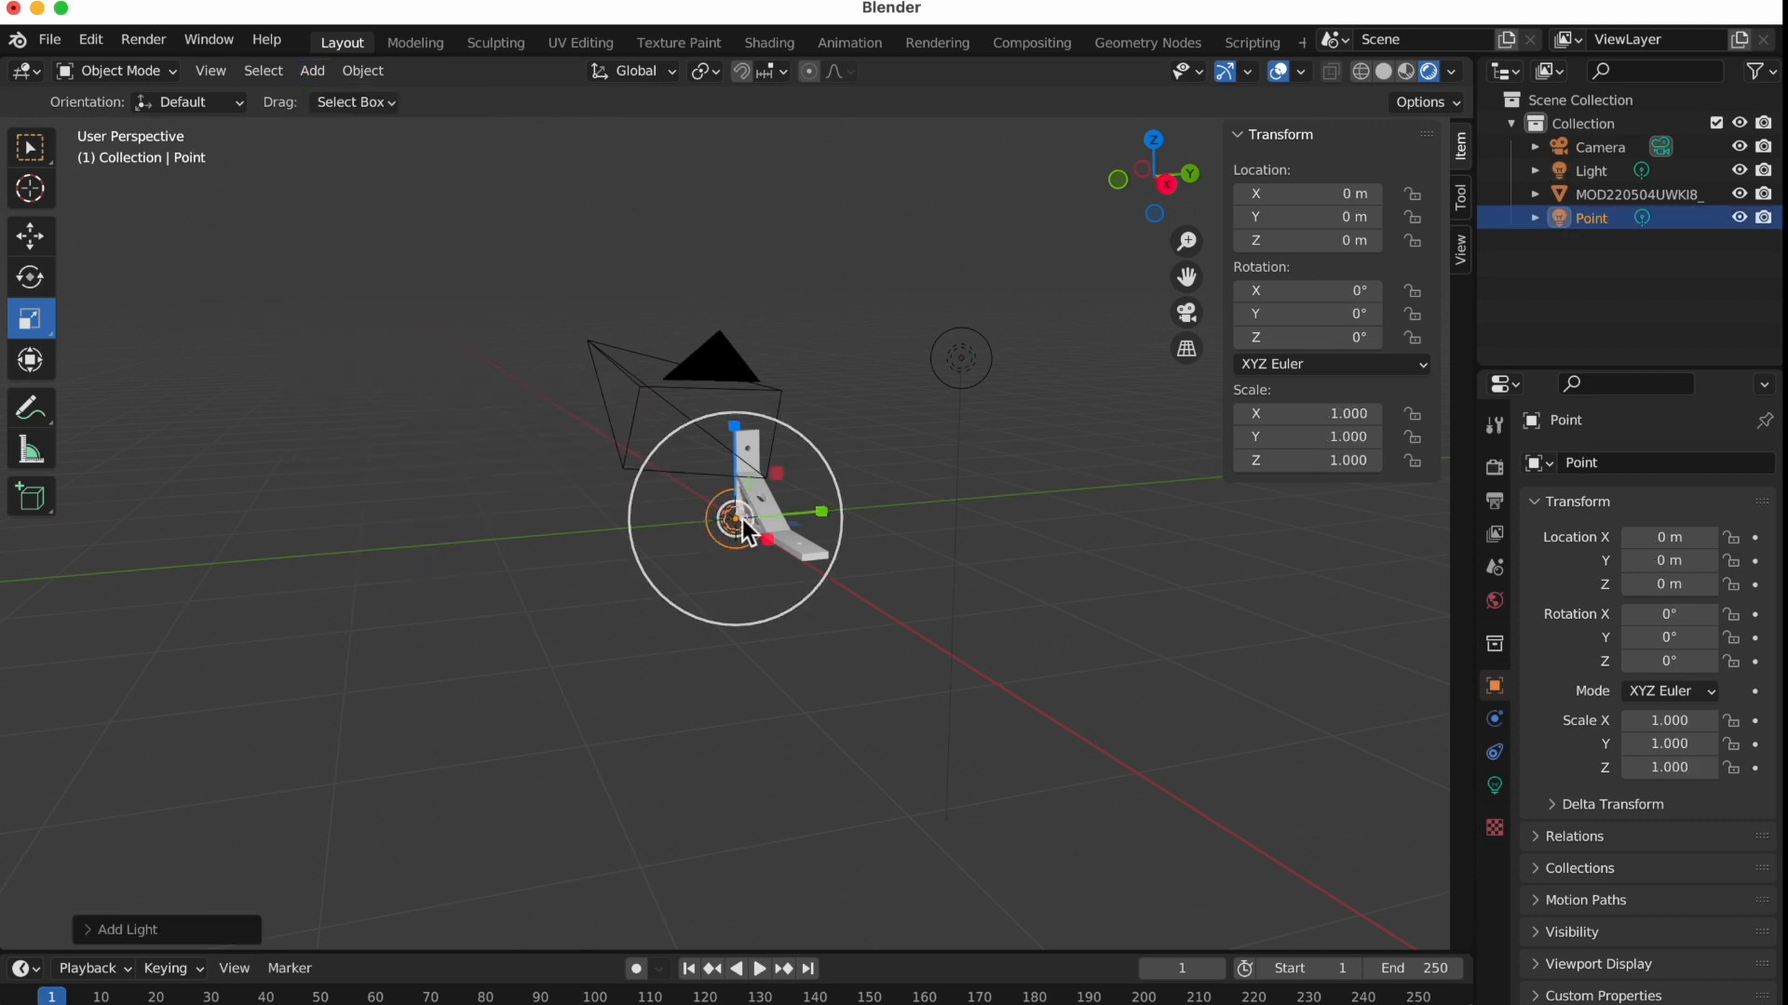
left_click_drag(741, 531, 752, 520)
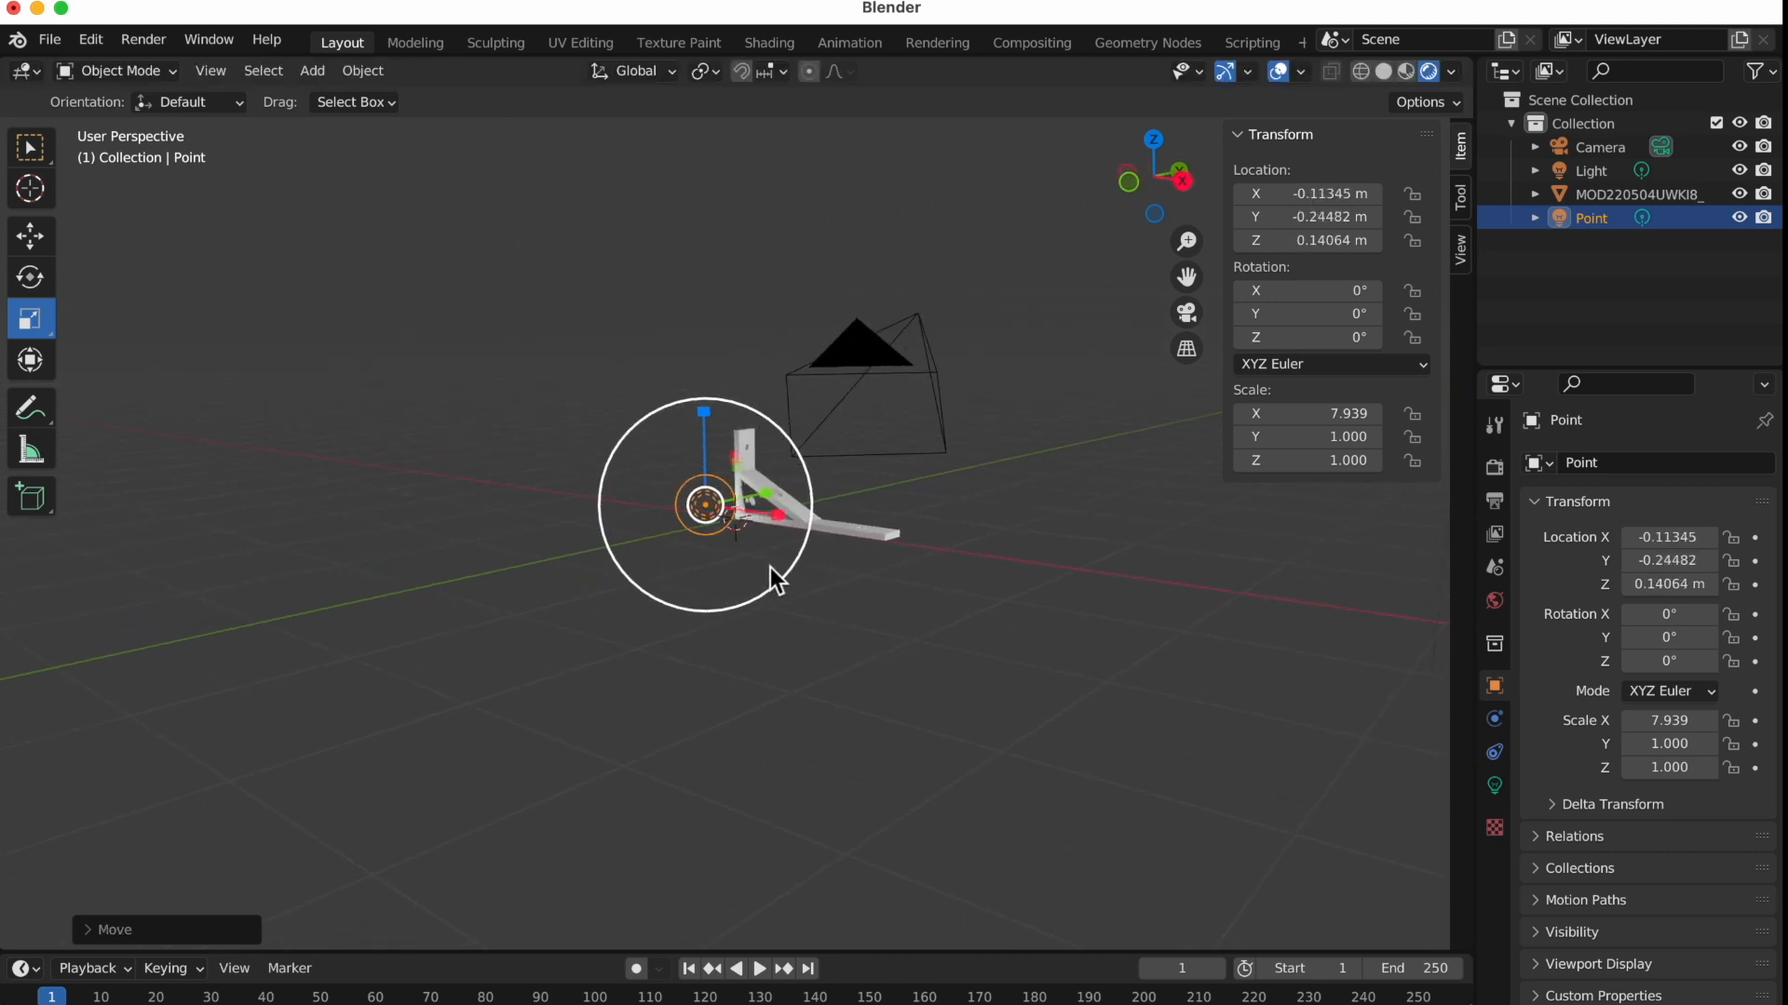
scroll("down", 3)
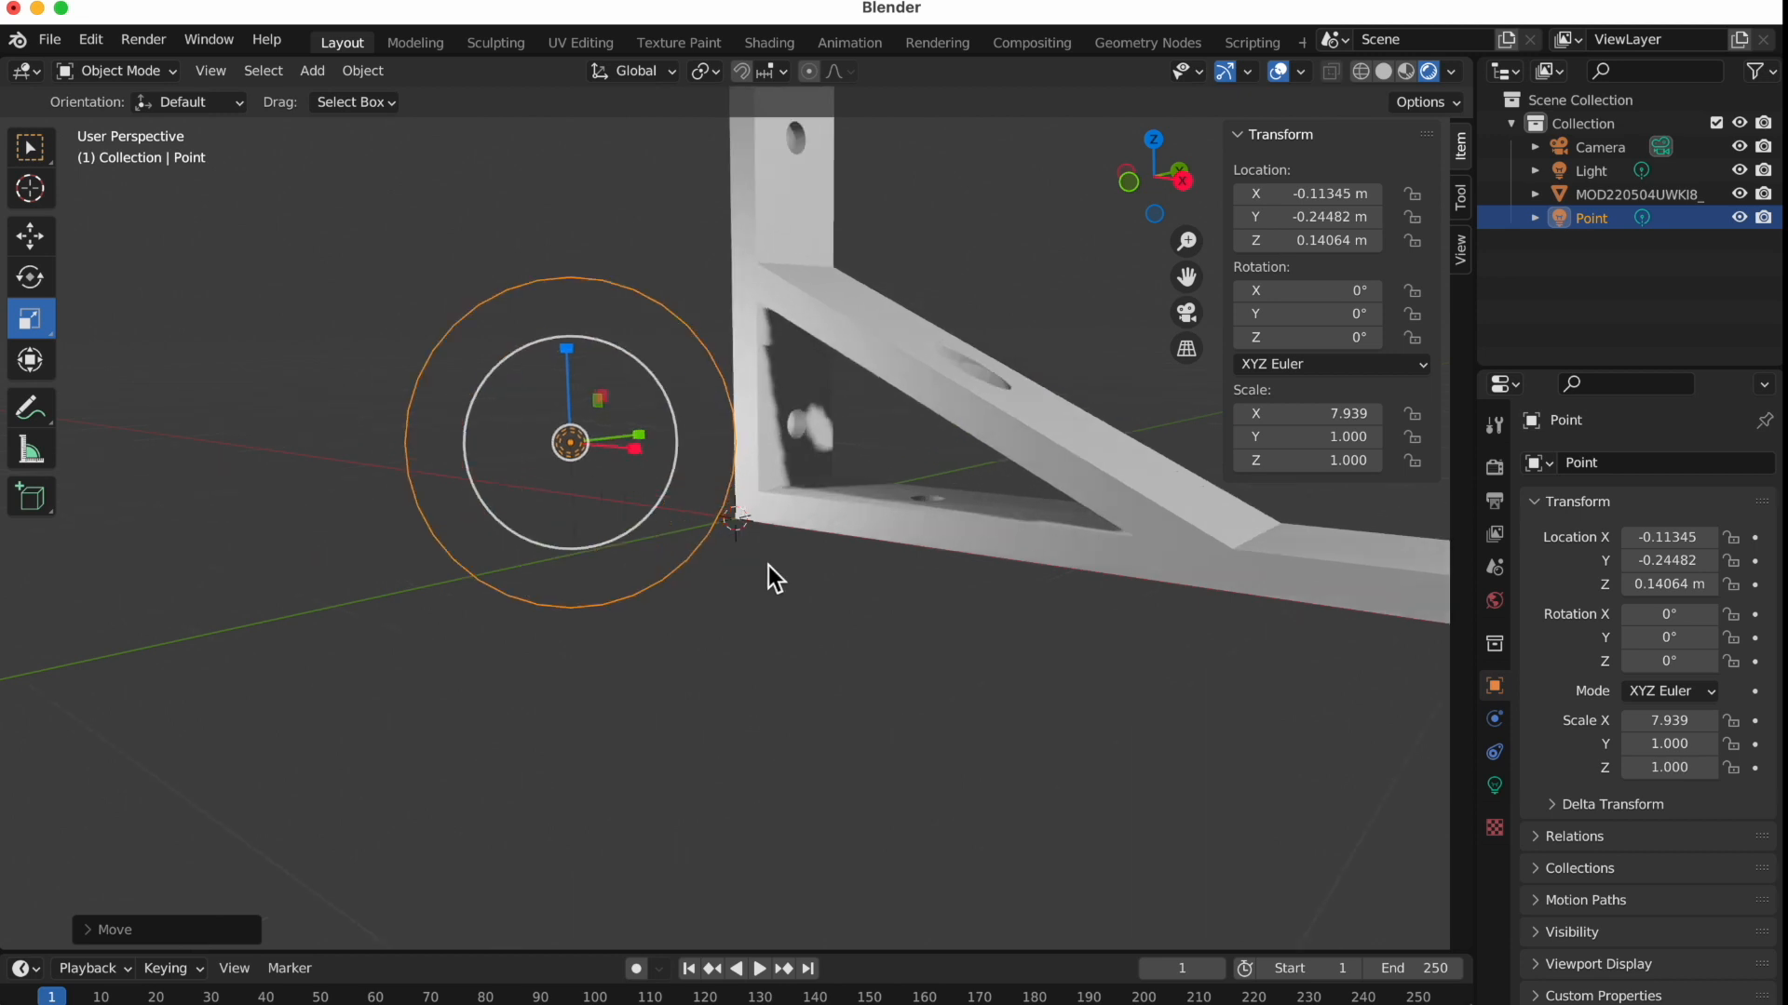
Grab the point light and settle it right at the bracket's inner corner
key("g")
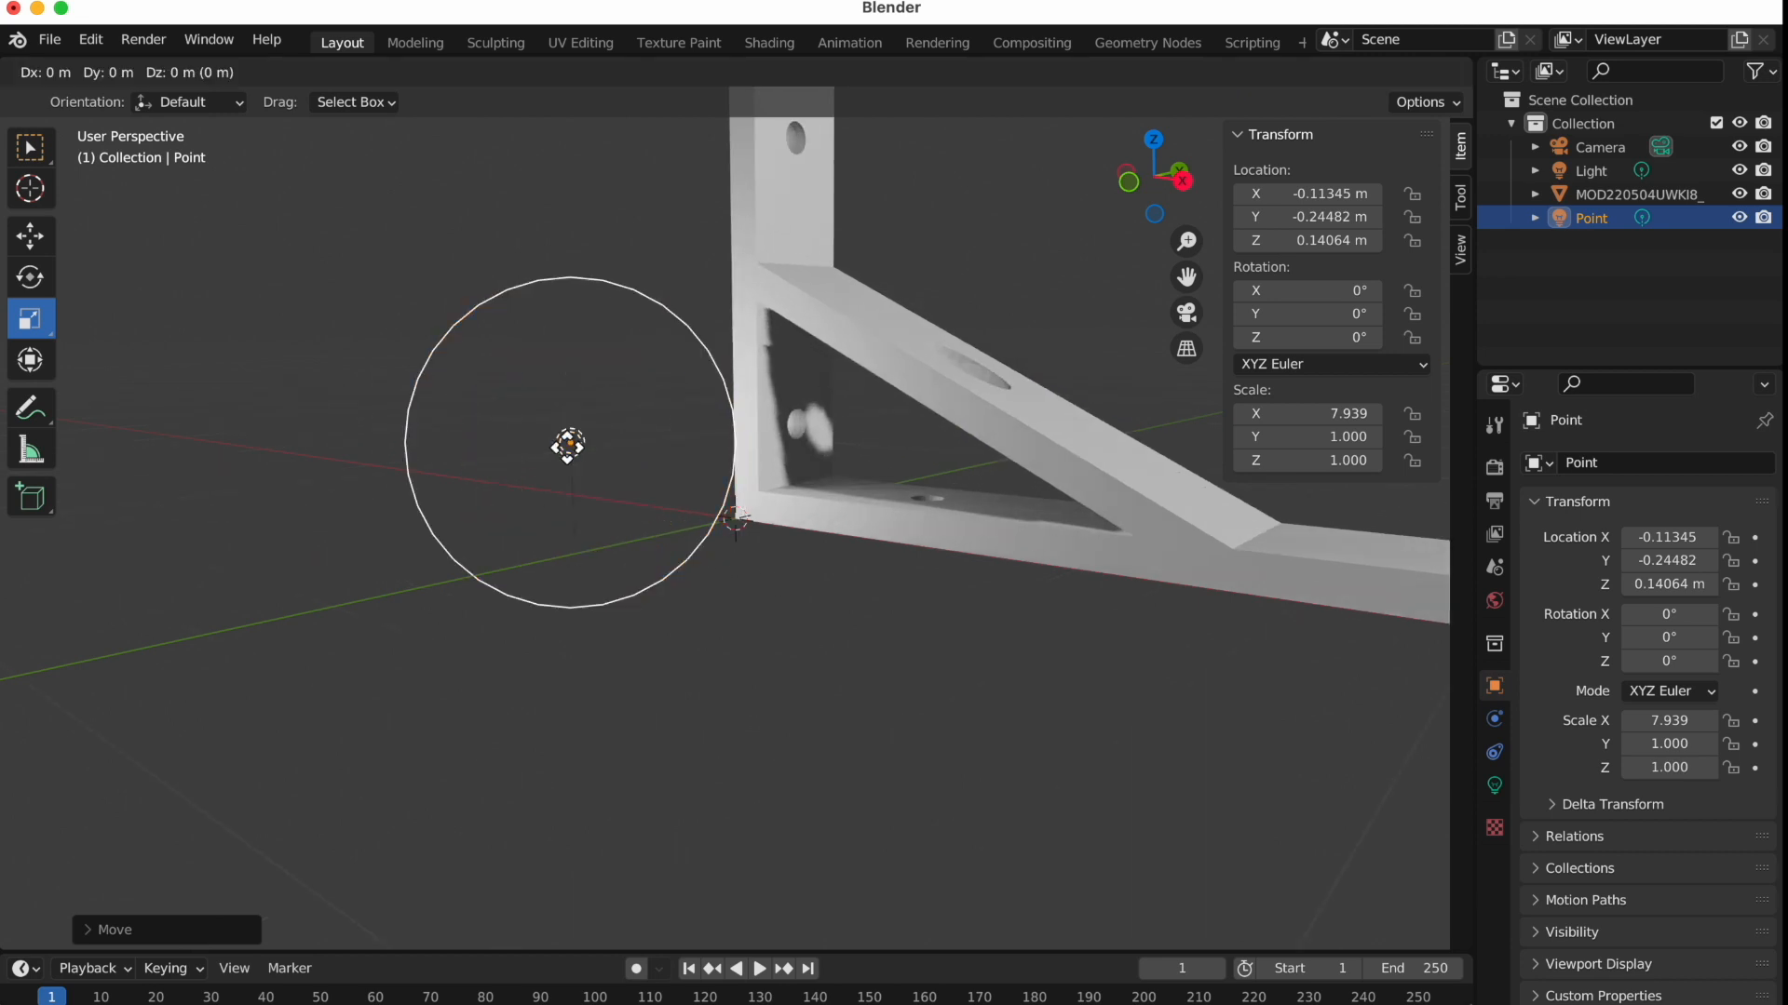
left_click_drag(568, 445, 833, 445)
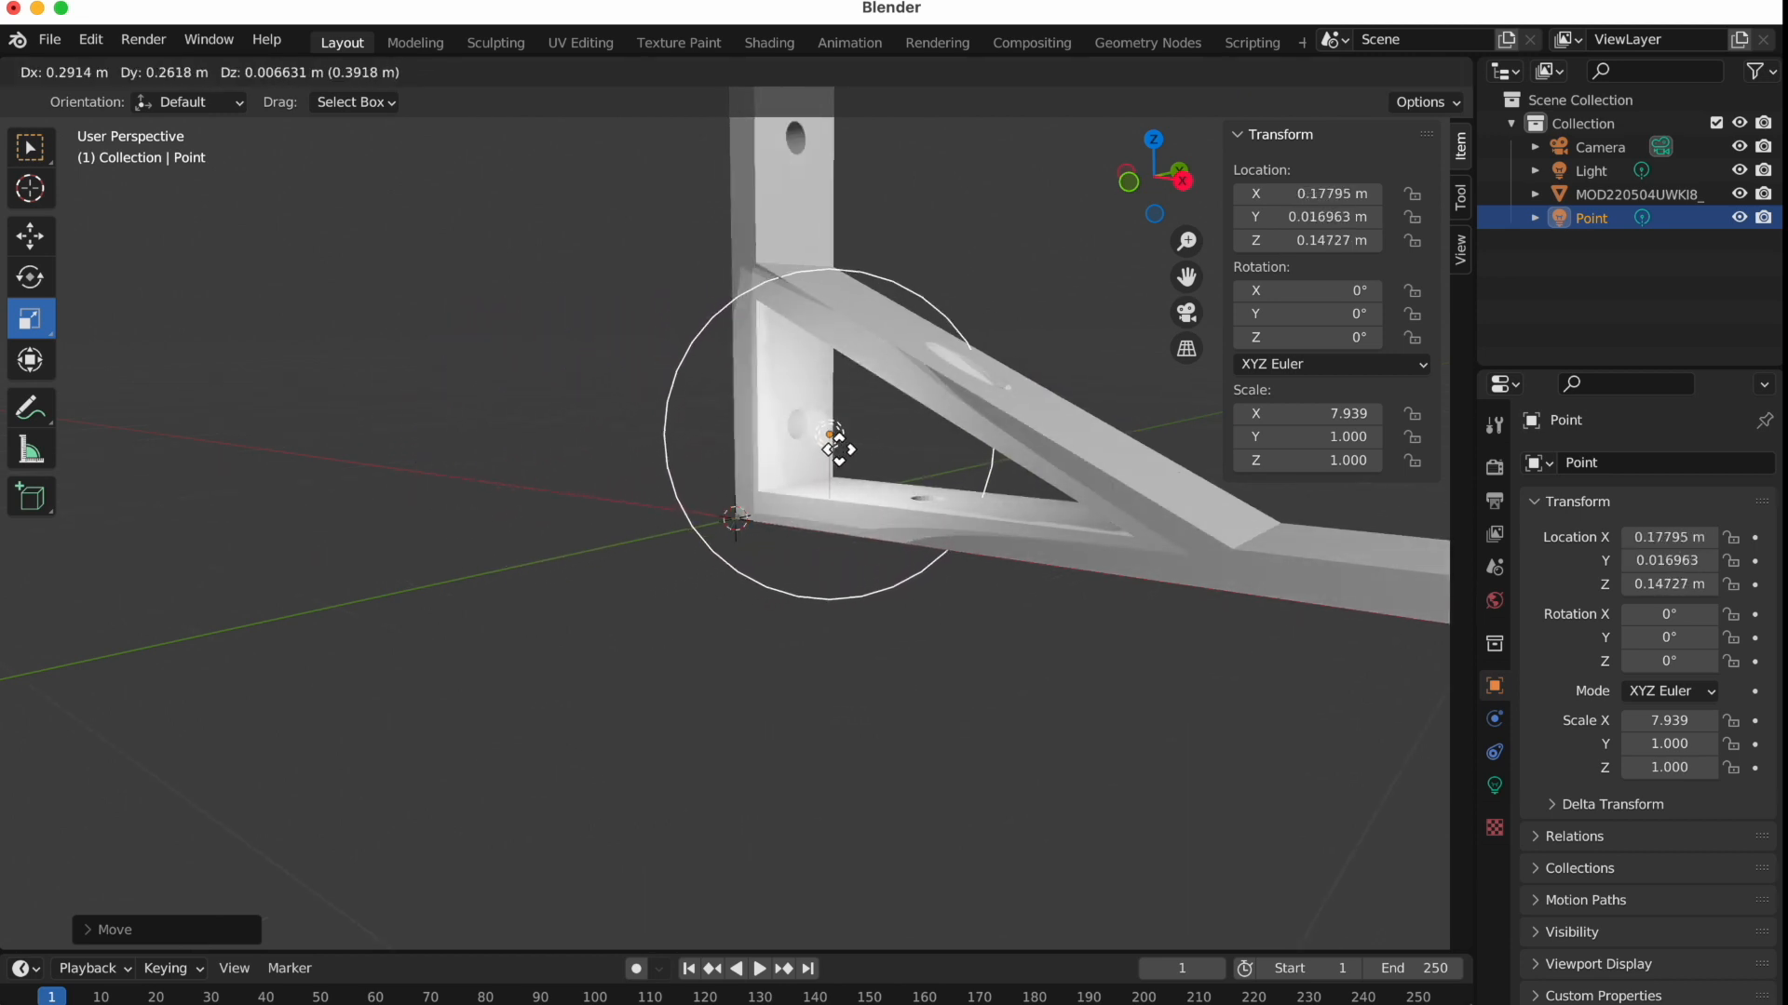
left_click_drag(838, 445, 758, 419)
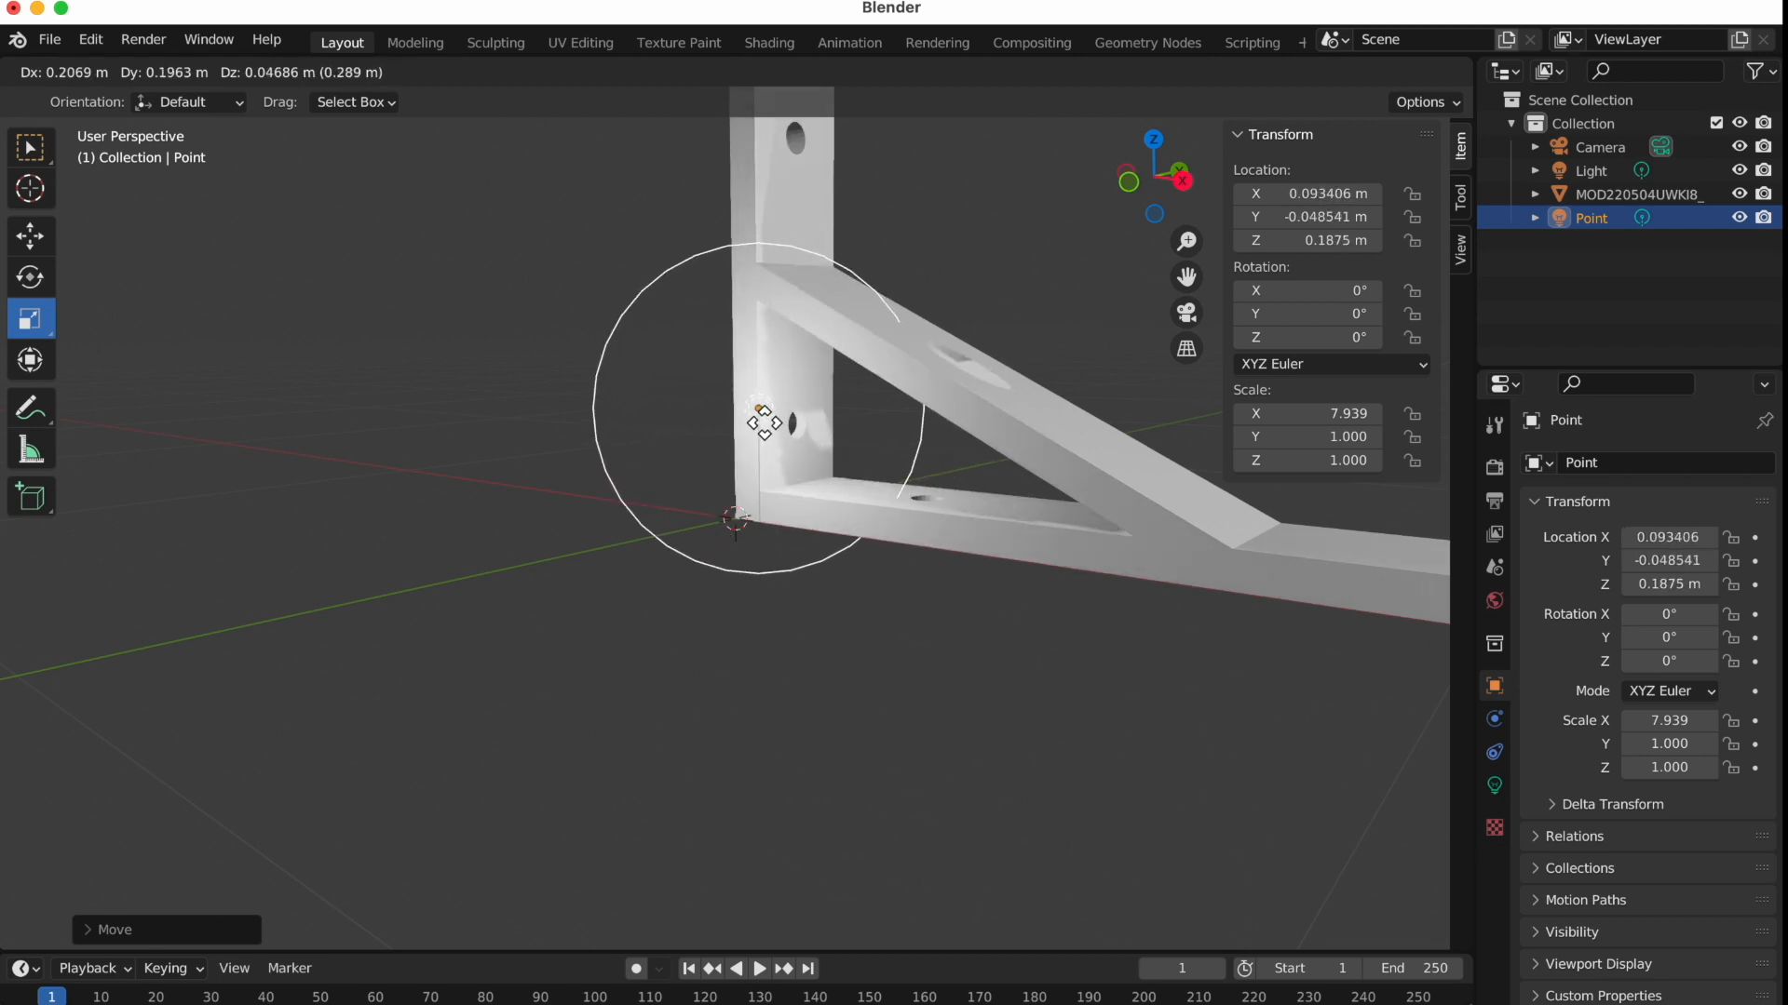
left_click_drag(758, 416, 852, 471)
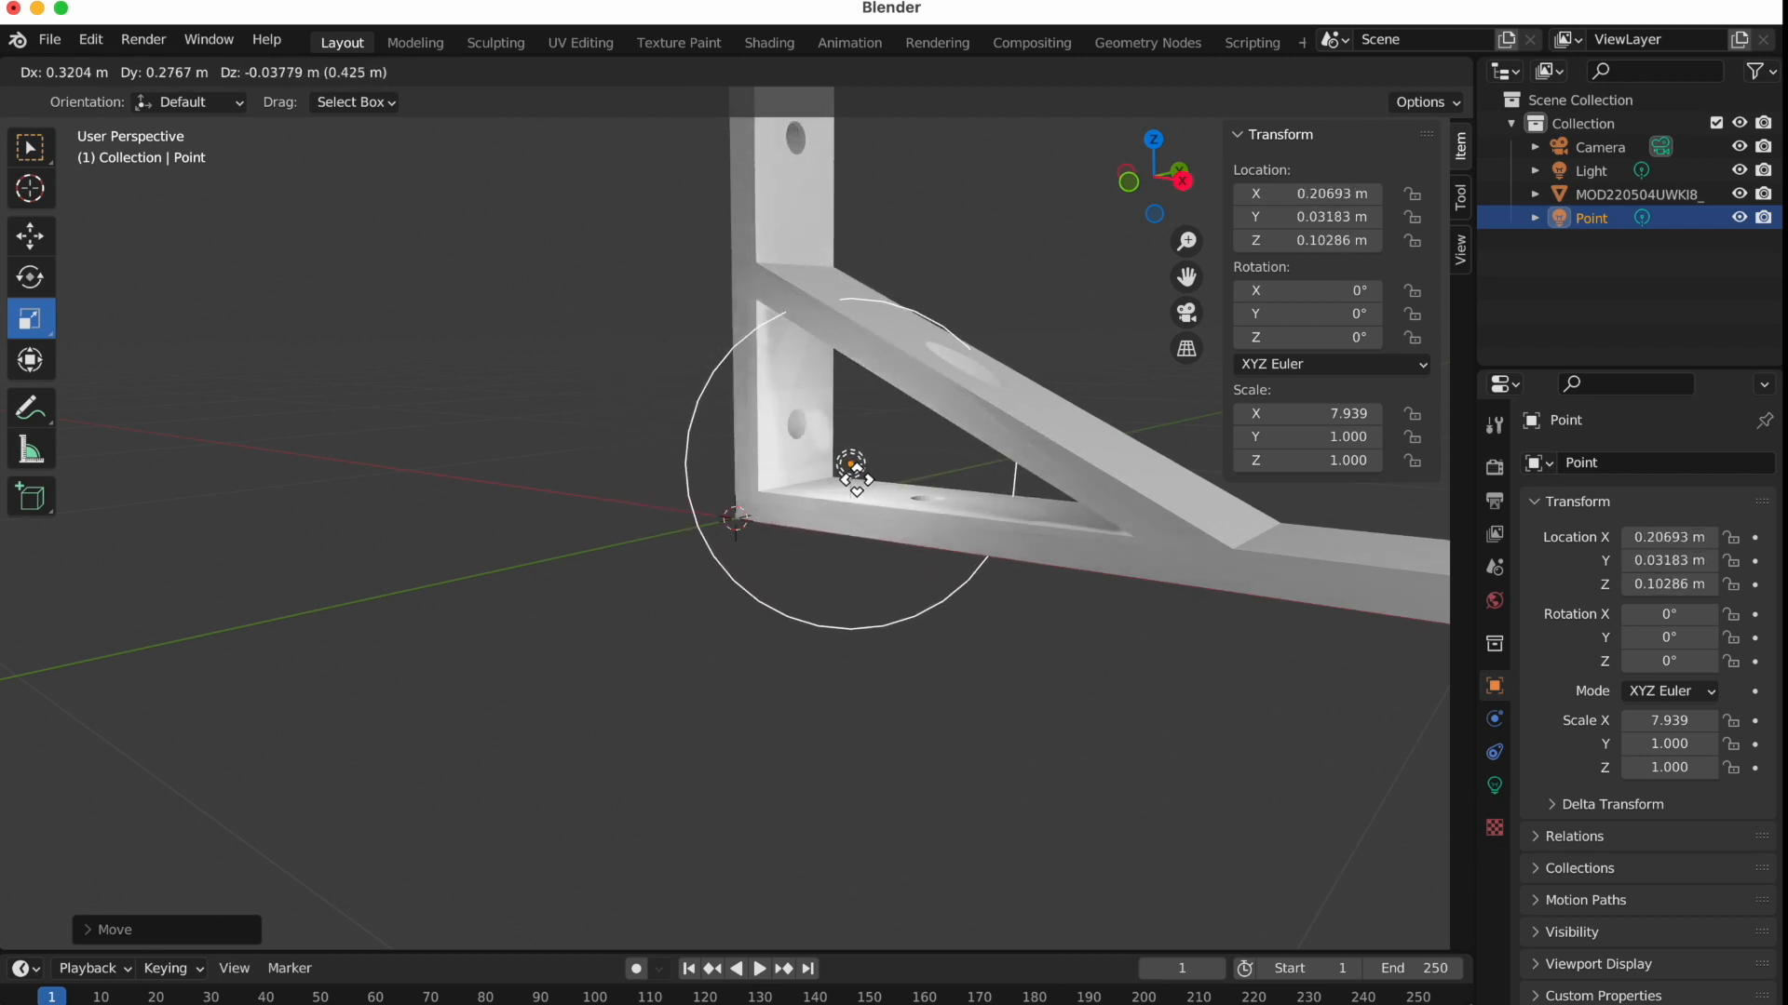
left_click_drag(854, 473, 849, 462)
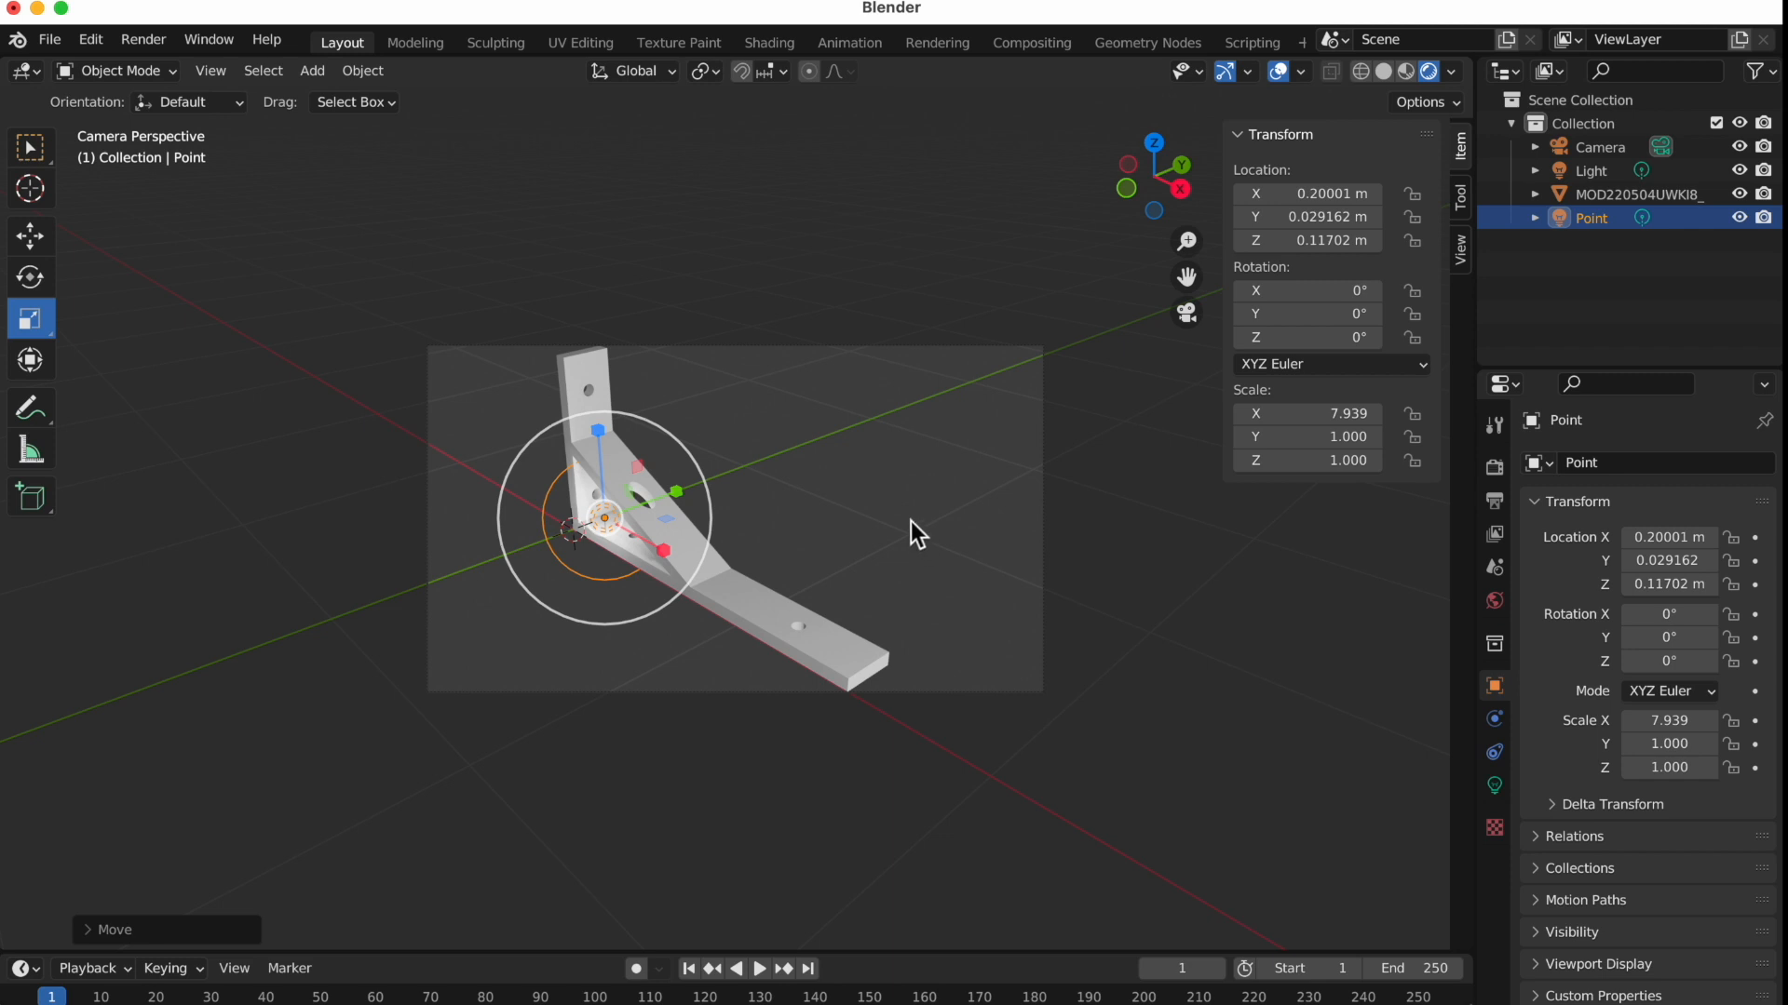
mouse_move(143, 39)
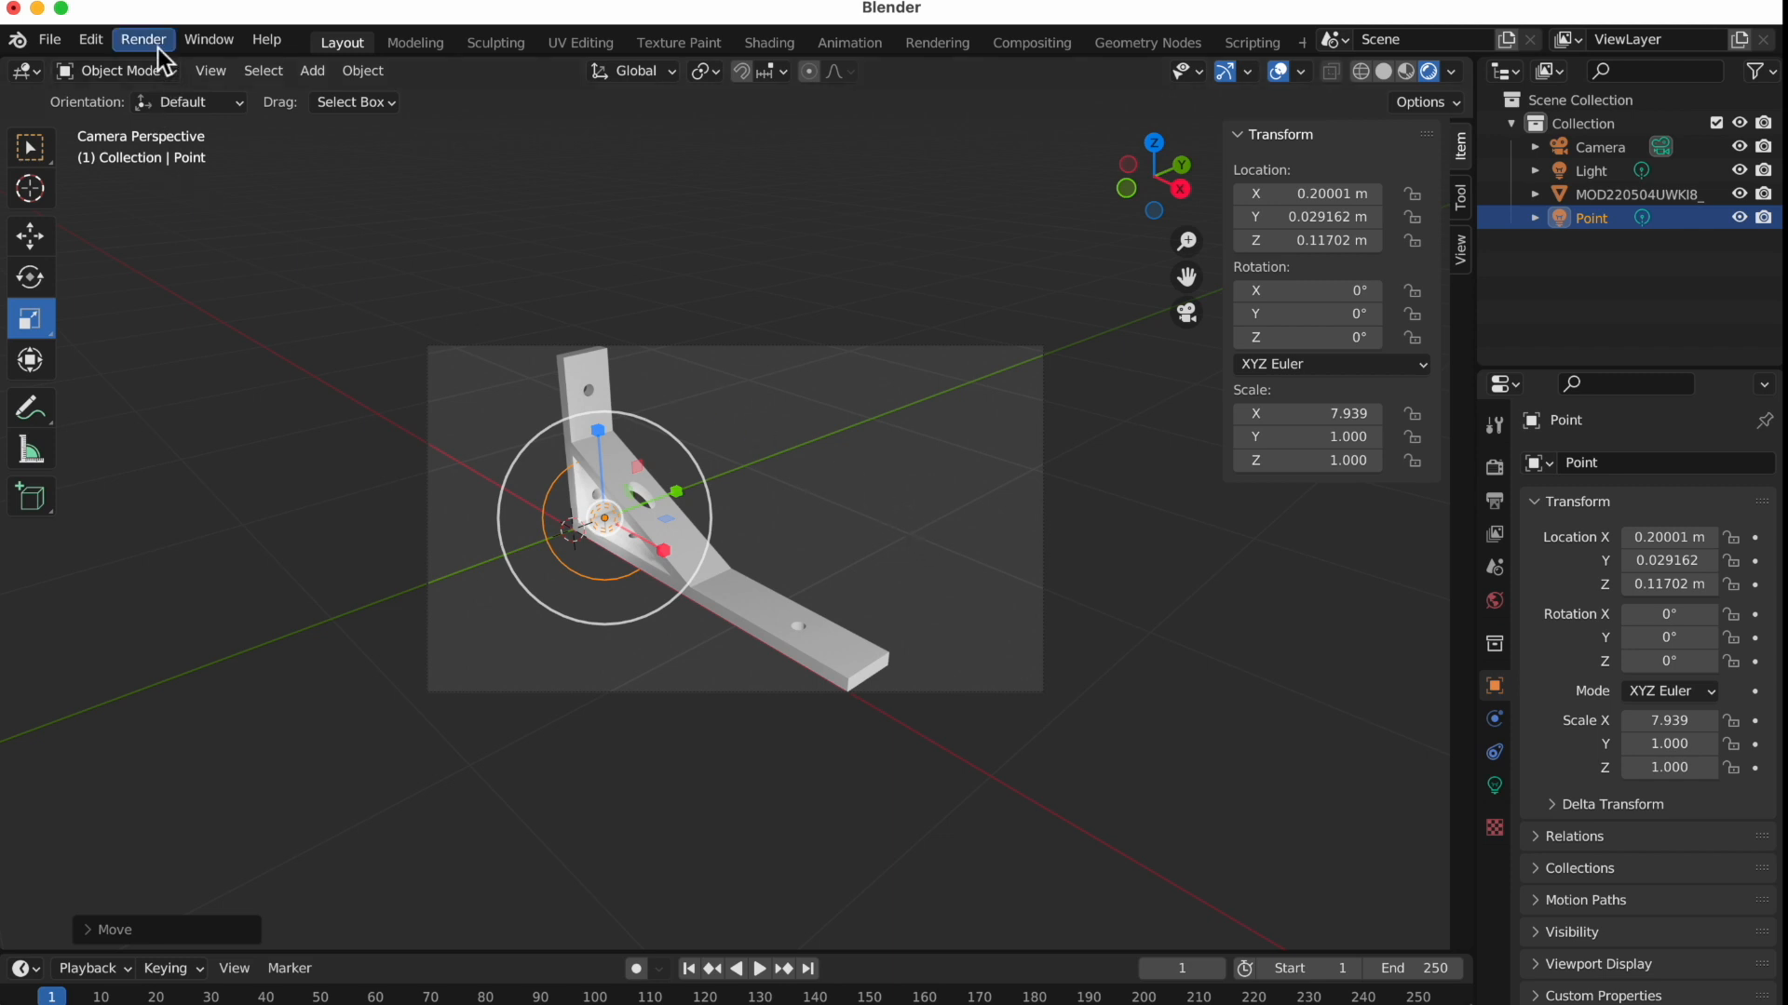
left_click(144, 39)
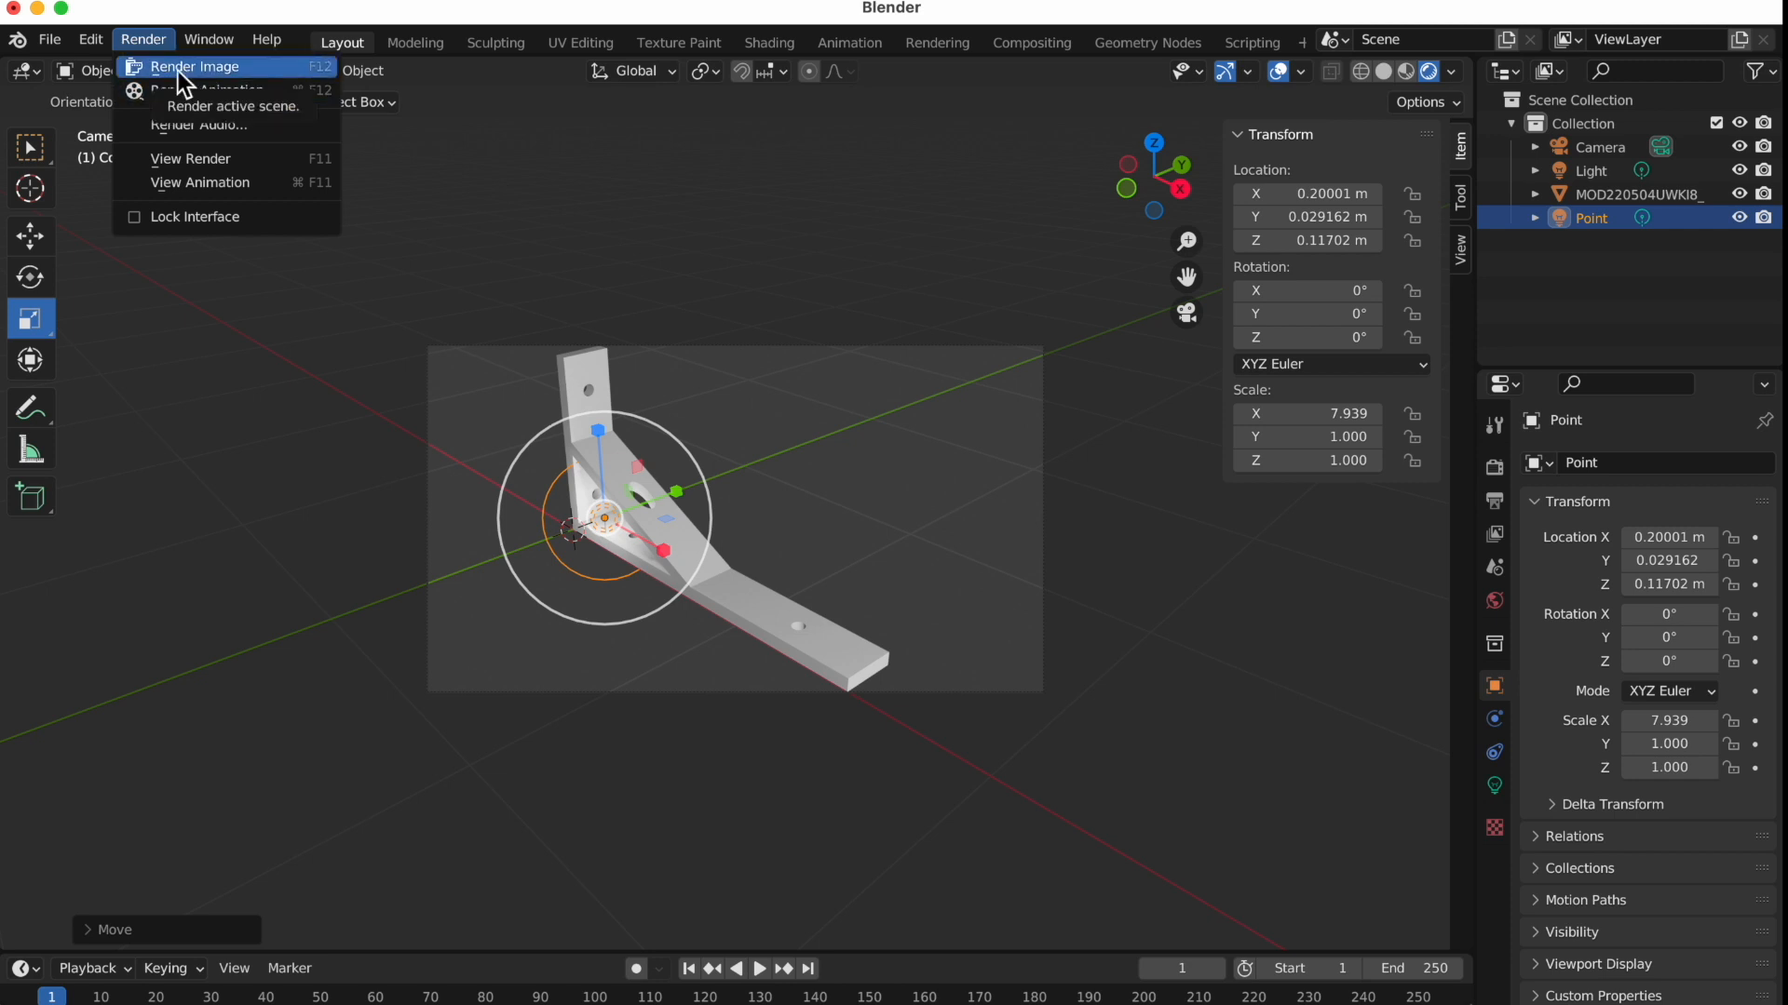
left_click(196, 67)
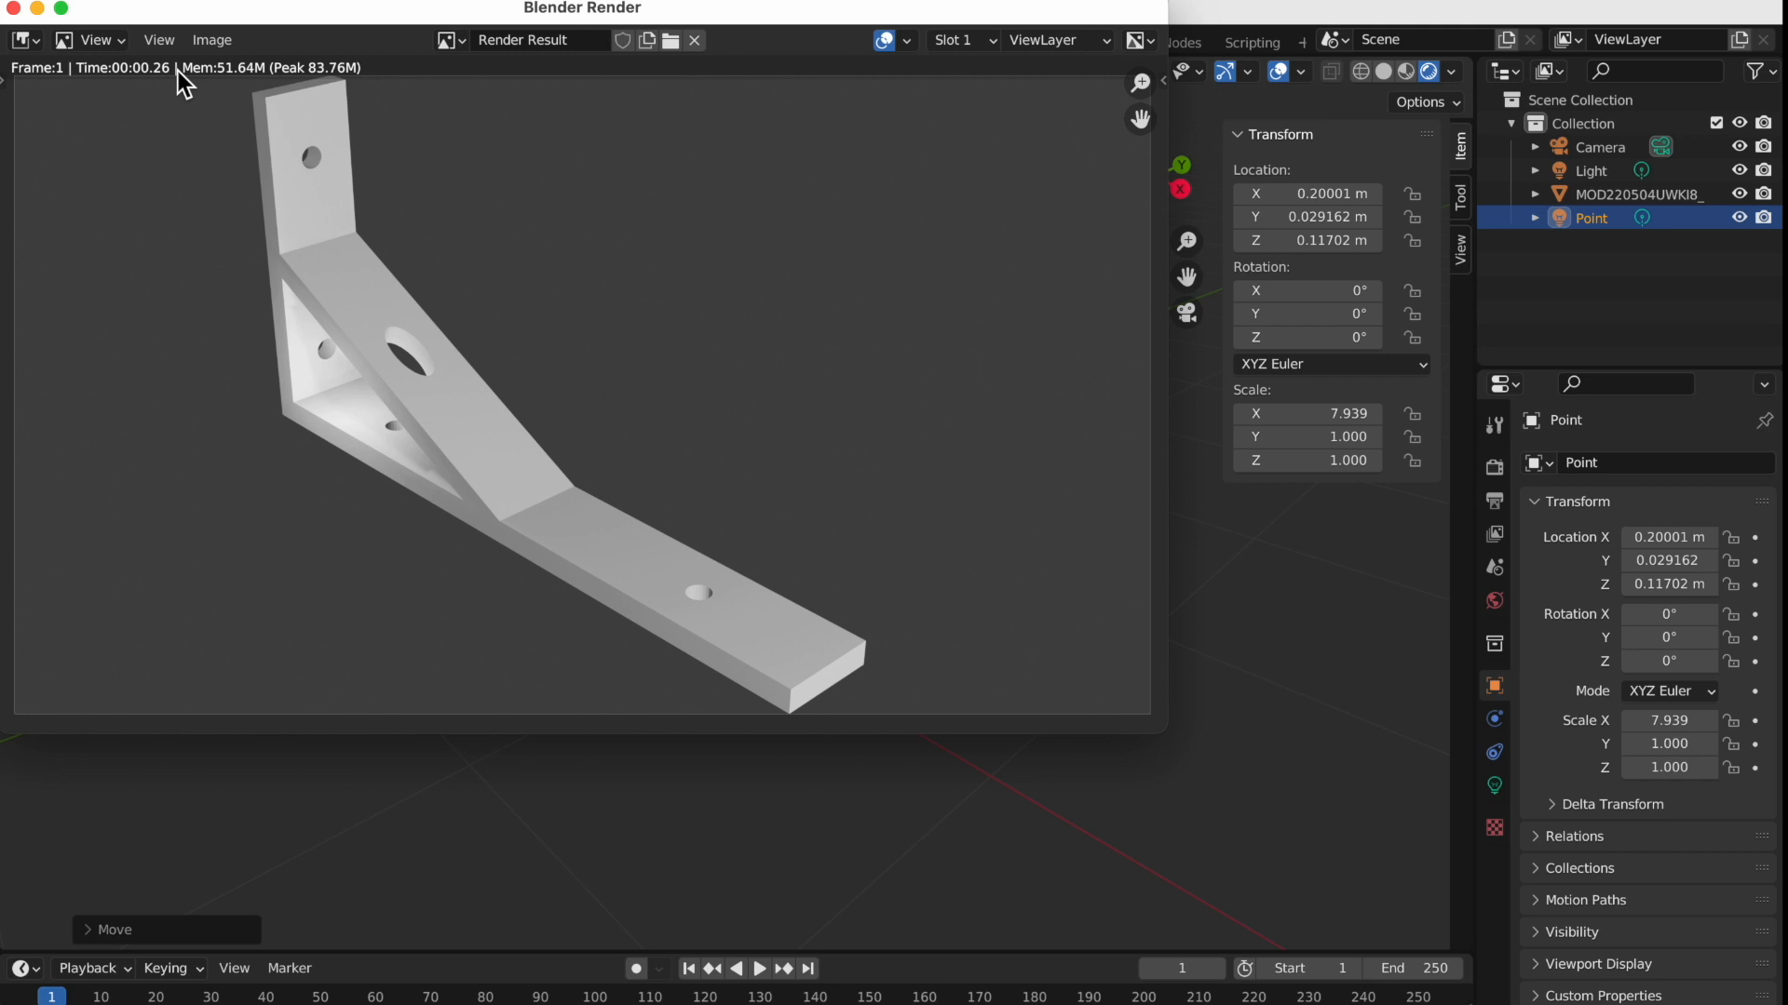
mouse_move(13, 13)
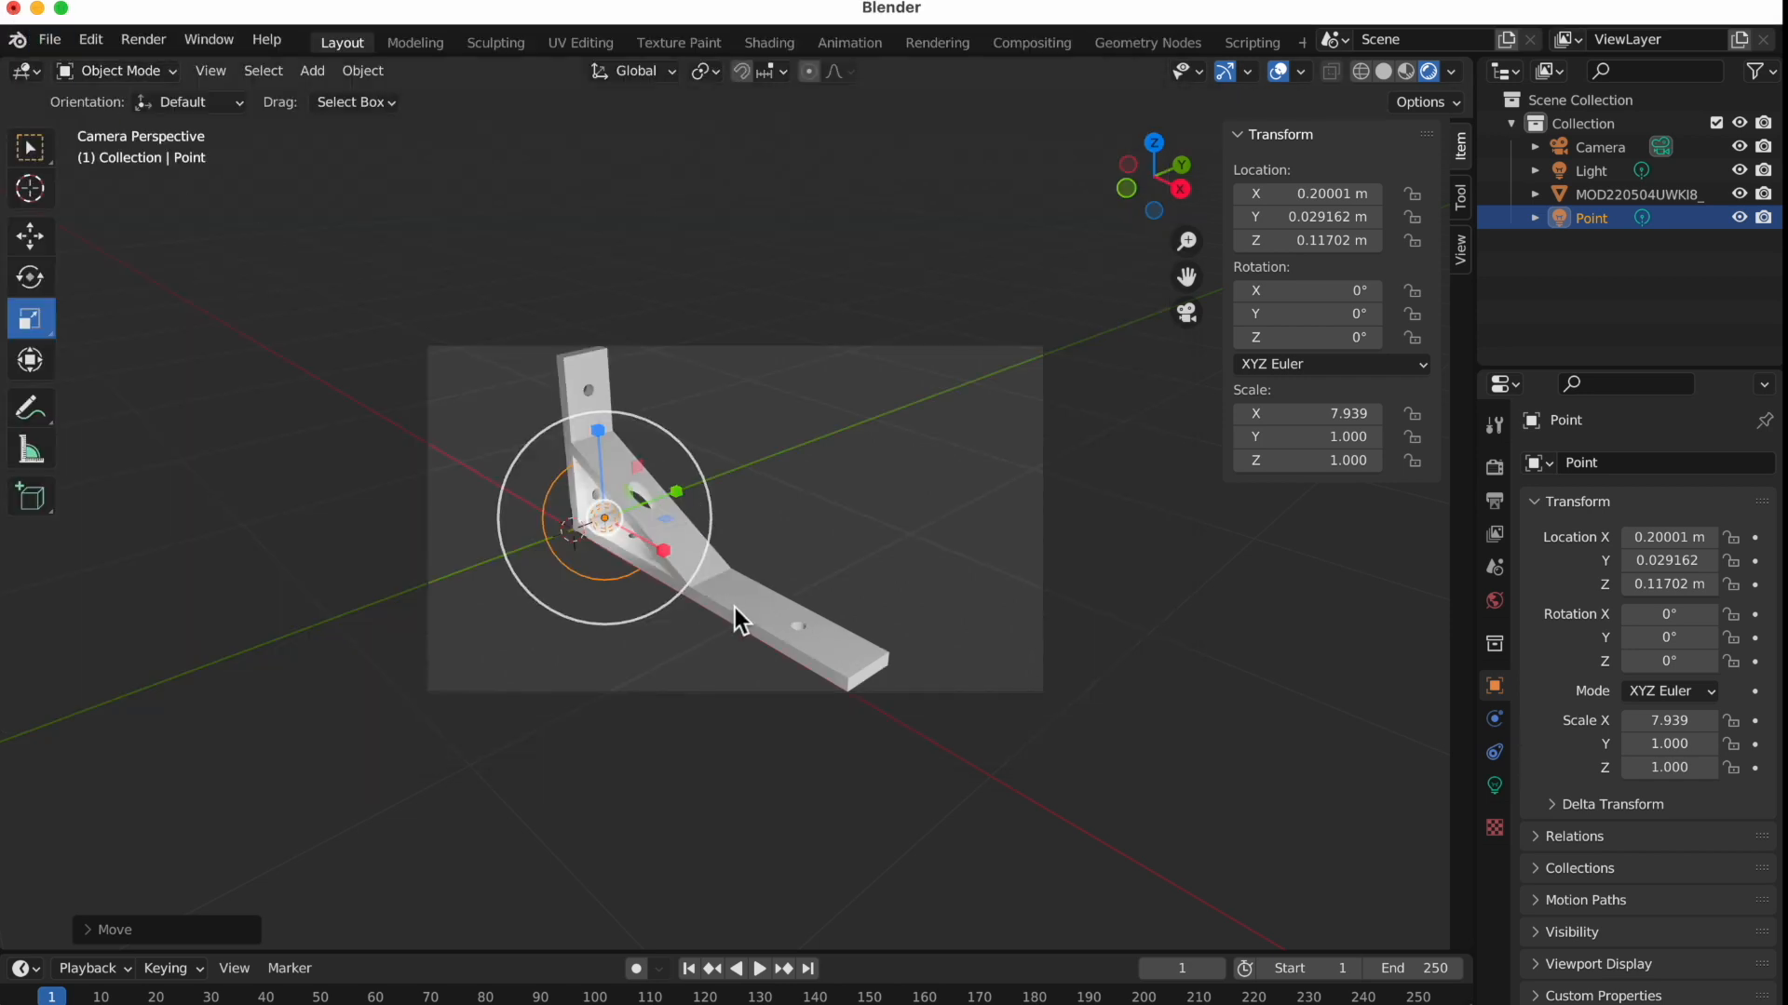
mouse_move(734, 602)
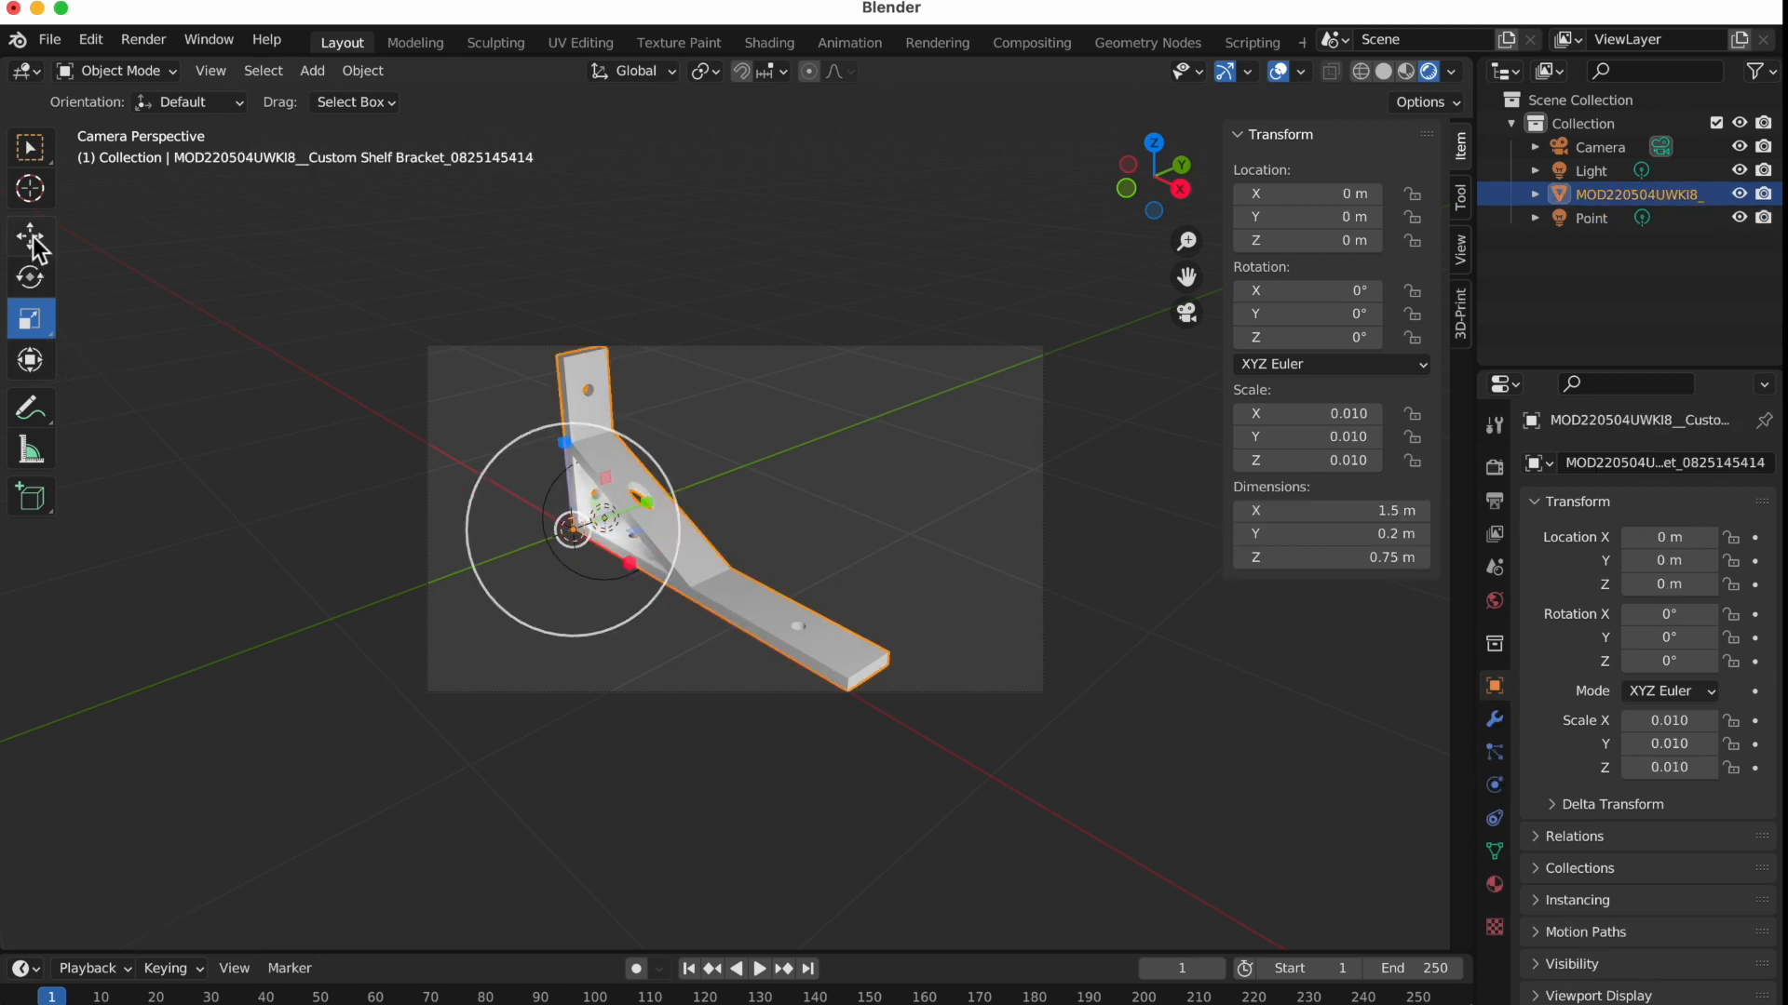
mouse_move(32, 316)
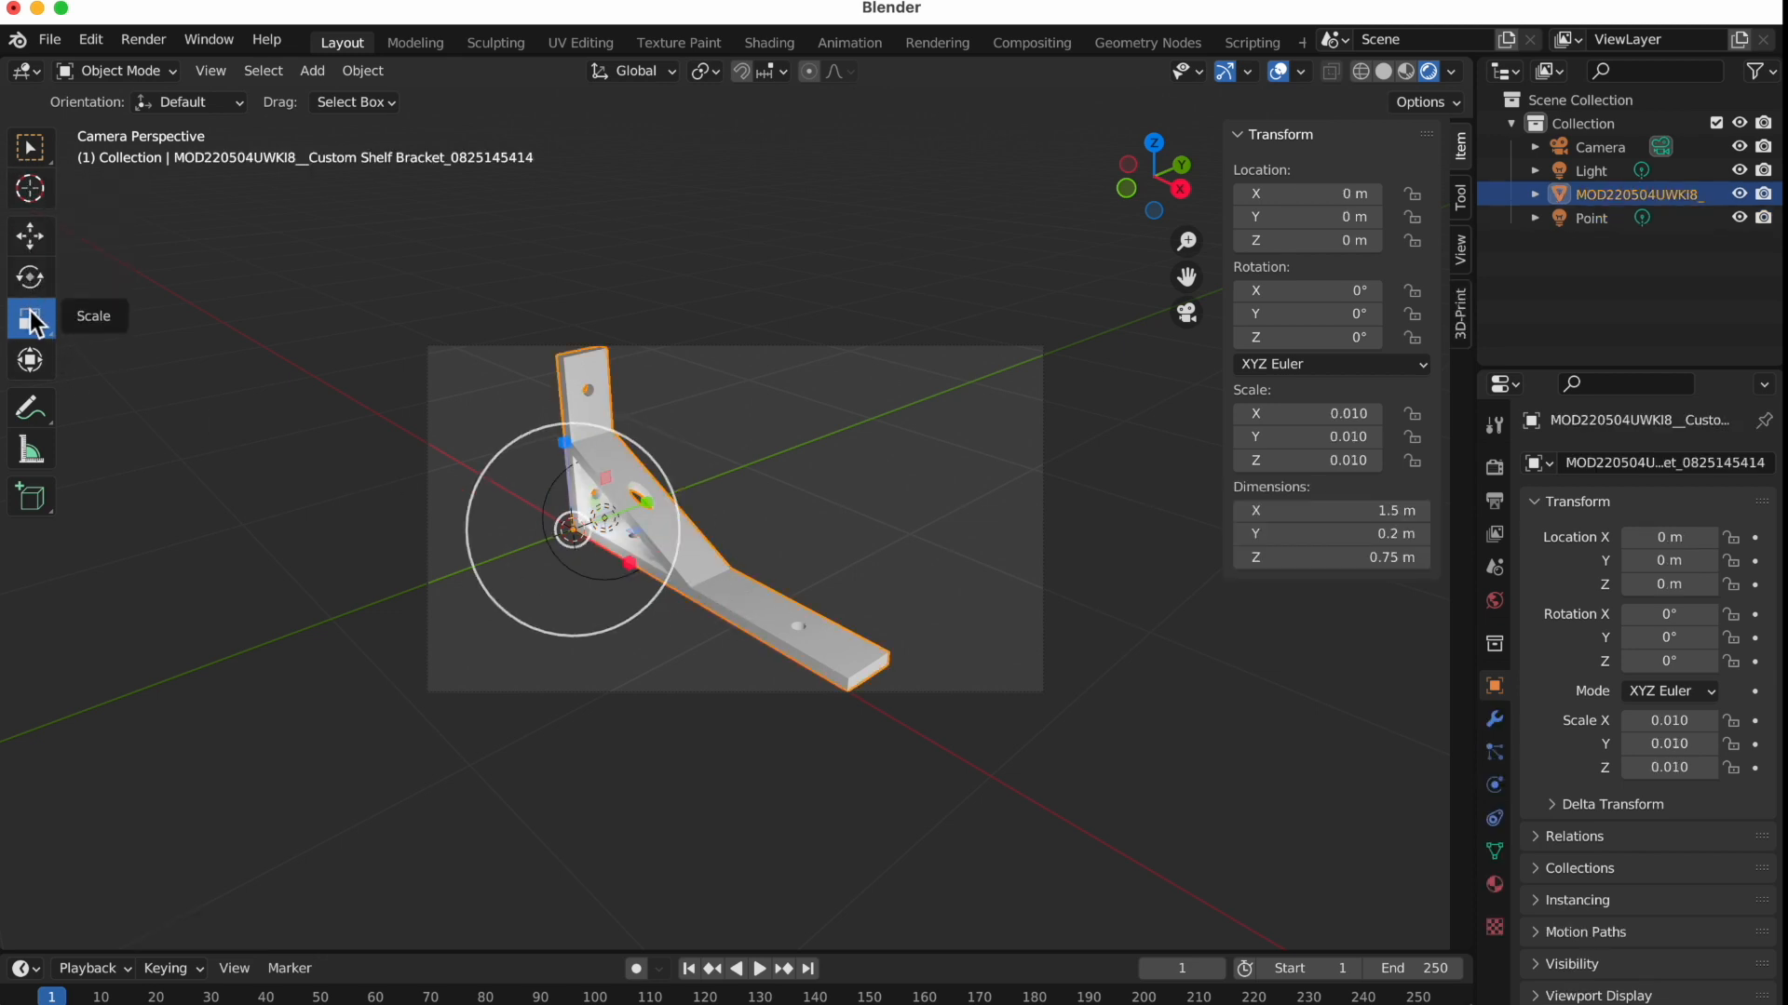
Shrink the bracket to 0.008 scale with the Scale tool, then deselect to check framing
left_click(31, 316)
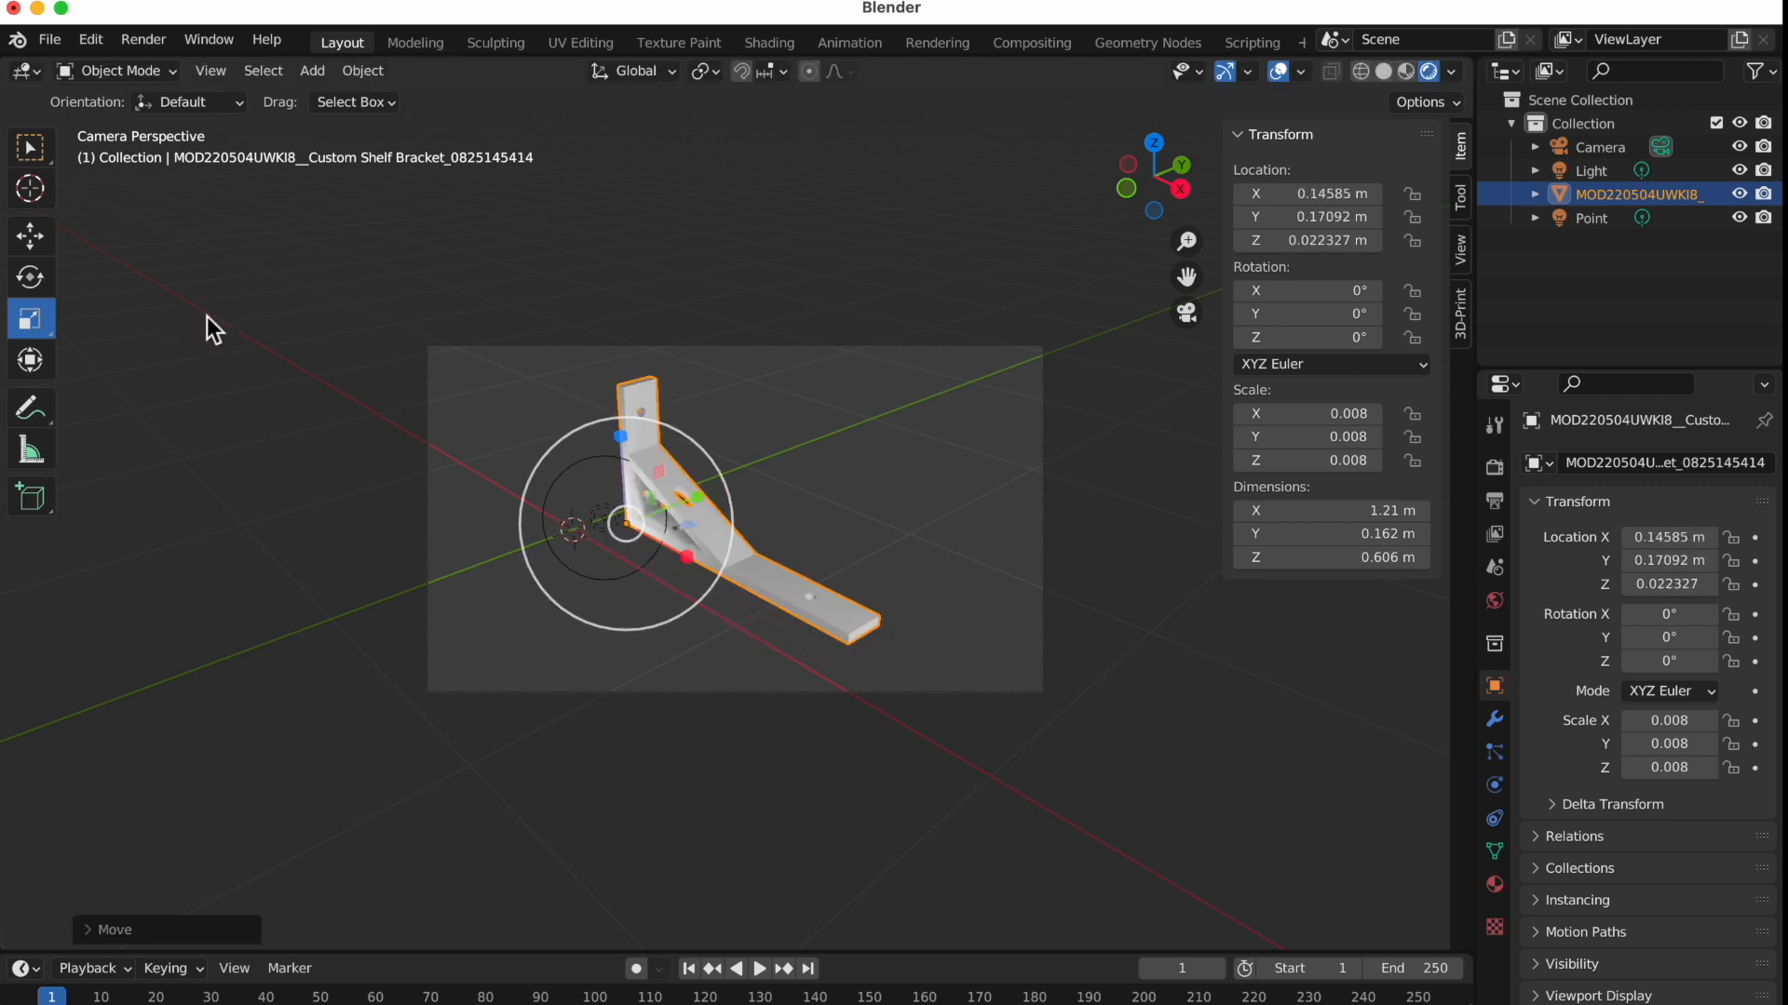
left_click(688, 241)
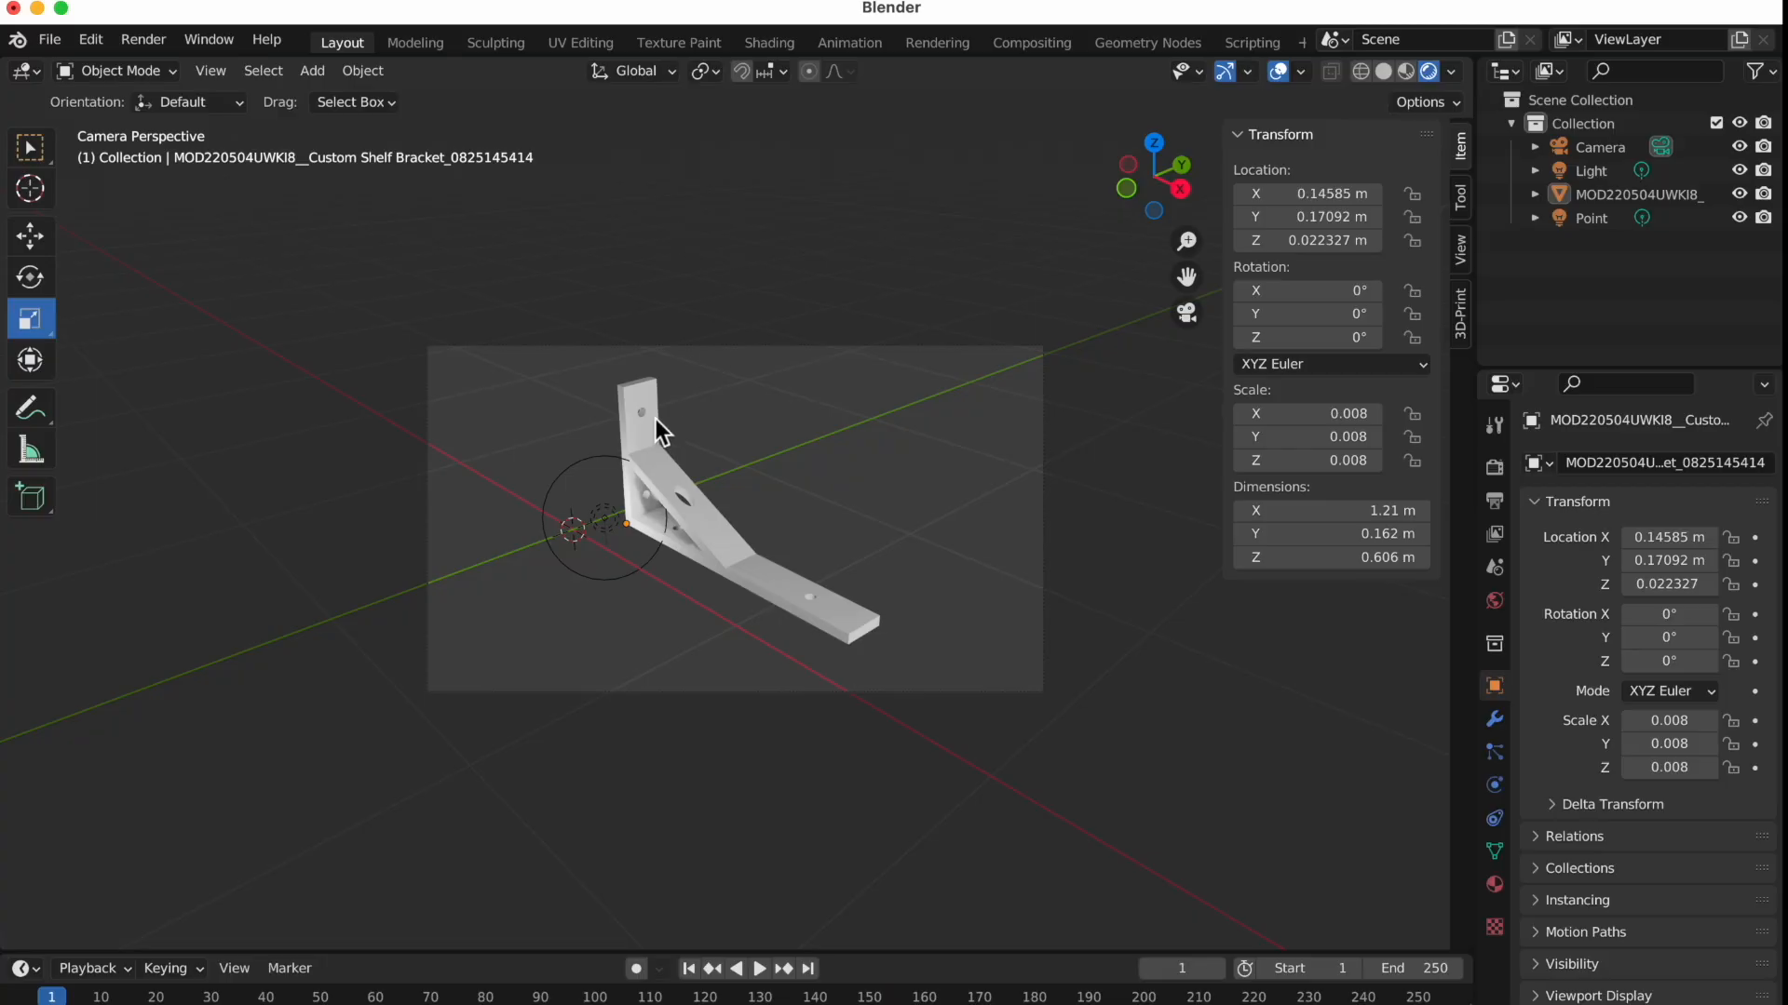
View the point light's 10 W lamp settings, then select the original light to compare its 1000 W power
left_click(661, 433)
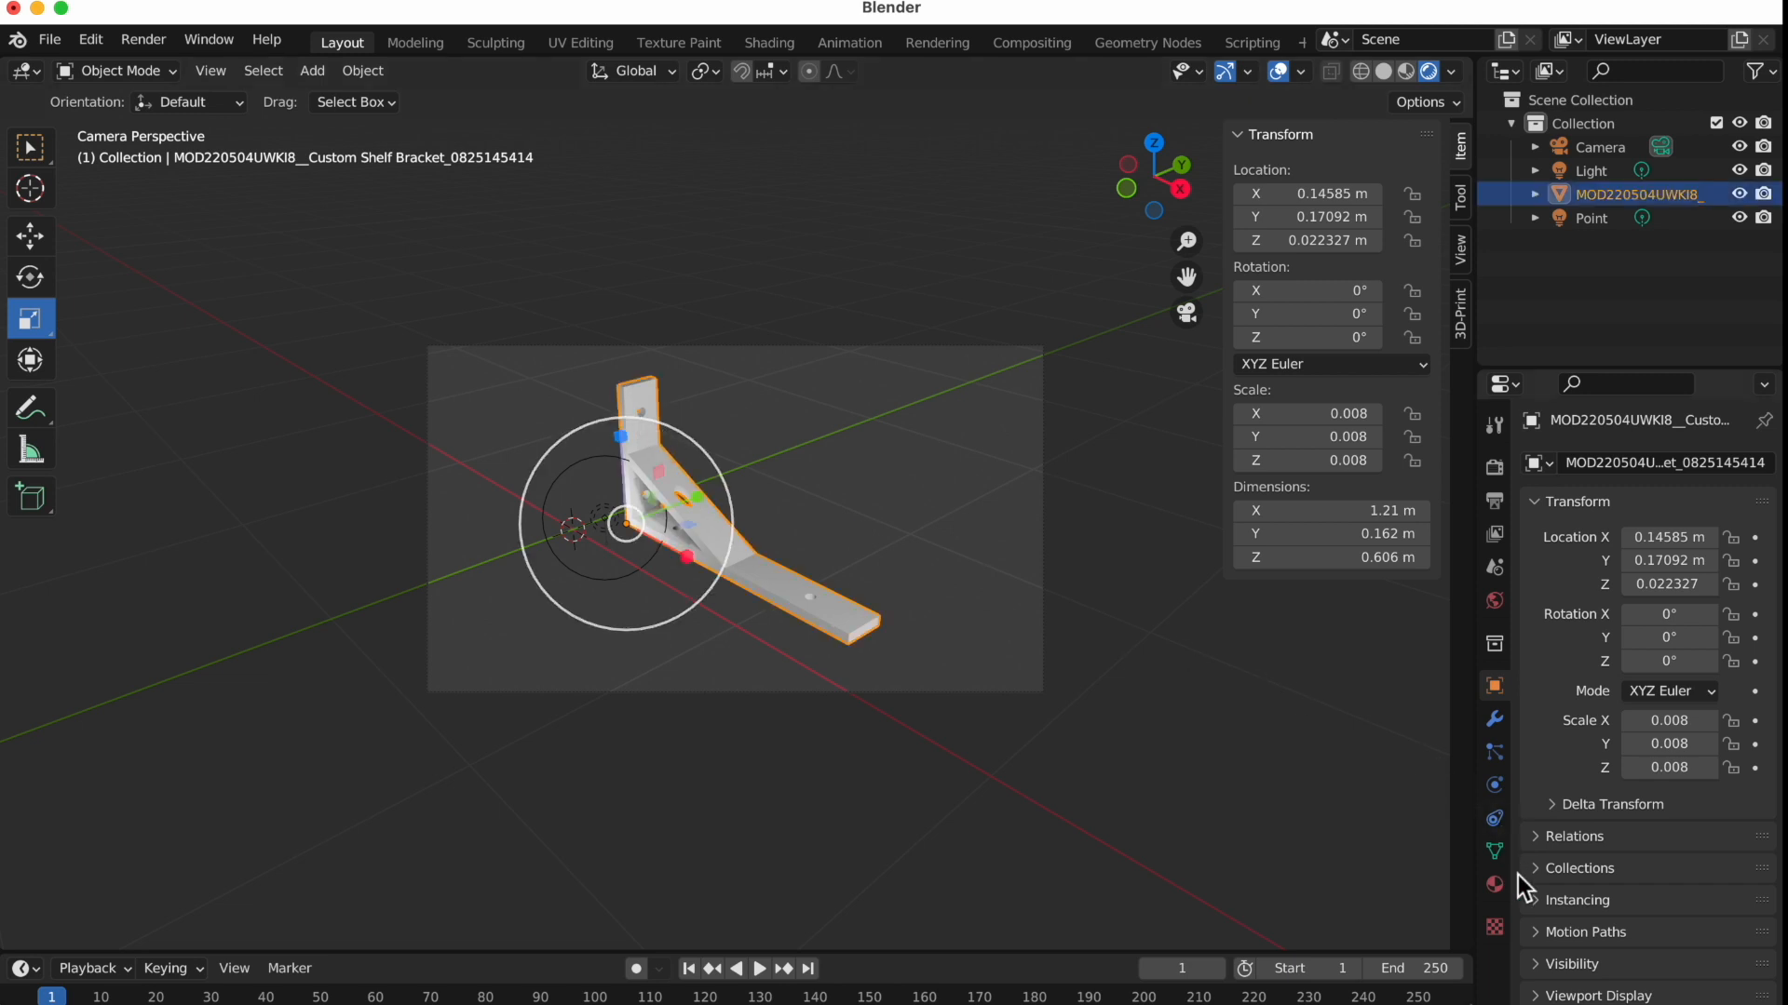
mouse_move(1493, 886)
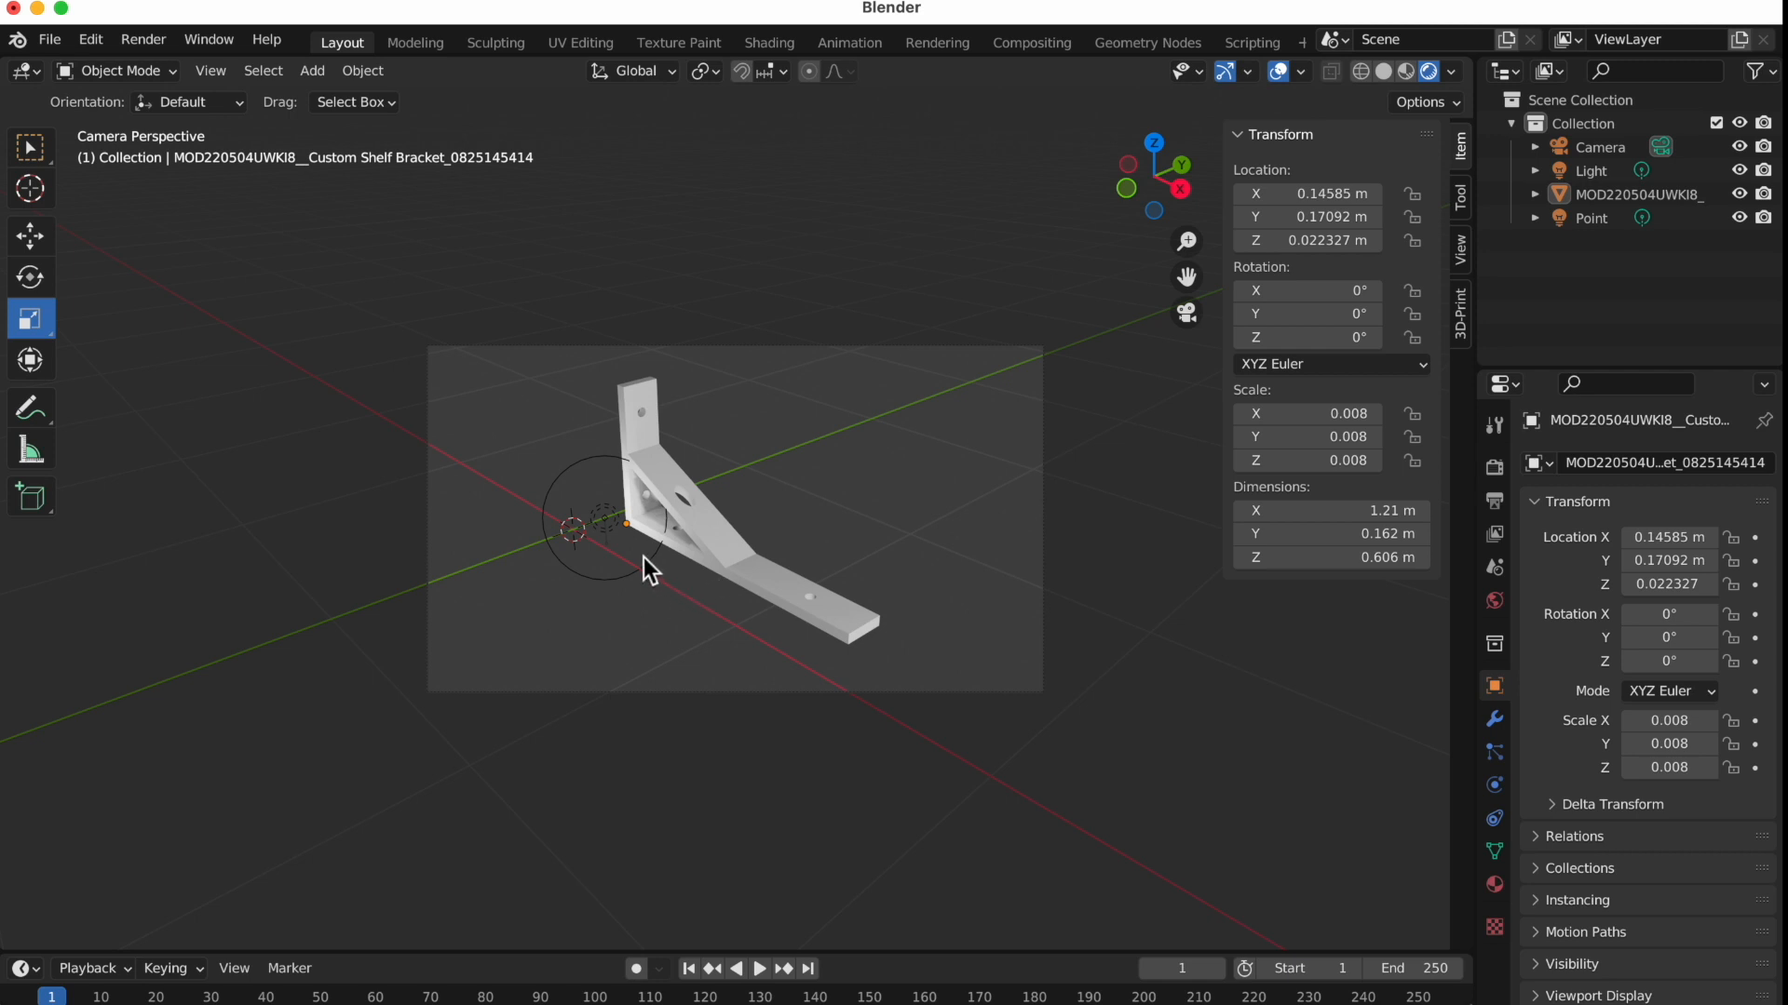
left_click(1588, 218)
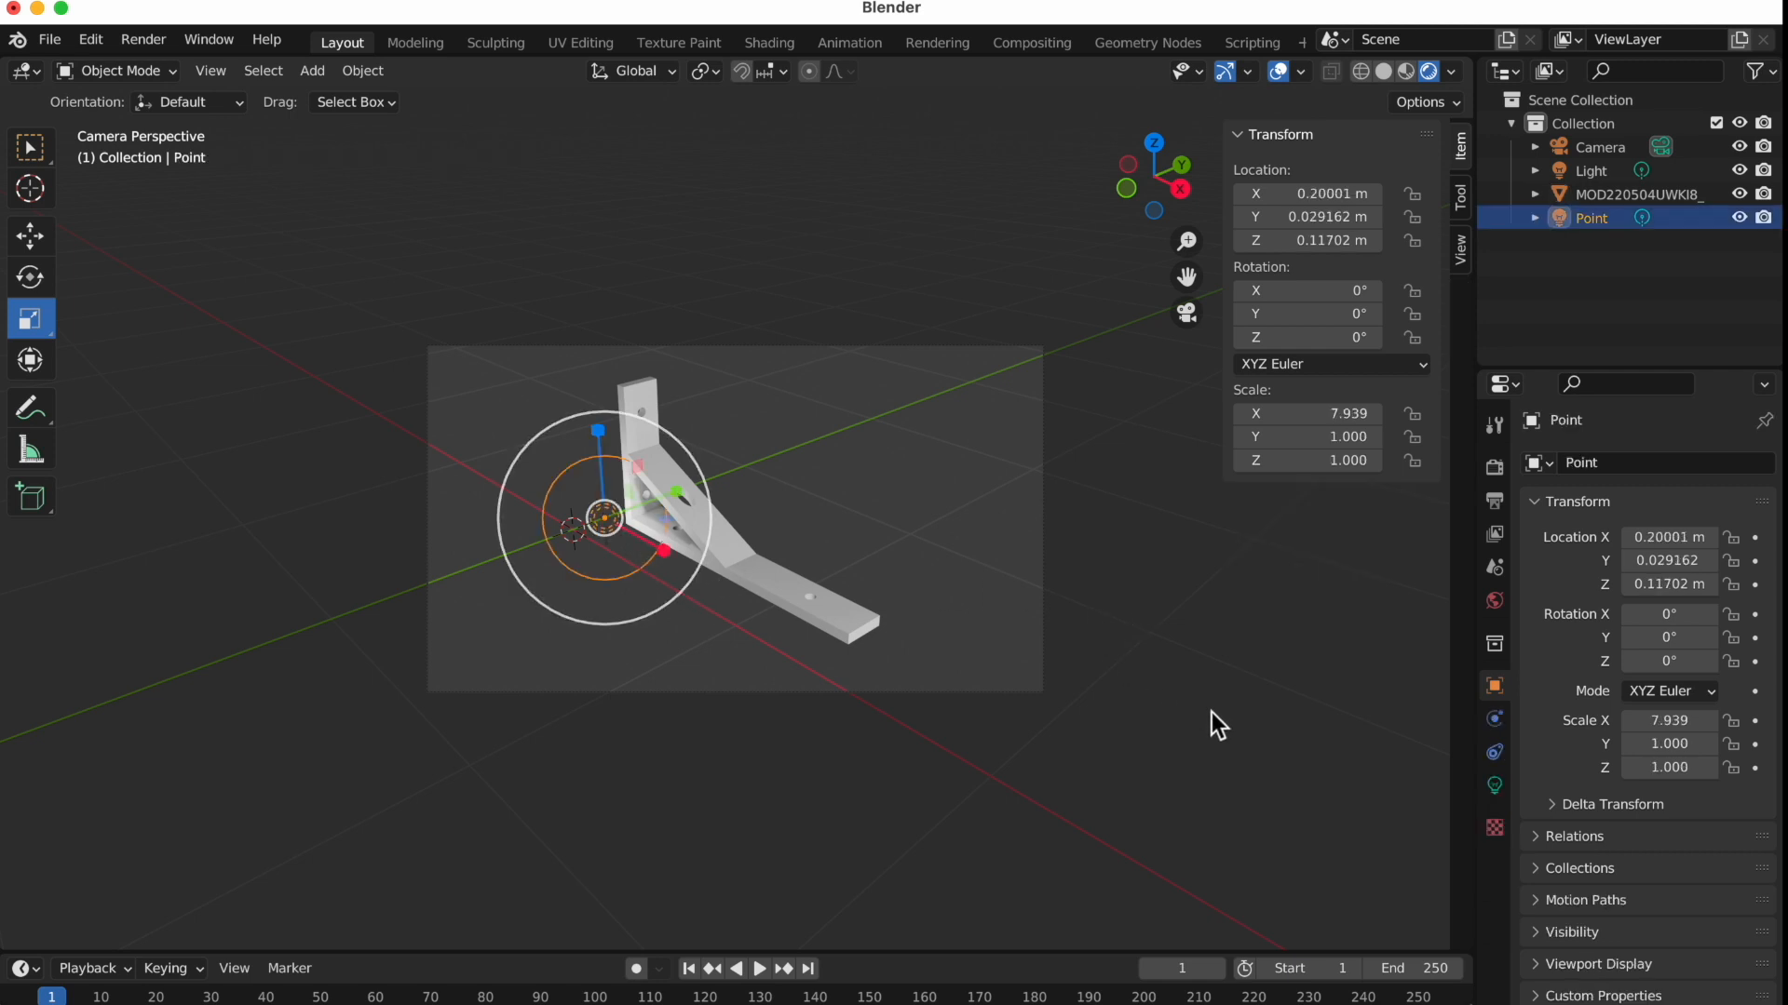
left_click(1494, 784)
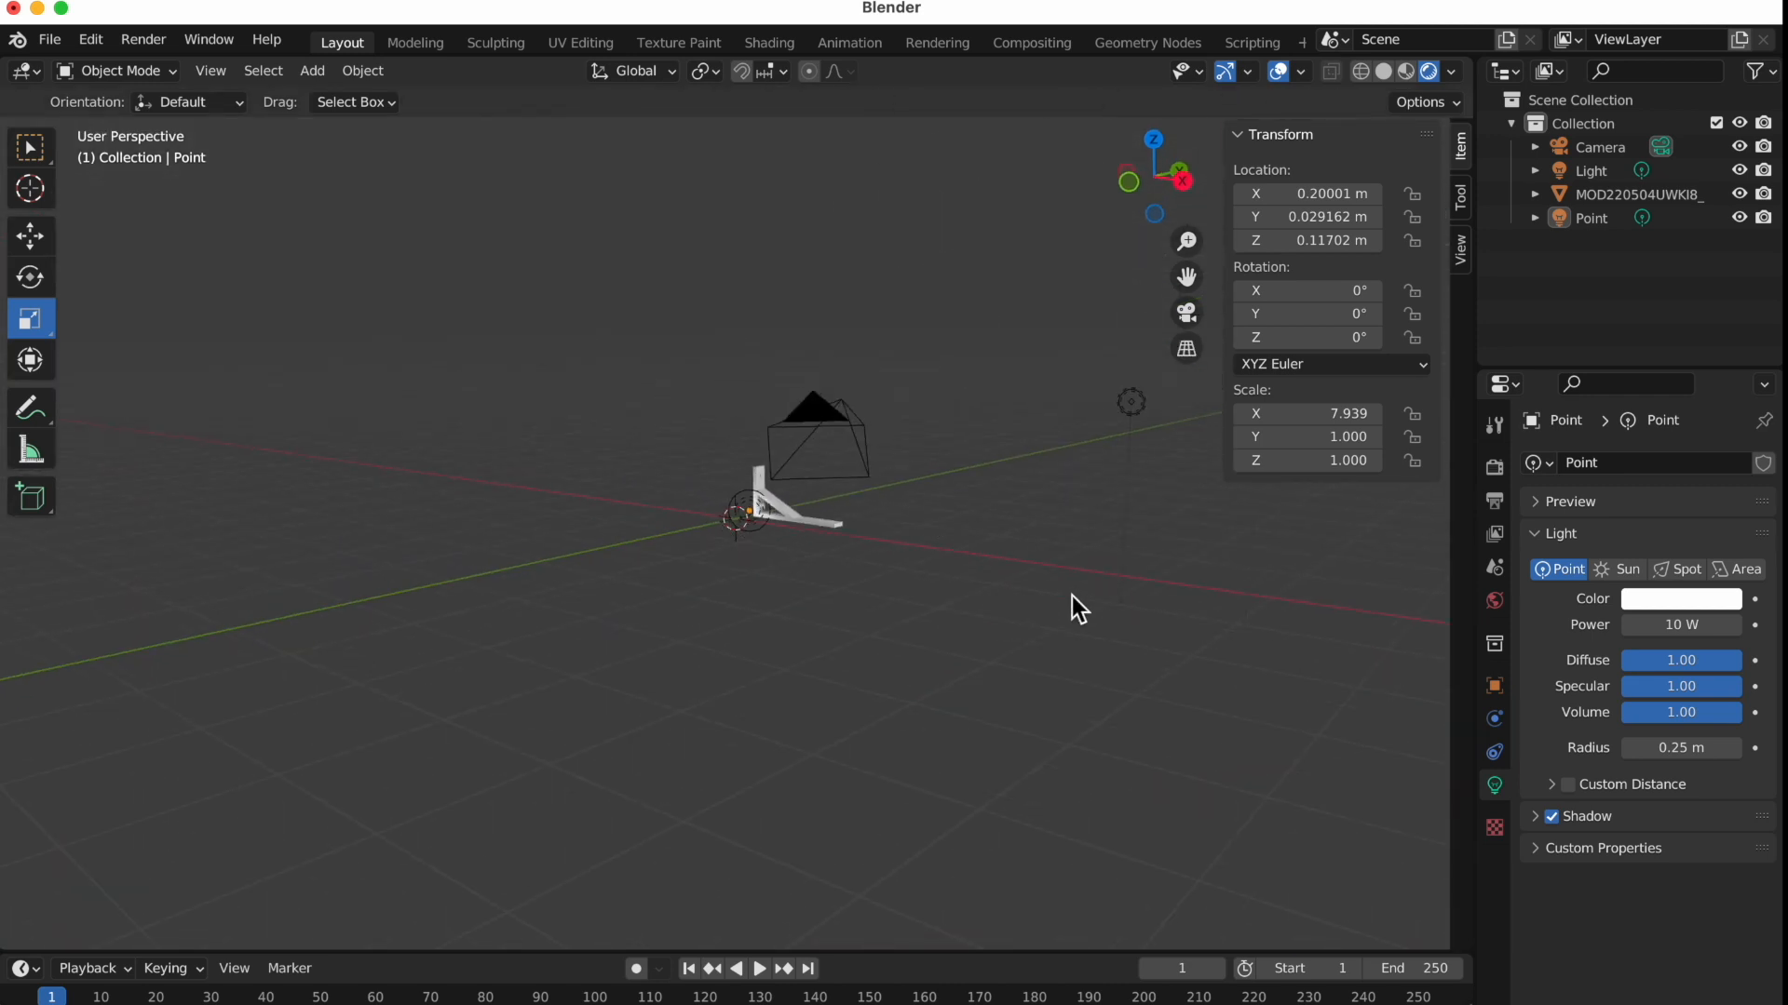
left_click(1588, 170)
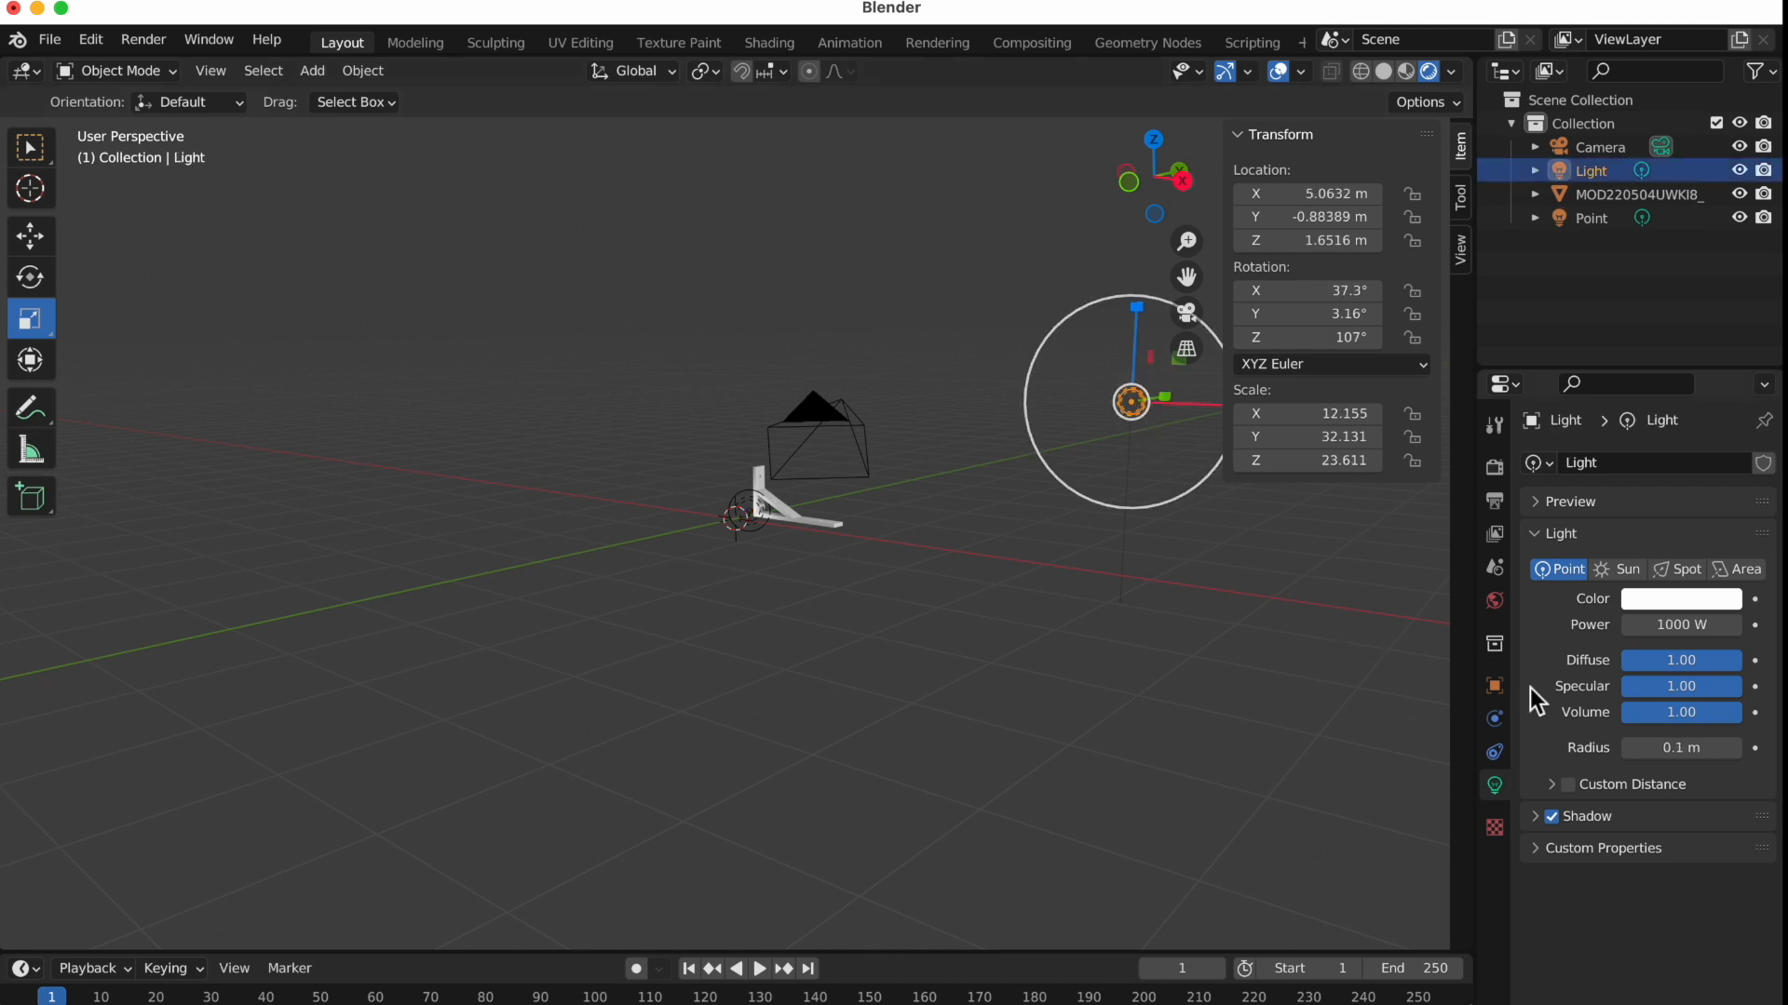
mouse_move(1175, 700)
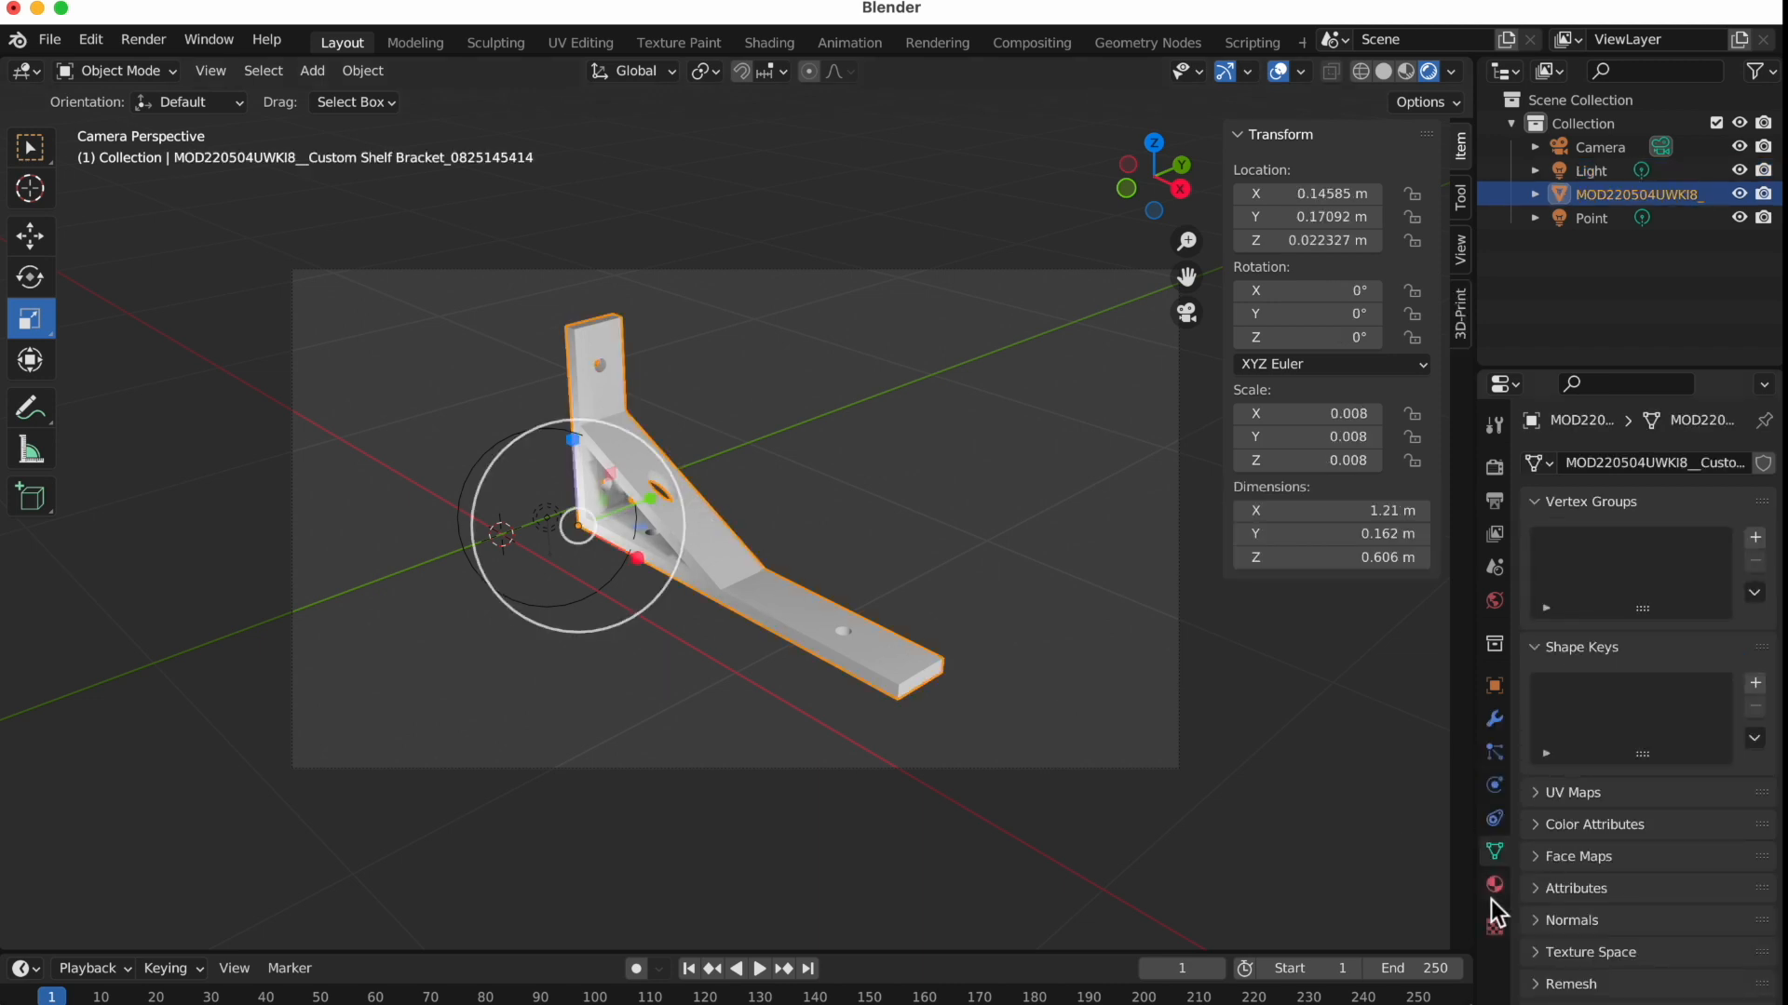
Create a new material for the bracket and set its base colour to a bright green on the HSV wheel
left_click(1493, 884)
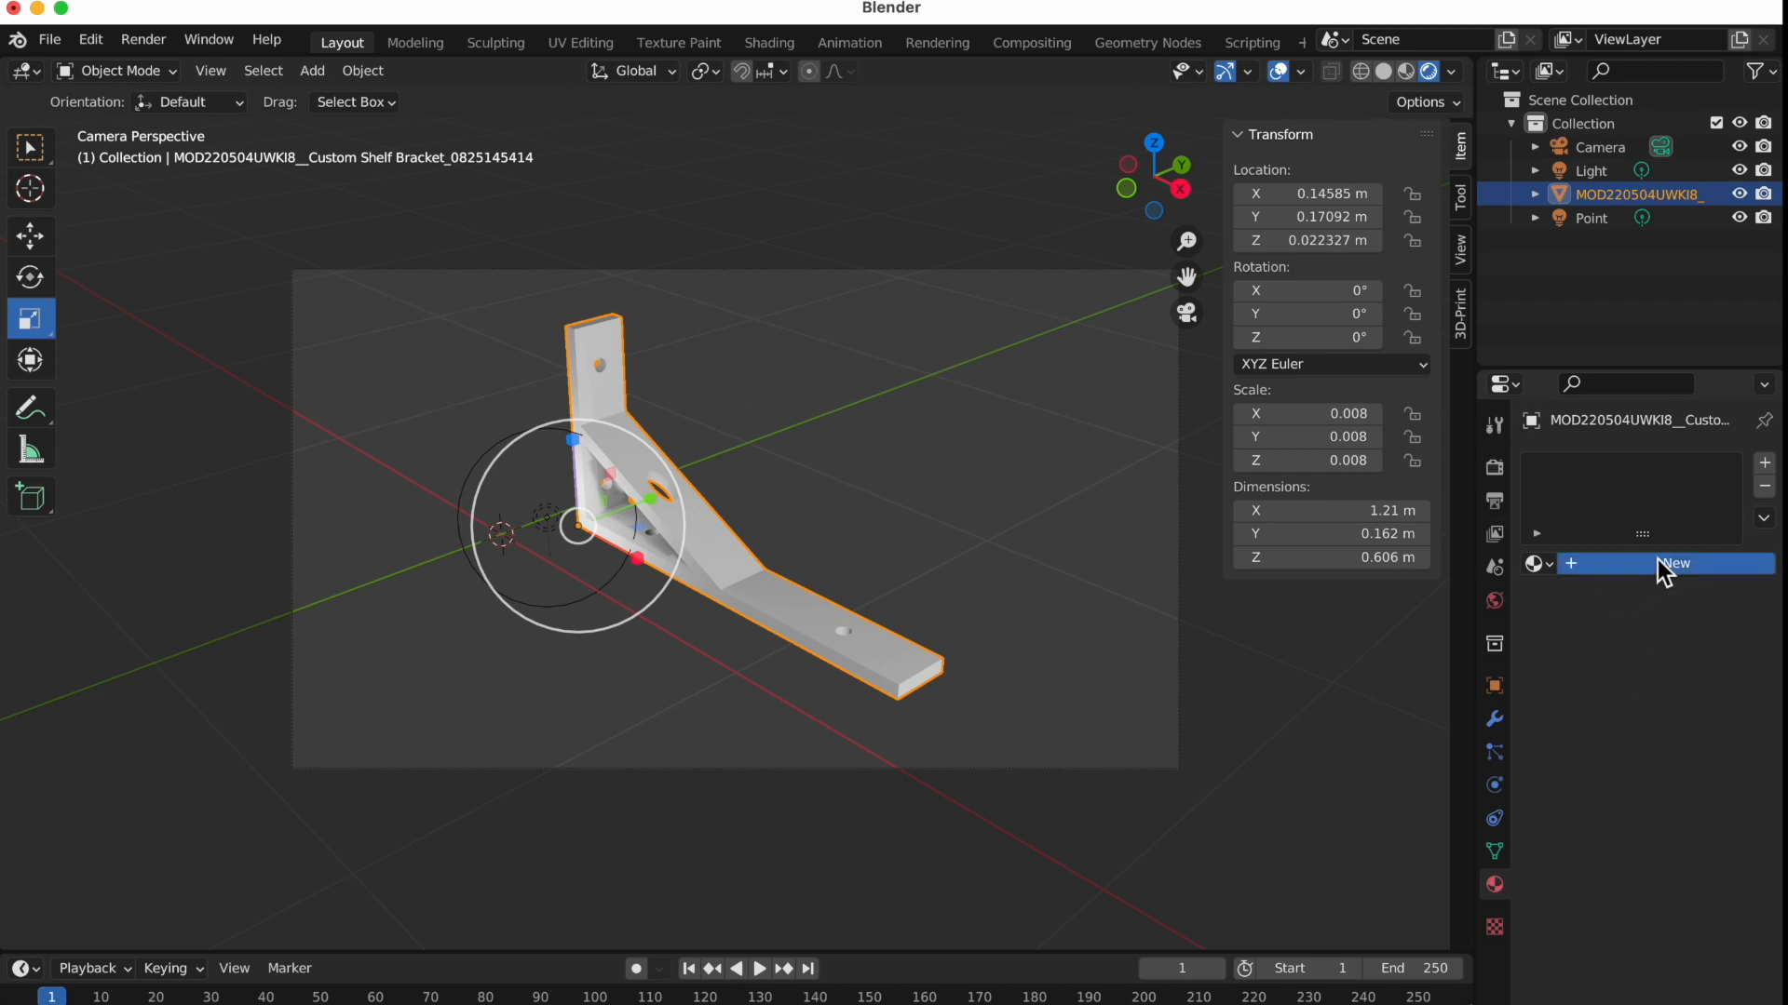
left_click(1672, 563)
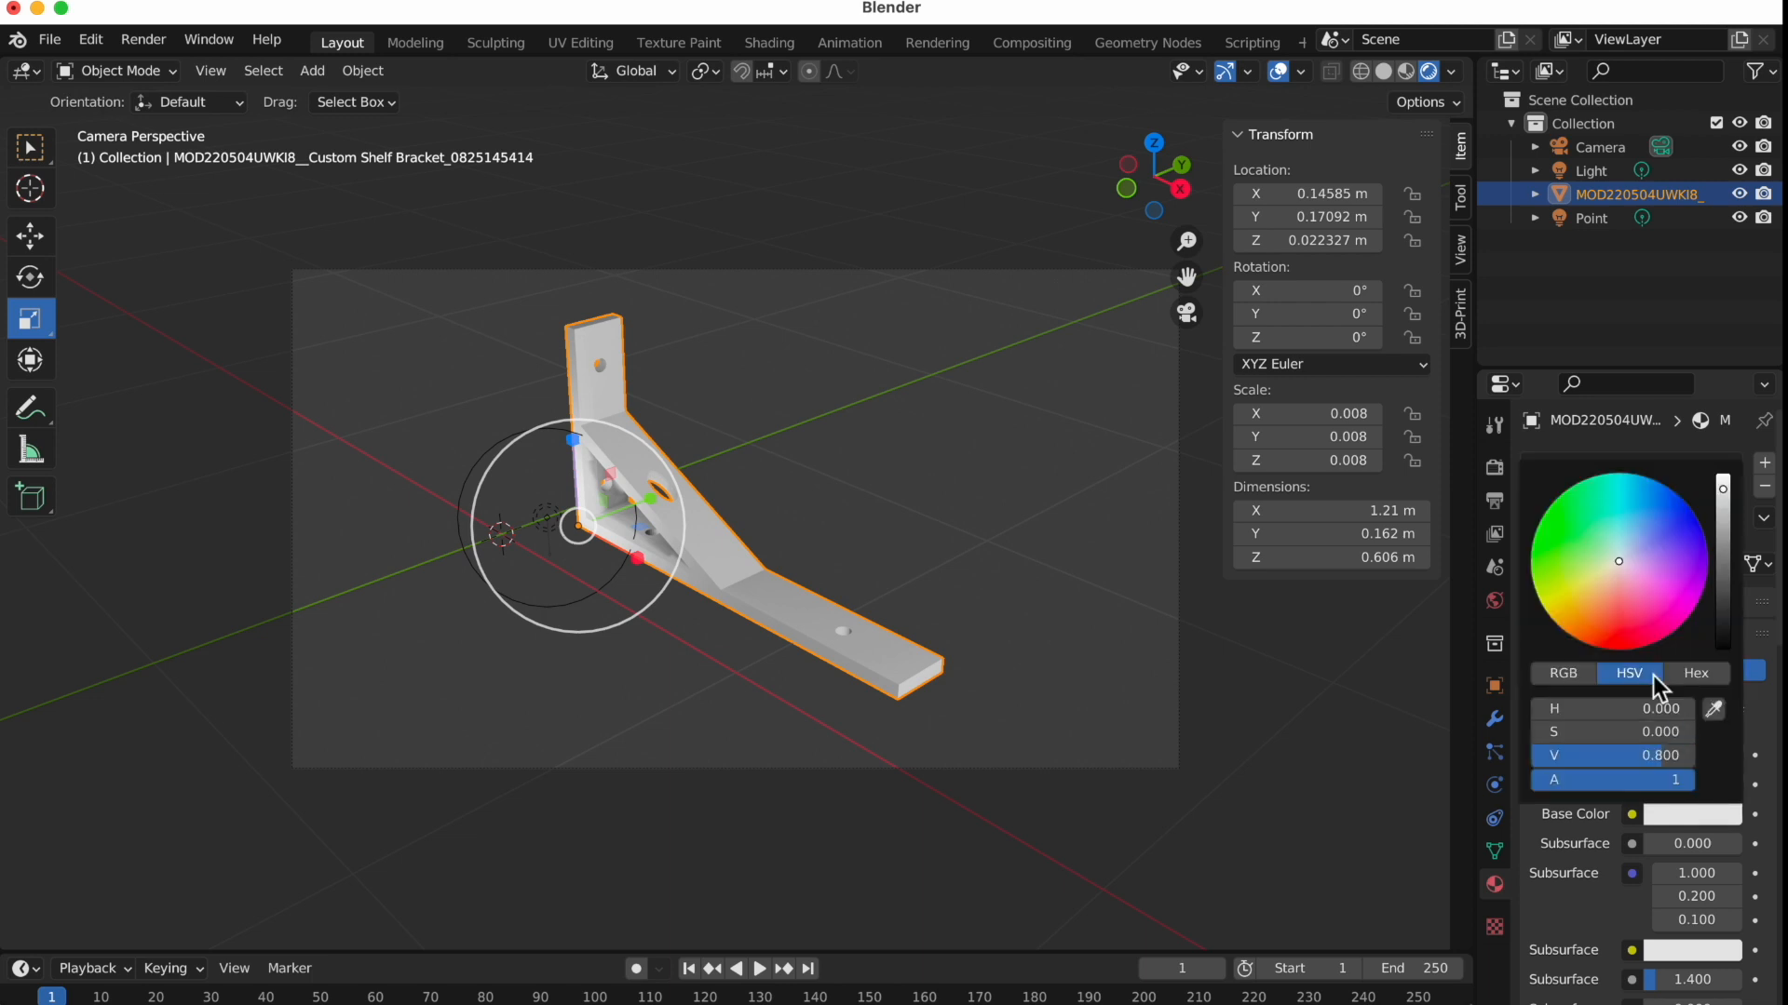
left_click(1574, 536)
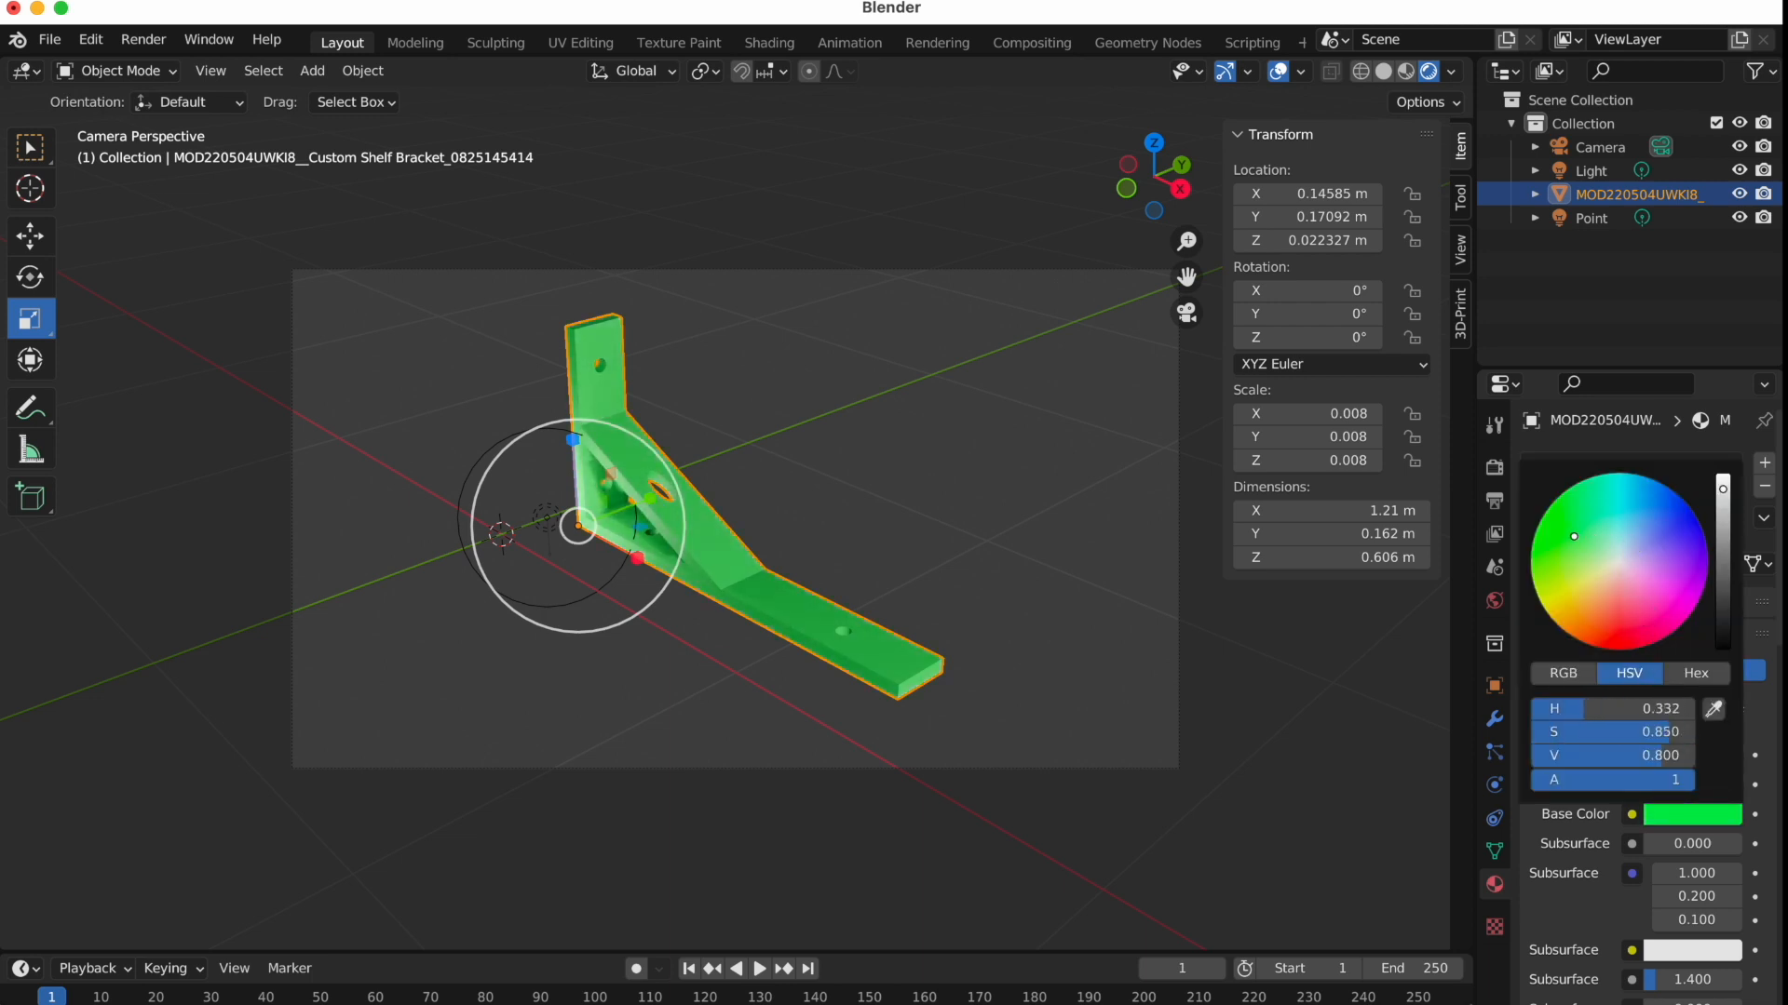
left_click_drag(1575, 536, 1573, 551)
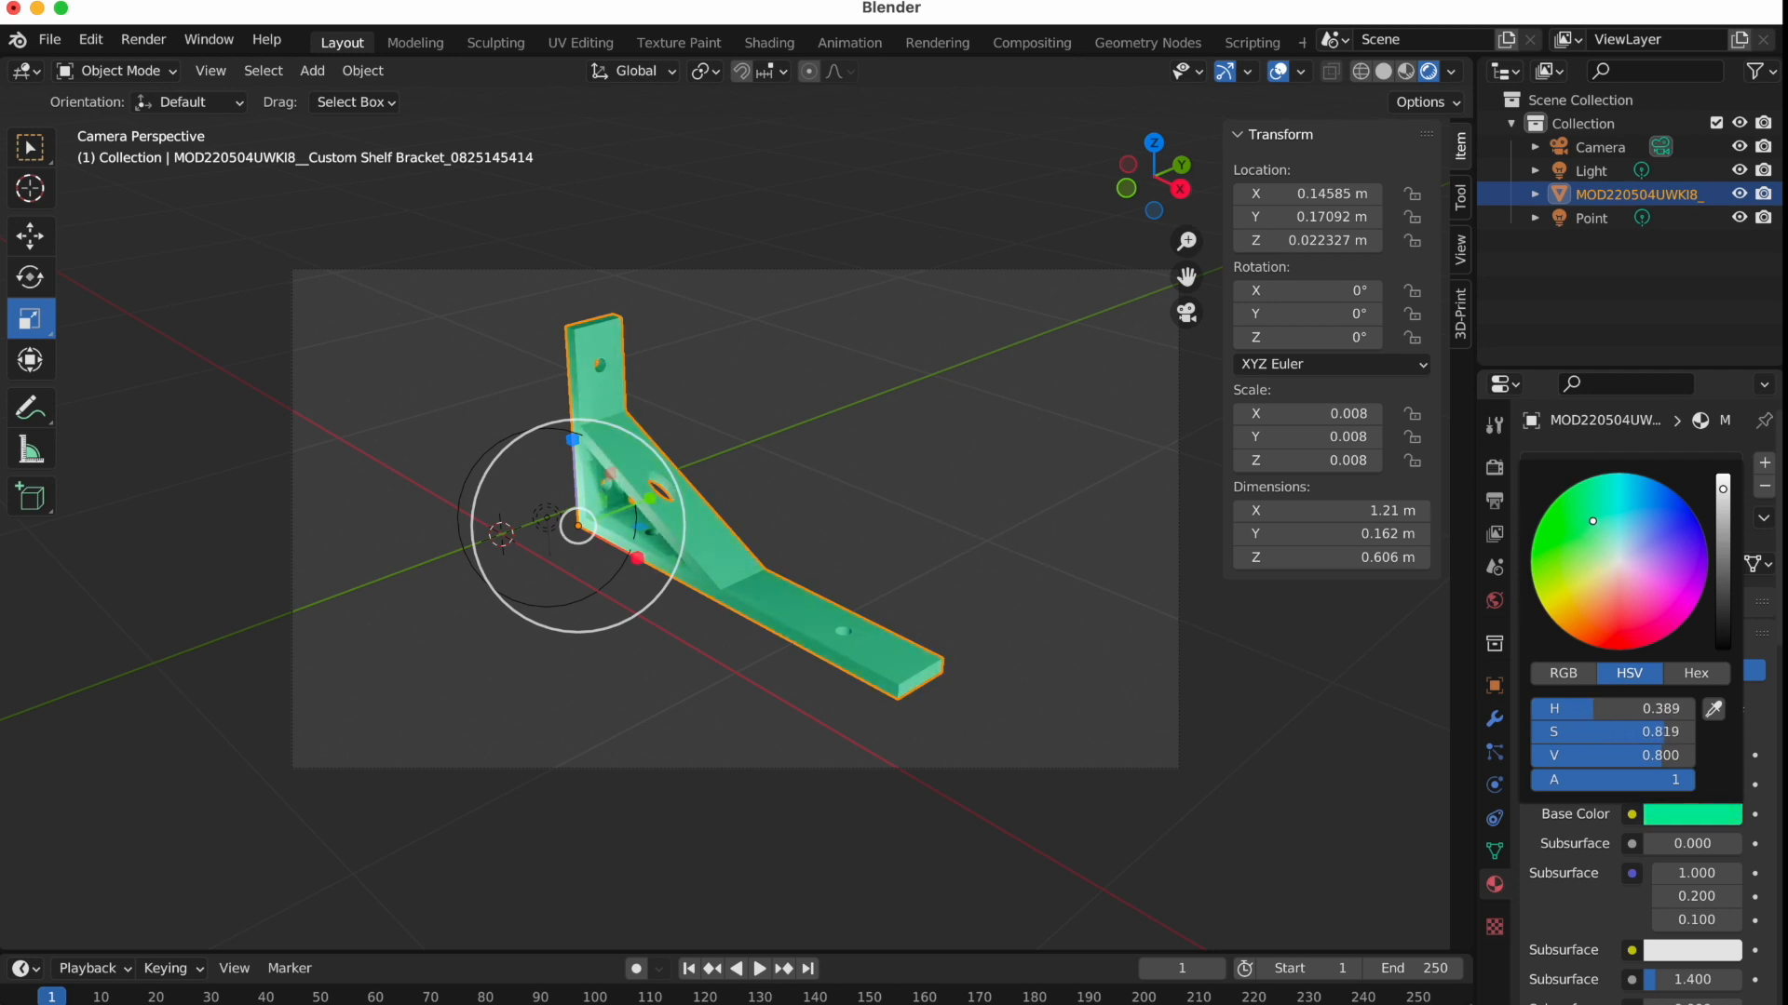
left_click(1564, 552)
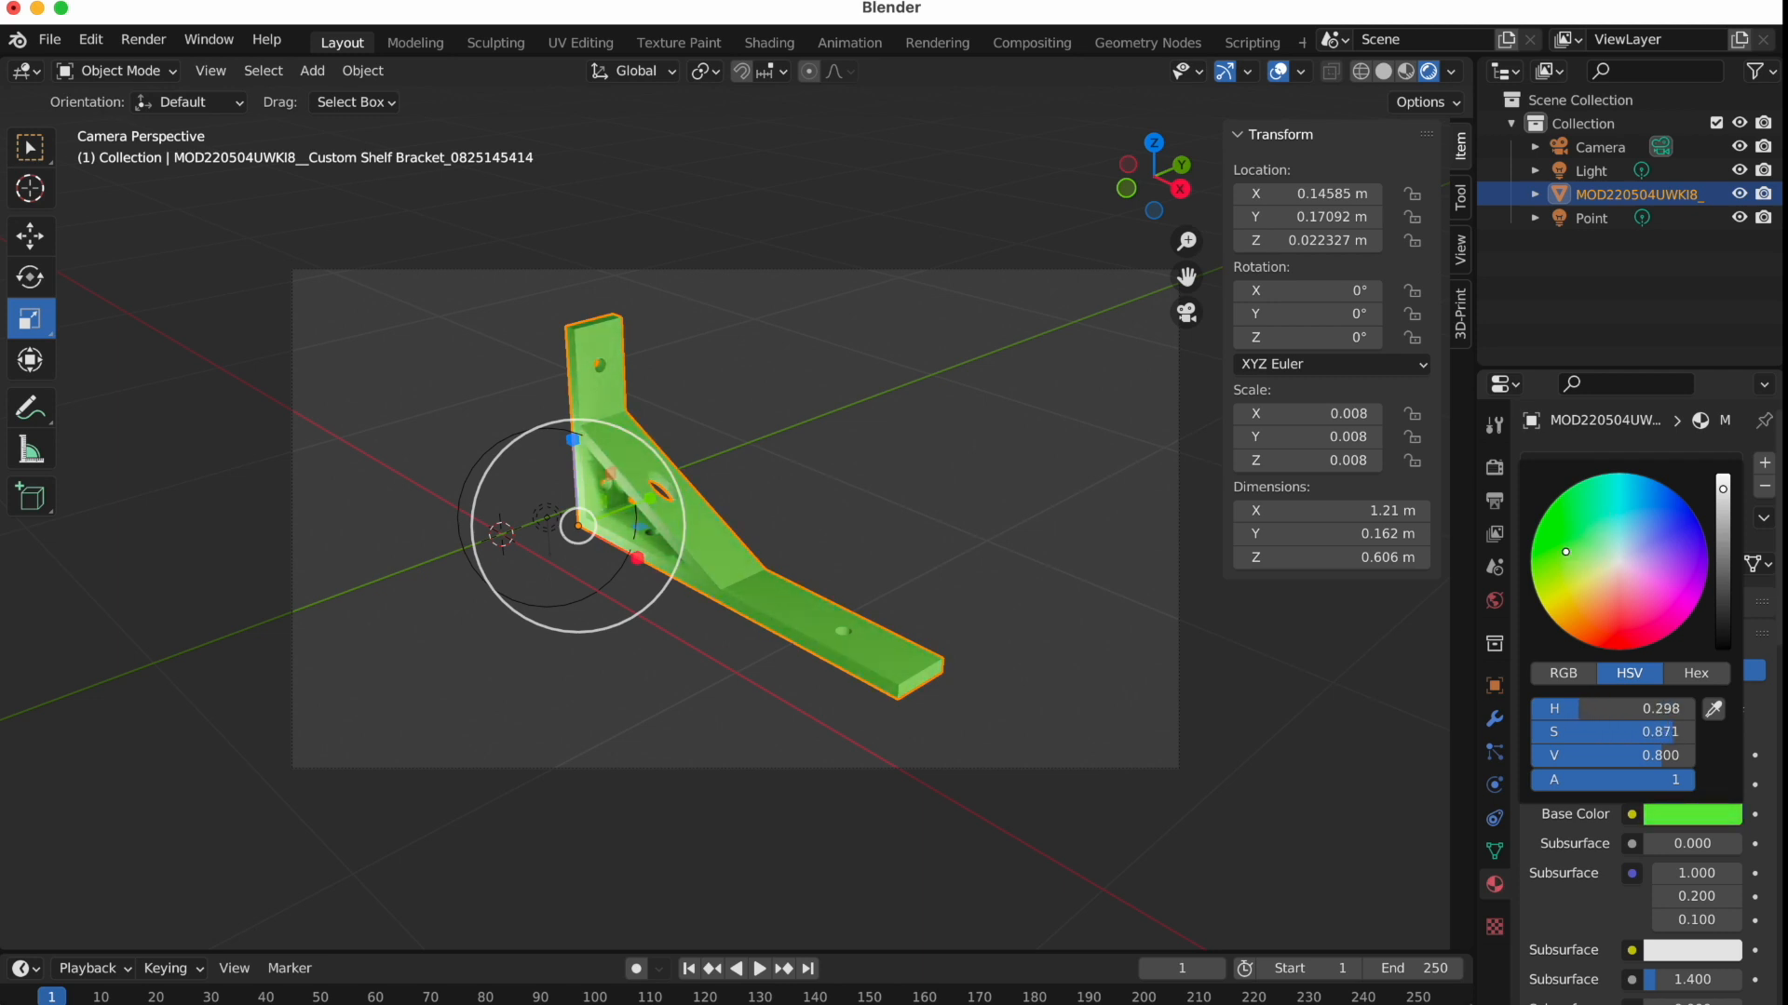
left_click(1555, 535)
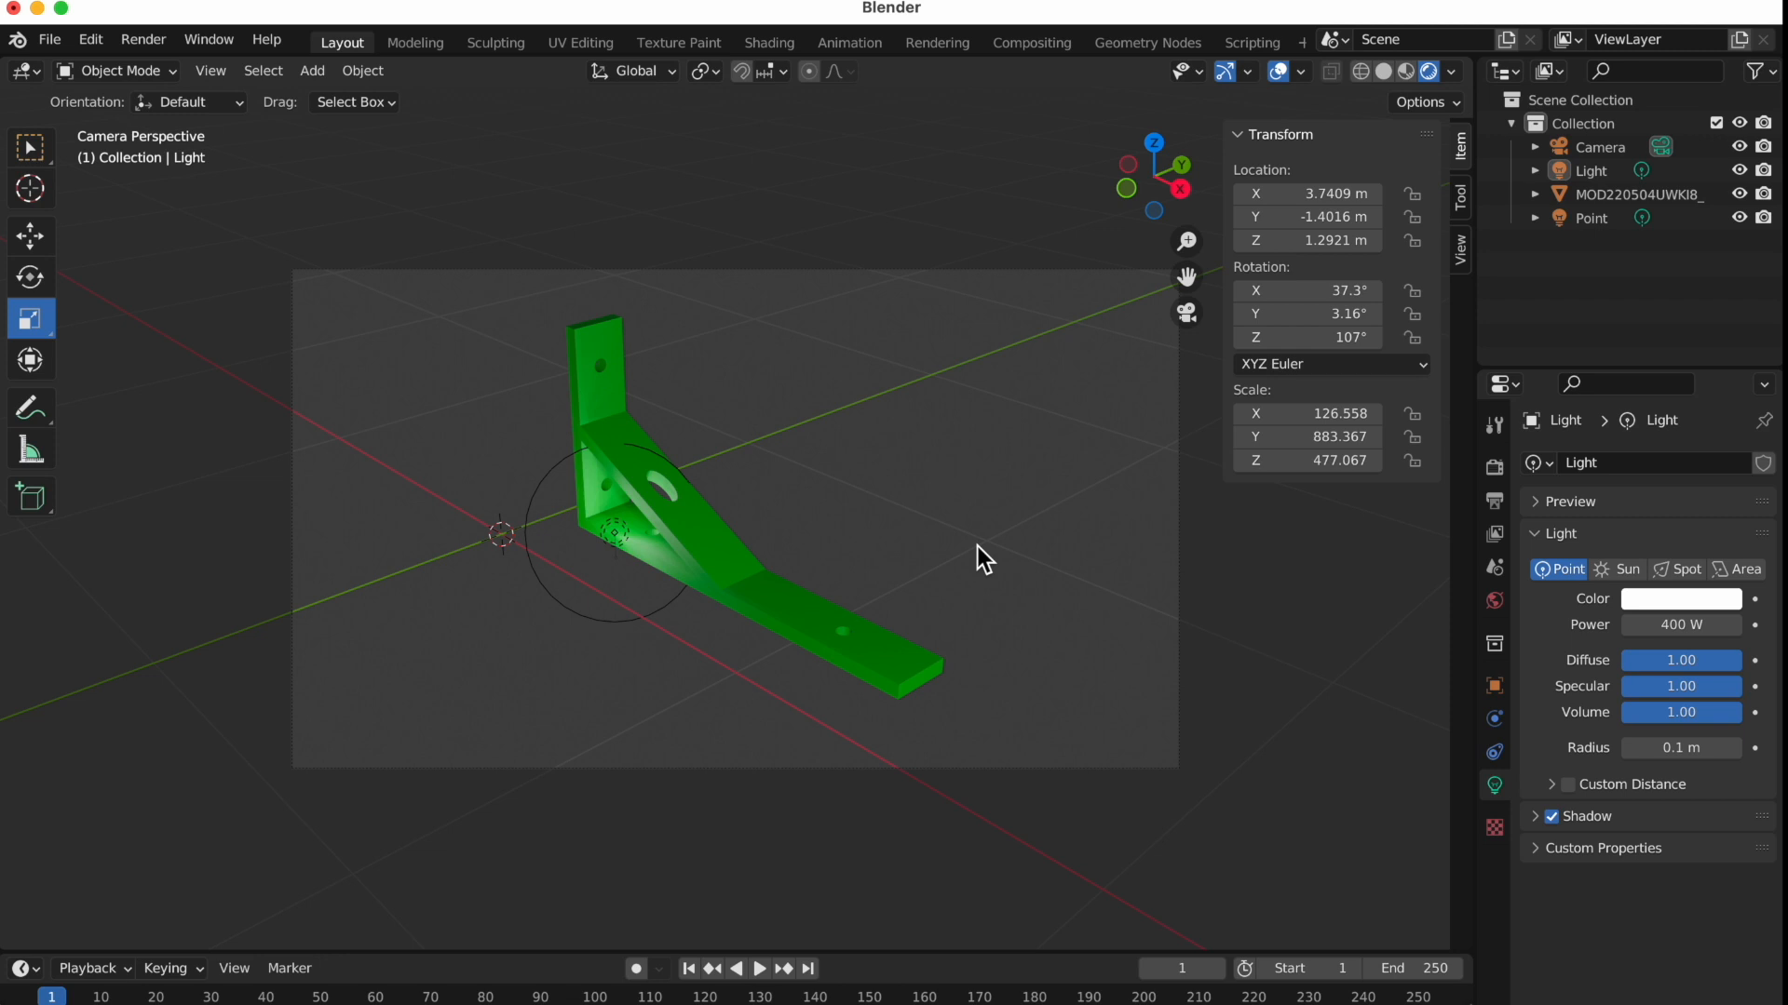
mouse_move(613, 282)
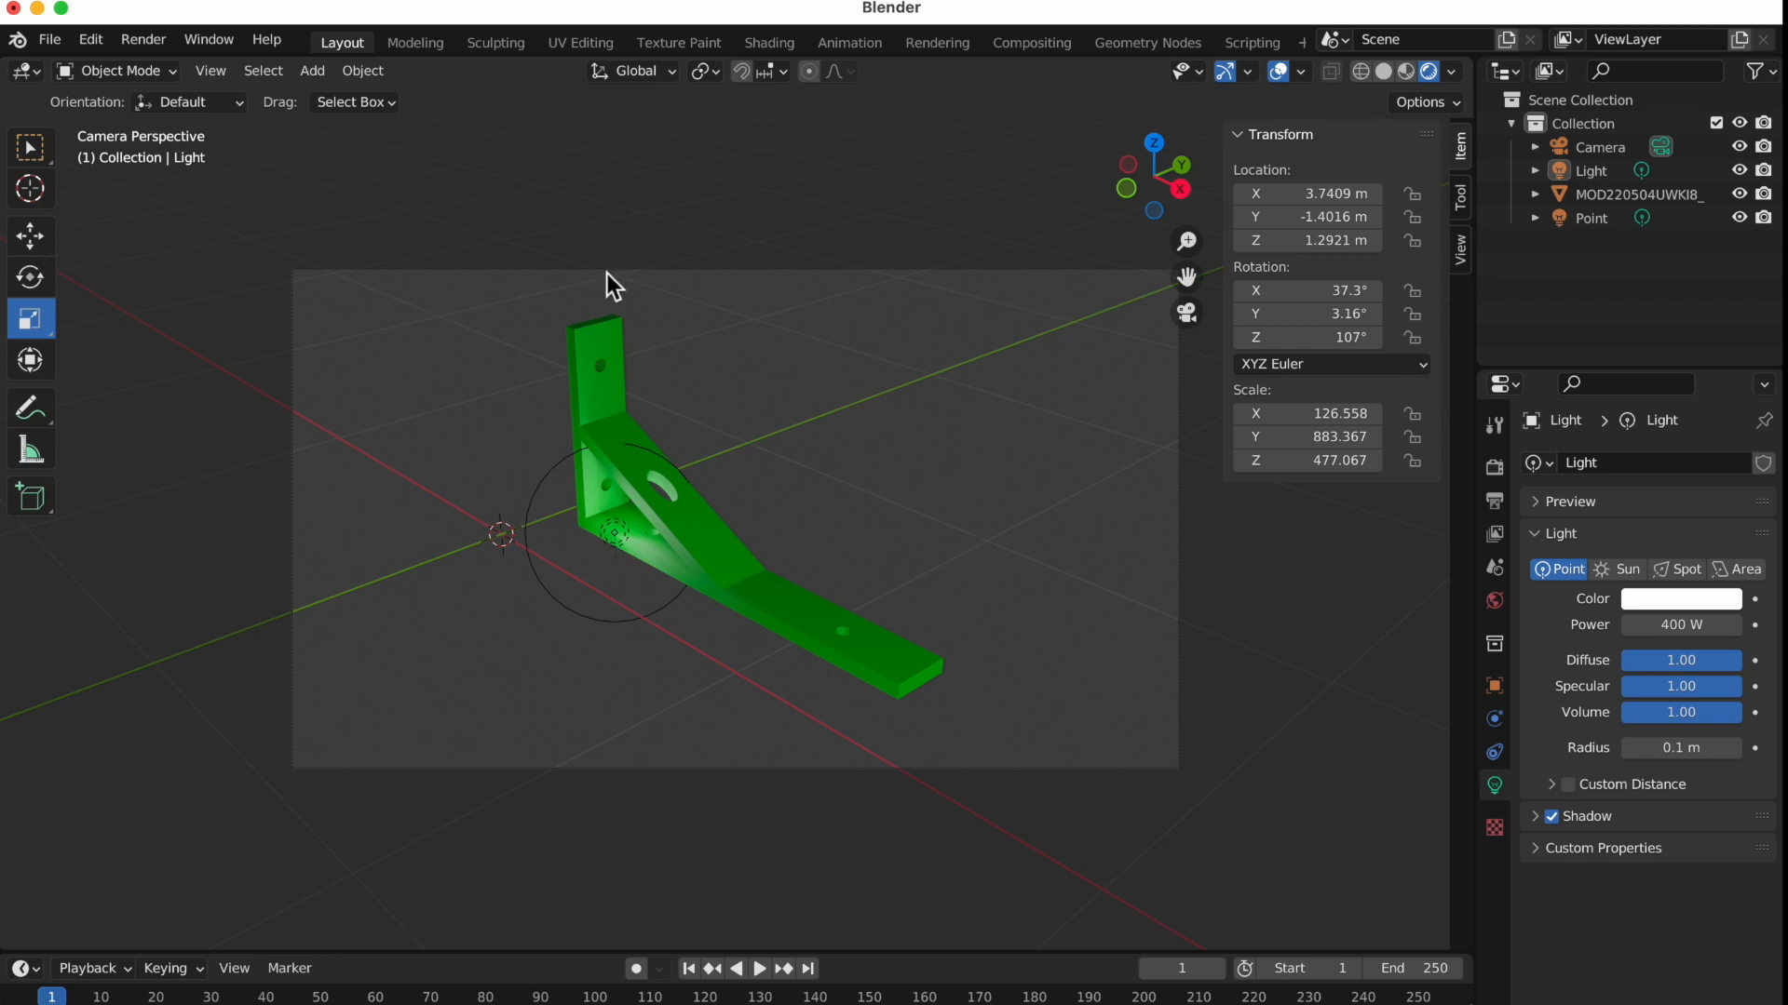
mouse_move(1495, 602)
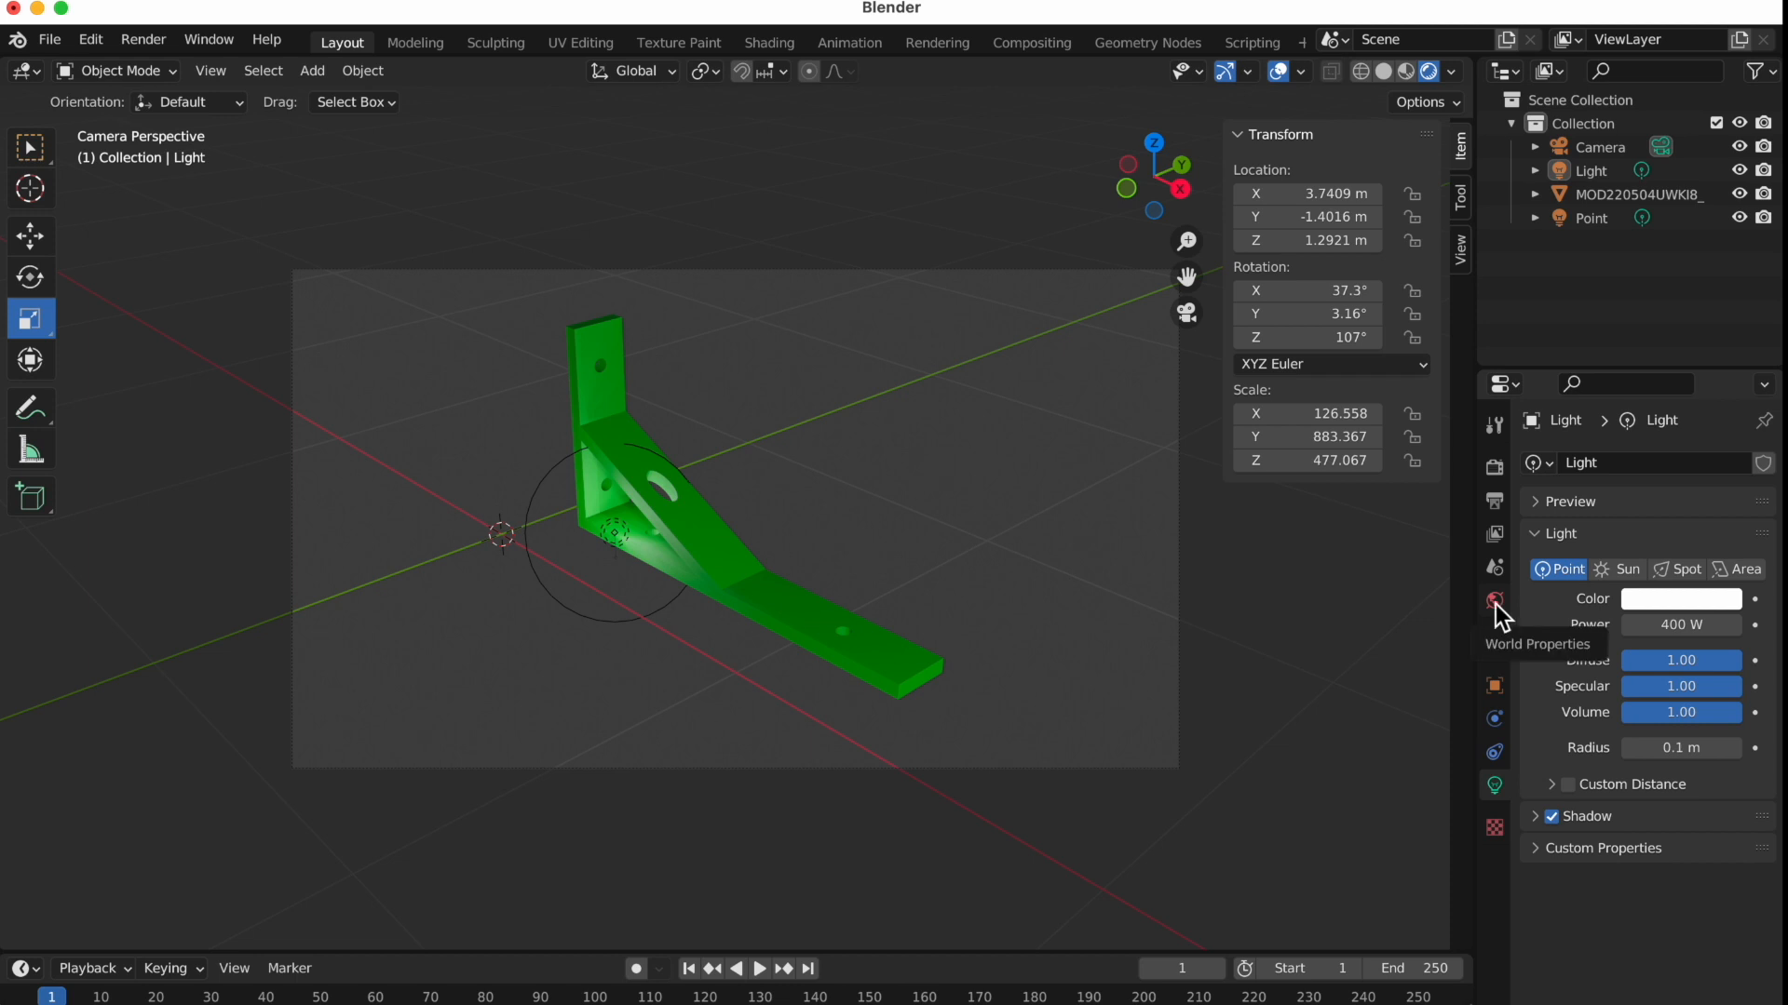
Tint the World background a dark brownish colour at 0.700 strength and render the bracket
left_click(1493, 601)
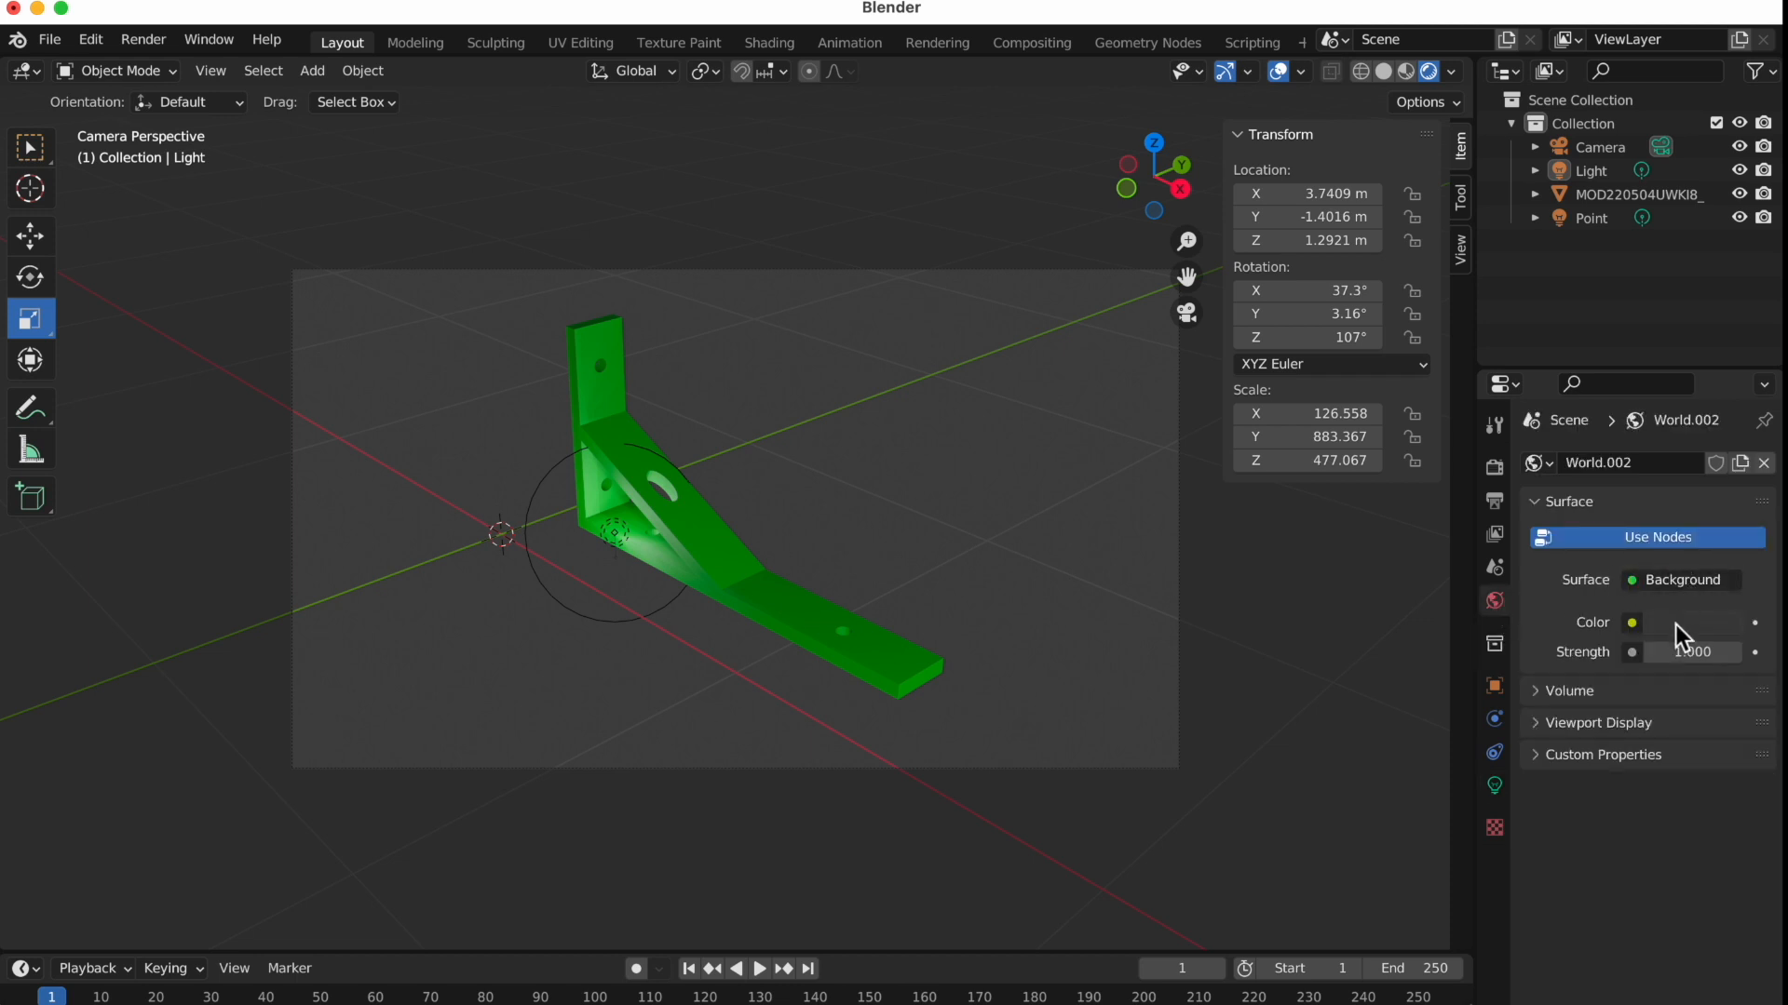
left_click(1632, 622)
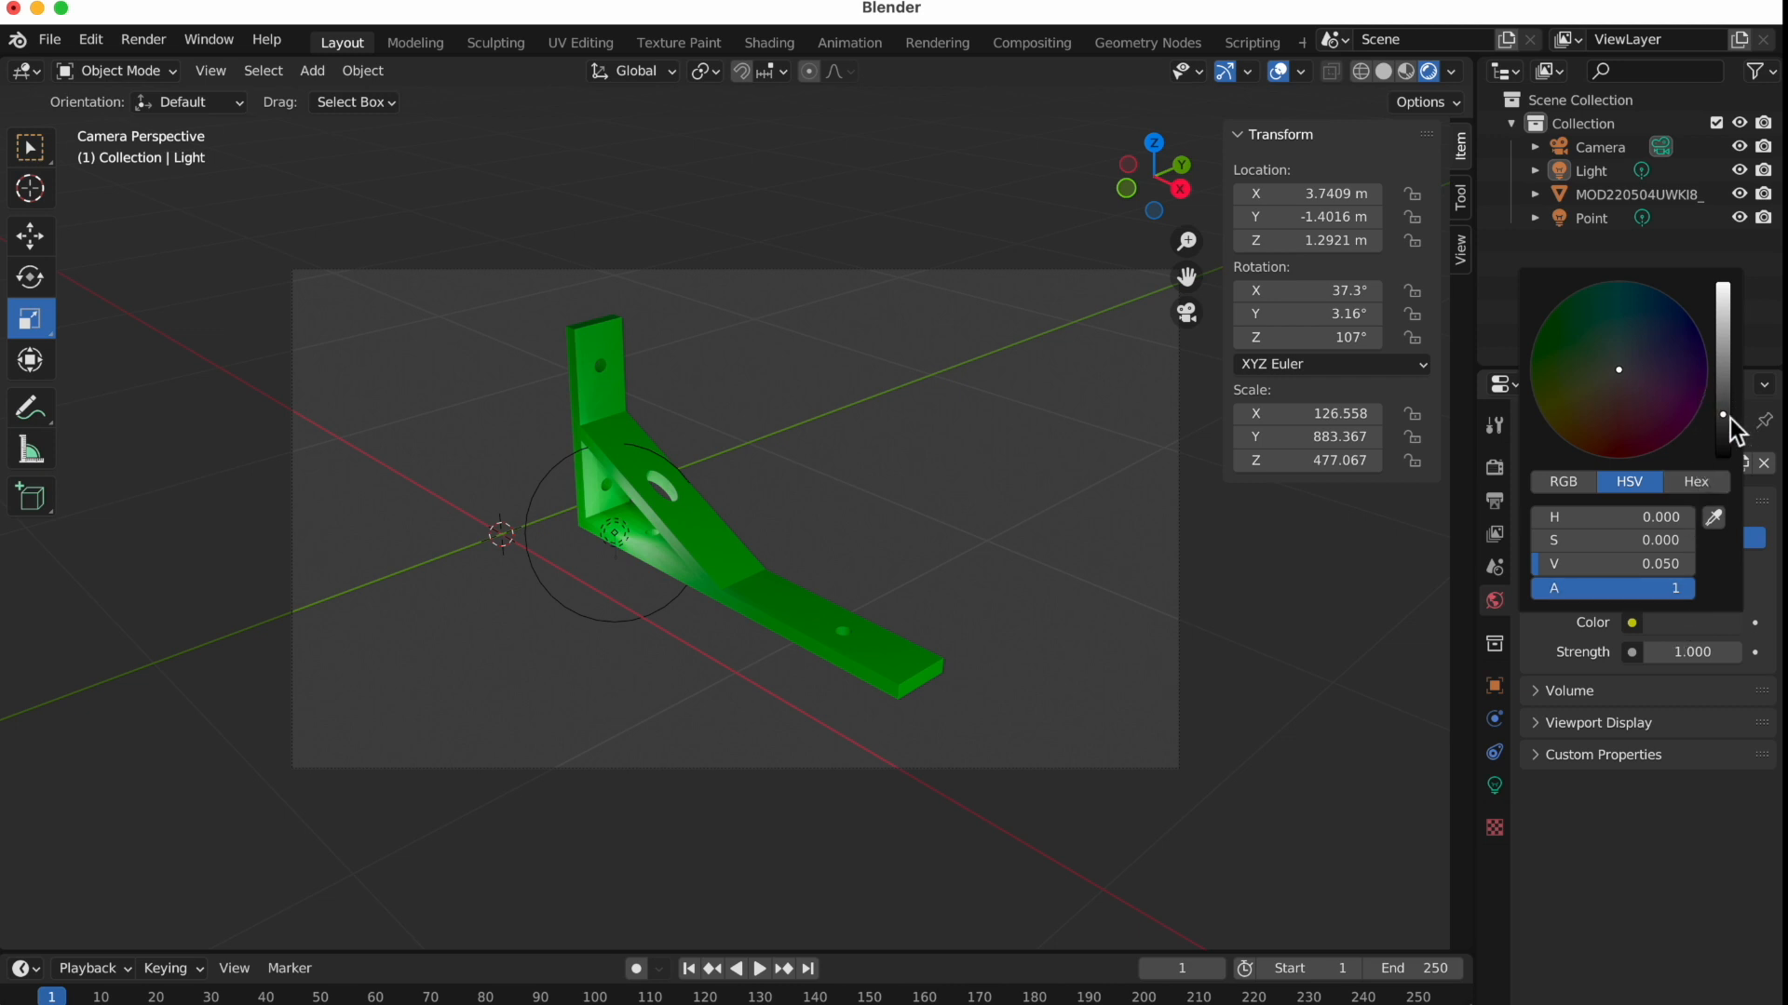
mouse_move(1627, 385)
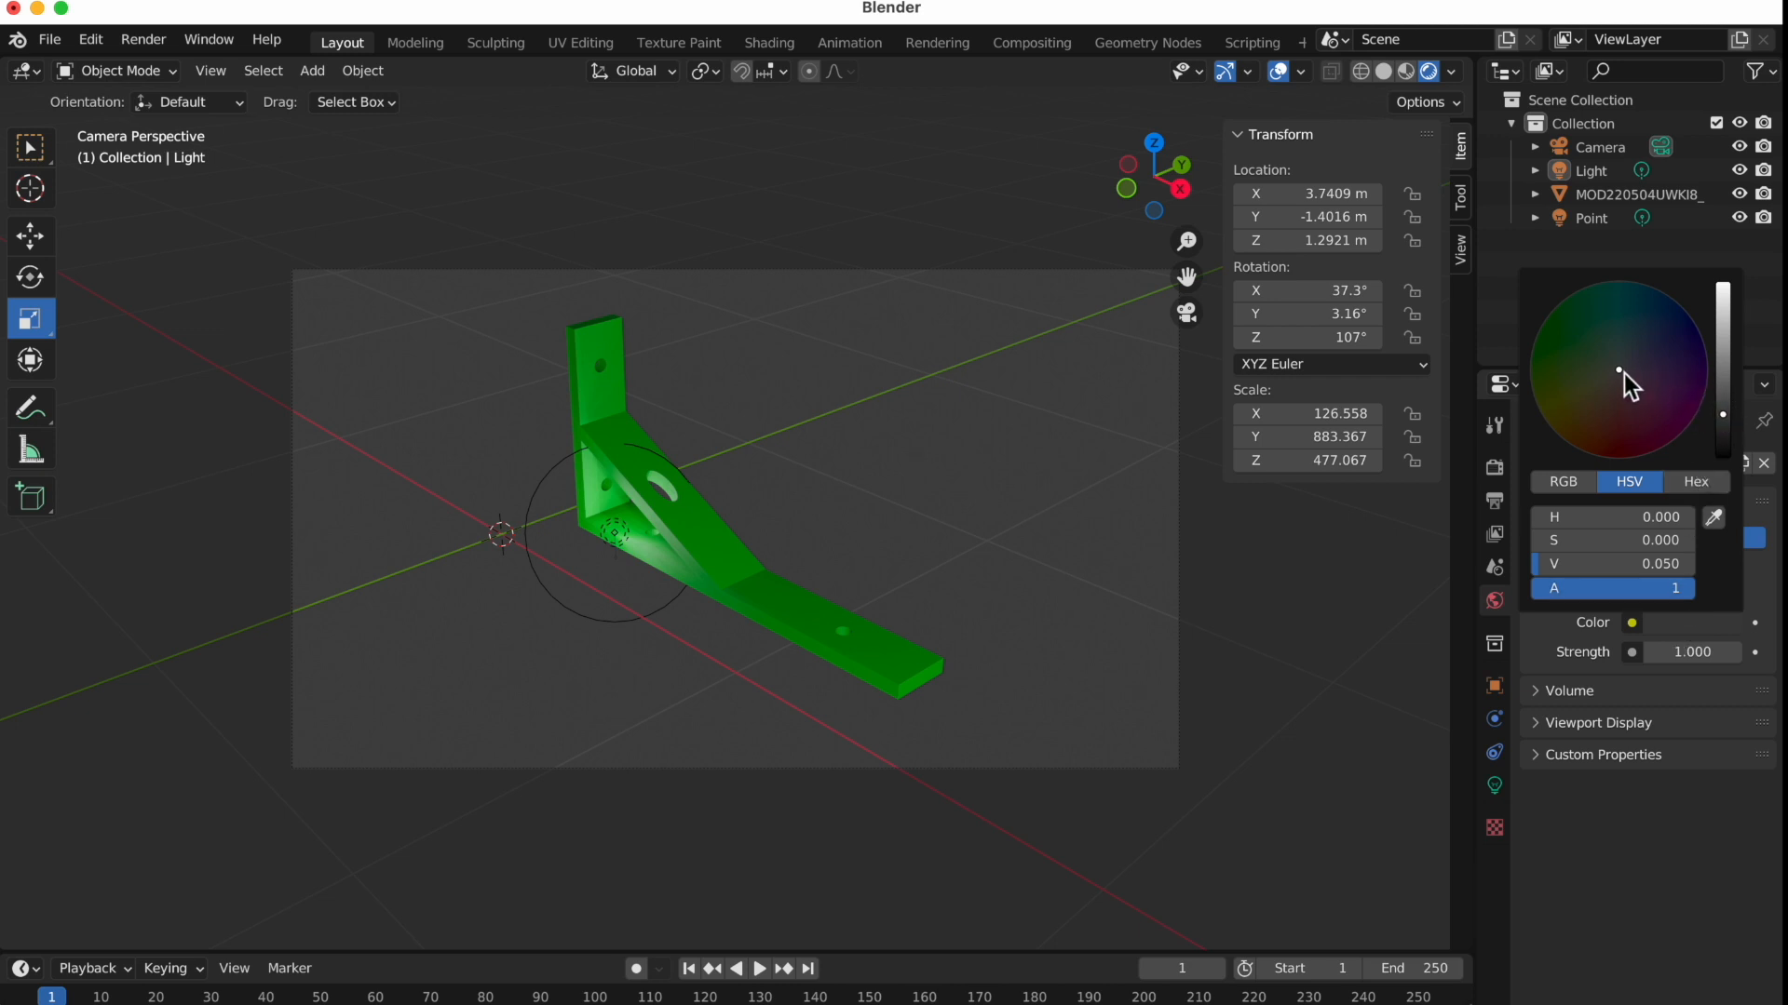
left_click(1607, 399)
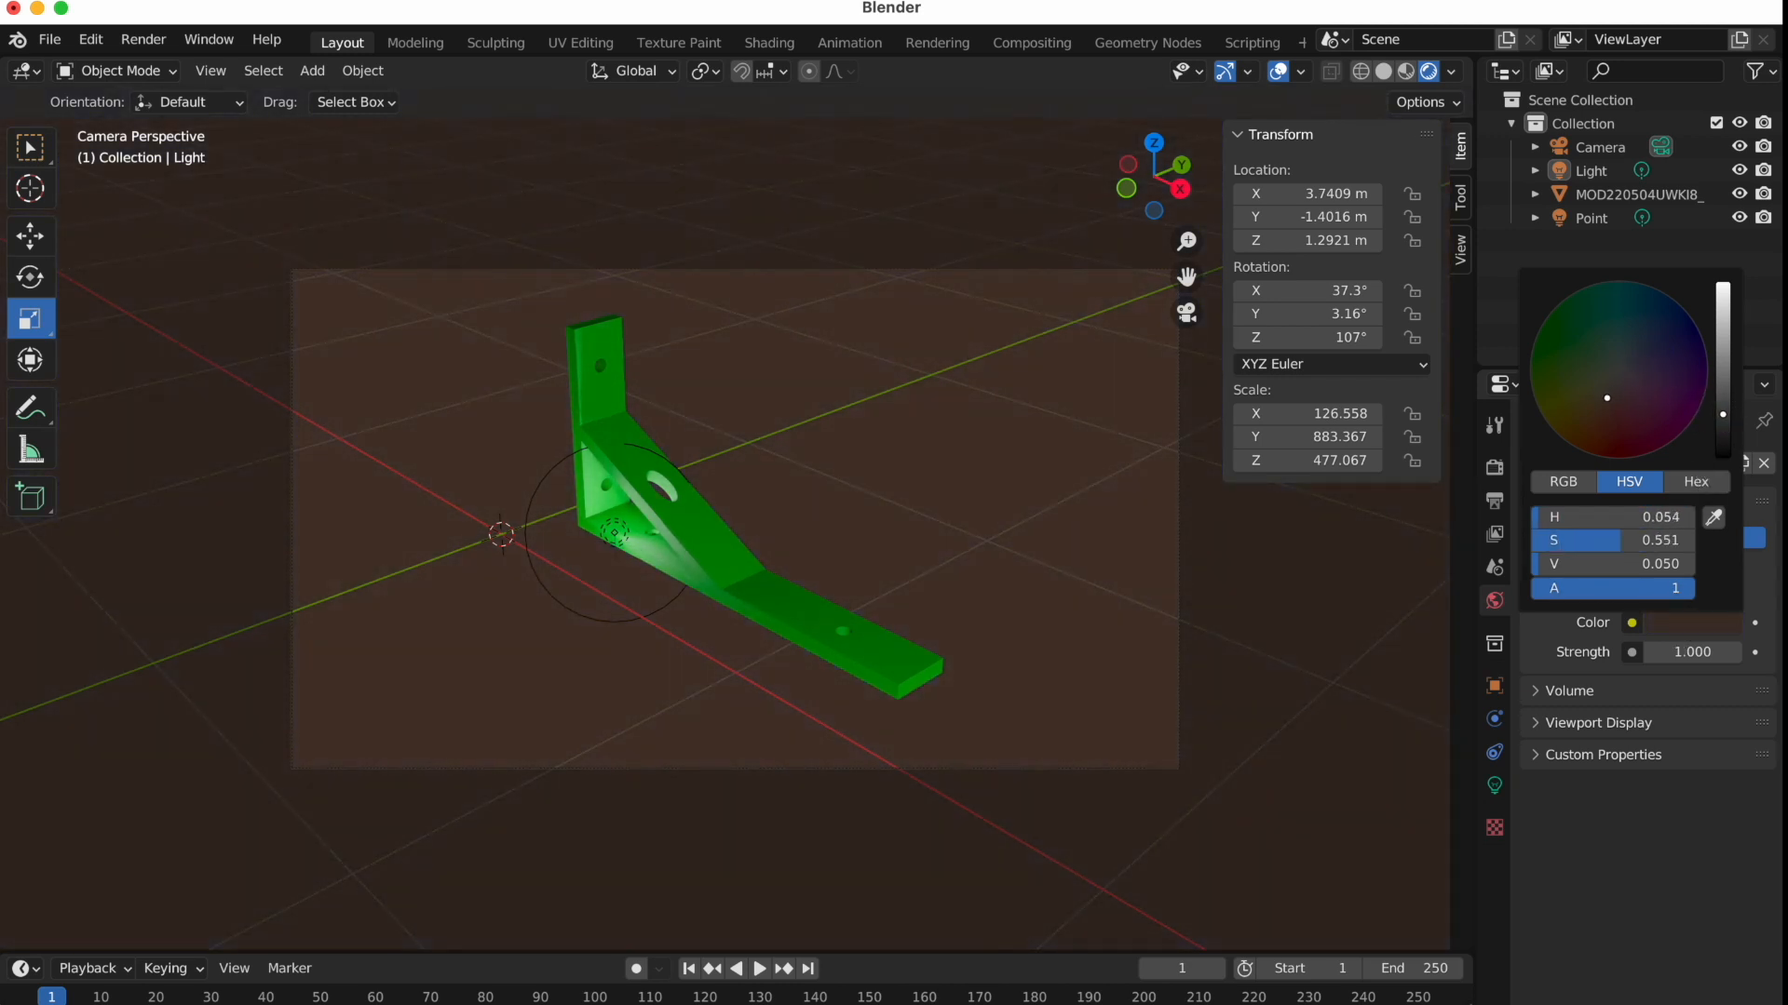
left_click(1592, 369)
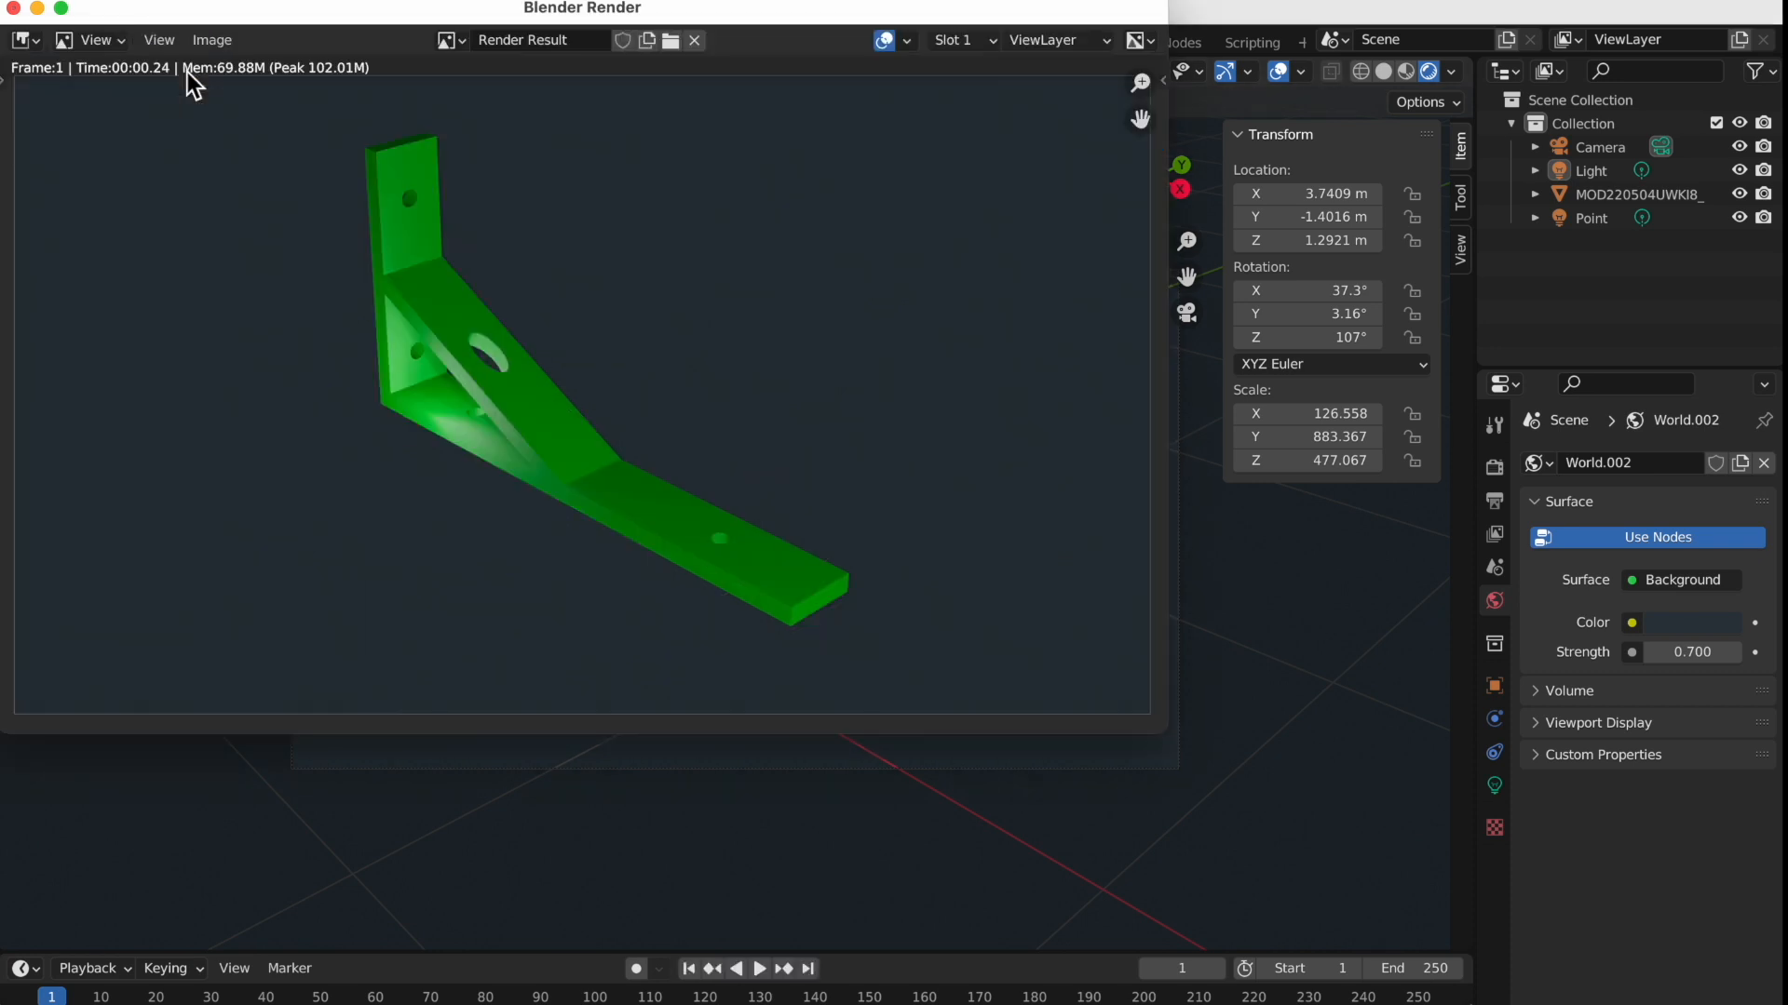
mouse_move(194, 256)
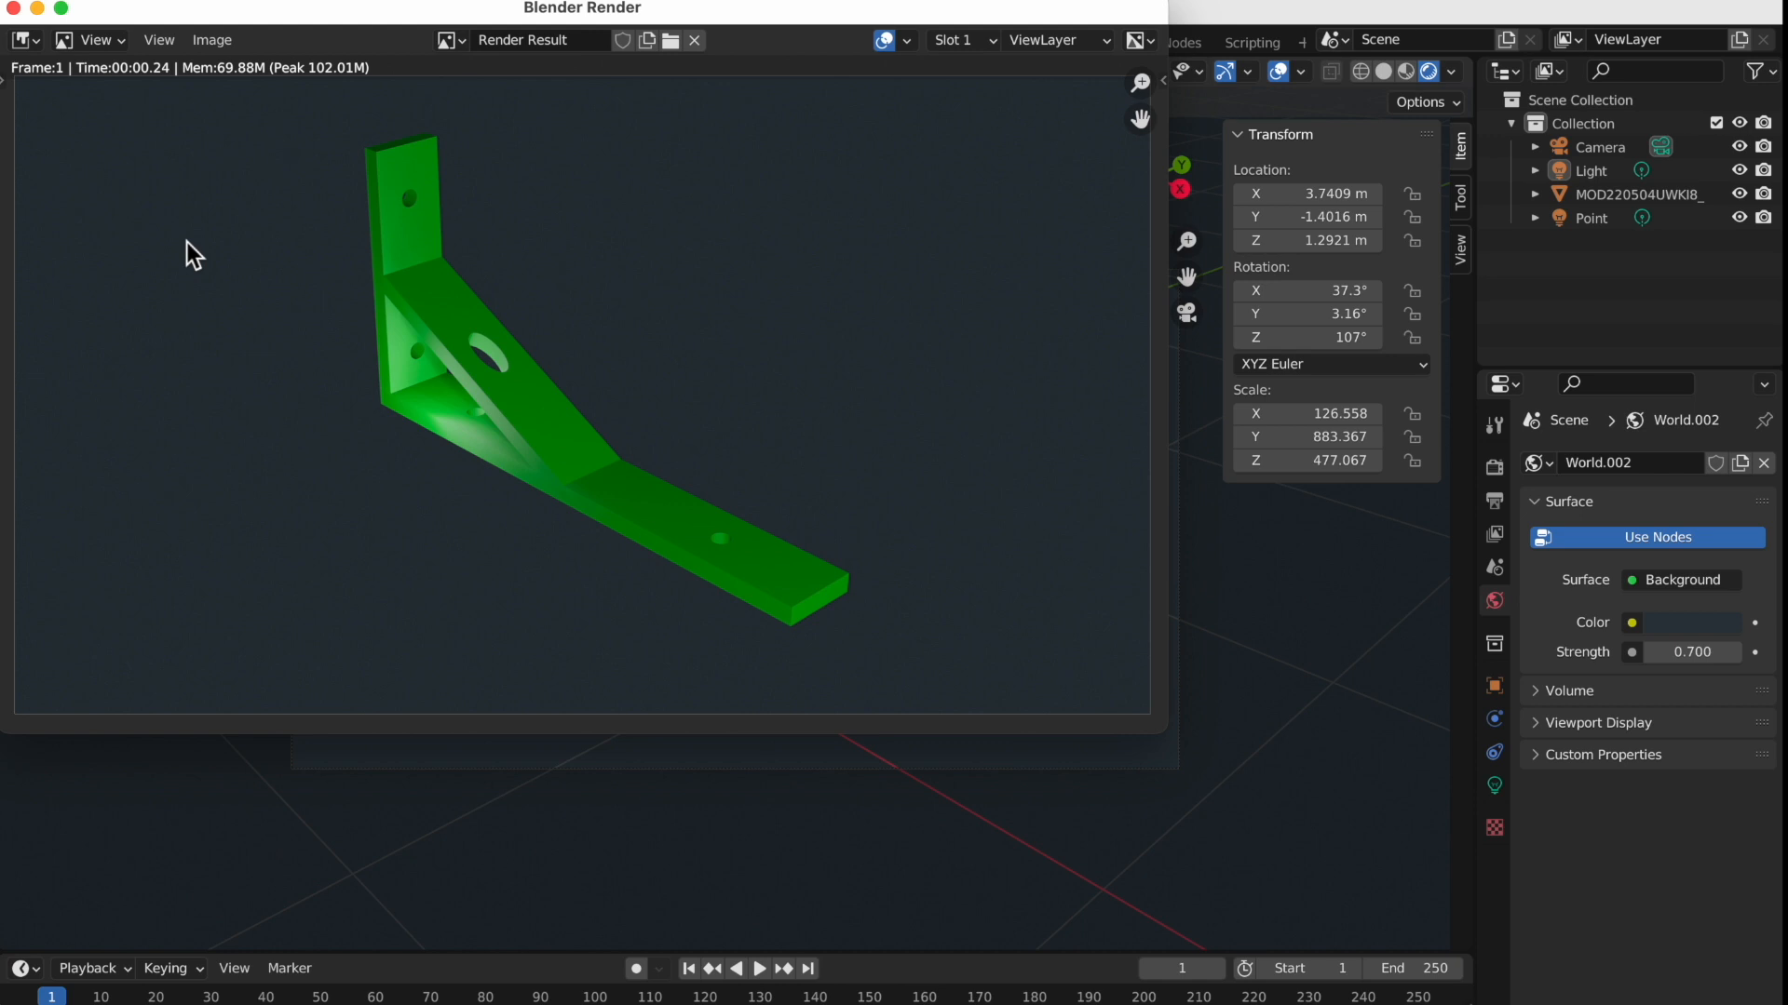
Bring up the Save As file browser for the rendered bracket image
left_click(211, 39)
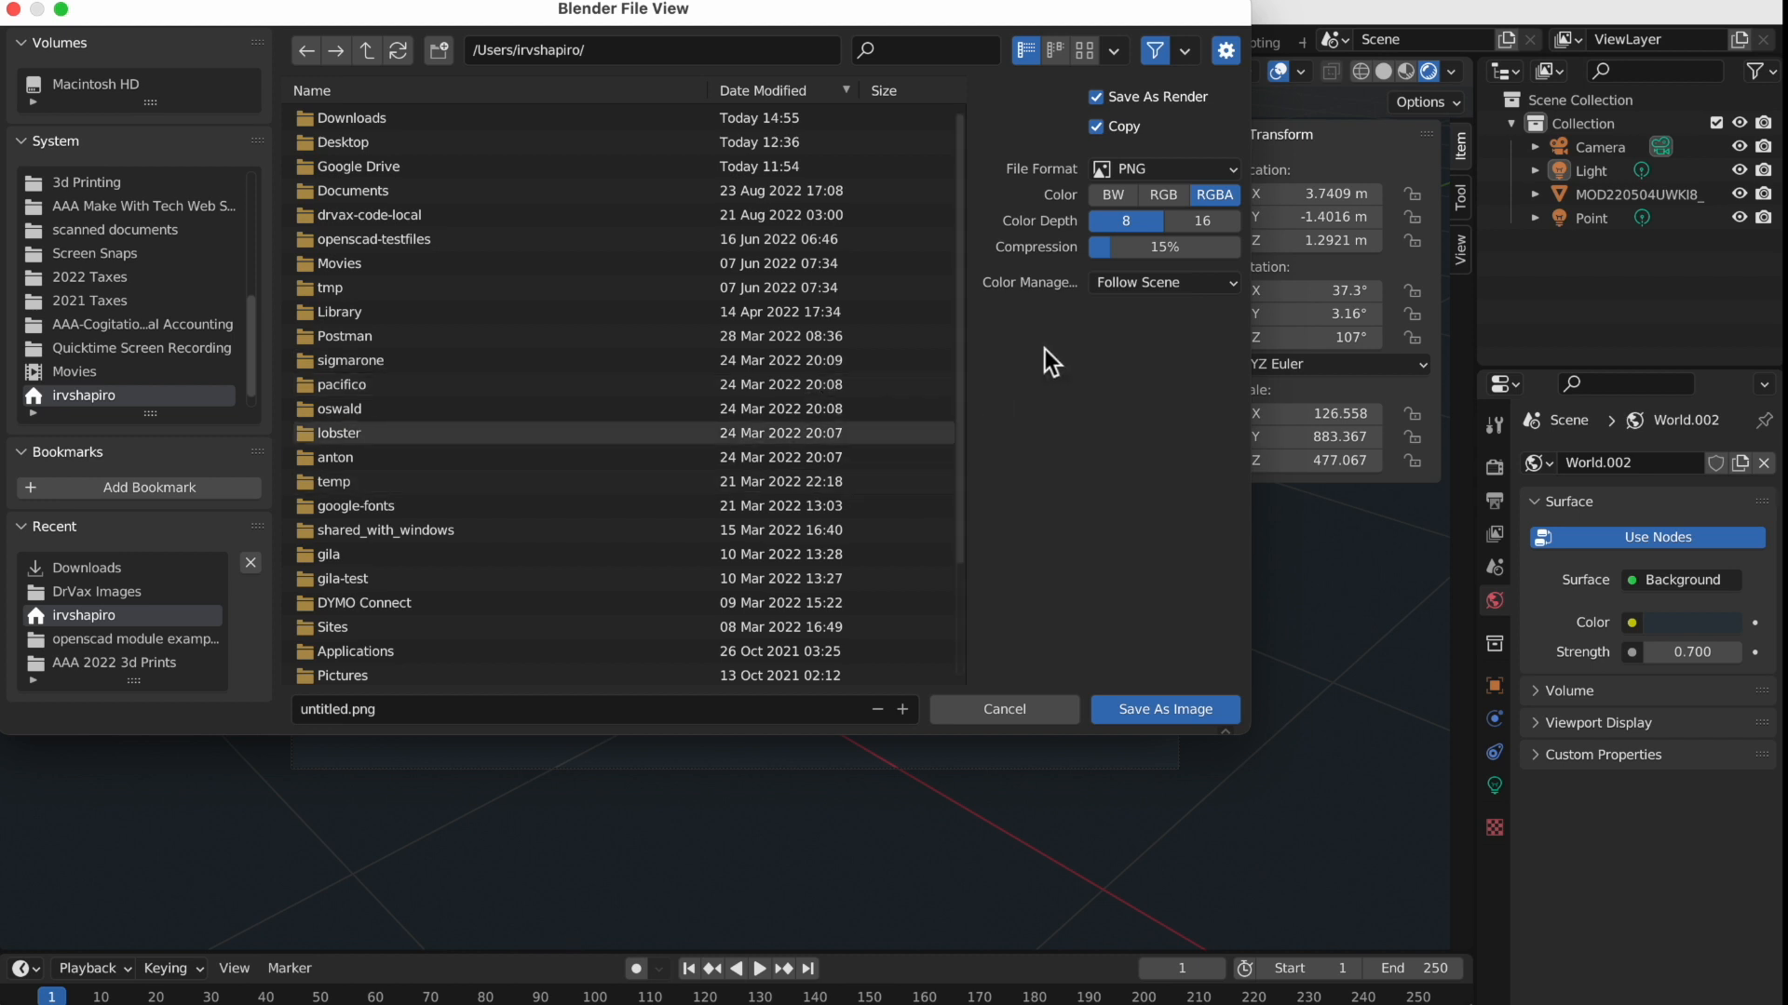
Save the render as a JPEG named shelf_image.jpg in Downloads
left_click(1162, 169)
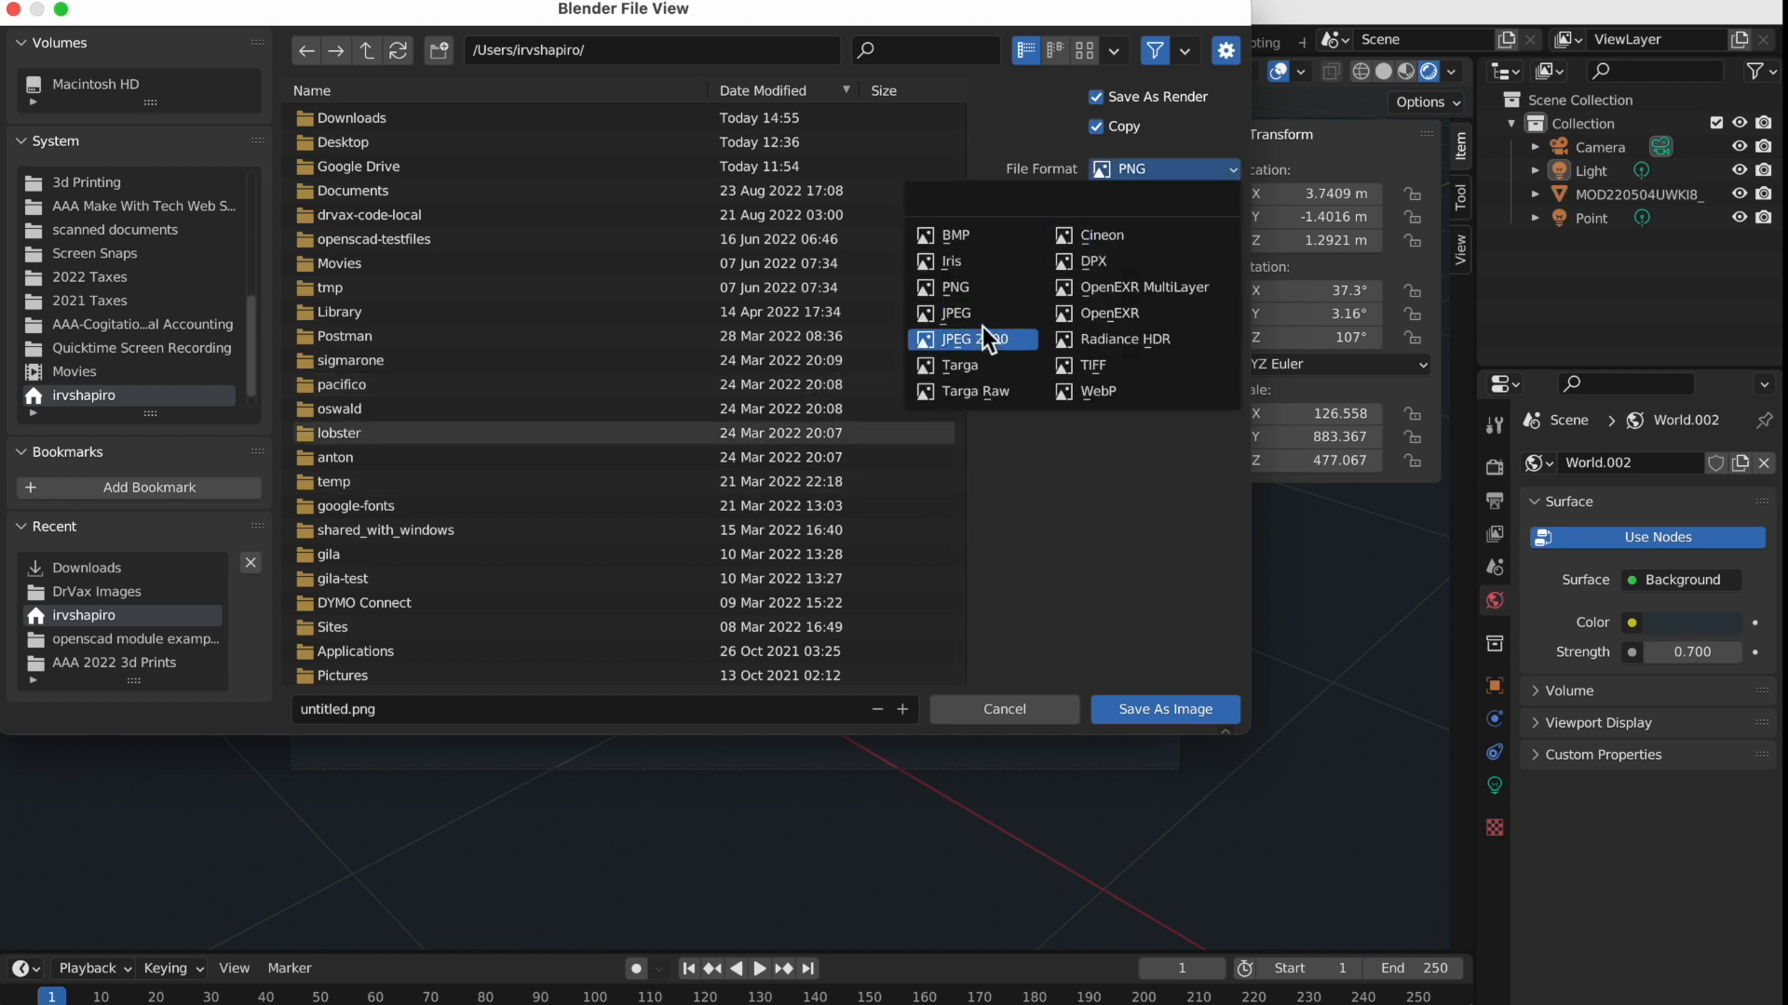
left_click(955, 312)
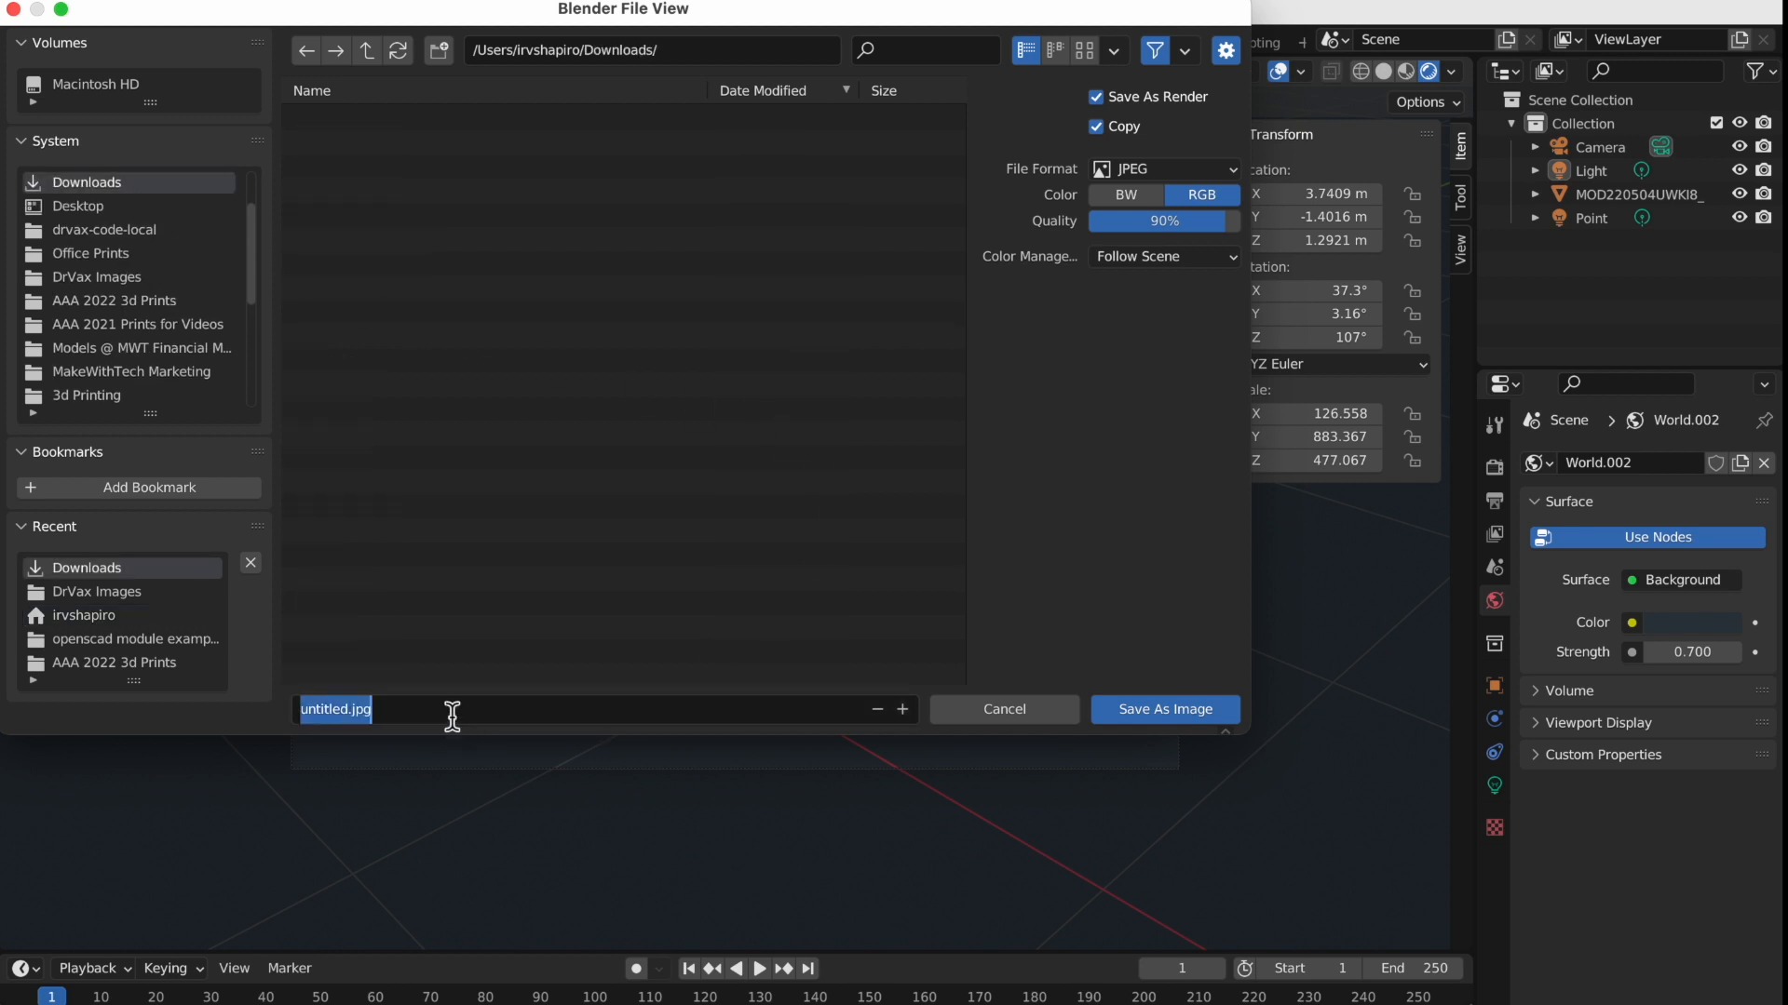
type("s")
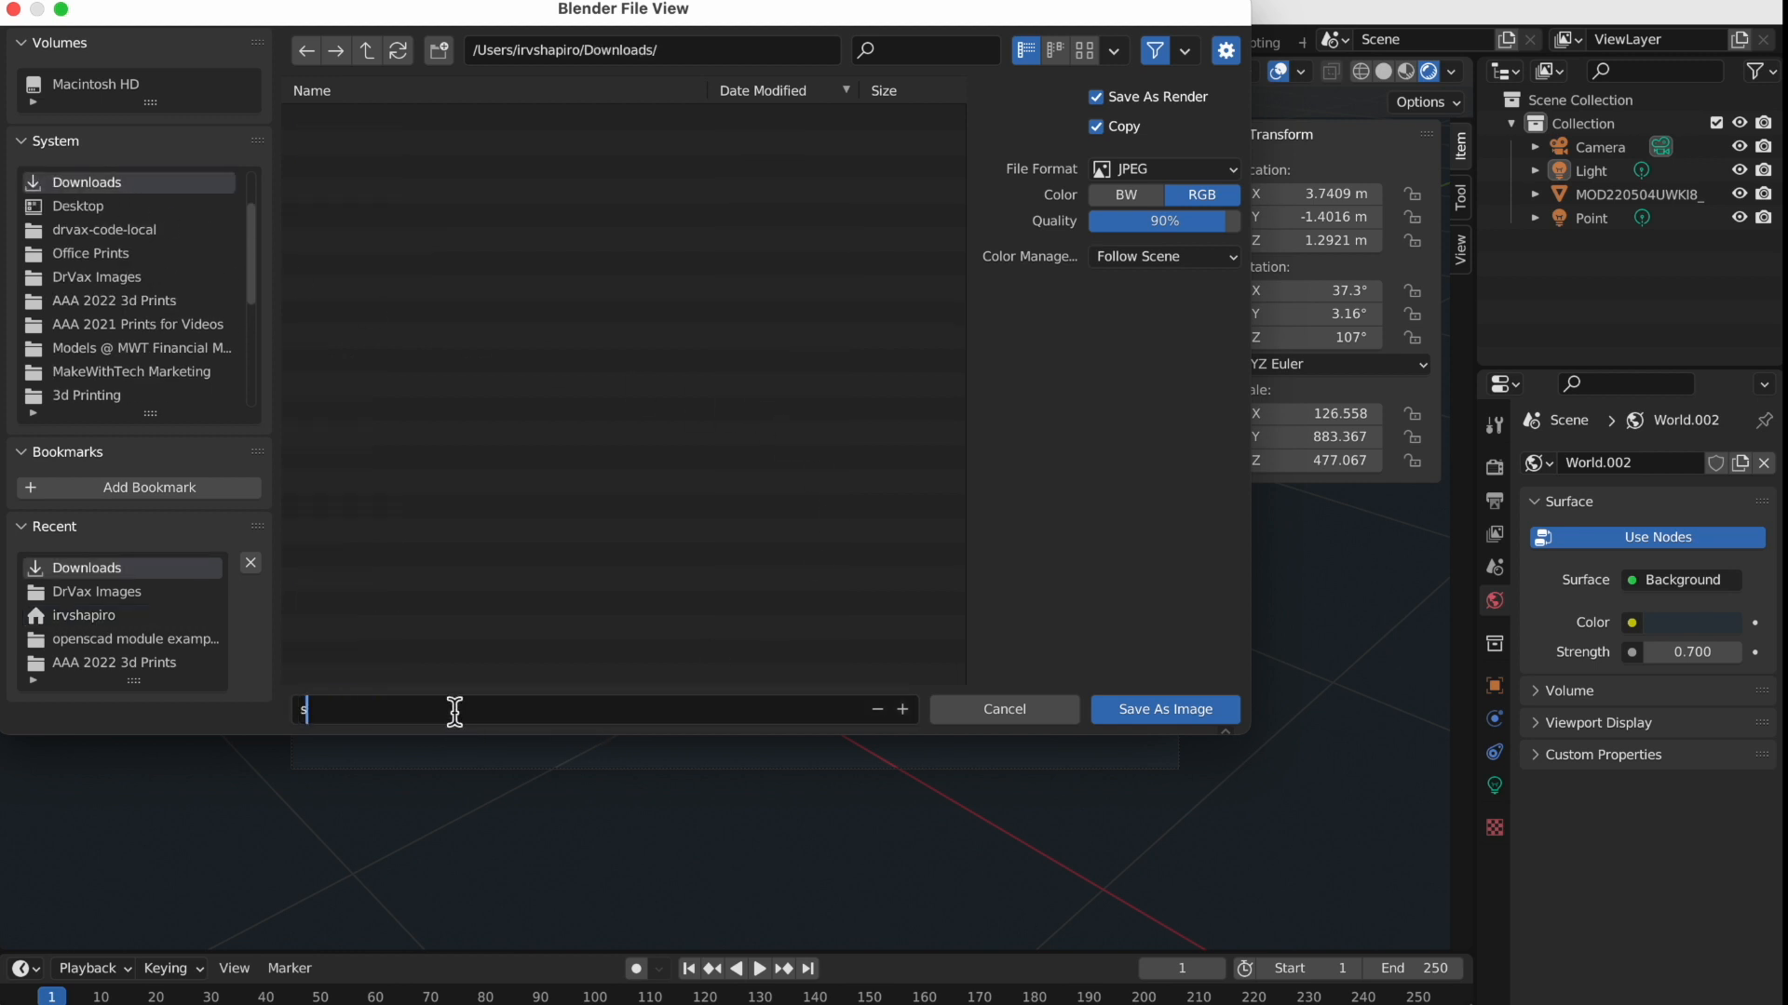
type("helf")
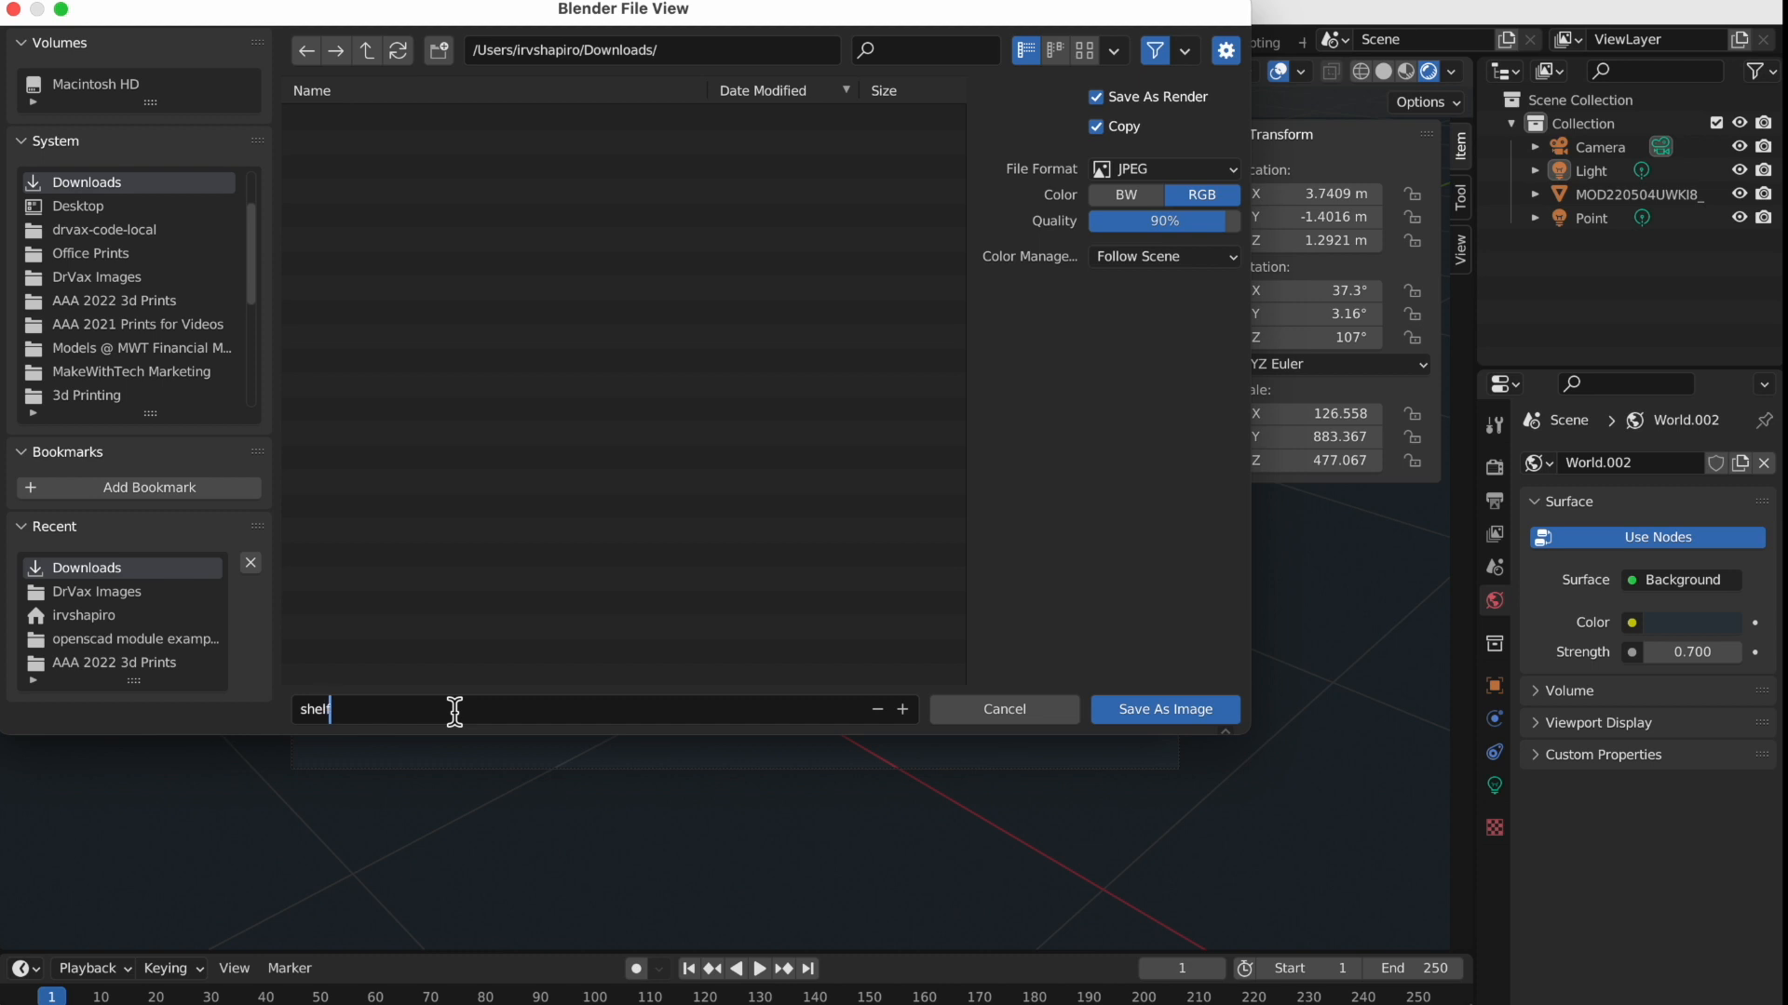
type("_image.jpg")
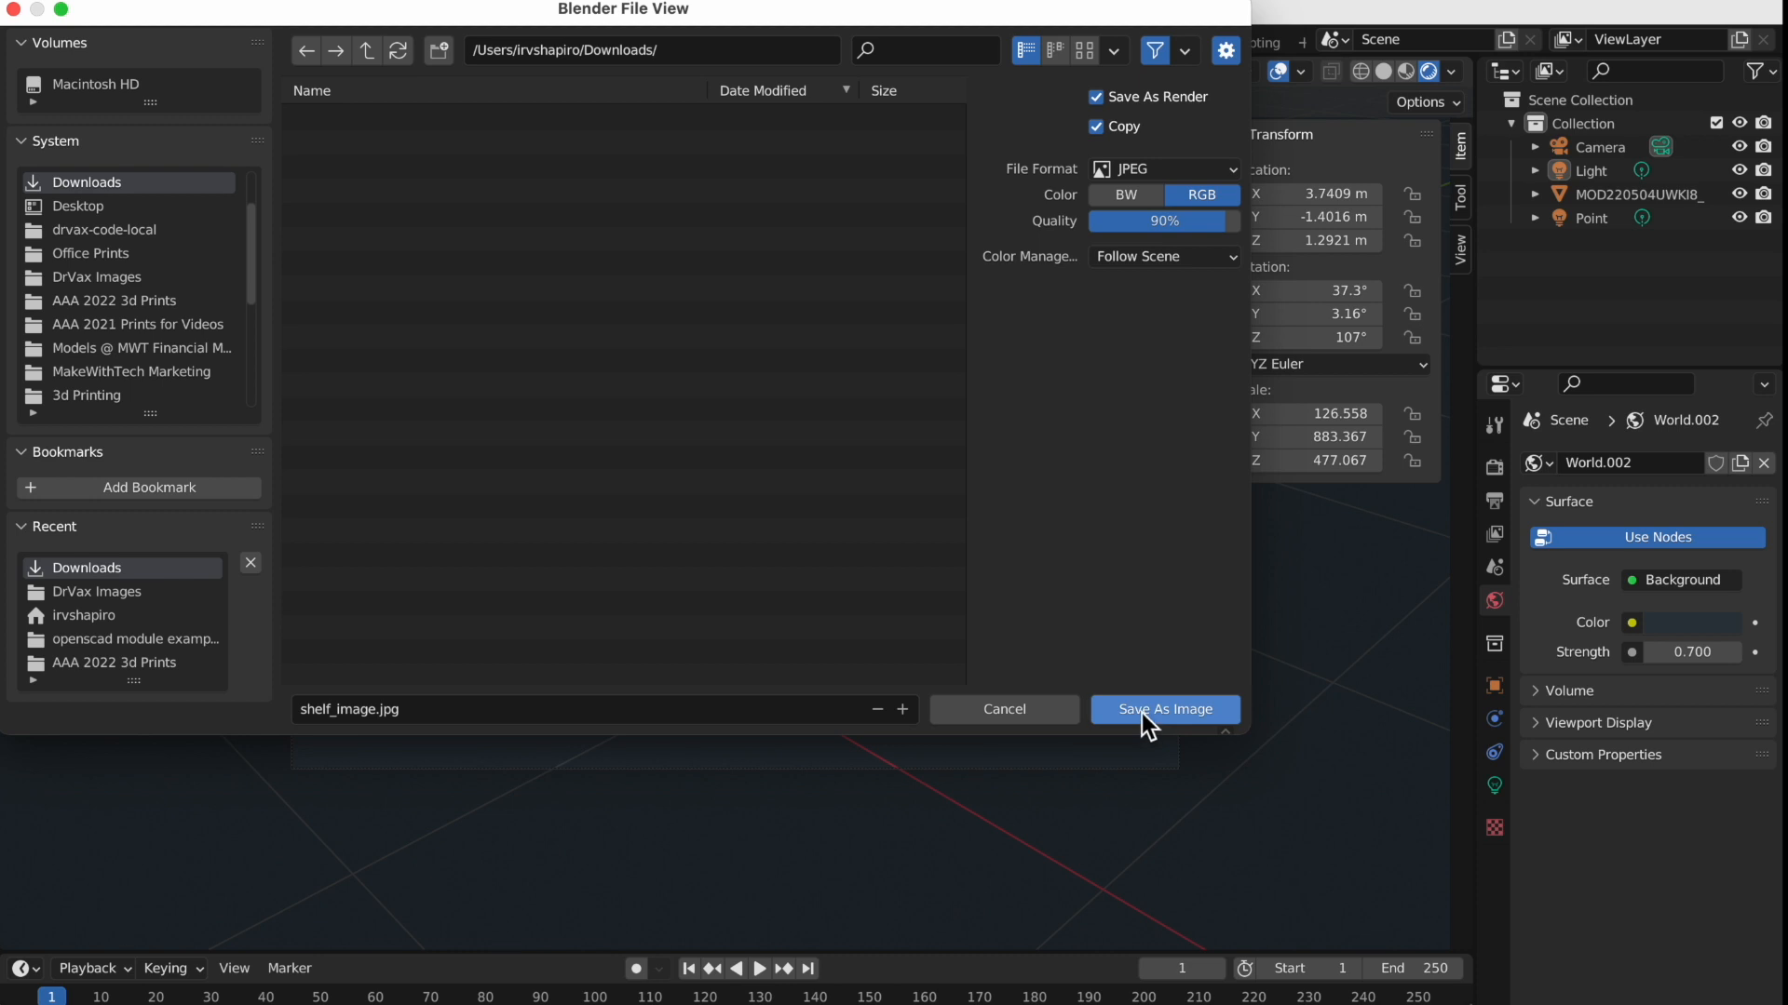
left_click(1161, 710)
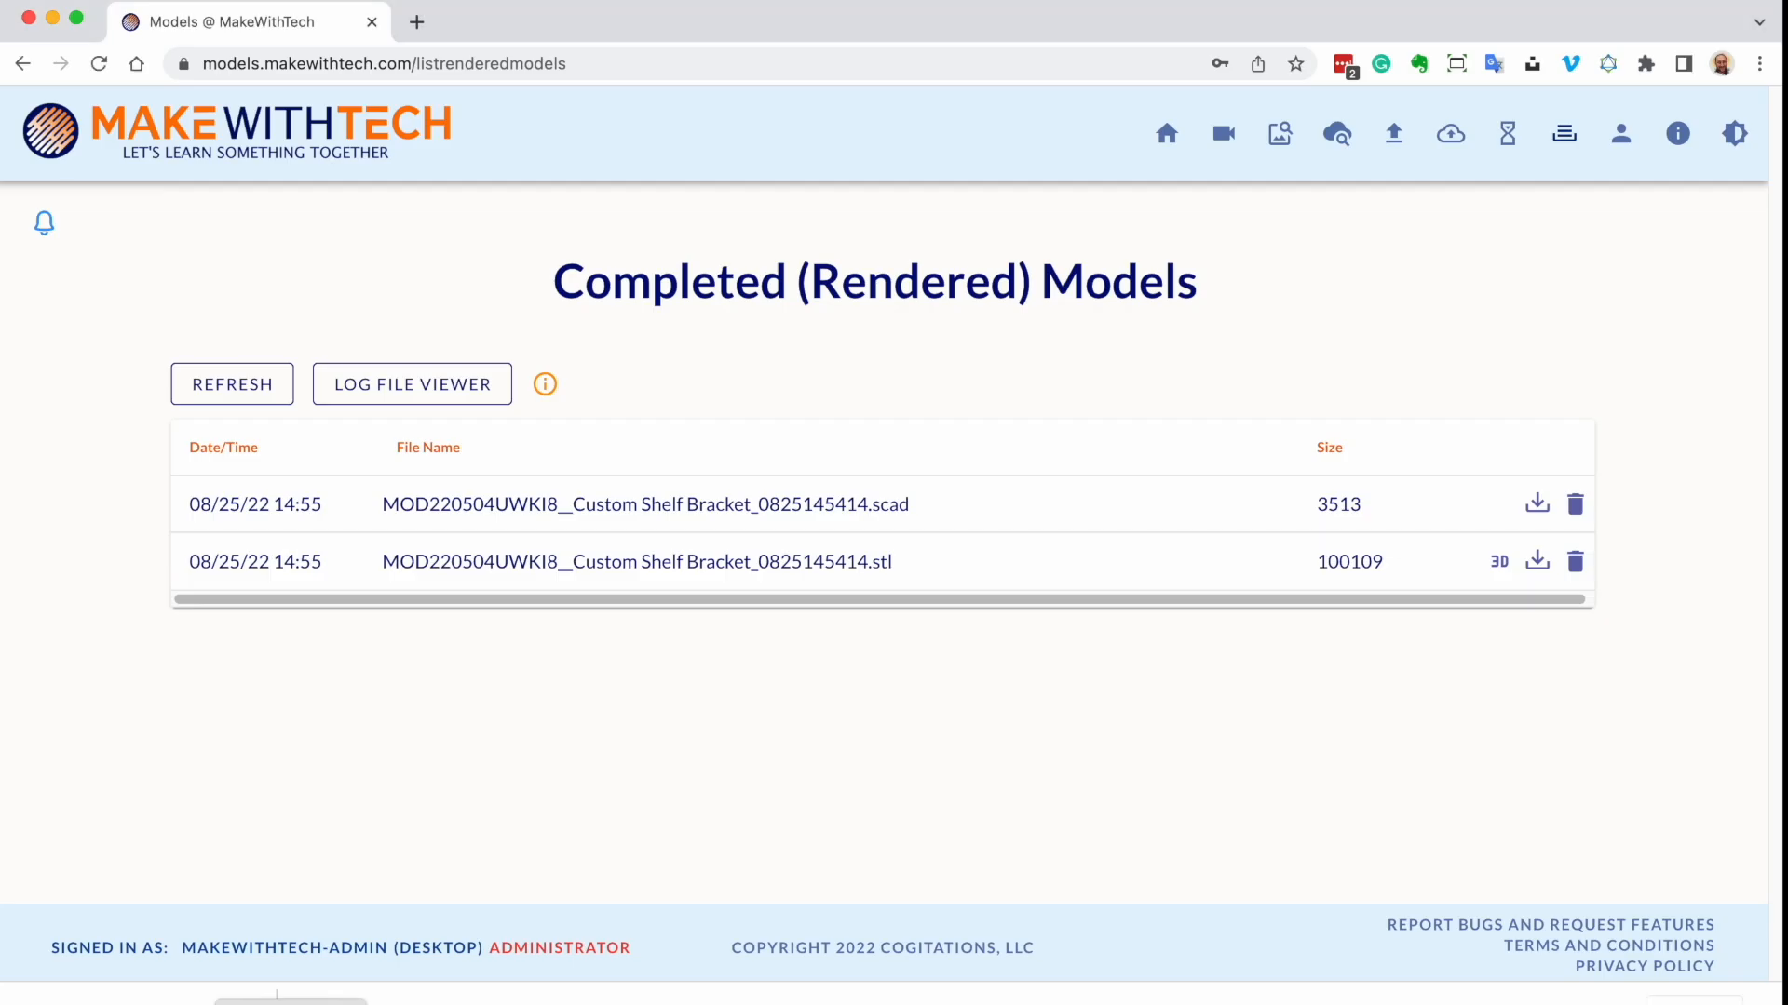
mouse_move(1279, 134)
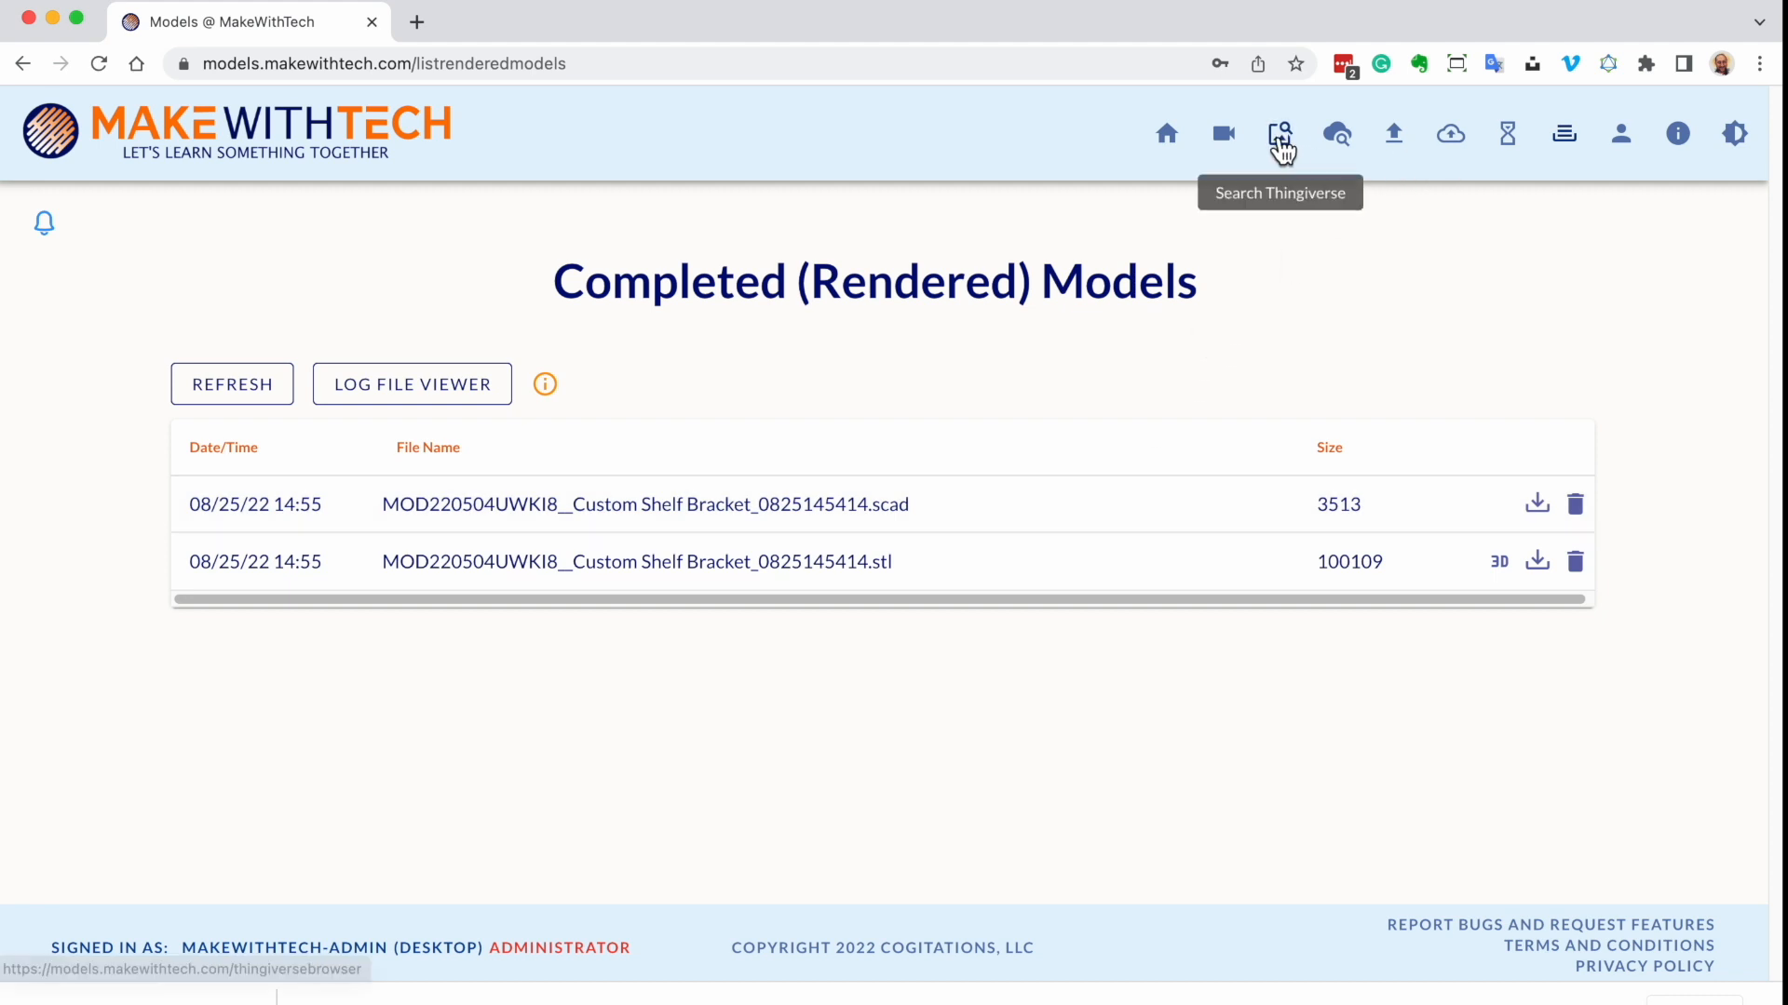
mouse_move(1337, 134)
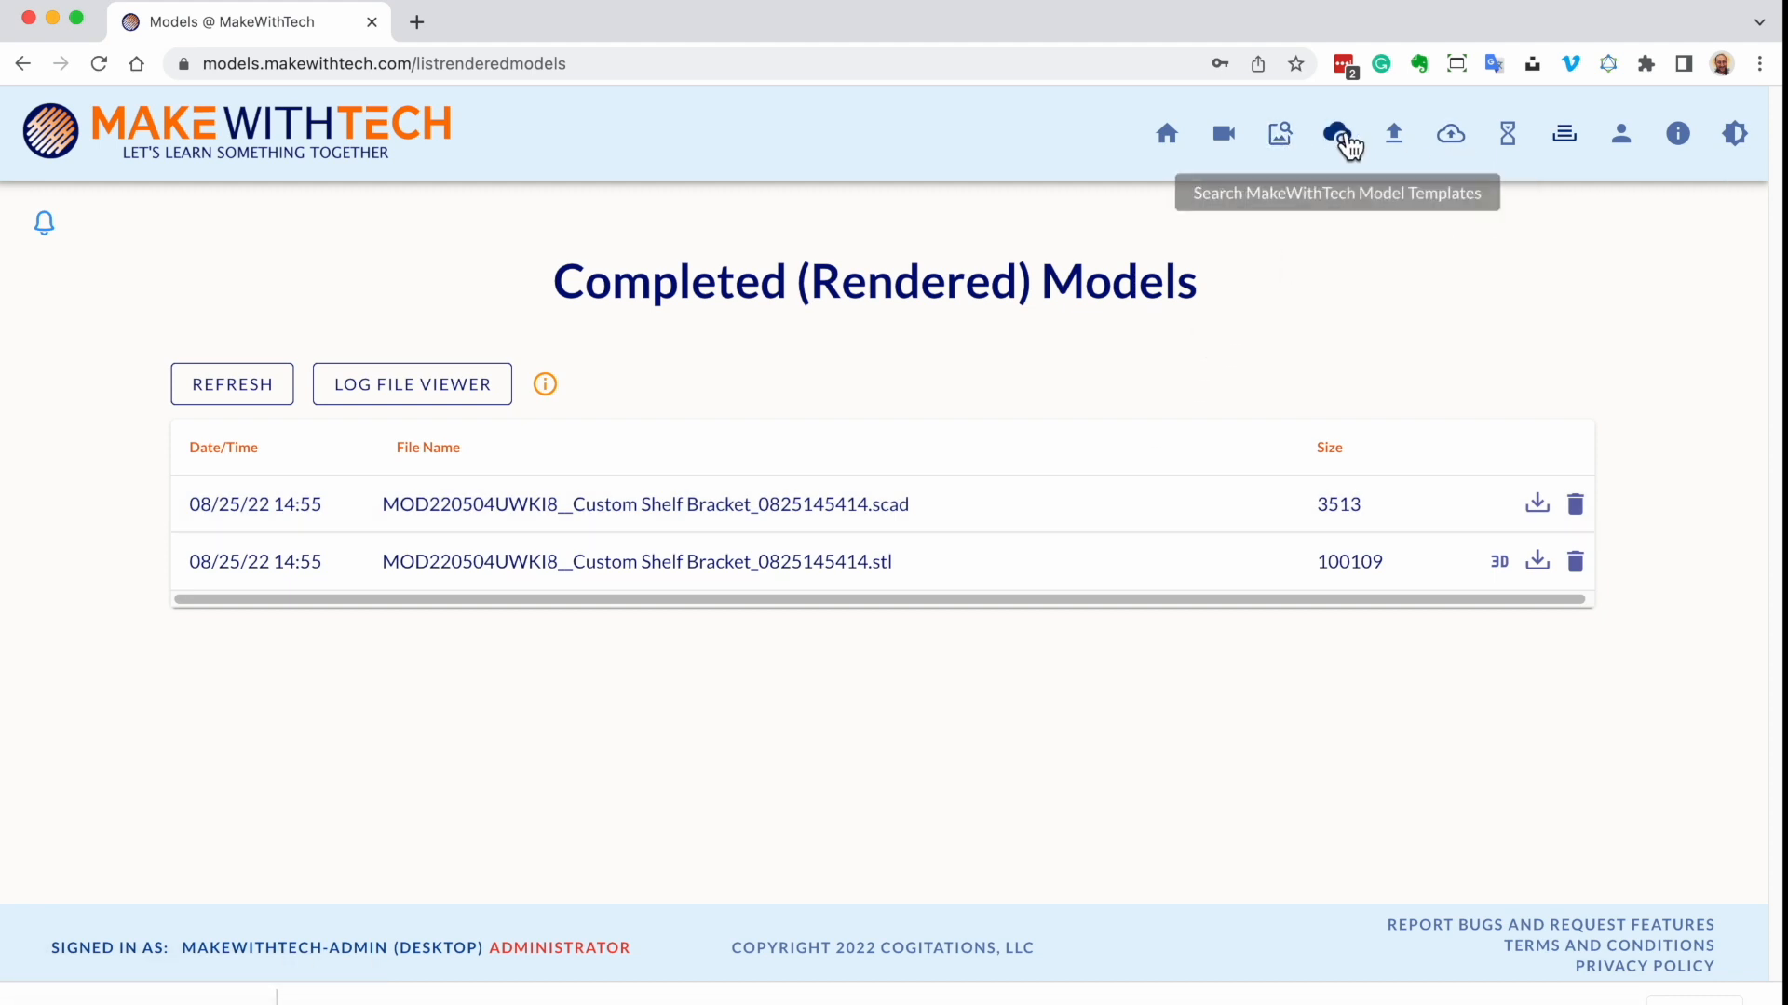
Find Custom Shelf Bracket among the bracket models and enter its update form via Creator Tools
left_click(1337, 134)
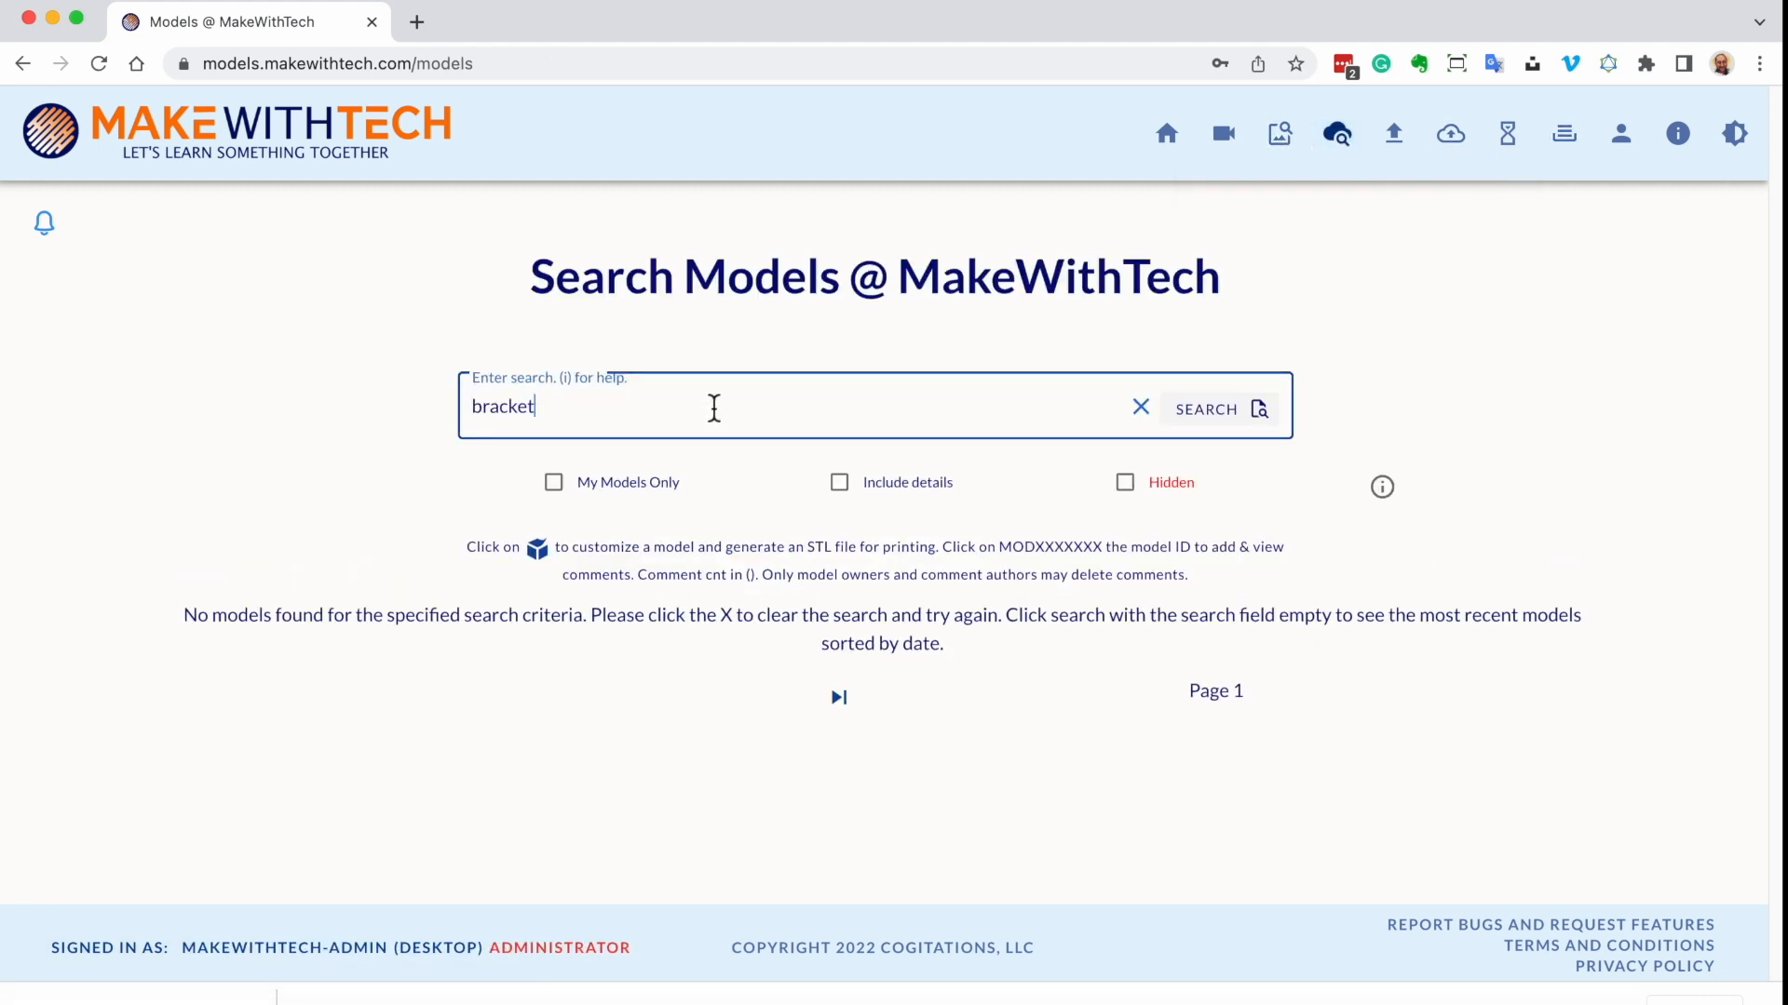
left_click(1205, 408)
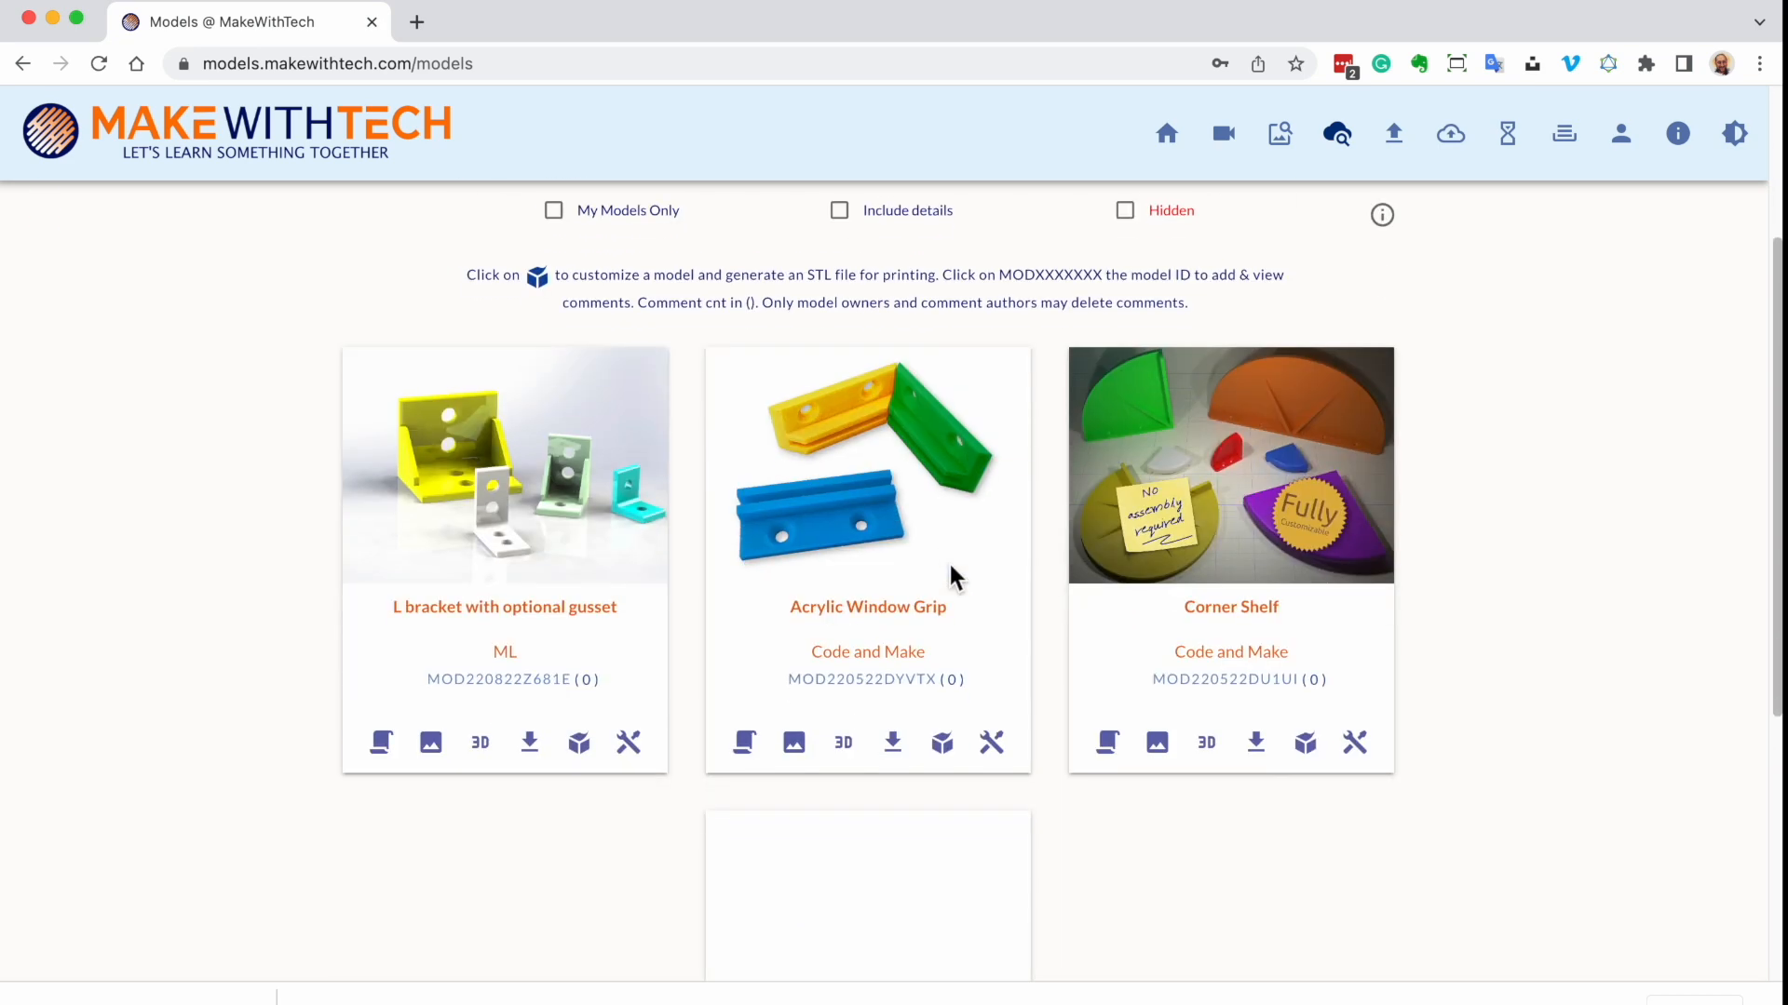
scroll("down", 3)
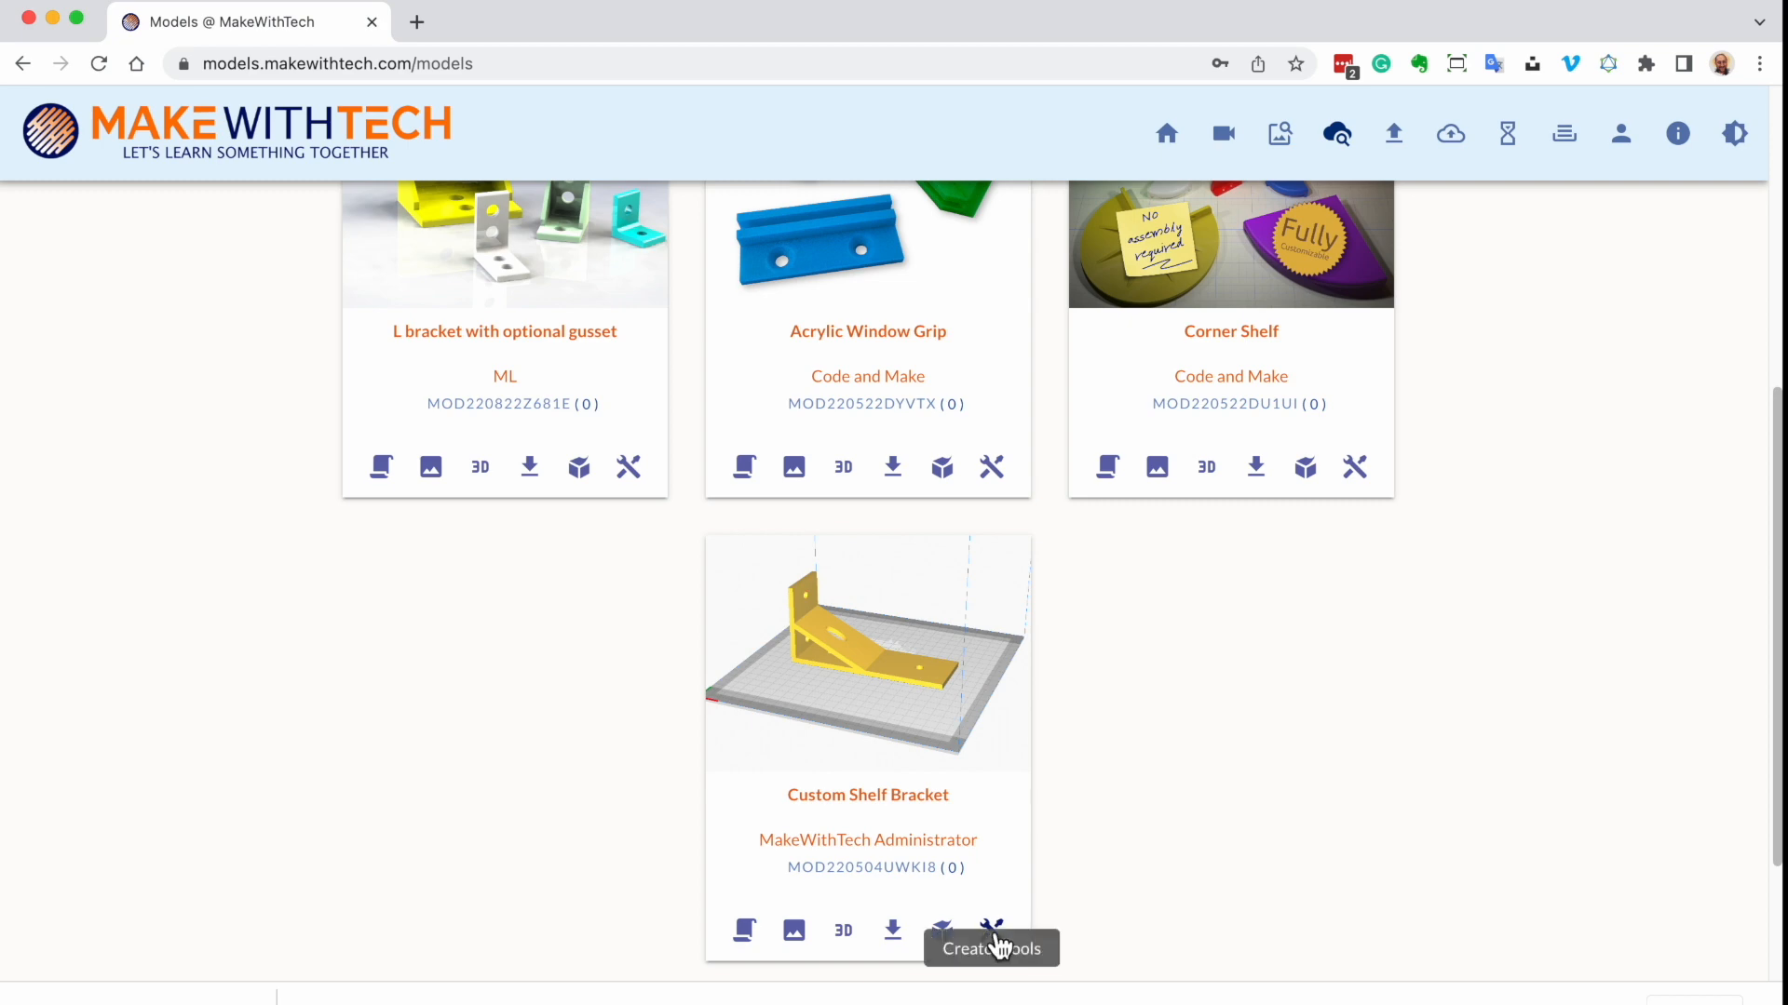
left_click(990, 931)
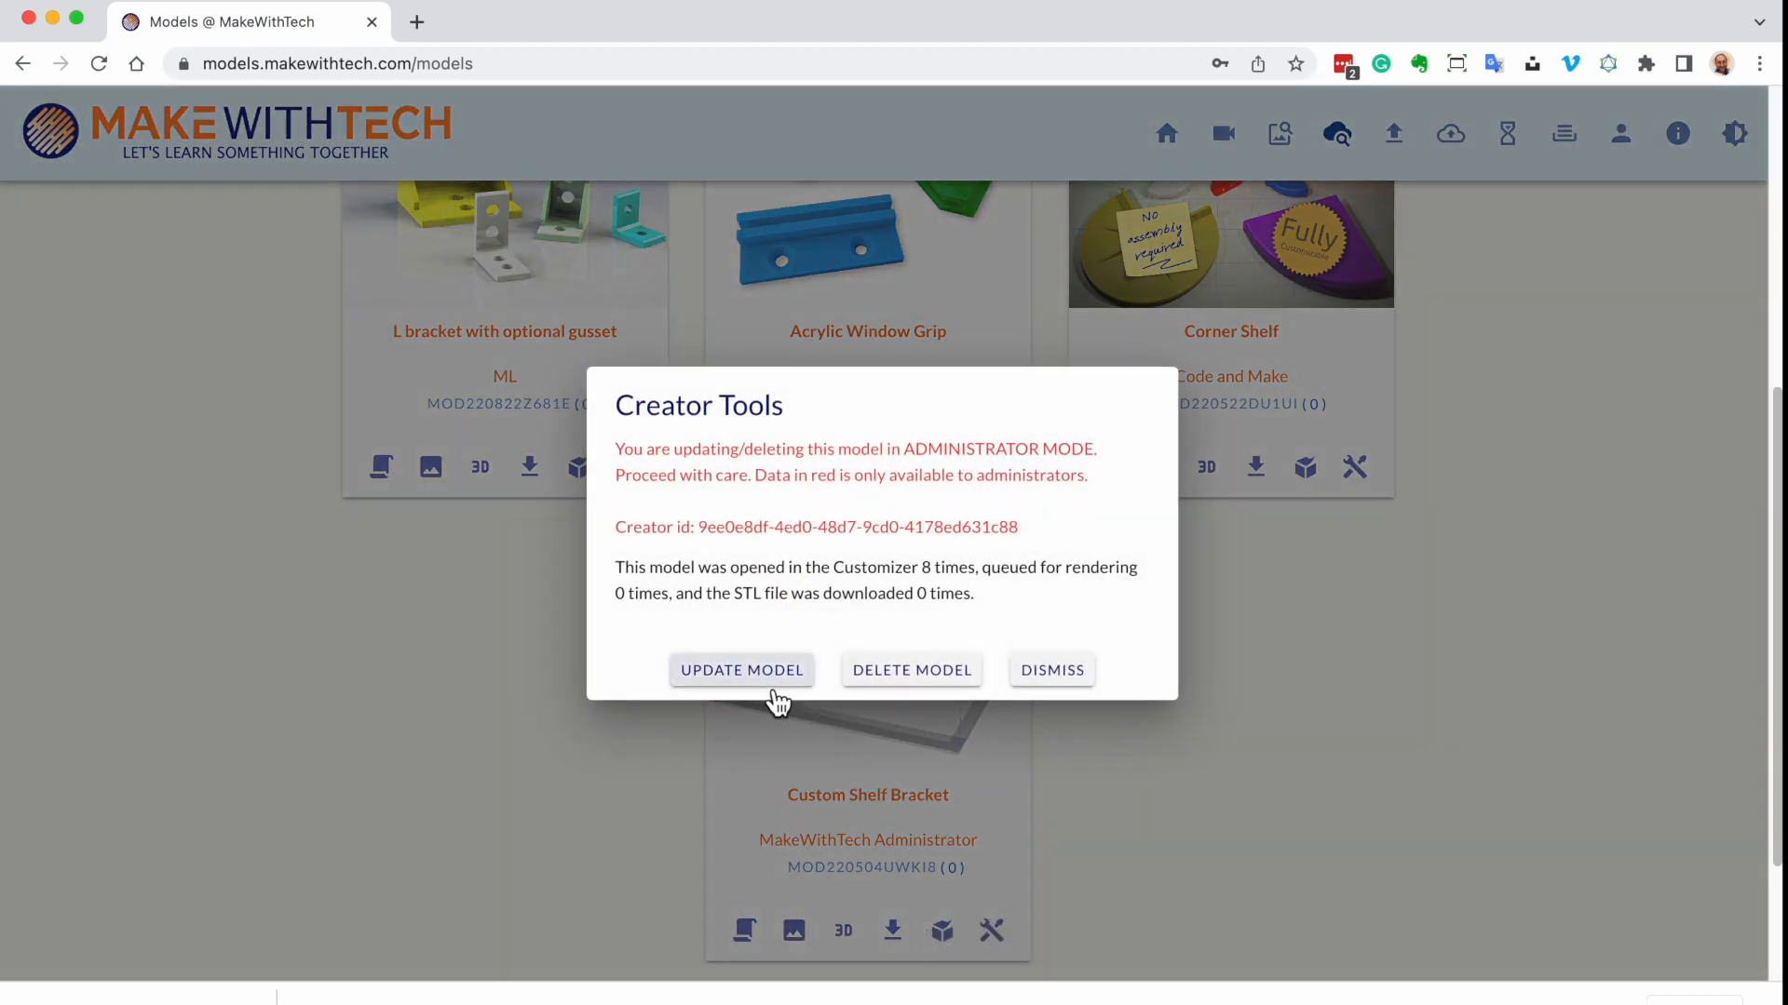
left_click(740, 668)
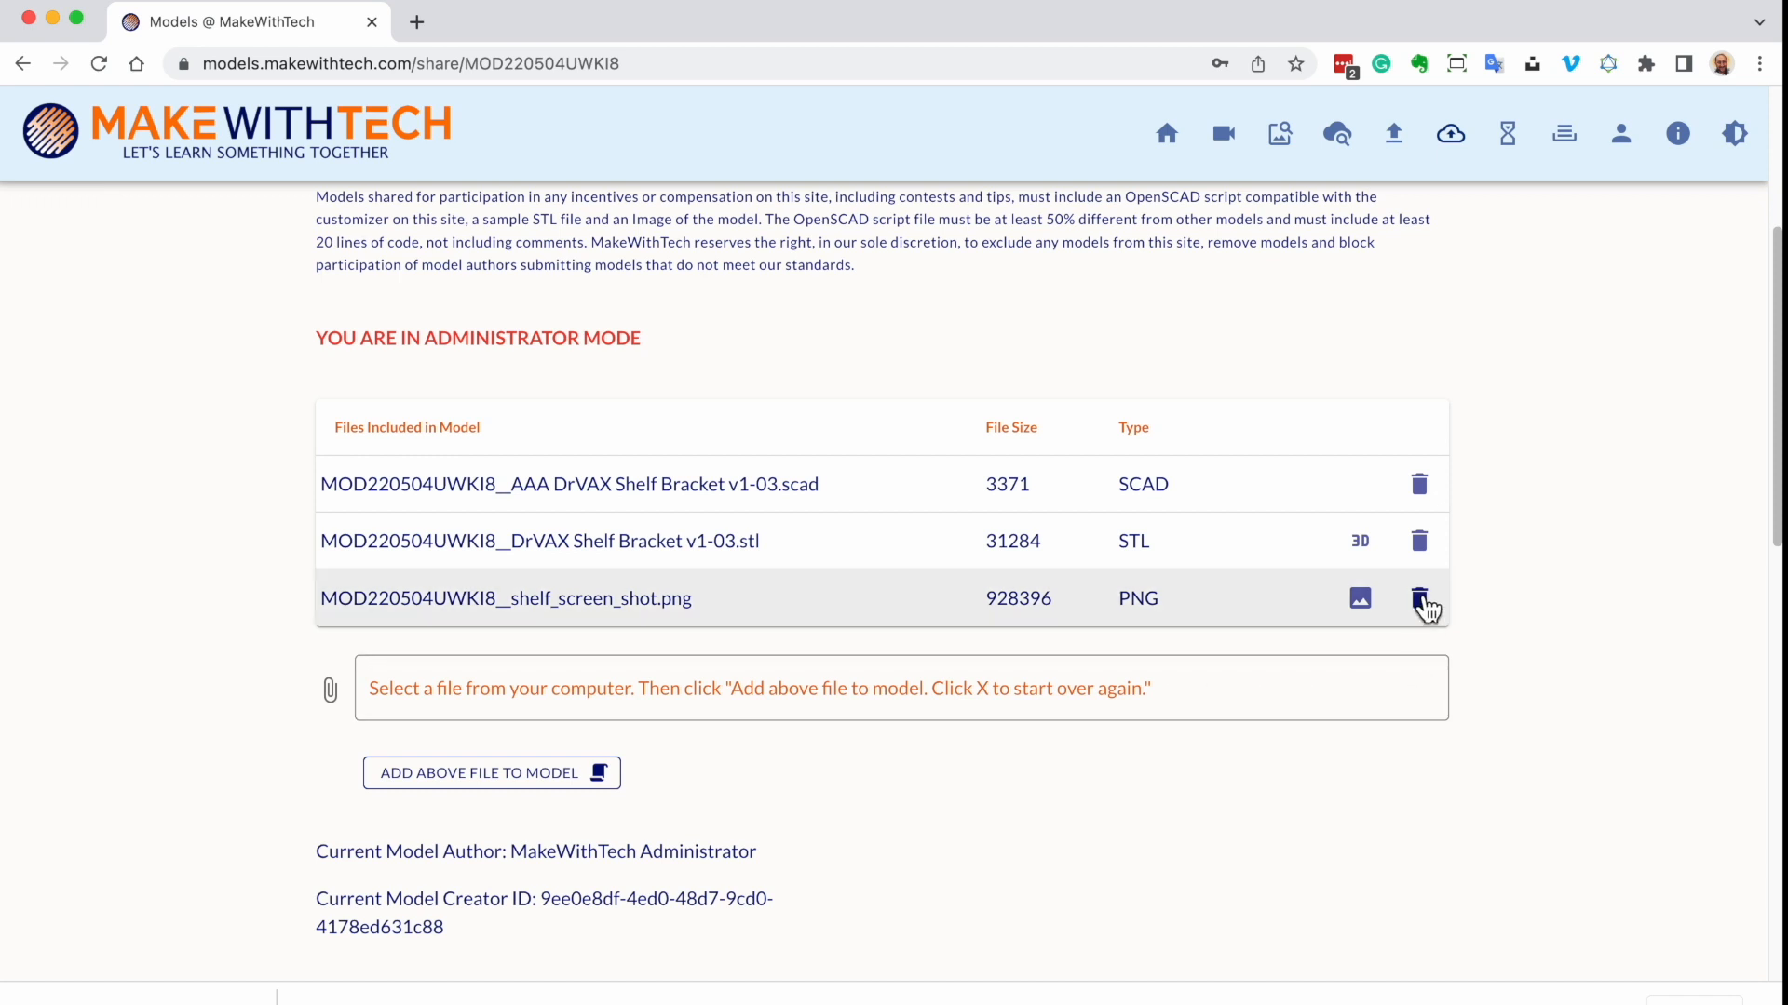
Replace the old screenshot with shelf_image.jpg, update the shared model and acknowledge the confirmation
left_click(1419, 598)
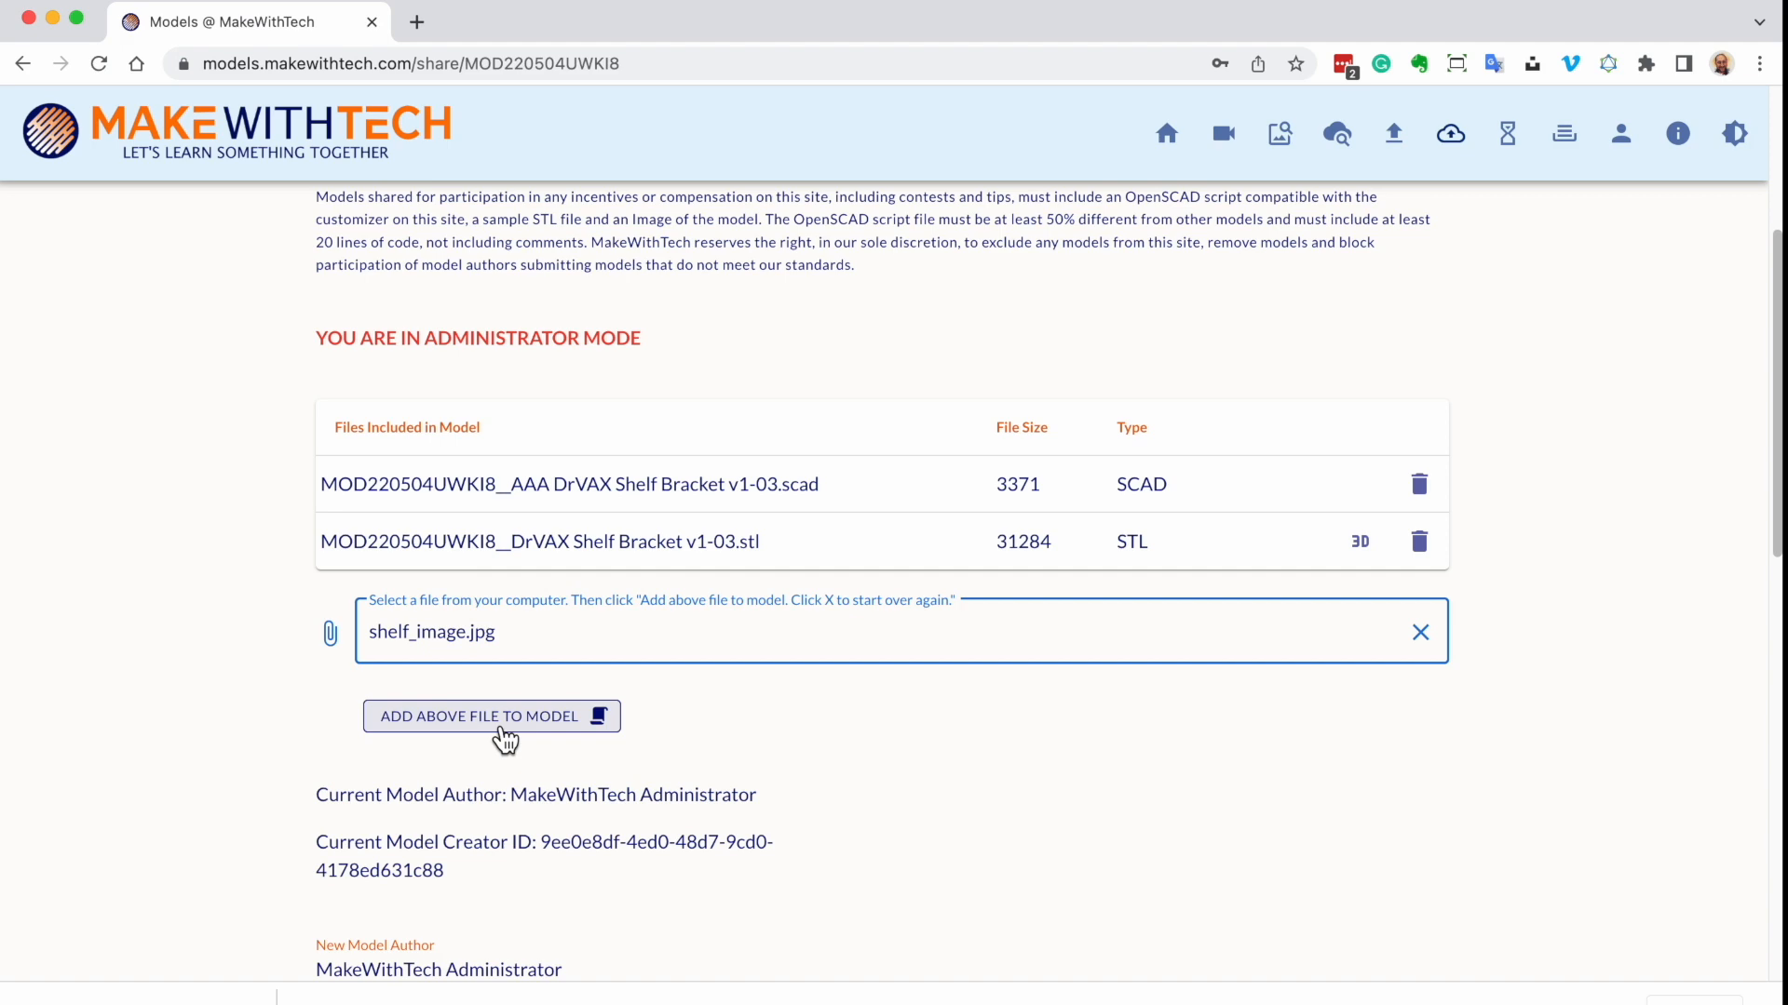
left_click(492, 715)
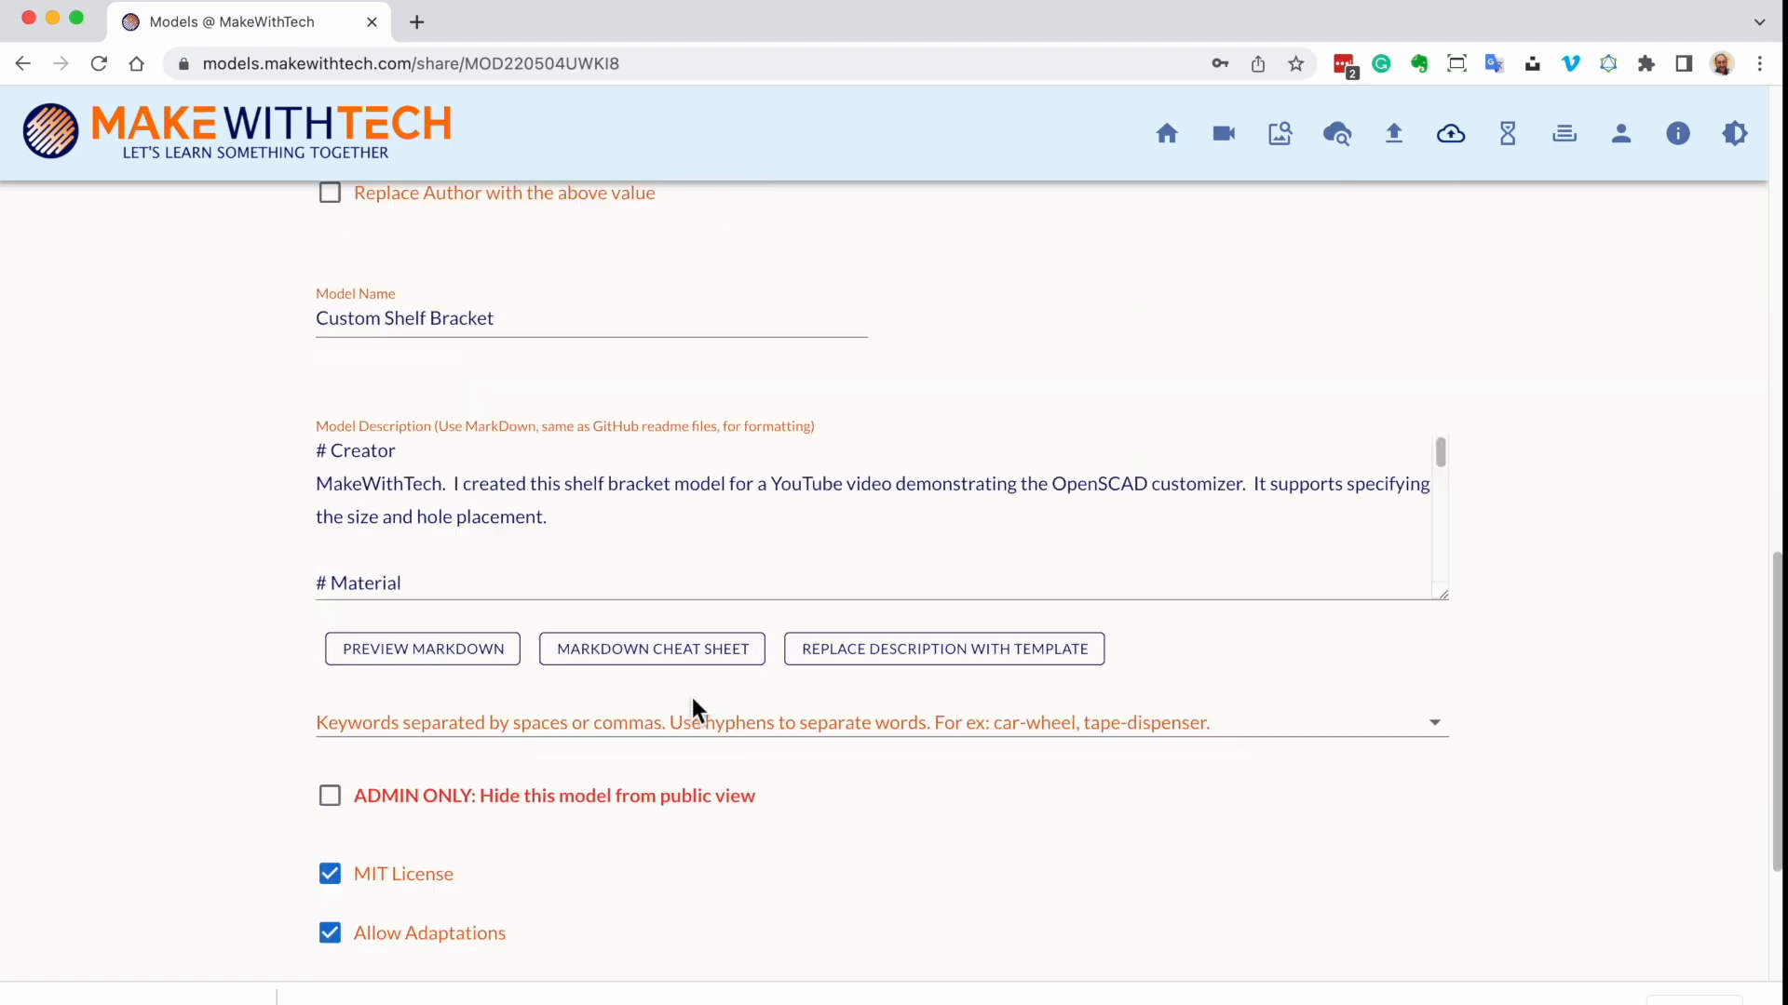
scroll("down", 3)
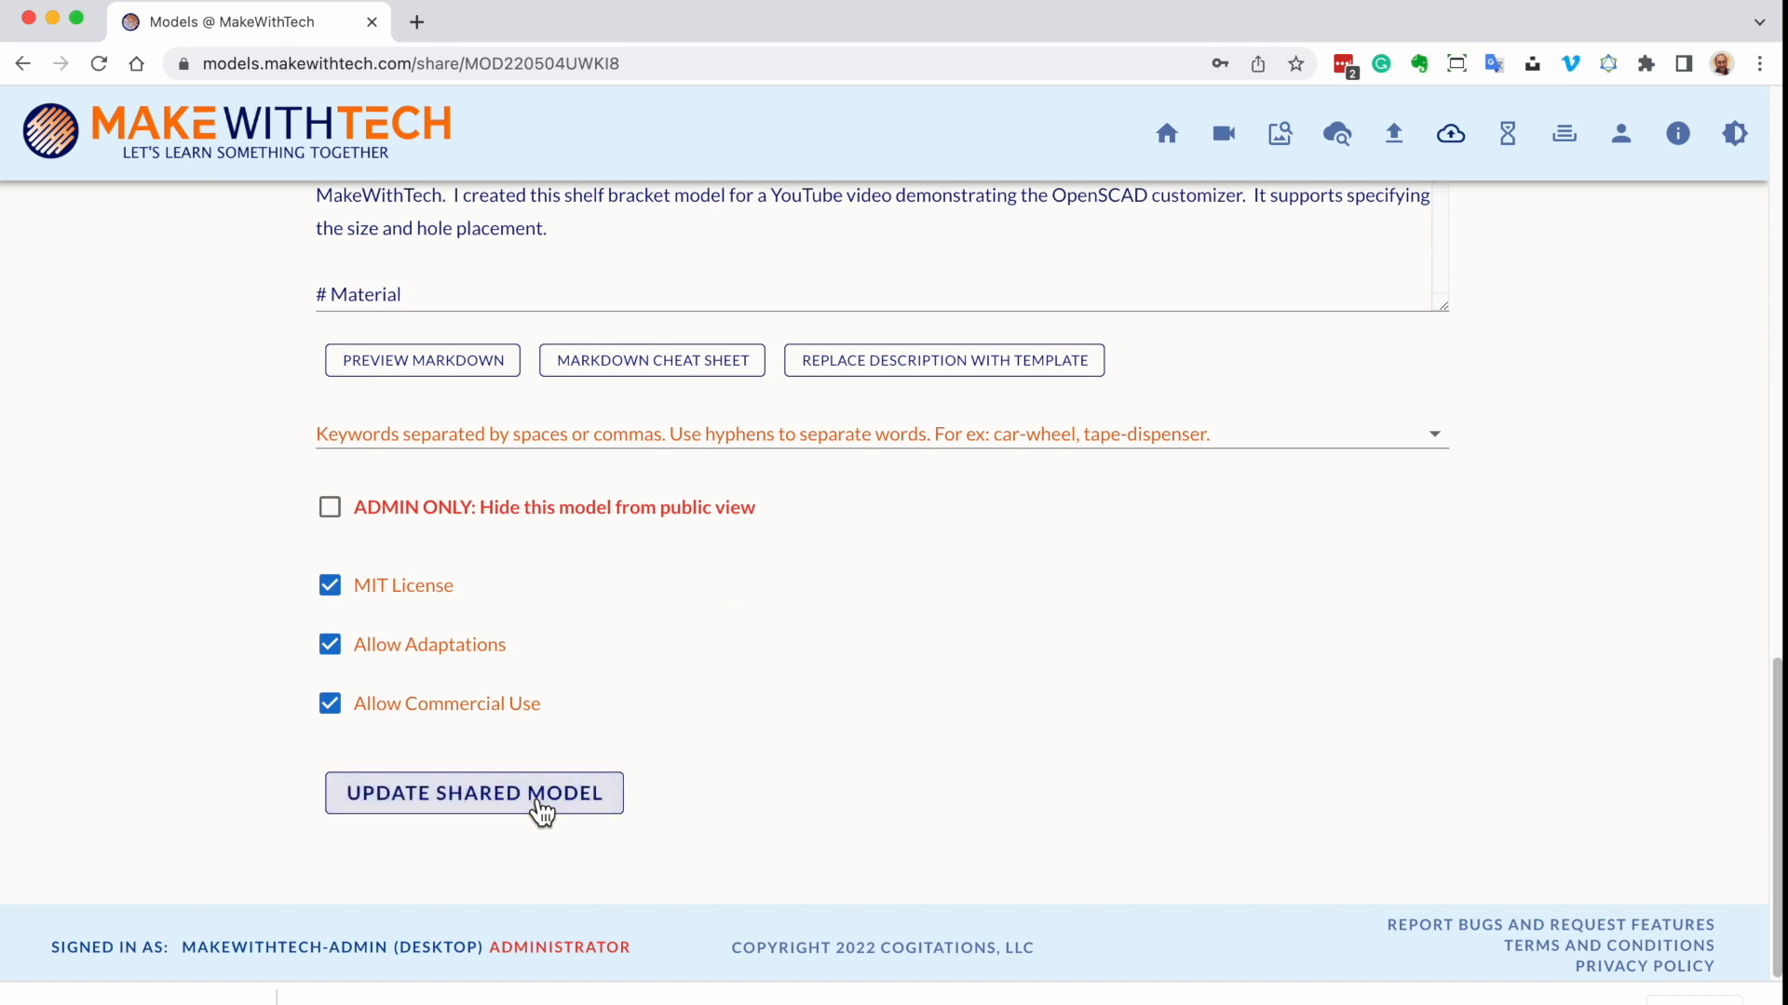
left_click(472, 794)
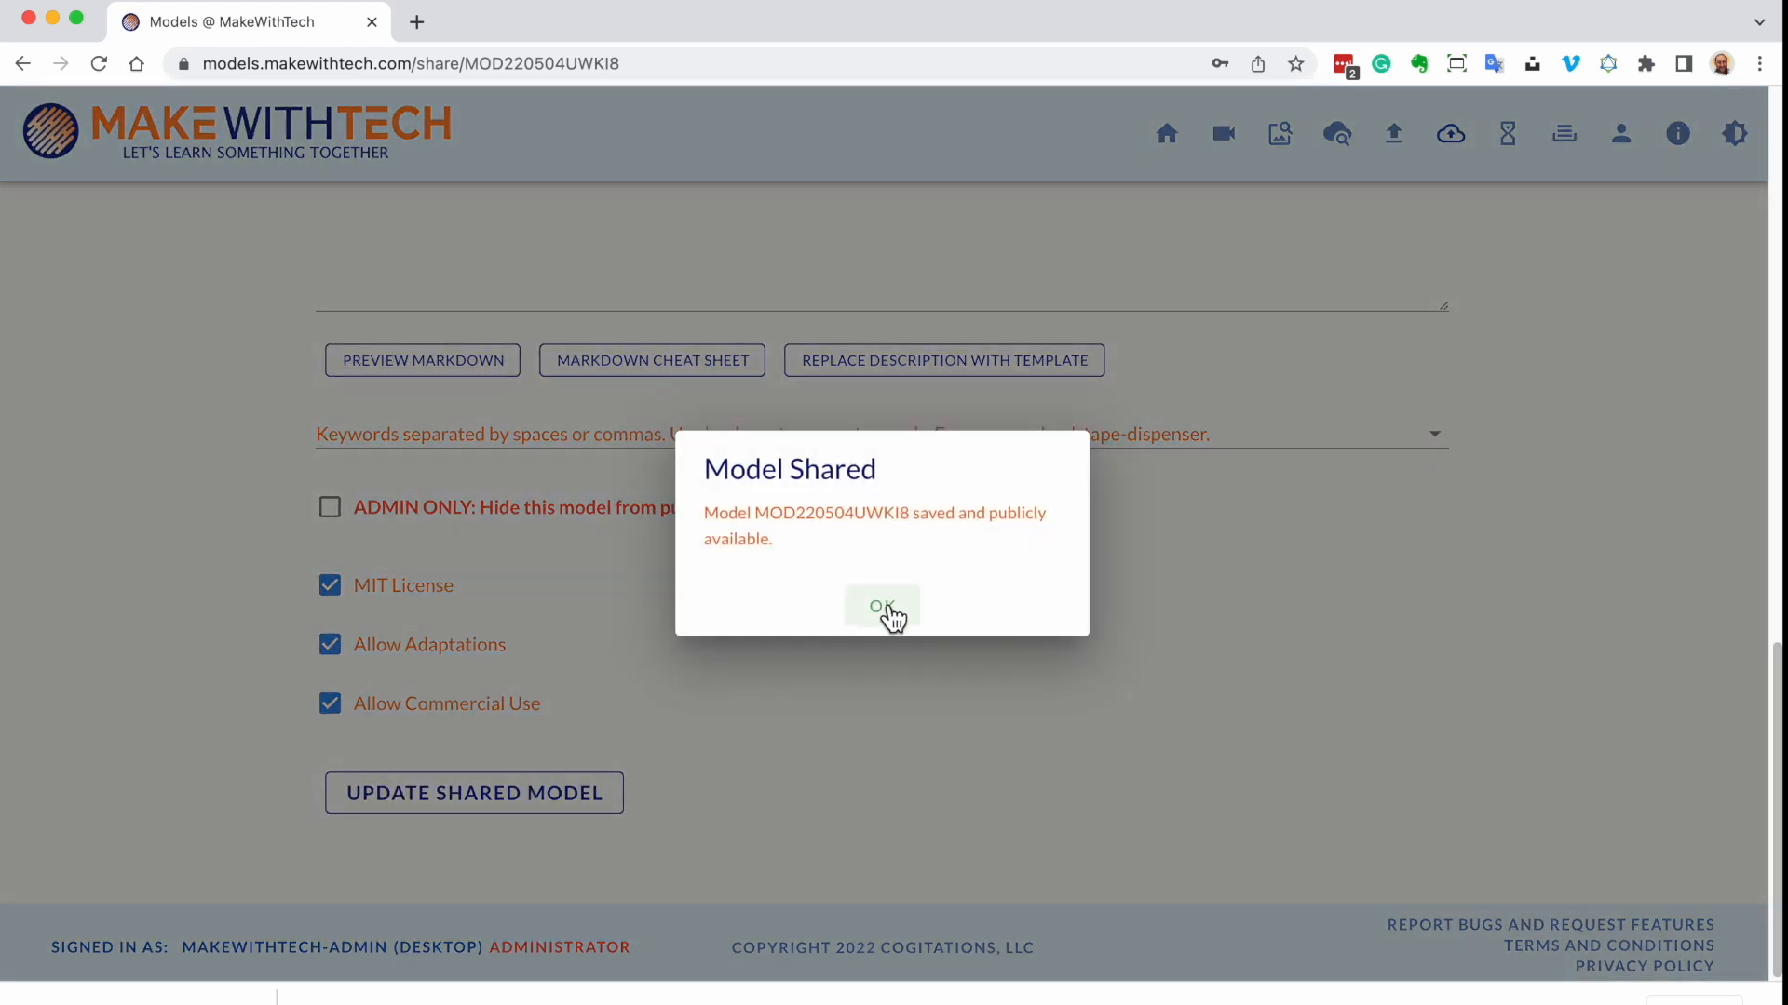
left_click(881, 603)
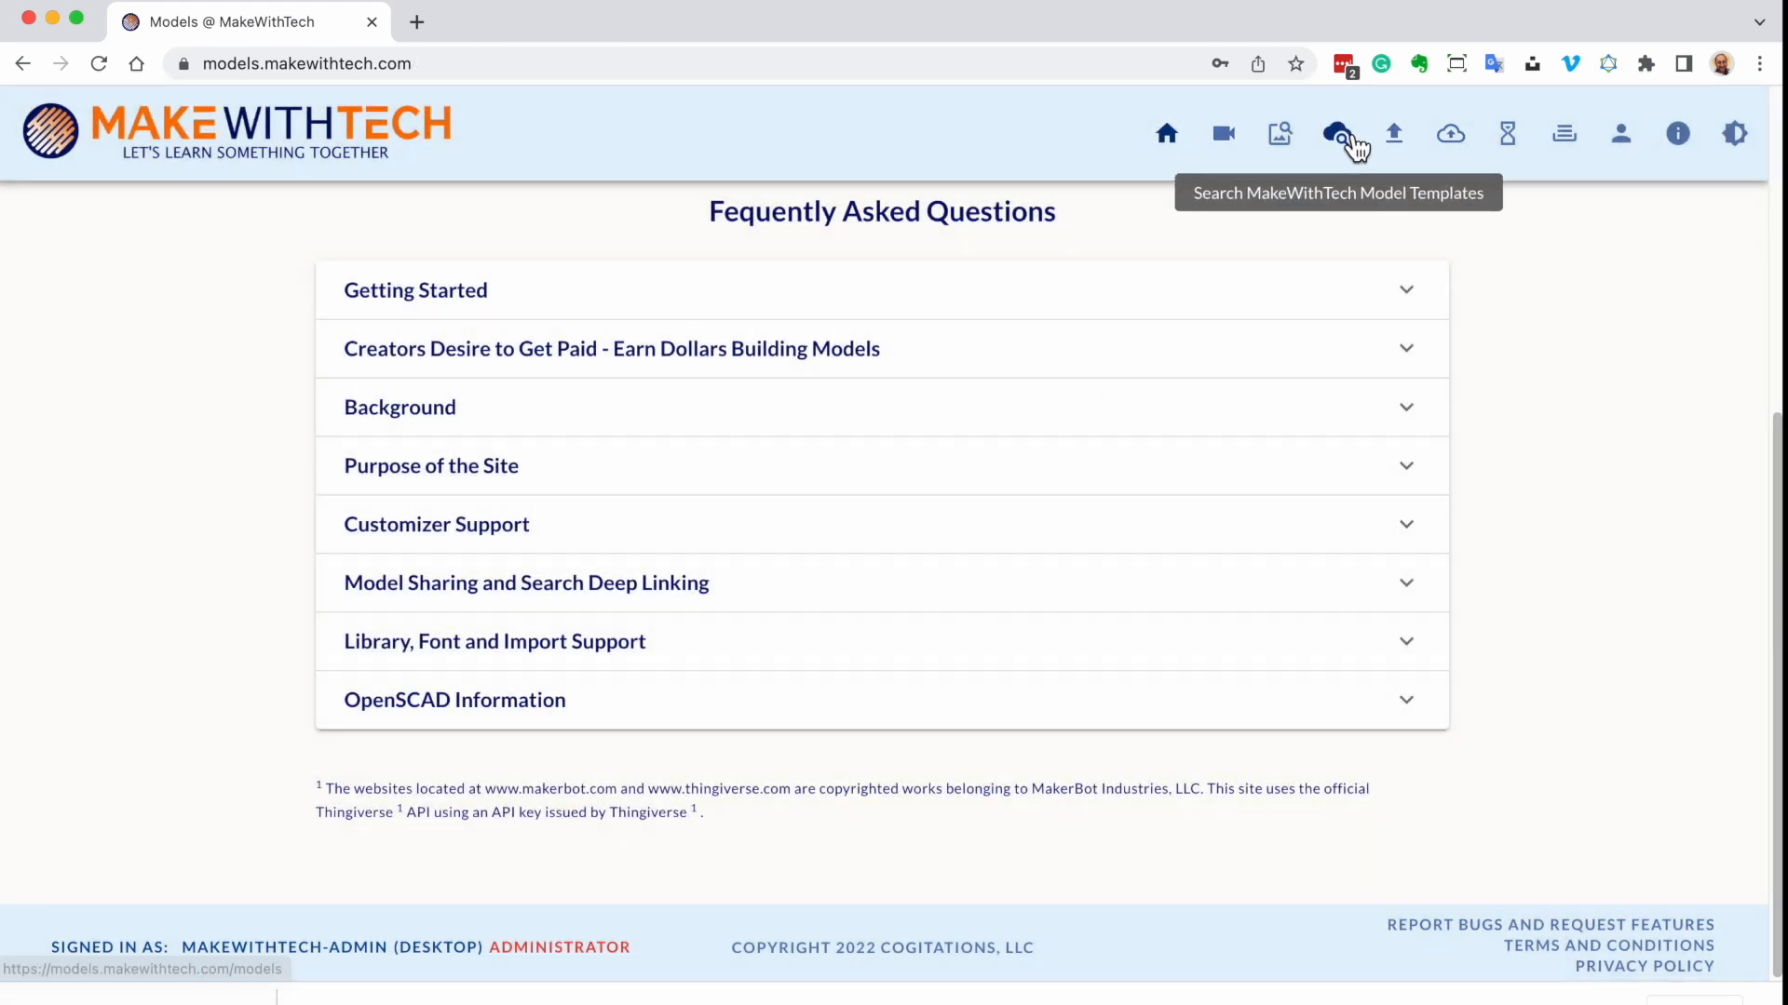
Search for bracket, enlarge the Custom Shelf Bracket's new dark-background render, then close it
left_click(1335, 135)
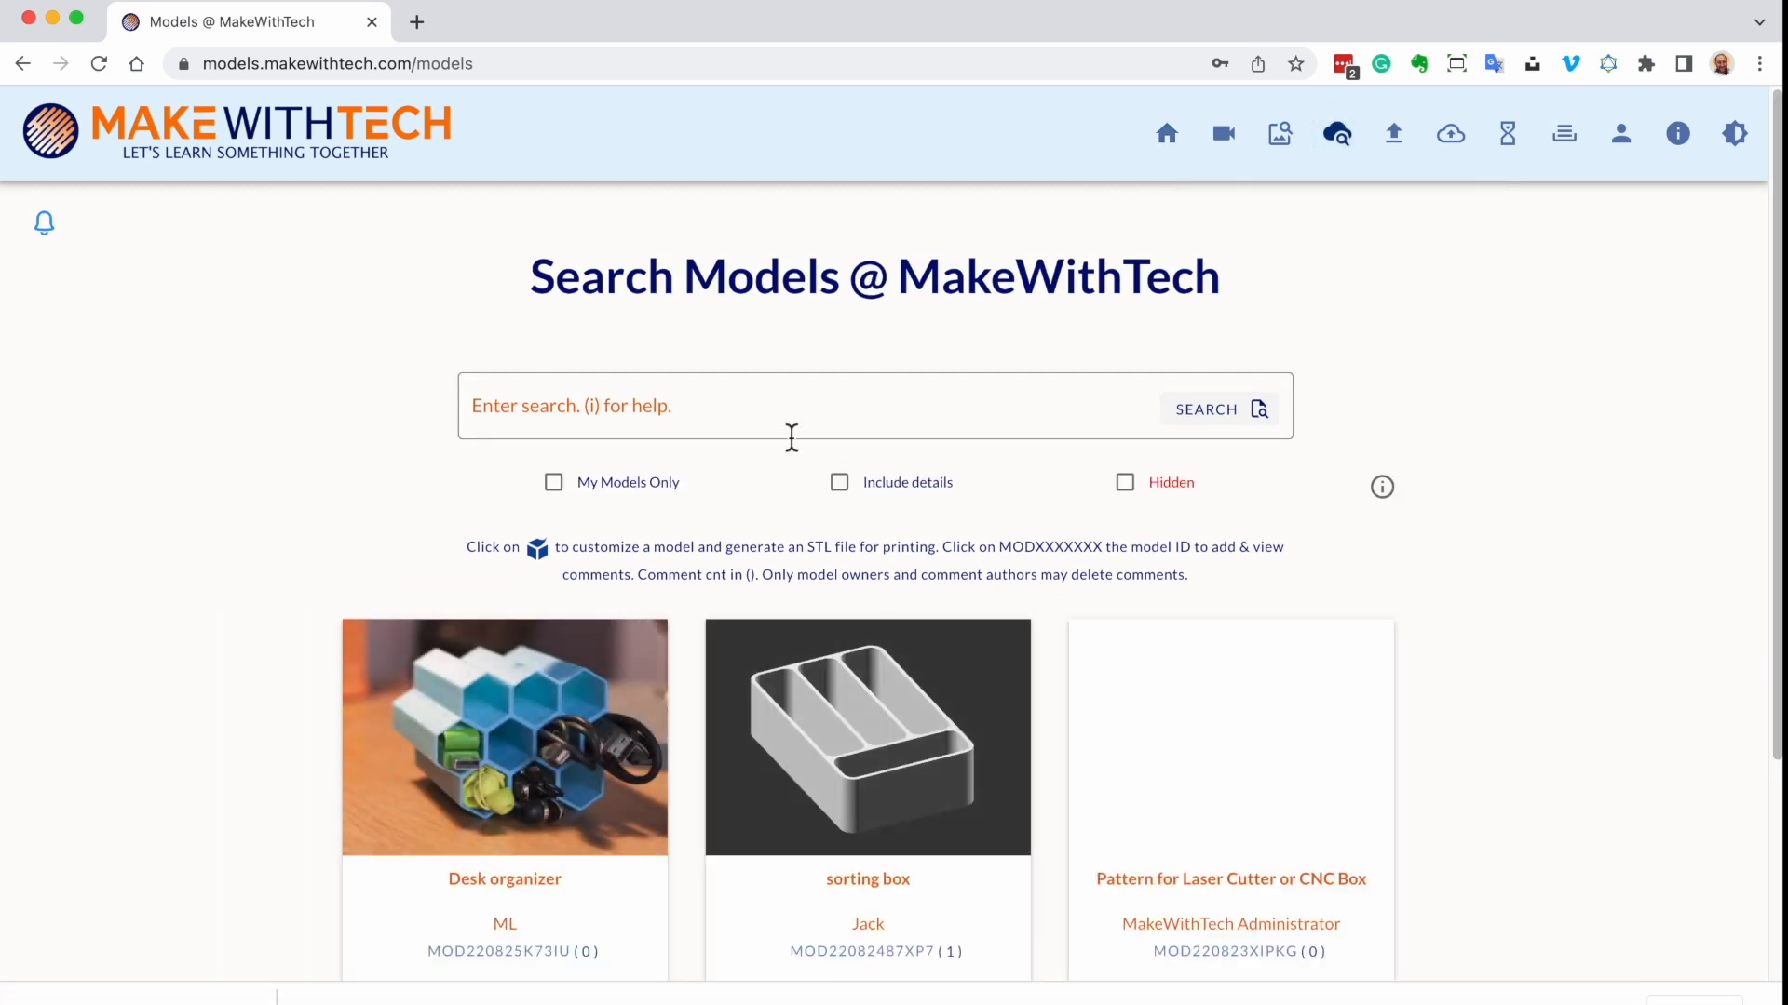
type("bracket")
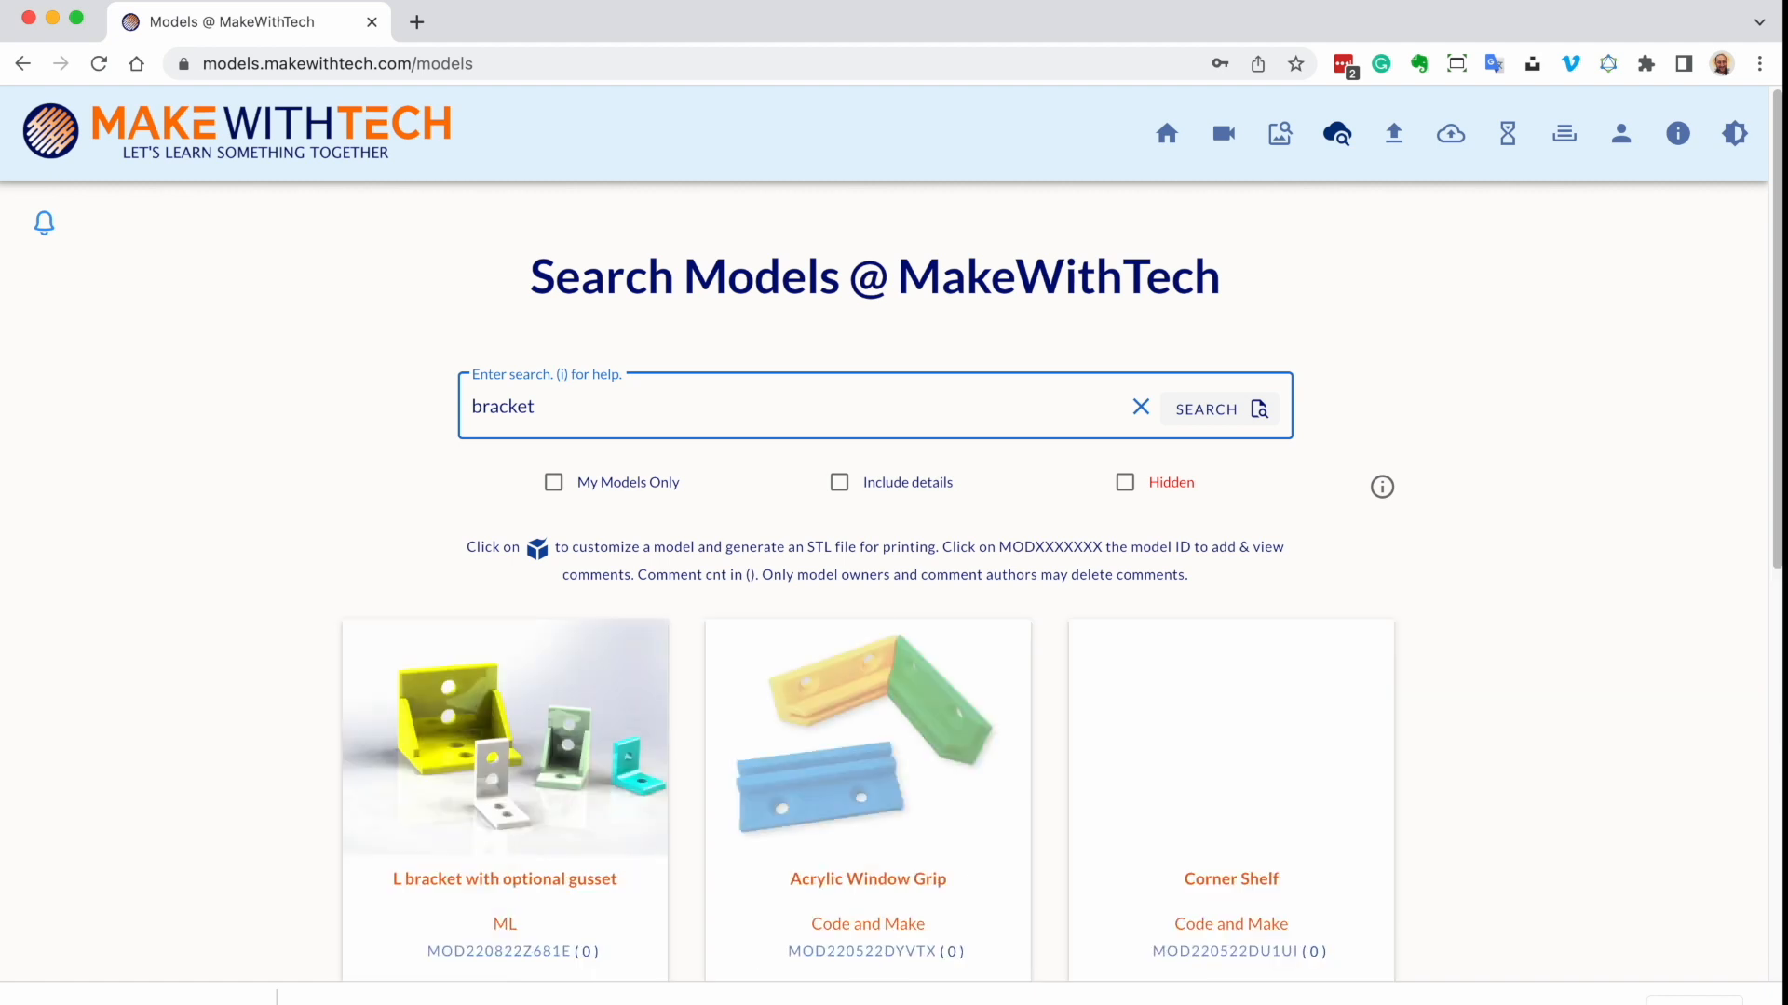
scroll("down", 3)
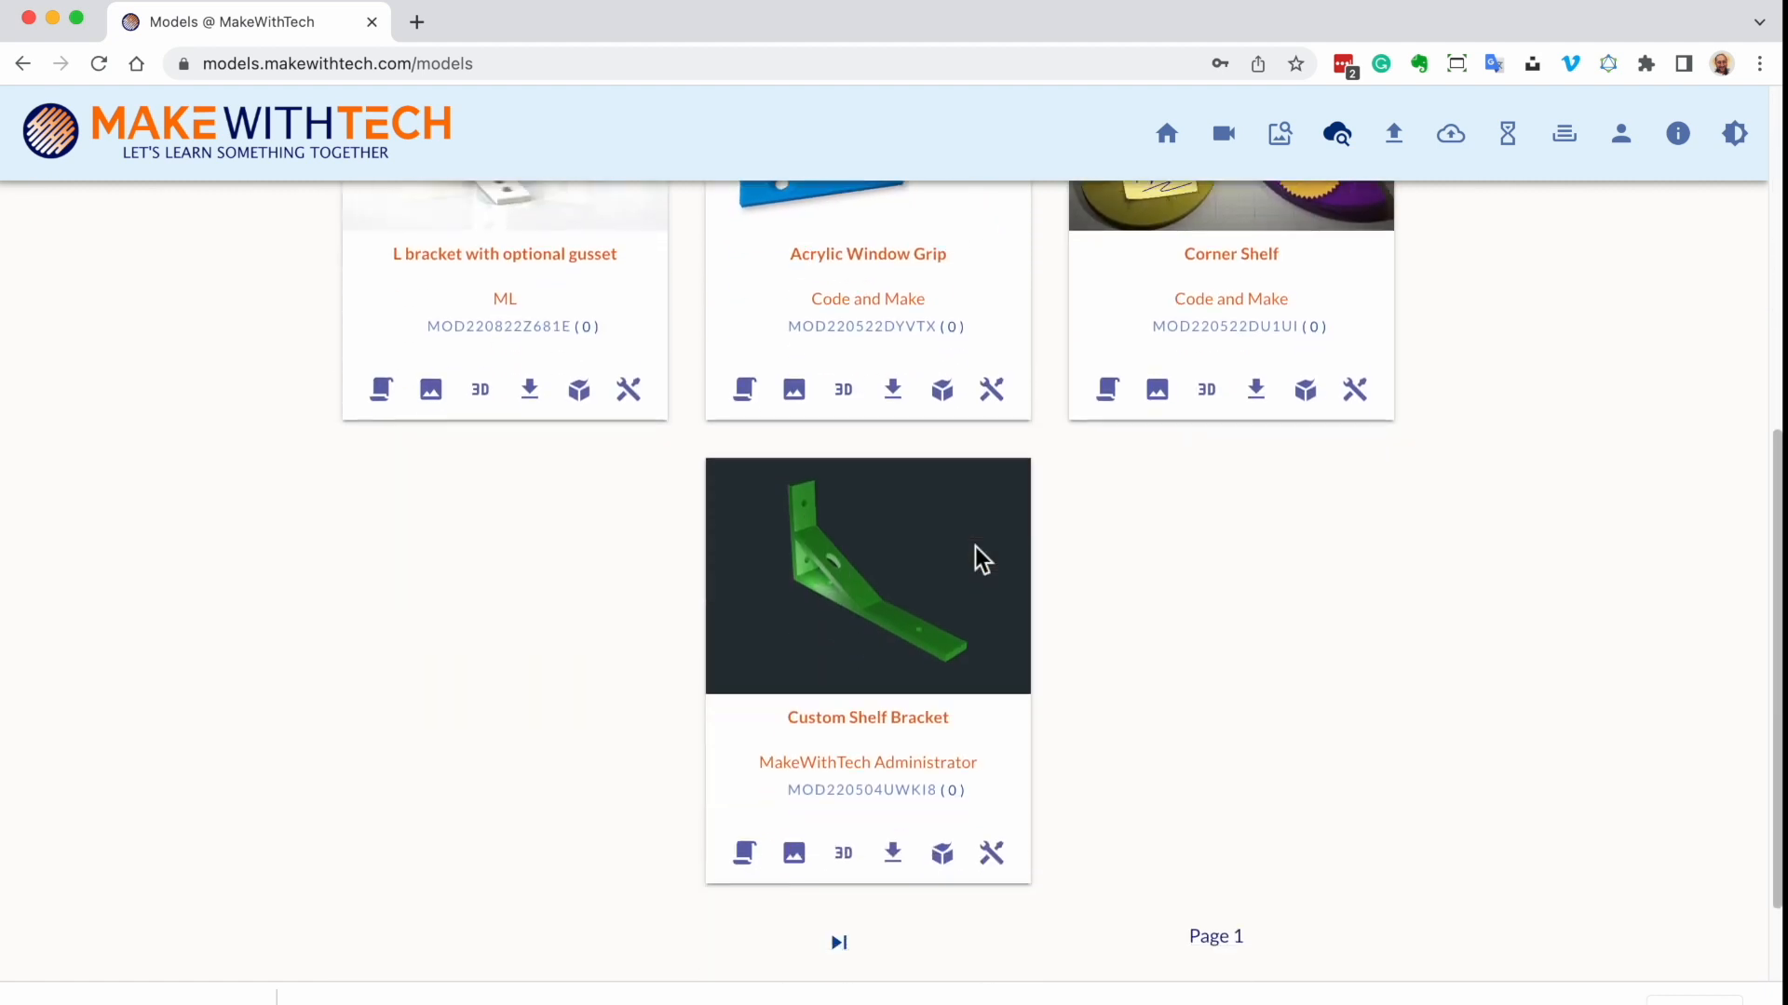
scroll("down", 3)
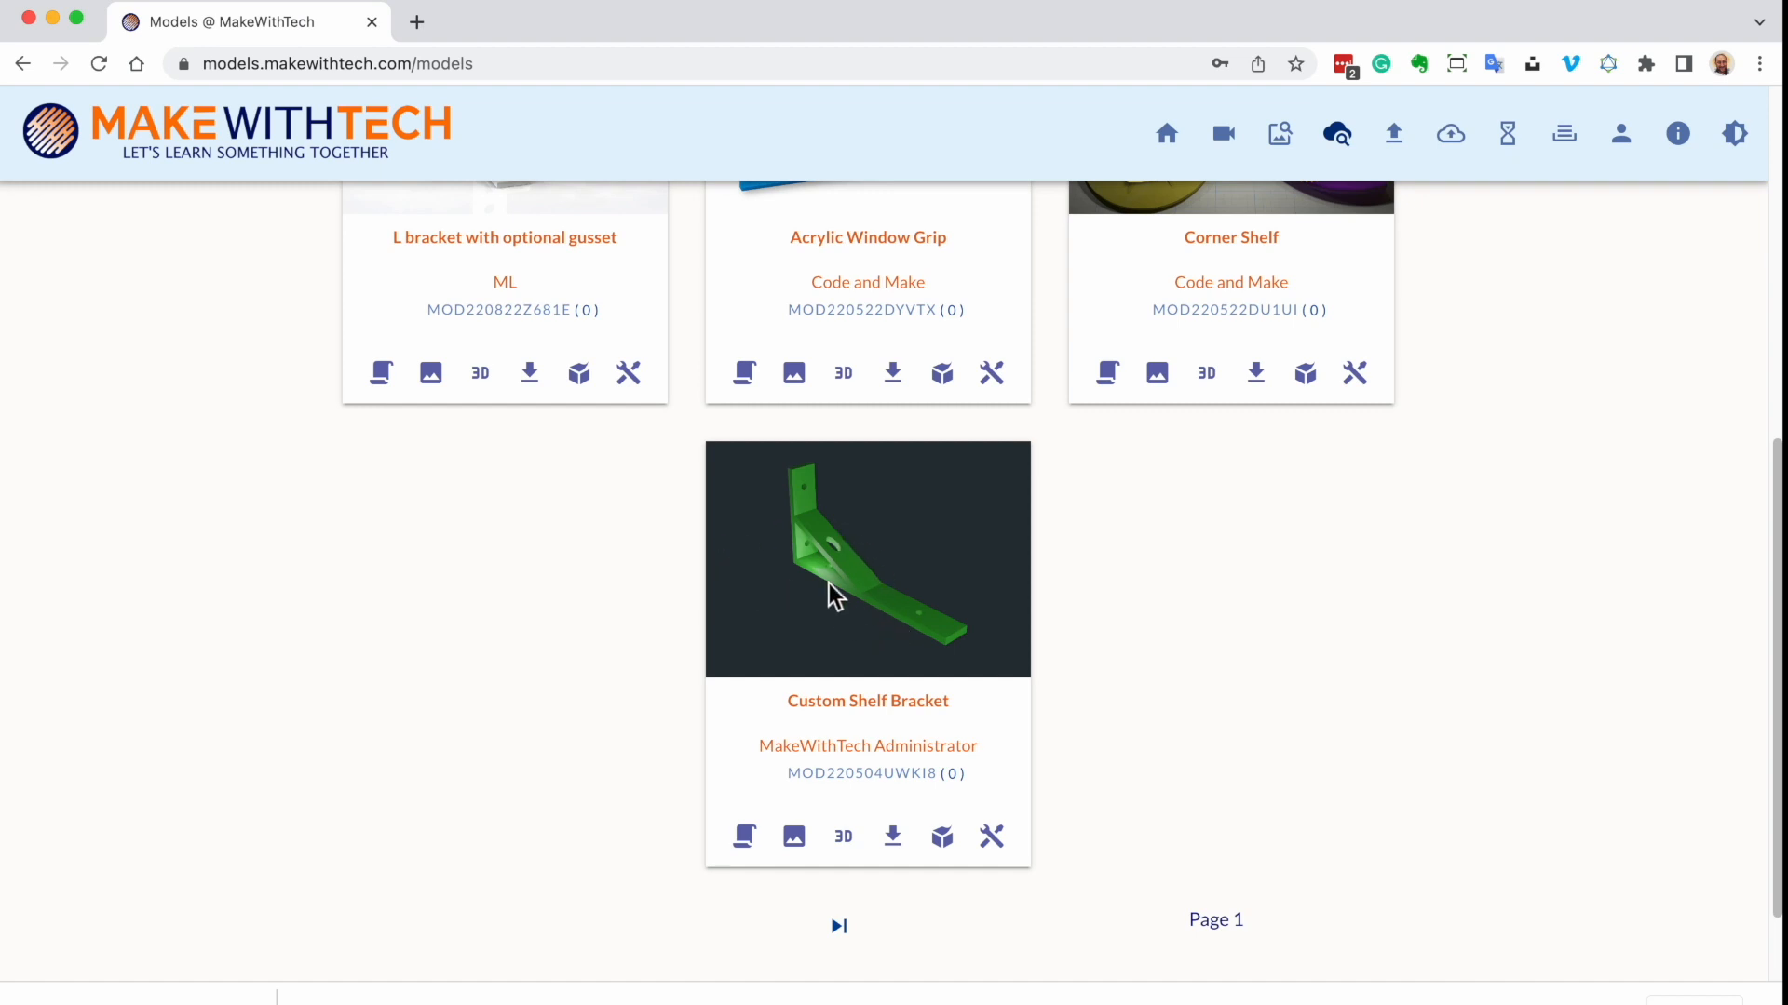
left_click(793, 838)
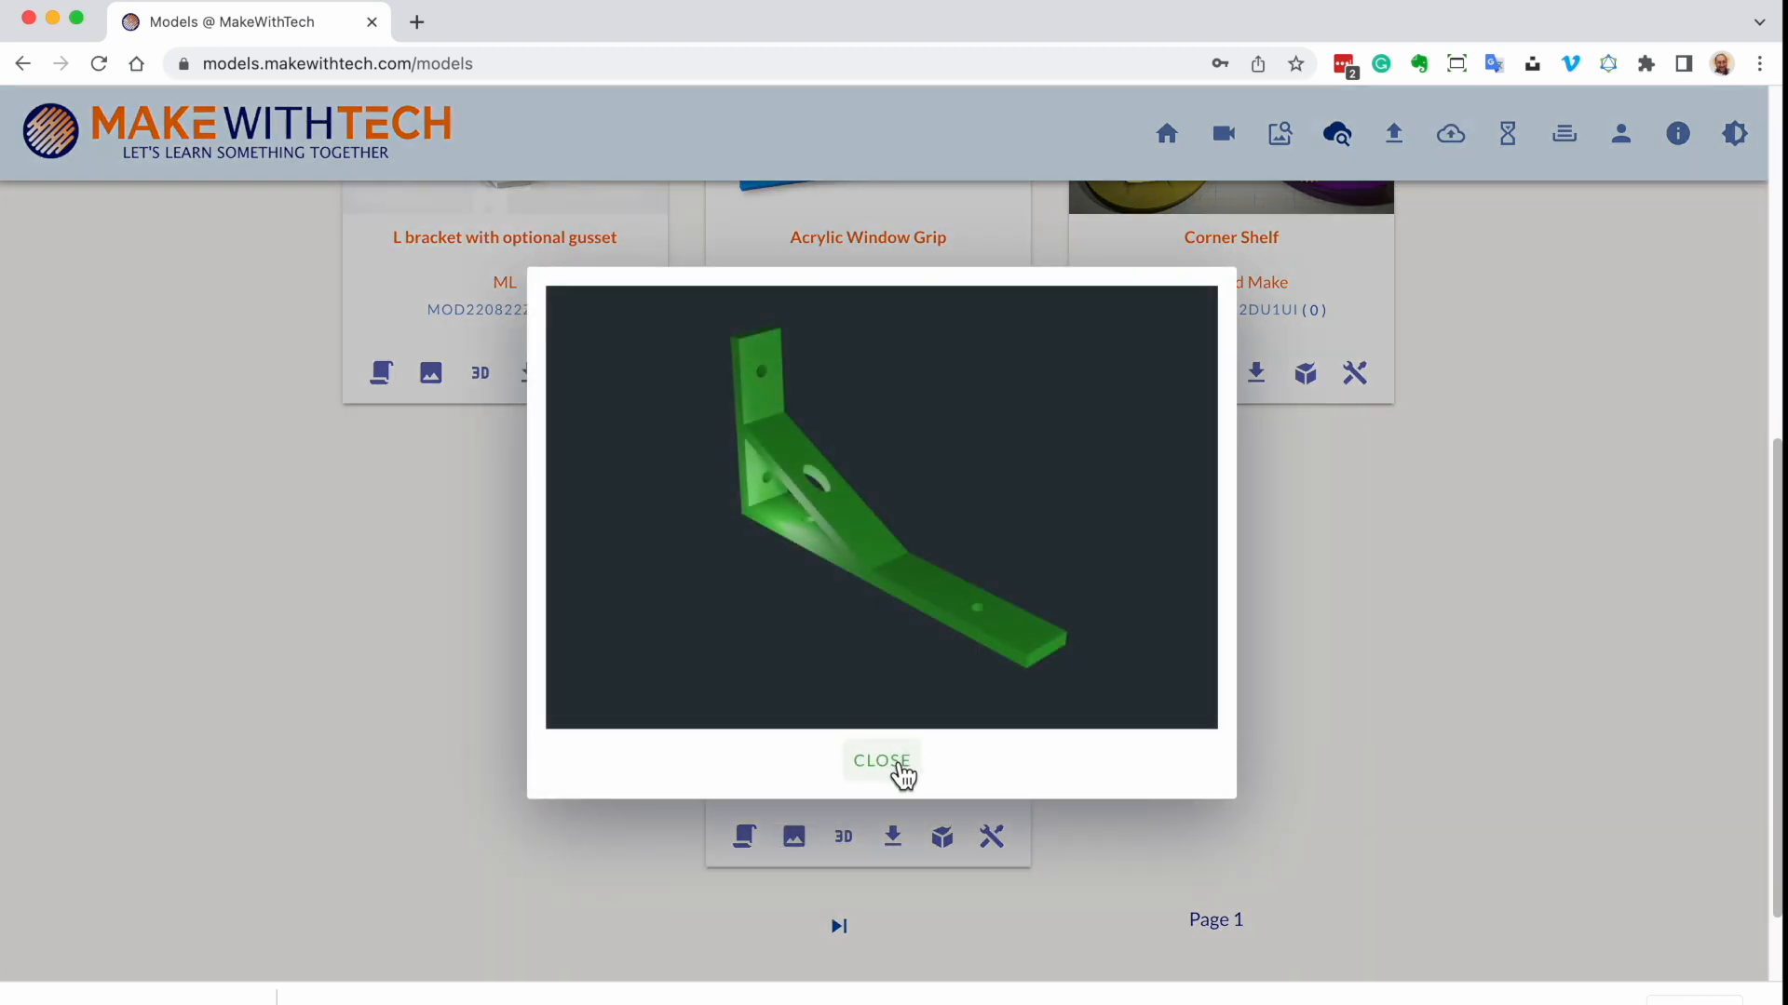
left_click(881, 761)
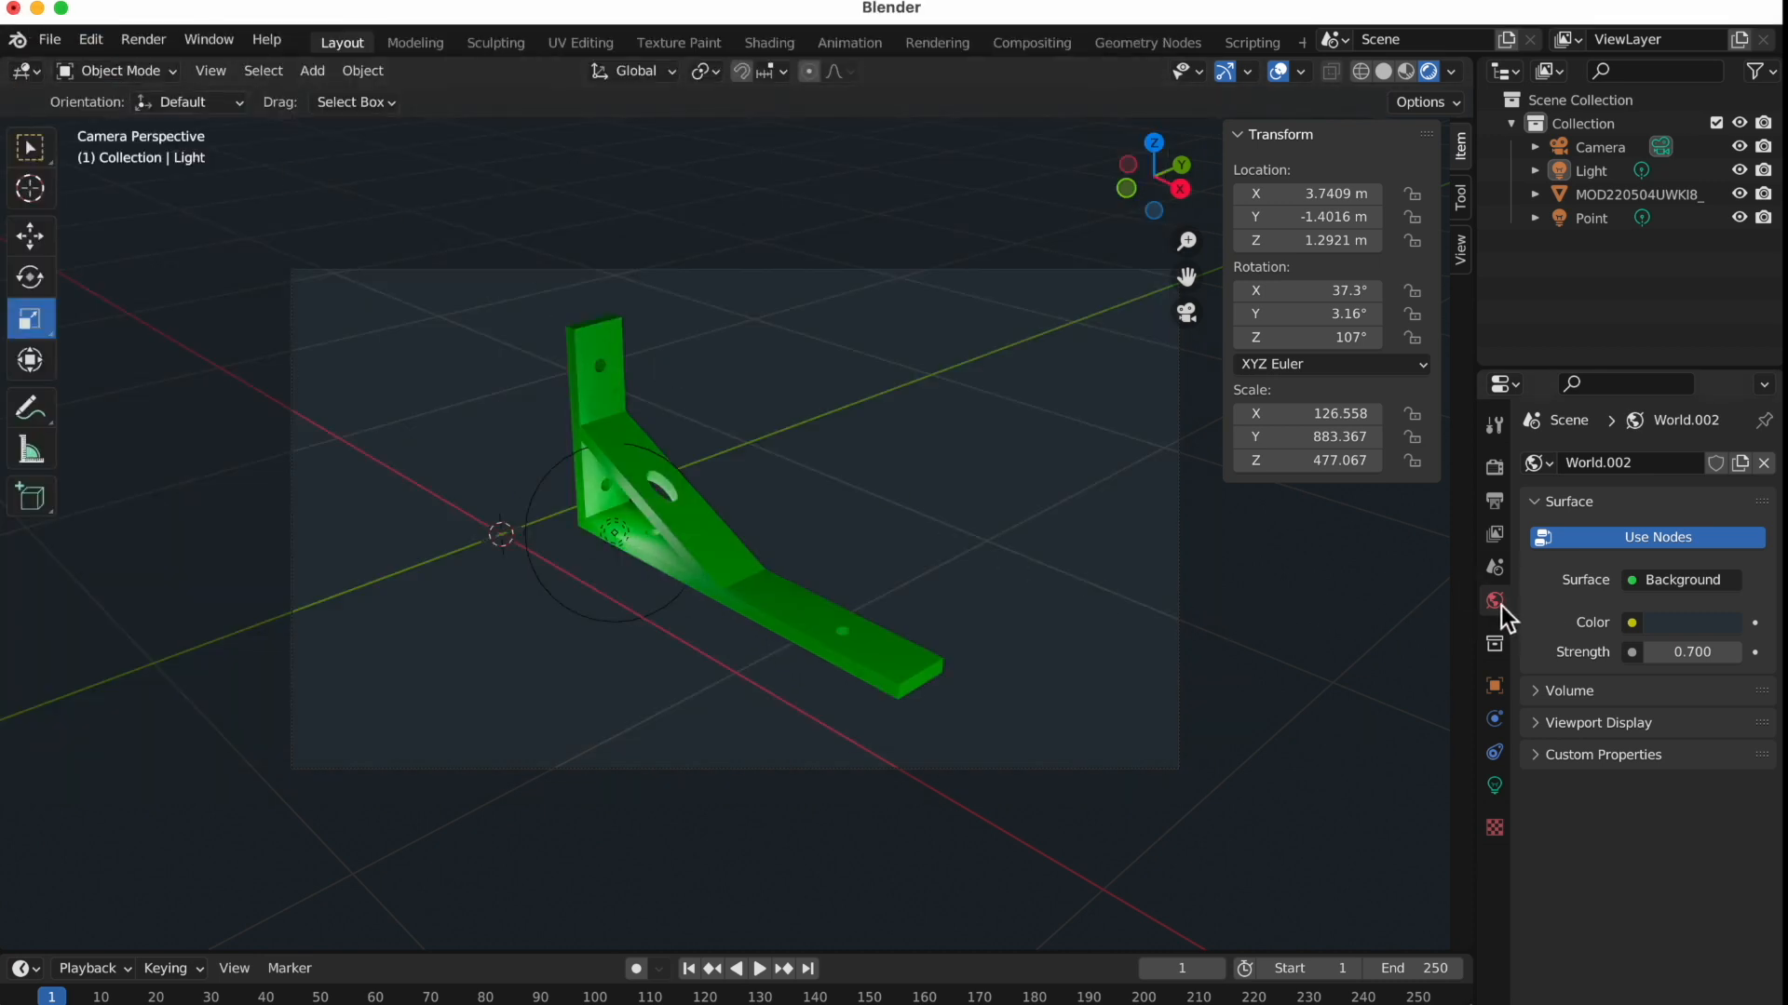
Change the World Surface colour to white so the bracket sits on a light backdrop
left_click(1631, 622)
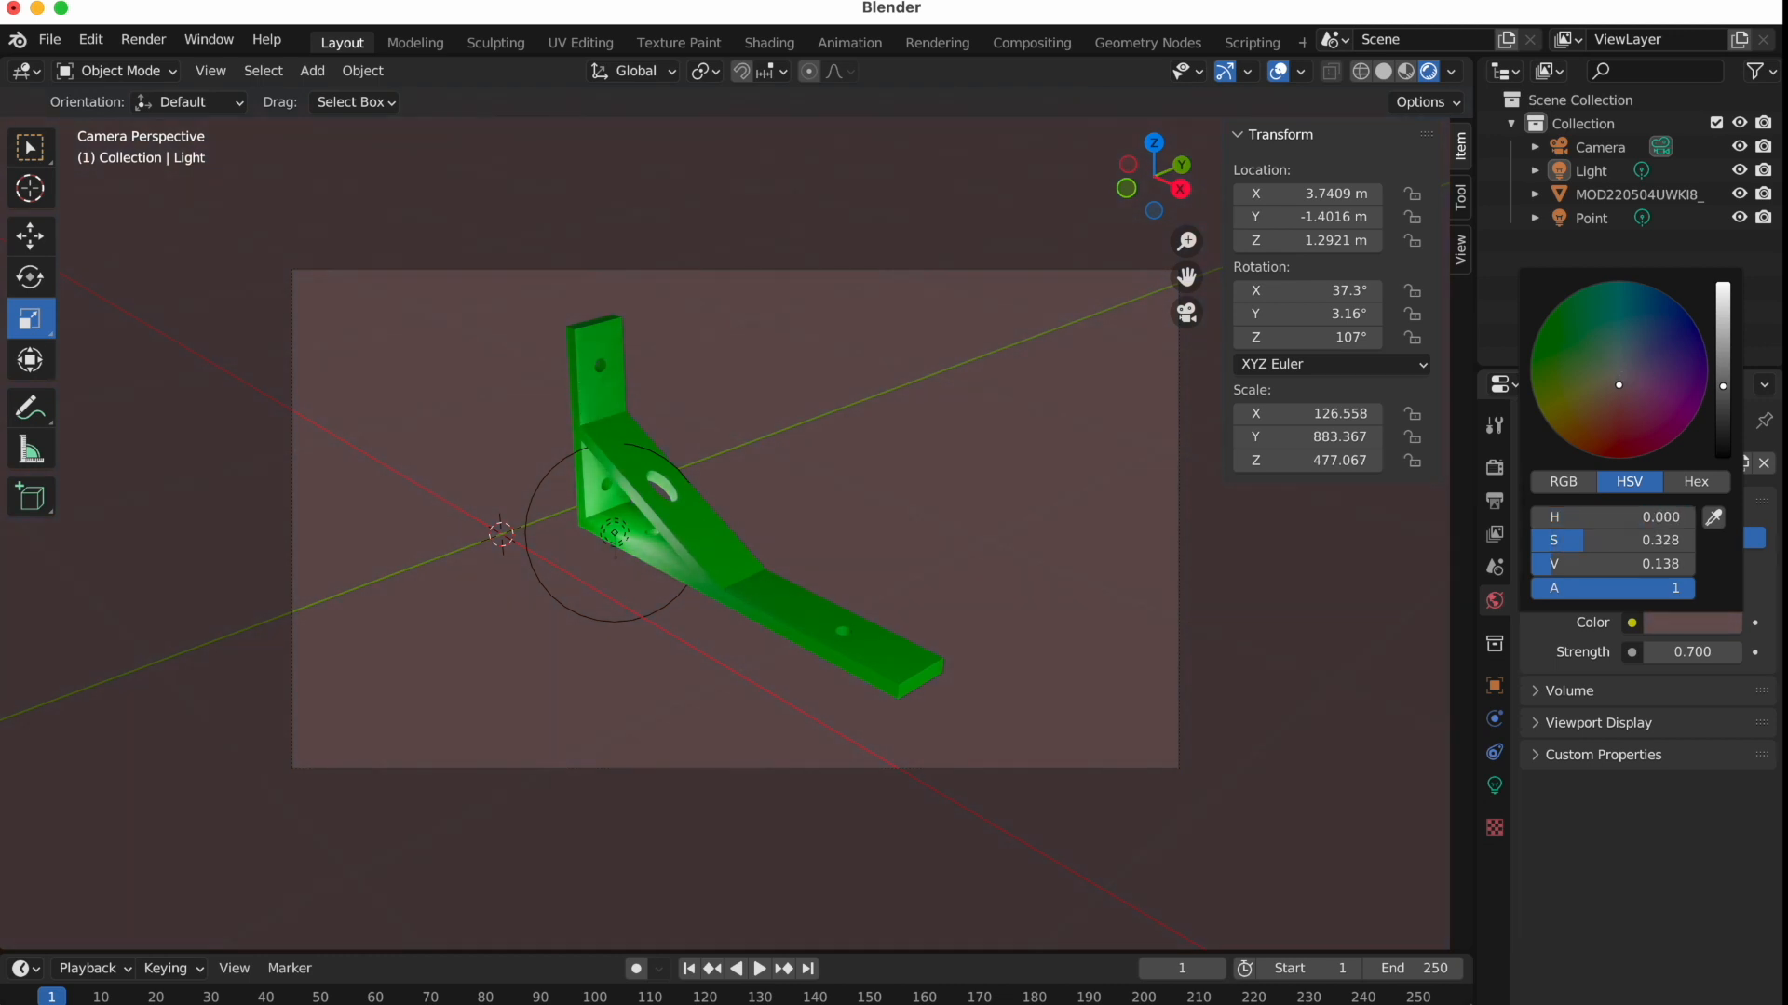
left_click(1695, 480)
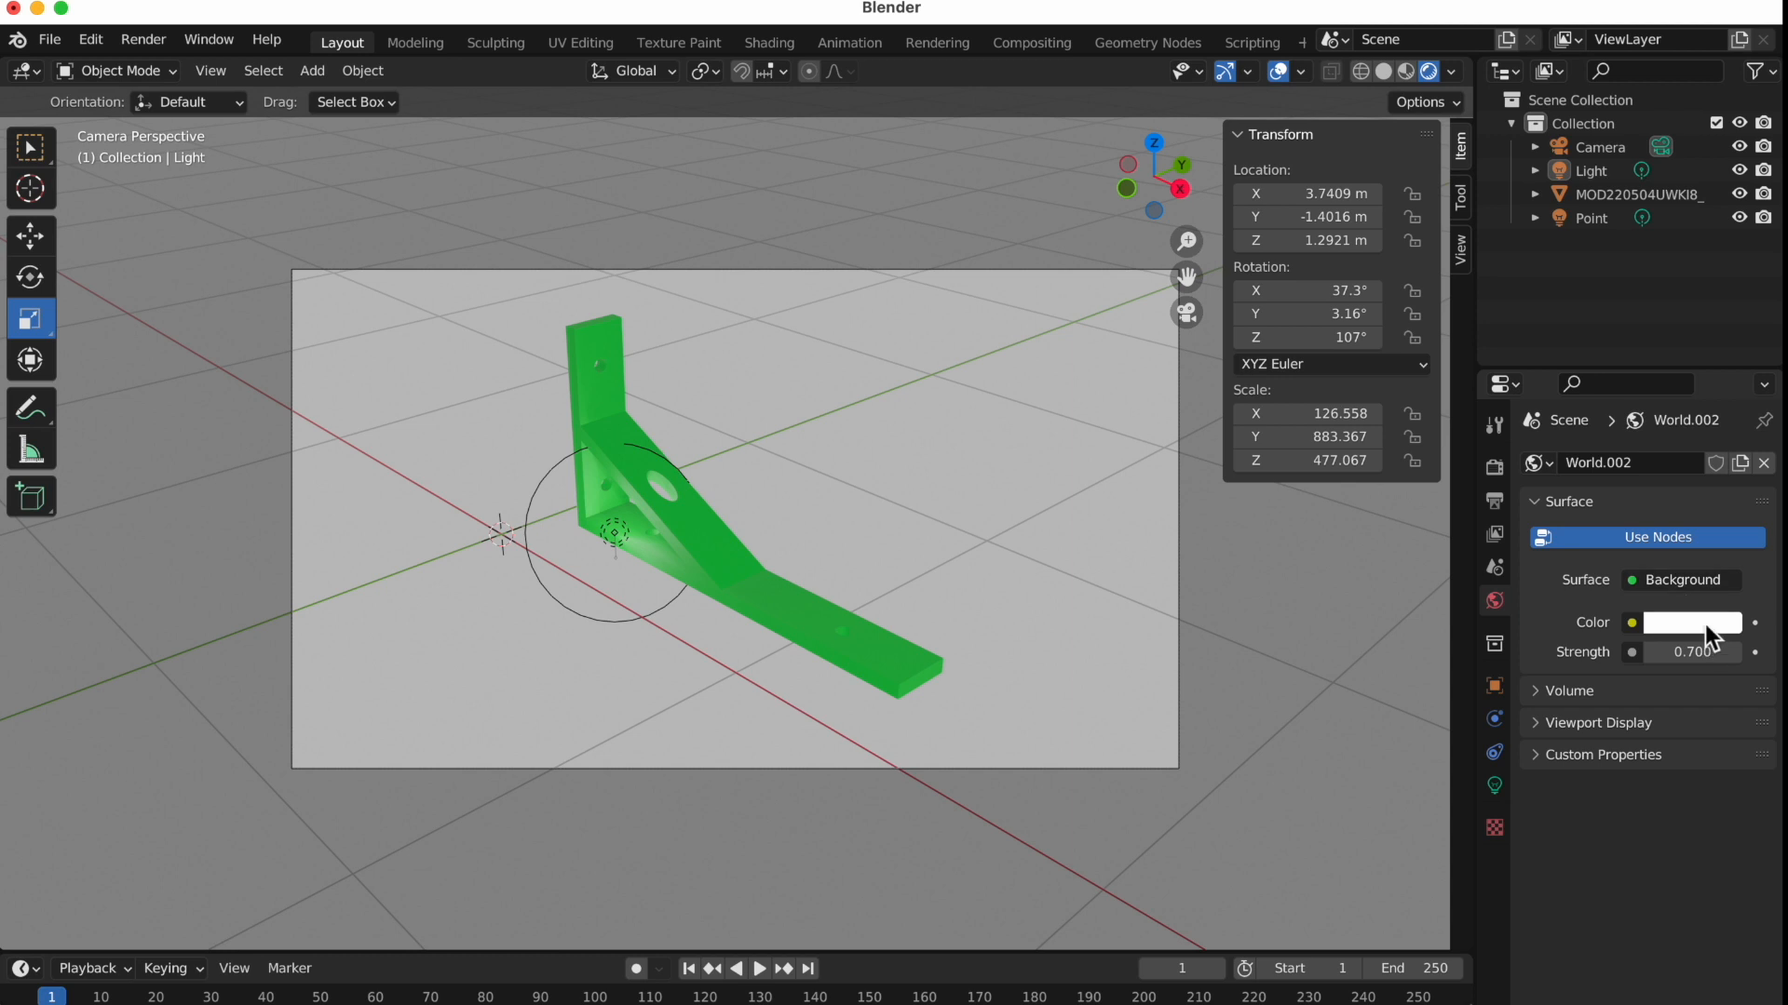
left_click(1692, 622)
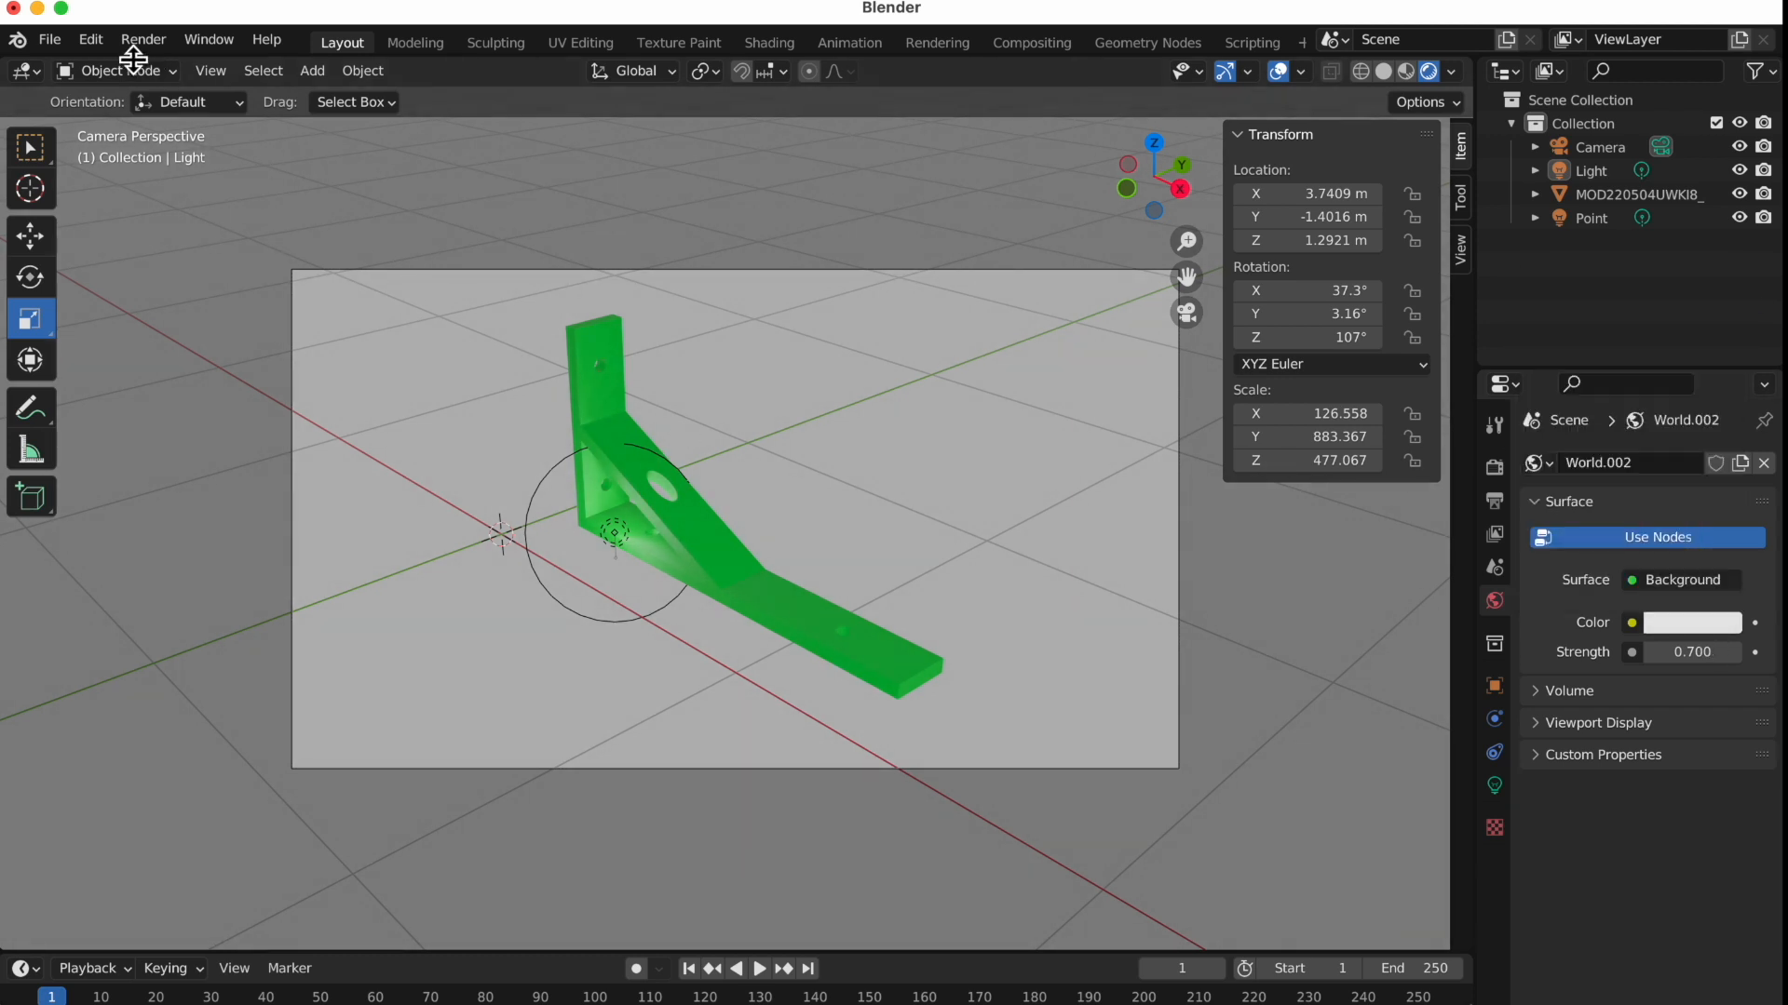
Render a still image of the bracket on the light background
left_click(143, 39)
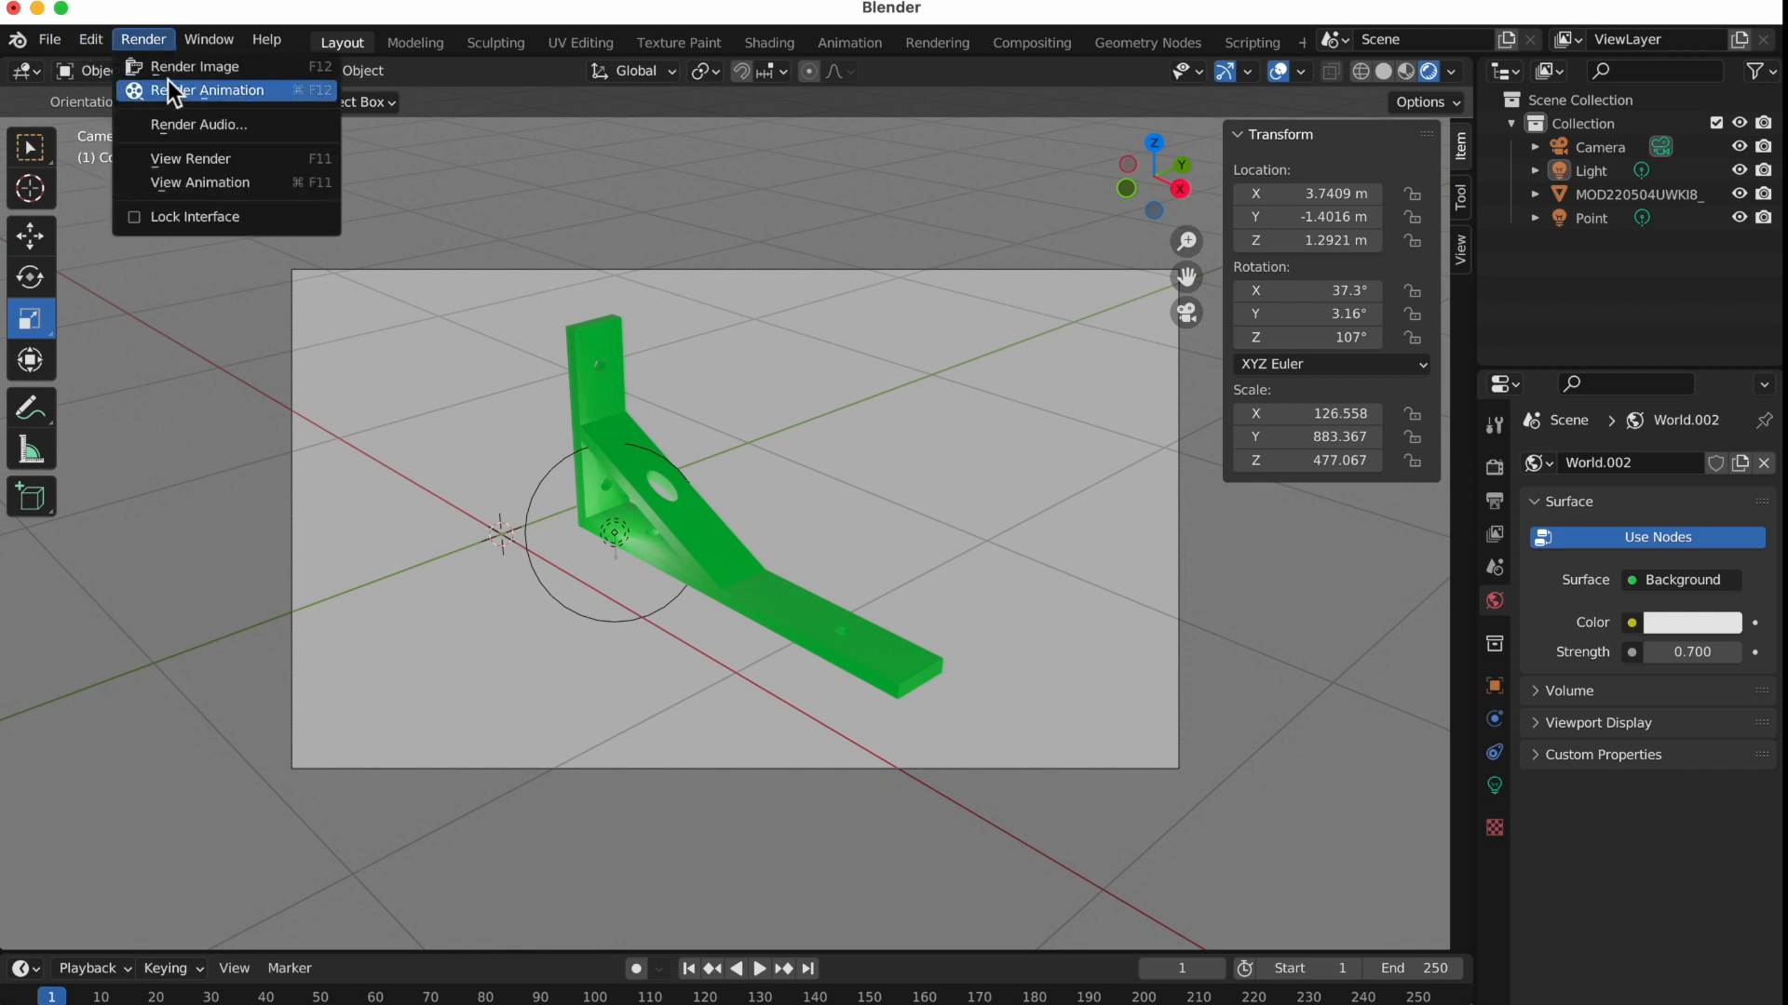
left_click(195, 67)
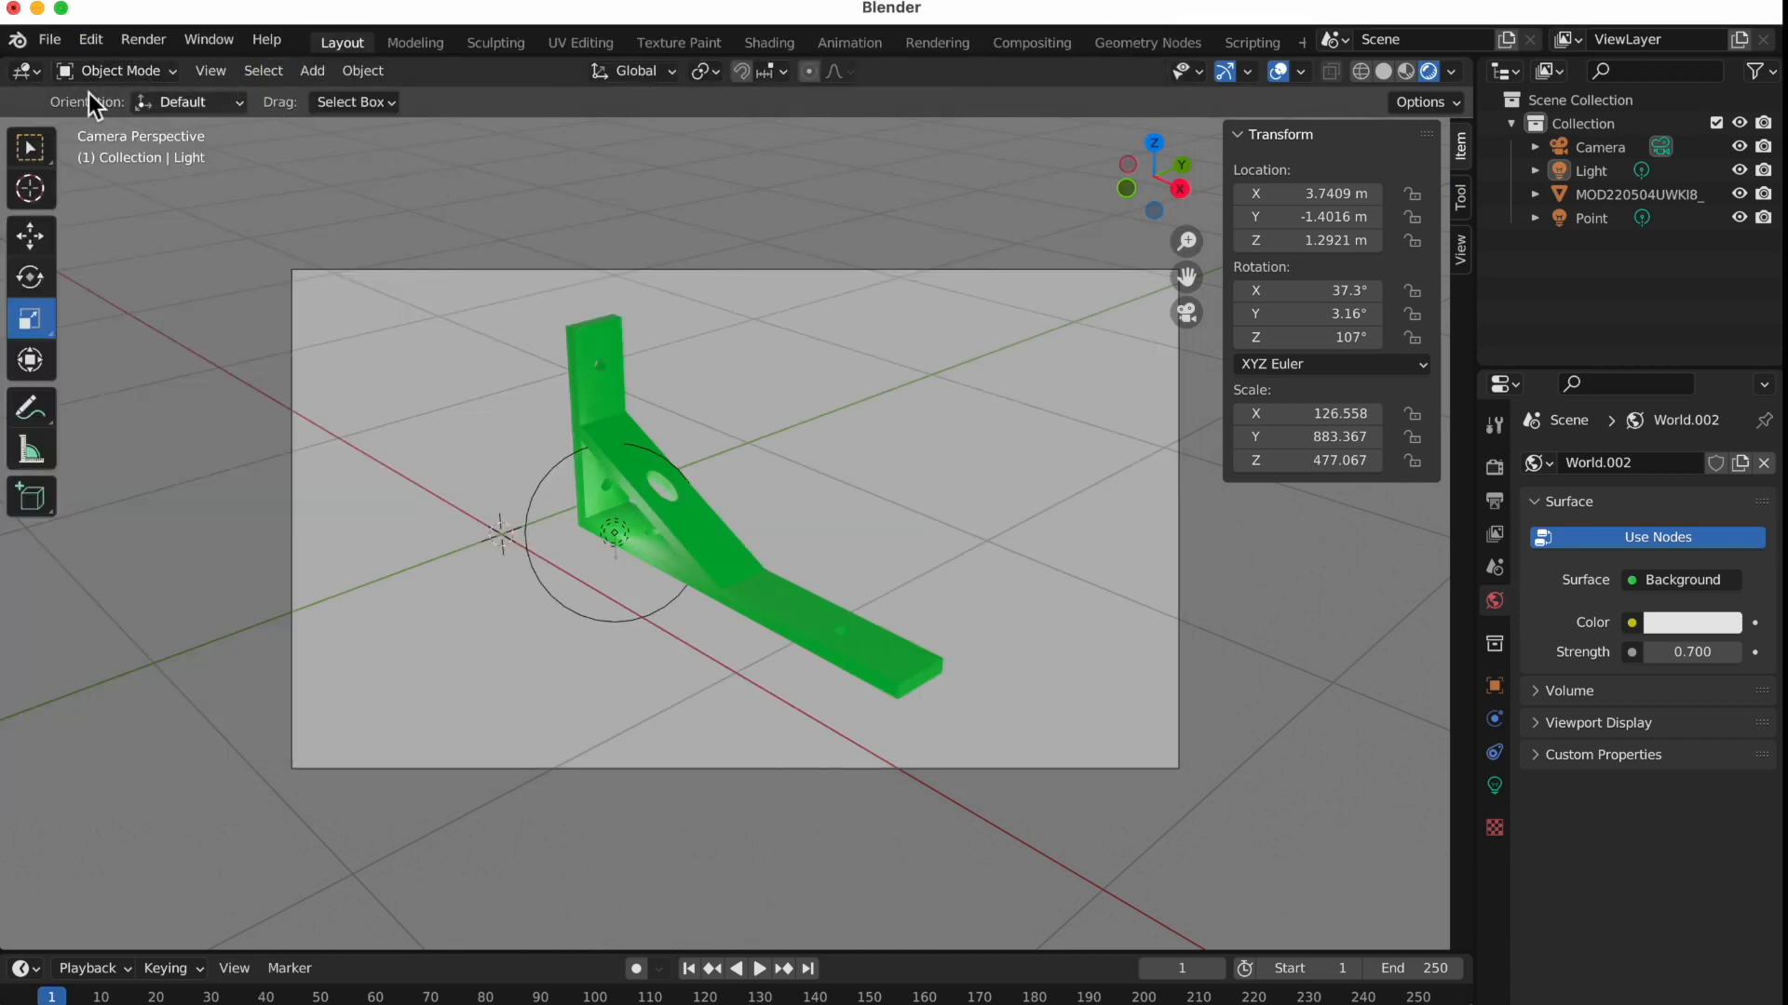
left_click(143, 39)
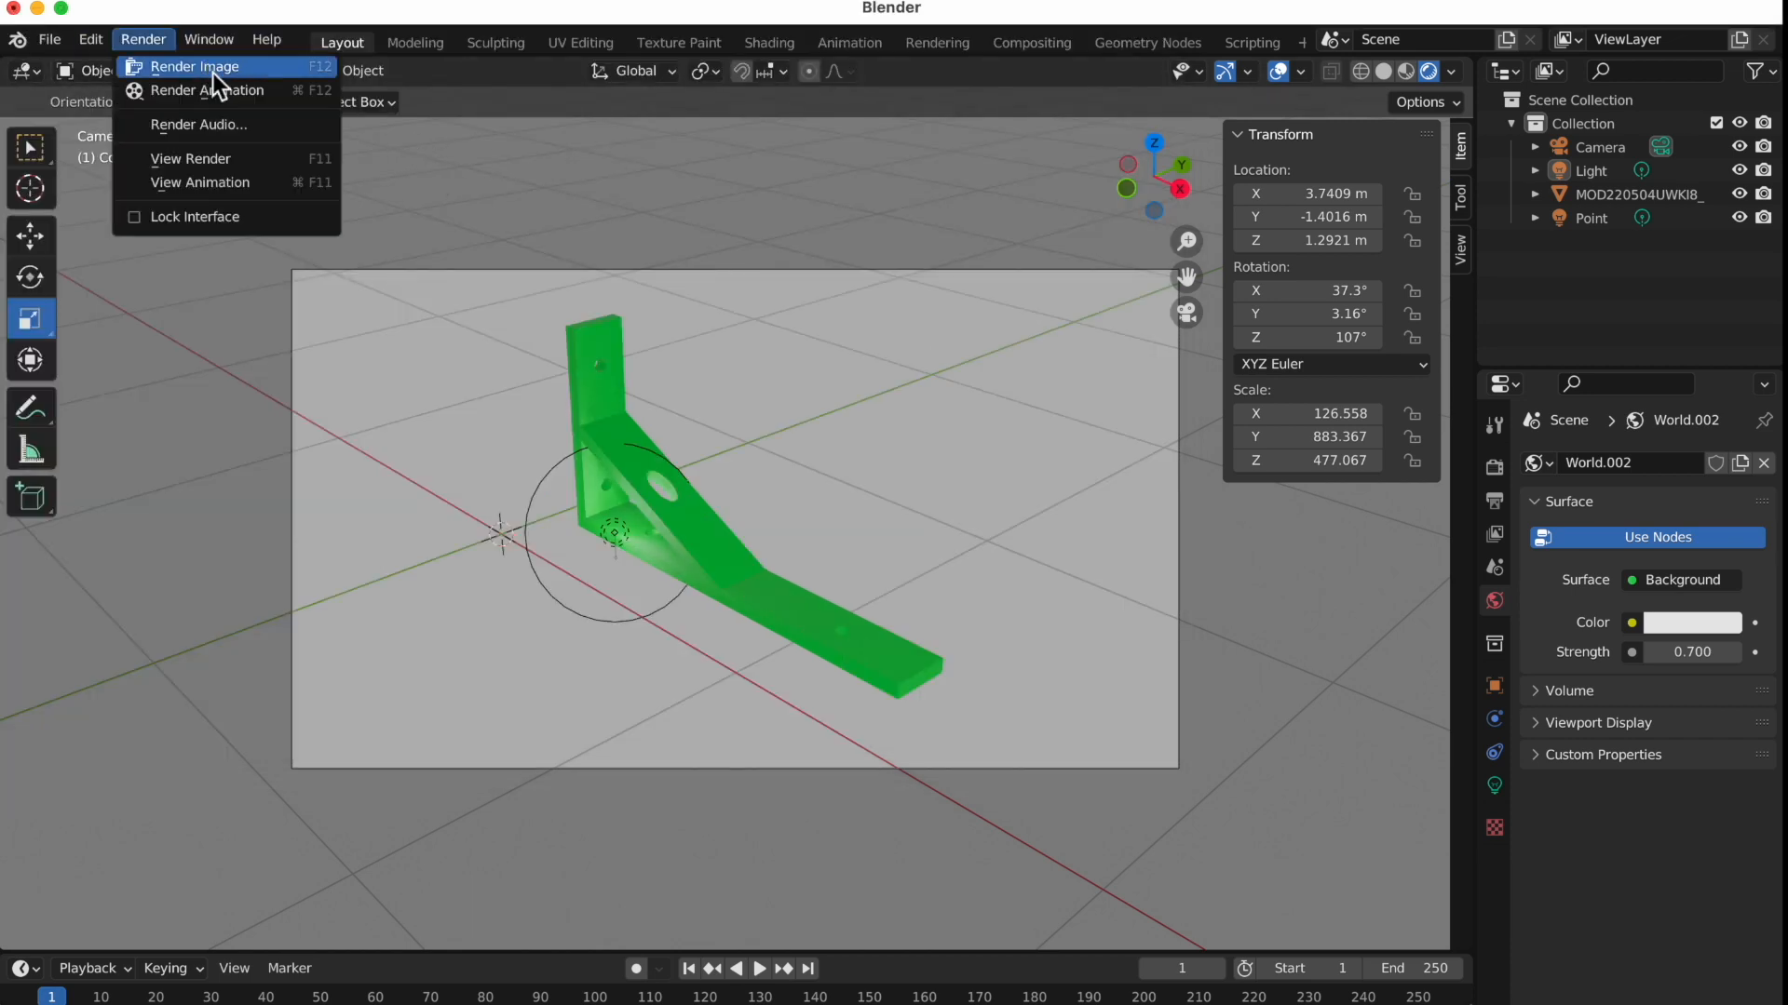
left_click(193, 67)
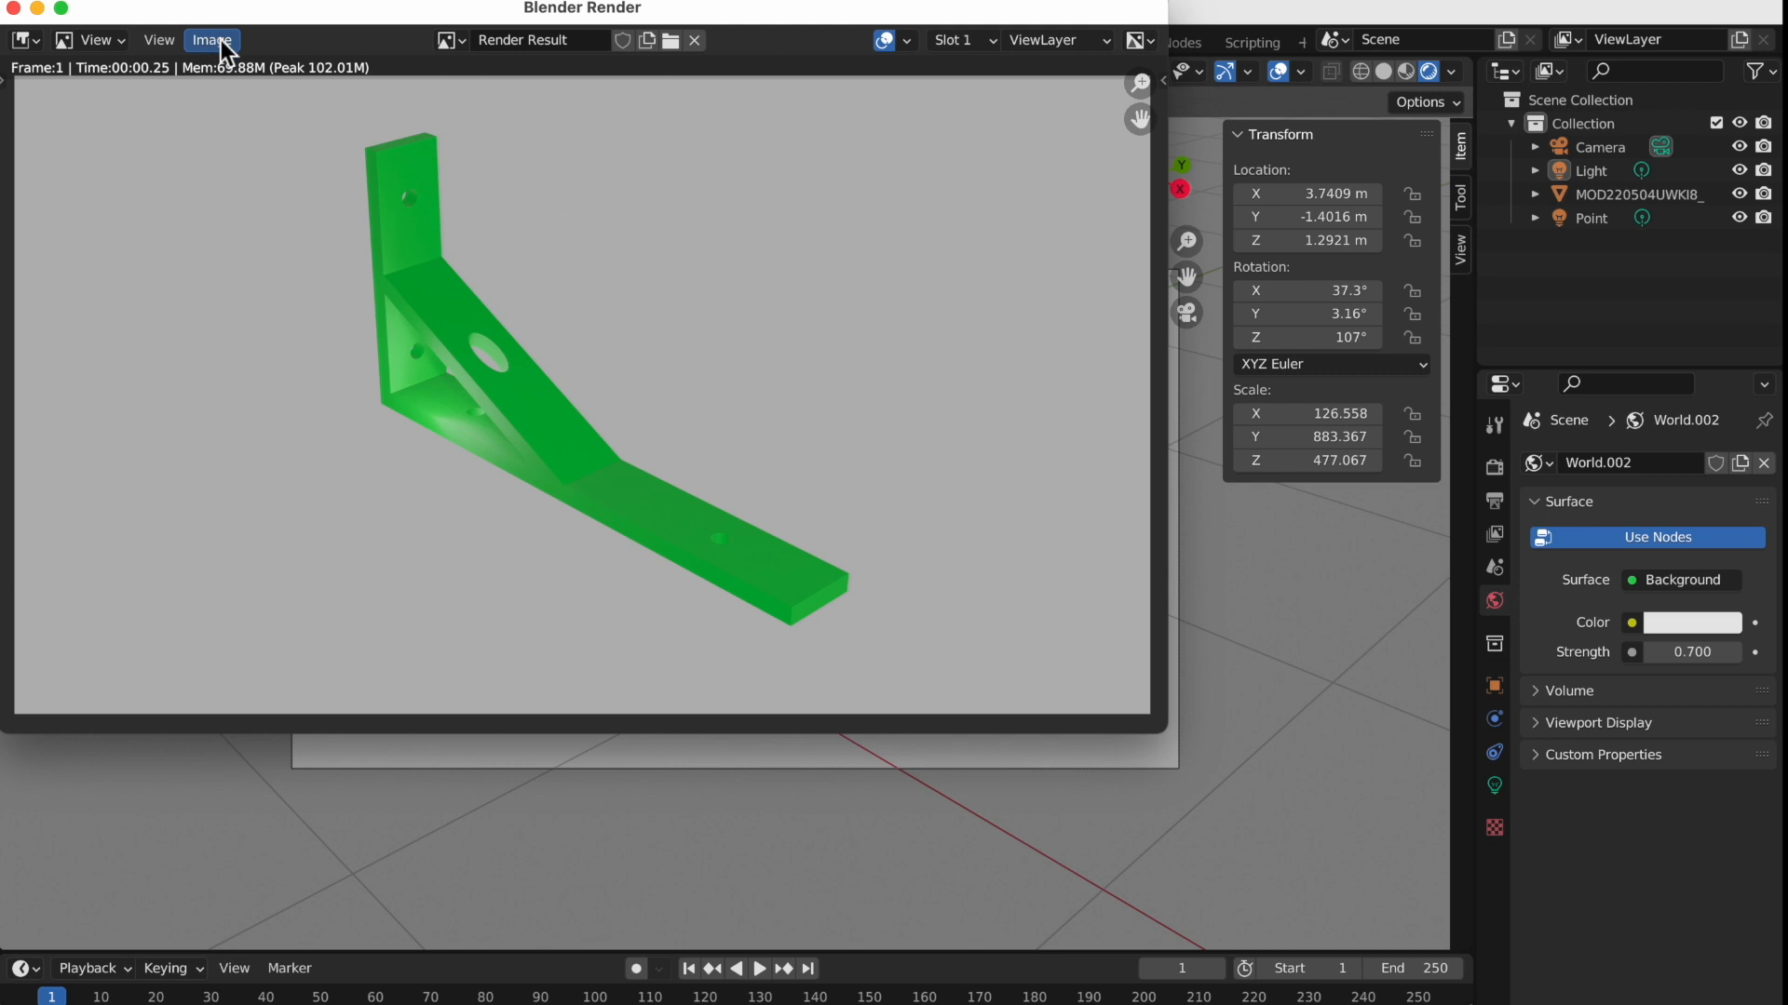
Save the new render as JPEG shelf_image.jpg in Downloads
left_click(210, 39)
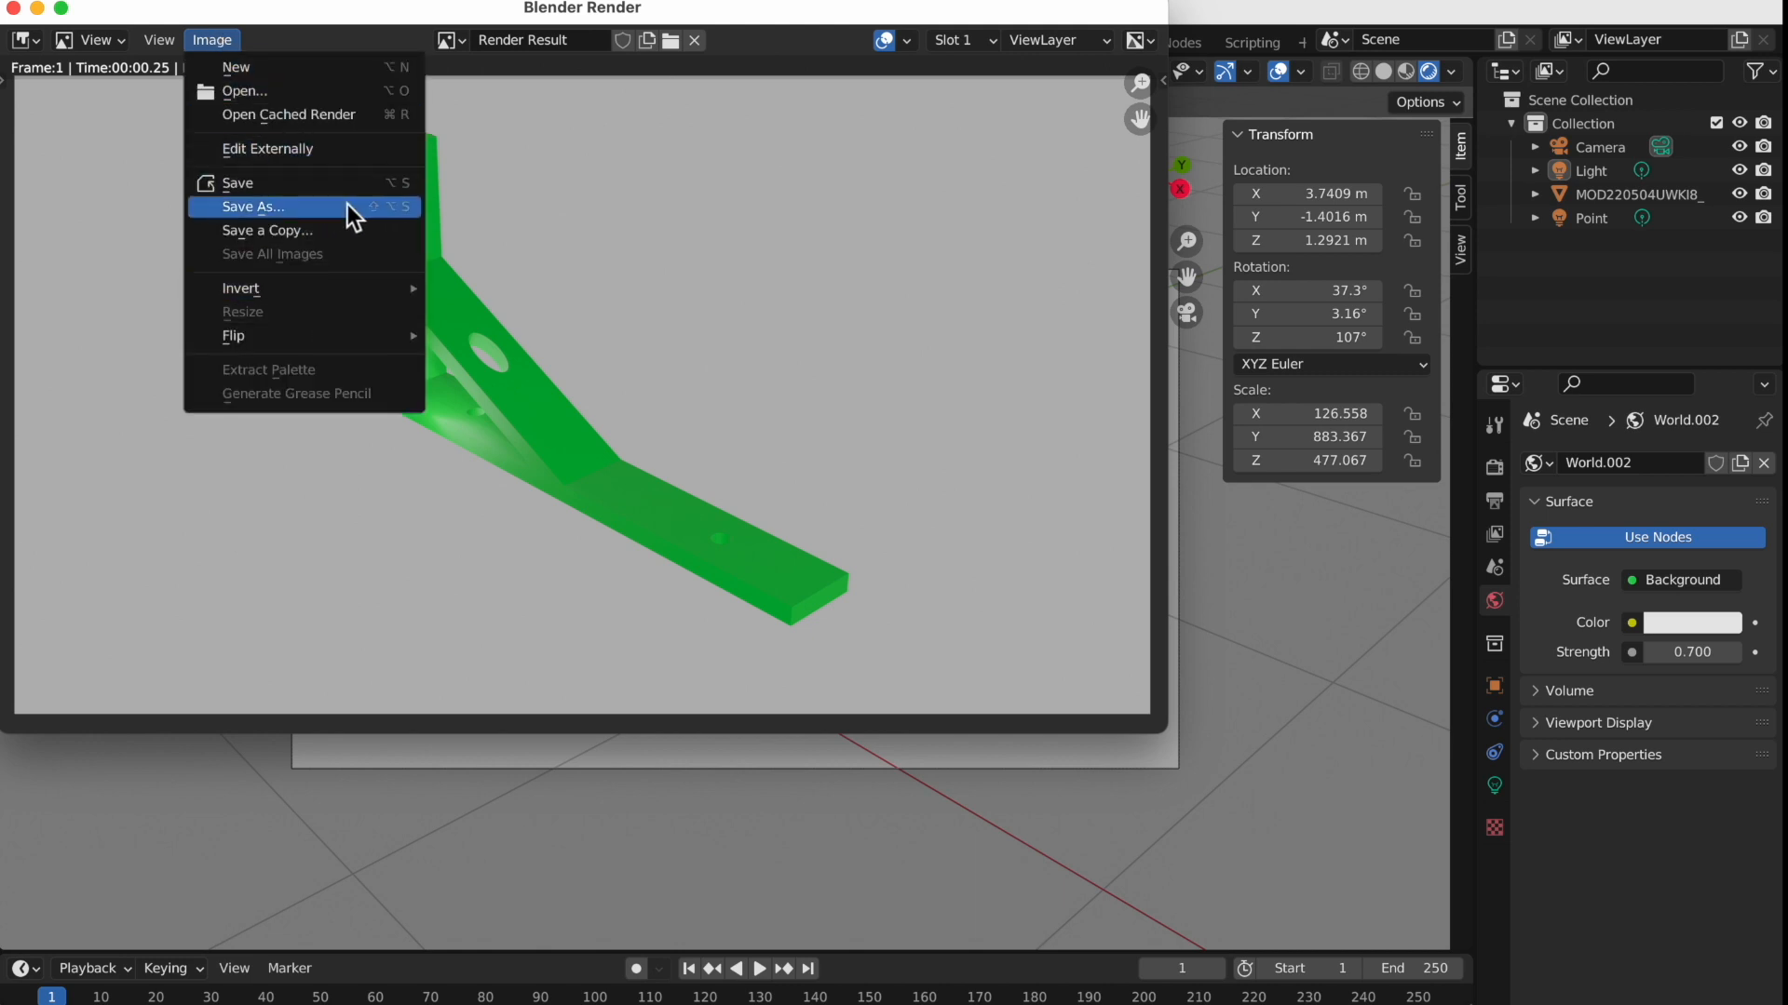
left_click(251, 207)
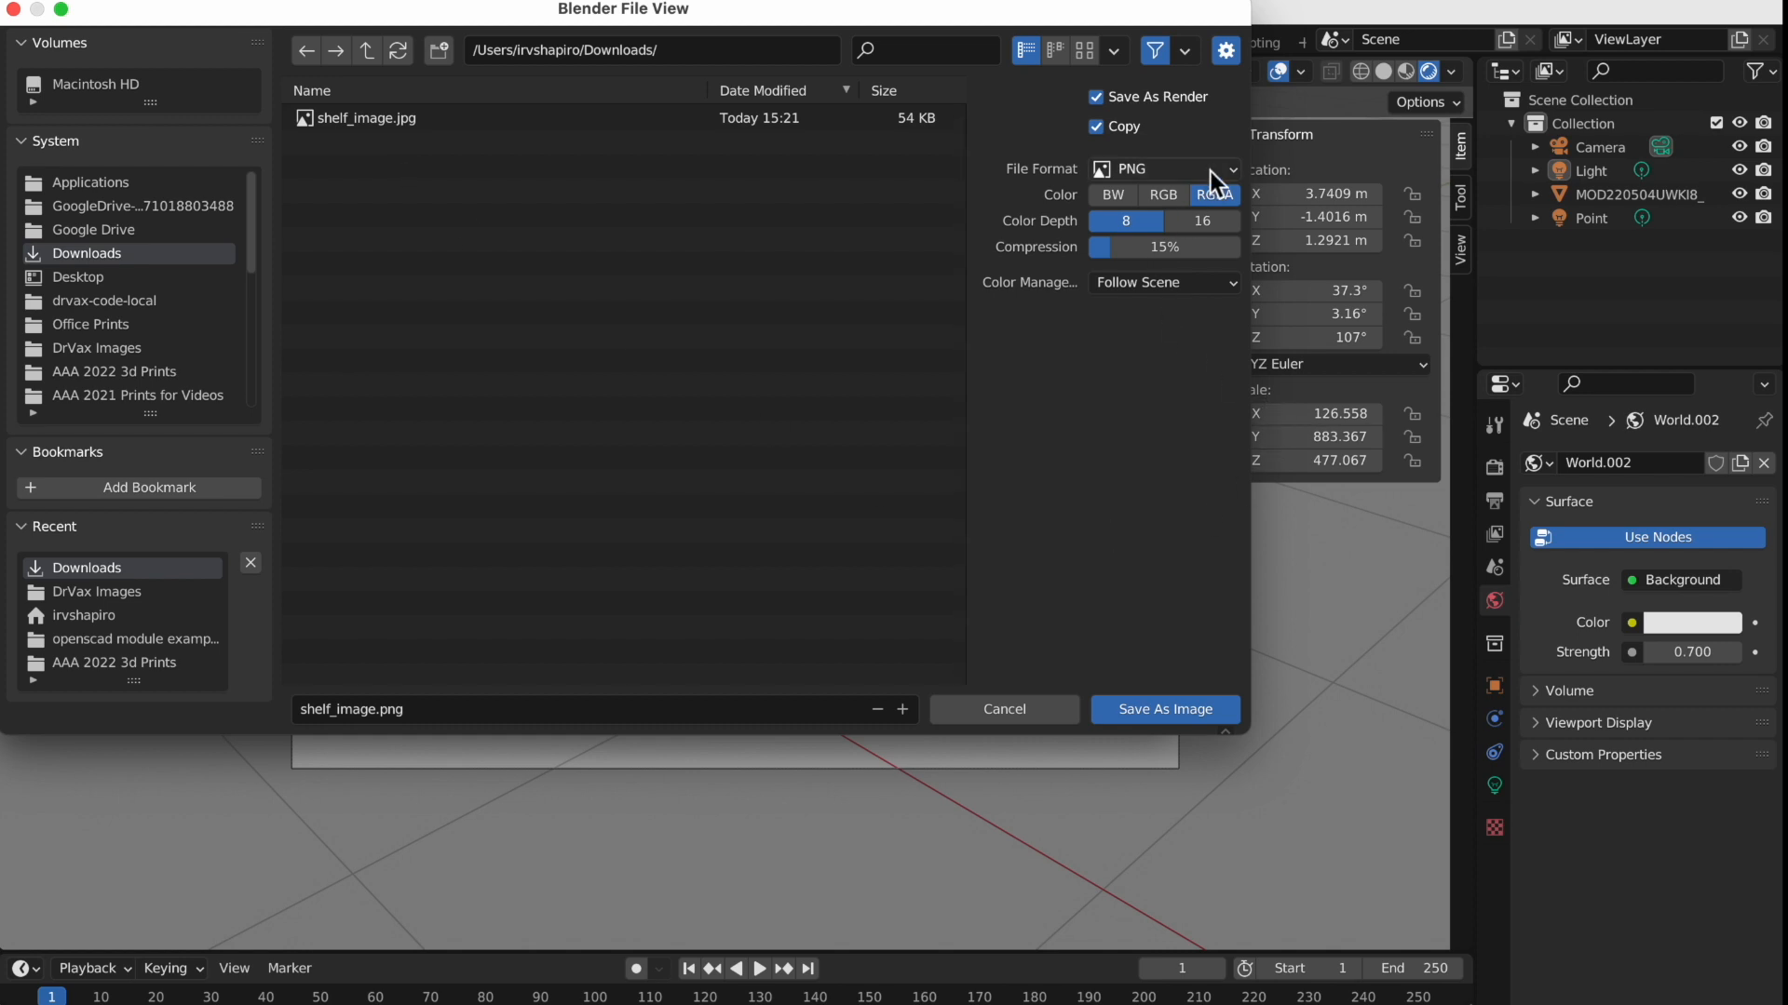
left_click(1161, 169)
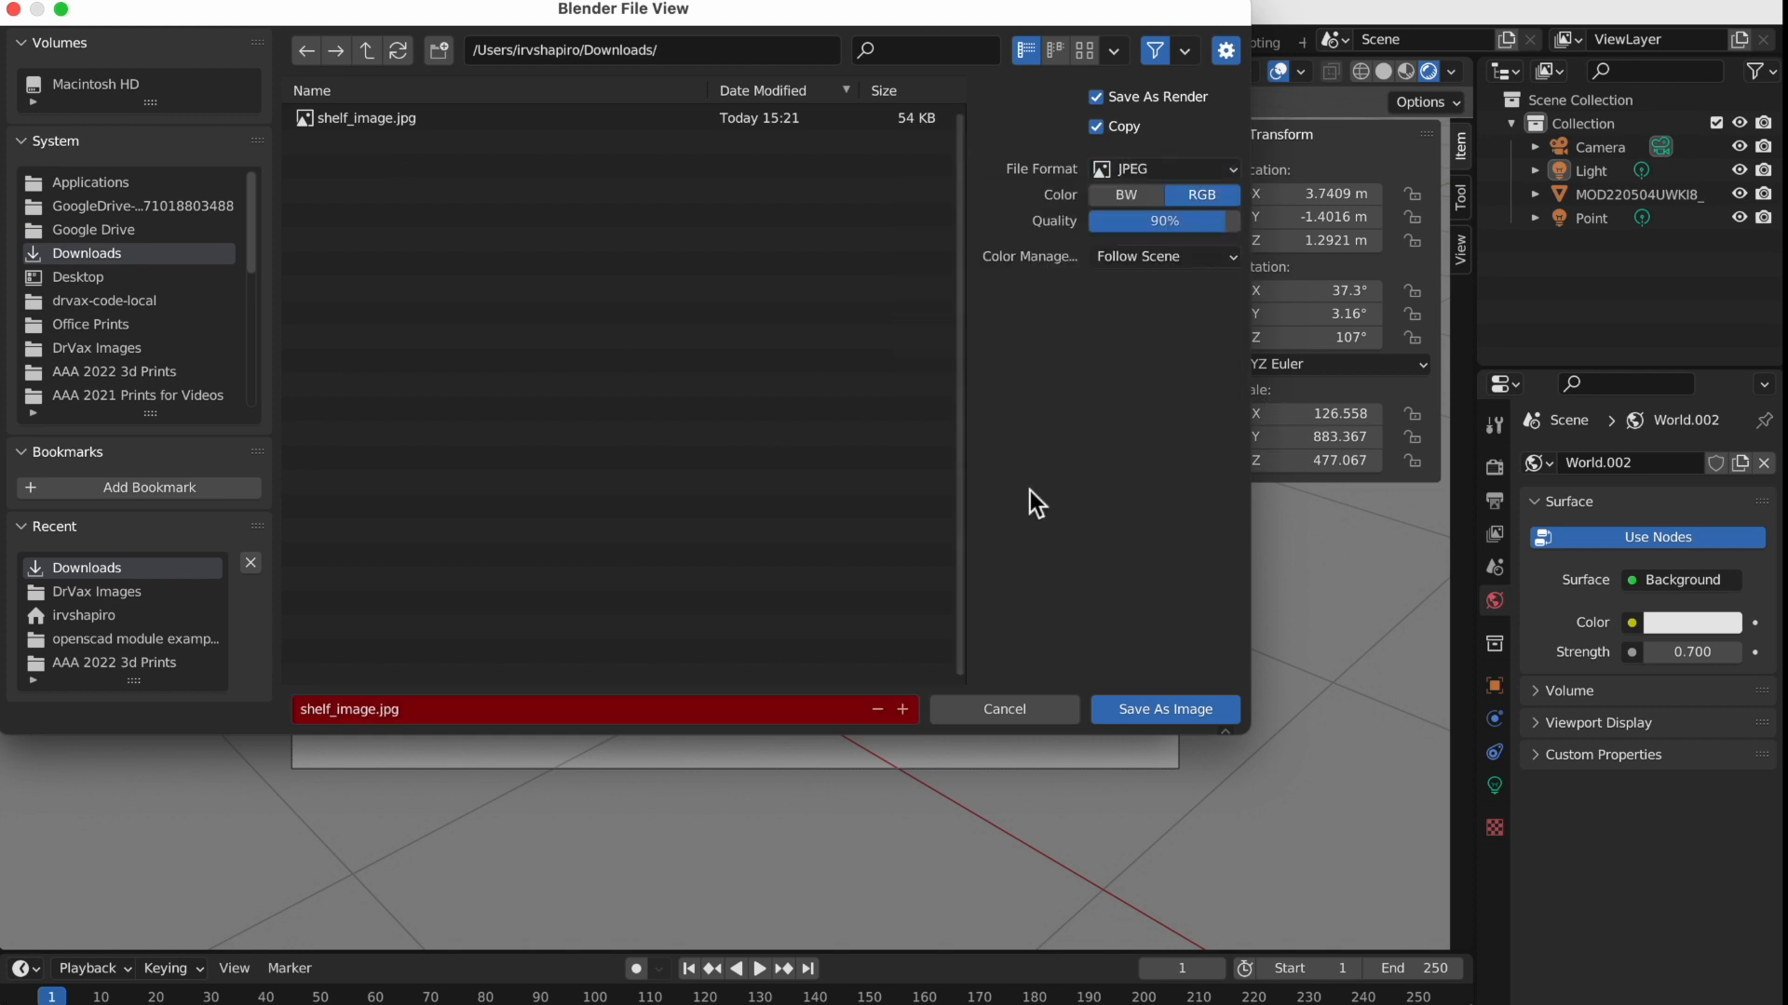
left_click(1162, 708)
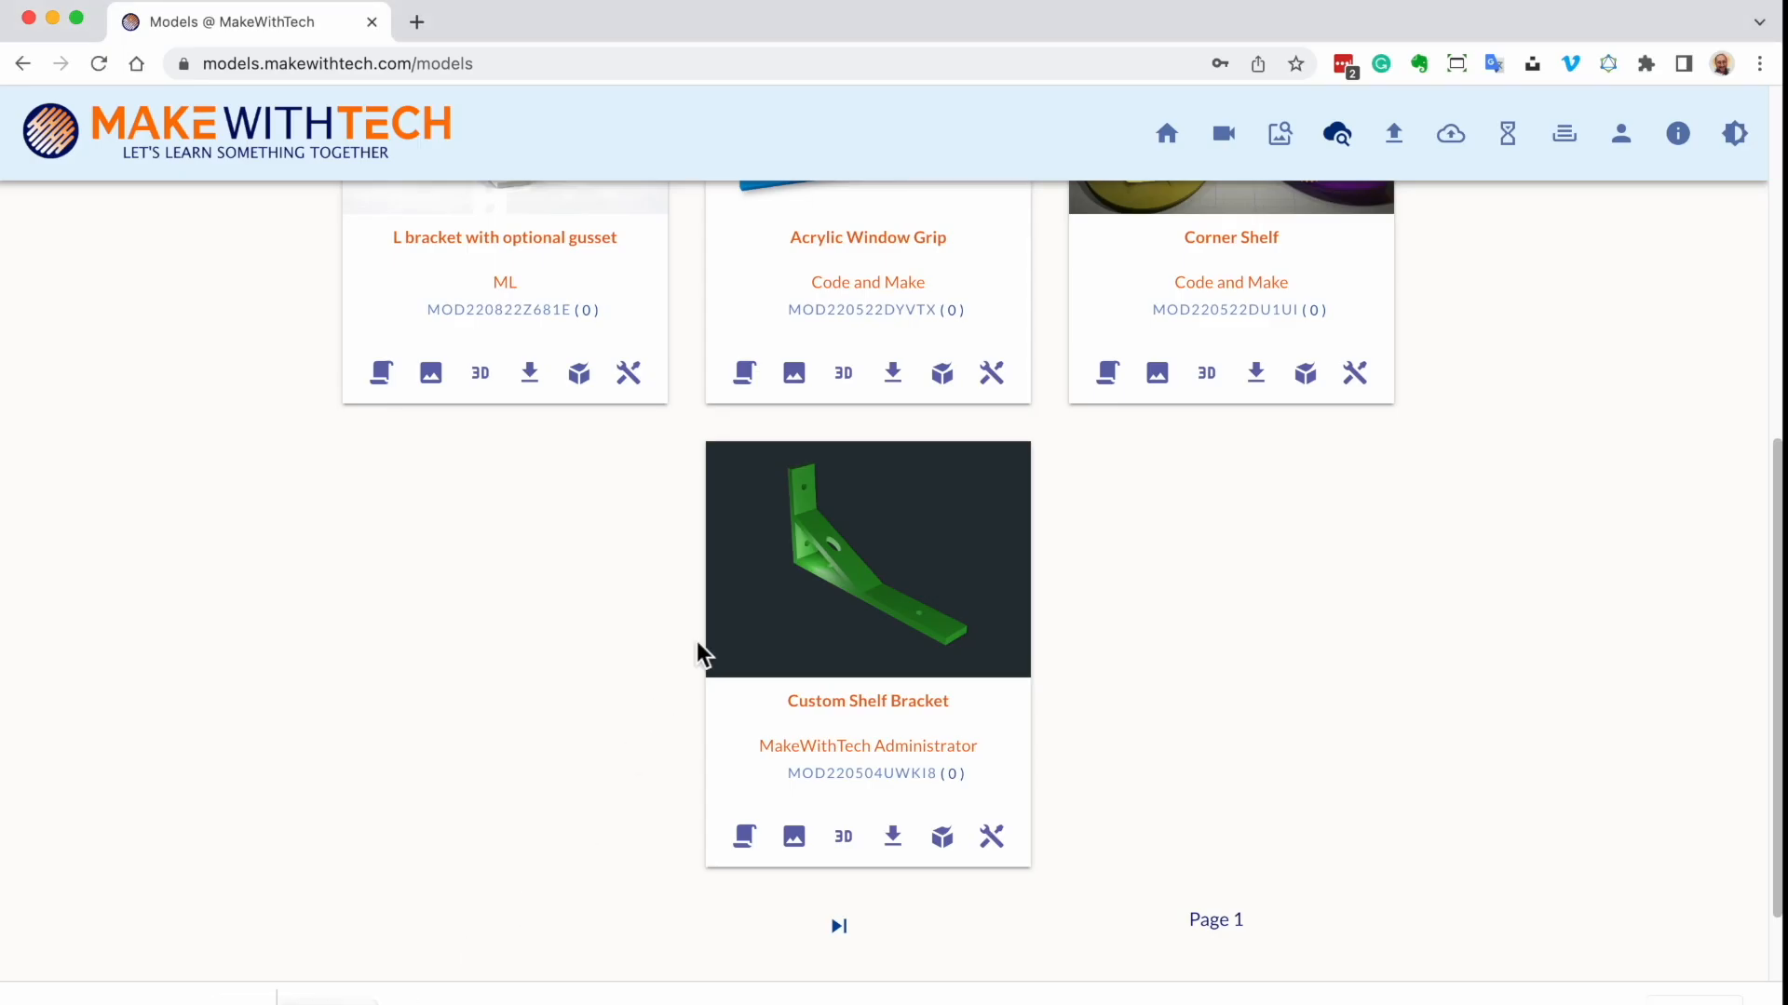
Update the Custom Shelf Bracket model, swapping its image file for the new shelf_image.jpg
left_click(991, 836)
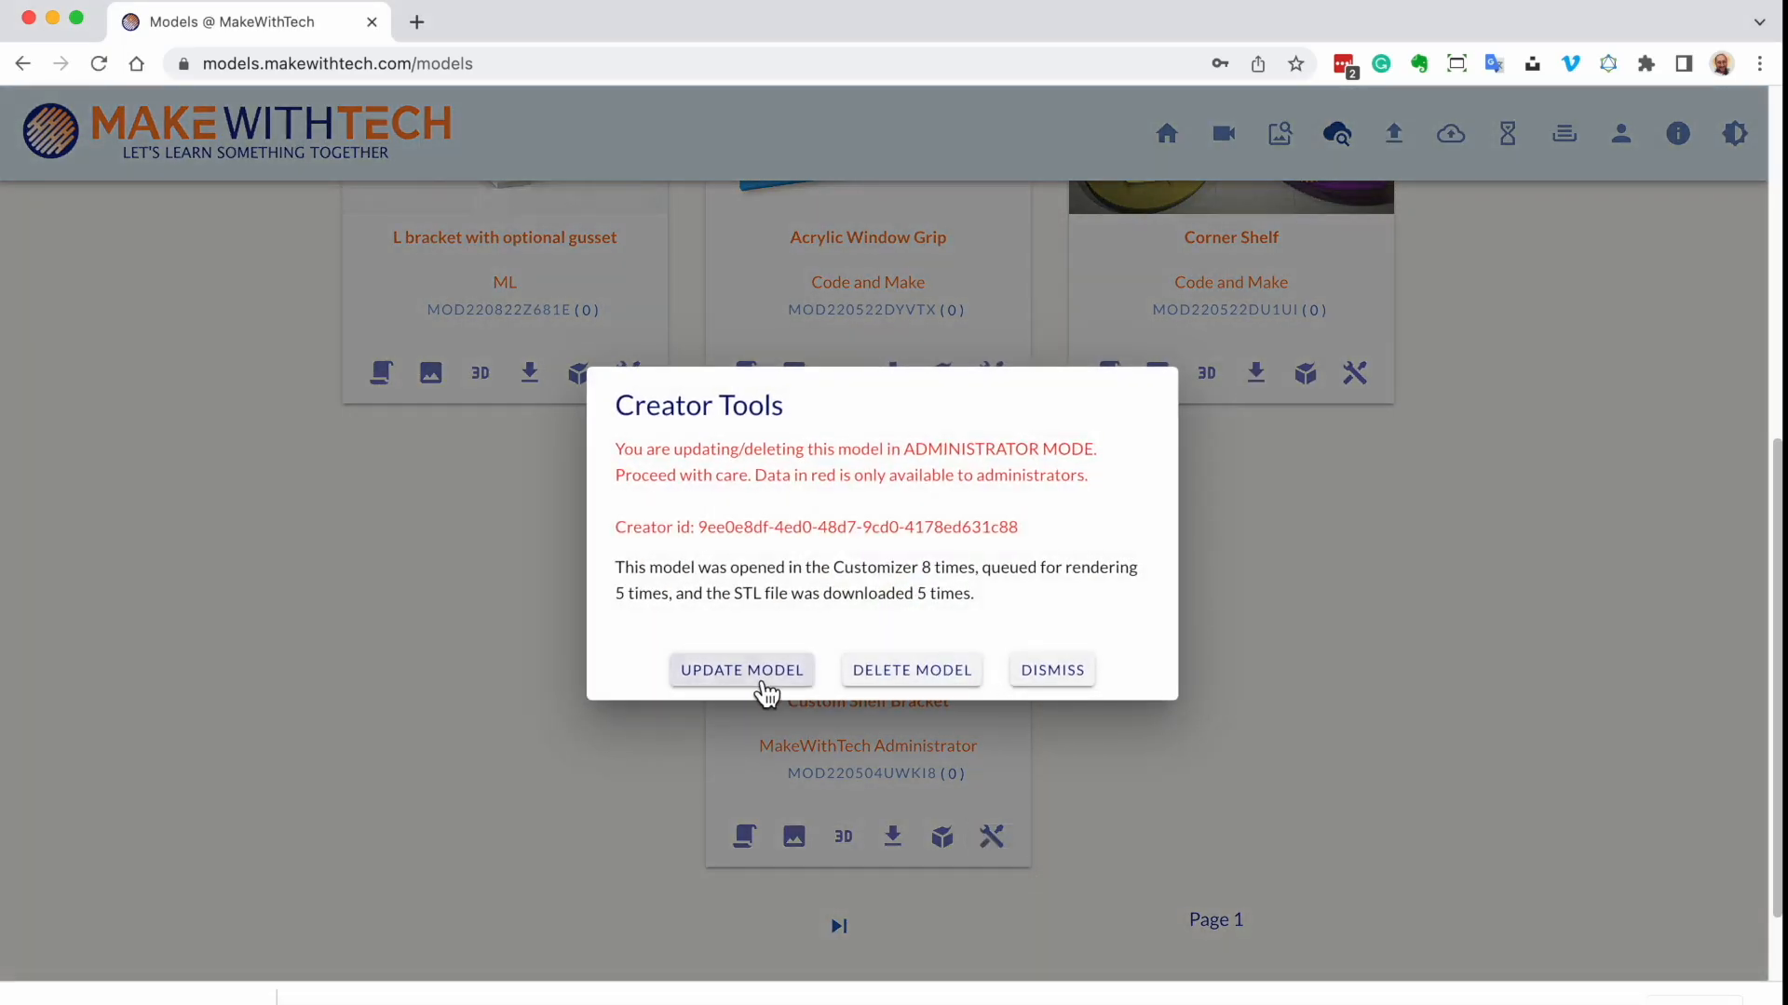
left_click(741, 668)
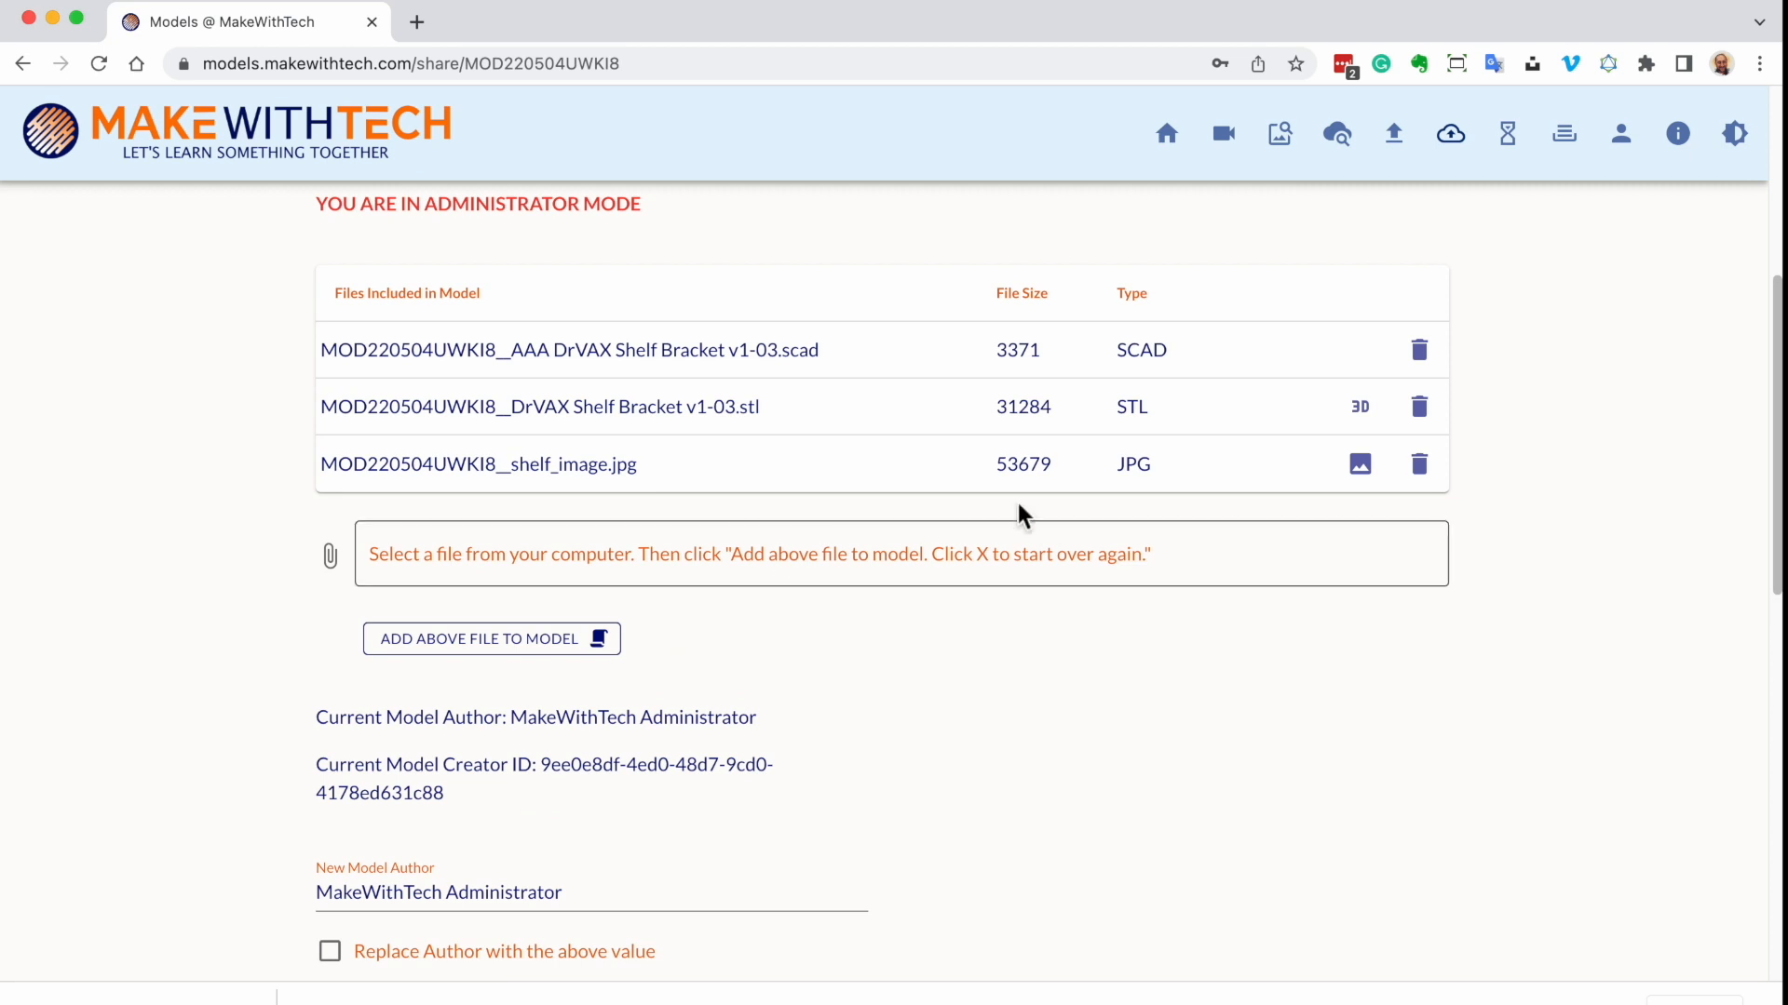
left_click(1419, 463)
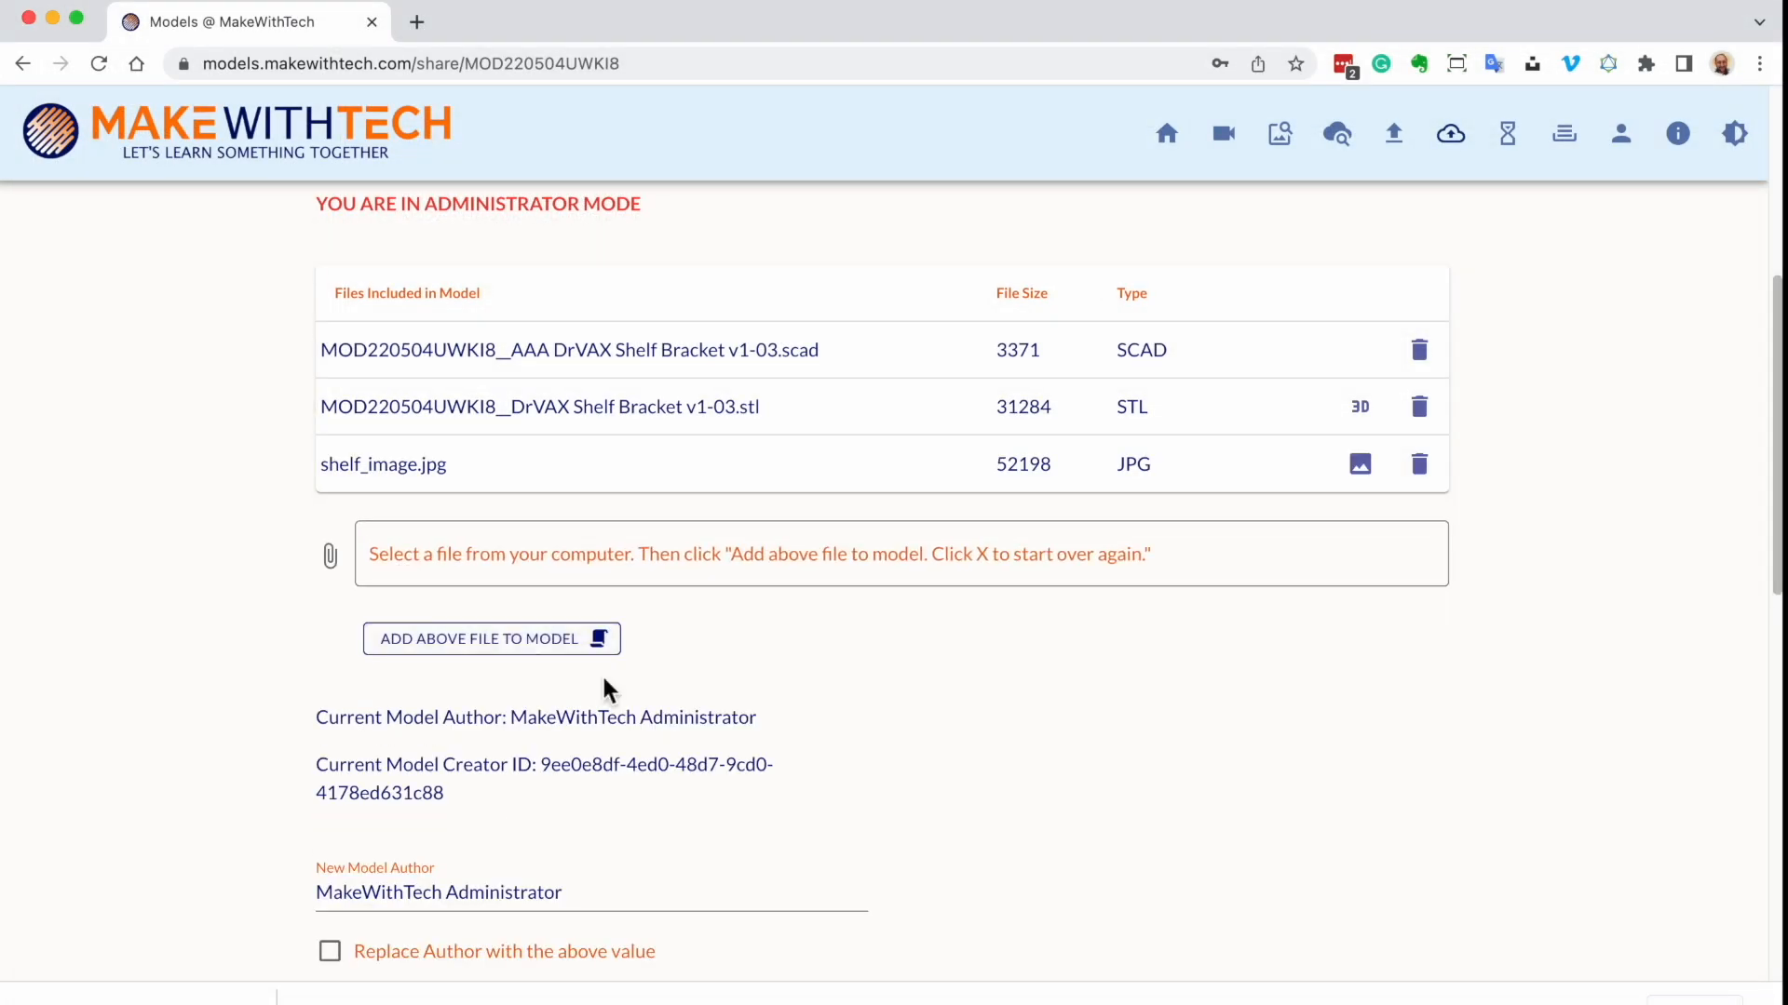
scroll("down", 3)
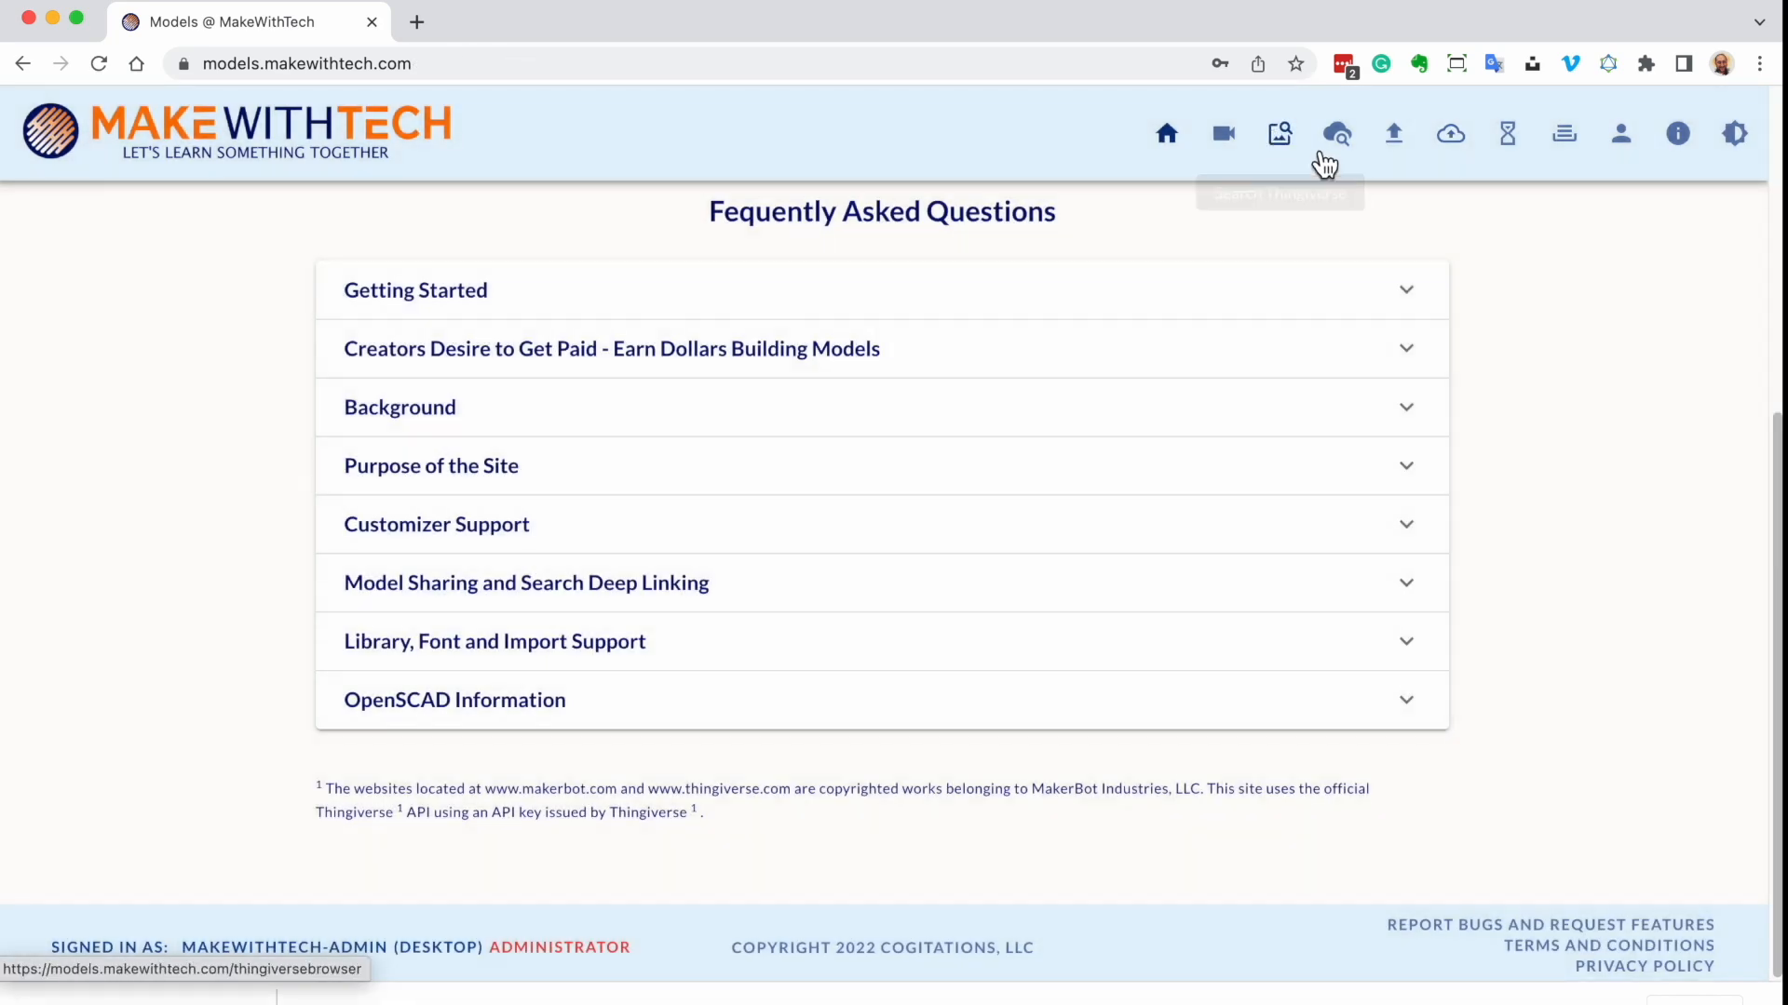
Search for bracket and enlarge the Custom Shelf Bracket's light-background render
left_click(1337, 134)
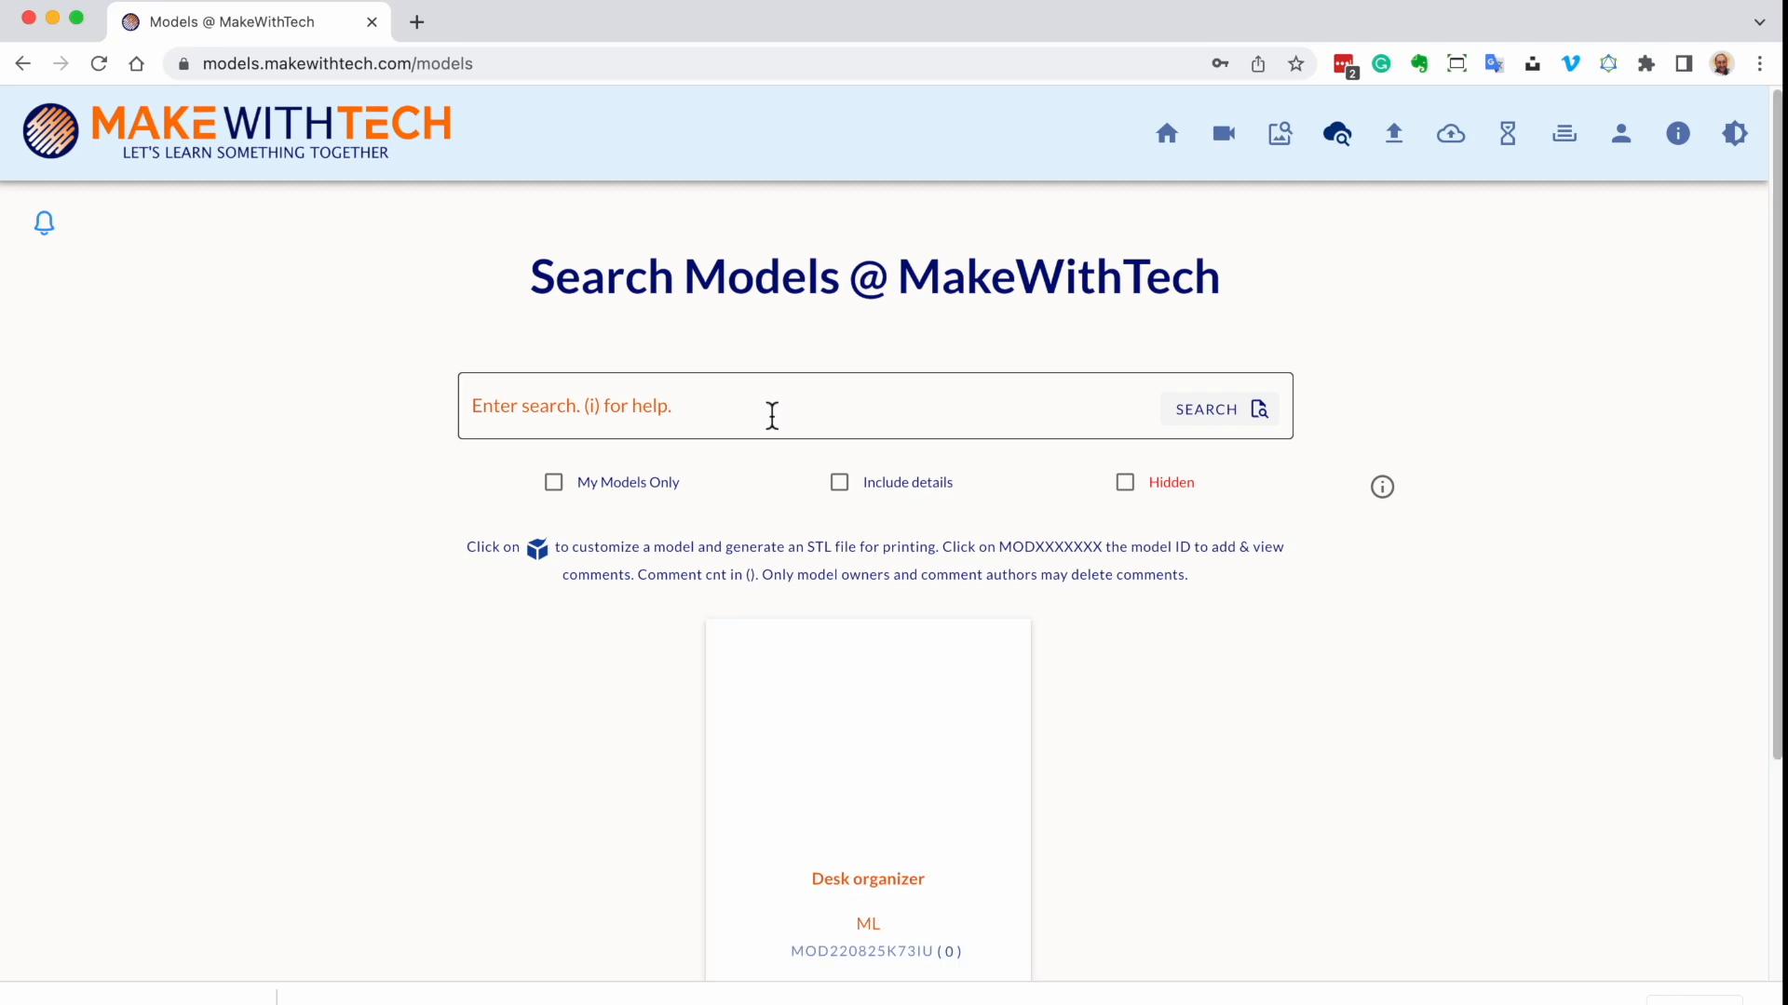
scroll("down", 3)
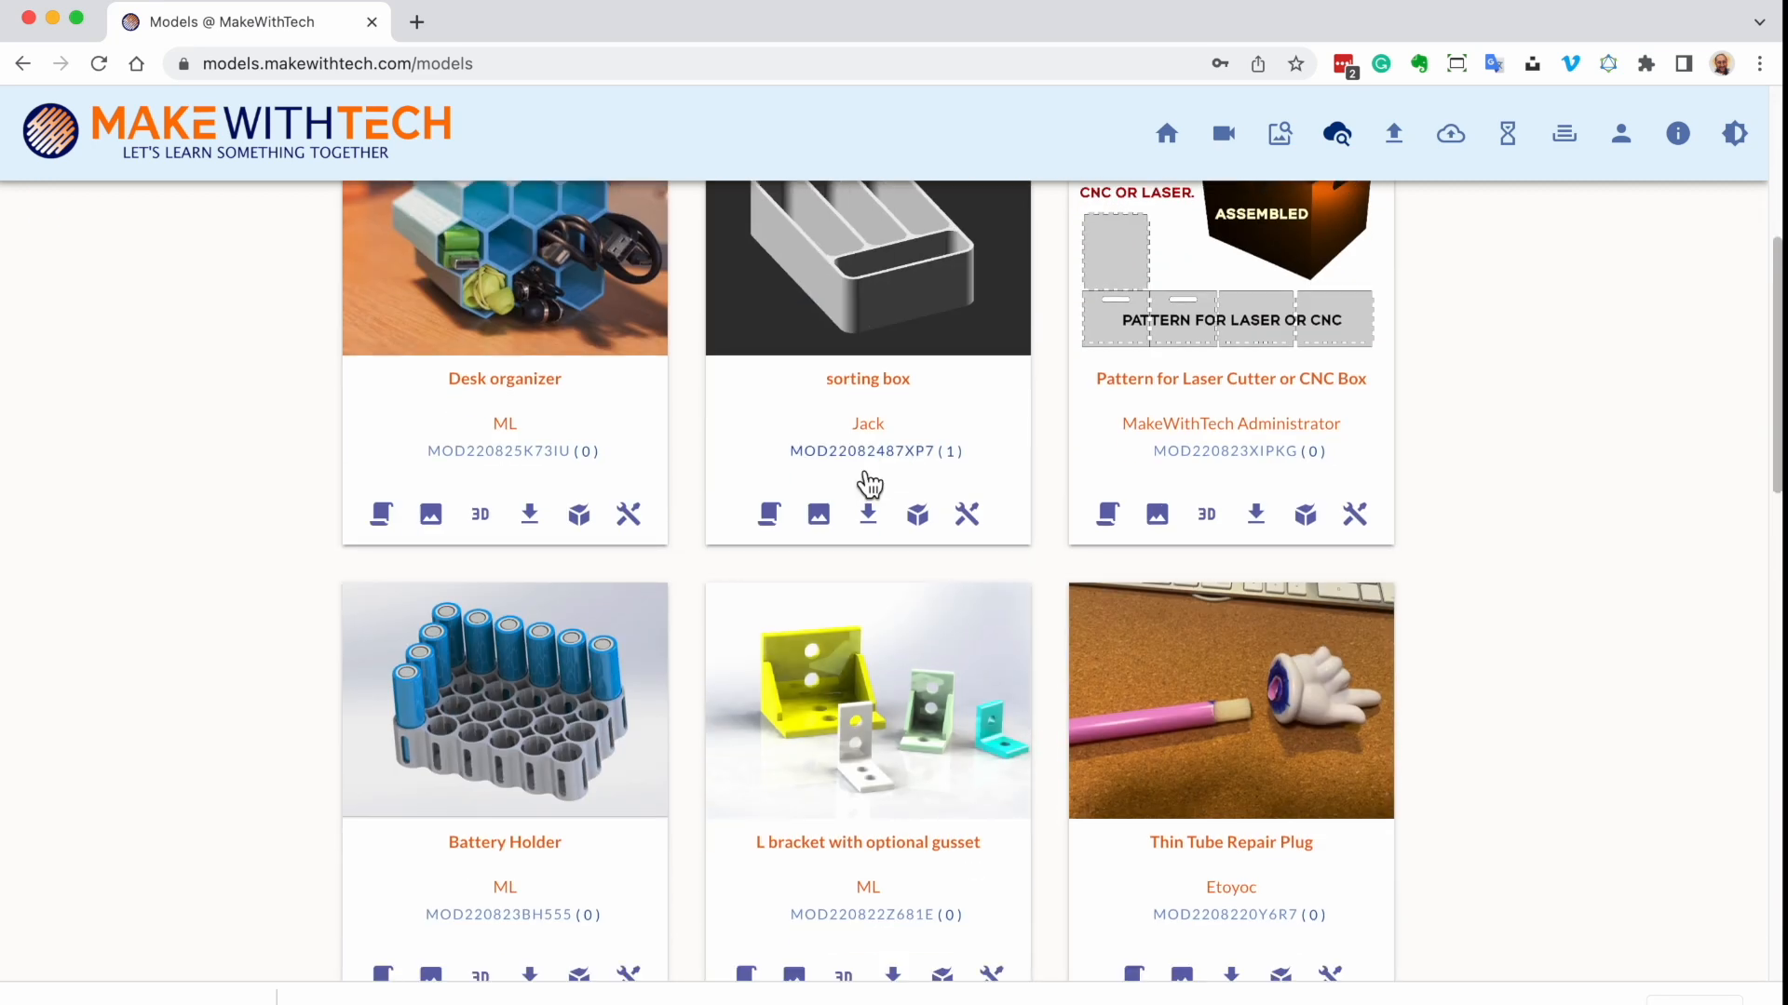
type("bracket")
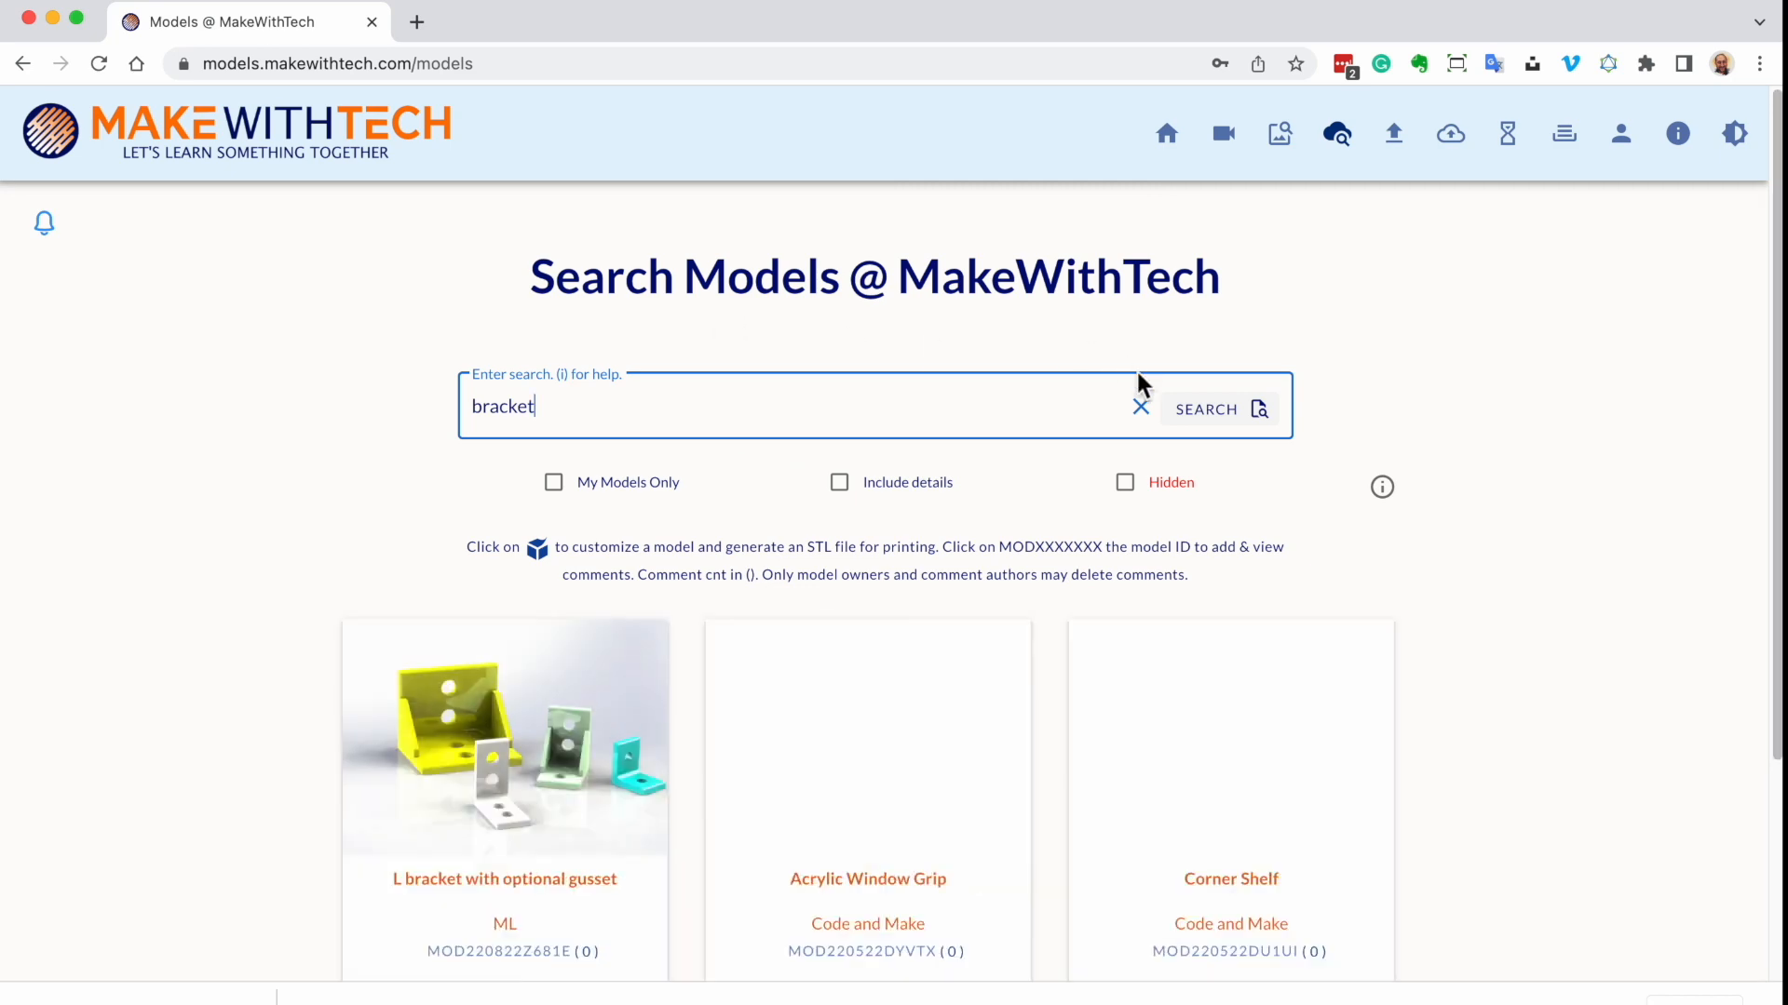
scroll("down", 3)
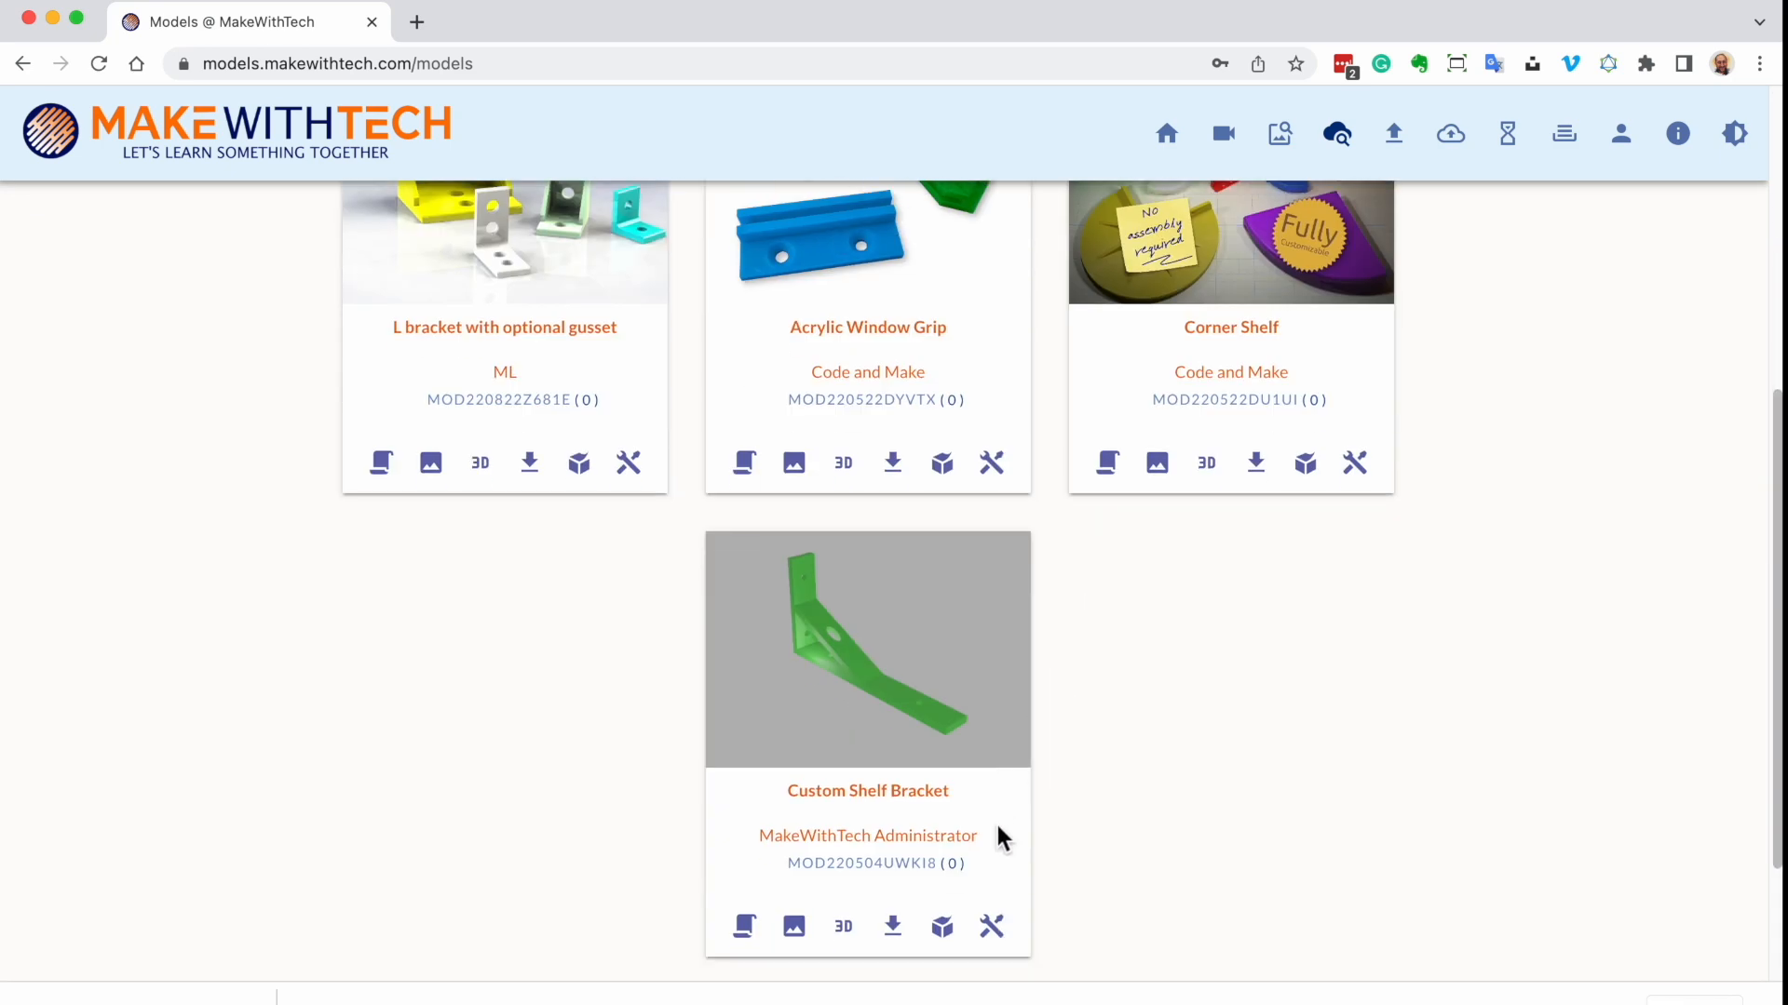
left_click(793, 926)
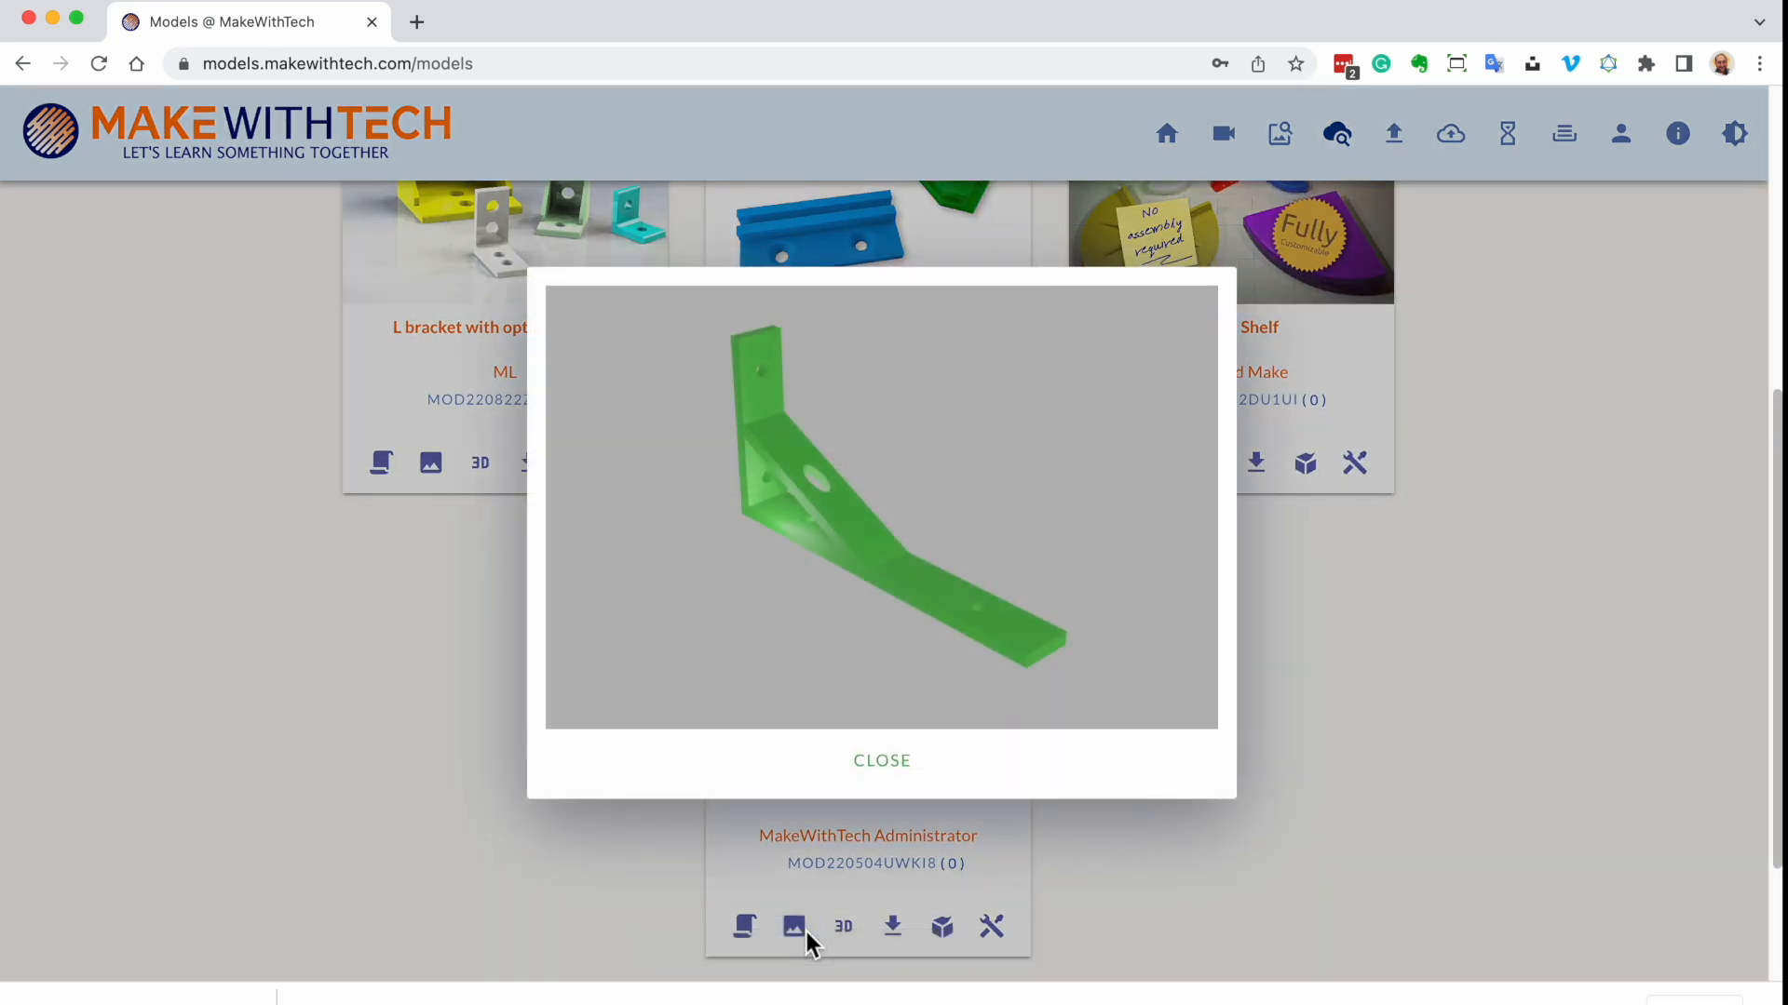